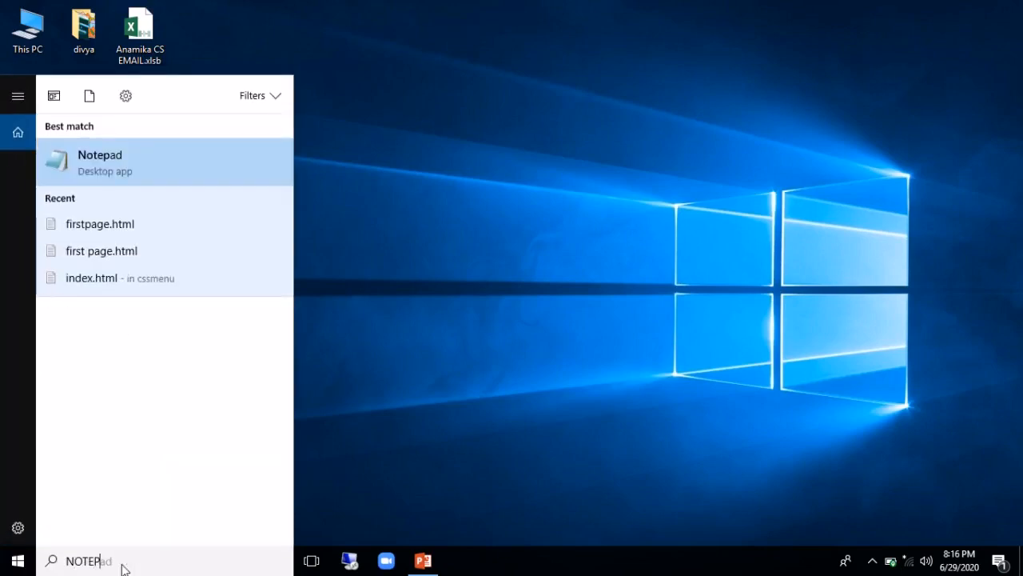
{"action": "mouse_move", "coordinate": [195, 158]}
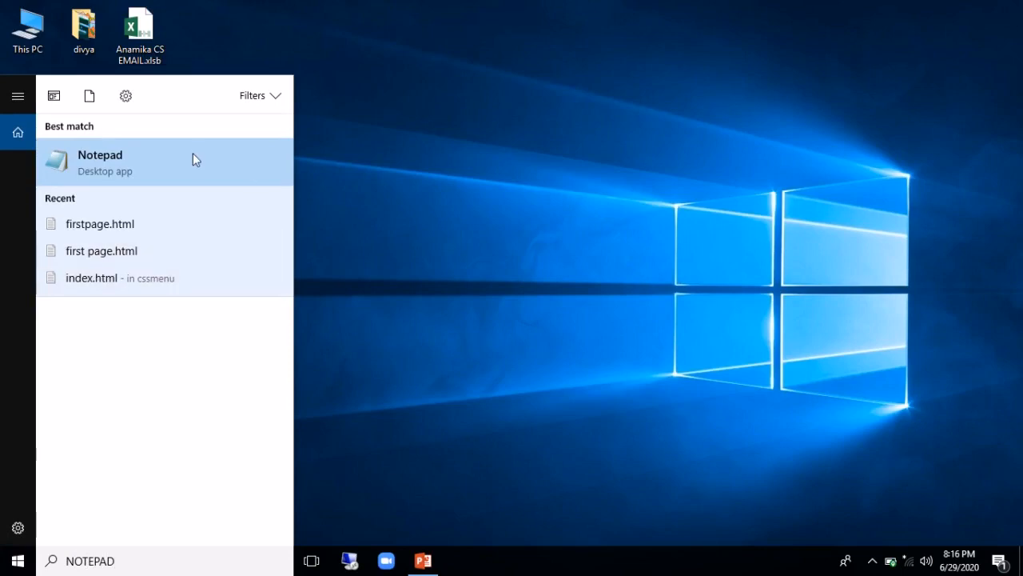
Launch Notepad from the Start search results and maximize its window
{"action": "left_click", "coordinate": [99, 162]}
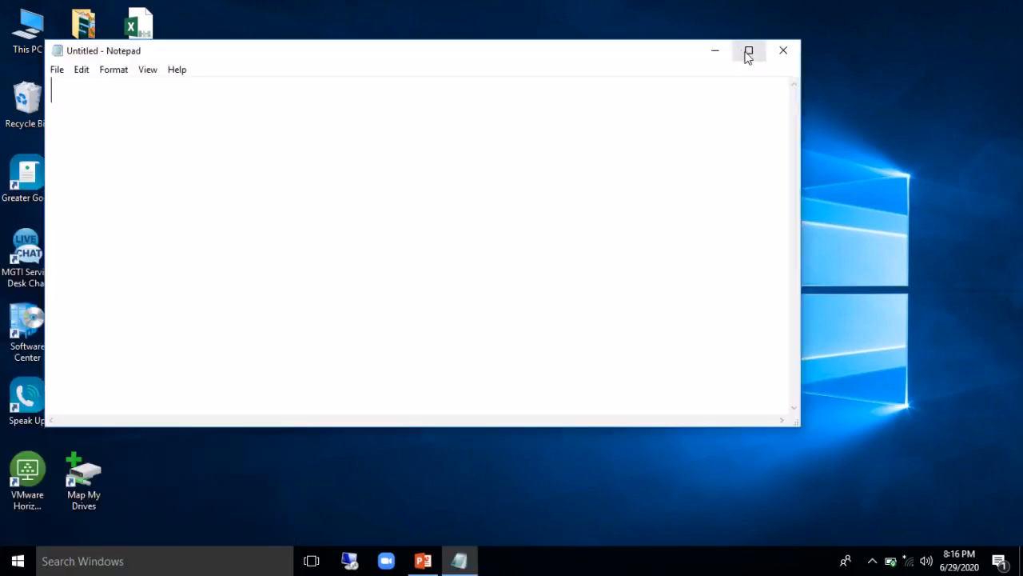
{"action": "left_click", "coordinate": [749, 49]}
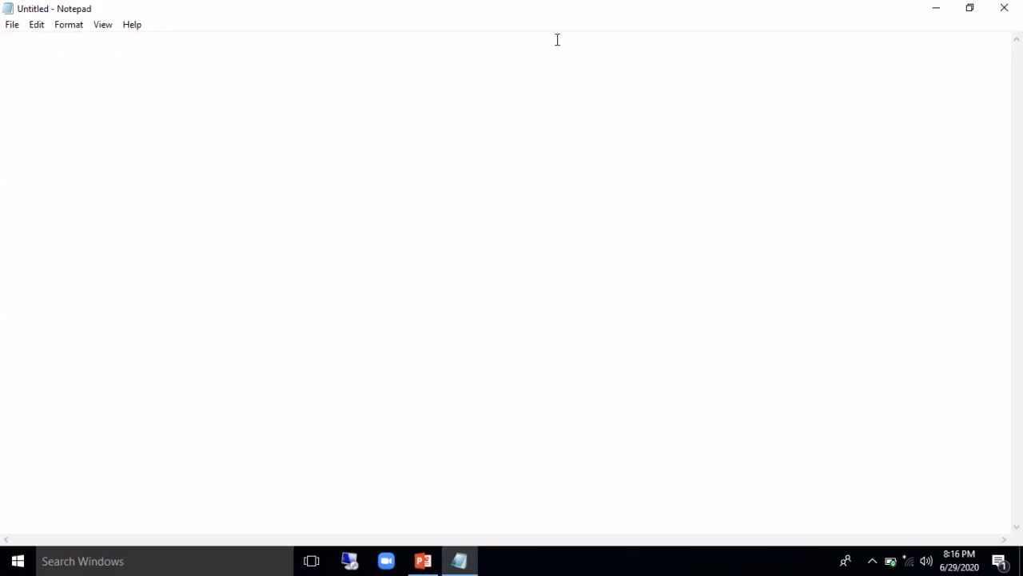
{"action": "mouse_move", "coordinate": [550, 45]}
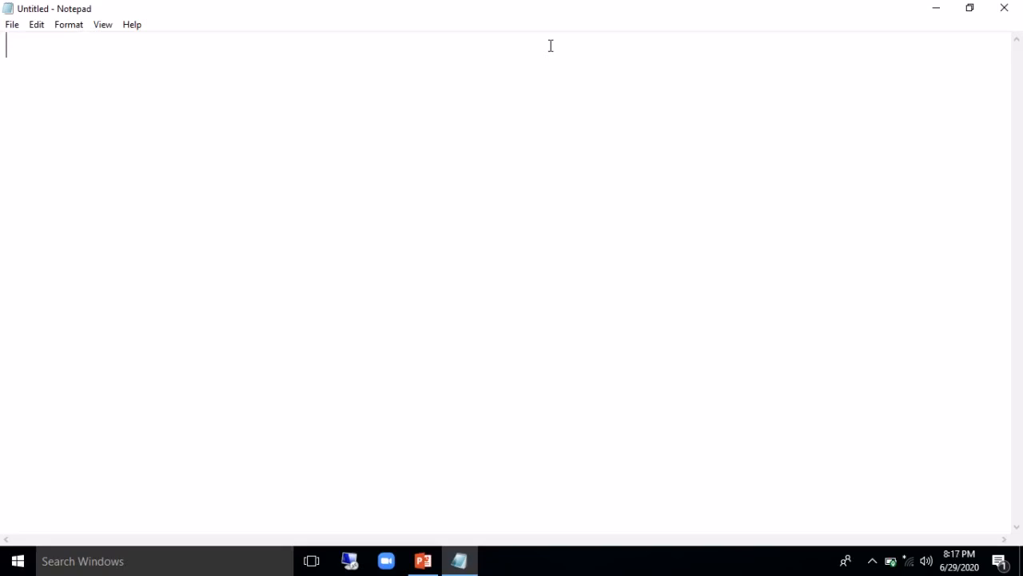
Write the <HTML> and <HEAD> opening tags with <TITLE>FIRST PAGE</TITLE> and the closing </HEAD>
{"action": "type", "text": "<HT"}
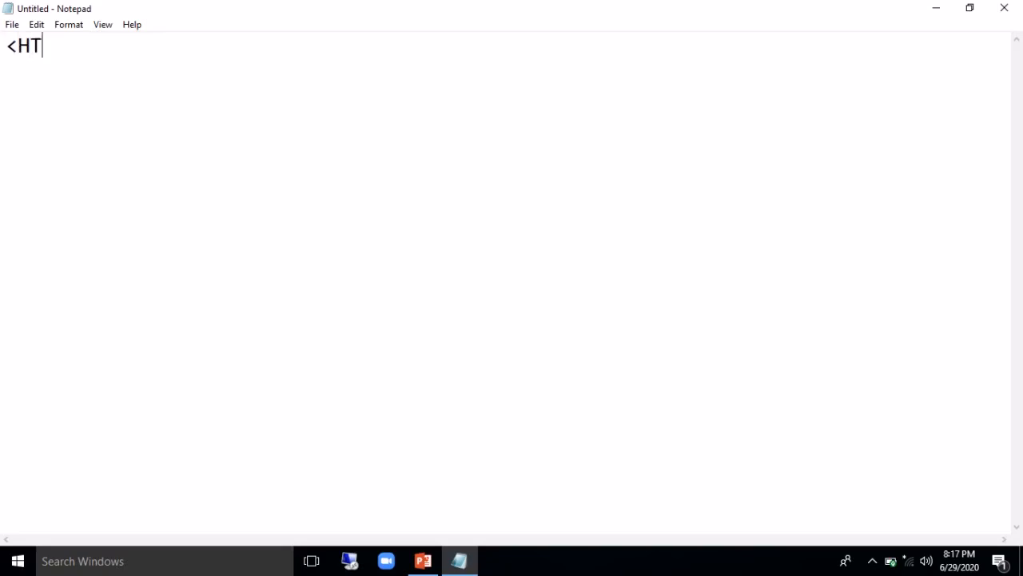
{"action": "type", "text": "ML>"}
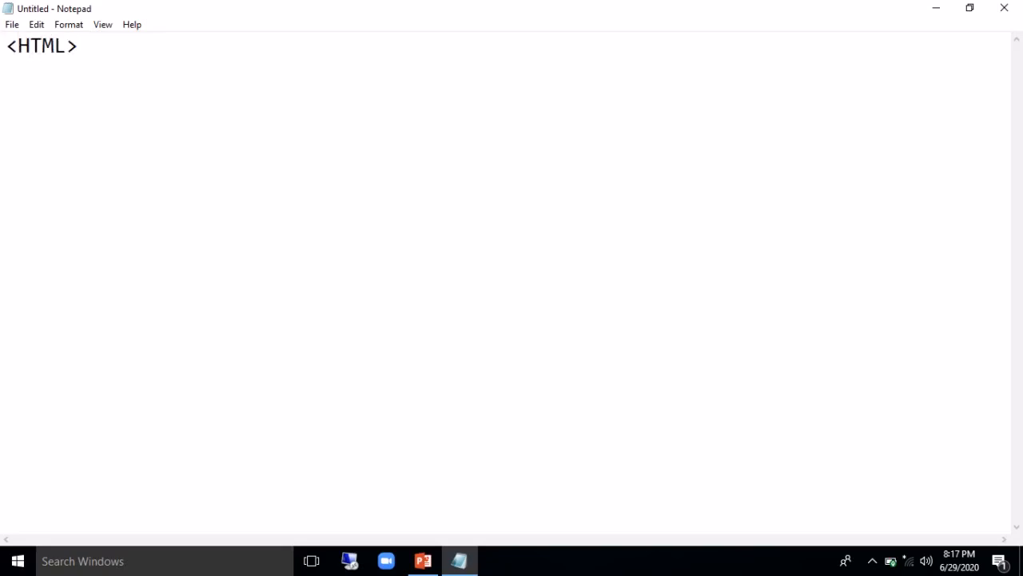
{"action": "left_click", "coordinate": [78, 45]}
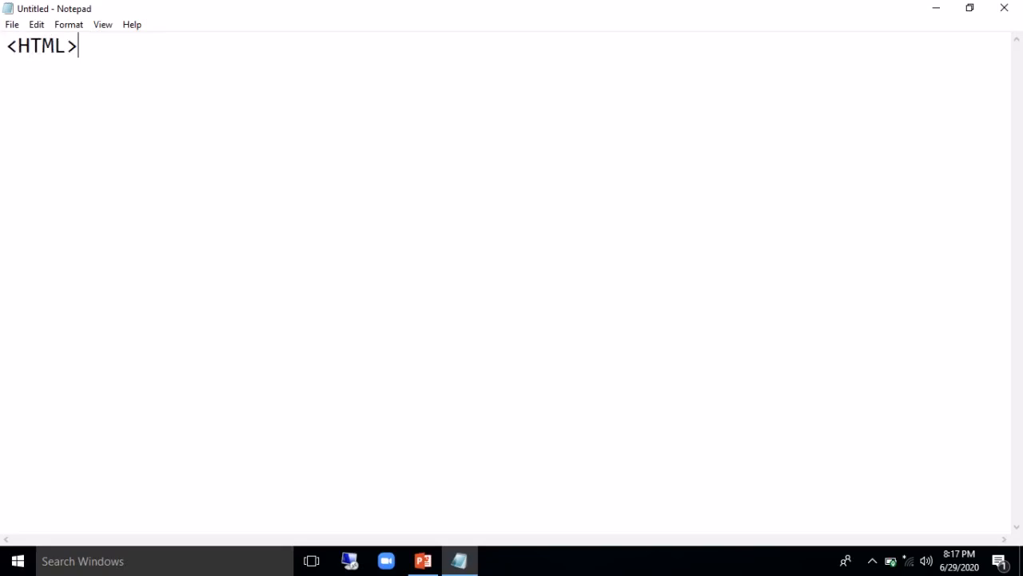
{"action": "key", "text": "enter"}
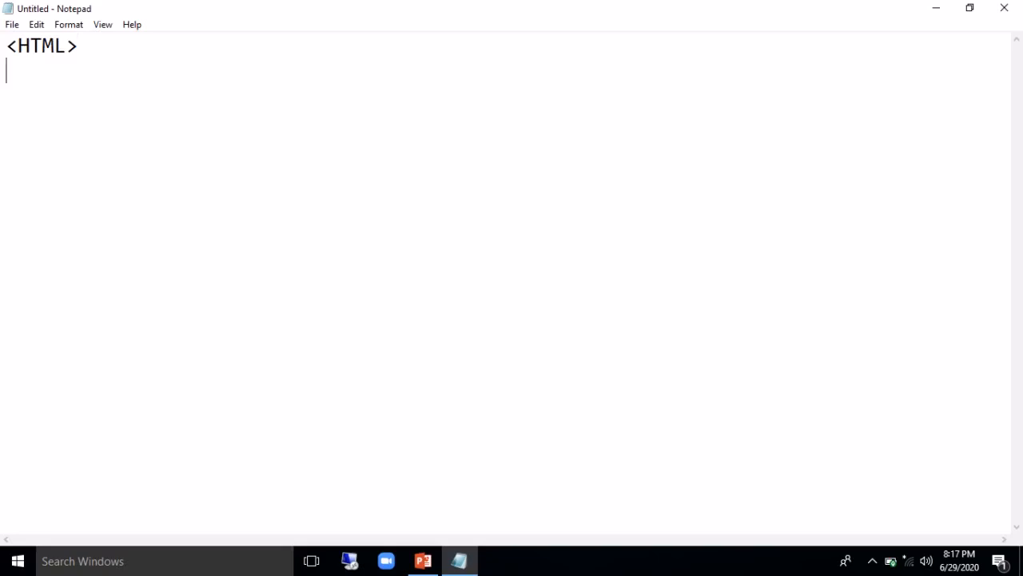
{"action": "type", "text": "<"}
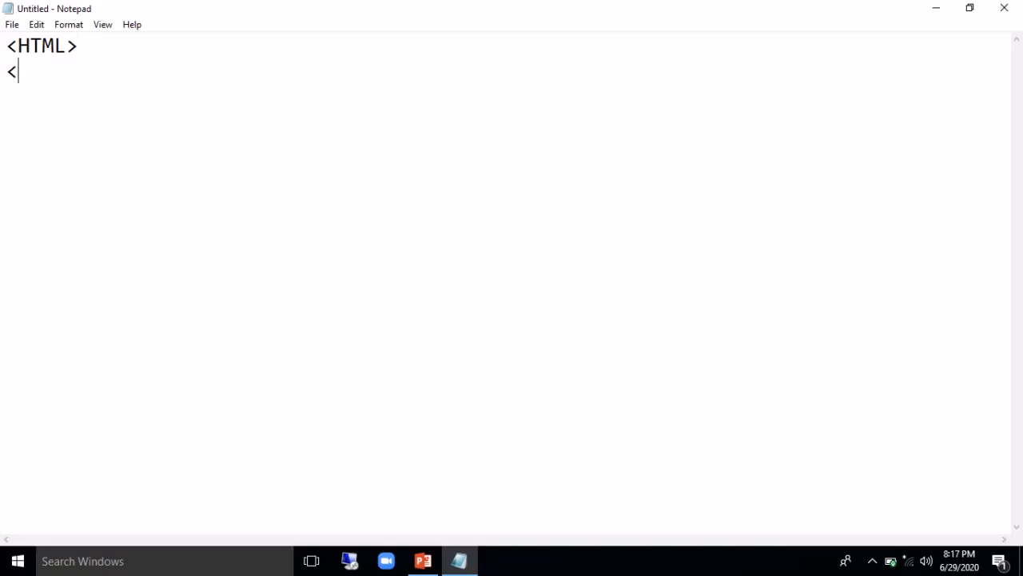
{"action": "type", "text": "HEAD"}
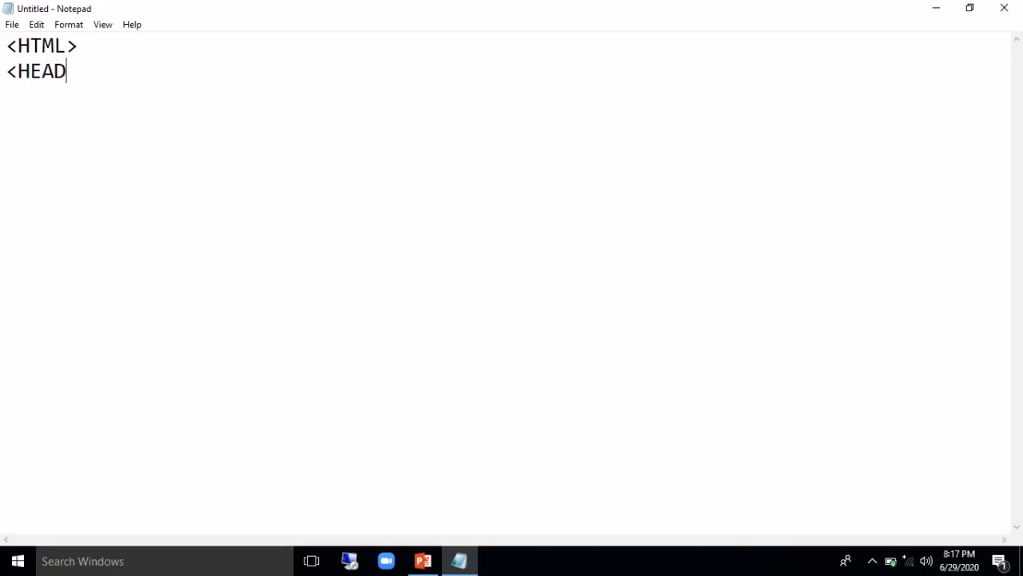
{"action": "type", "text": ">"}
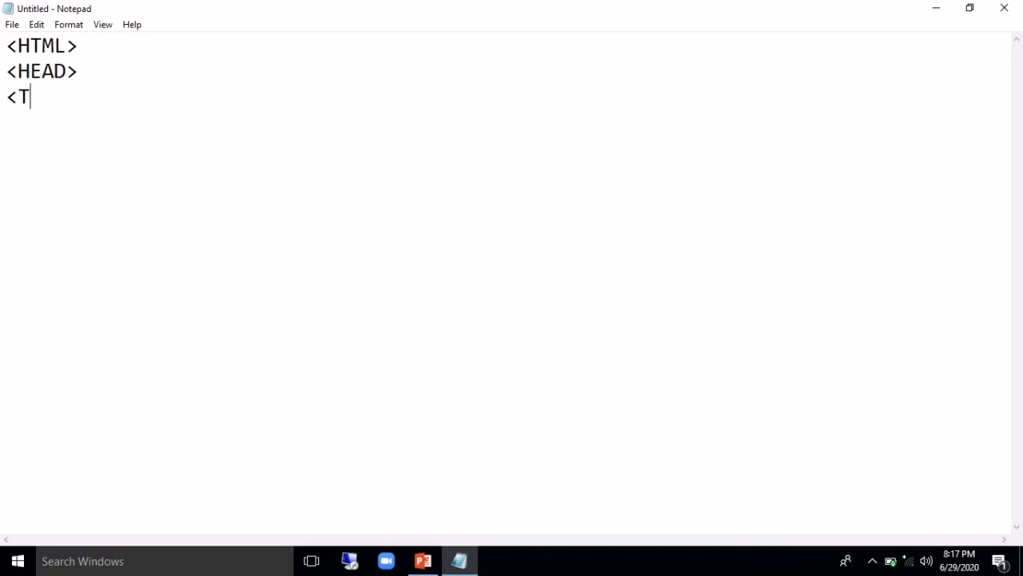
{"action": "type", "text": "I"}
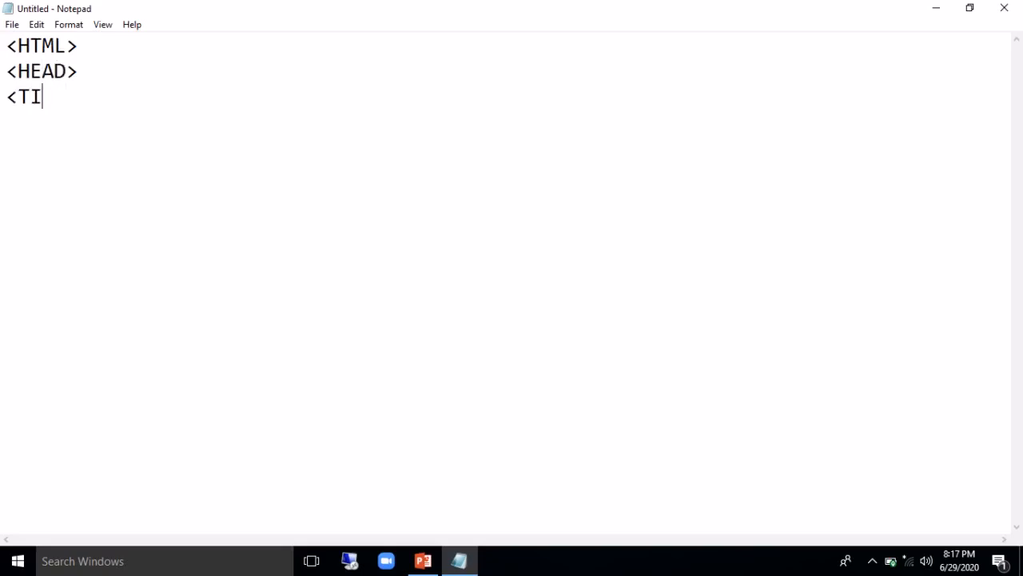
{"action": "type", "text": "TLE>"}
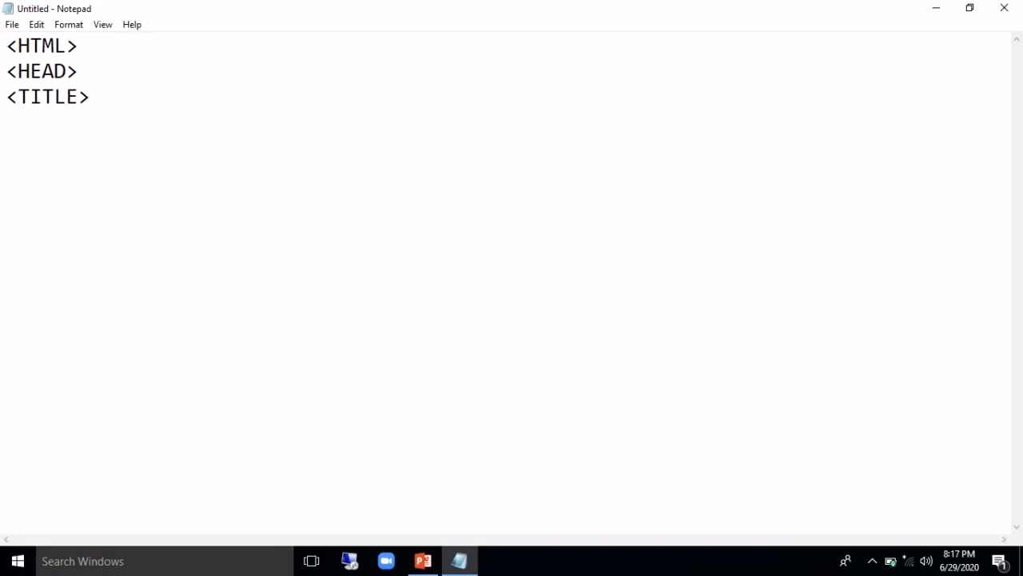
{"action": "type", "text": "FIR"}
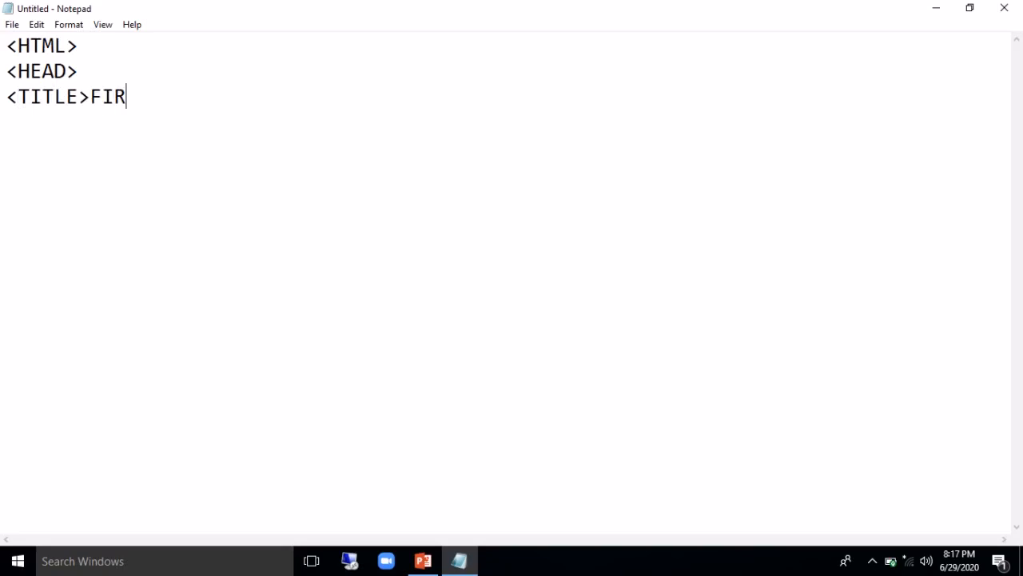
{"action": "type", "text": "ST PAG"}
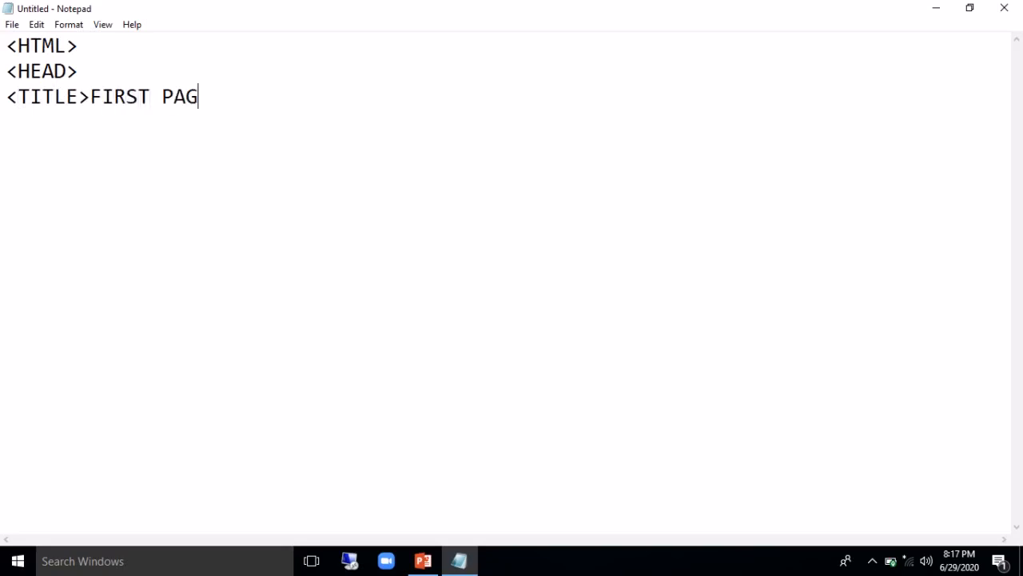
{"action": "type", "text": "E</"}
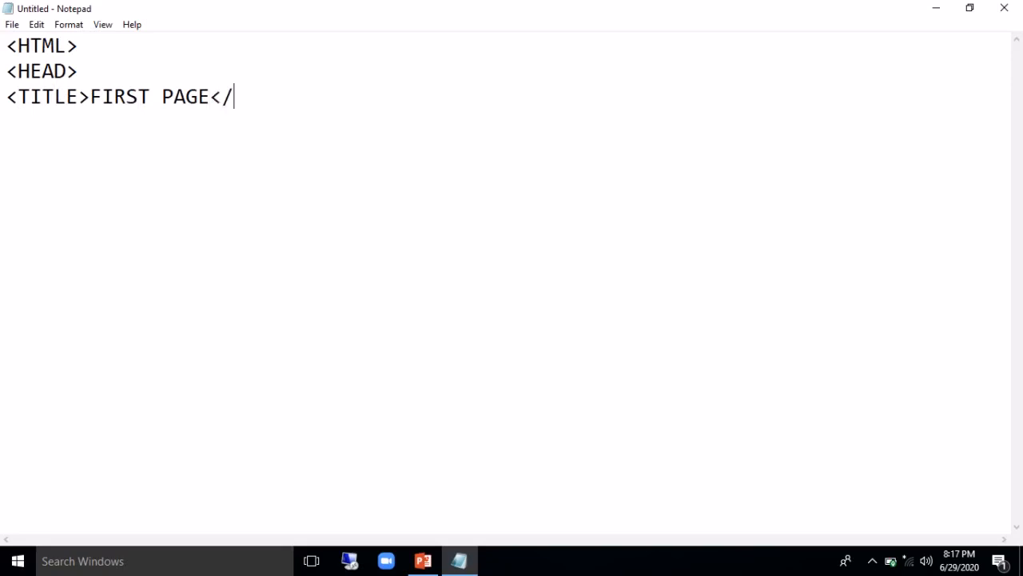
{"action": "type", "text": "TITLE>"}
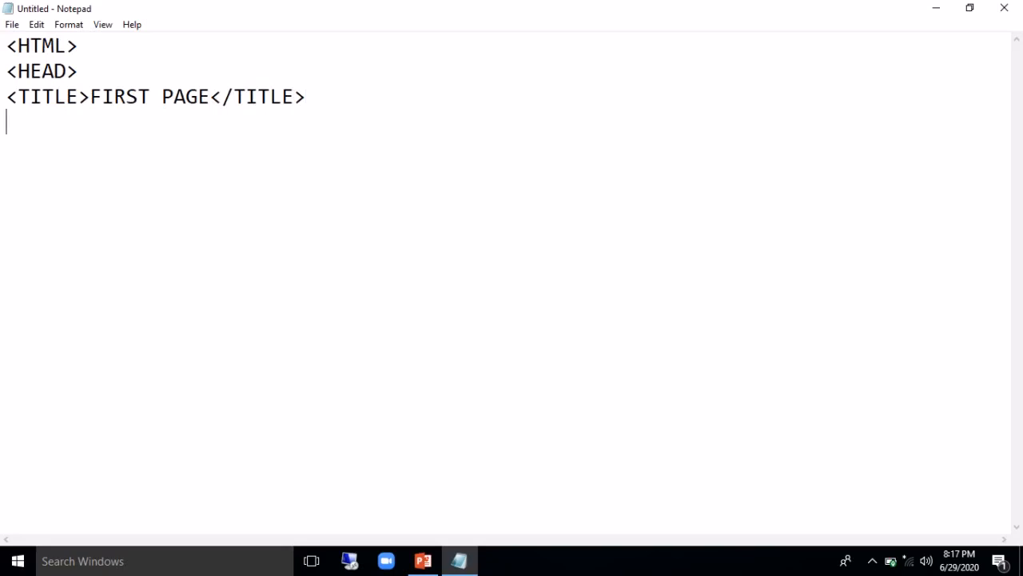
{"action": "type", "text": "</"}
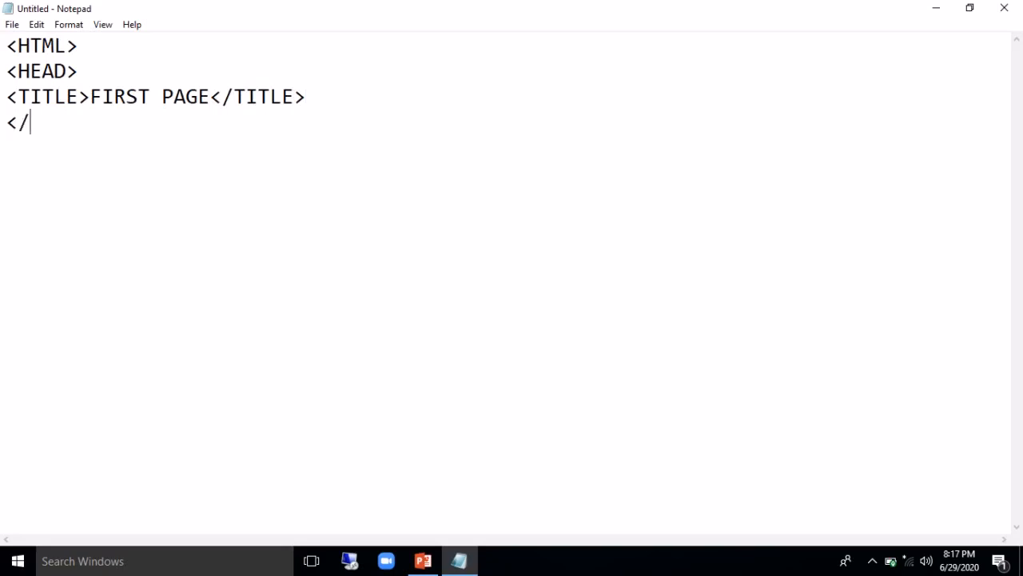
{"action": "type", "text": "HEAD>"}
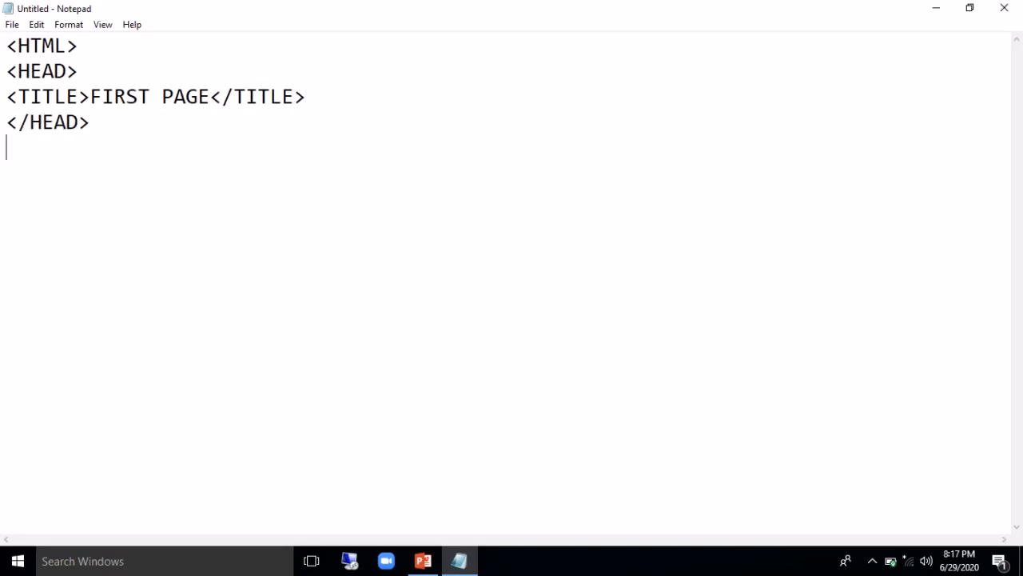
Add <BODY> with a blank line inside, then the closing </BODY> and </HTML> tags
{"action": "type", "text": "<B"}
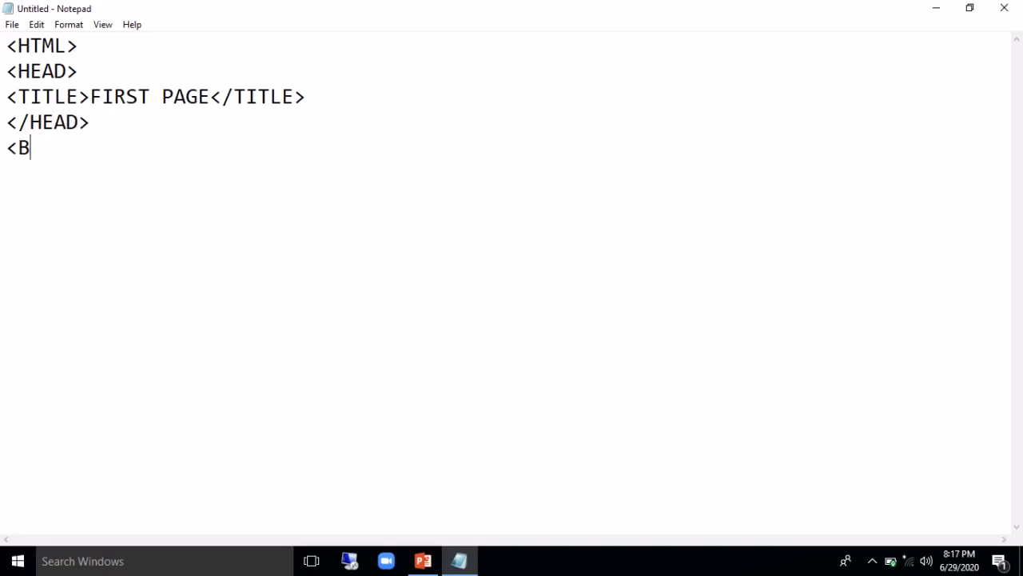
{"action": "type", "text": "ODY>"}
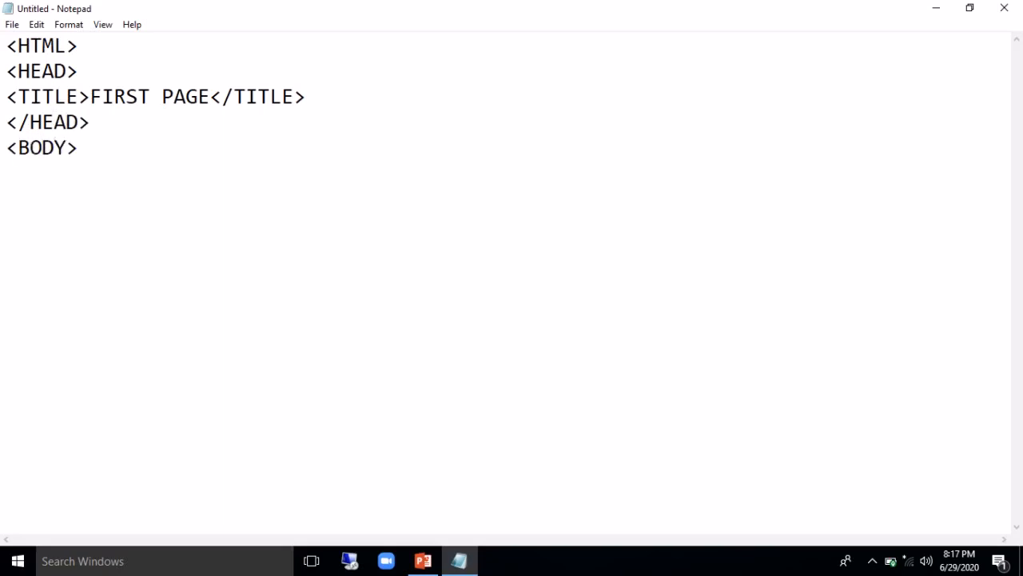
{"action": "left_click", "coordinate": [80, 147]}
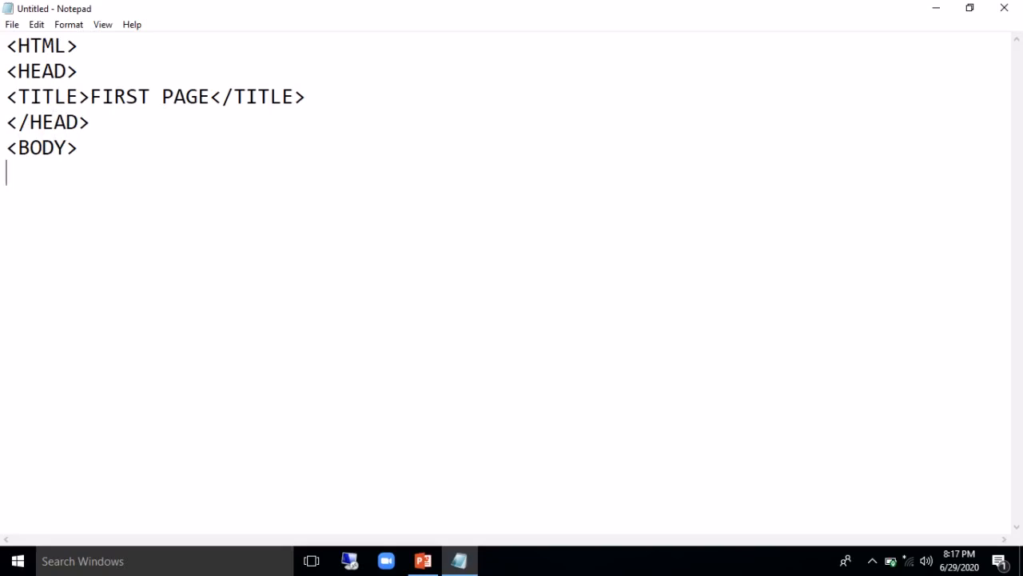
{"action": "type", "text": "<"}
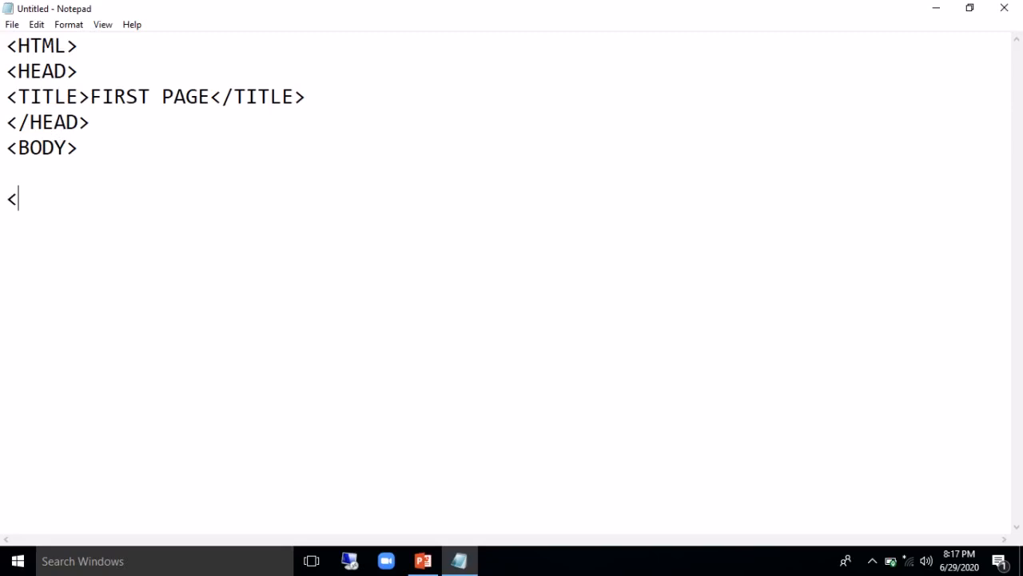
{"action": "type", "text": "/BODY"}
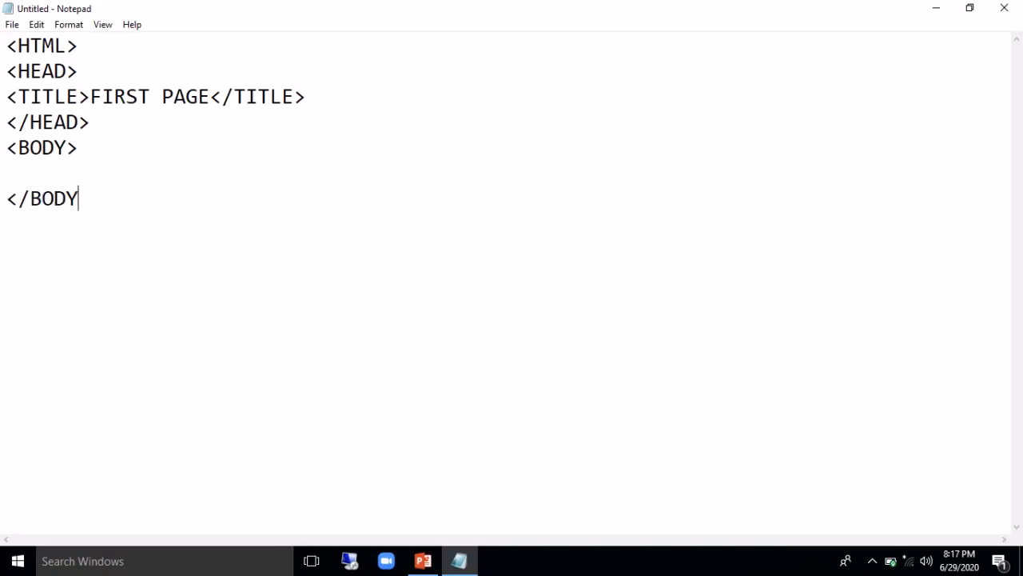
{"action": "type", "text": ">"}
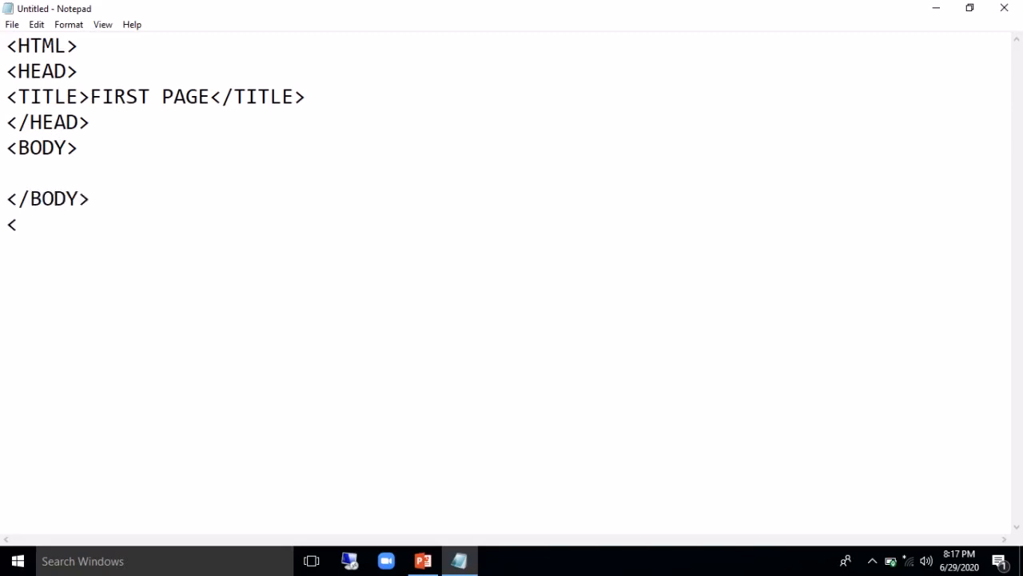
{"action": "type", "text": "/HTYM"}
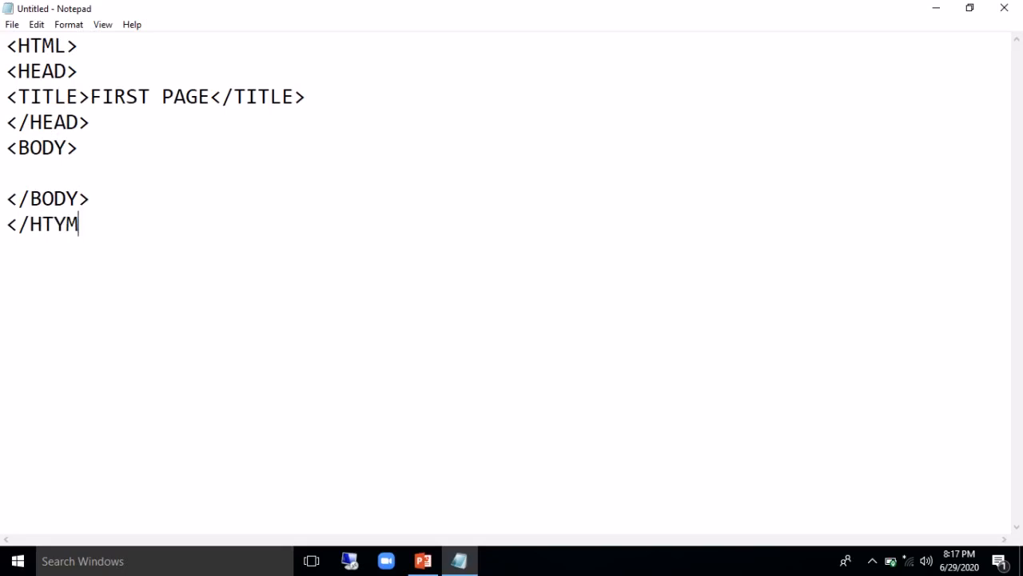
{"action": "type", "text": "L>"}
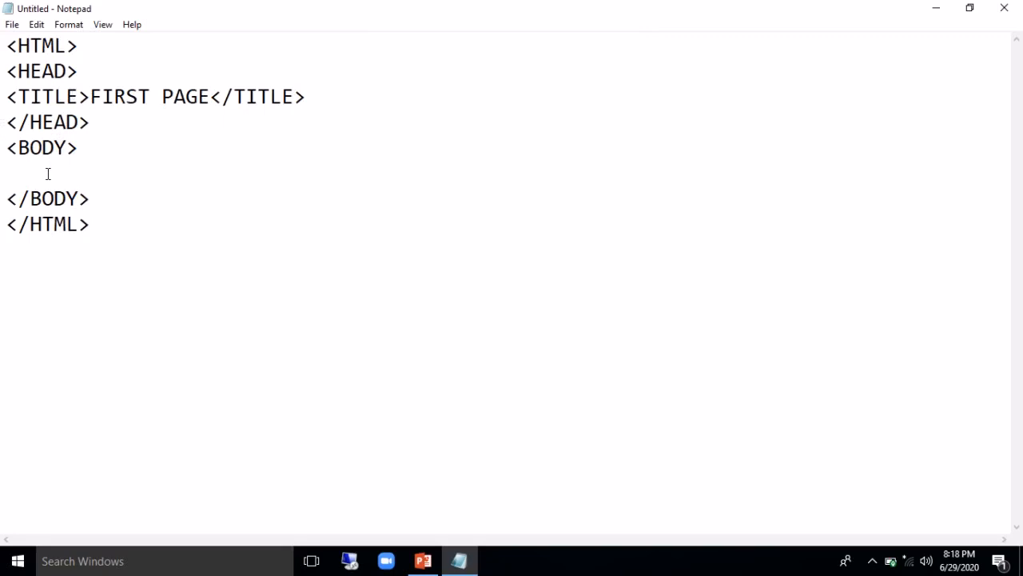
Type THAKUR VIDYA MANDIR HIGH SCHOOL & JUNIOR COLLEGE on the empty line inside the body
{"action": "left_click", "coordinate": [8, 173]}
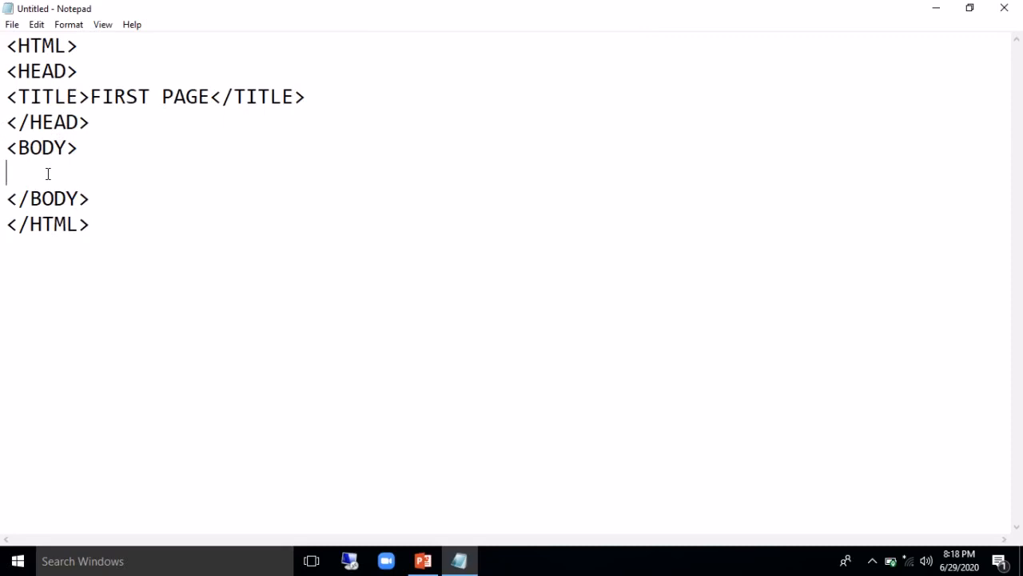
{"action": "type", "text": "THAK"}
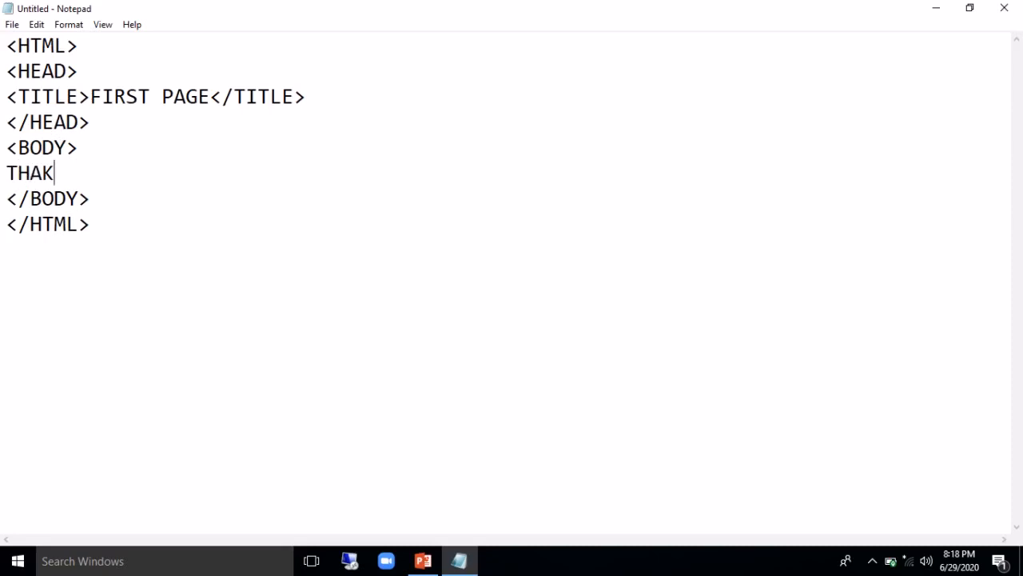
{"action": "type", "text": "UR VID"}
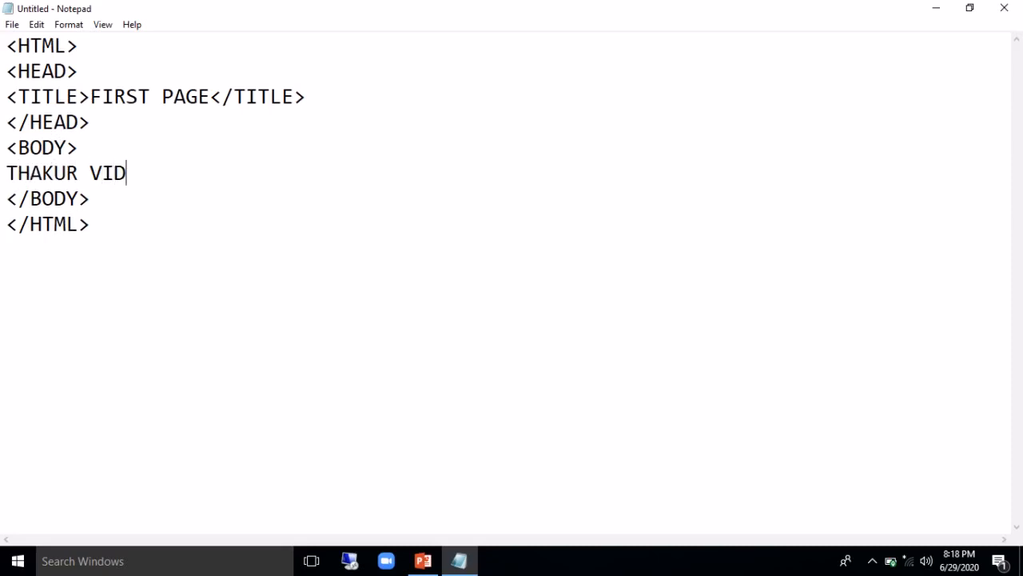
{"action": "type", "text": "YA MANDIR"}
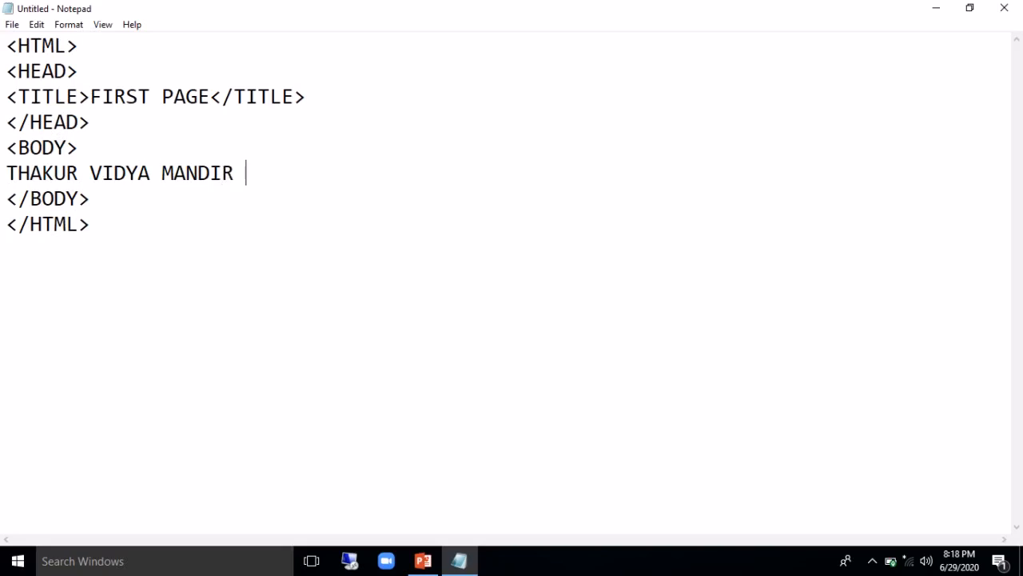
{"action": "type", "text": "HIGH S"}
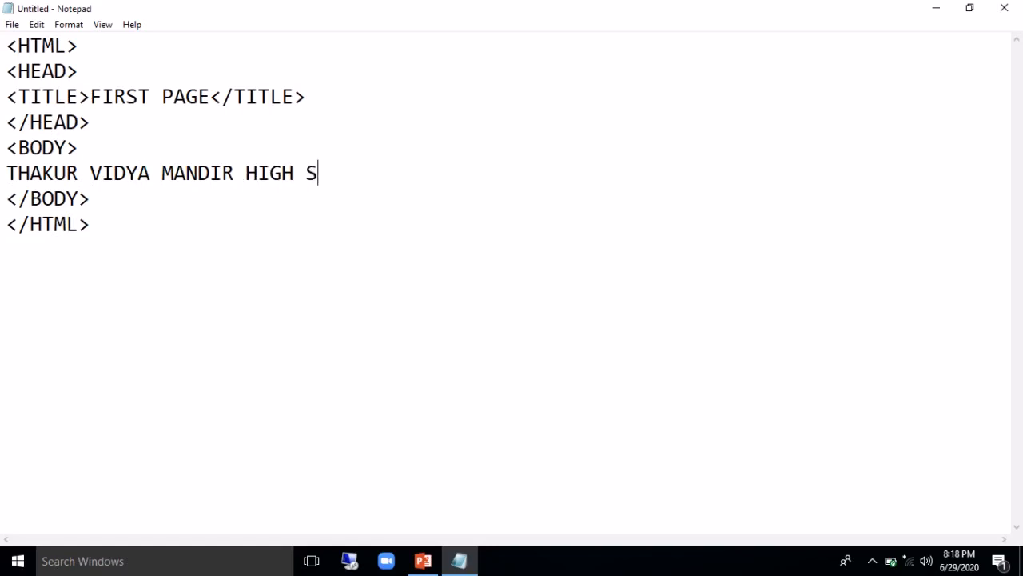
{"action": "type", "text": "CHOOL"}
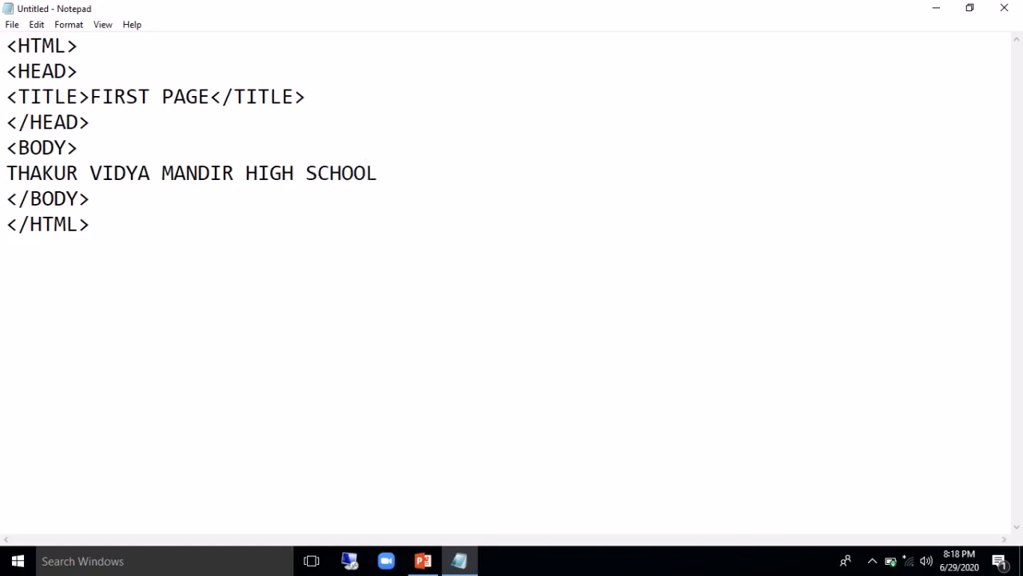
{"action": "type", "text": "& JU"}
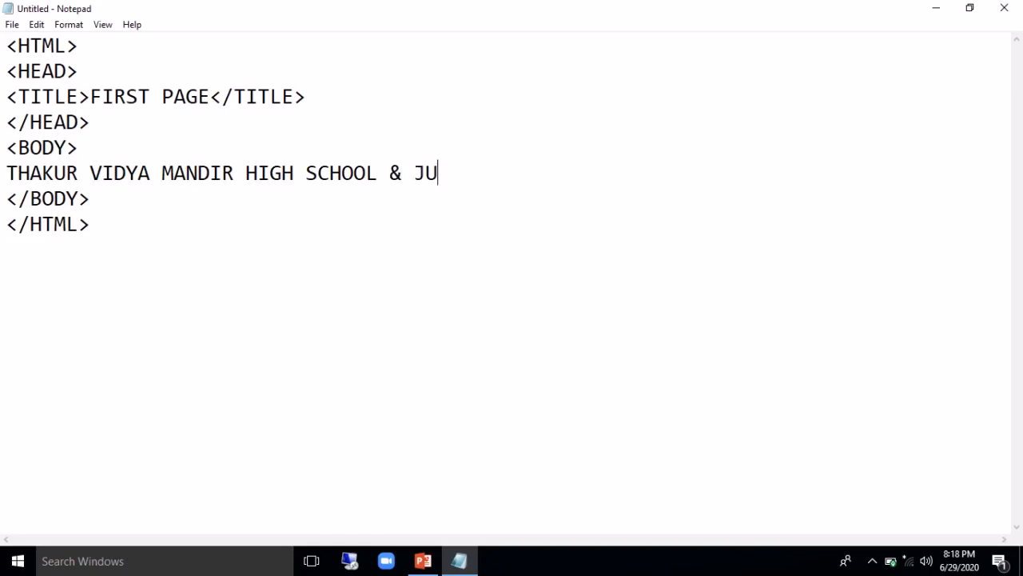
{"action": "type", "text": "NIOR COLL"}
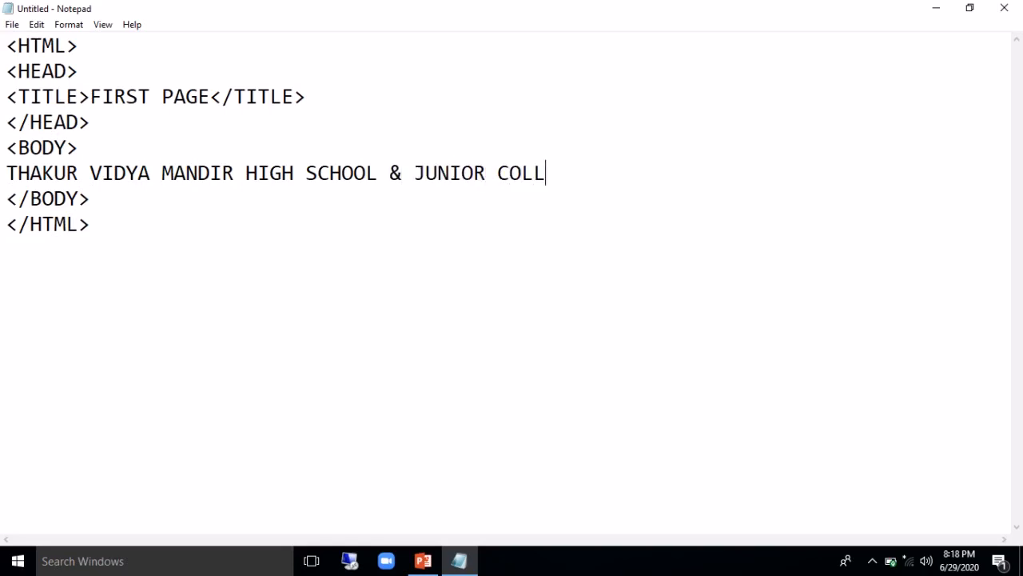
{"action": "type", "text": "EGE"}
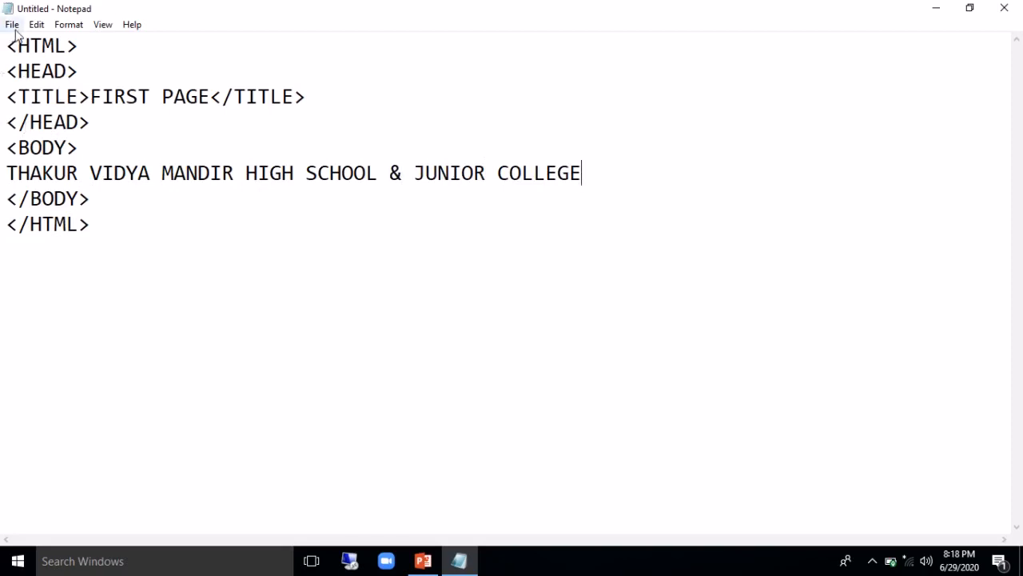
Start Save As and choose the HTML folder on the Desktop as the save location
{"action": "left_click", "coordinate": [13, 24]}
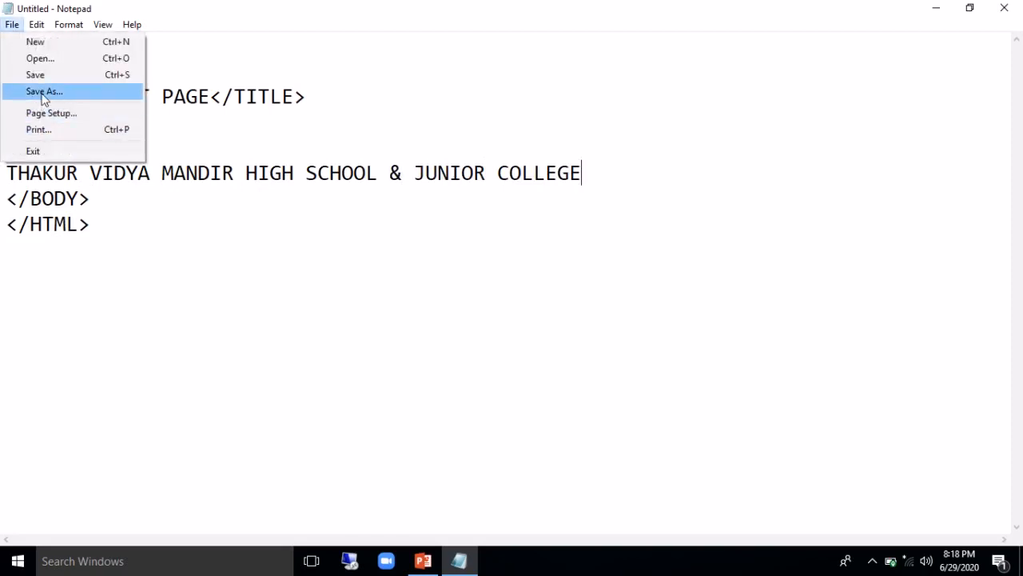
{"action": "left_click", "coordinate": [45, 91]}
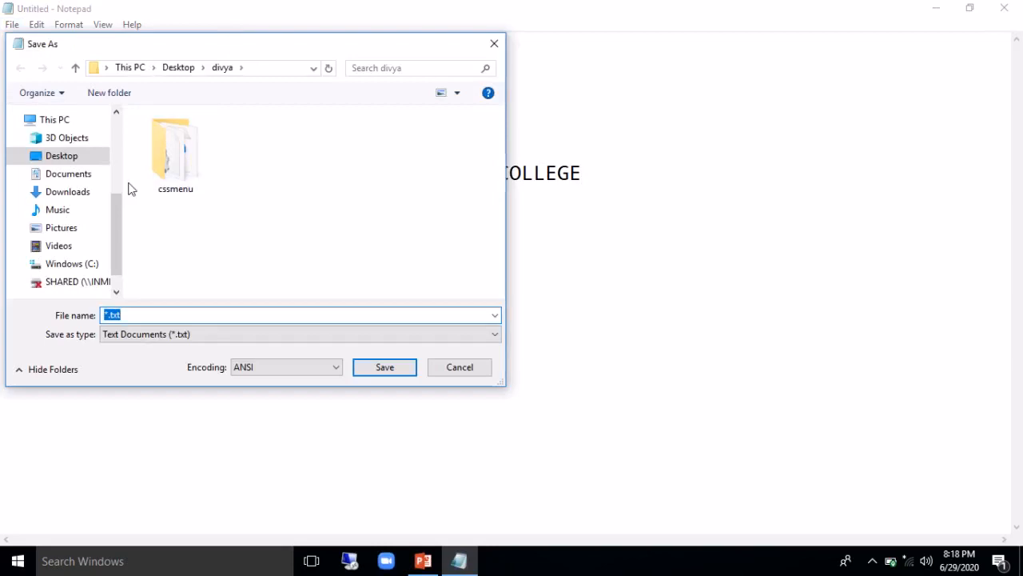
{"action": "left_click", "coordinate": [61, 155]}
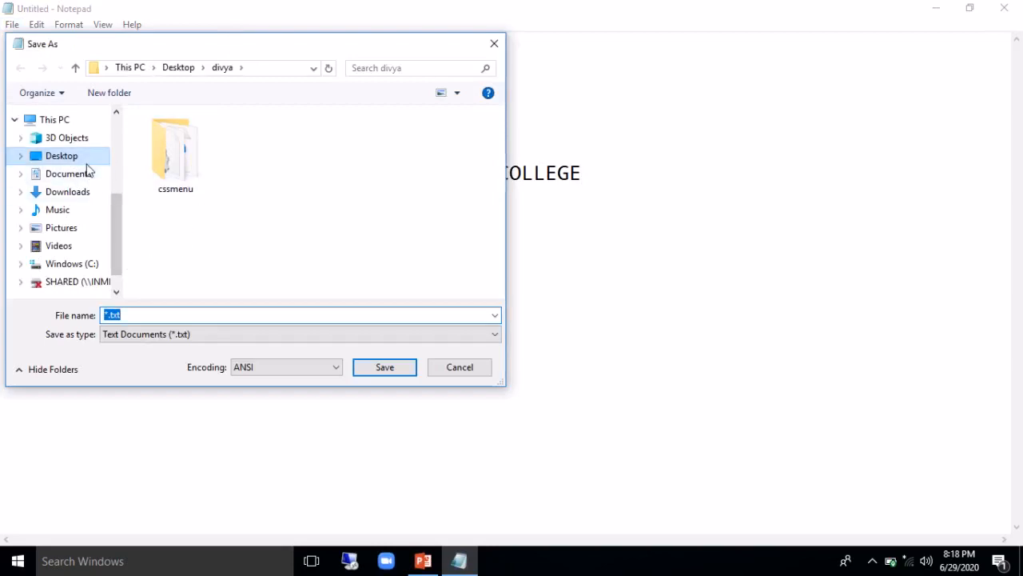
{"action": "left_click", "coordinate": [75, 67]}
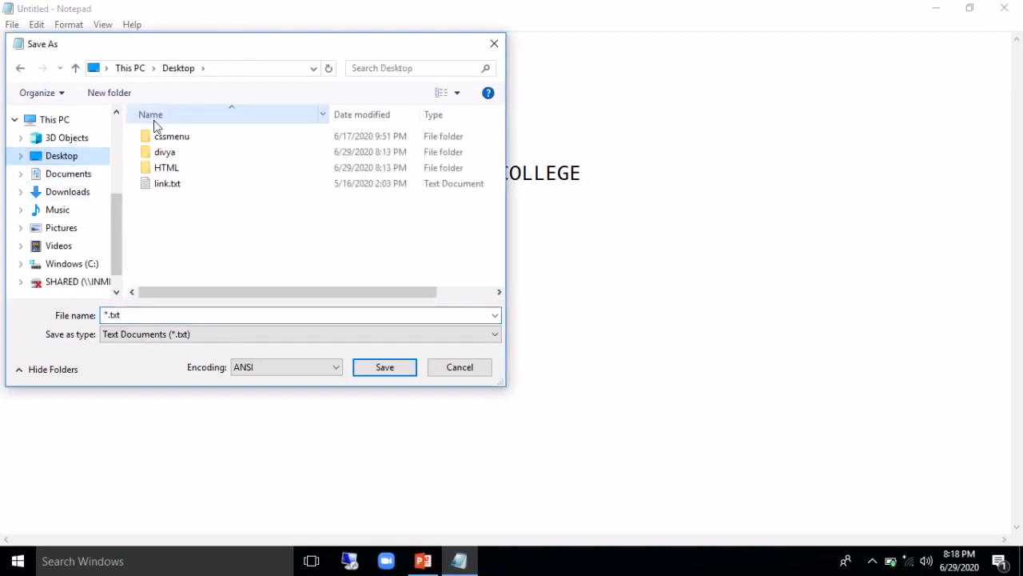
{"action": "left_click", "coordinate": [166, 168]}
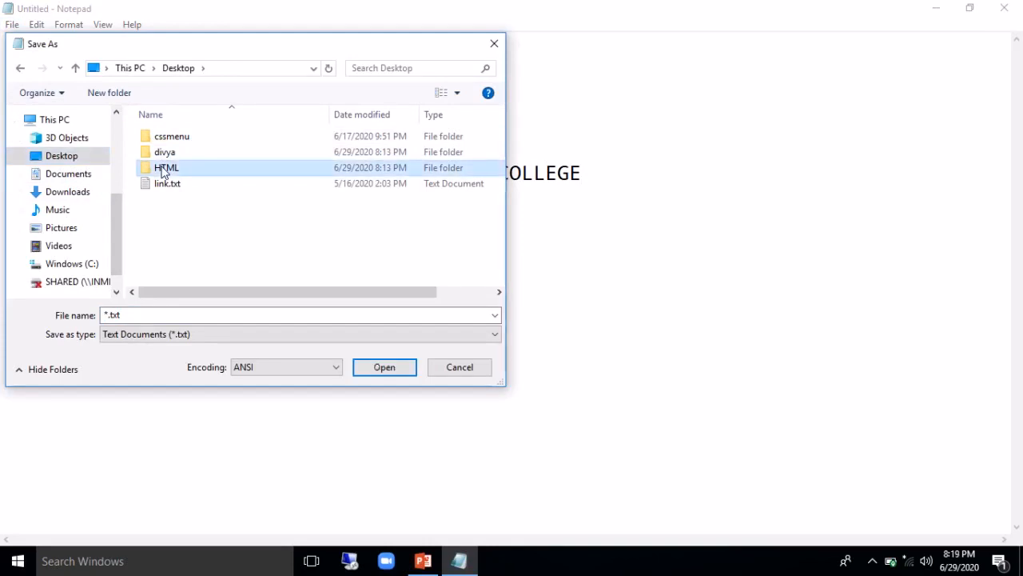
{"action": "double_click", "coordinate": [166, 168]}
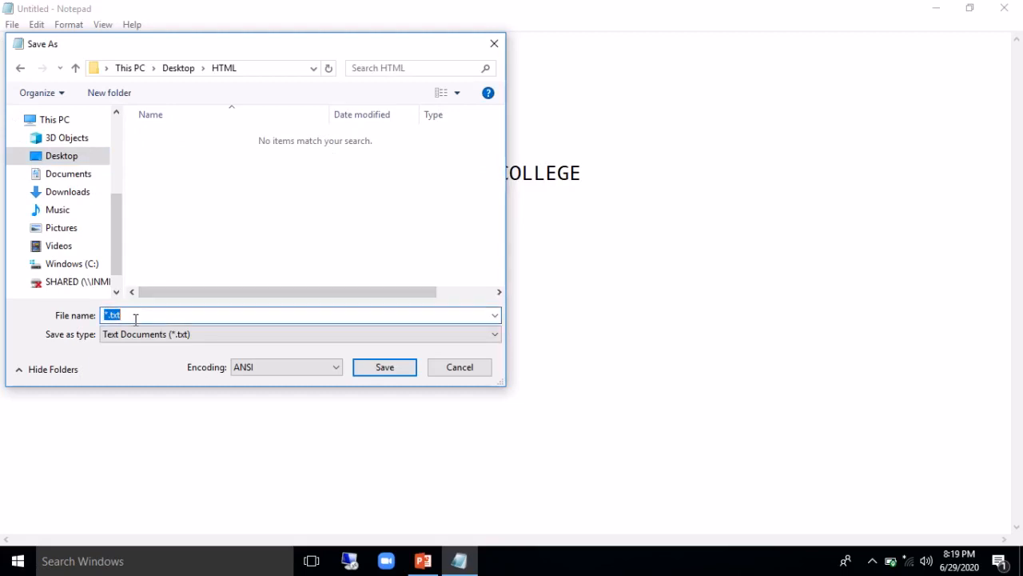
Enter FIRSTPAGE.HTML as the file name and check the Save as type setting
{"action": "type", "text": "FIRSTPAGE."}
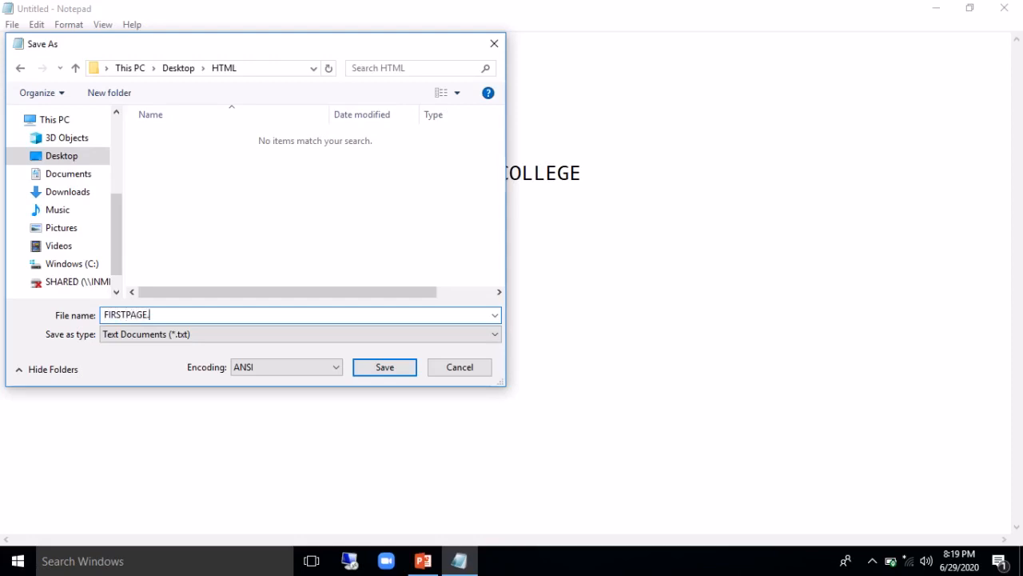
{"action": "type", "text": "HTML"}
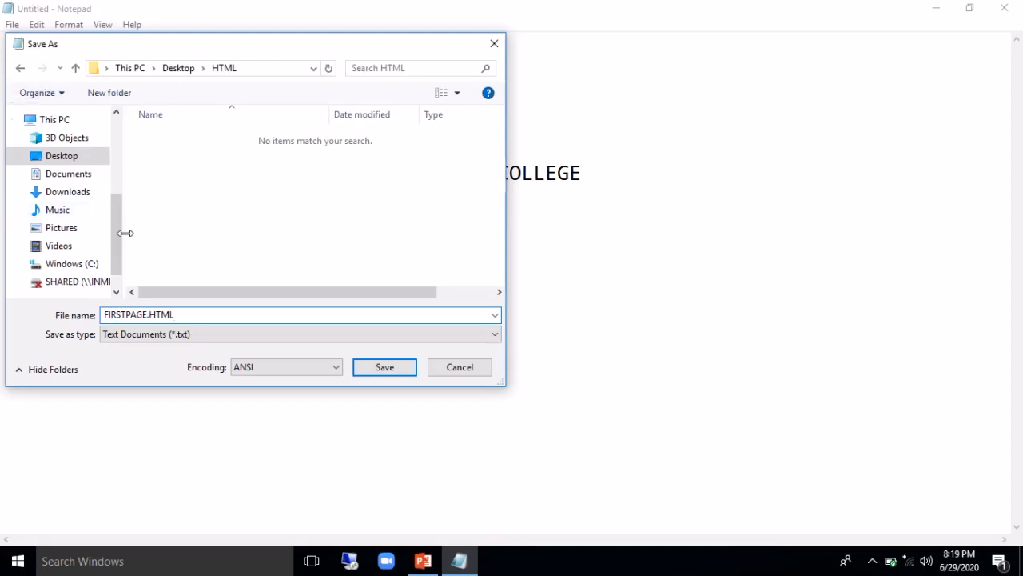
{"action": "left_click", "coordinate": [301, 334]}
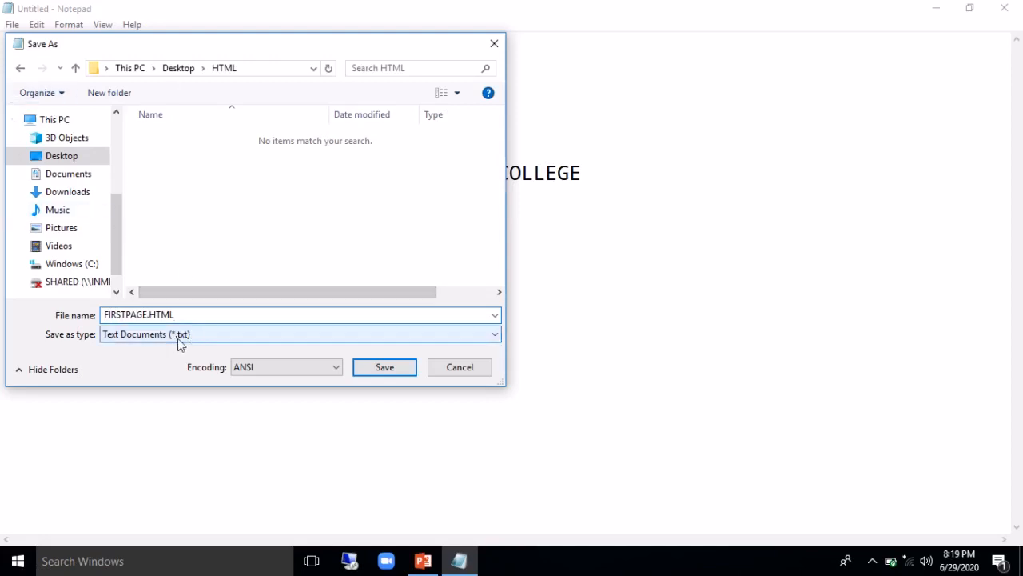
{"action": "mouse_move", "coordinate": [195, 336]}
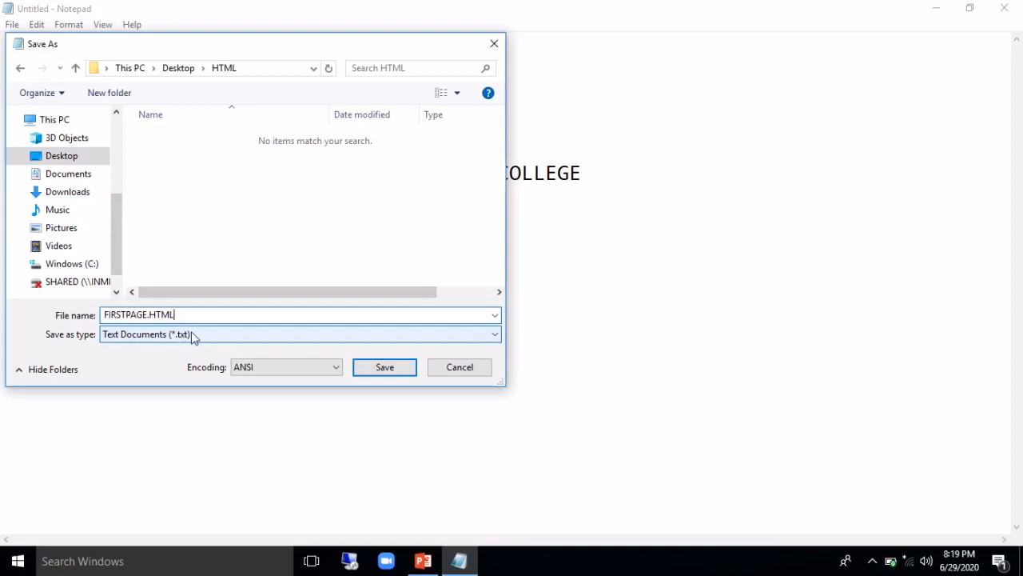
Save the page as FIRSTPAGE.HTML, then save a text copy named FIRSTPAGE in the same folder
{"action": "left_click", "coordinate": [383, 366]}
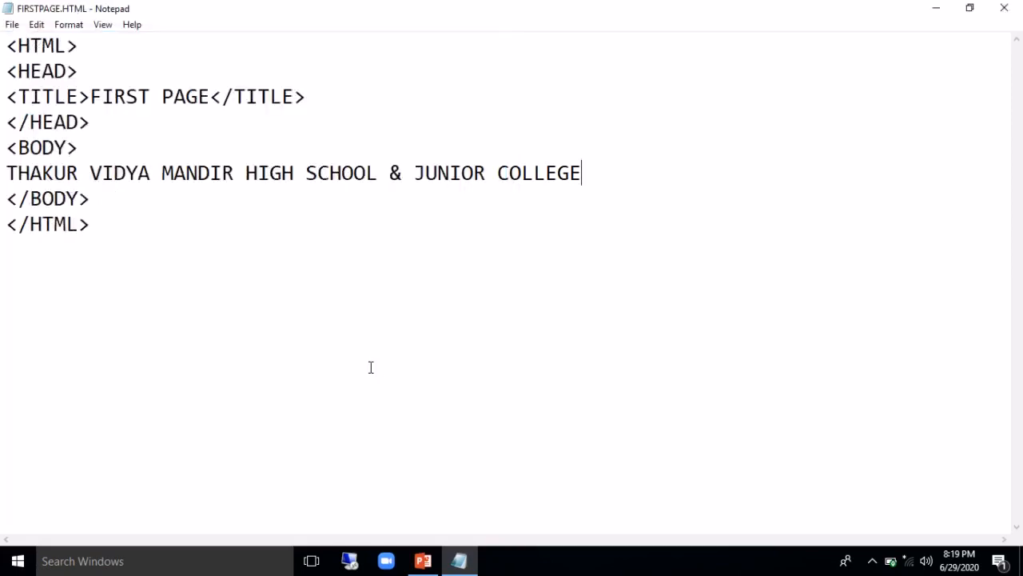
{"action": "left_click", "coordinate": [13, 24]}
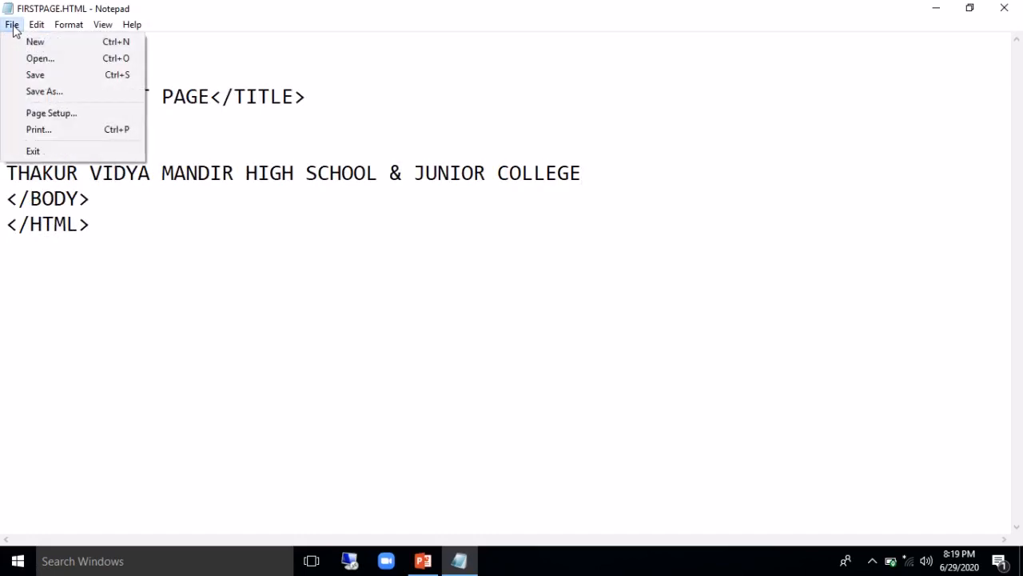
{"action": "left_click", "coordinate": [45, 91]}
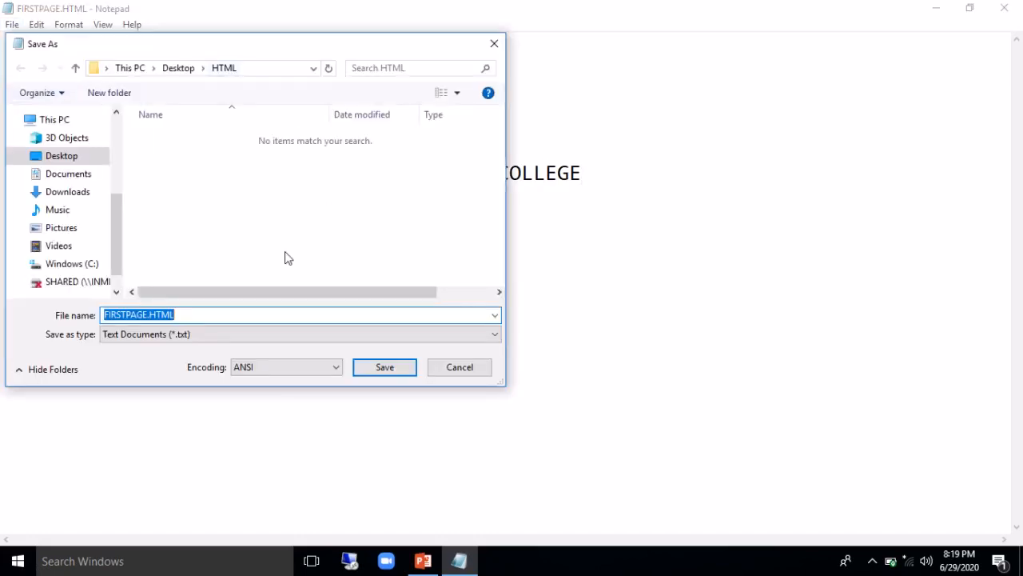
{"action": "left_click", "coordinate": [189, 314]}
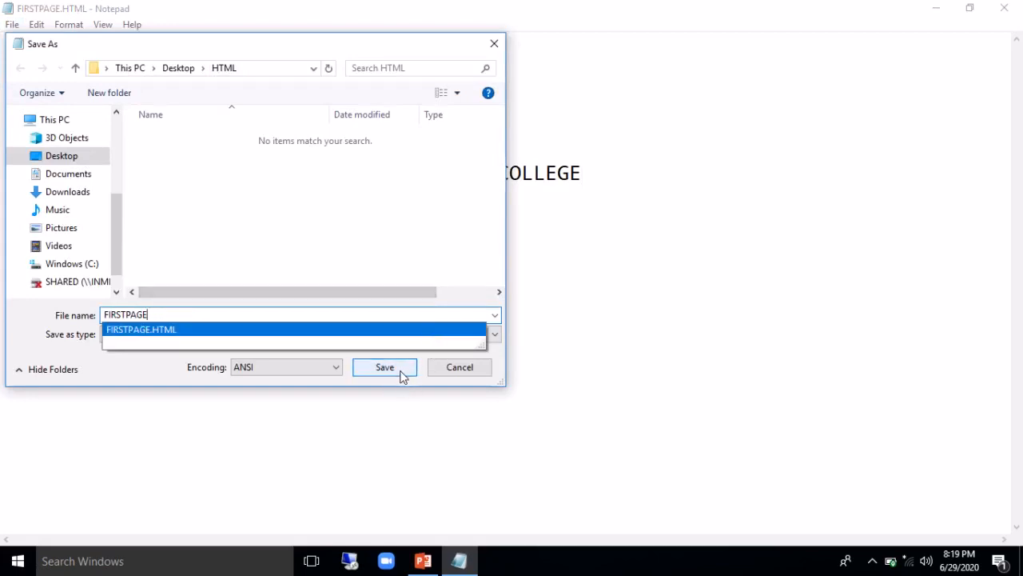
{"action": "left_click", "coordinate": [384, 366]}
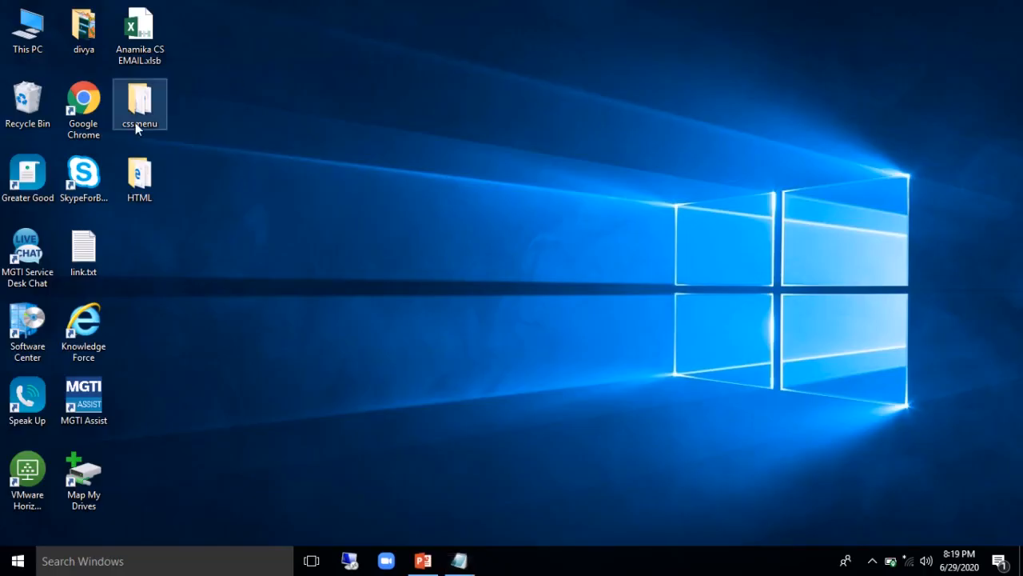
View the Desktop's HTML folder maximized, listing FIRSTPAGE.HTML and FIRSTPAGE.txt
{"action": "double_click", "coordinate": [140, 172]}
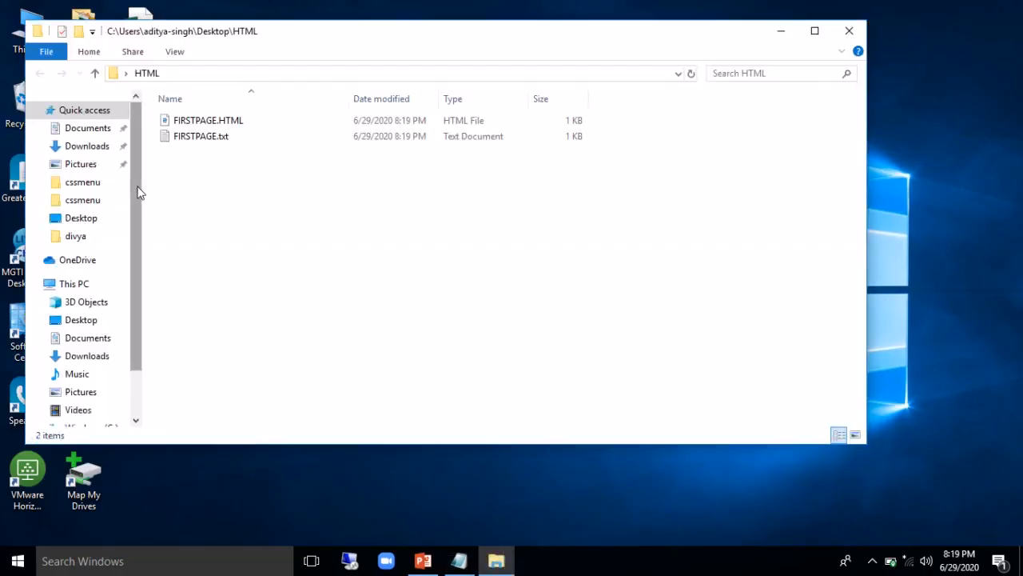
{"action": "left_click", "coordinate": [201, 136]}
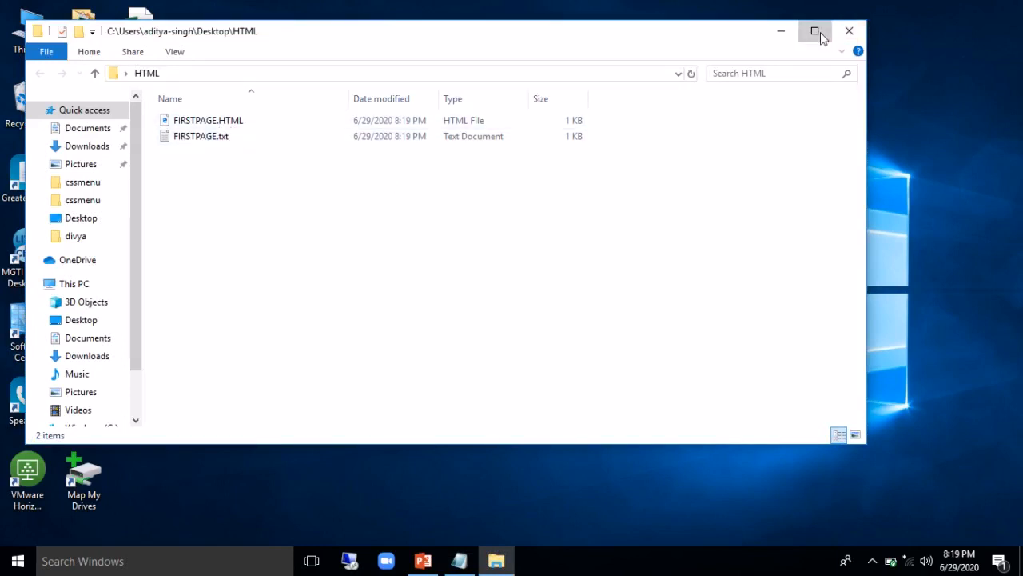
{"action": "left_click", "coordinate": [815, 31]}
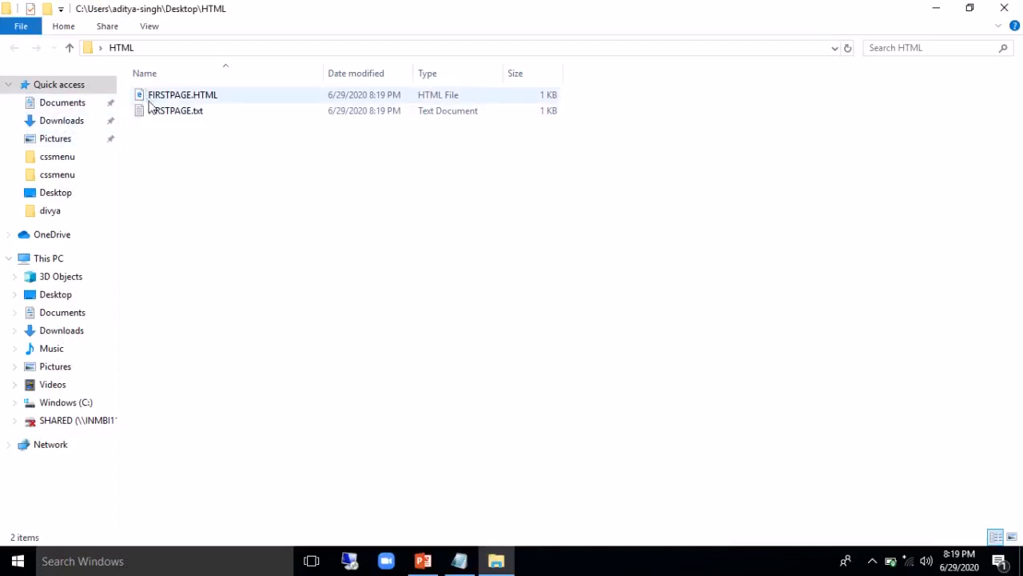
{"action": "left_click", "coordinate": [719, 362]}
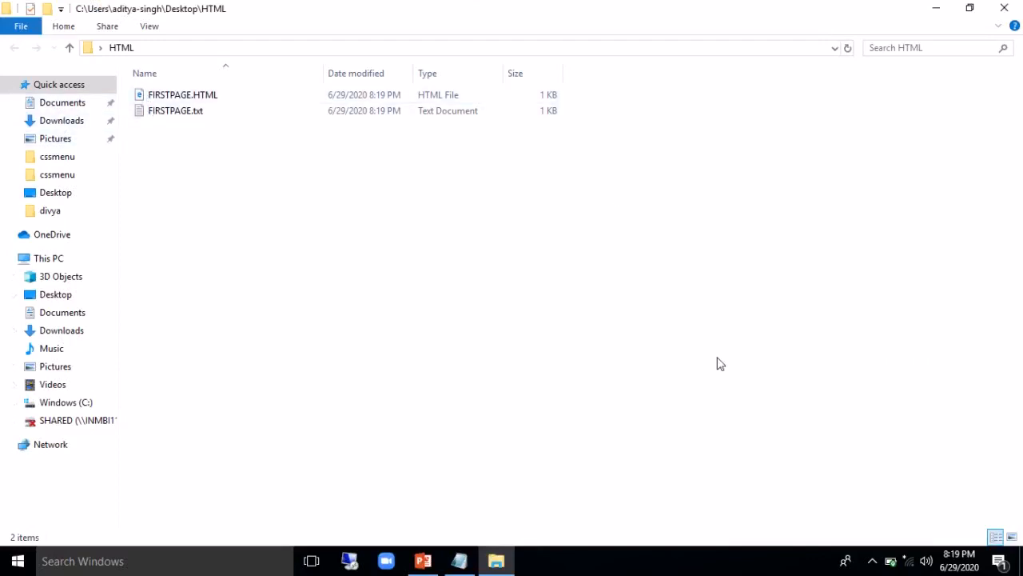
{"action": "left_click", "coordinate": [176, 111]}
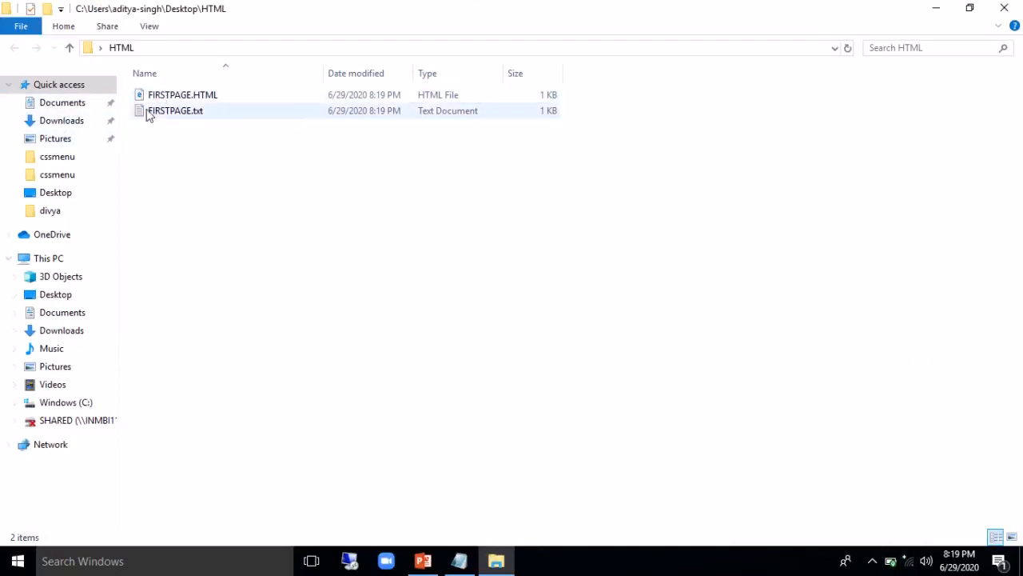
{"action": "left_click", "coordinate": [183, 94]}
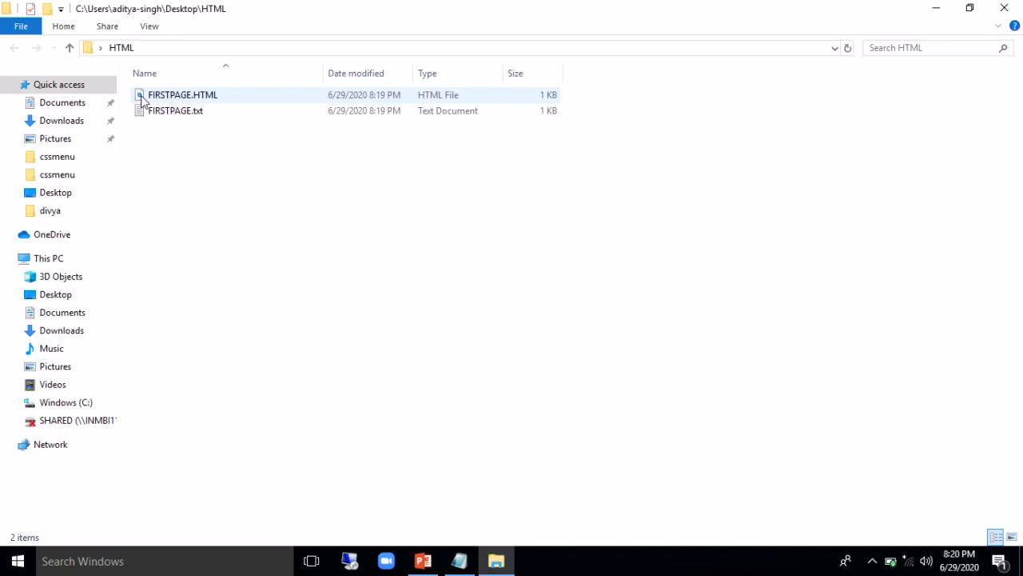
{"action": "left_click", "coordinate": [176, 110]}
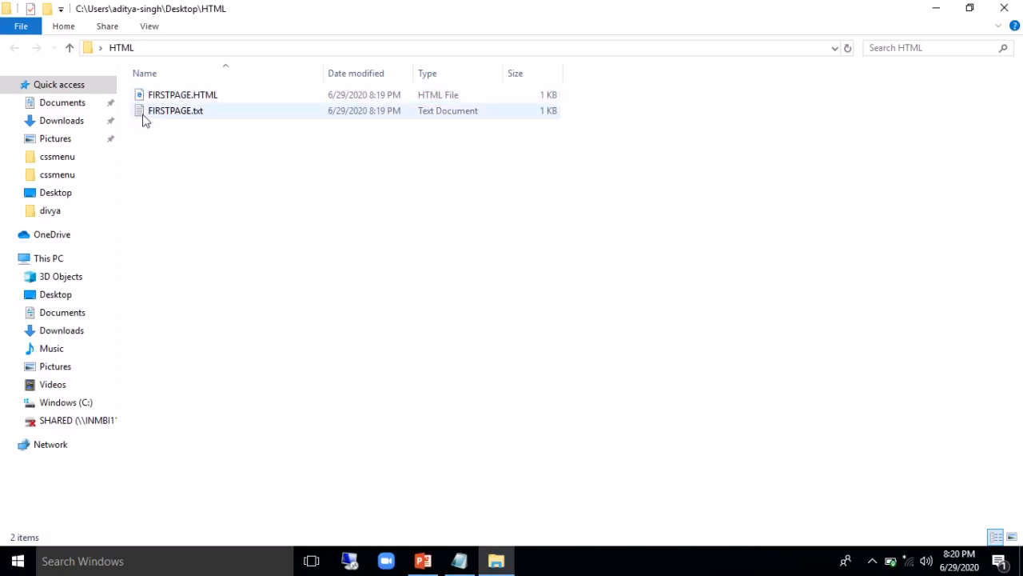
{"action": "mouse_move", "coordinate": [176, 110]}
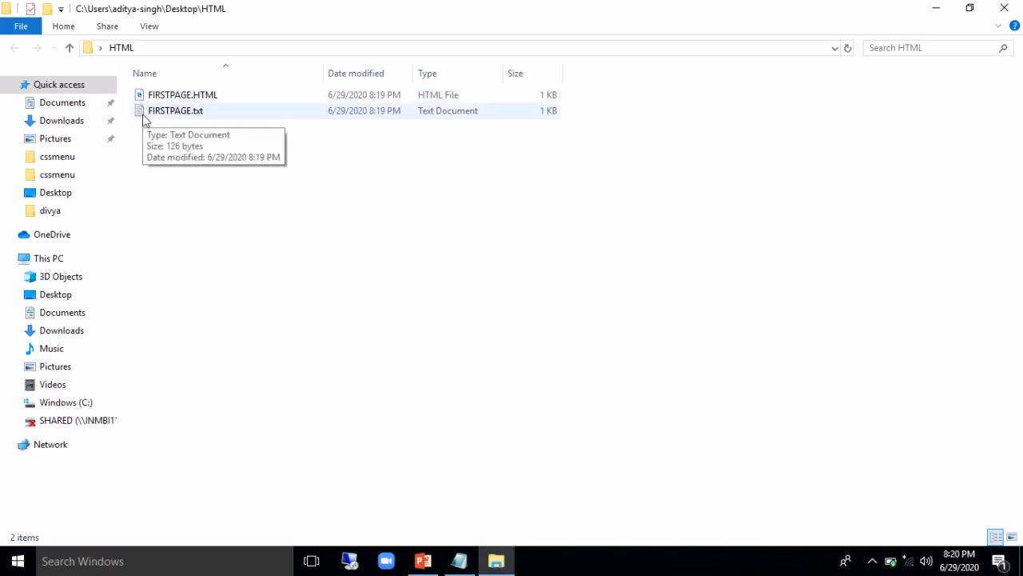
View FIRSTPAGE.txt's contents in Notepad, then close that window
{"action": "double_click", "coordinate": [176, 111]}
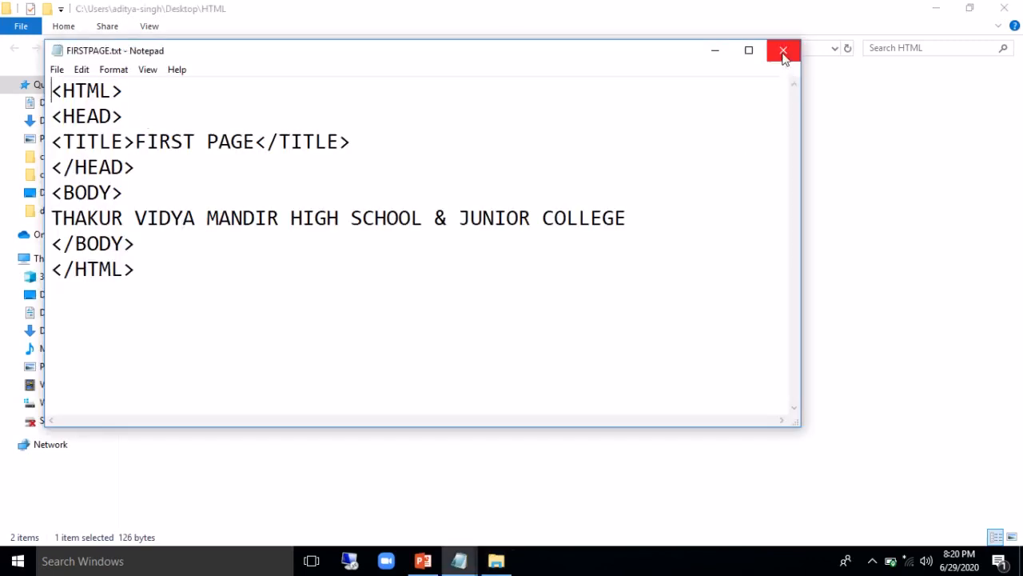
{"action": "left_click", "coordinate": [783, 49]}
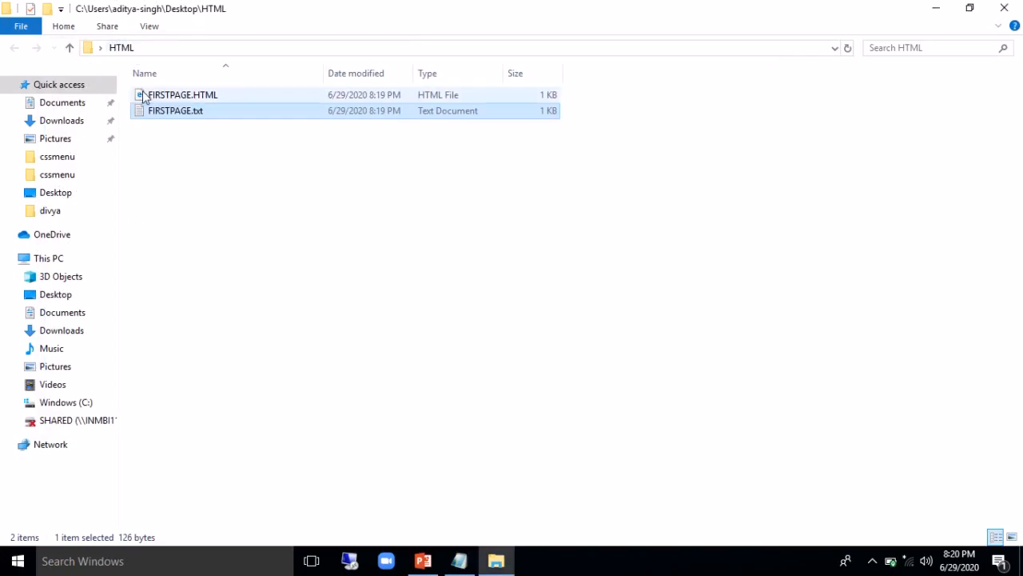
Preview FIRSTPAGE.HTML in Edge showing the school name, then return to the Notepad source
{"action": "double_click", "coordinate": [182, 95]}
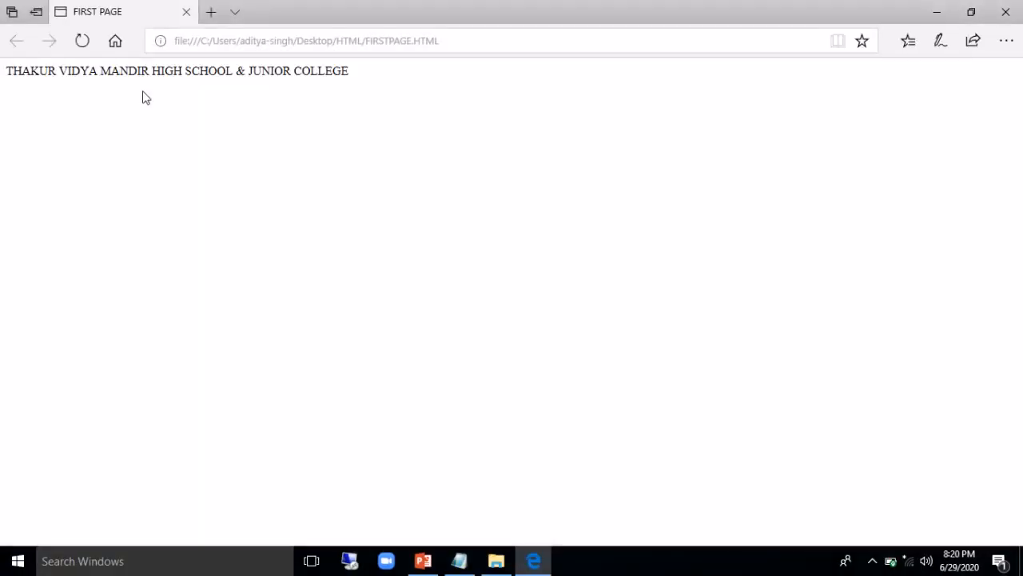
{"action": "mouse_move", "coordinate": [116, 243]}
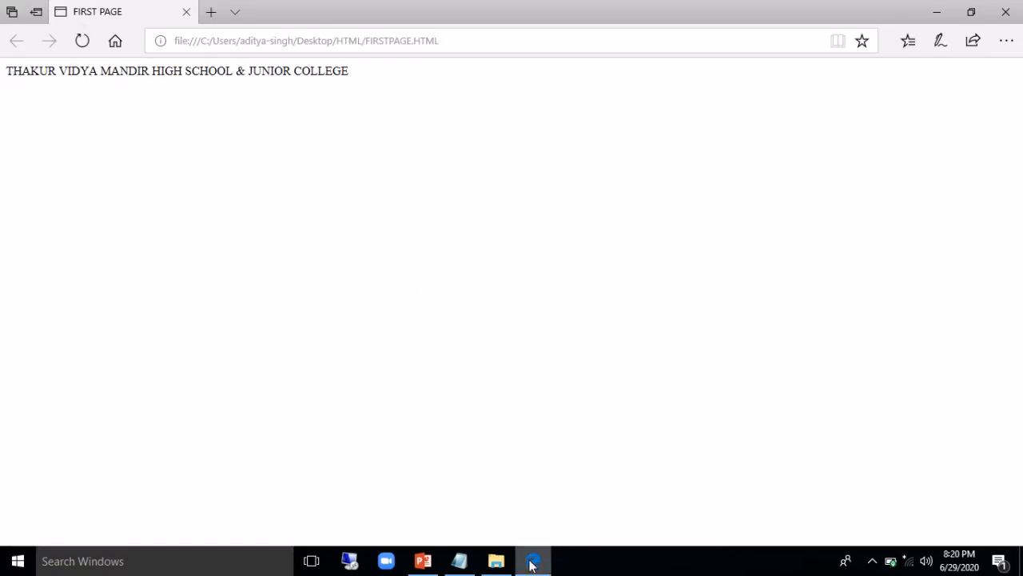
{"action": "mouse_move", "coordinate": [533, 560]}
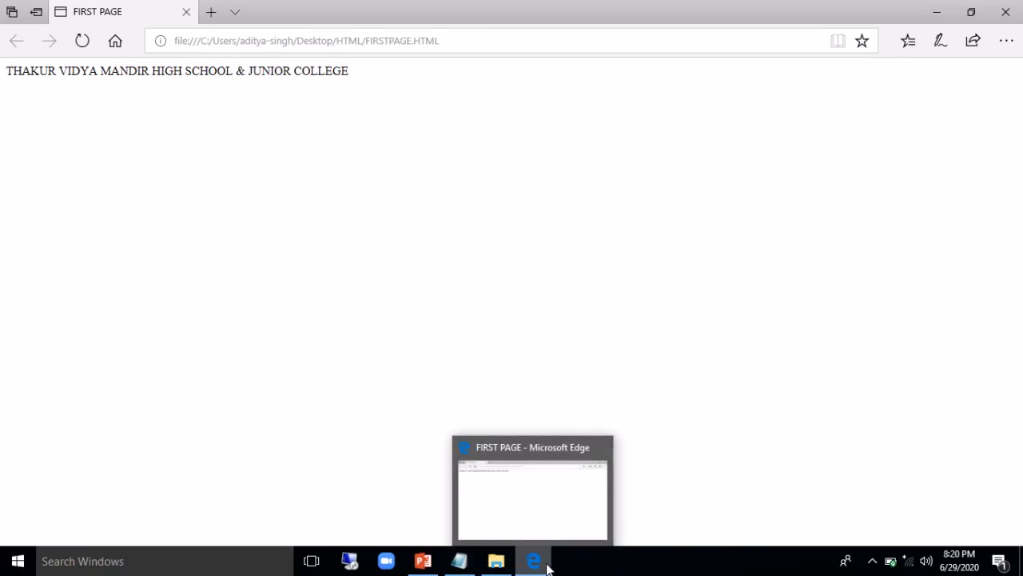
{"action": "left_click", "coordinate": [461, 560]}
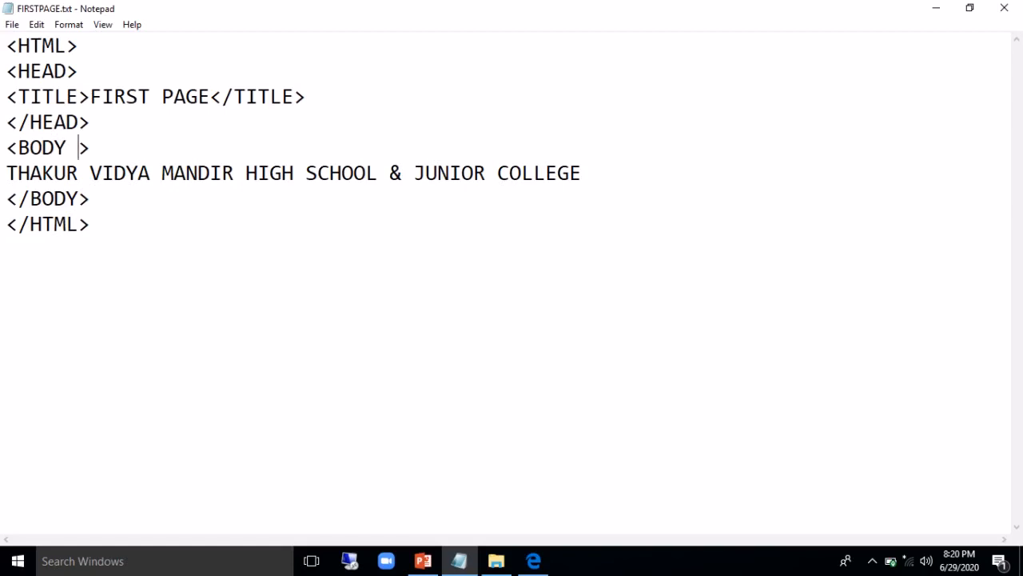
Add BGCOLOR="BLUE" inside the BODY tag
{"action": "type", "text": "BGCOLOR"}
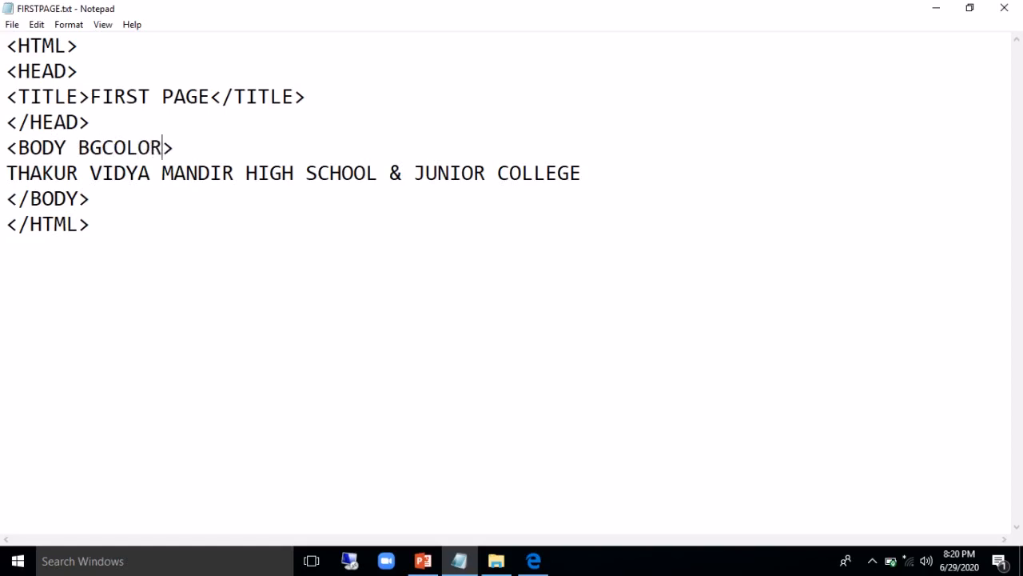
{"action": "type", "text": "="}
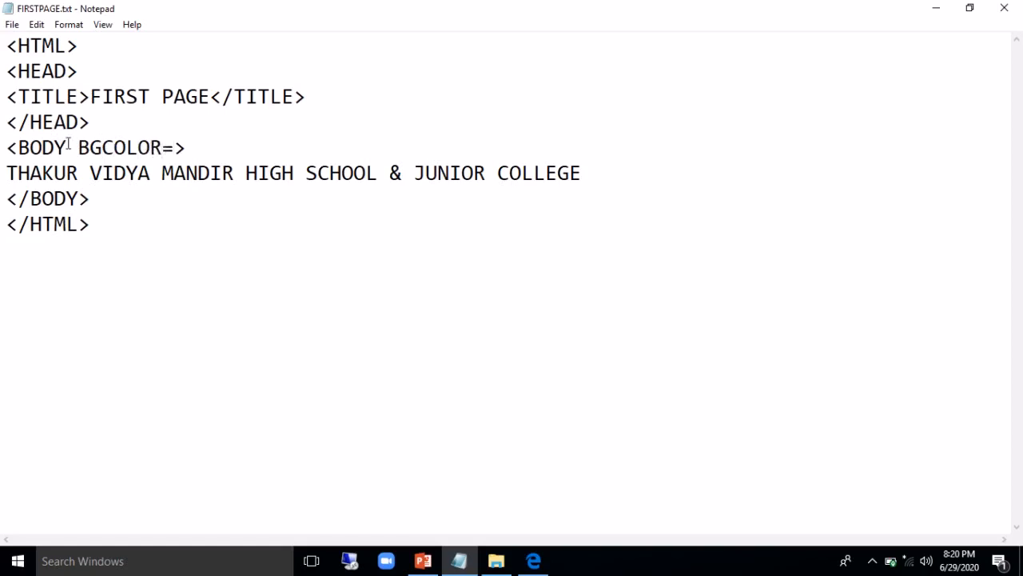
{"action": "type", "text": "\""}
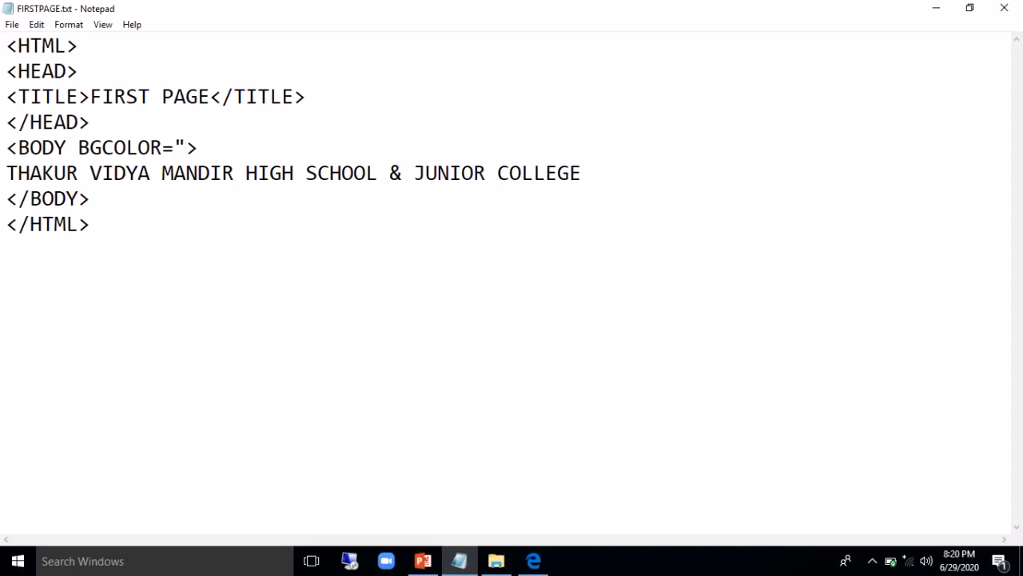
{"action": "left_click", "coordinate": [185, 147]}
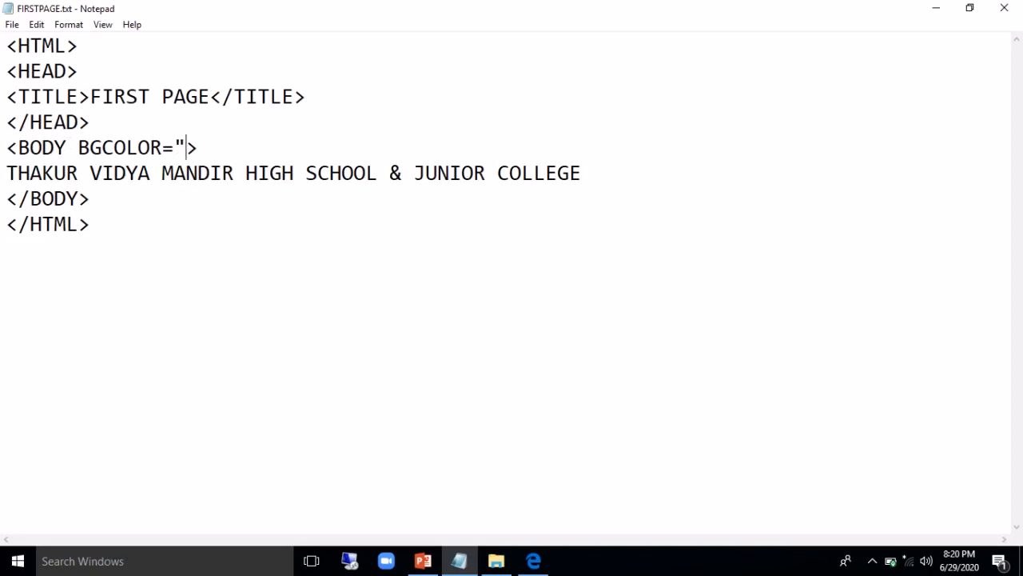
{"action": "type", "text": "BLUE\""}
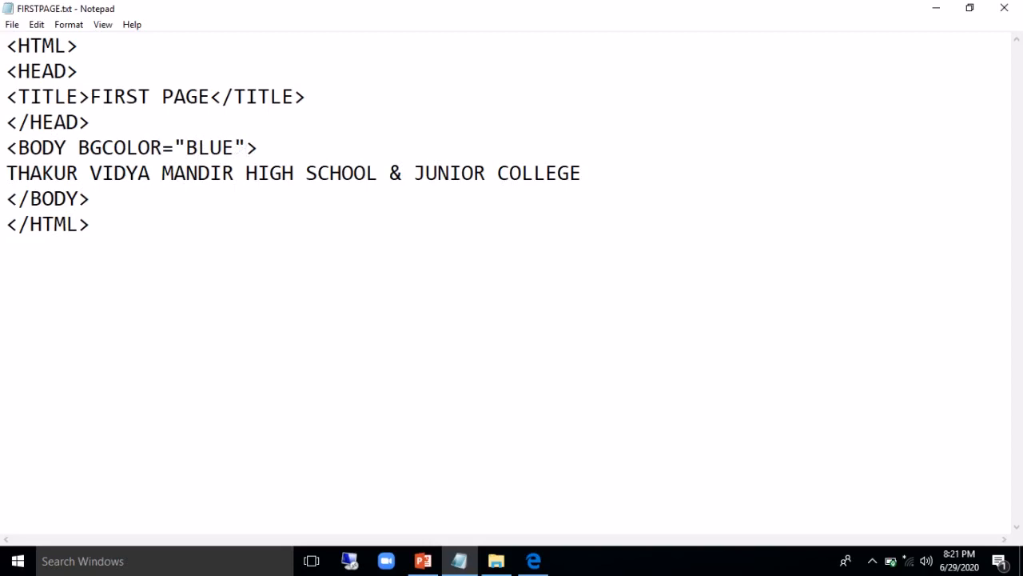
{"action": "left_click", "coordinate": [246, 147]}
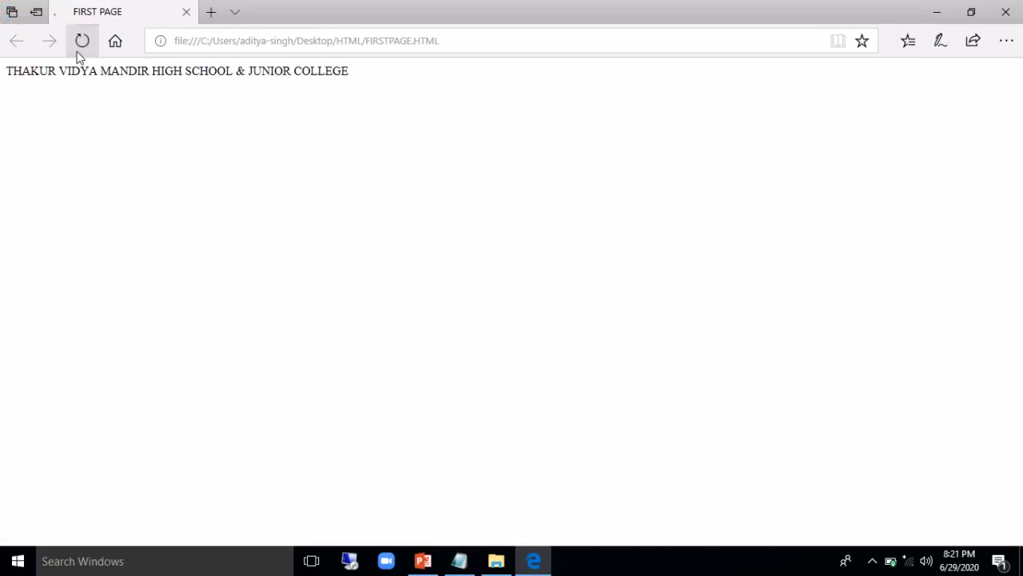
{"action": "left_click", "coordinate": [83, 42]}
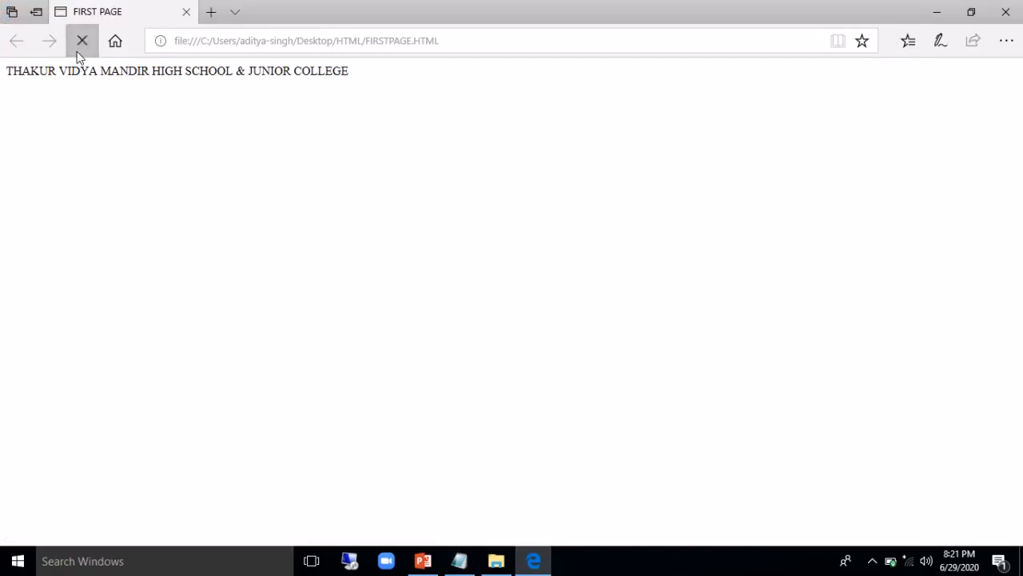
{"action": "left_click", "coordinate": [461, 560]}
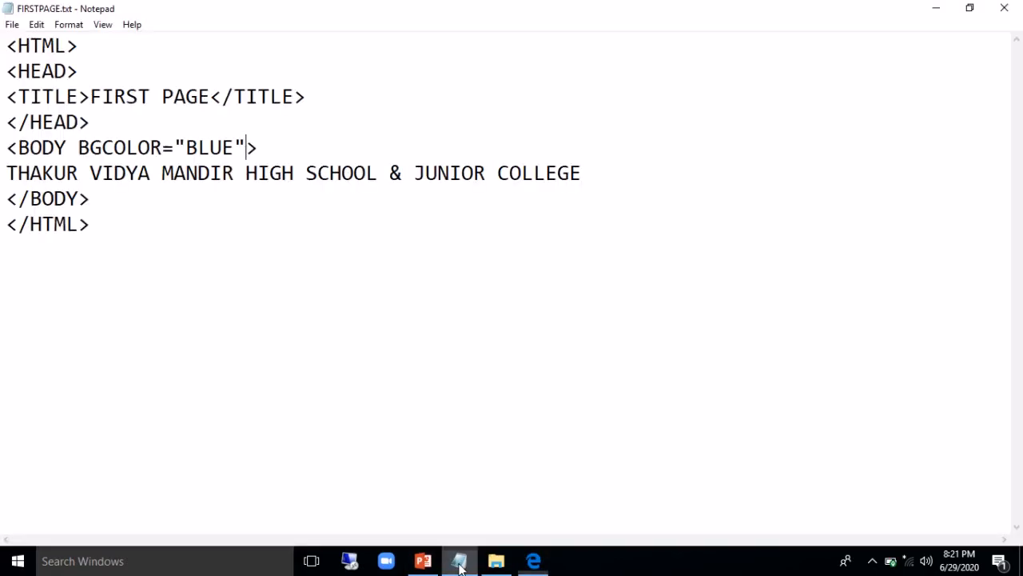
Save the edited source over the existing FIRSTPAGE.HTML, confirming the replace
{"action": "left_click", "coordinate": [12, 24]}
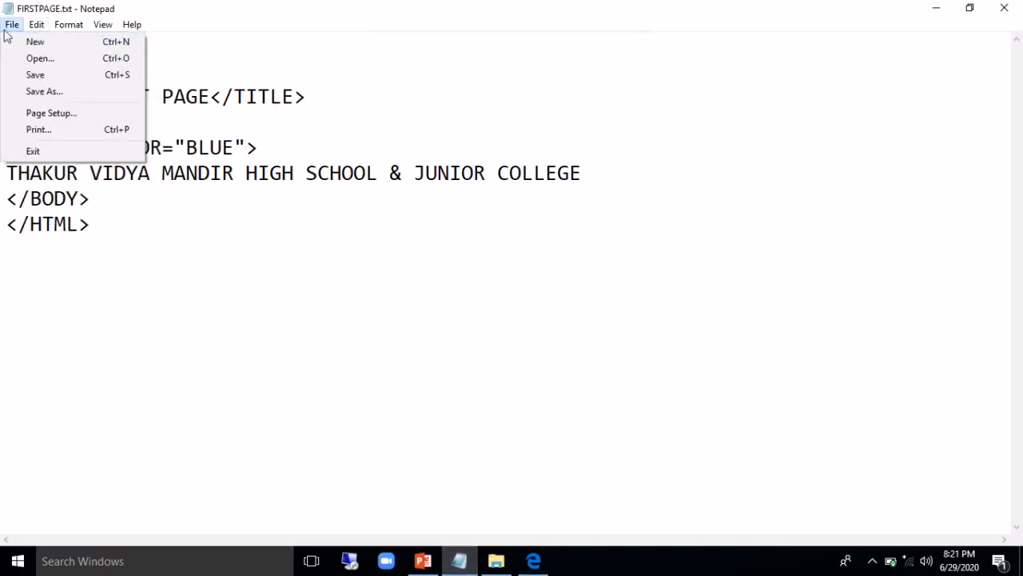
{"action": "left_click", "coordinate": [44, 91]}
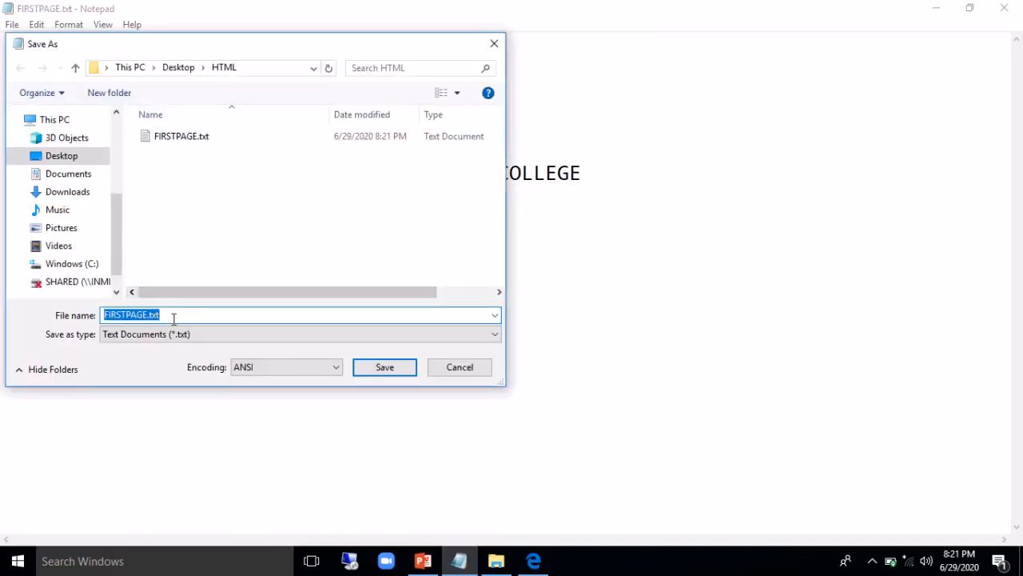
{"action": "type", "text": "FIRSTPAGE."}
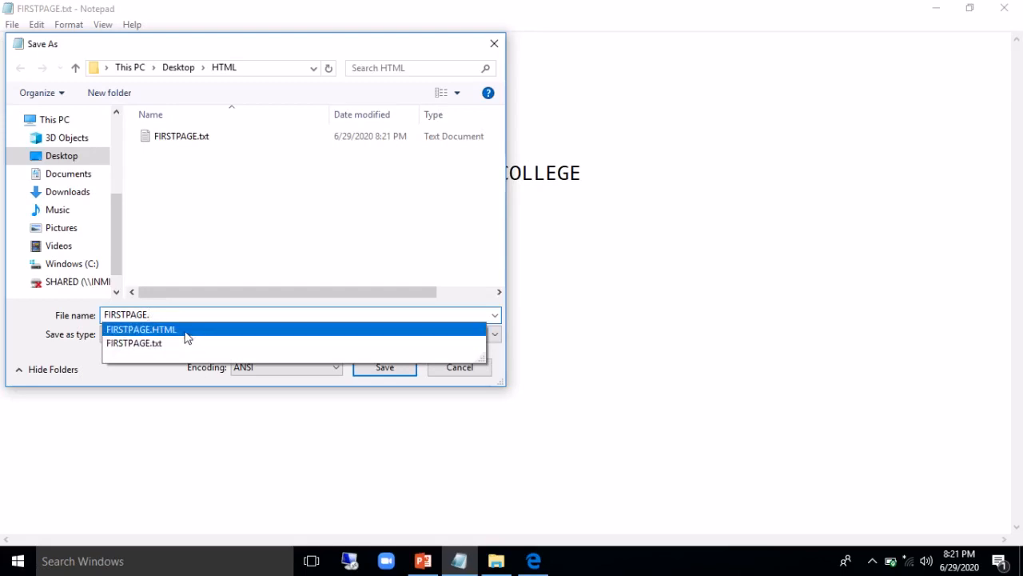
{"action": "left_click", "coordinate": [141, 330]}
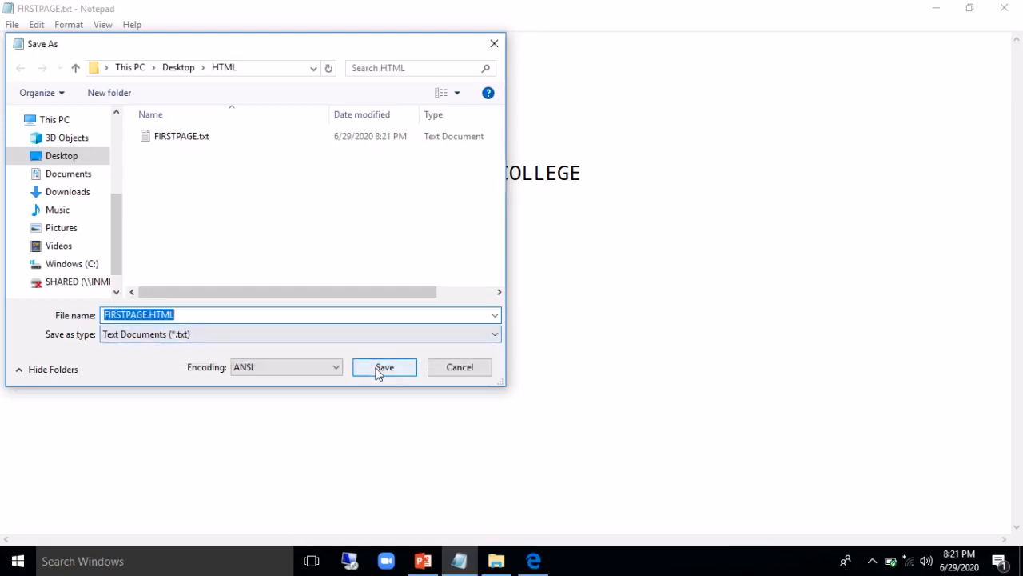
{"action": "left_click", "coordinate": [384, 366]}
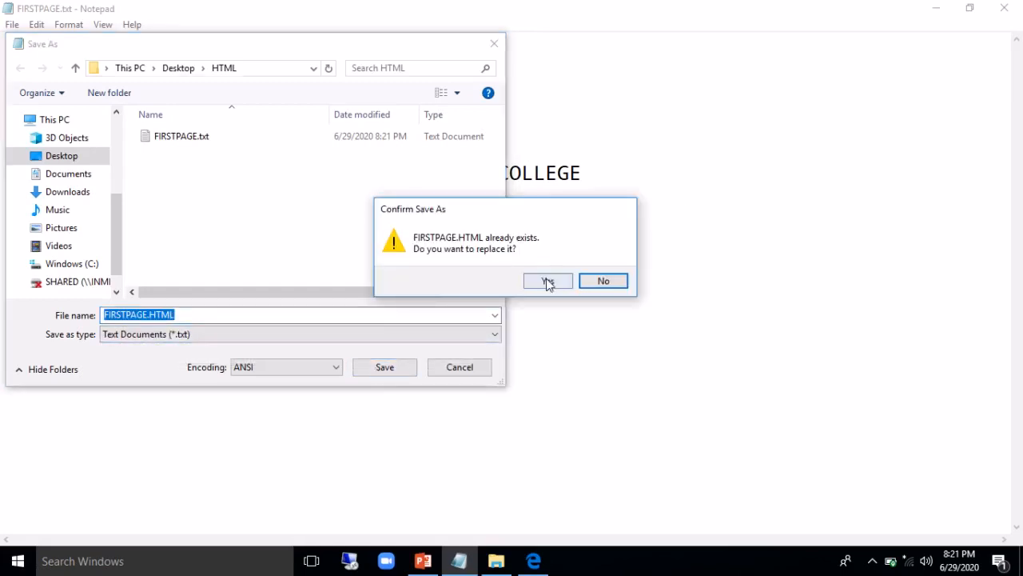
{"action": "left_click", "coordinate": [547, 281]}
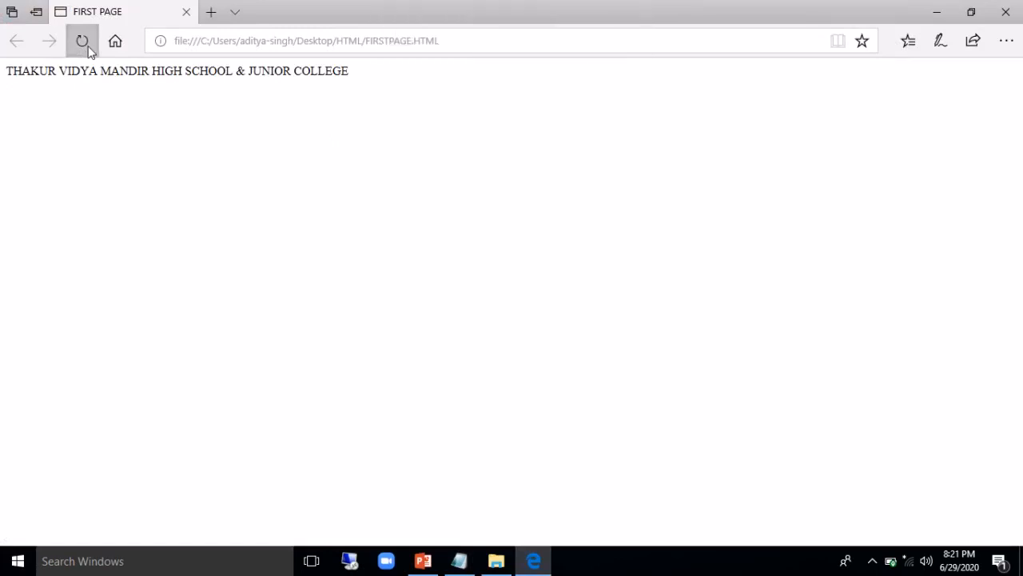
Reload FIRSTPAGE.HTML in Edge to pick up the saved background colour
{"action": "left_click", "coordinate": [83, 42]}
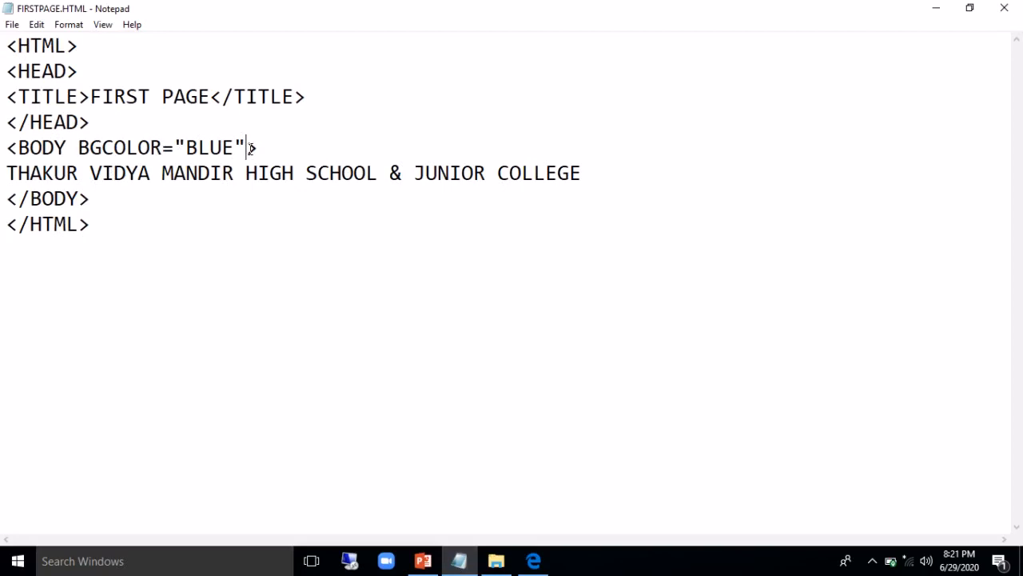
Change BGCOLOR from BLUE to BLACK and add TEXT="WHITE" to the BODY tag
{"action": "type", "text": "TE"}
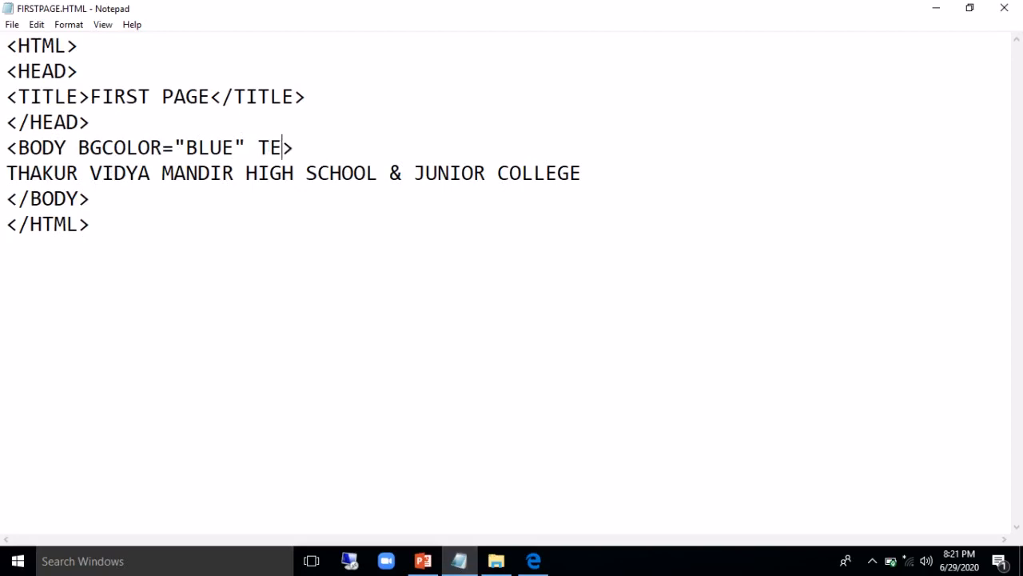
{"action": "type", "text": "XT"}
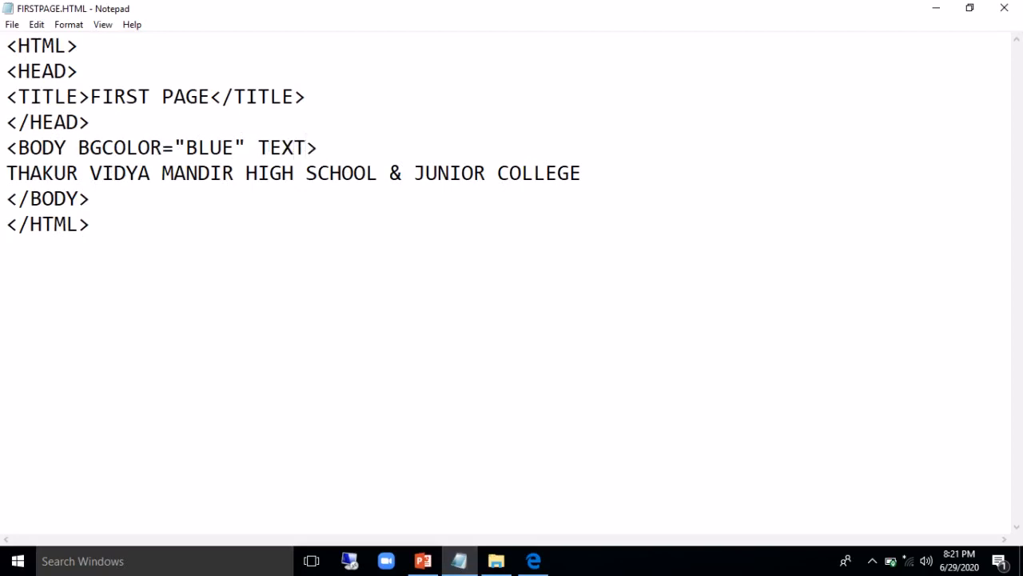
{"action": "key", "text": "Backspace"}
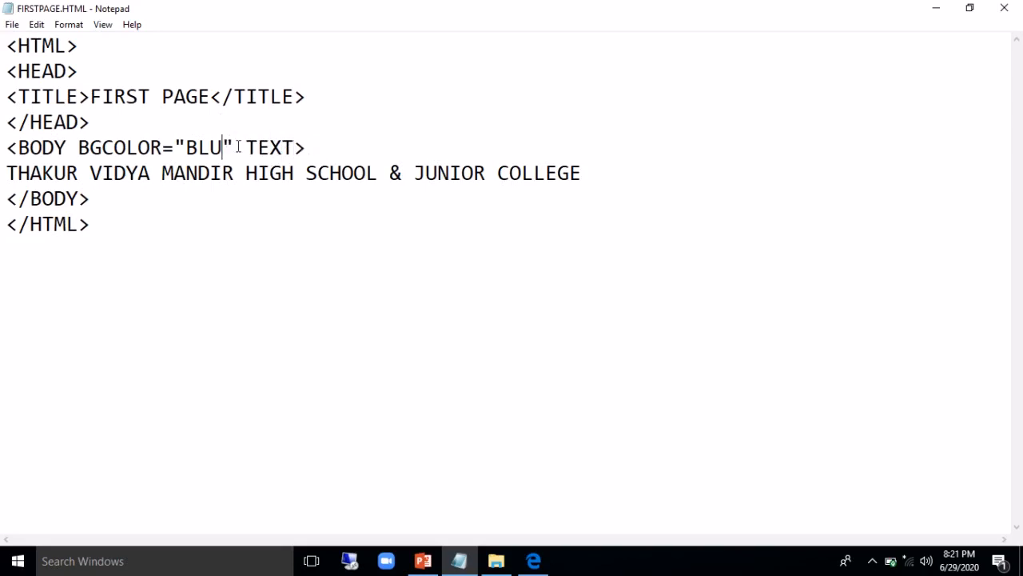
{"action": "type", "text": "CK"}
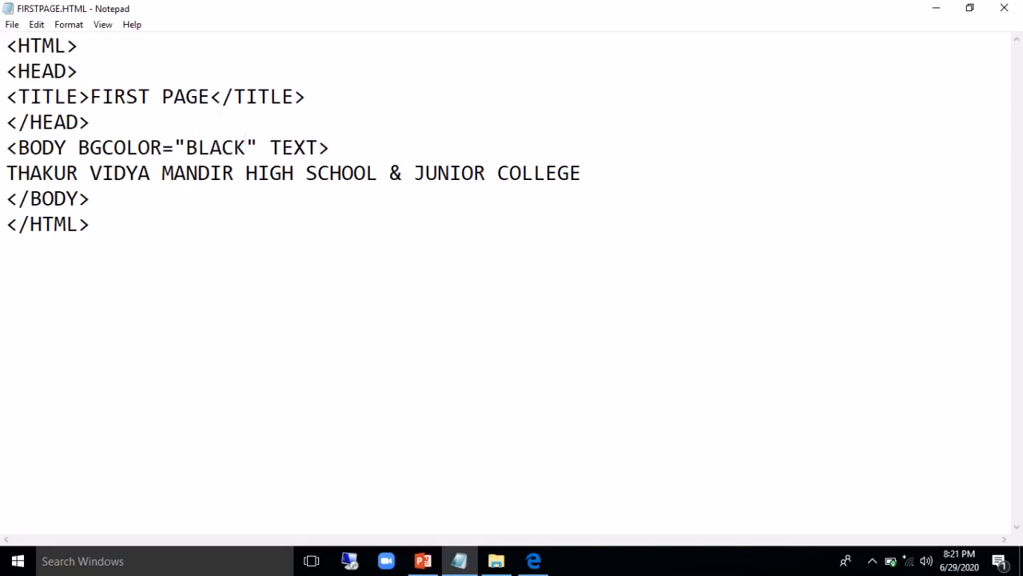
{"action": "left_click", "coordinate": [246, 147]}
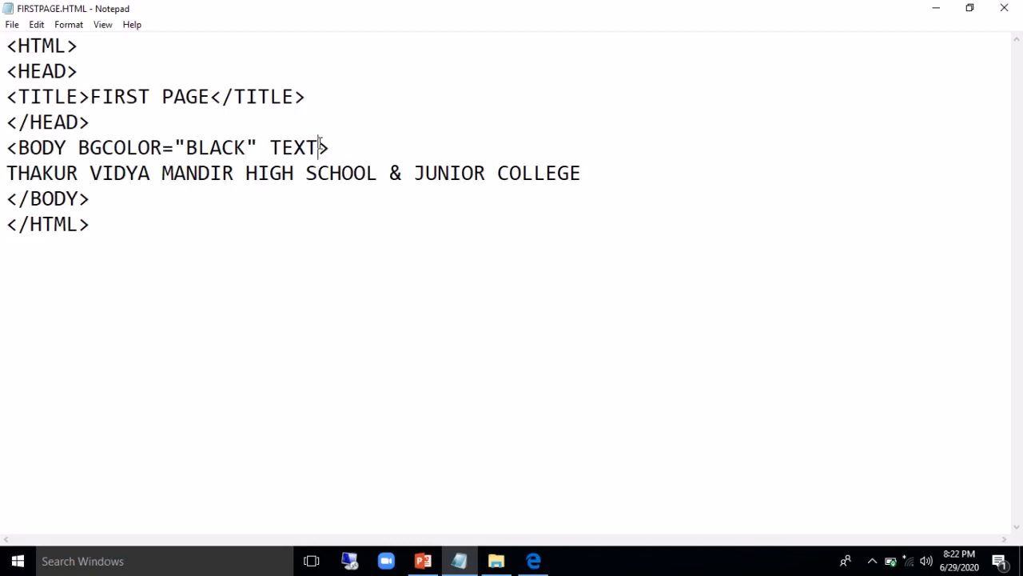
{"action": "type", "text": "="}
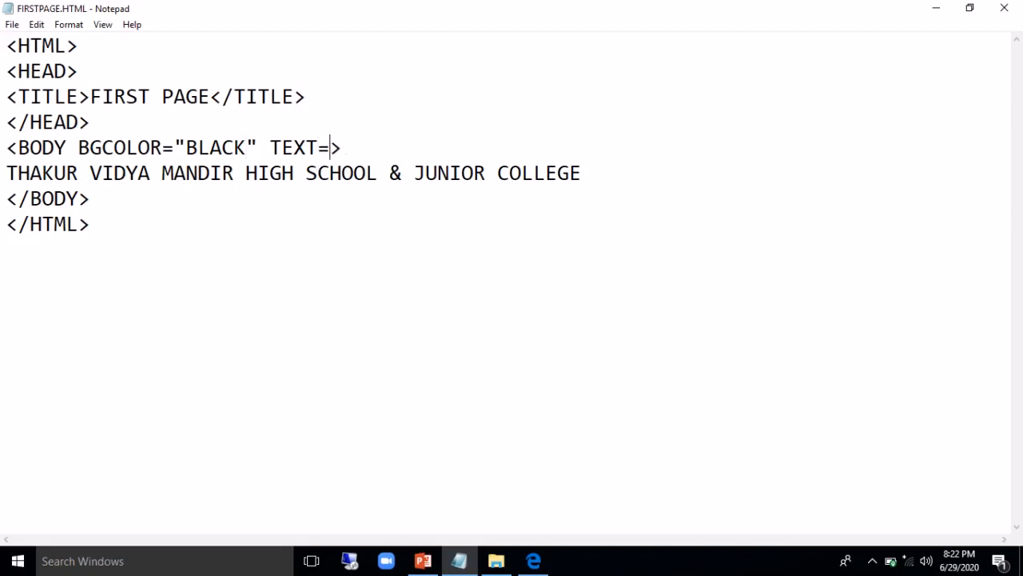
{"action": "type", "text": "\"WH"}
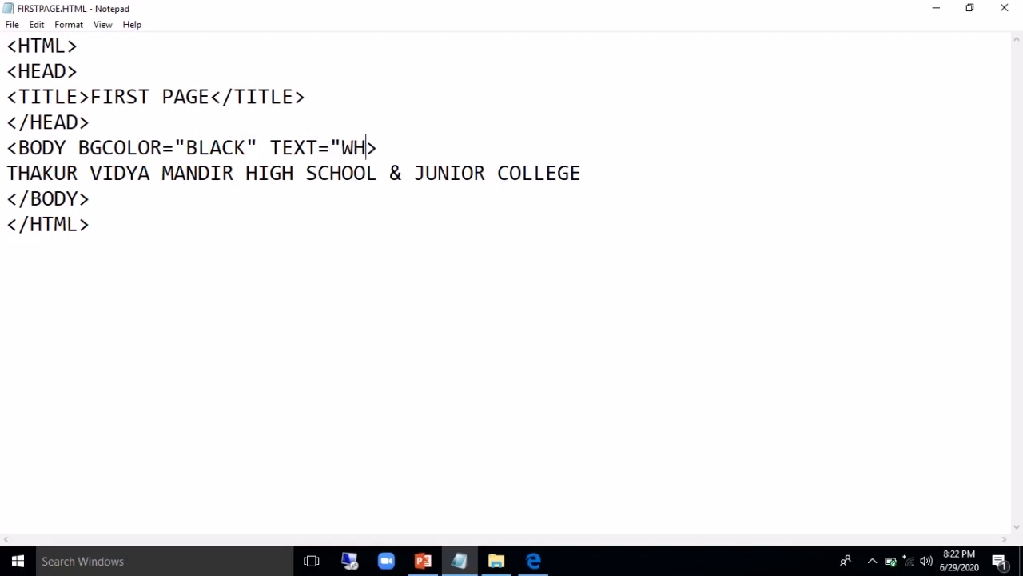
{"action": "type", "text": "ITE\""}
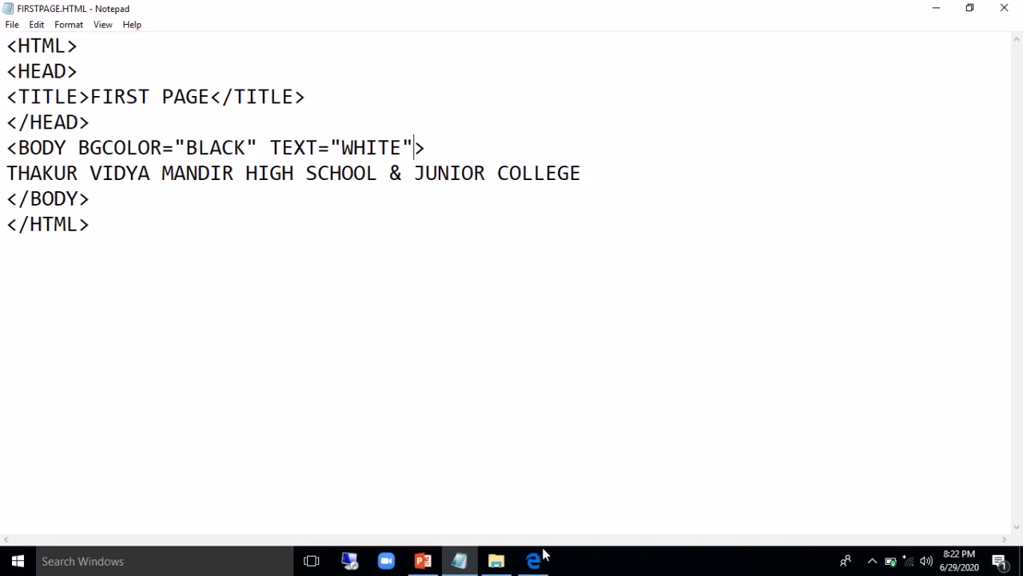
{"action": "left_click", "coordinate": [534, 560]}
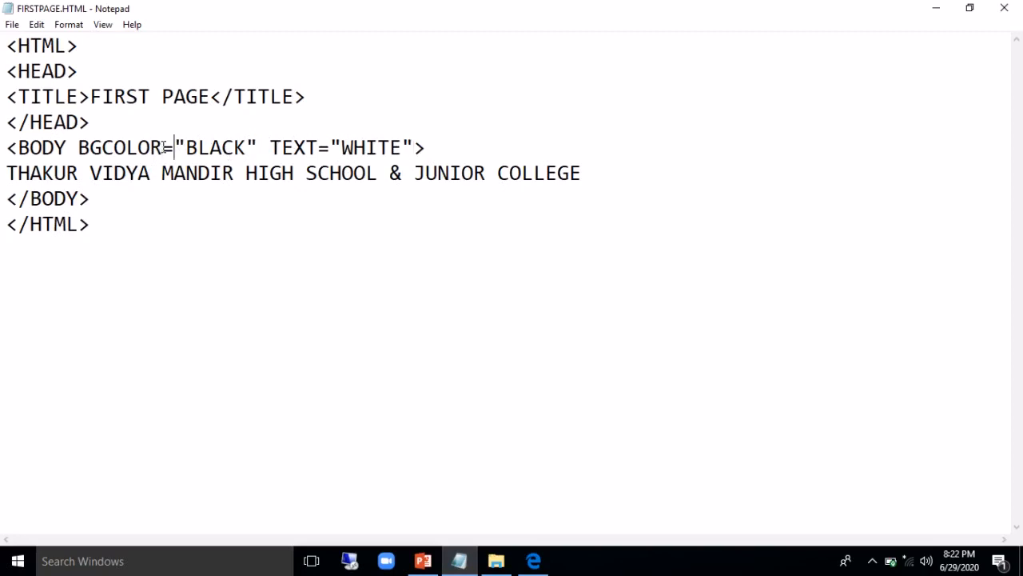
Replace BGCOLOR="BLACK" with an empty BACKGROUND="" attribute in the BODY tag
{"action": "key", "text": "Backspace"}
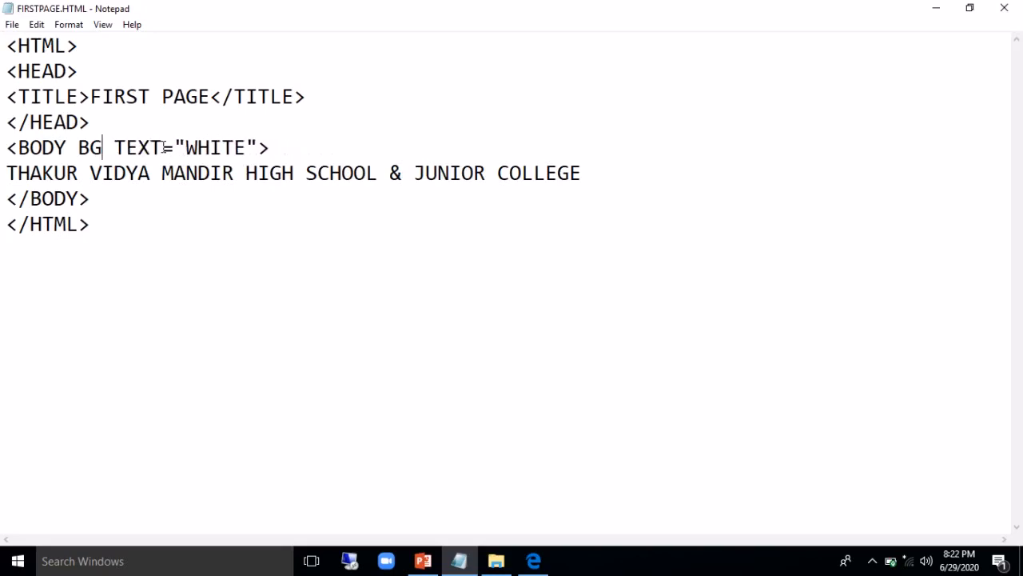
{"action": "type", "text": "AC"}
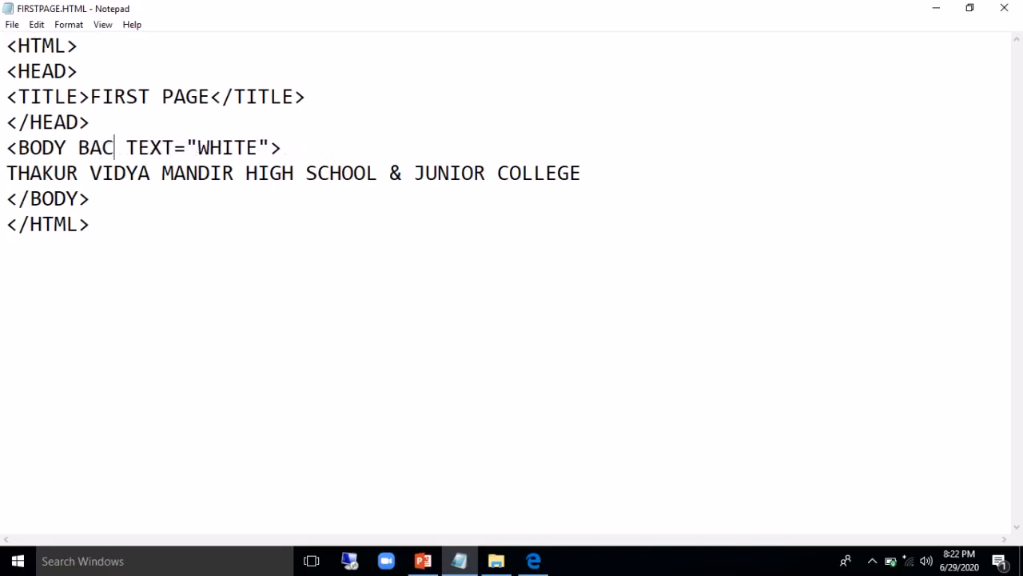
{"action": "type", "text": "KGROUND"}
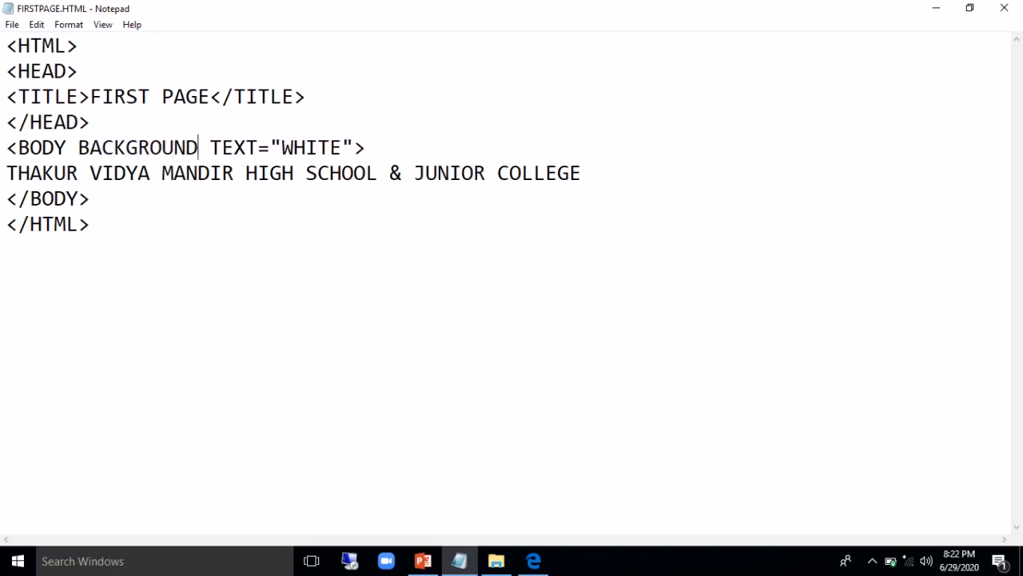
{"action": "type", "text": "=\""}
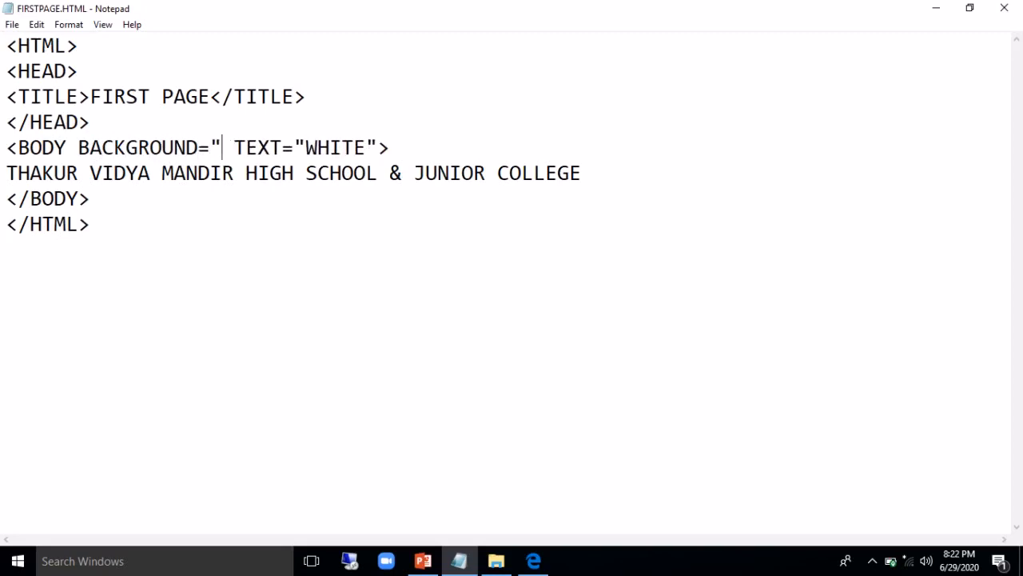
{"action": "type", "text": "\""}
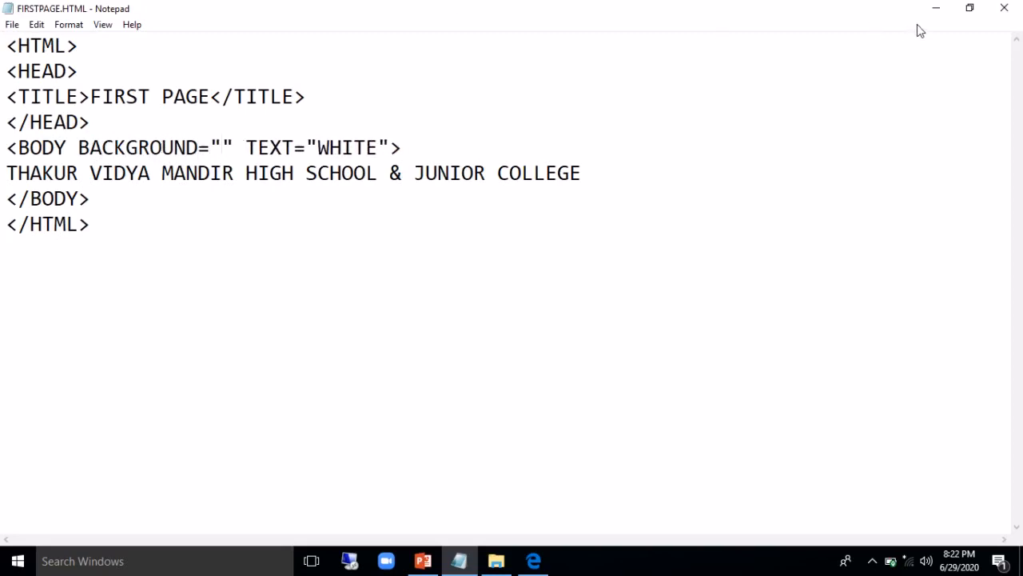
{"action": "mouse_move", "coordinate": [937, 14]}
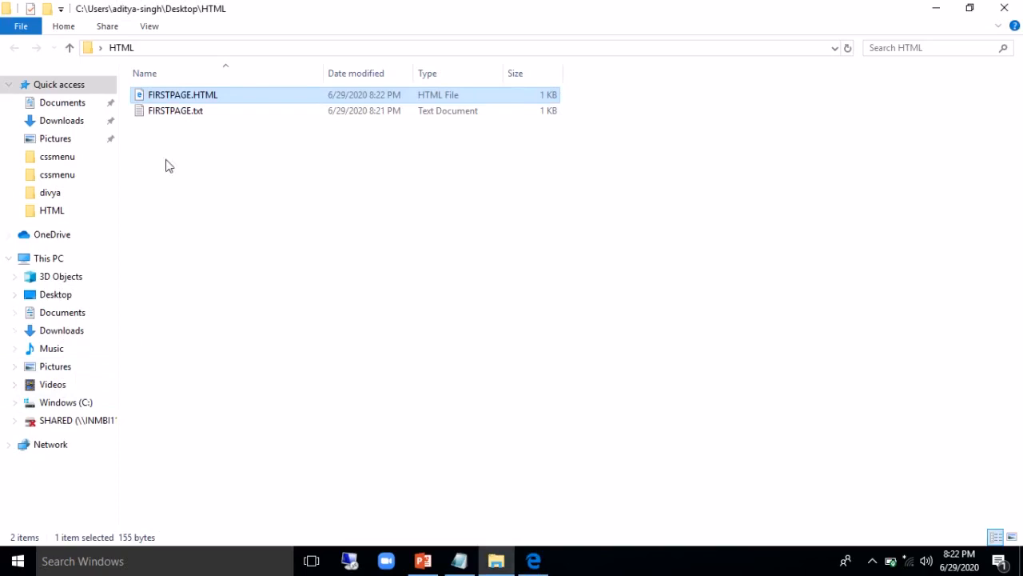
Locate Untitled.png in Pictures > divya and view its Properties for the storage path
{"action": "left_click", "coordinate": [54, 367]}
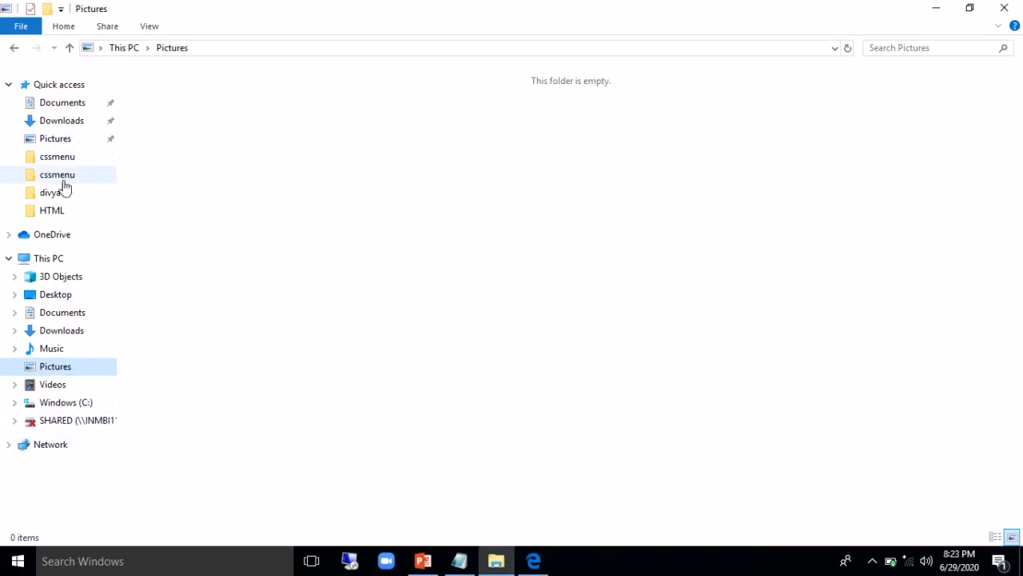
{"action": "double_click", "coordinate": [50, 191]}
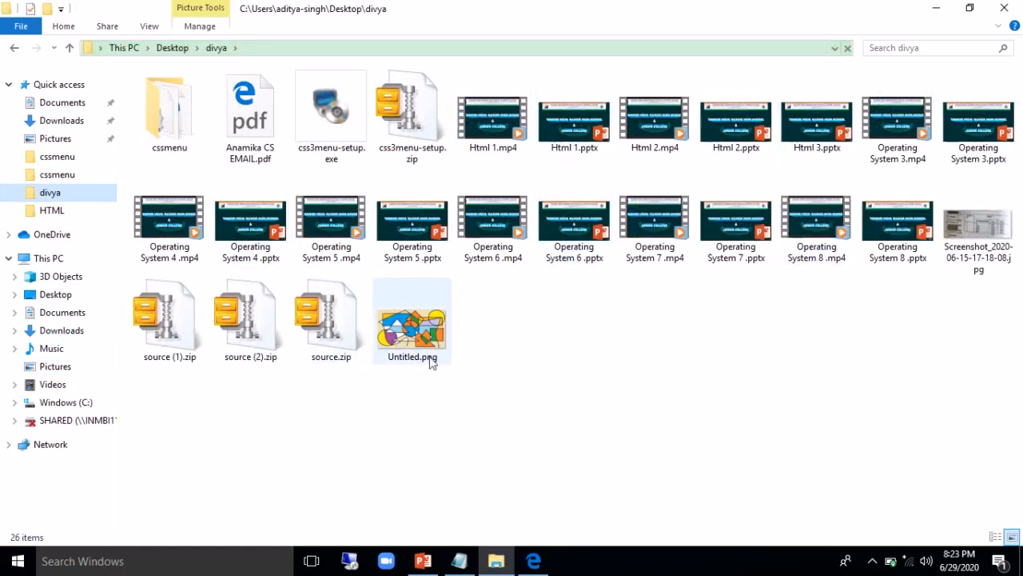
{"action": "left_click", "coordinate": [413, 320]}
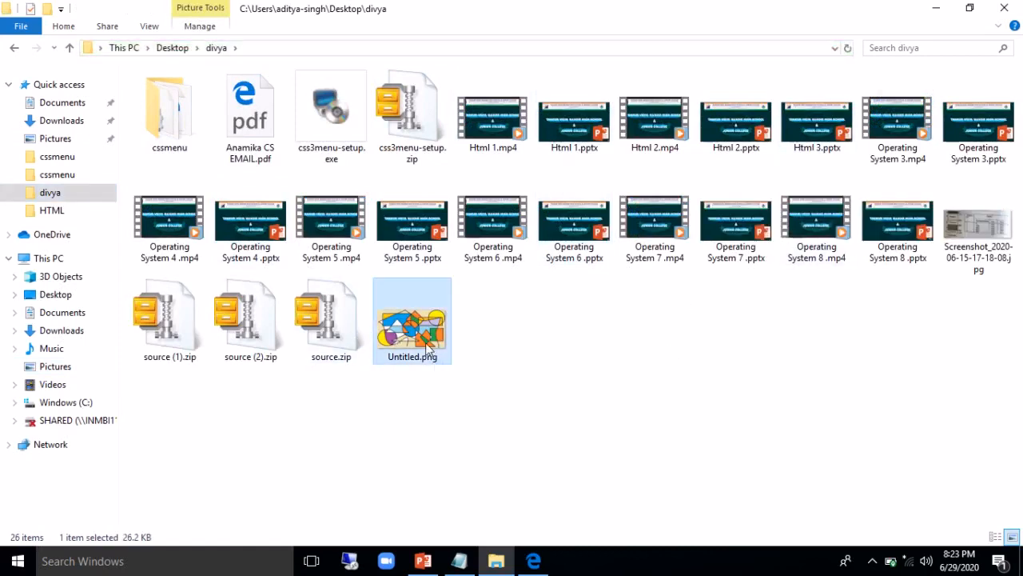
{"action": "mouse_move", "coordinate": [414, 355]}
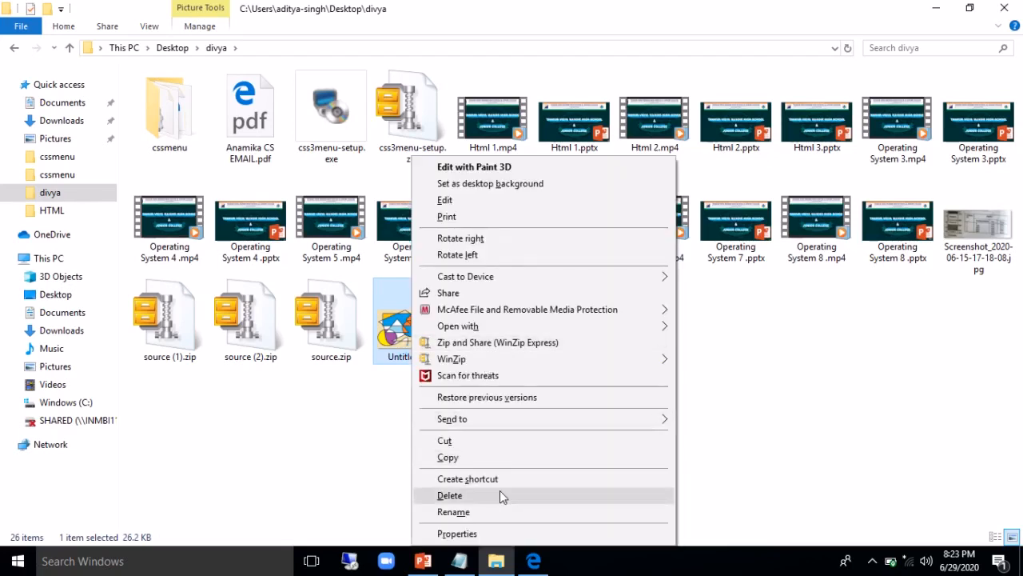
{"action": "left_click", "coordinate": [457, 534]}
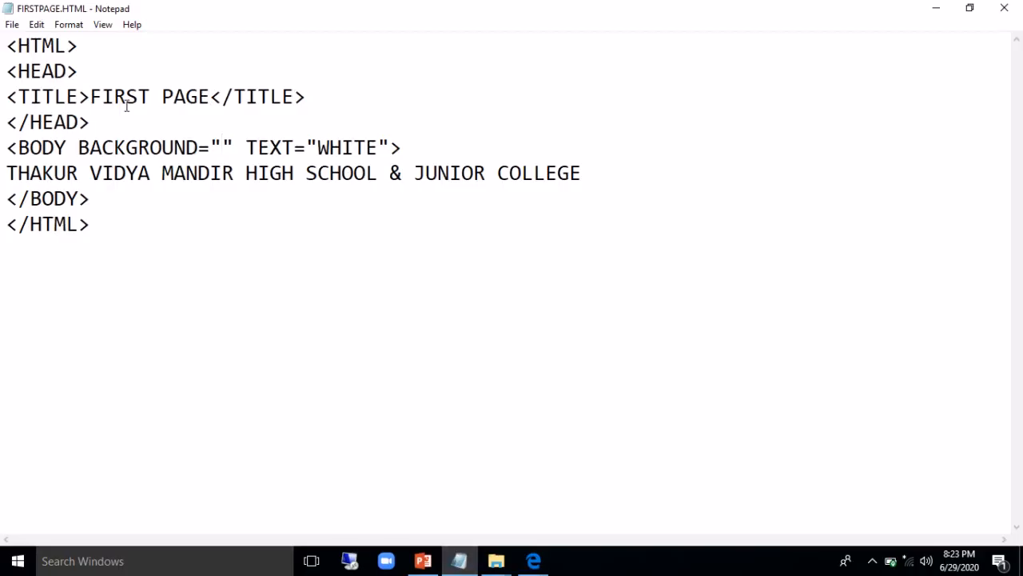
Set BACKGROUND to C:\Users\aditya-singh\Desktop\divya\Untitled.png in the BODY tag
{"action": "type", "text": "C:\\Users\\aditya-singh\\Desktop\\divya"}
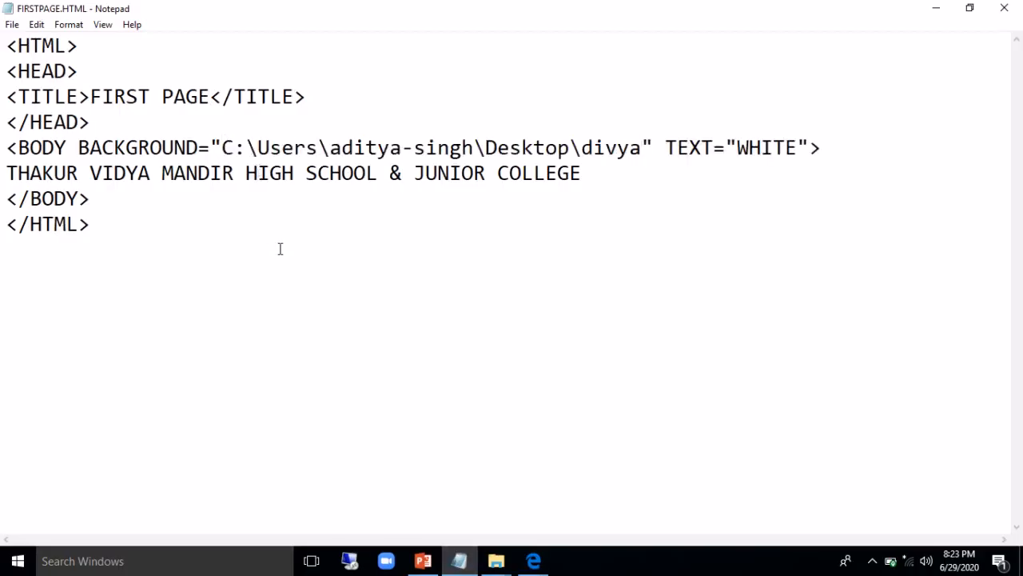
{"action": "type", "text": "\\"}
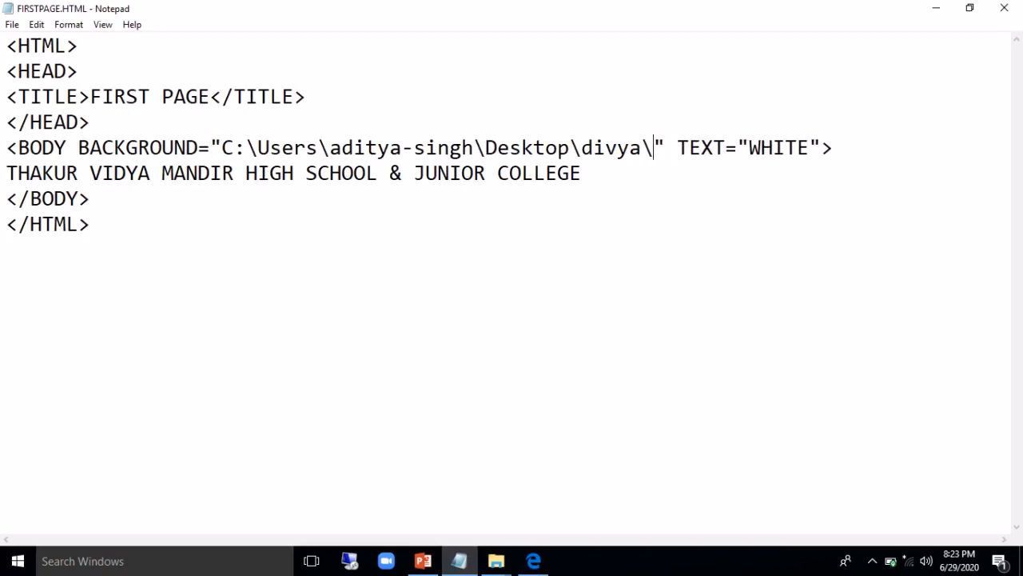
{"action": "mouse_move", "coordinate": [472, 477]}
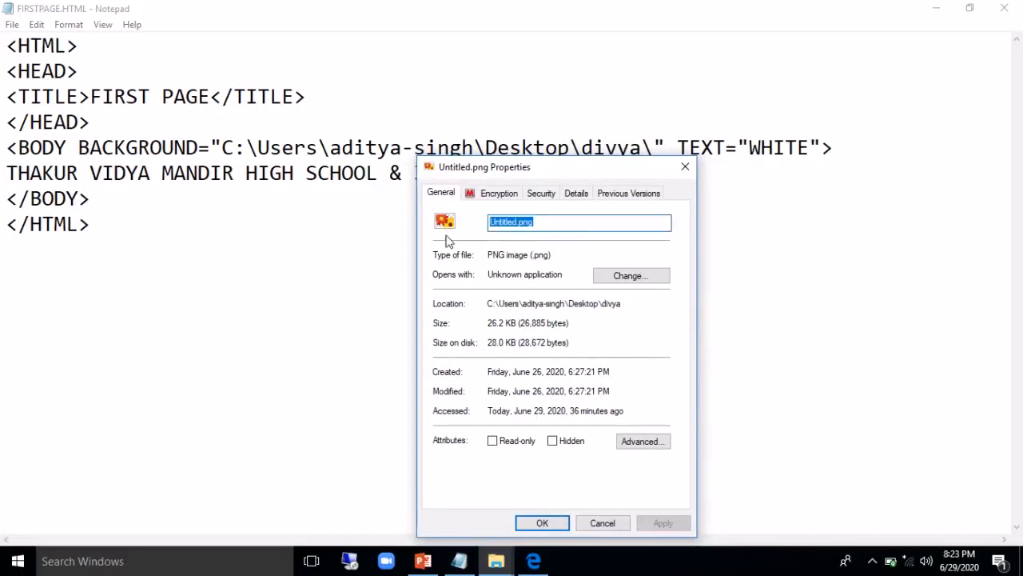
{"action": "left_click", "coordinate": [601, 521]}
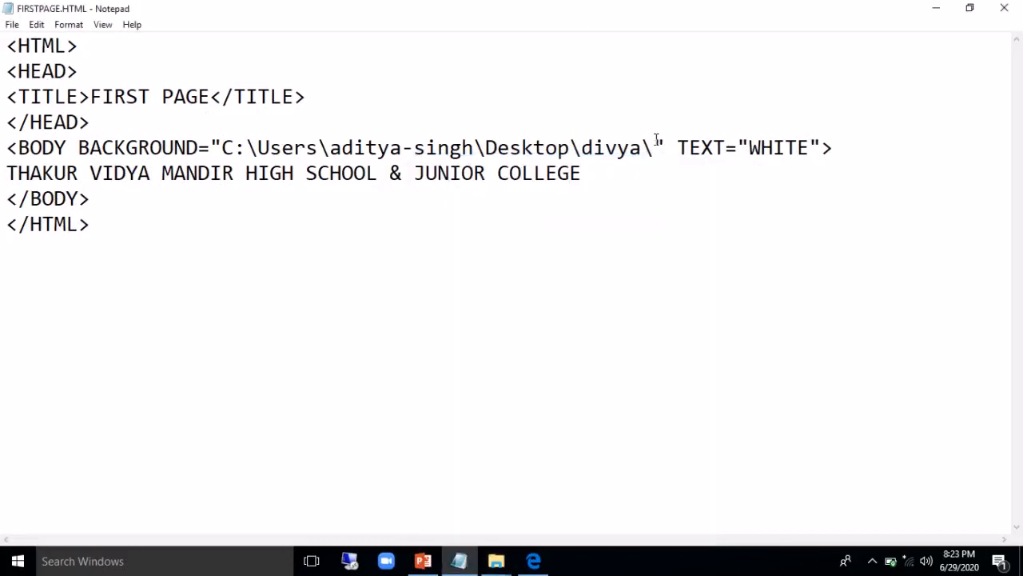
{"action": "type", "text": "Untitled.png"}
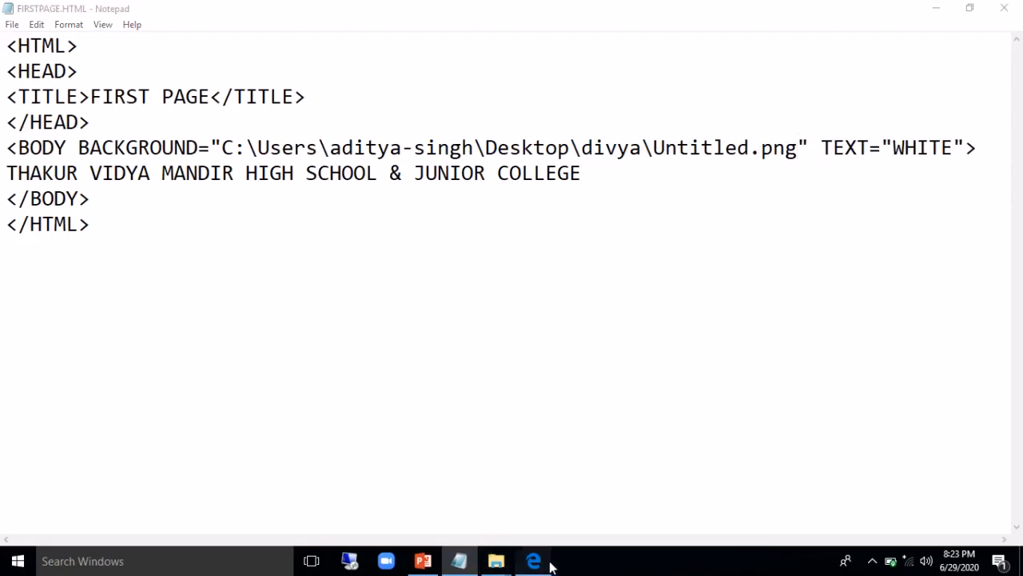
Reload FIRSTPAGE.HTML in Edge to show the tiled Untitled.png background
{"action": "left_click", "coordinate": [534, 560]}
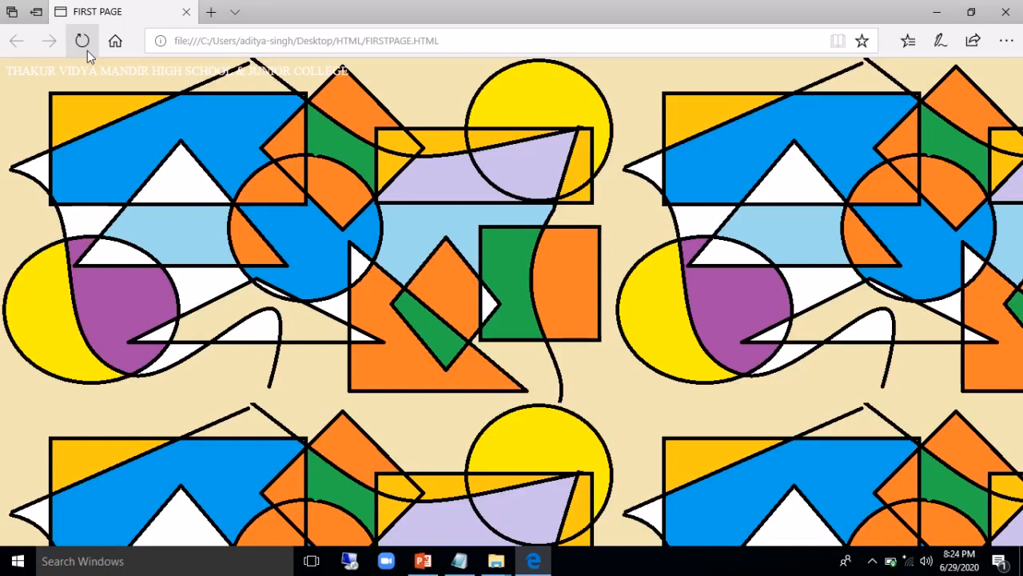
{"action": "left_click", "coordinate": [83, 42]}
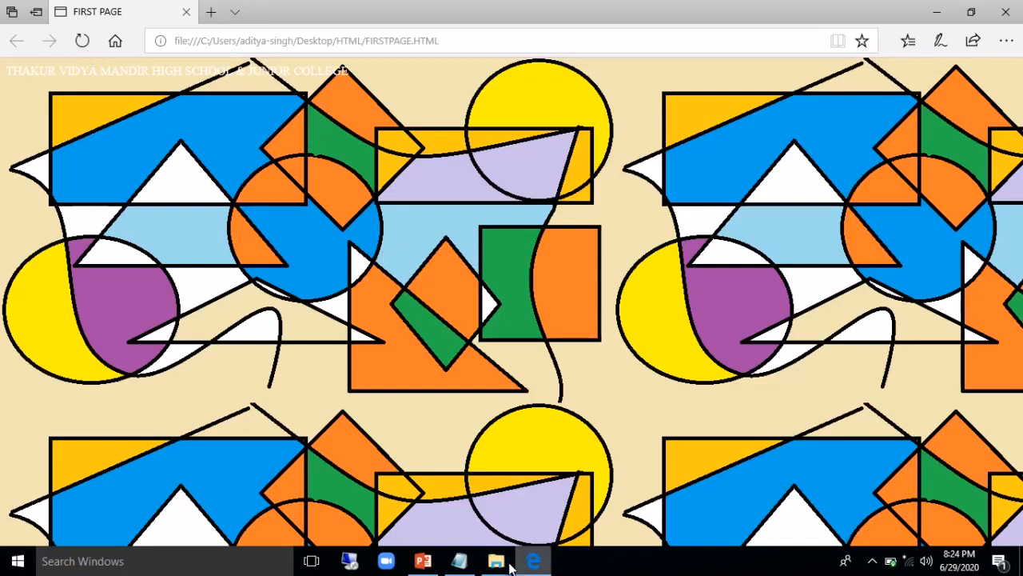
{"action": "mouse_move", "coordinate": [496, 560]}
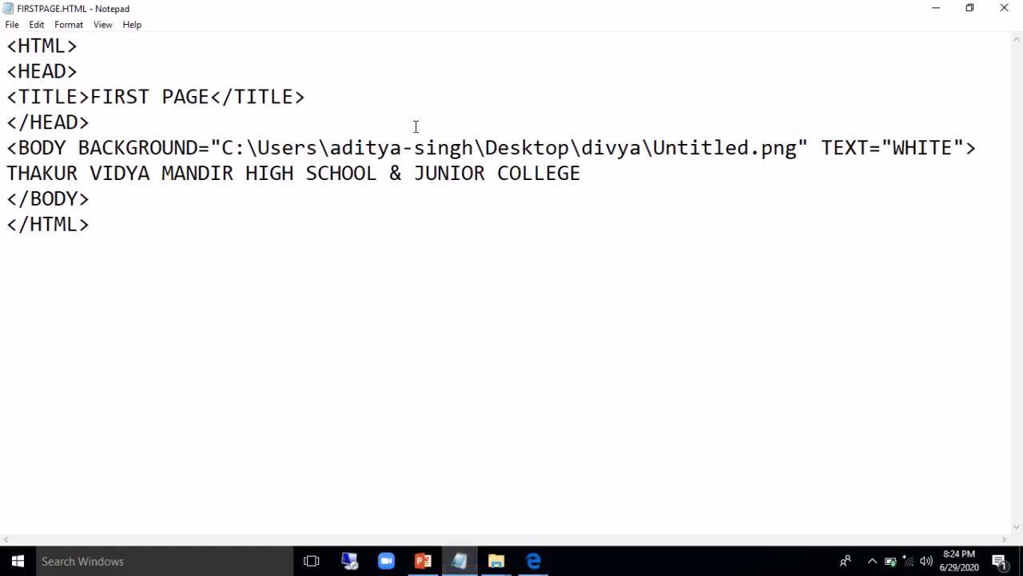
Change TEXT="WHITE" to TEXT="BLUE" and position before the school name line
{"action": "key", "text": "BackSpace"}
{"action": "type", "text": "BL"}
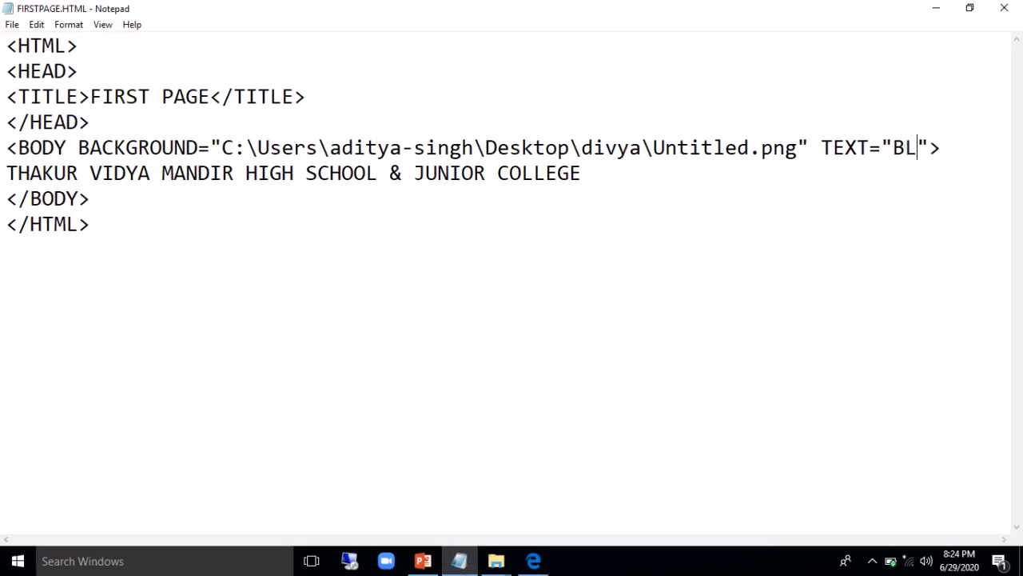
{"action": "key", "text": "backspace"}
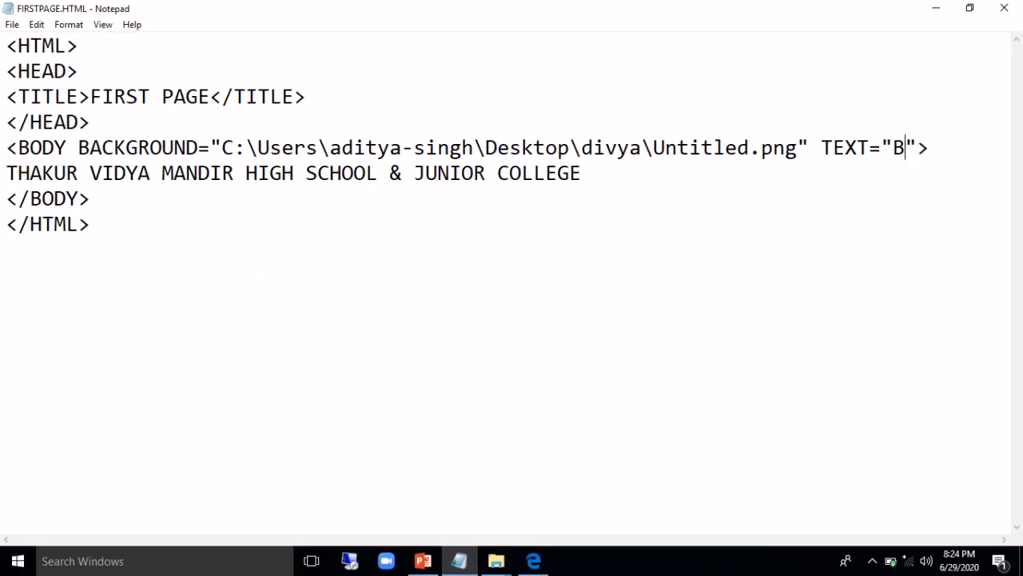
{"action": "type", "text": "LUE"}
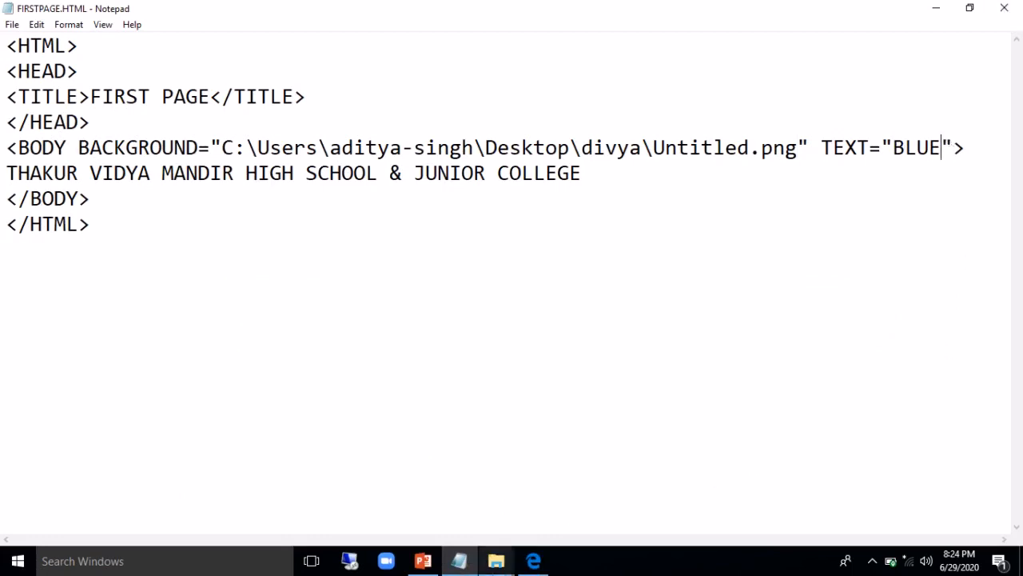
{"action": "left_click", "coordinate": [533, 559]}
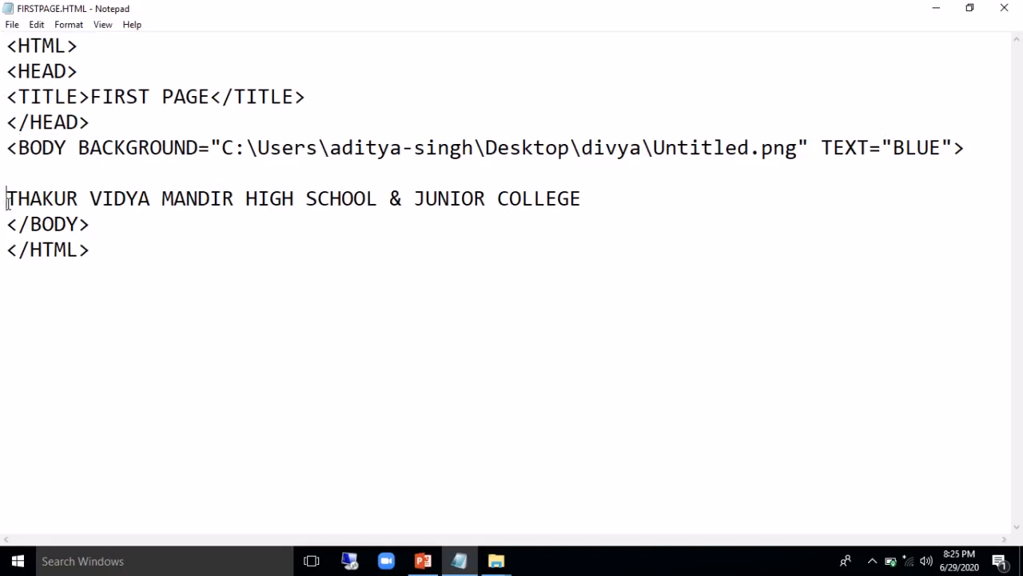
{"action": "mouse_move", "coordinate": [789, 182]}
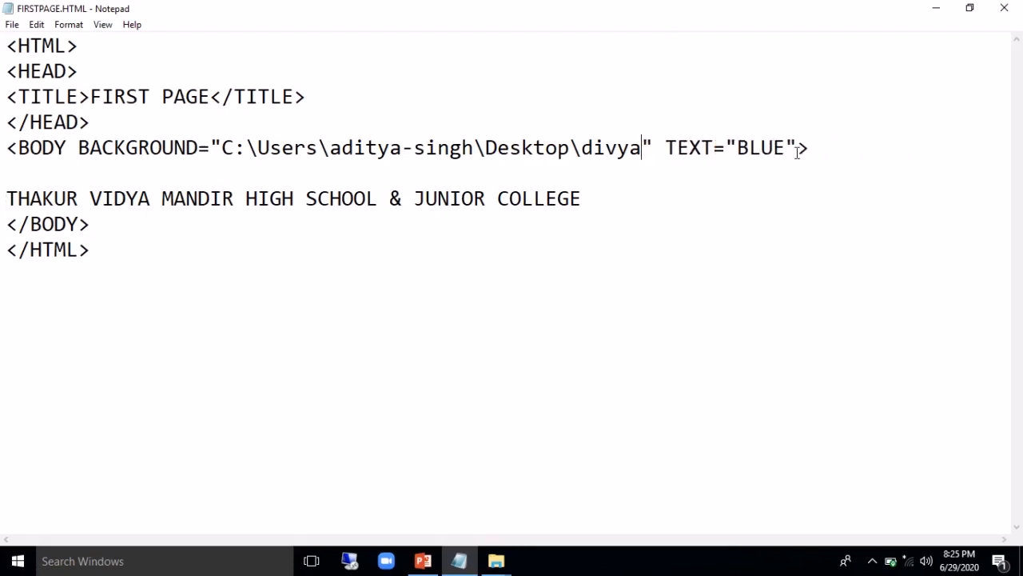
Replace the background path with BGCOLOR="AQUA" and set TEXT="BLACK" in the BODY tag
{"action": "key", "text": "backspace"}
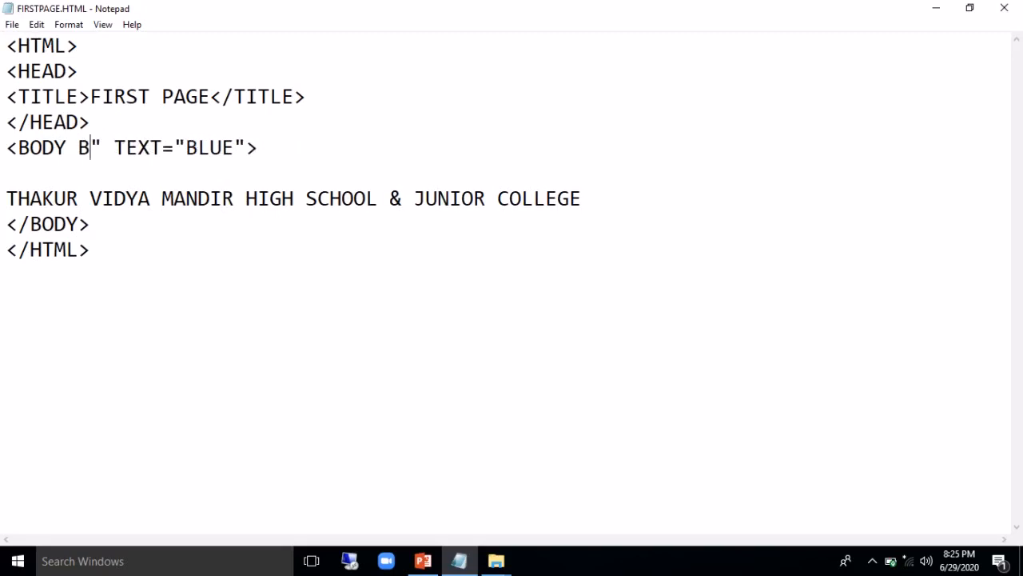
{"action": "type", "text": "GCOLOR"}
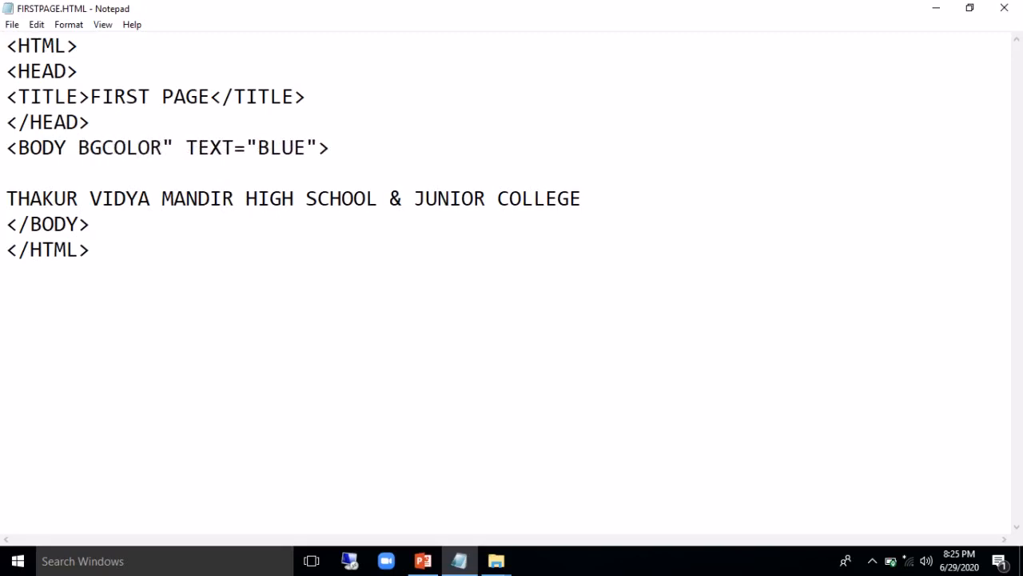
{"action": "type", "text": "="}
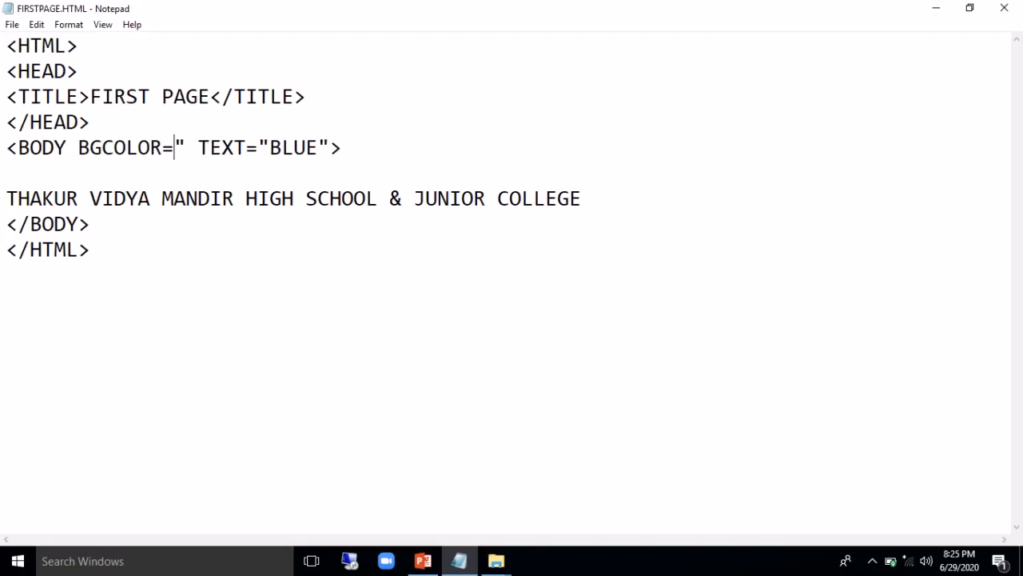
{"action": "type", "text": "\""}
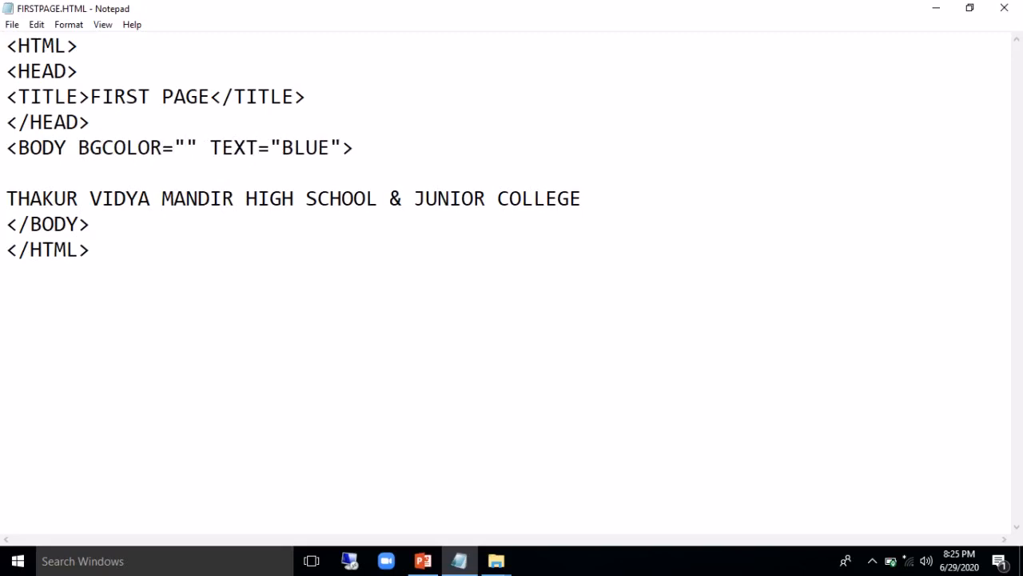
{"action": "left_click", "coordinate": [185, 147]}
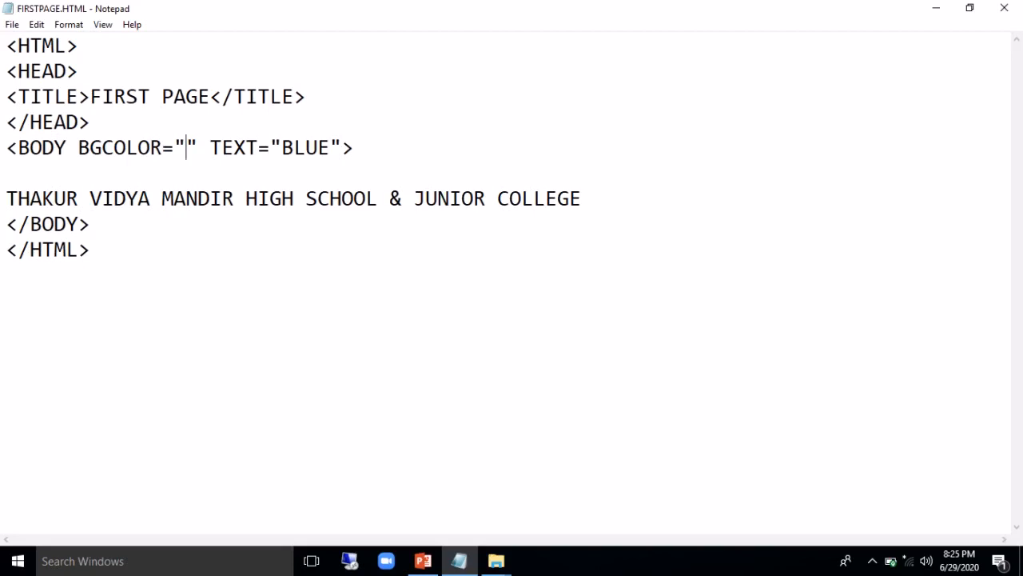
{"action": "type", "text": "O"}
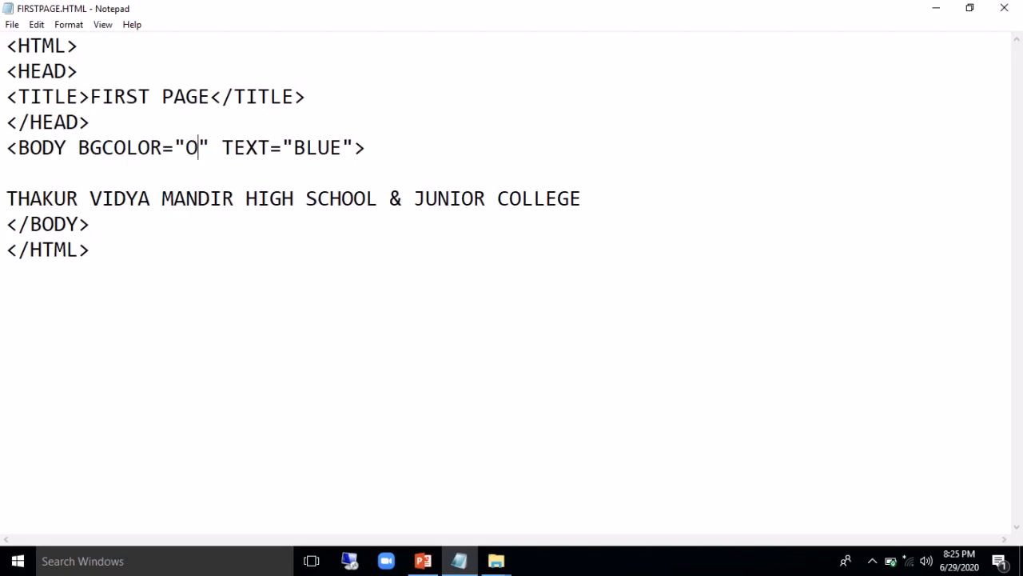
{"action": "key", "text": "Backspace"}
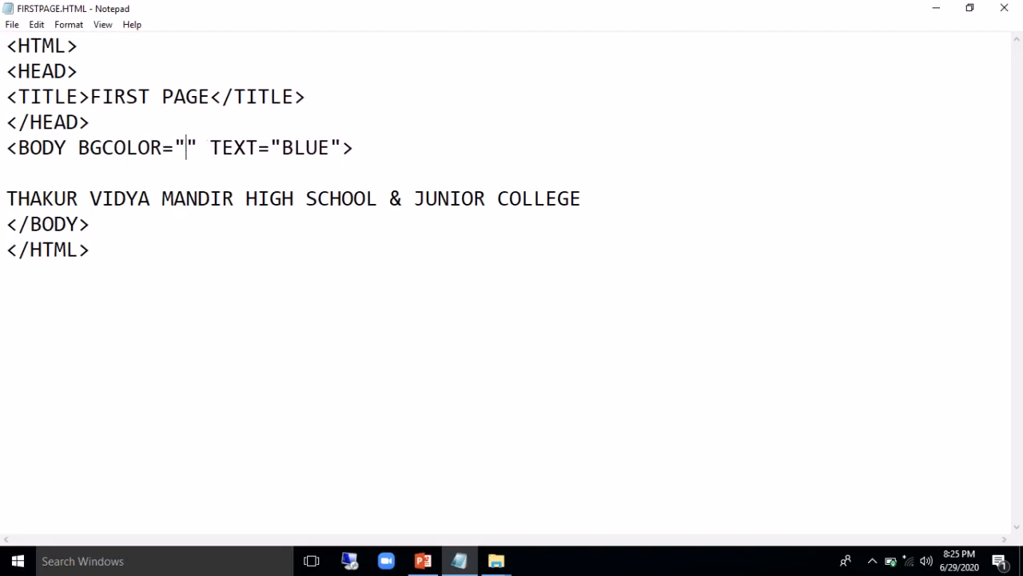
{"action": "type", "text": "AQUA"}
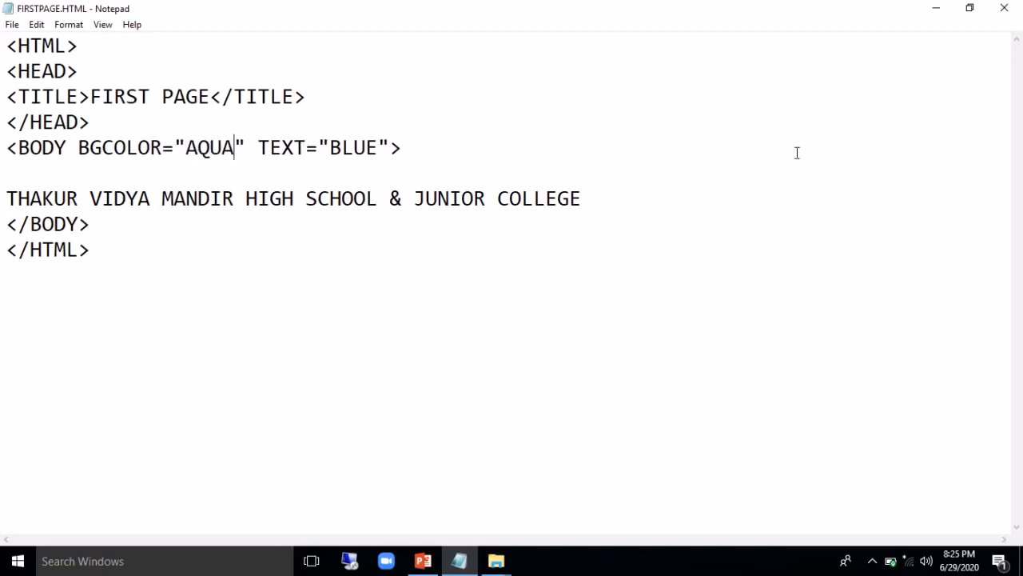
{"action": "mouse_move", "coordinate": [352, 110]}
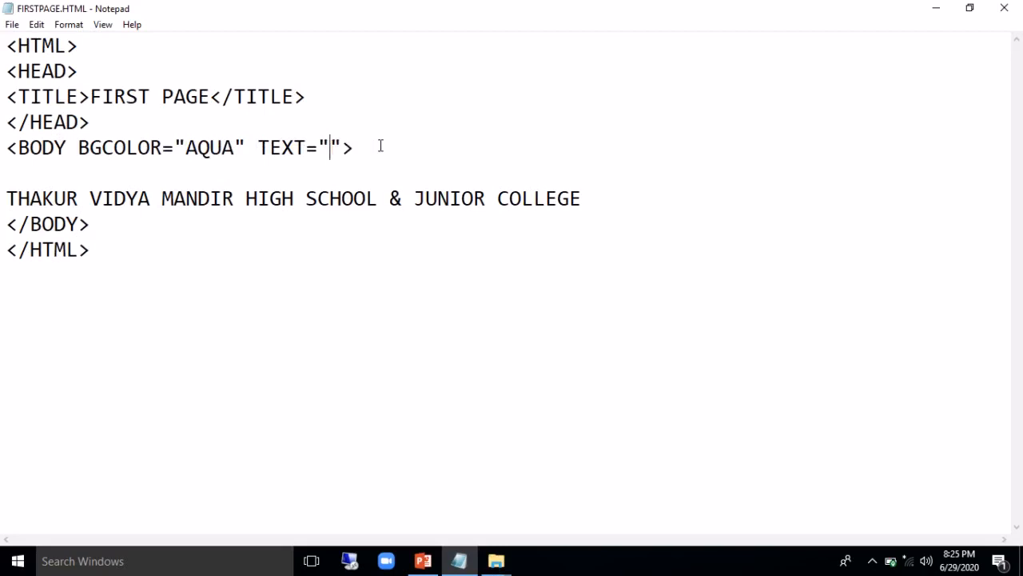
{"action": "type", "text": "BLA"}
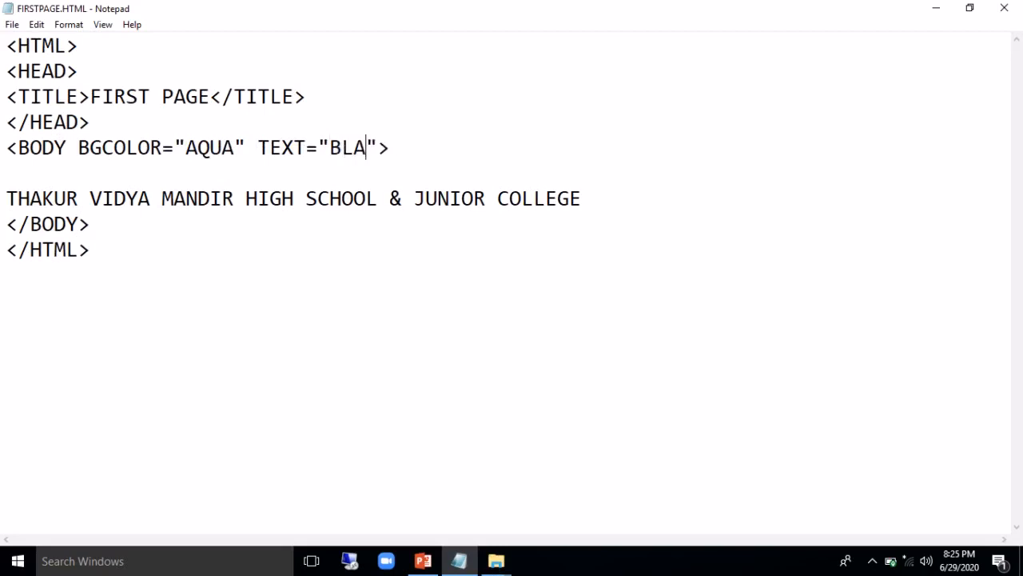
{"action": "type", "text": "CK"}
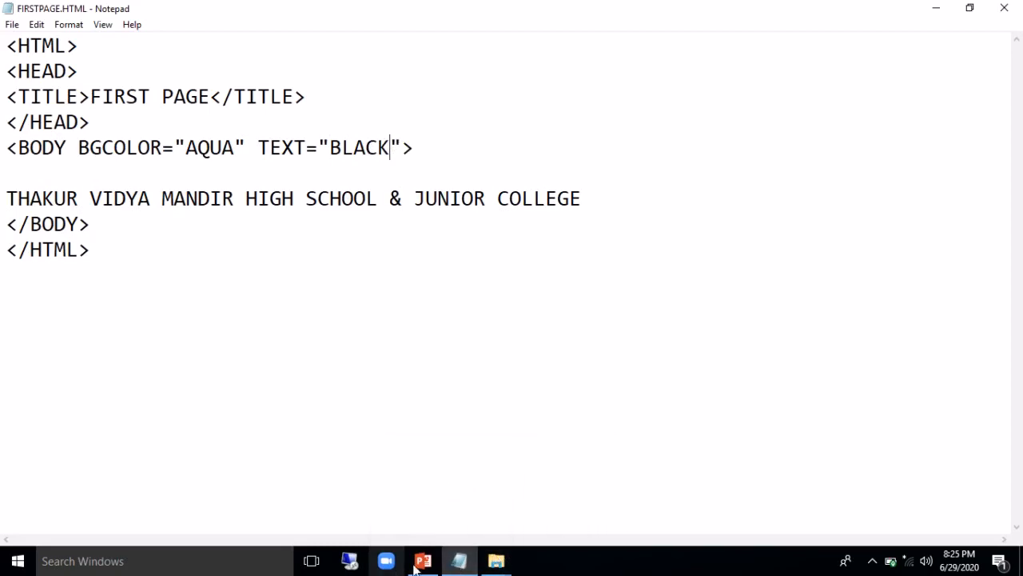
{"action": "mouse_move", "coordinate": [495, 560]}
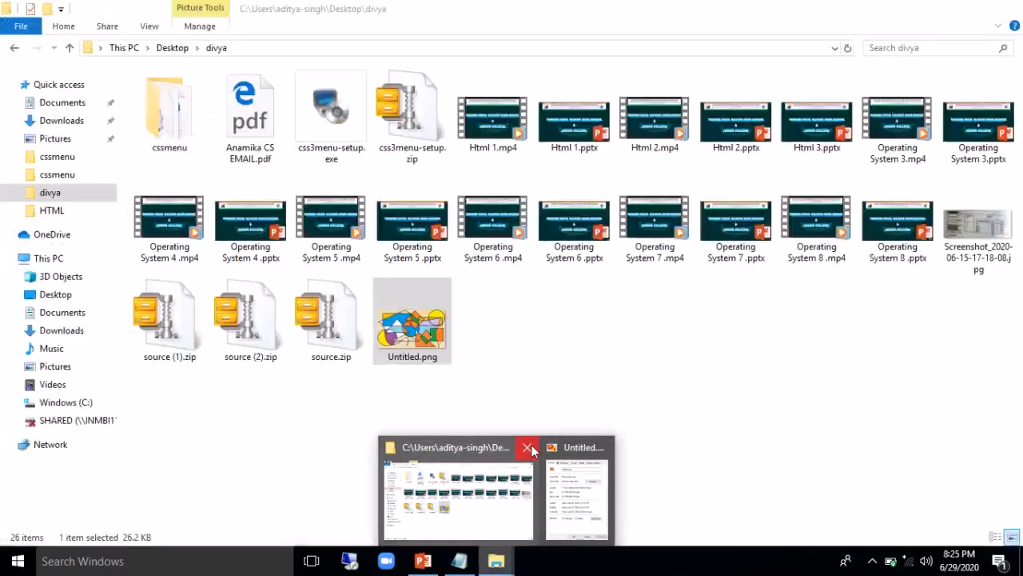
Wrap the school name with <B> above it and </B> on a new line below
{"action": "left_click", "coordinate": [529, 447]}
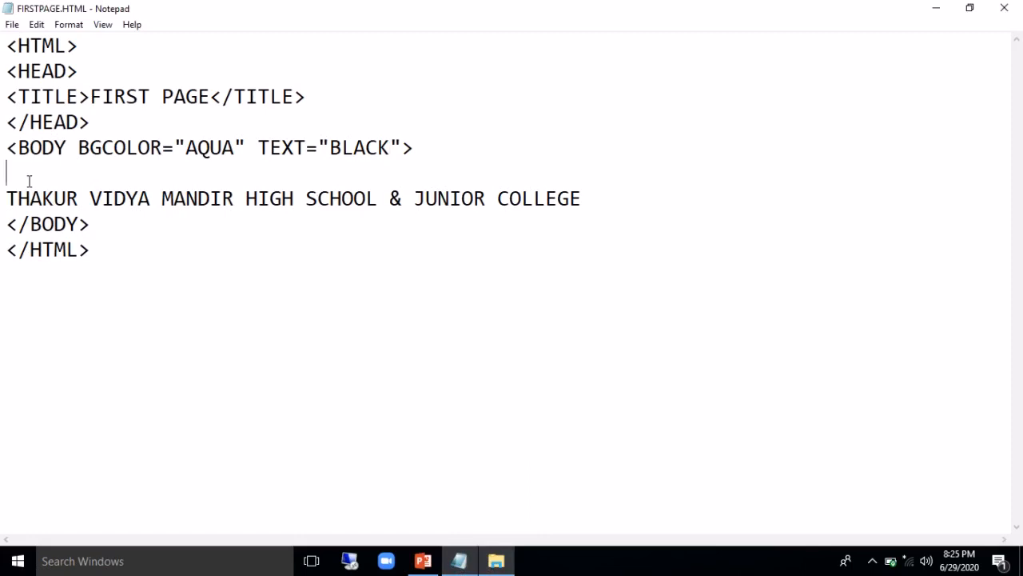
{"action": "type", "text": "<B>"}
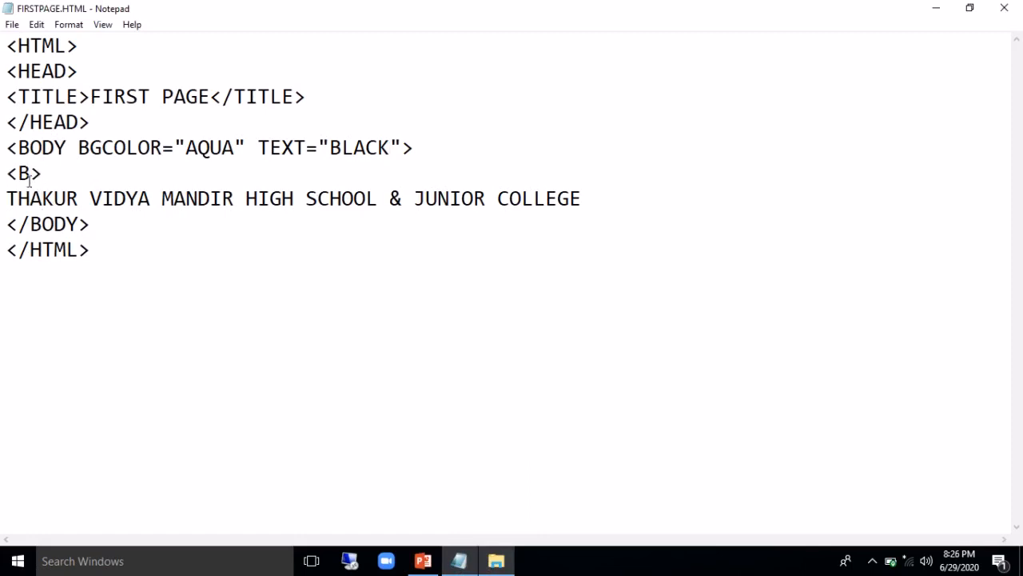
{"action": "left_click", "coordinate": [581, 198]}
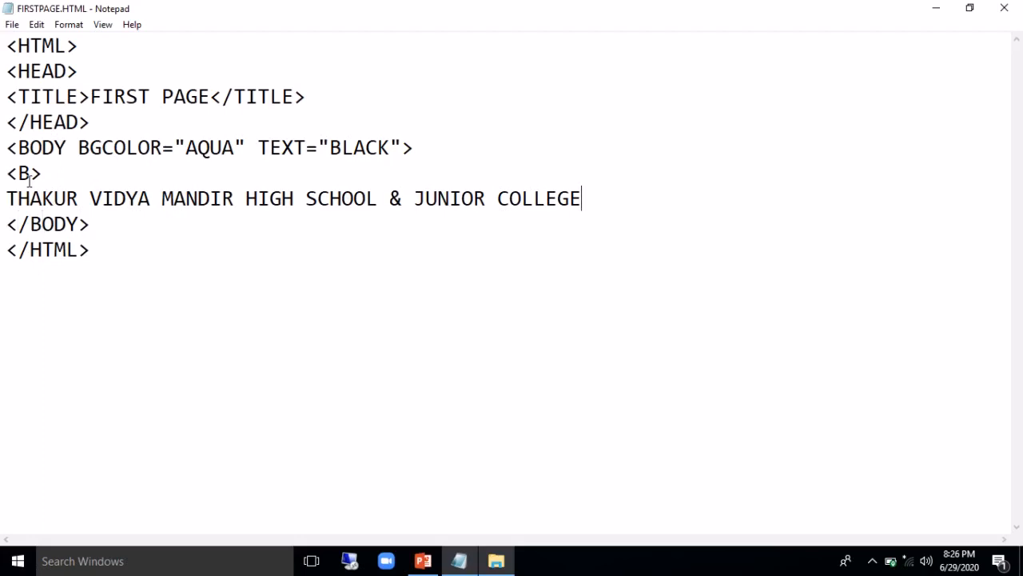
{"action": "key", "text": "Enter"}
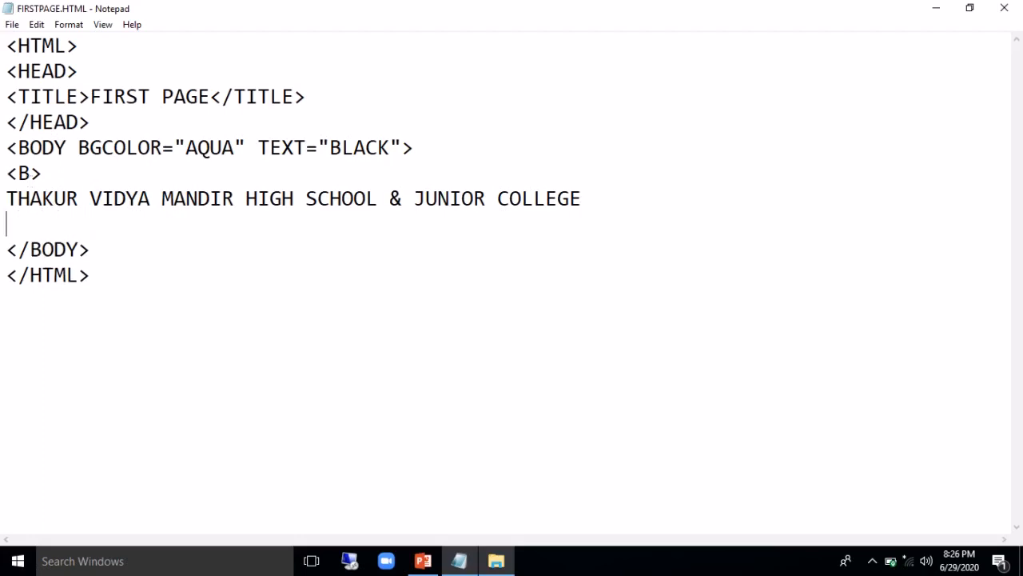
{"action": "type", "text": "</B>"}
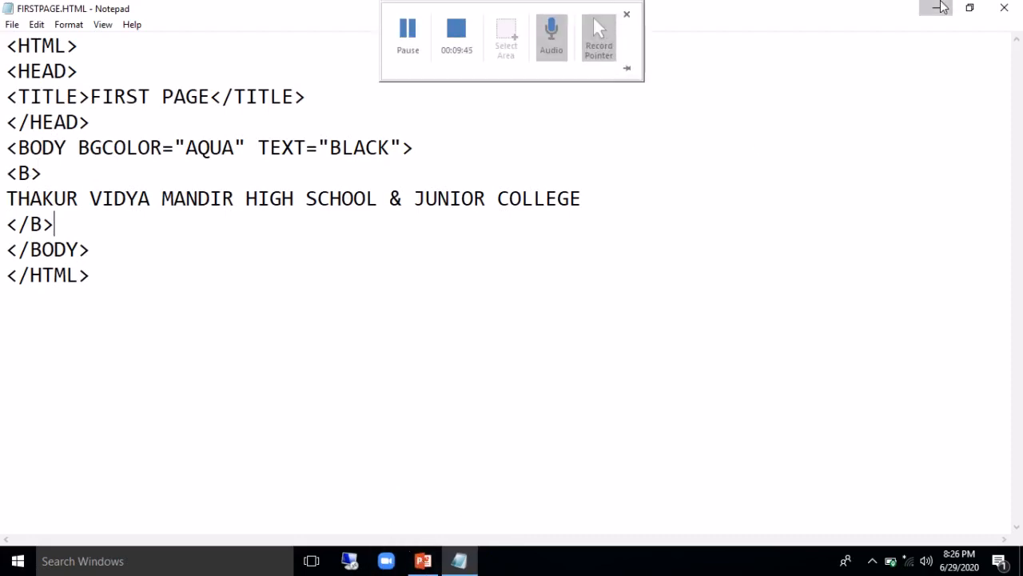
Open FIRSTPAGE.HTML from the desktop HTML folder in Edge, then return to Notepad
{"action": "left_click", "coordinate": [933, 8]}
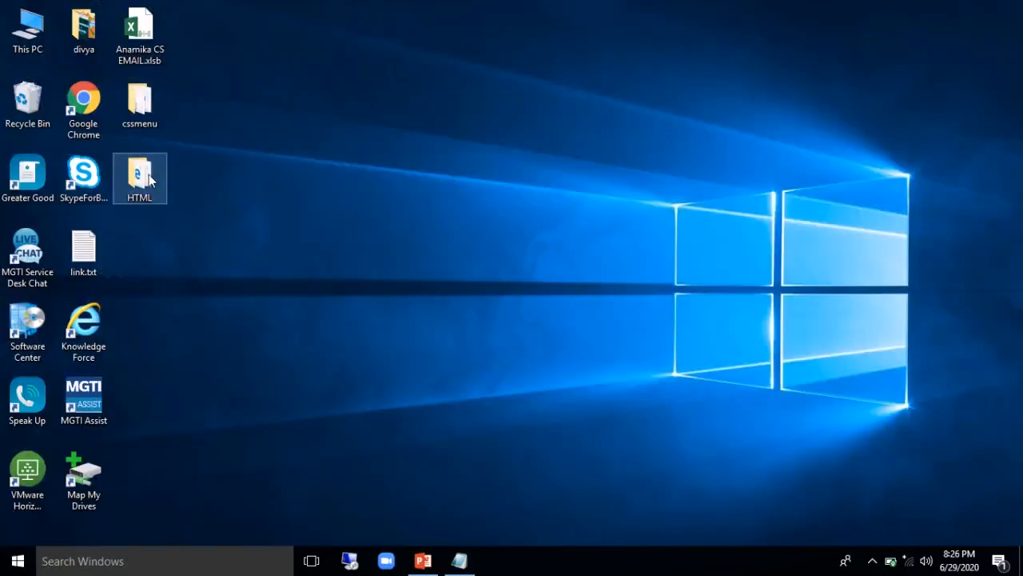
{"action": "double_click", "coordinate": [141, 173]}
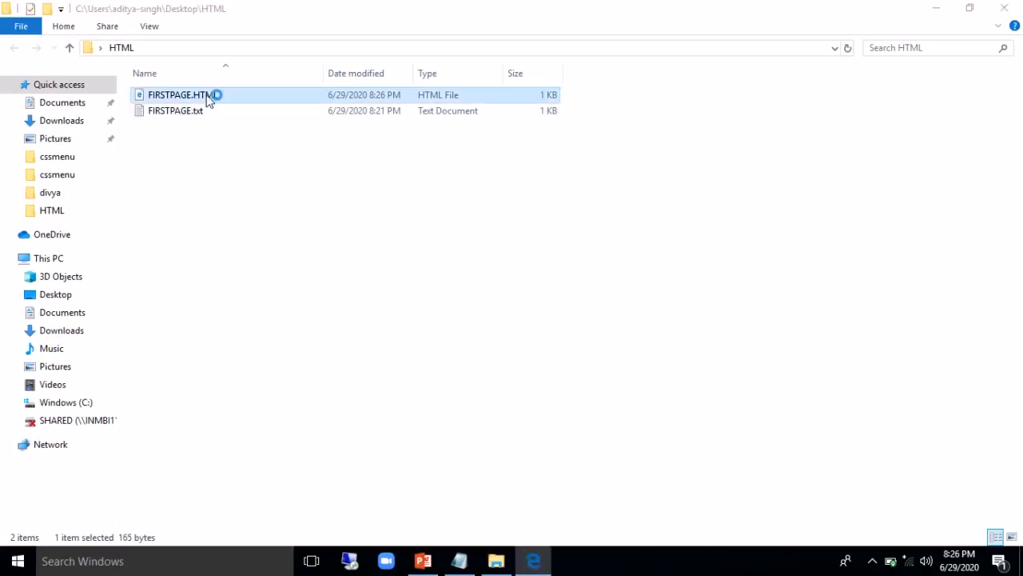
{"action": "double_click", "coordinate": [179, 94]}
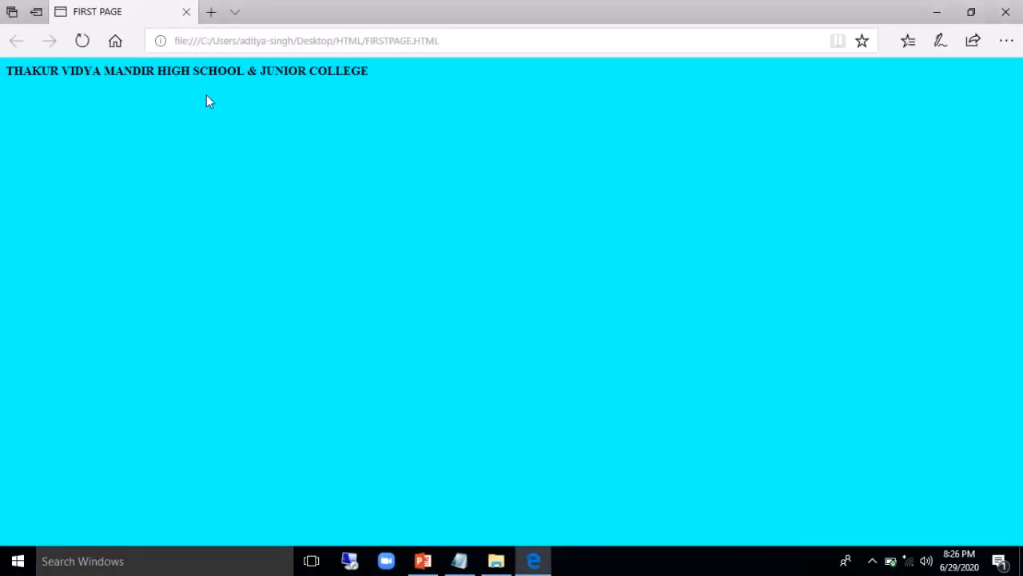
{"action": "mouse_move", "coordinate": [554, 505]}
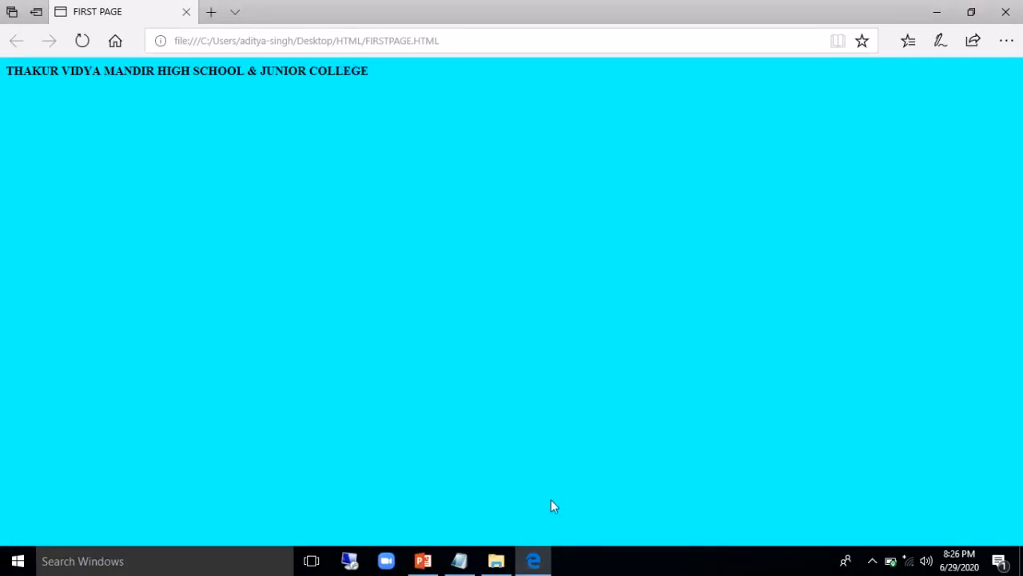
{"action": "left_click", "coordinate": [457, 559]}
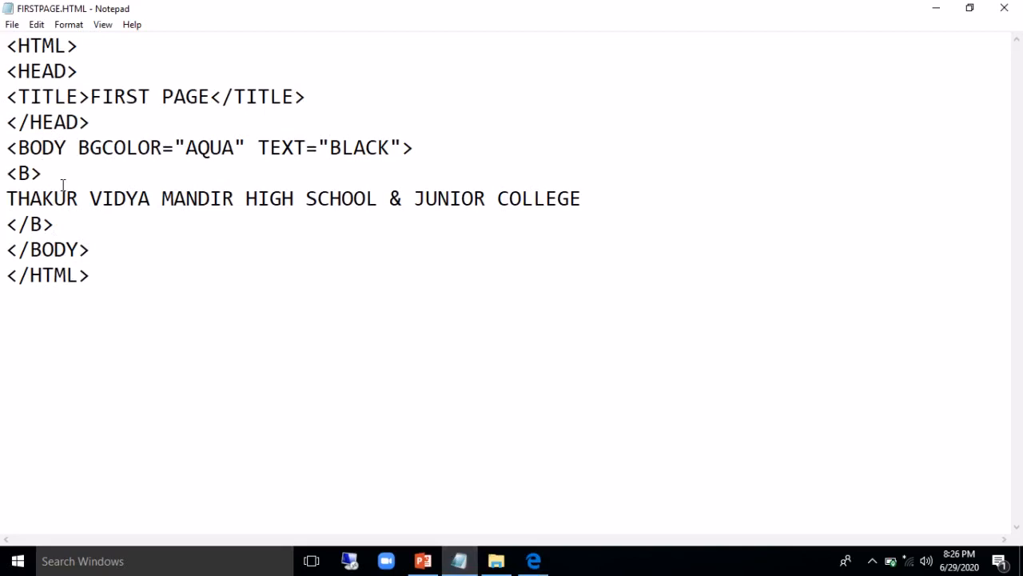
Add <I> and </I> inside the bold tags and reload the Edge preview for bold italic
{"action": "type", "text": "<i"}
{"action": "type", "text": "</"}
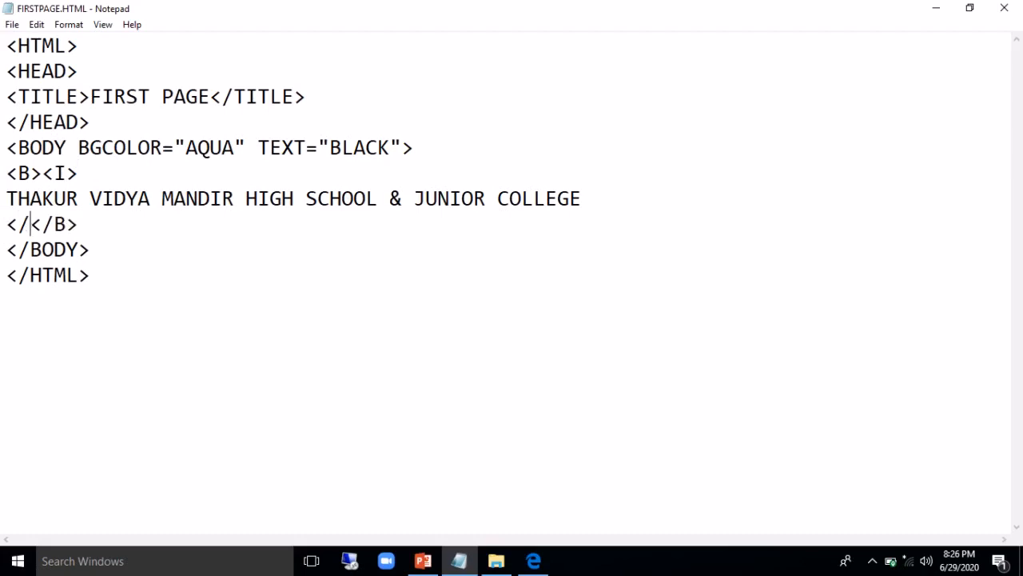
{"action": "type", "text": "I>"}
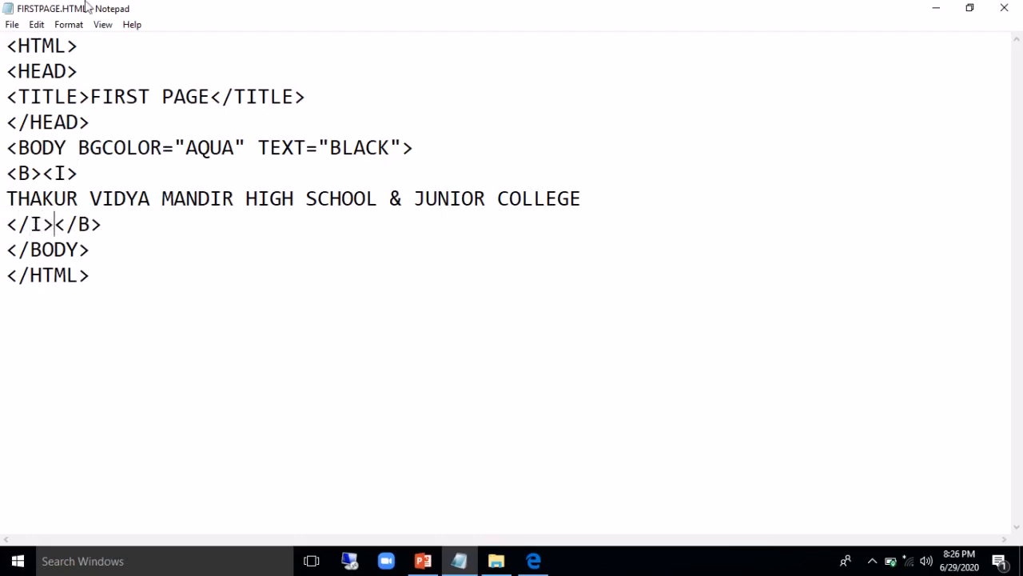
{"action": "mouse_move", "coordinate": [496, 560]}
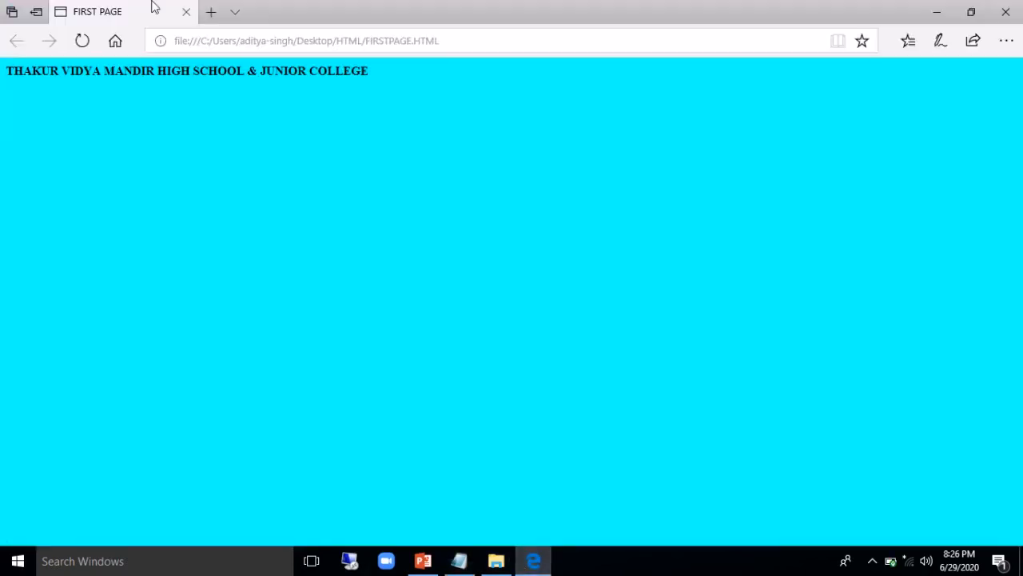
{"action": "left_click", "coordinate": [83, 42]}
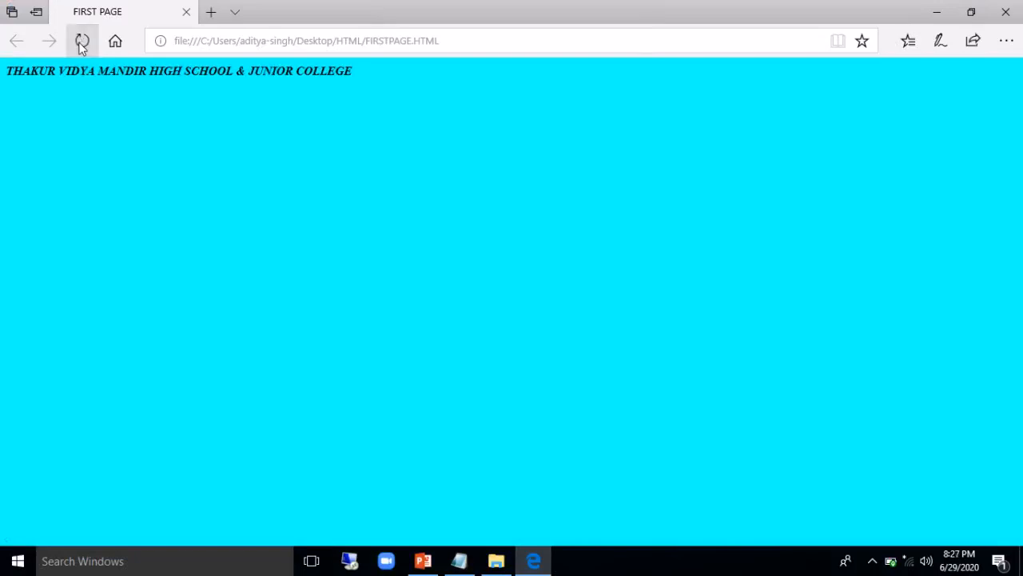
{"action": "left_click", "coordinate": [83, 42]}
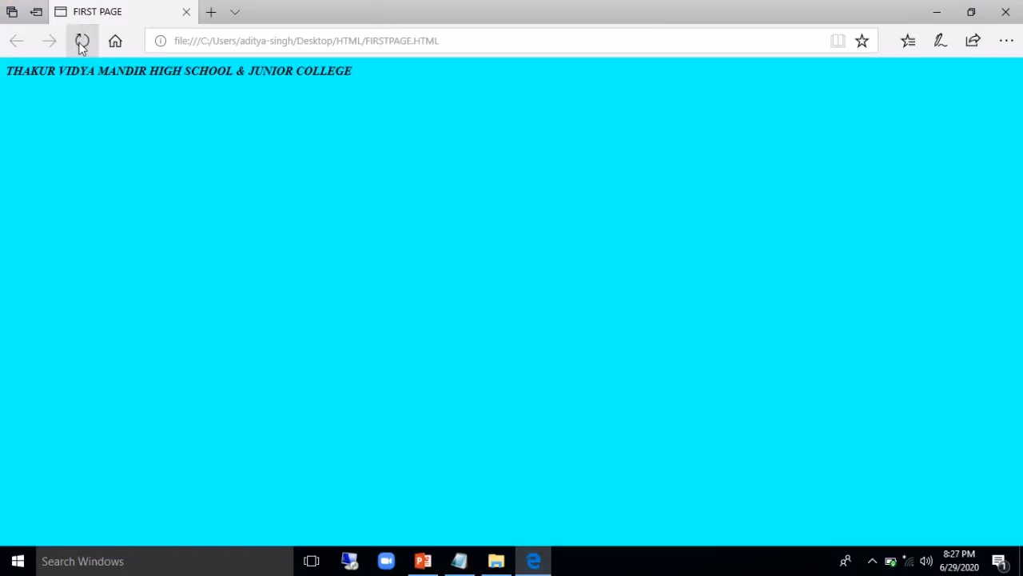
Wrap the school name in <U>...</U> inside the existing bold and italic tags
{"action": "left_click", "coordinate": [83, 41]}
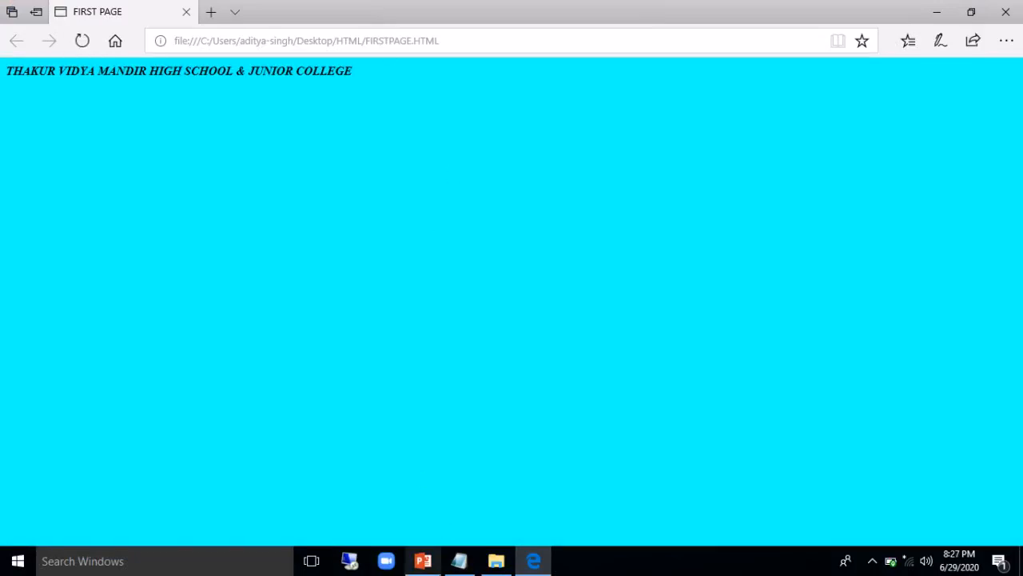
{"action": "left_click", "coordinate": [457, 559]}
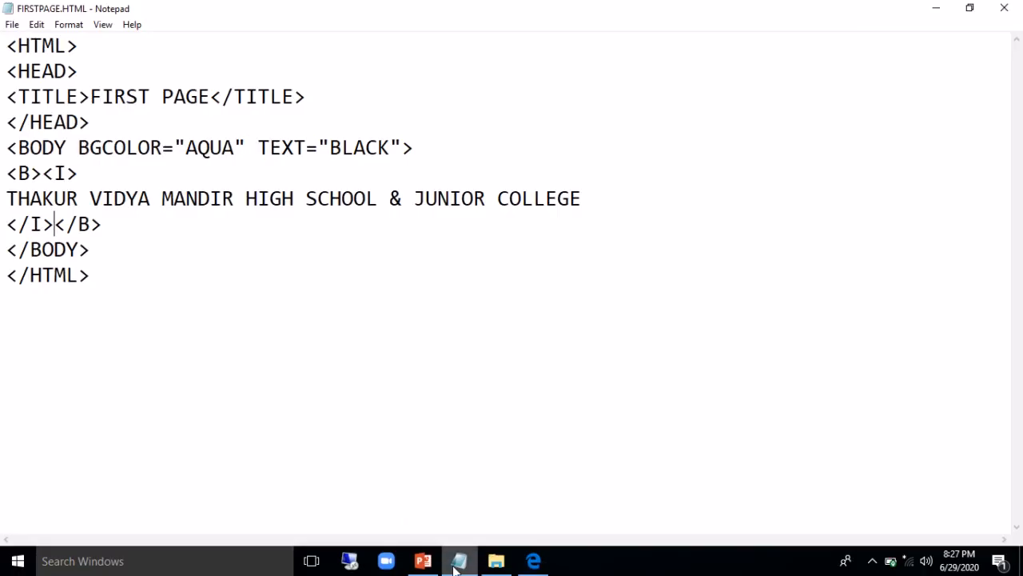
{"action": "left_click", "coordinate": [80, 173]}
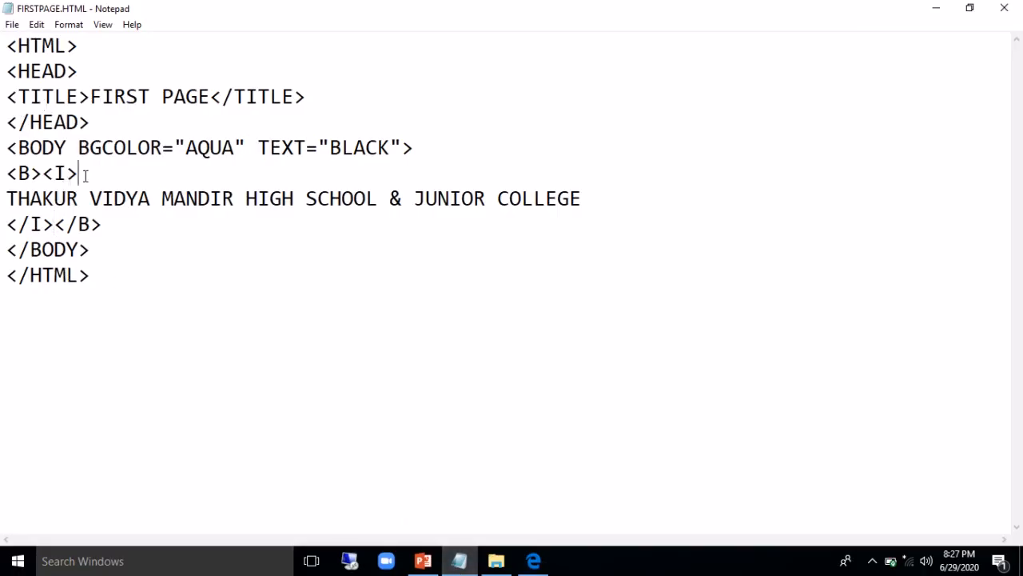
{"action": "type", "text": "<U"}
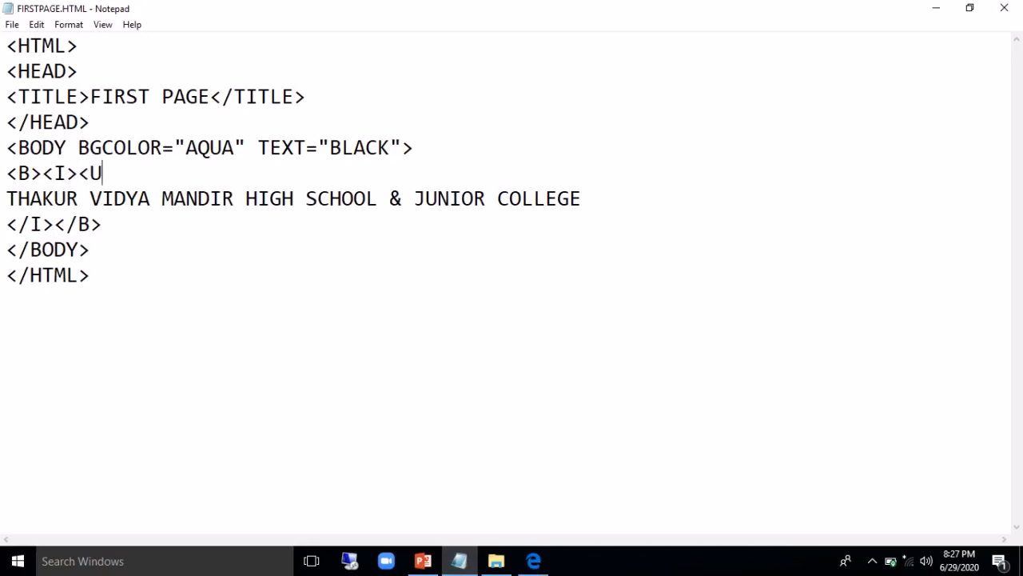
{"action": "type", "text": ">"}
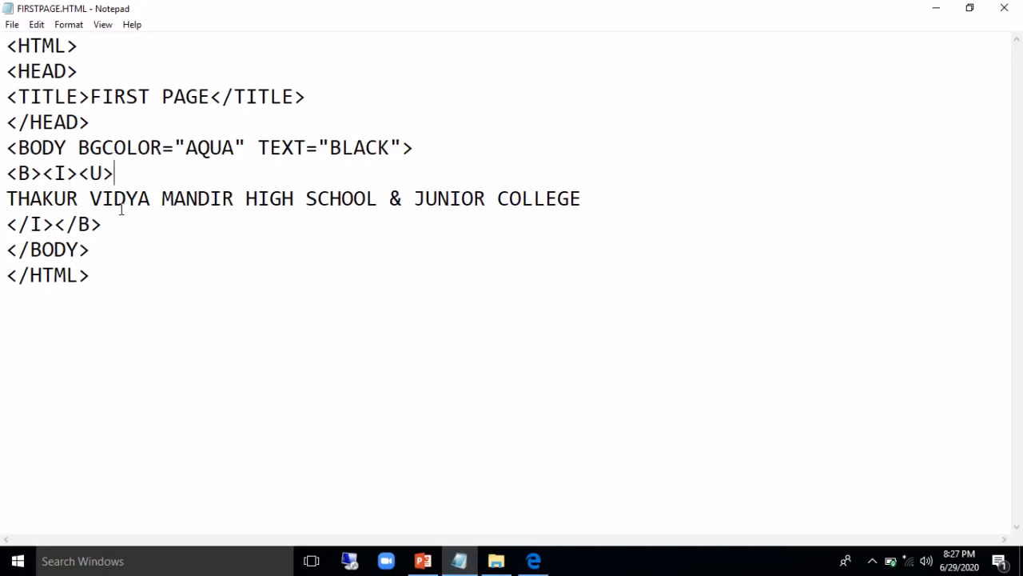
{"action": "type", "text": "</U"}
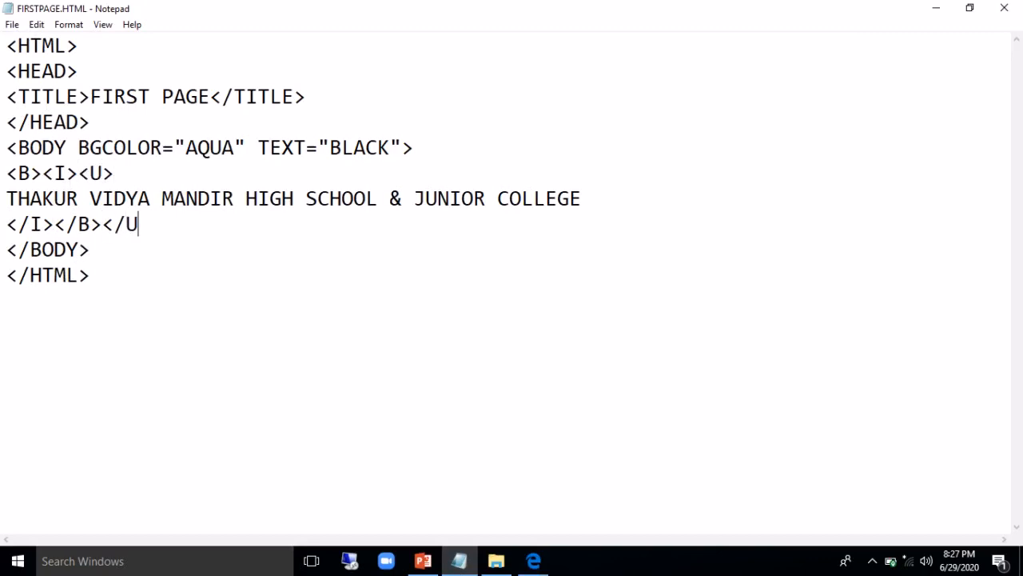
{"action": "type", "text": ">"}
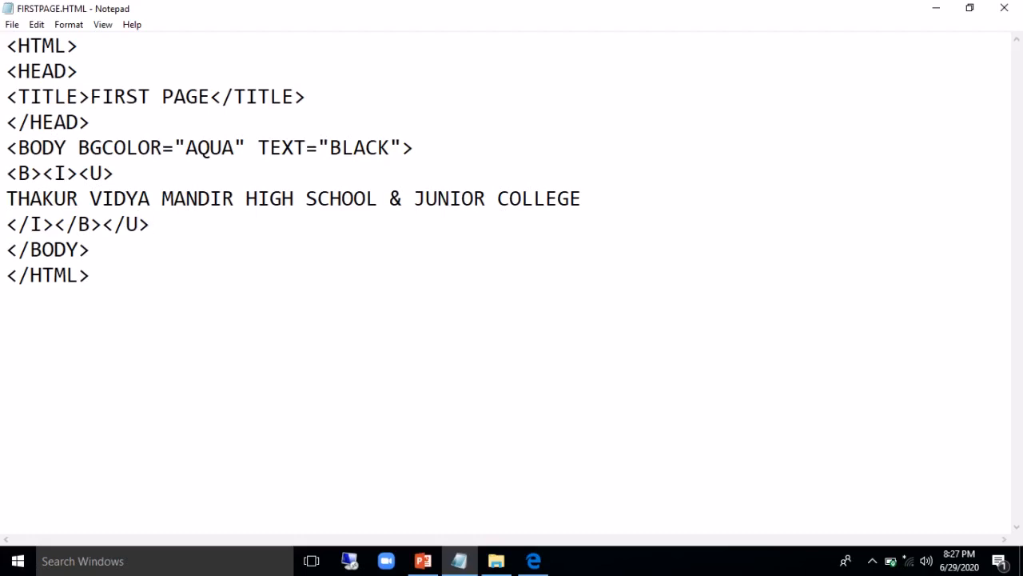
{"action": "left_click", "coordinate": [149, 224]}
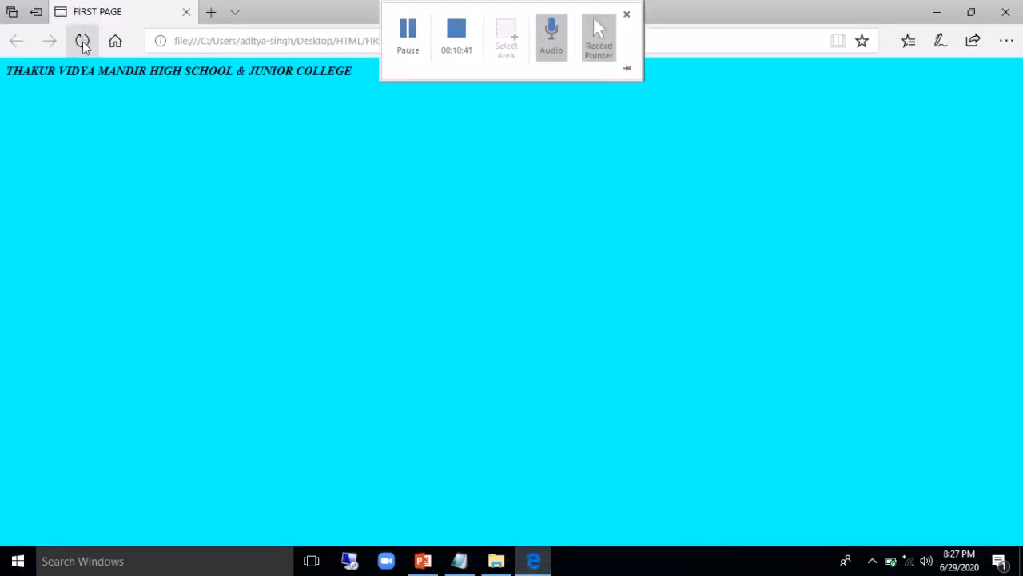
Reload FIRSTPAGE.HTML so the school name shows bold, italic and underlined
{"action": "left_click", "coordinate": [626, 15]}
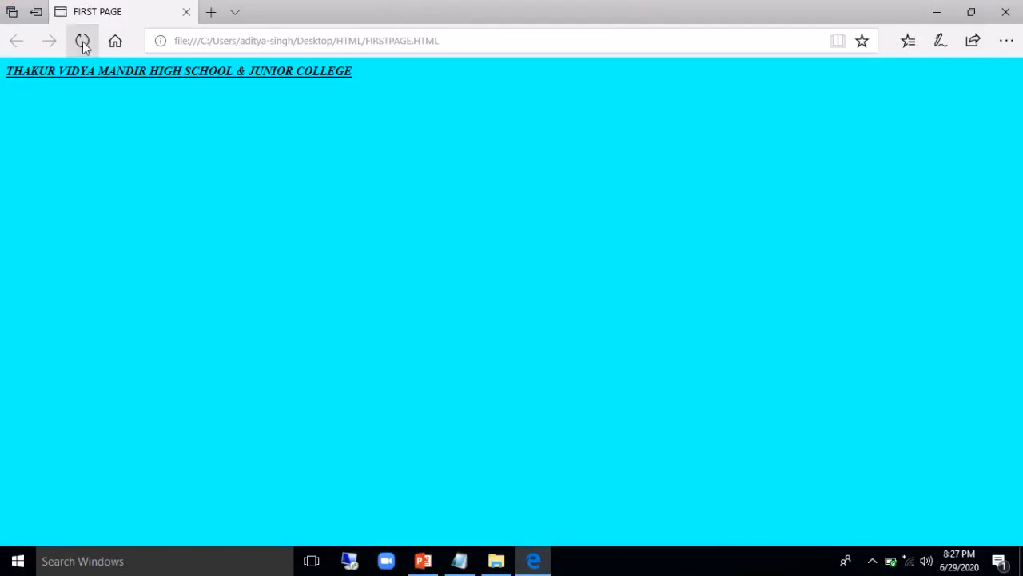
{"action": "left_click", "coordinate": [83, 42]}
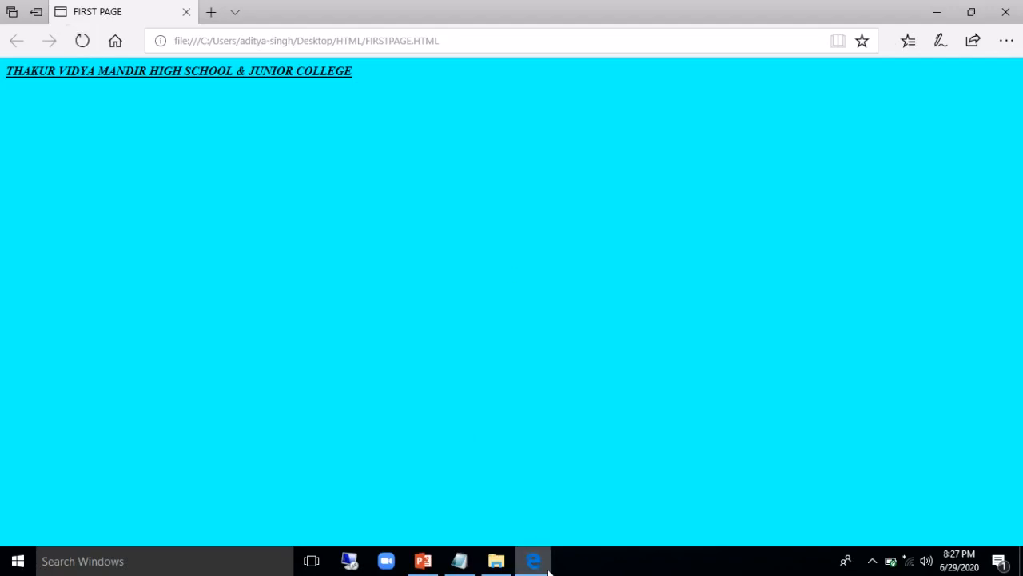
Replace the bold, italic and underline tags with <H1>...</H1> around the school name
{"action": "left_click", "coordinate": [457, 560]}
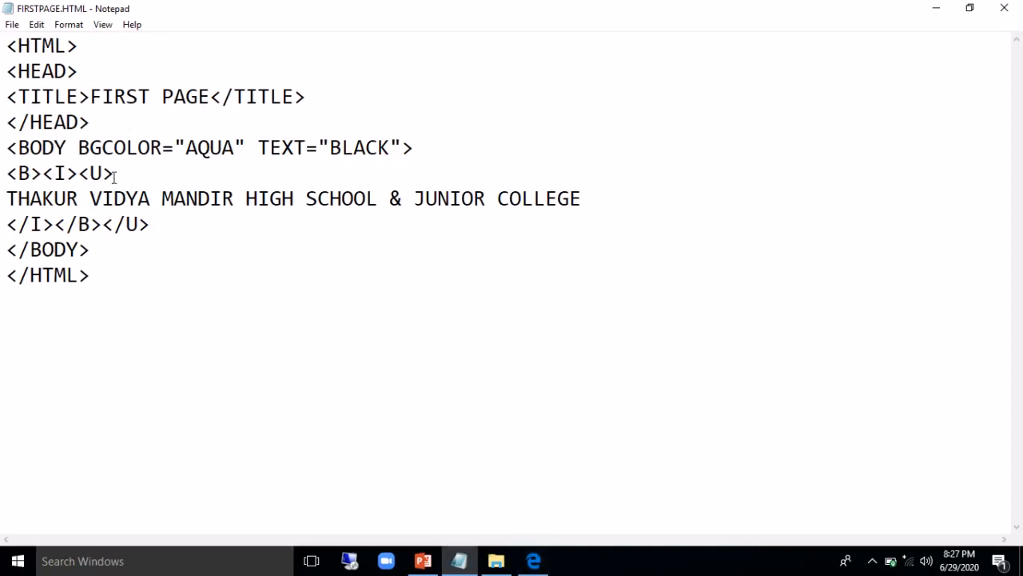
{"action": "key", "text": "Backspace"}
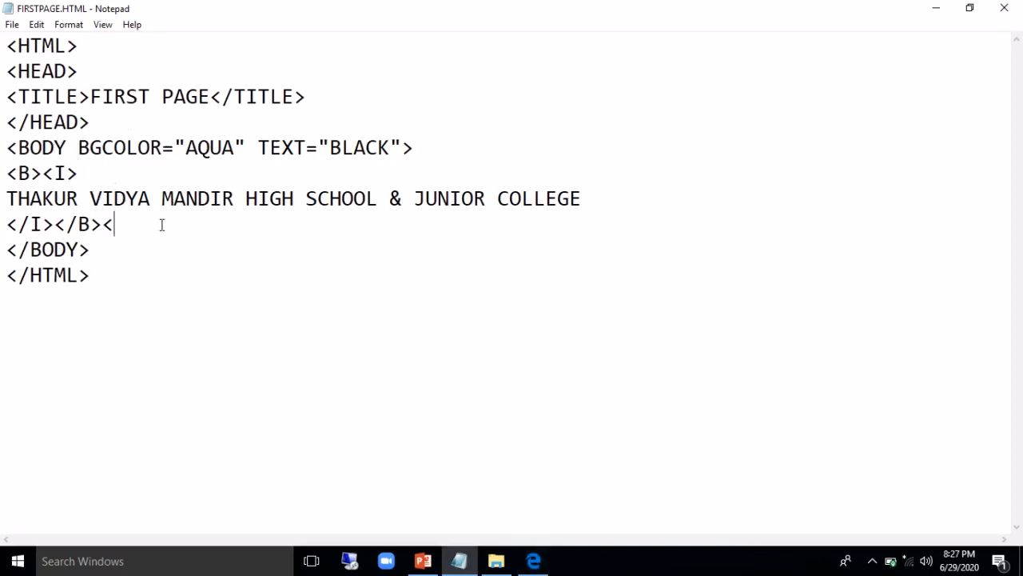
{"action": "key", "text": "Backspace"}
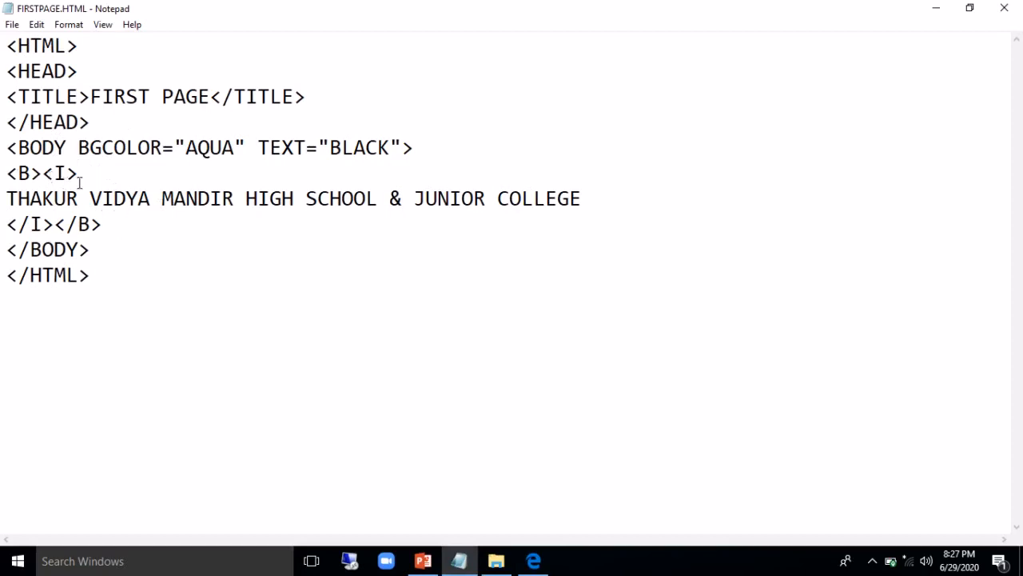
{"action": "key", "text": "Delete"}
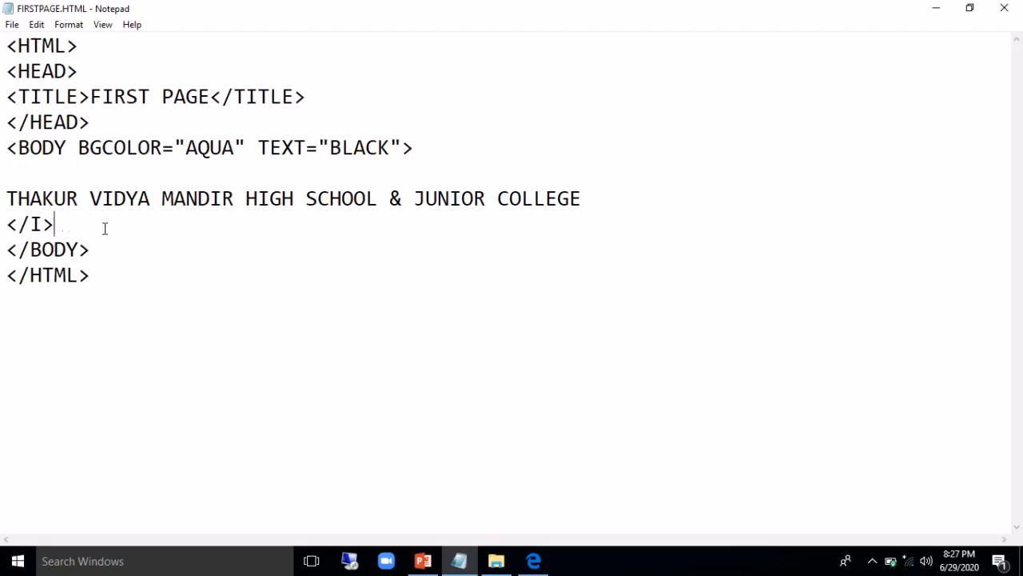
{"action": "key", "text": "backspace"}
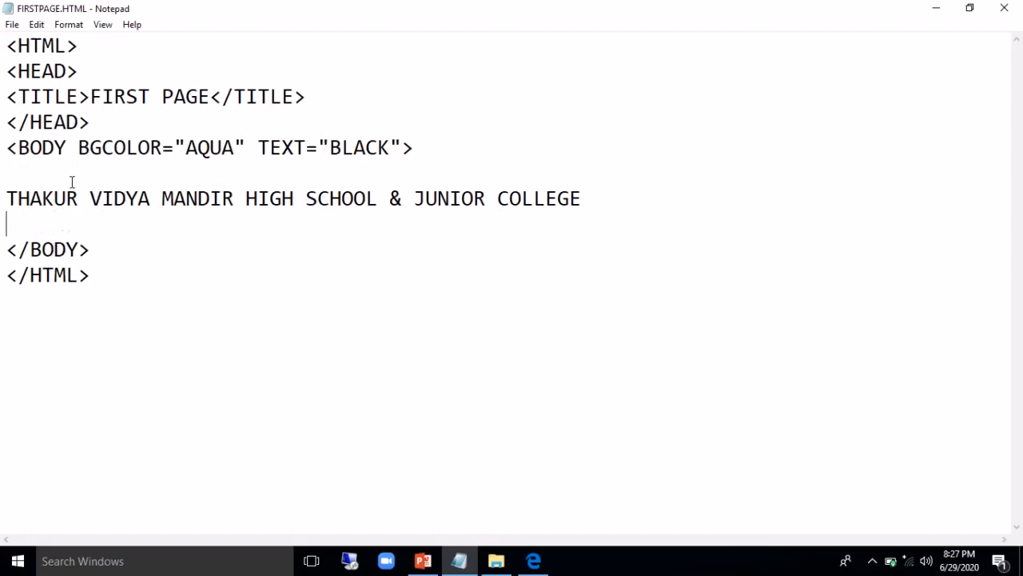
{"action": "type", "text": "<H1>"}
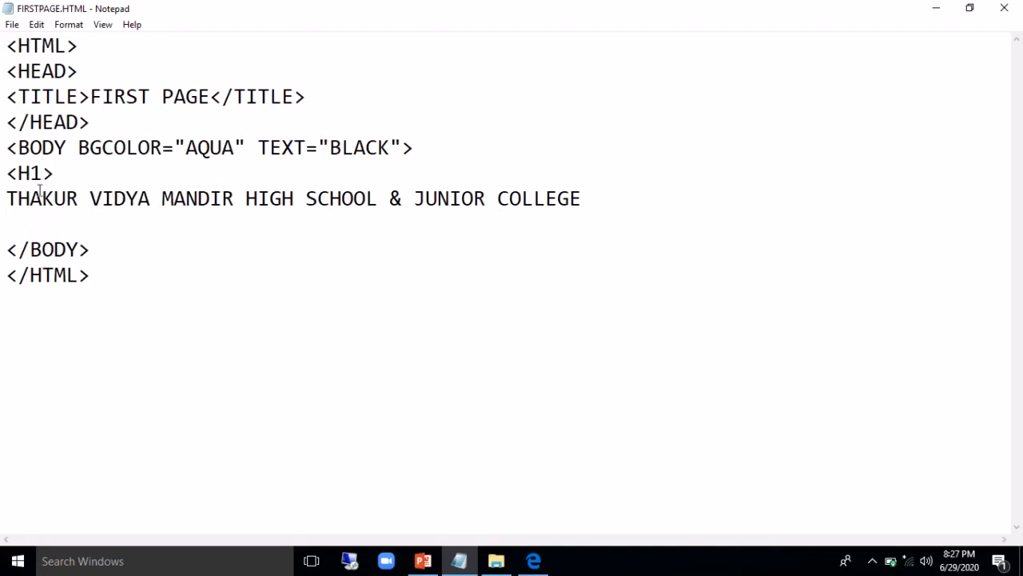
{"action": "type", "text": "<"}
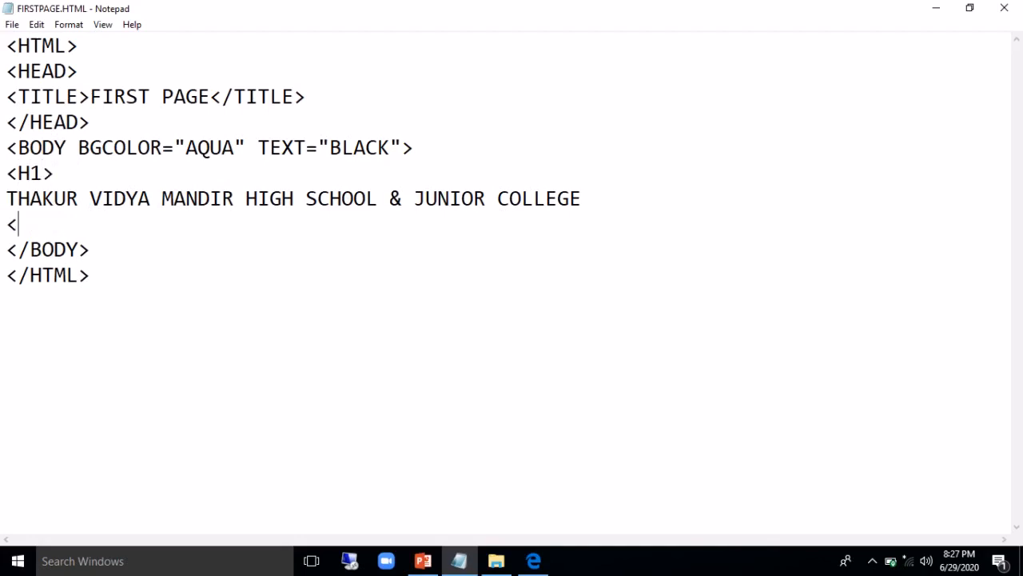
{"action": "type", "text": "H"}
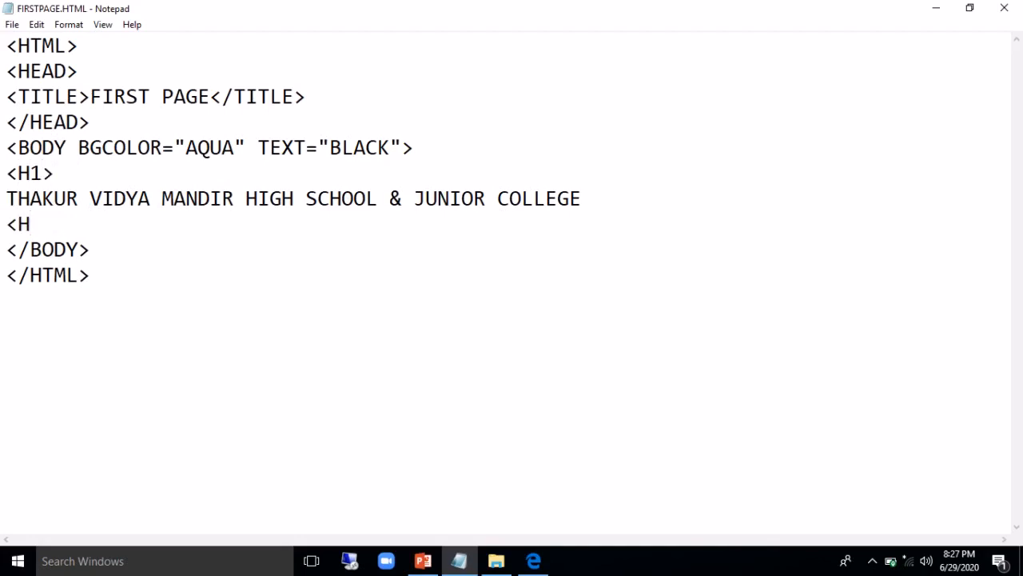
{"action": "type", "text": "1>"}
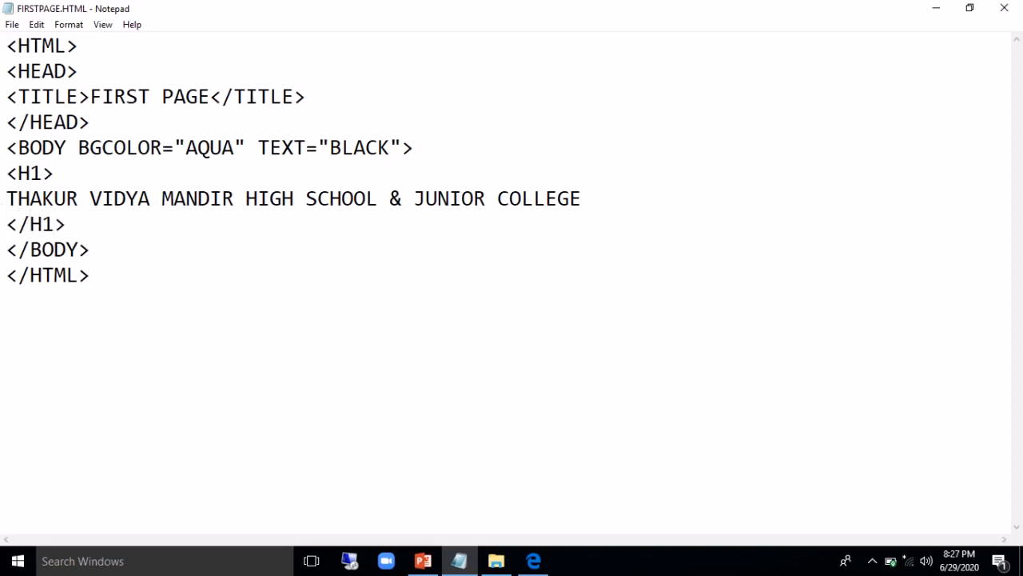
Extend the opening heading tag to <H1 ALIGN=CENTER>
{"action": "left_click", "coordinate": [24, 223]}
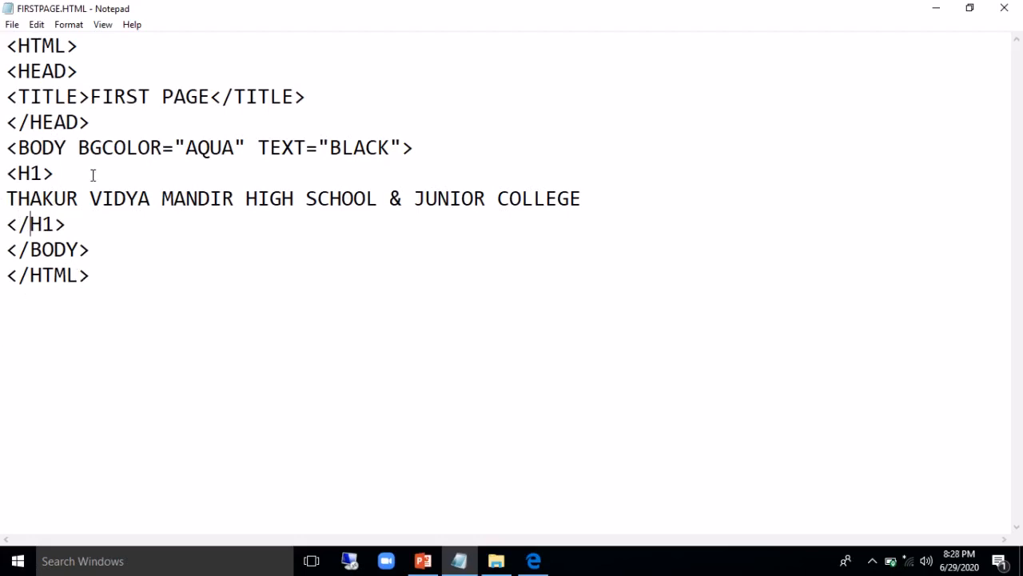
{"action": "type", "text": "<"}
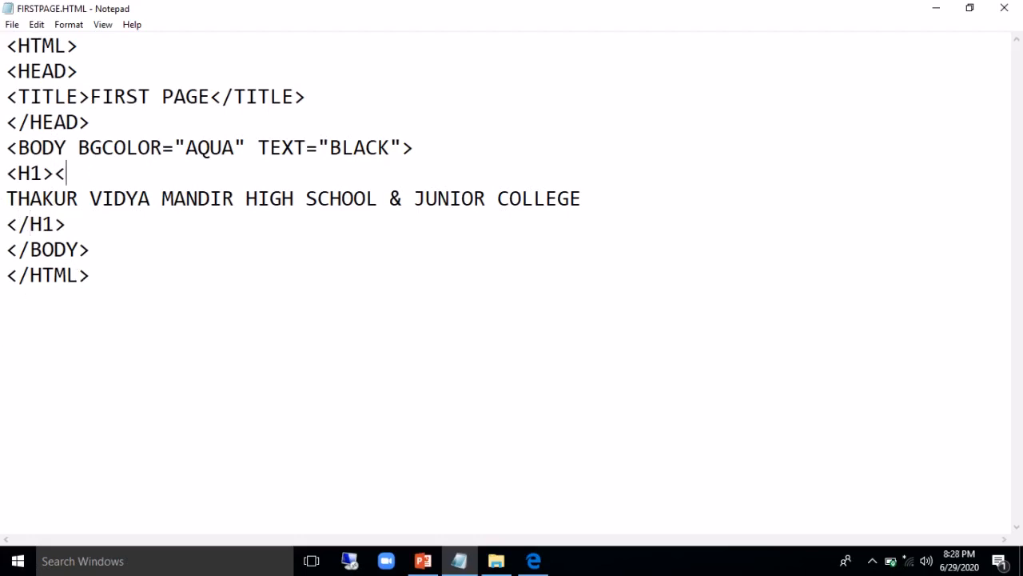
{"action": "key", "text": "backspace"}
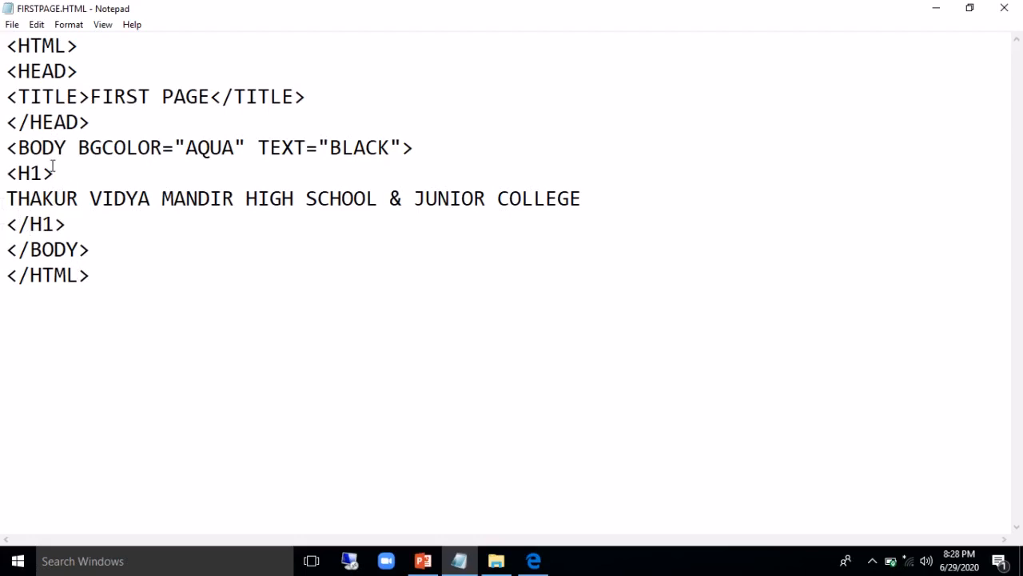
{"action": "type", "text": "ALI"}
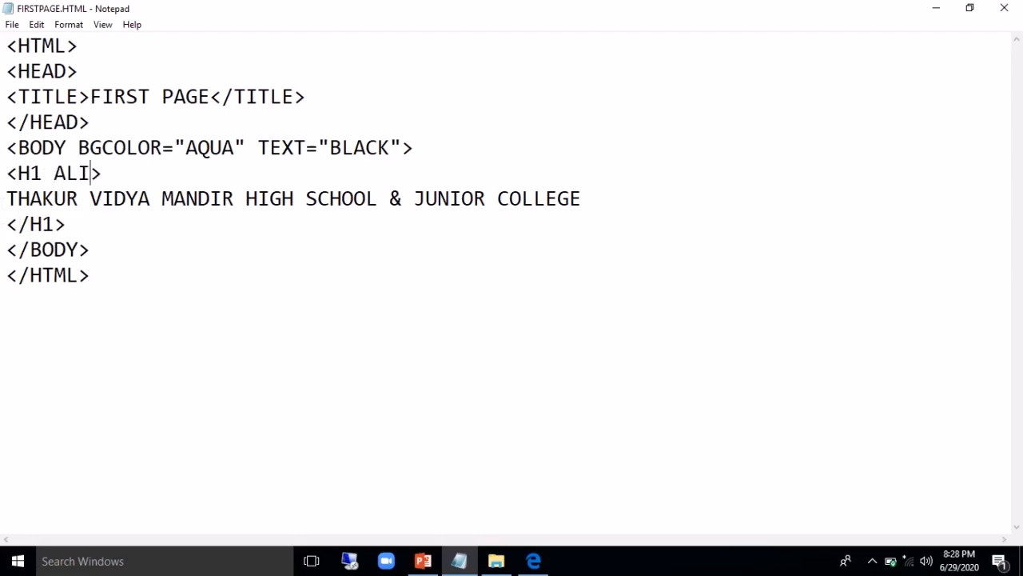
{"action": "type", "text": "GN=CENT"}
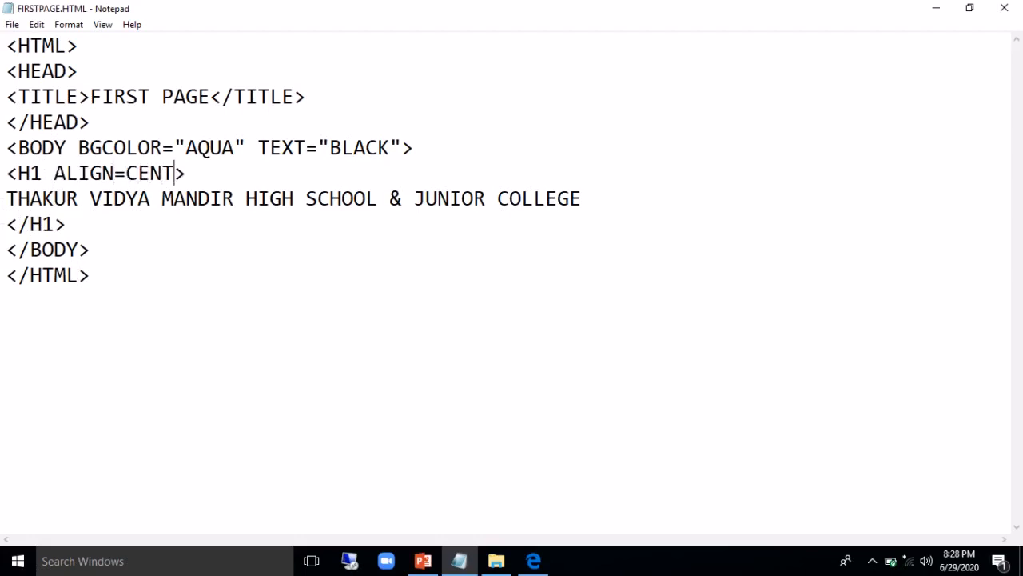
{"action": "type", "text": "ER"}
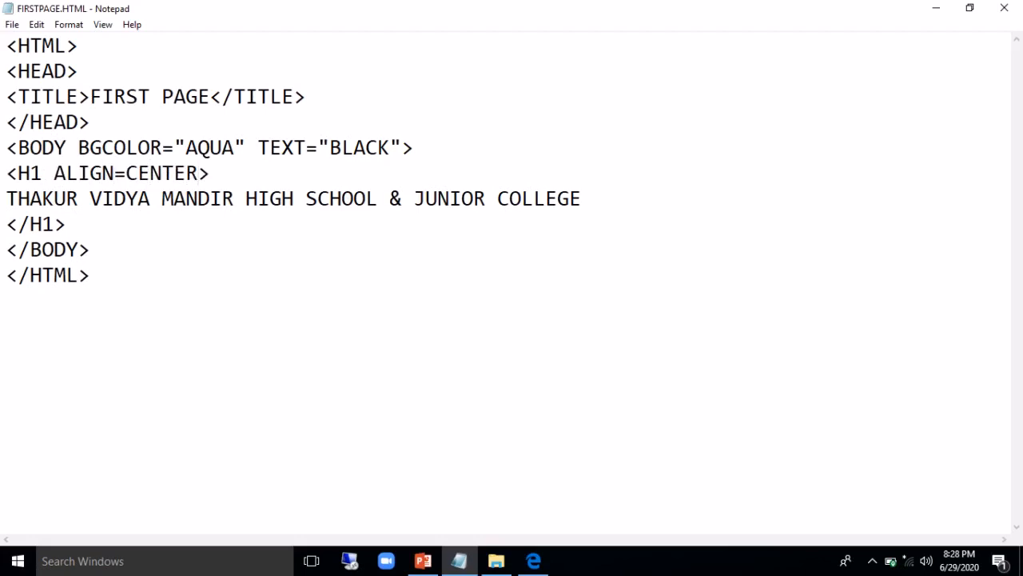
{"action": "left_click", "coordinate": [199, 173]}
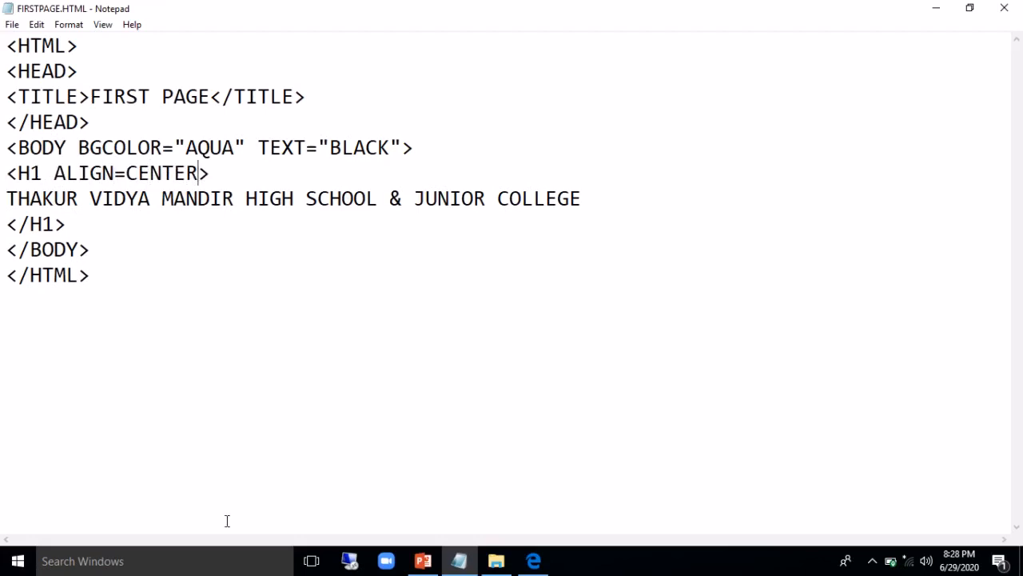
{"action": "mouse_move", "coordinate": [502, 310]}
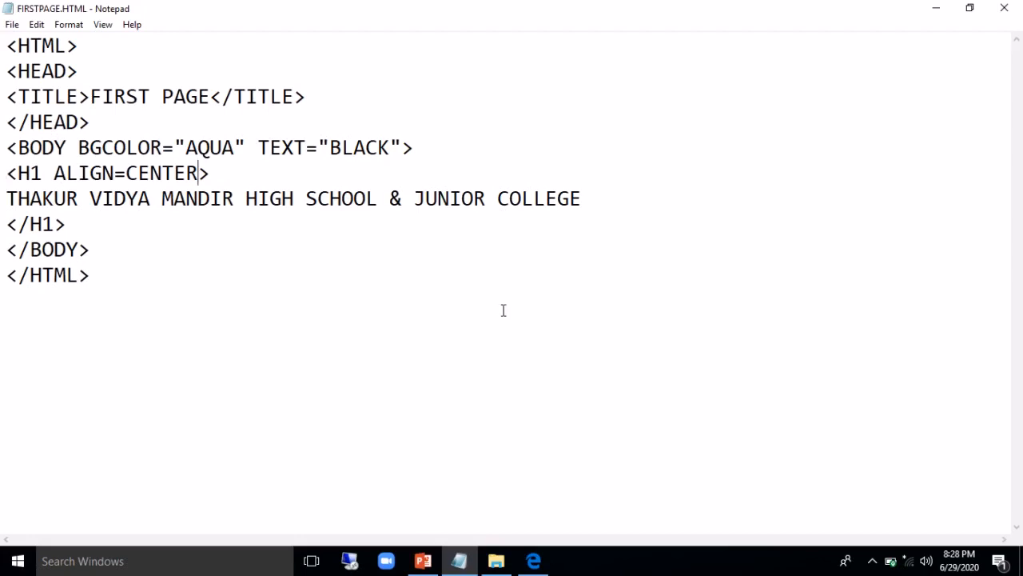
Reload the Edge preview to show the large centred heading, then return to Notepad
{"action": "left_click", "coordinate": [534, 559]}
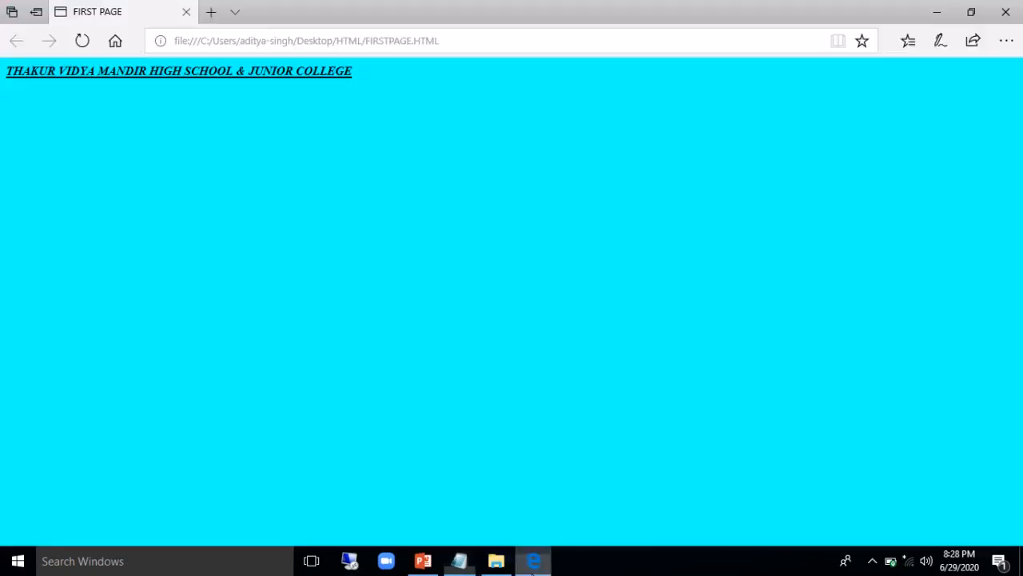
{"action": "left_click", "coordinate": [83, 41]}
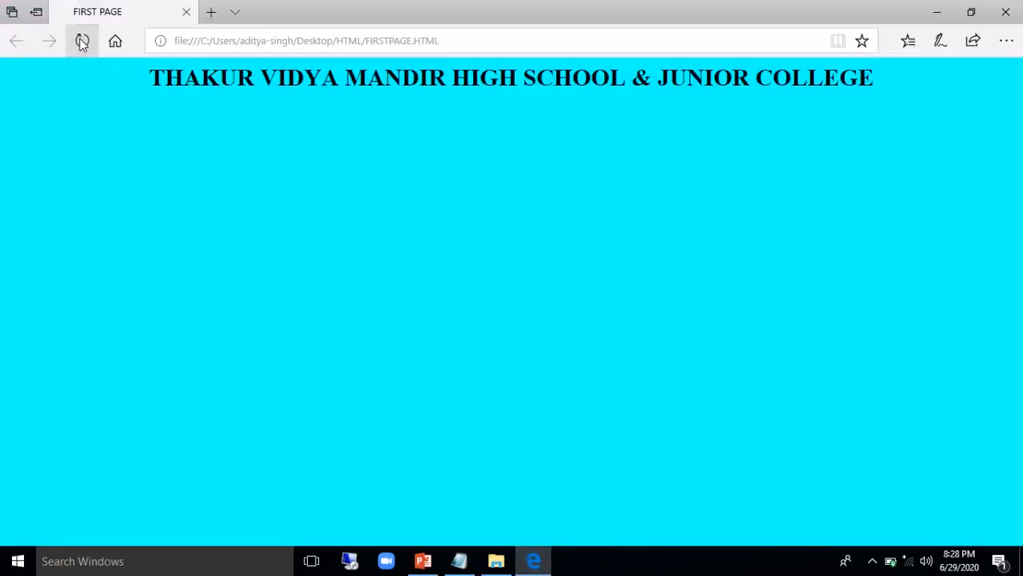
{"action": "left_click", "coordinate": [83, 42]}
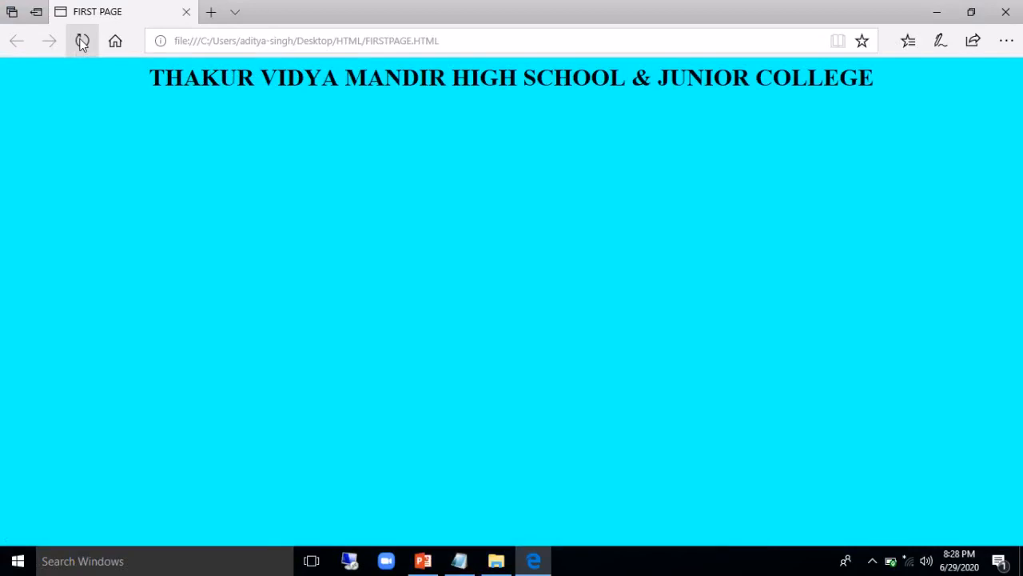
{"action": "left_click", "coordinate": [81, 41]}
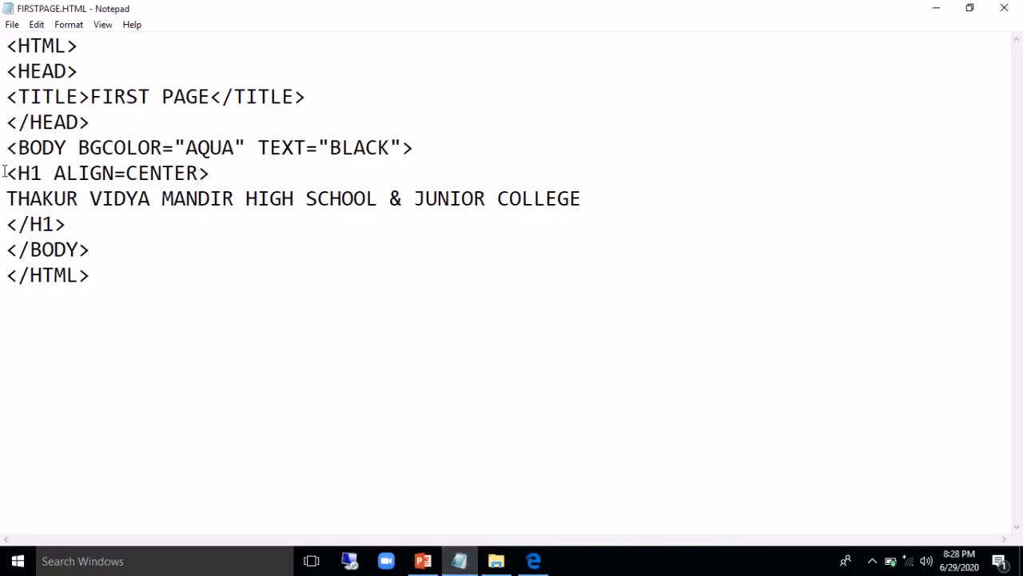
Copy the H1 heading block and paste copies, renumbering them as H2, H3 and H4
{"action": "left_click_drag", "start_coordinate": [7, 173], "coordinate": [67, 223]}
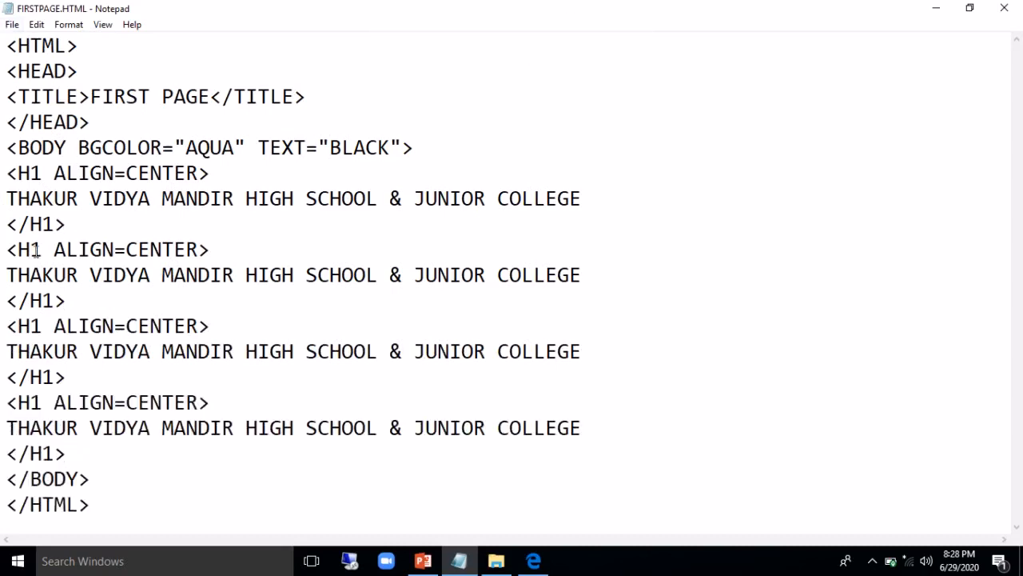
{"action": "key", "text": "Backspace"}
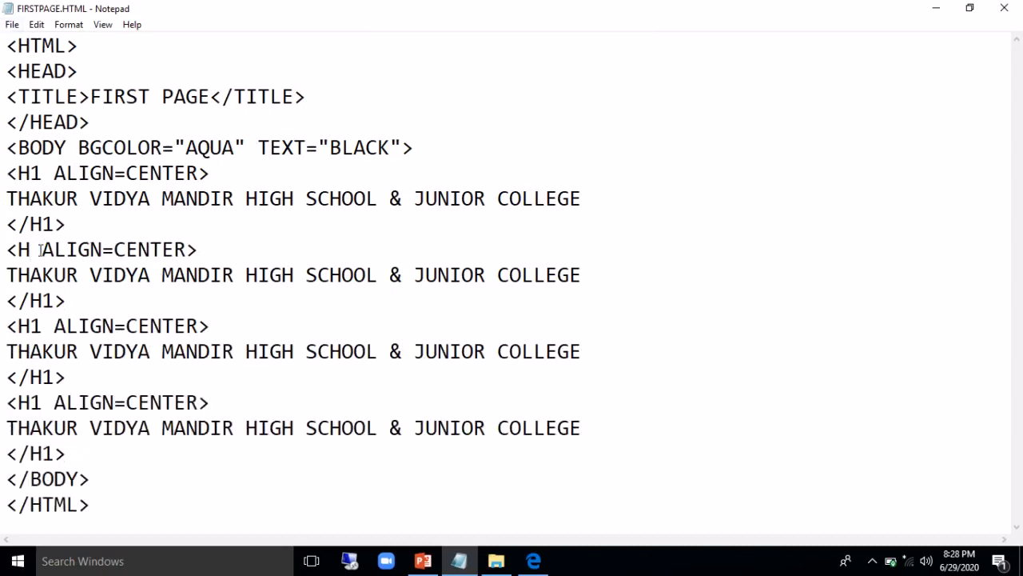
{"action": "type", "text": "2"}
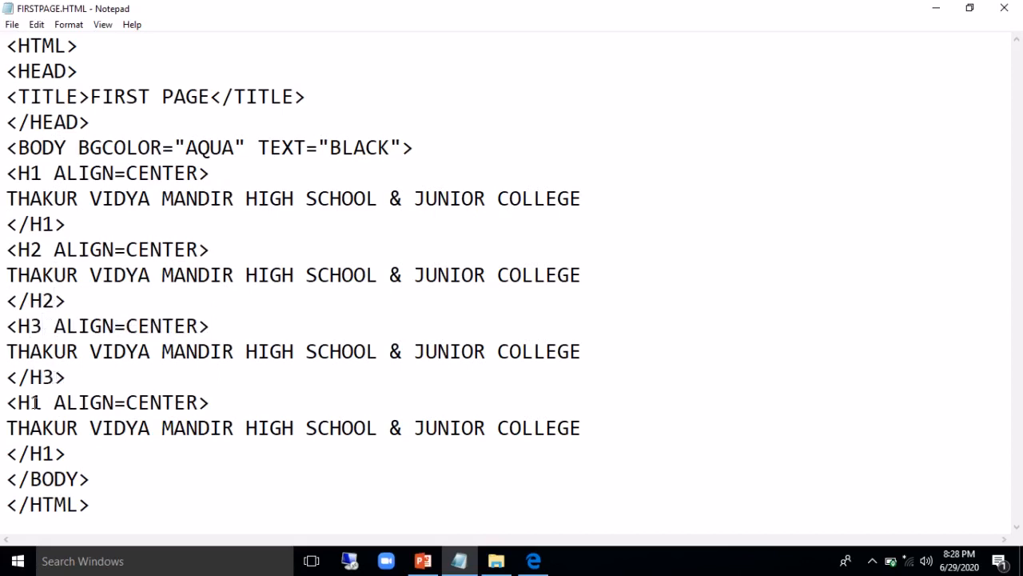
{"action": "type", "text": "4"}
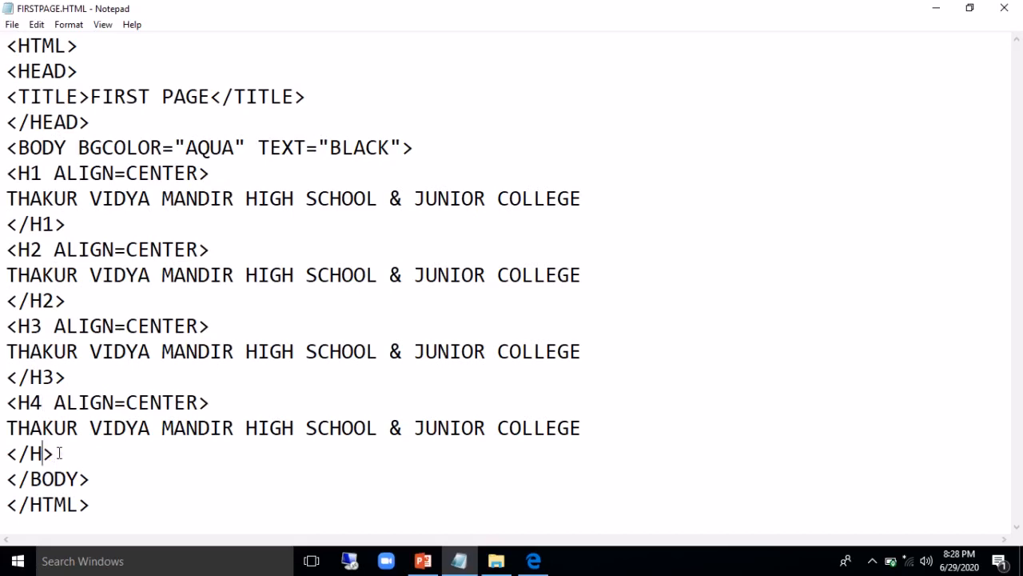
{"action": "type", "text": "4"}
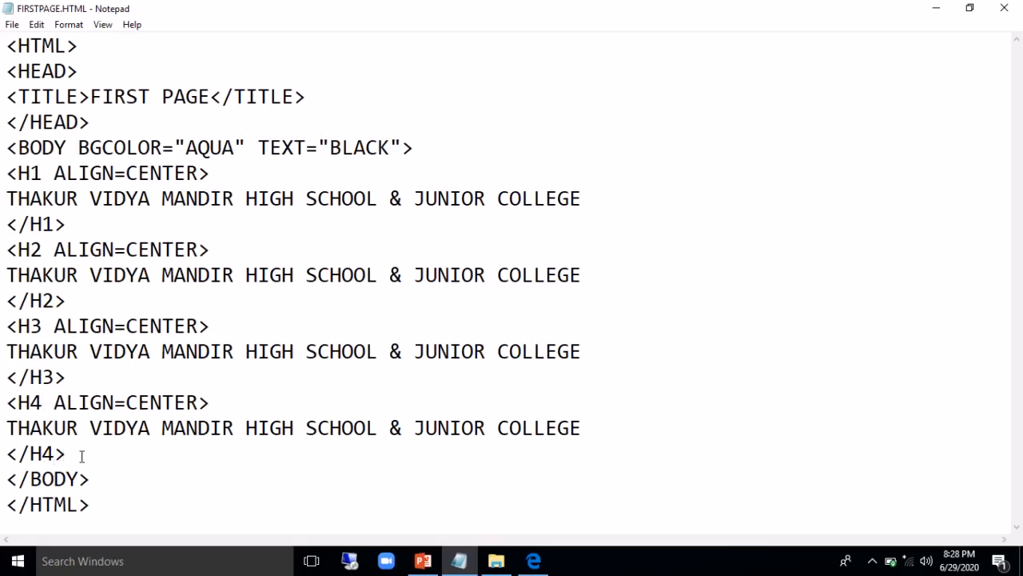
Paste further copies of the heading block and renumber them as H5 and H6
{"action": "left_click", "coordinate": [54, 454]}
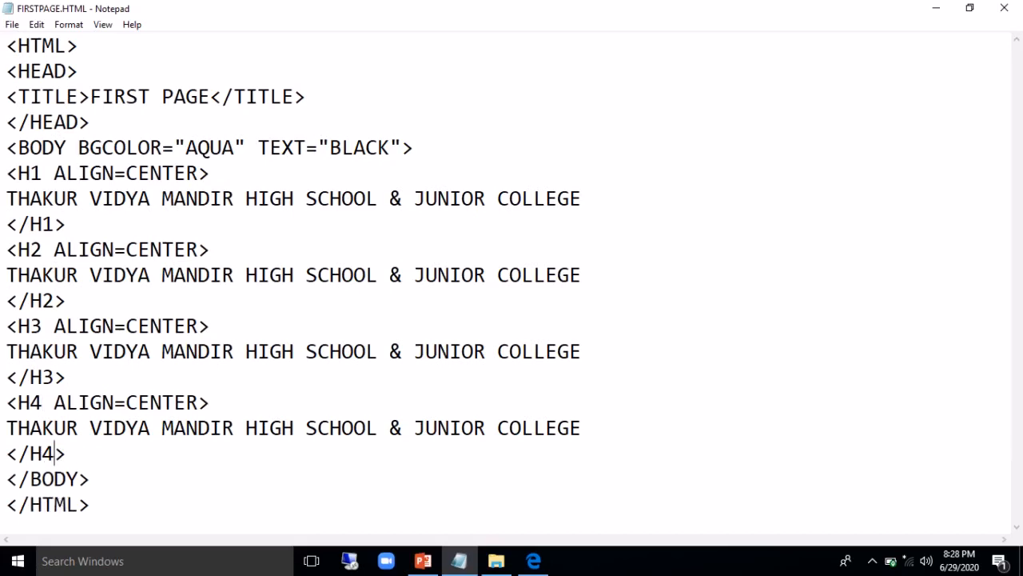
{"action": "key", "text": "enter"}
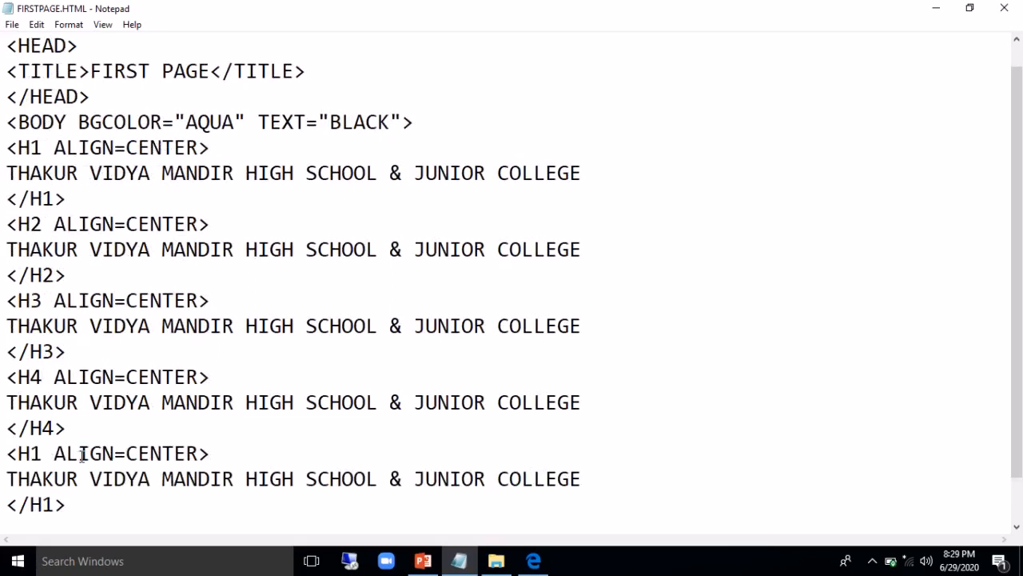
{"action": "key", "text": "Backspace"}
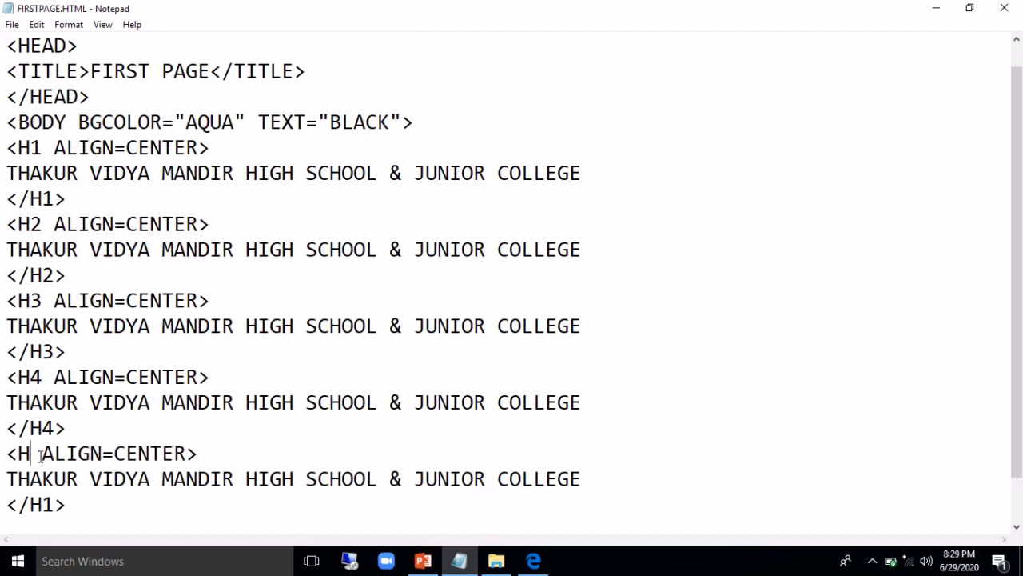
{"action": "type", "text": "5"}
{"action": "left_click", "coordinate": [35, 503]}
{"action": "type", "text": "5"}
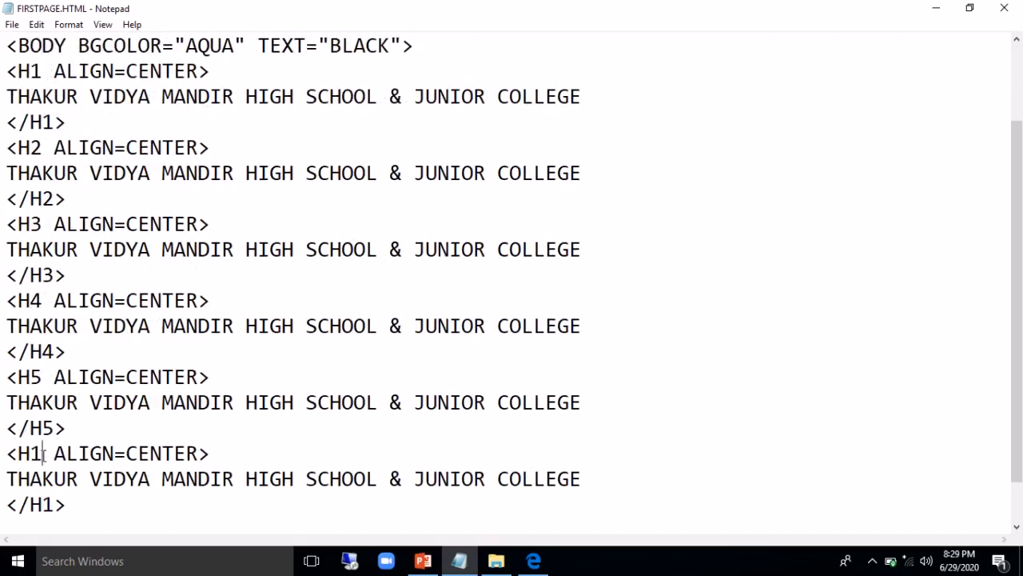
{"action": "type", "text": "6"}
{"action": "left_click", "coordinate": [35, 504]}
{"action": "type", "text": "6"}
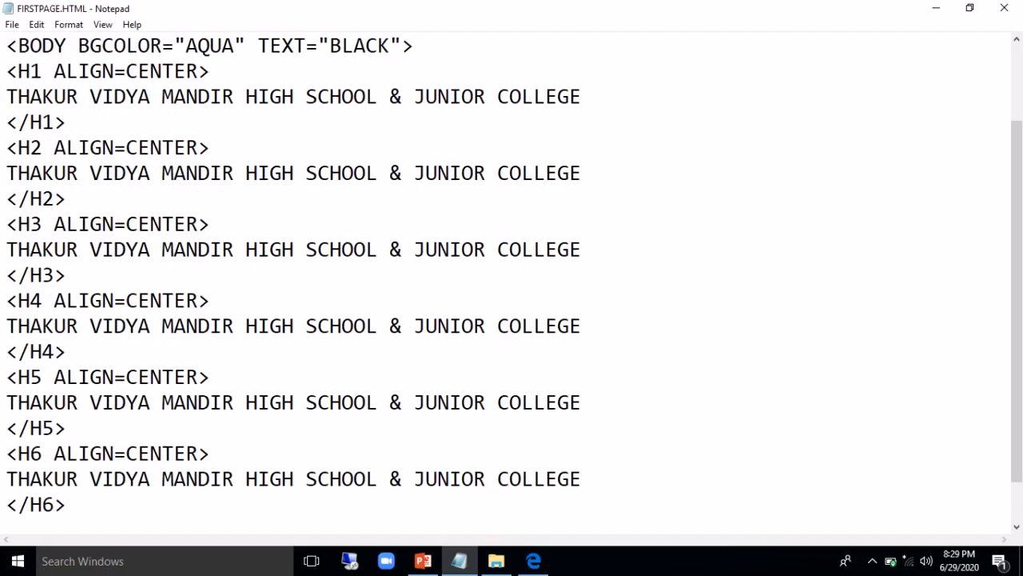
{"action": "mouse_move", "coordinate": [533, 559]}
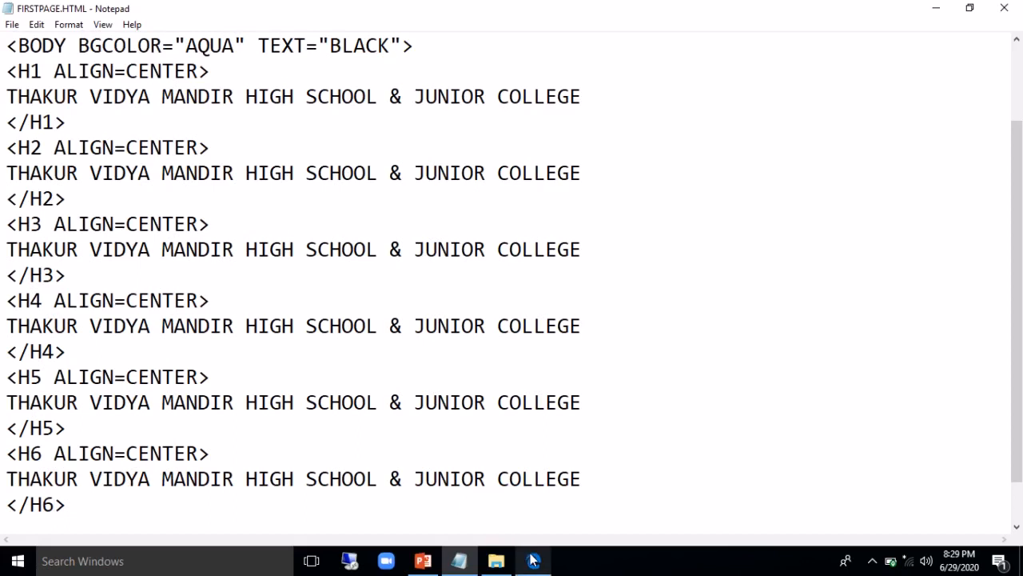
Reload the Edge preview to show the six headings shrinking from H1 to H6
{"action": "left_click", "coordinate": [534, 559]}
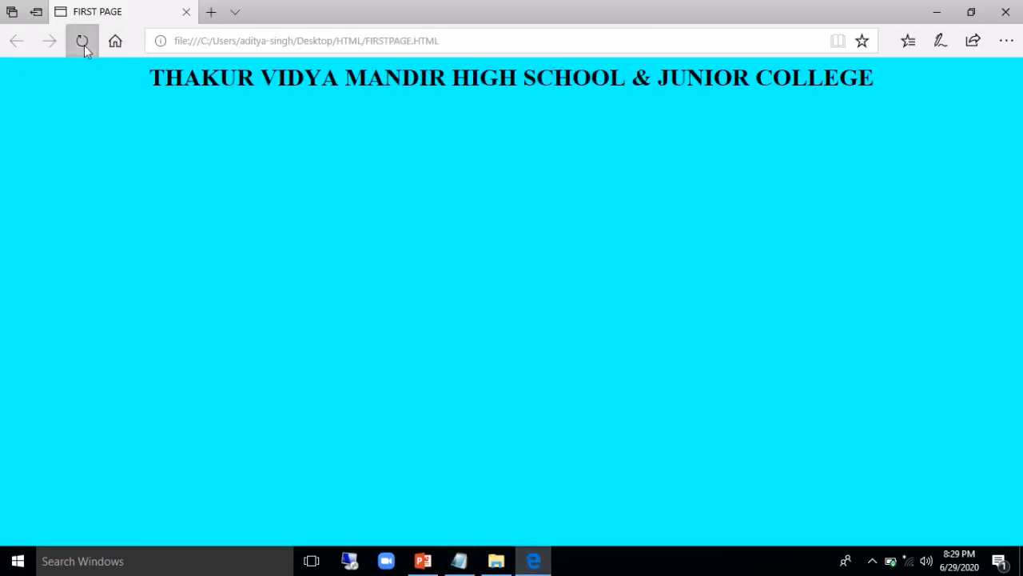
{"action": "left_click", "coordinate": [83, 41]}
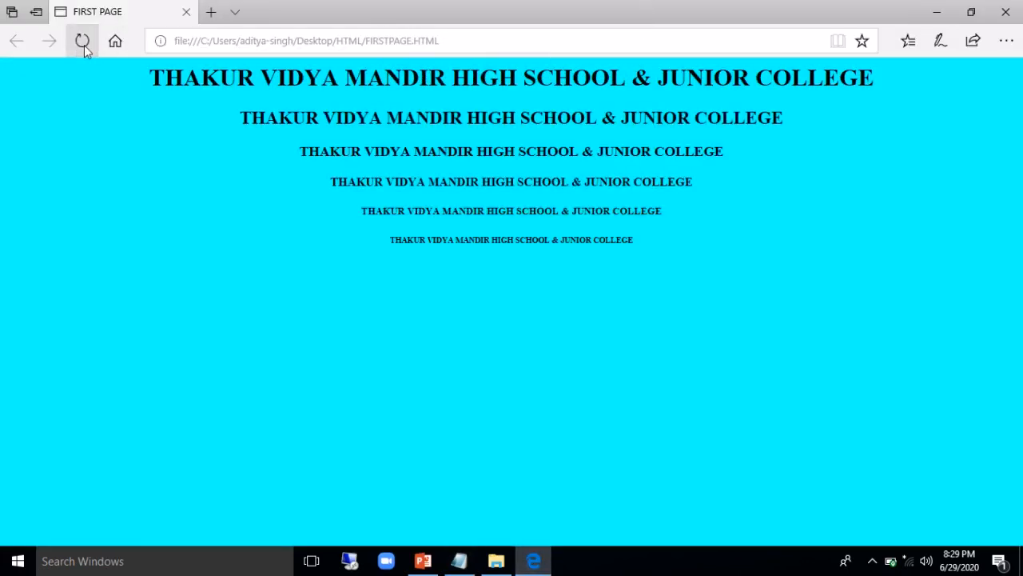
{"action": "left_click", "coordinate": [83, 41]}
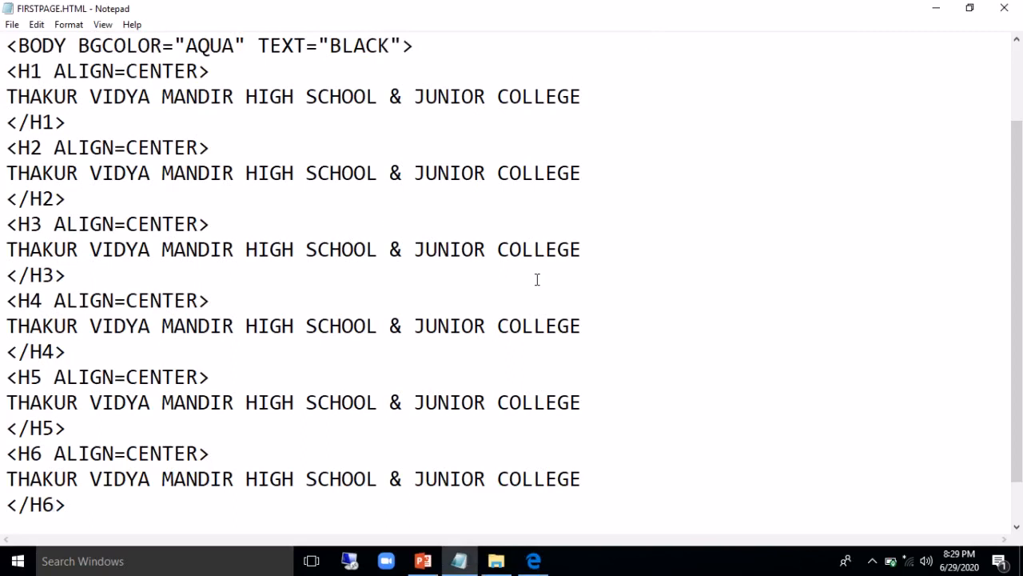
{"action": "mouse_move", "coordinate": [539, 300]}
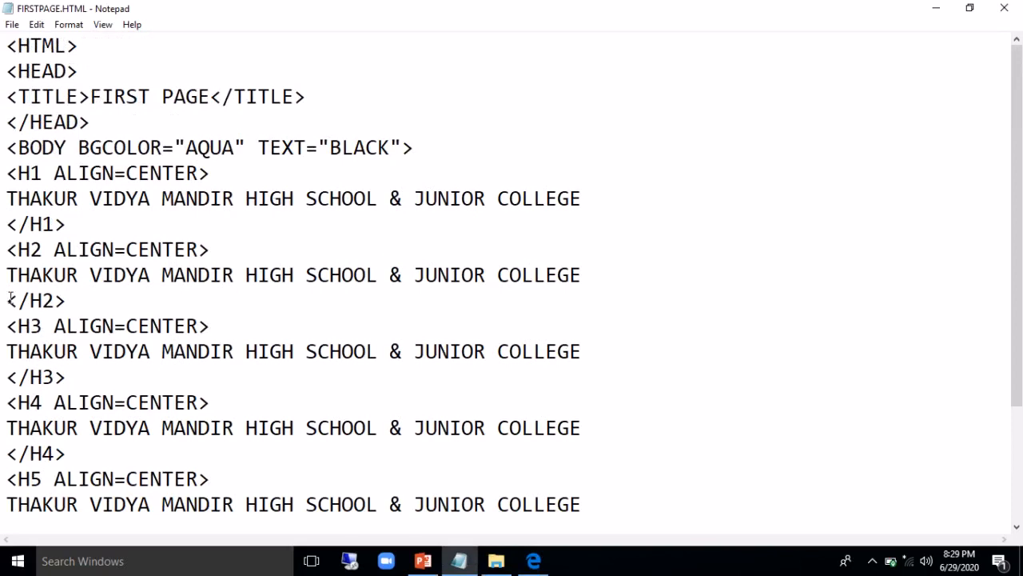
Select the H2 through H6 heading blocks and delete them, leaving only the H1 block
{"action": "left_click_drag", "start_coordinate": [6, 250], "coordinate": [66, 454]}
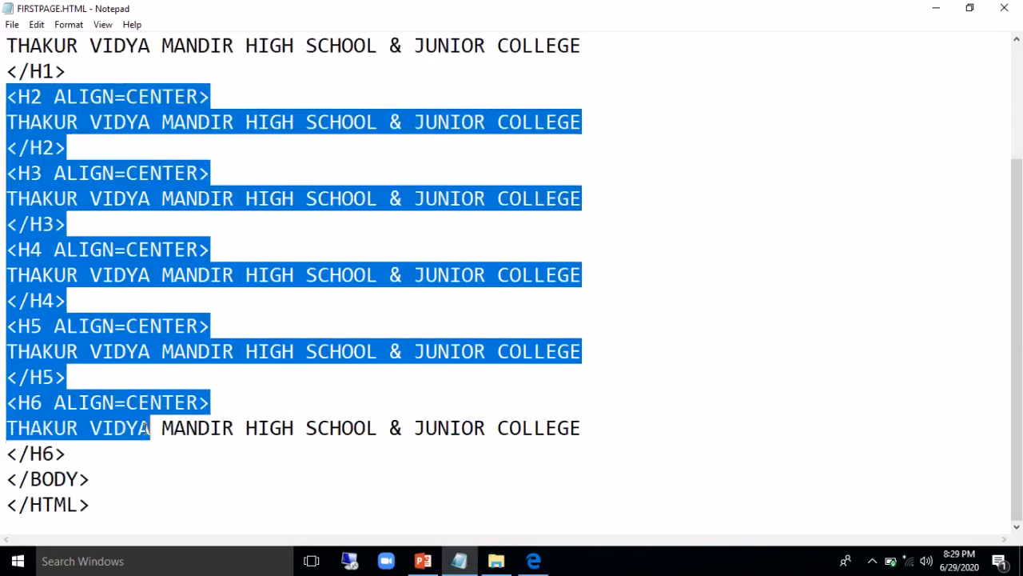
{"action": "left_click", "coordinate": [16, 454]}
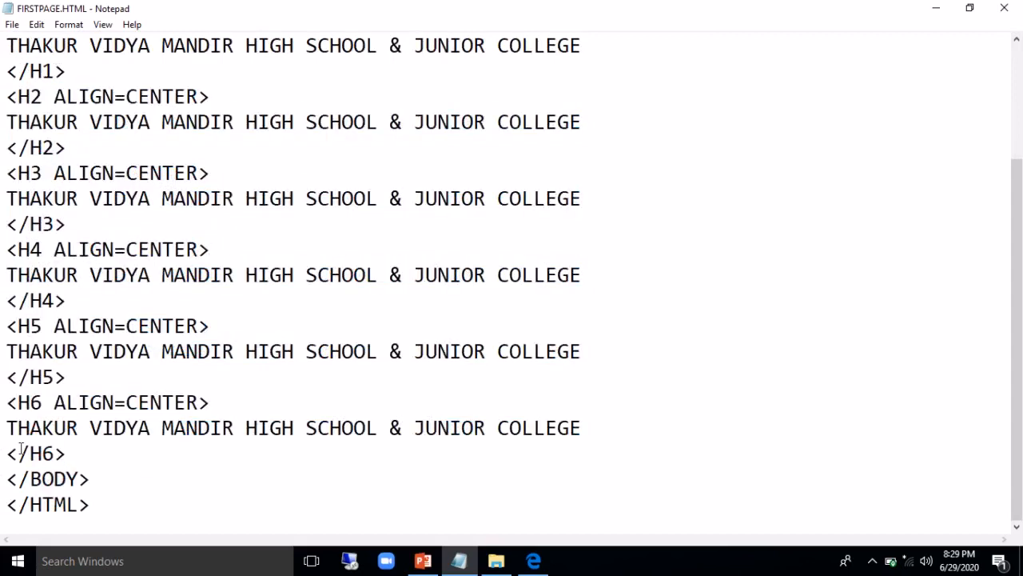
{"action": "double_click", "coordinate": [35, 454]}
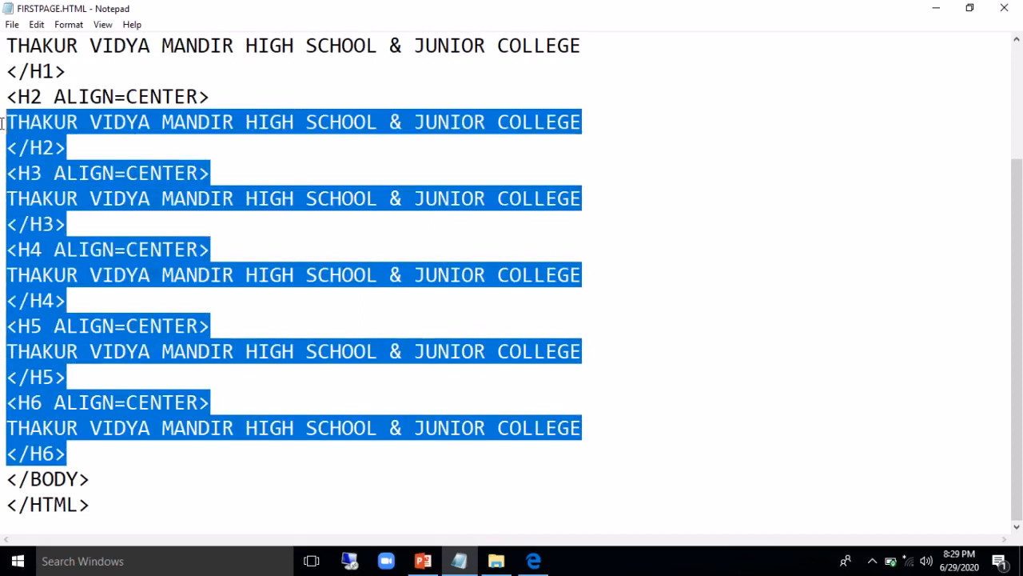
{"action": "key", "text": "Delete"}
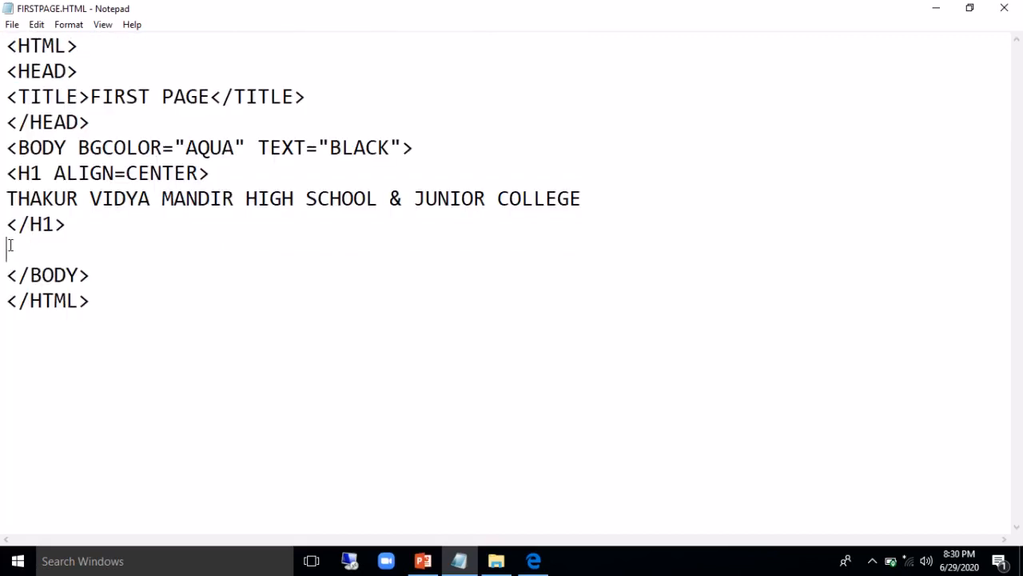
Type the first term X<SUP>2</SUP>+ on the line below </H1>
{"action": "type", "text": "<SUP"}
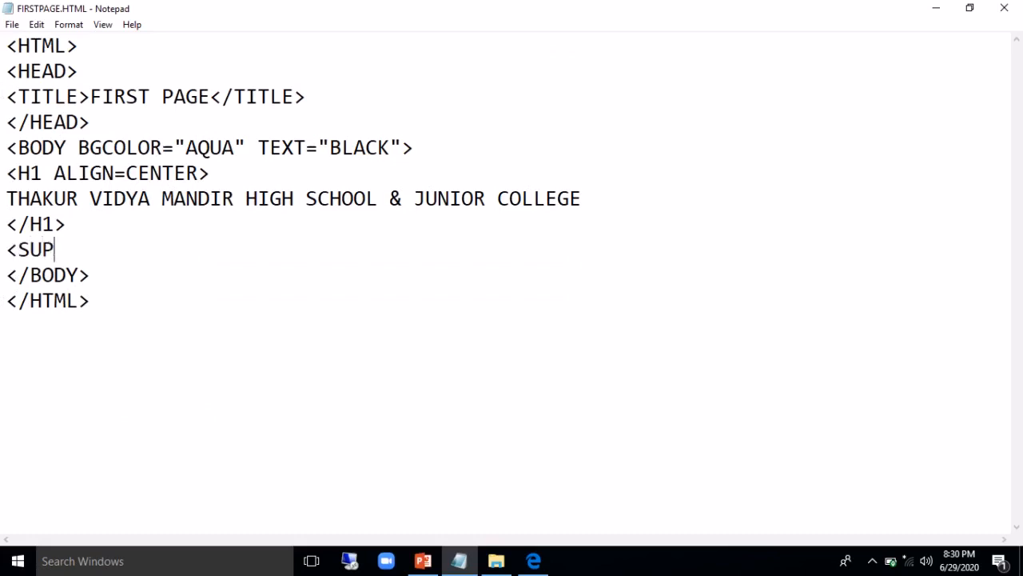
{"action": "type", "text": ">"}
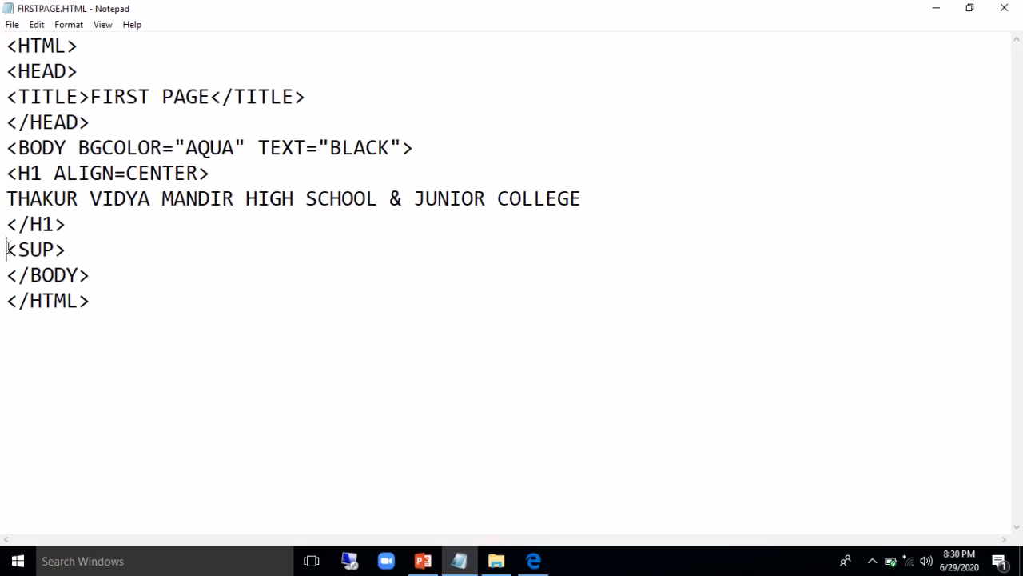
{"action": "type", "text": "X"}
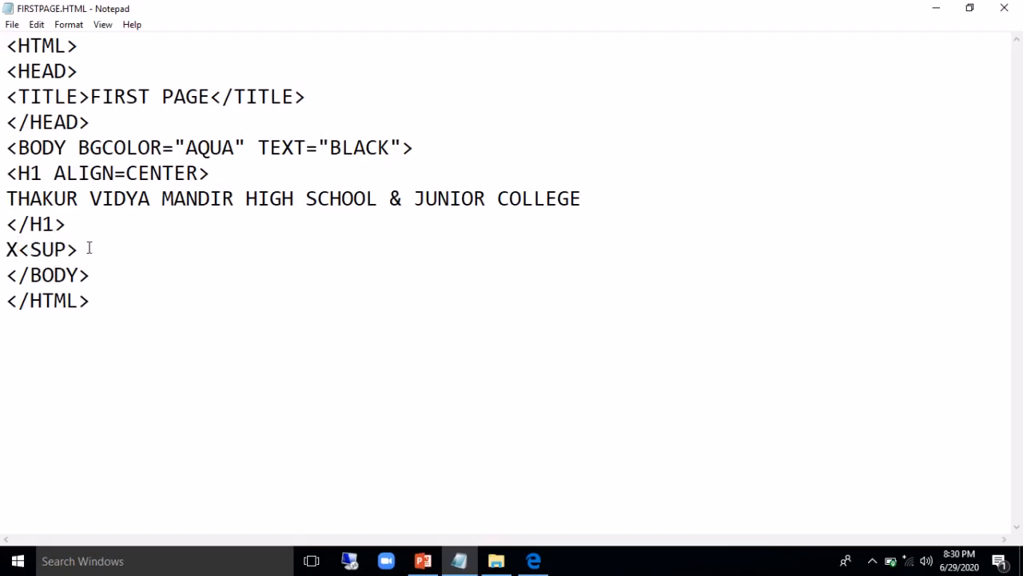
{"action": "type", "text": "2"}
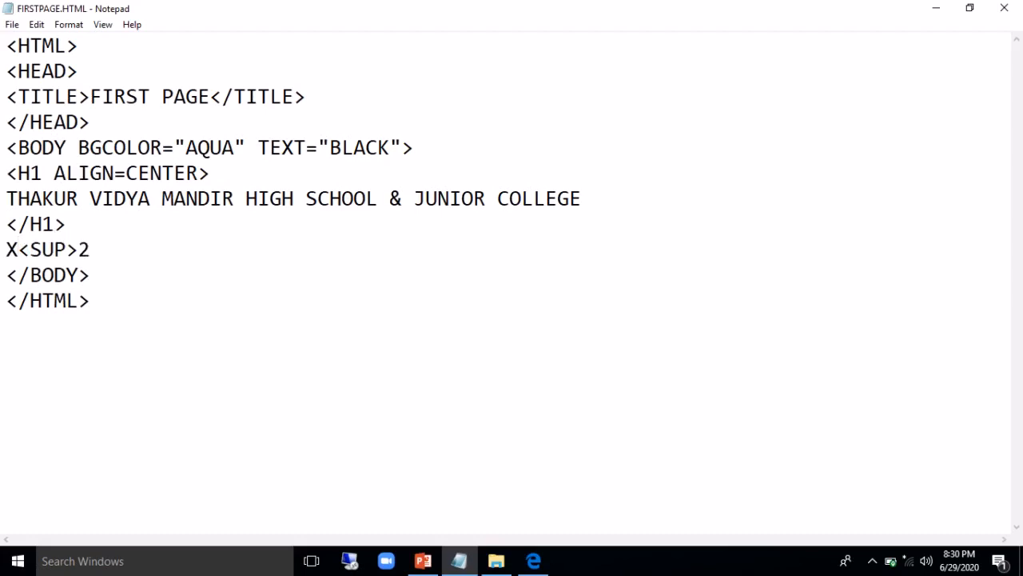
{"action": "type", "text": "</SUP"}
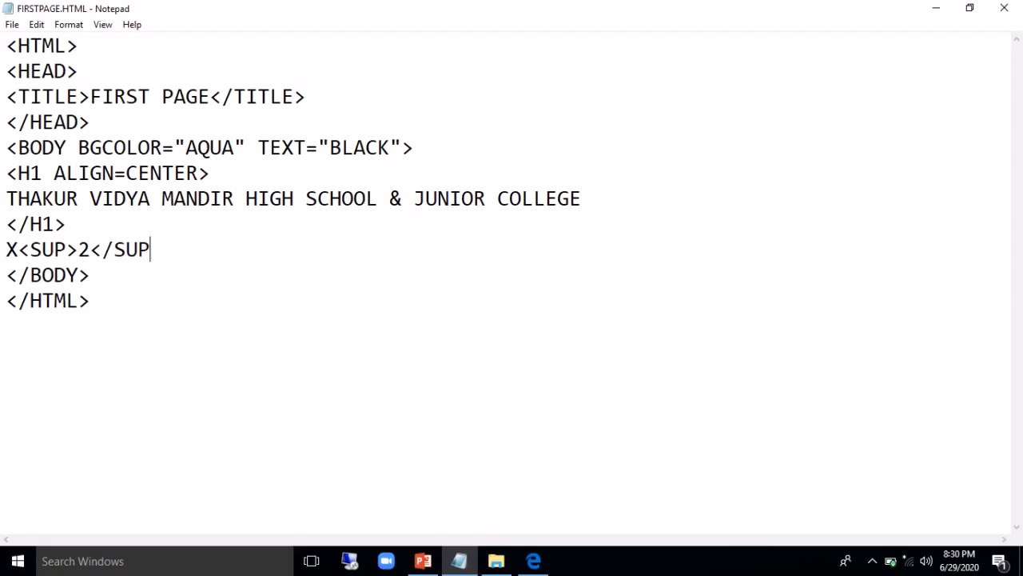
{"action": "type", "text": ">"}
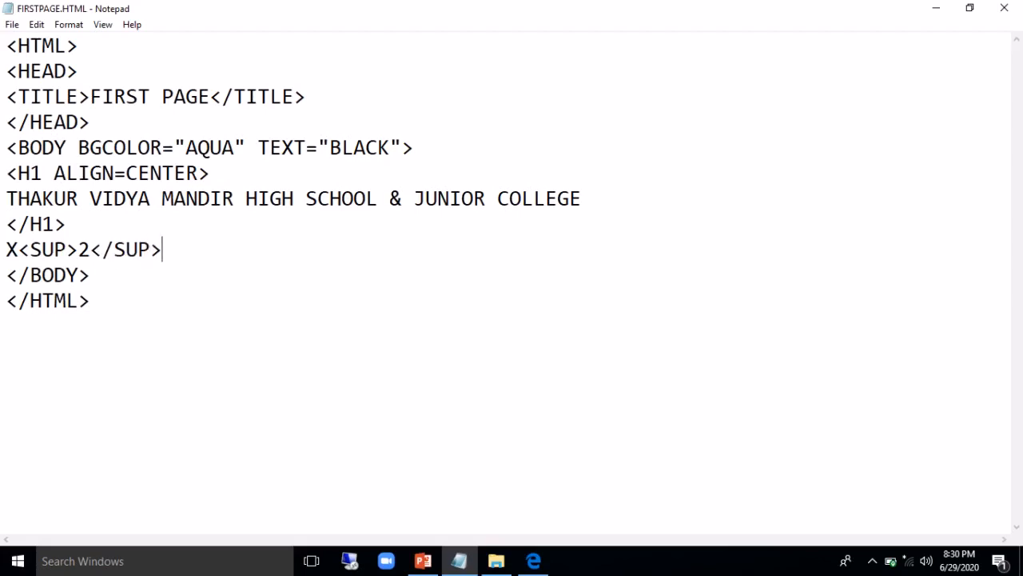
{"action": "type", "text": "+"}
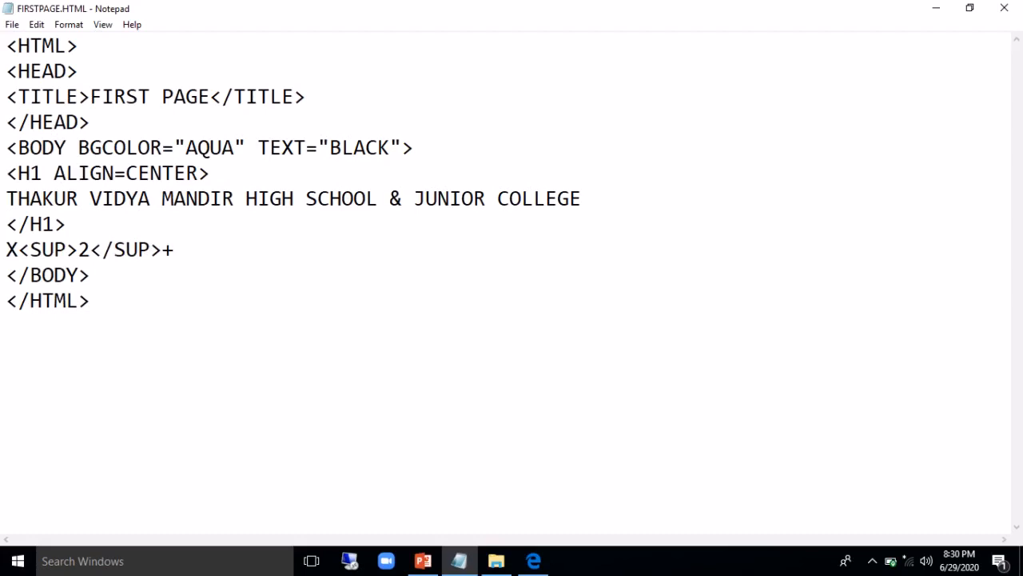
Complete the equation with Y<SUP>2</SUP>=1 and switch to the Edge preview
{"action": "type", "text": "Y<"}
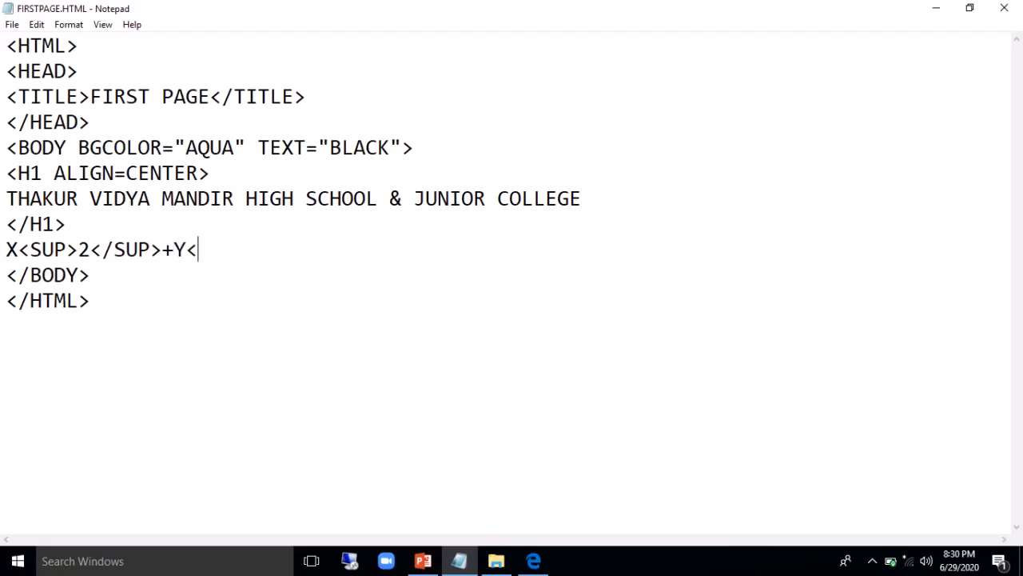
{"action": "type", "text": "SUP>"}
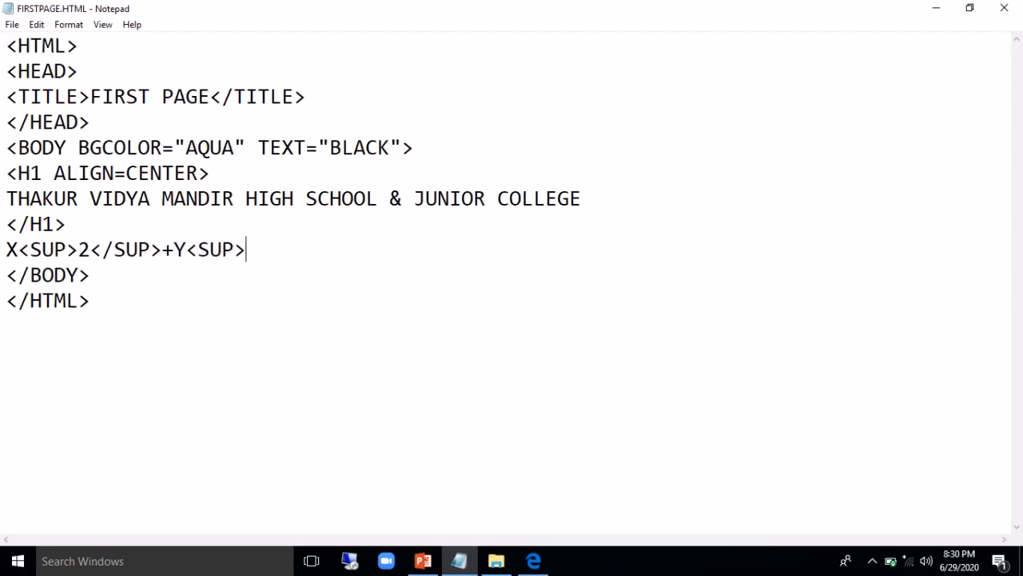
{"action": "type", "text": "2"}
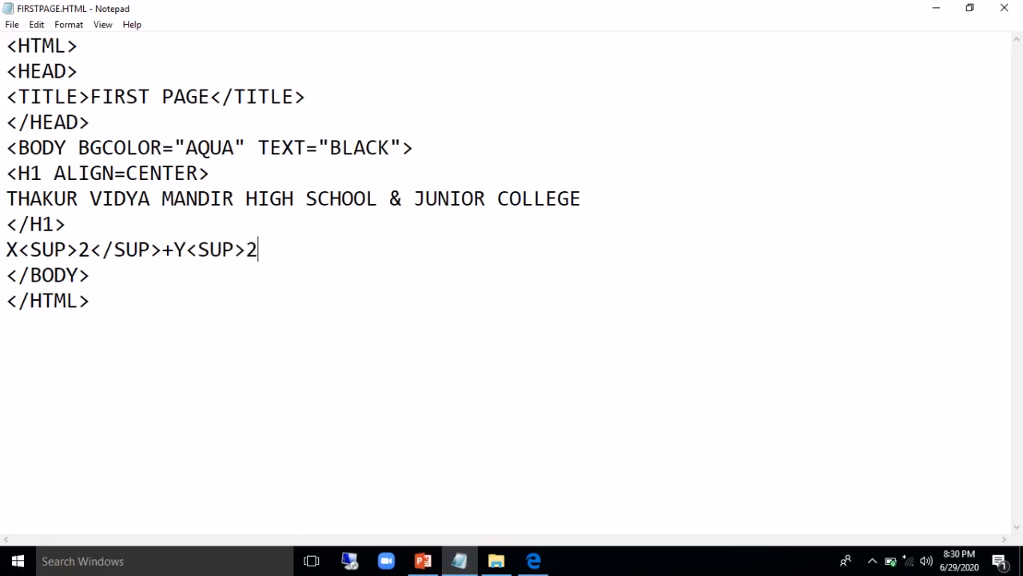
{"action": "type", "text": "</S"}
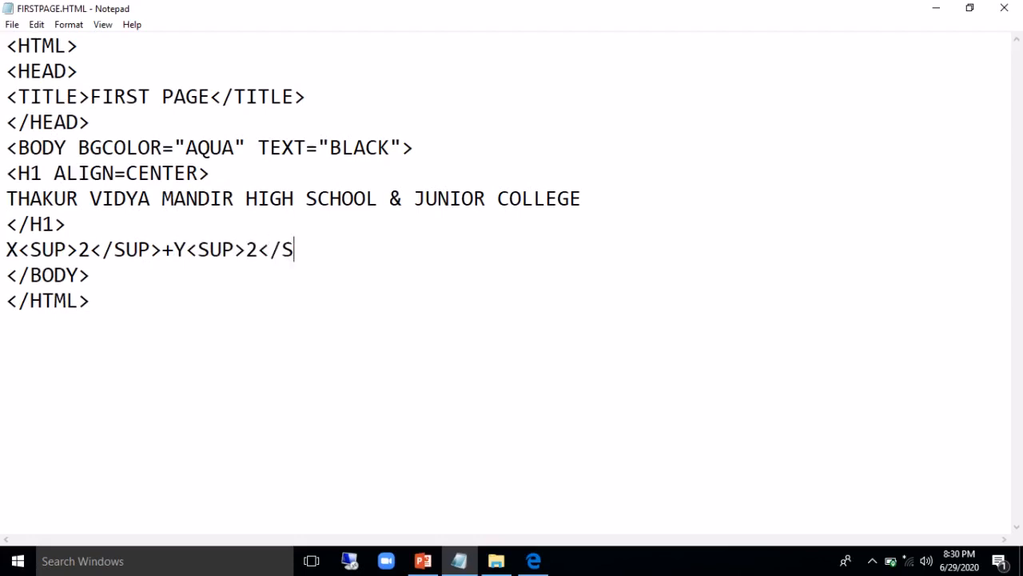
{"action": "type", "text": "UP>"}
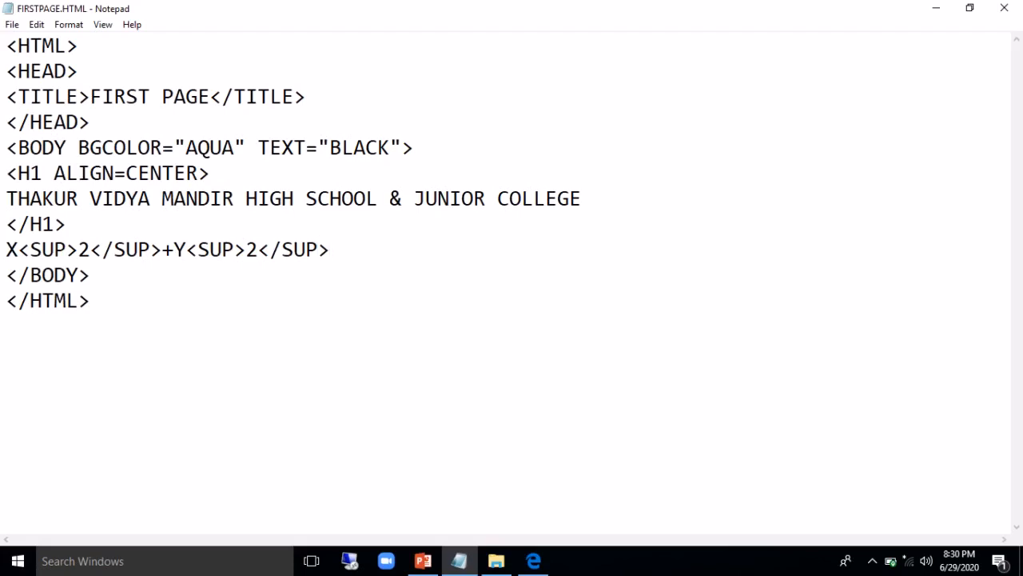
{"action": "type", "text": "=1"}
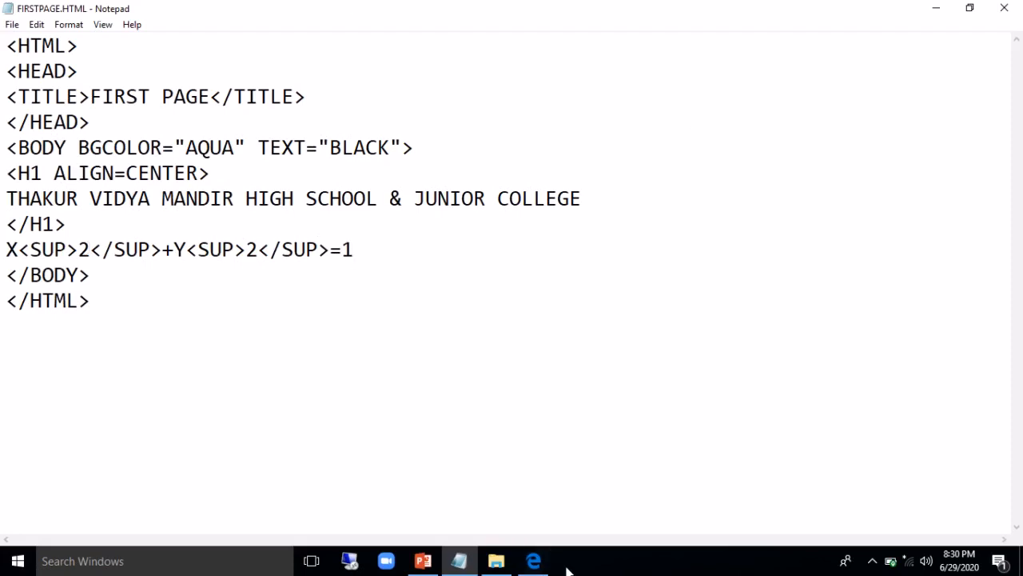
{"action": "left_click", "coordinate": [532, 559]}
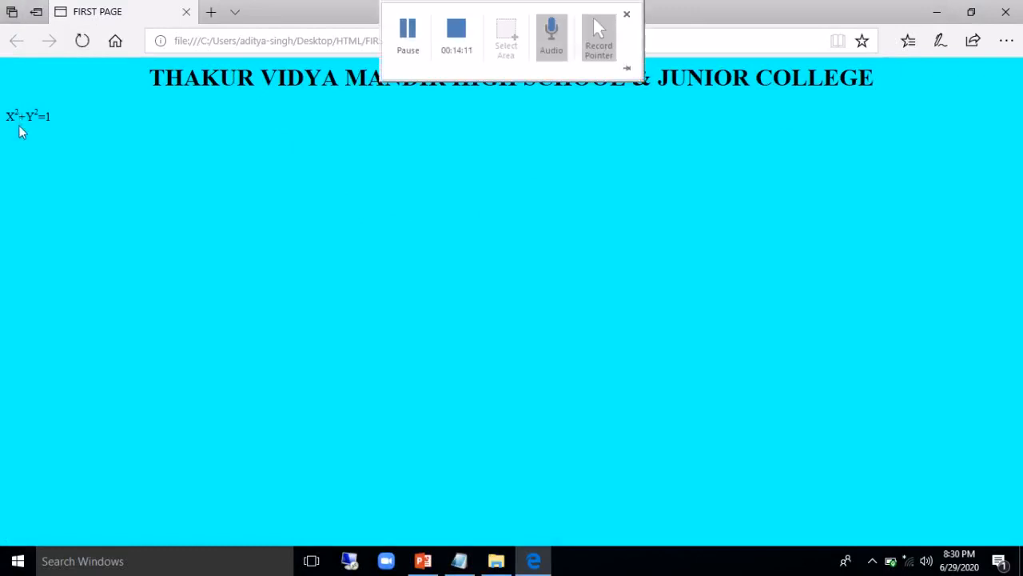
View X²+Y²=1 with raised exponents in Edge, then return to the Notepad source
{"action": "left_click", "coordinate": [627, 14]}
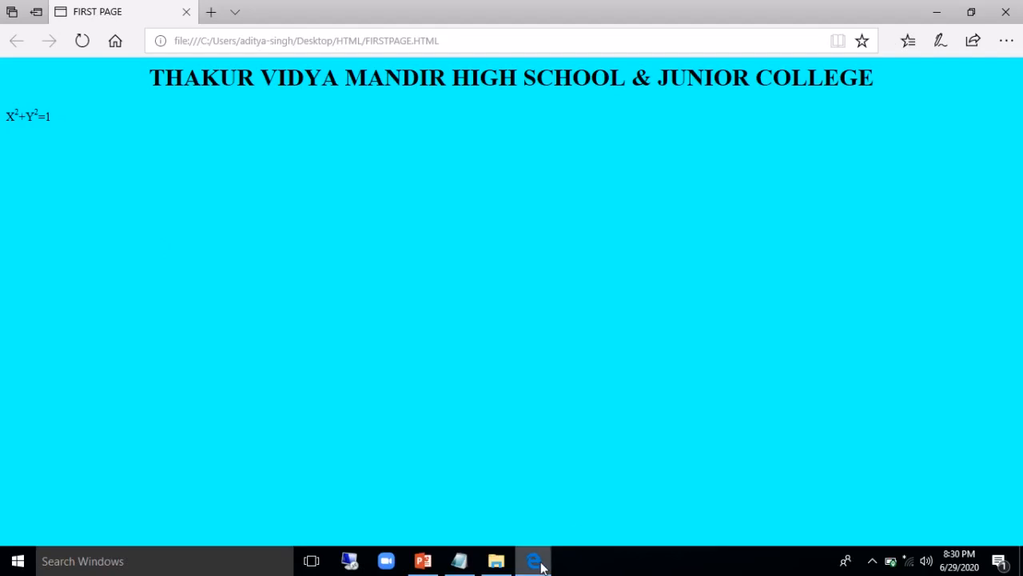
{"action": "left_click", "coordinate": [457, 559]}
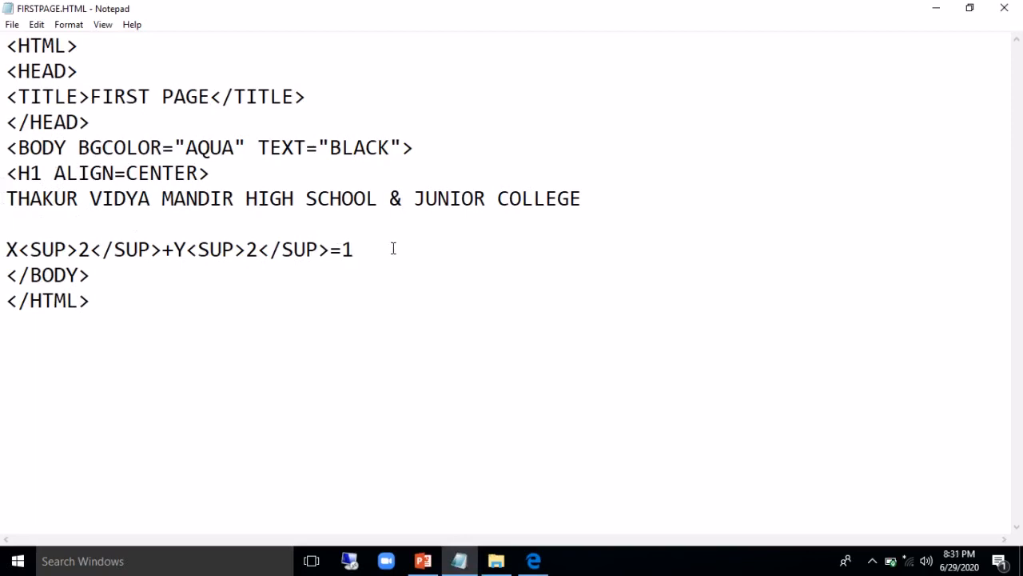
Type </H1> after the equation so it joins the heading, and reload the Edge preview
{"action": "type", "text": "</H"}
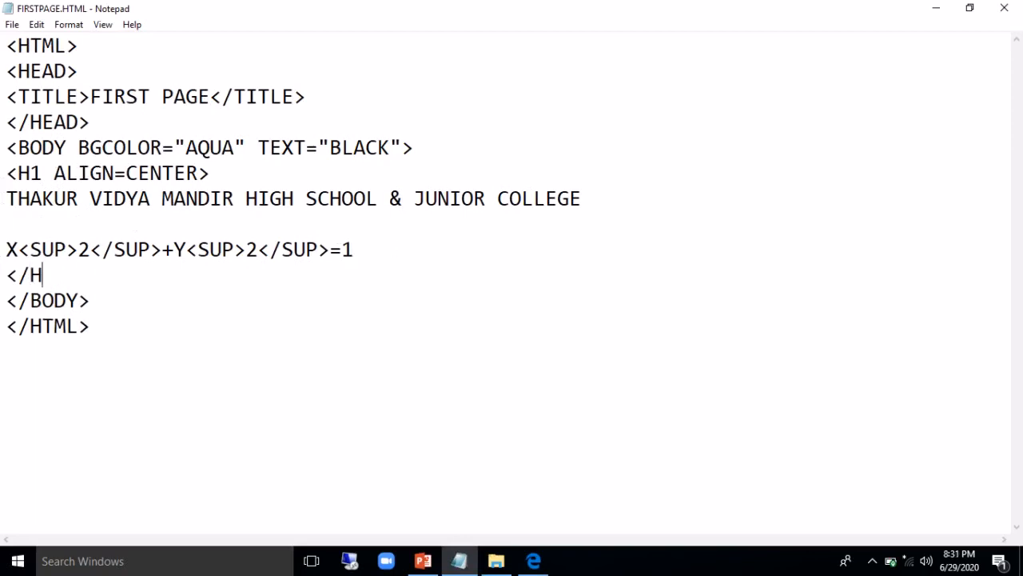
{"action": "type", "text": "1>"}
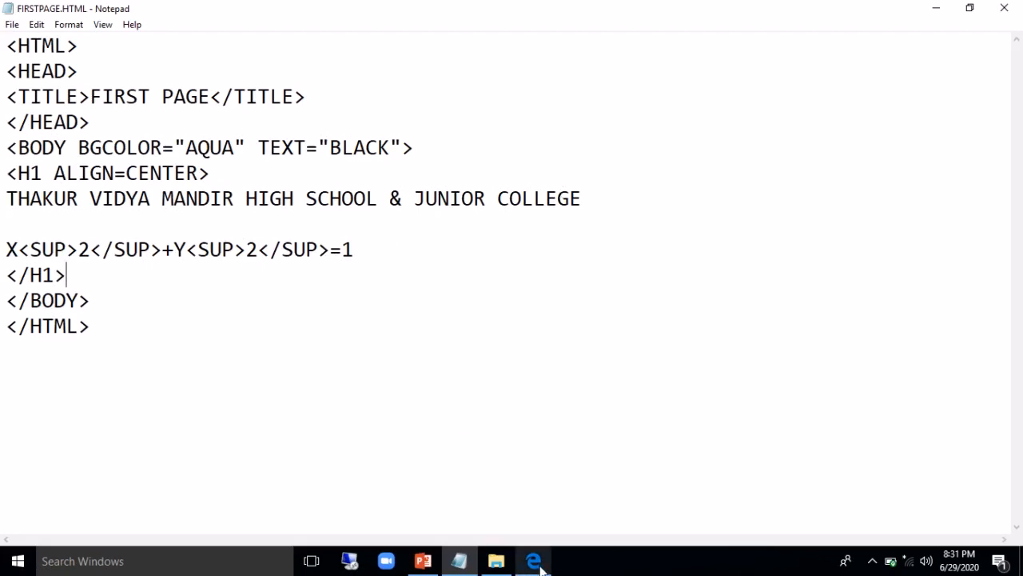
{"action": "left_click", "coordinate": [532, 559]}
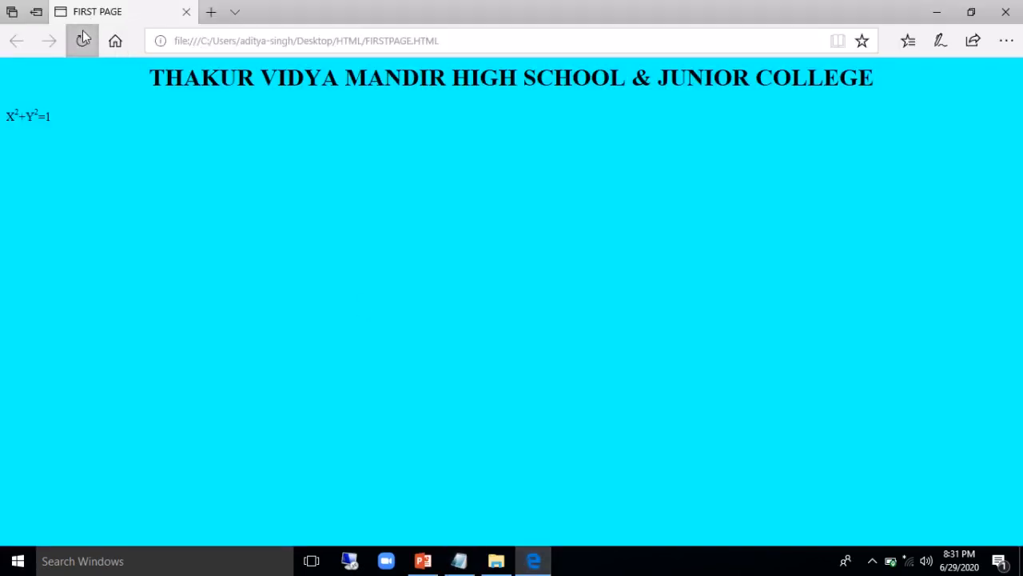
{"action": "left_click", "coordinate": [81, 42]}
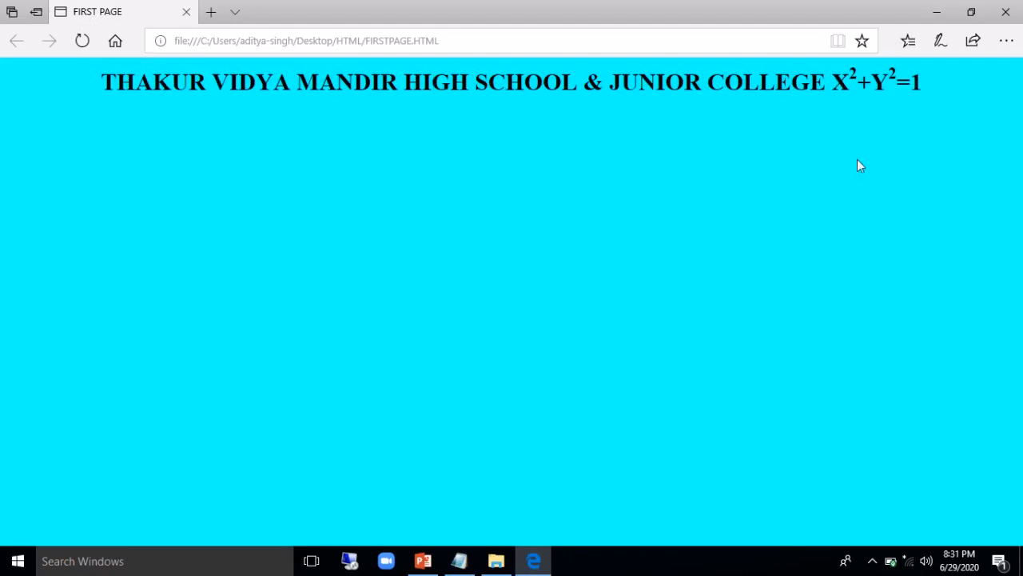
{"action": "mouse_move", "coordinate": [528, 531]}
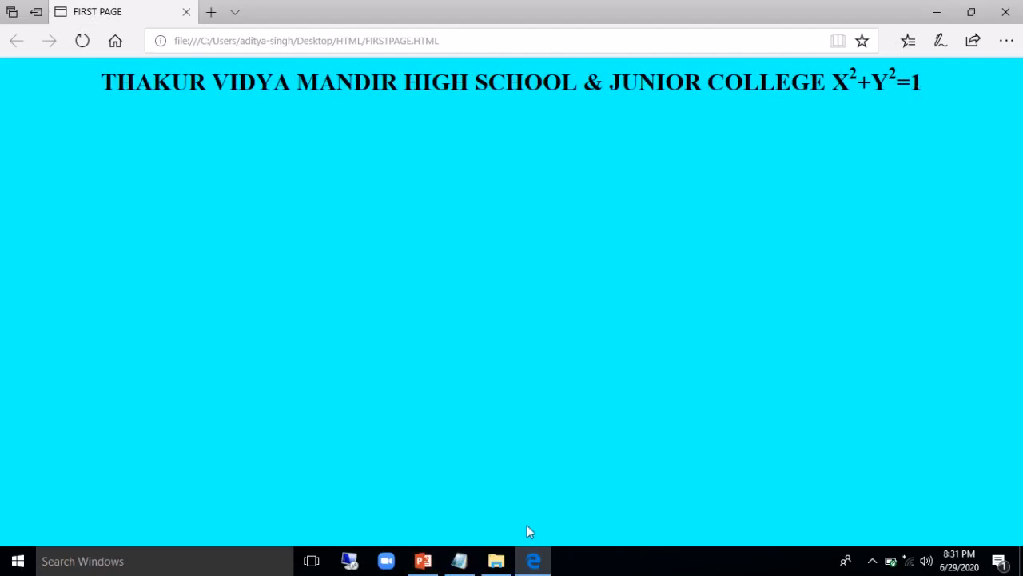
{"action": "left_click", "coordinate": [458, 559]}
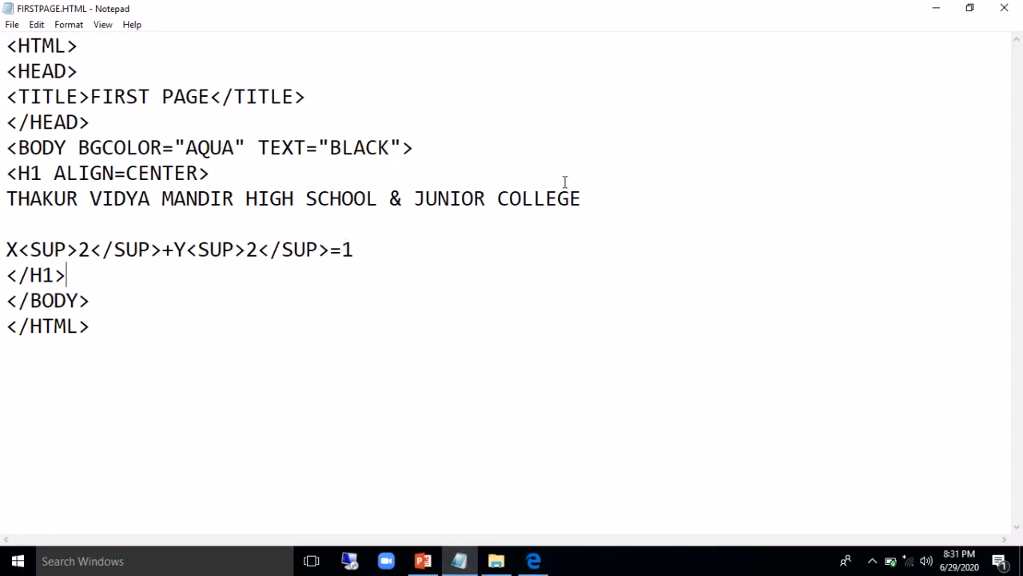
Add a <BR> after COLLEGE and reload Edge to see X²+Y²=1 on its own line
{"action": "type", "text": "<"}
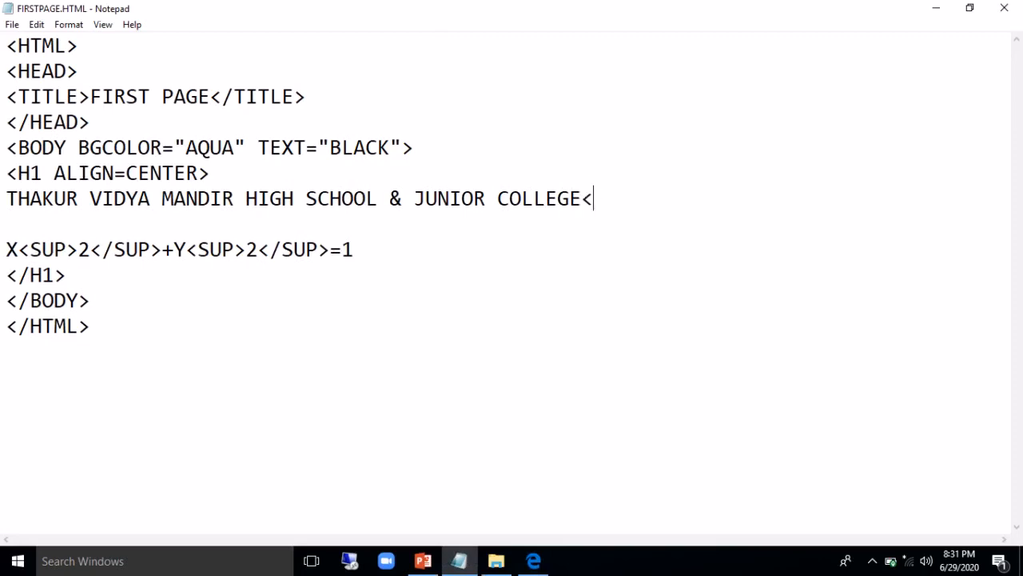
{"action": "type", "text": "BR>"}
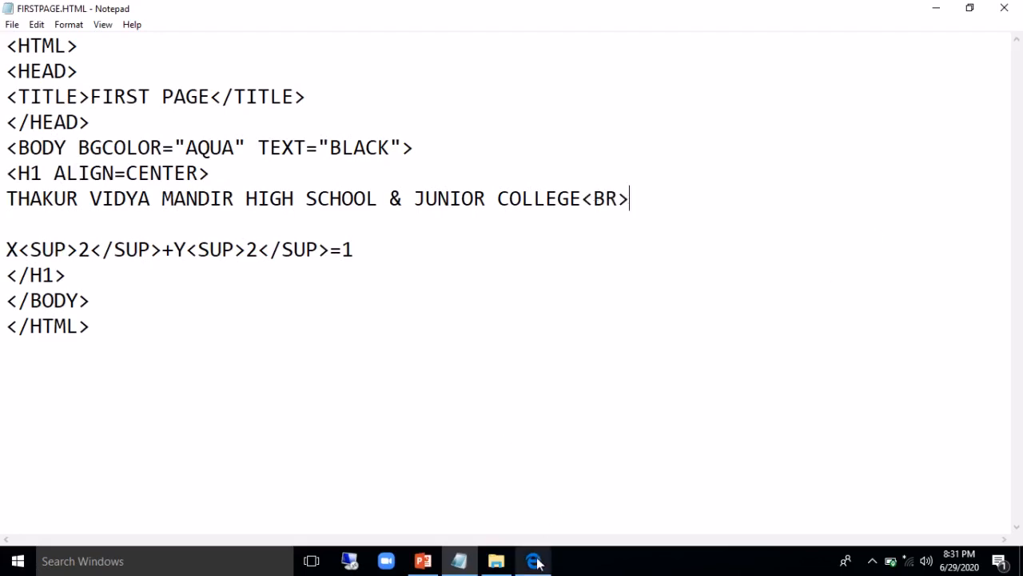
{"action": "left_click", "coordinate": [534, 559]}
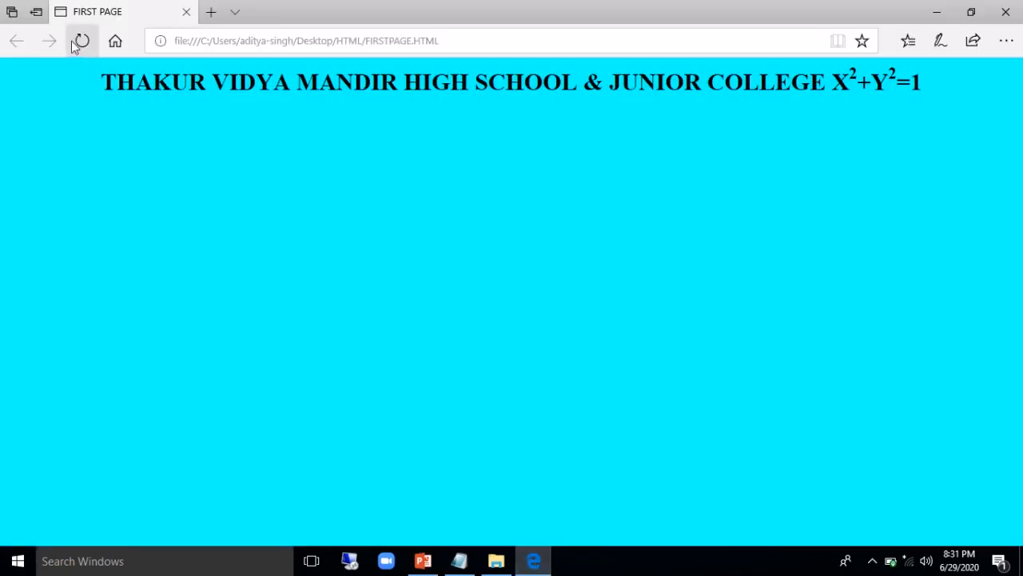
{"action": "left_click", "coordinate": [80, 41]}
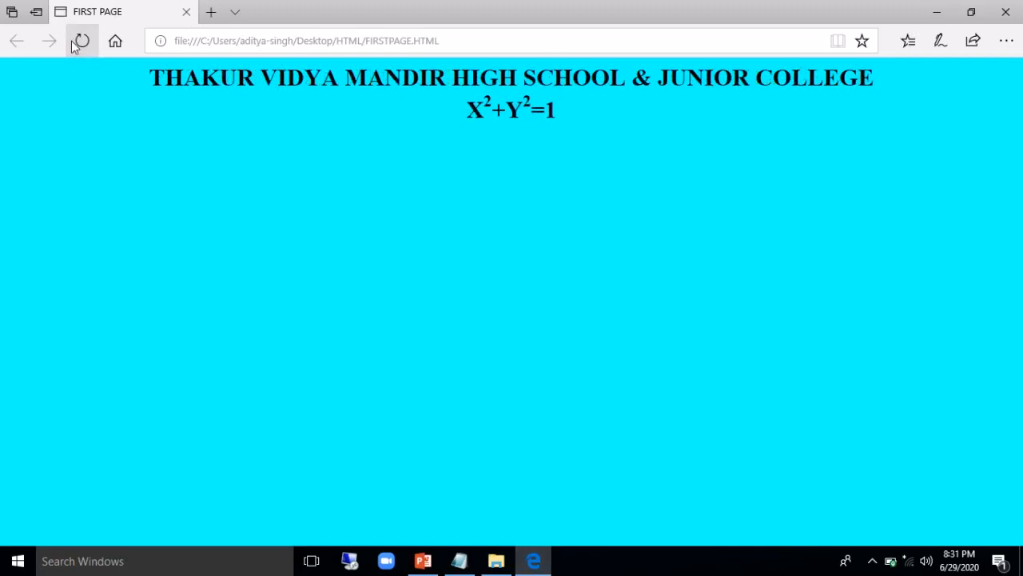
{"action": "left_click", "coordinate": [457, 559]}
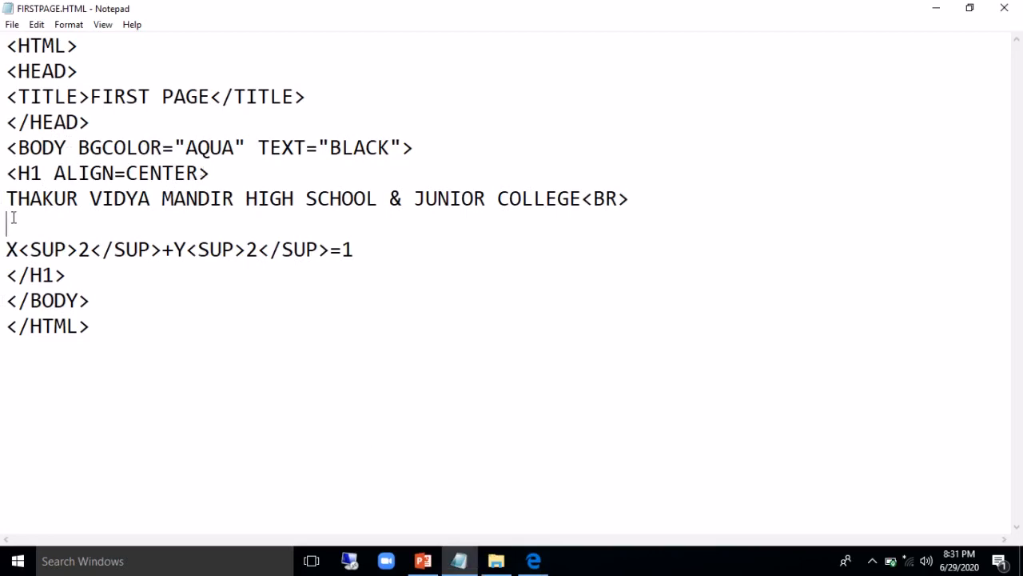
Close the school heading with </H1> and start a new <H1> before the equation
{"action": "type", "text": "</H"}
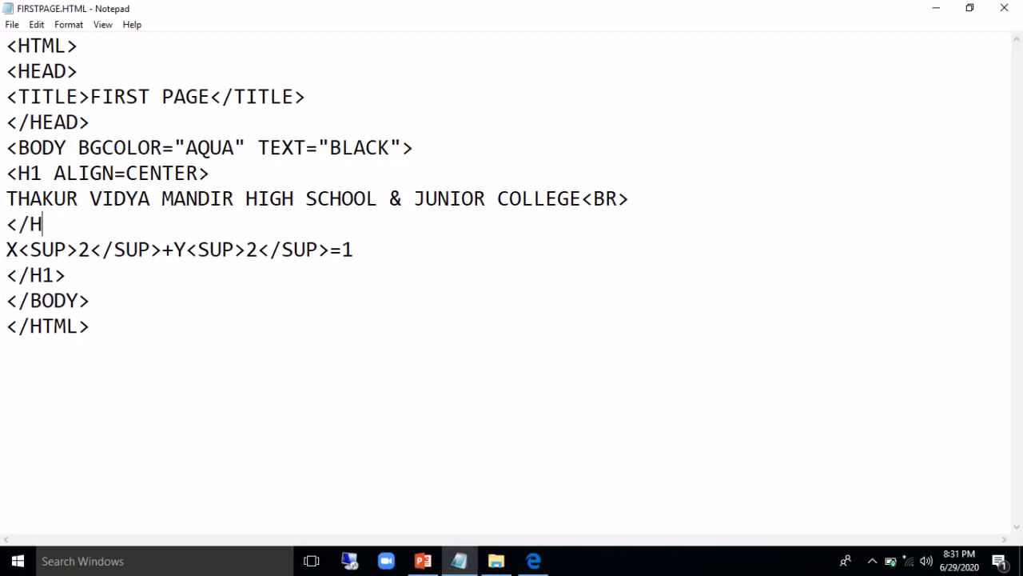
{"action": "type", "text": "1>"}
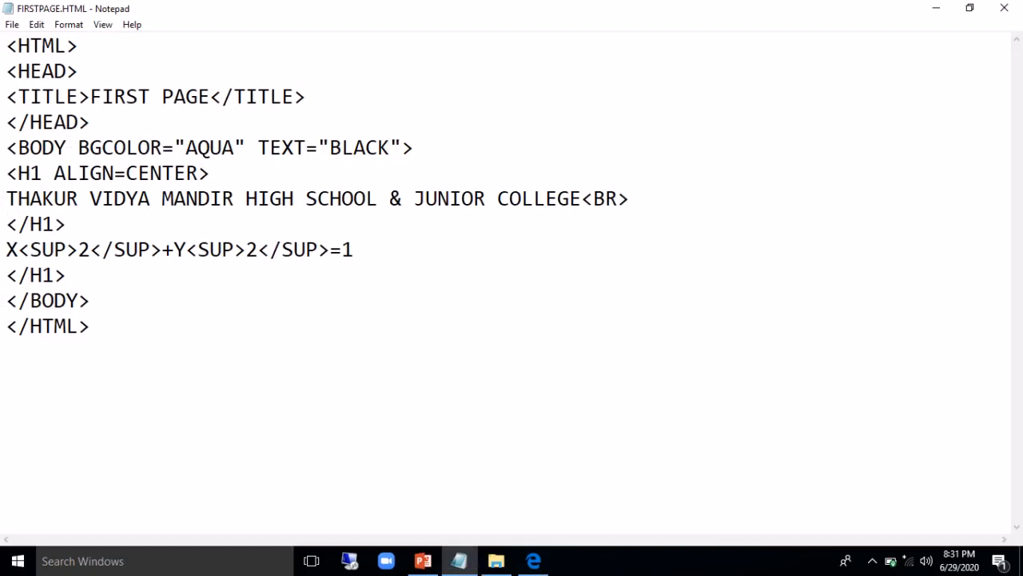
{"action": "type", "text": "<H1"}
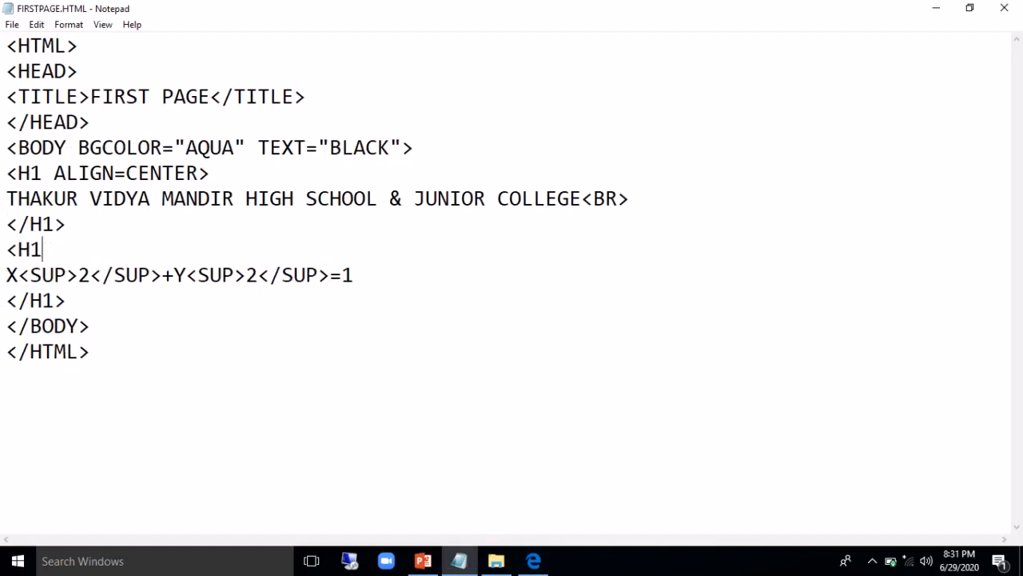
{"action": "type", "text": ">"}
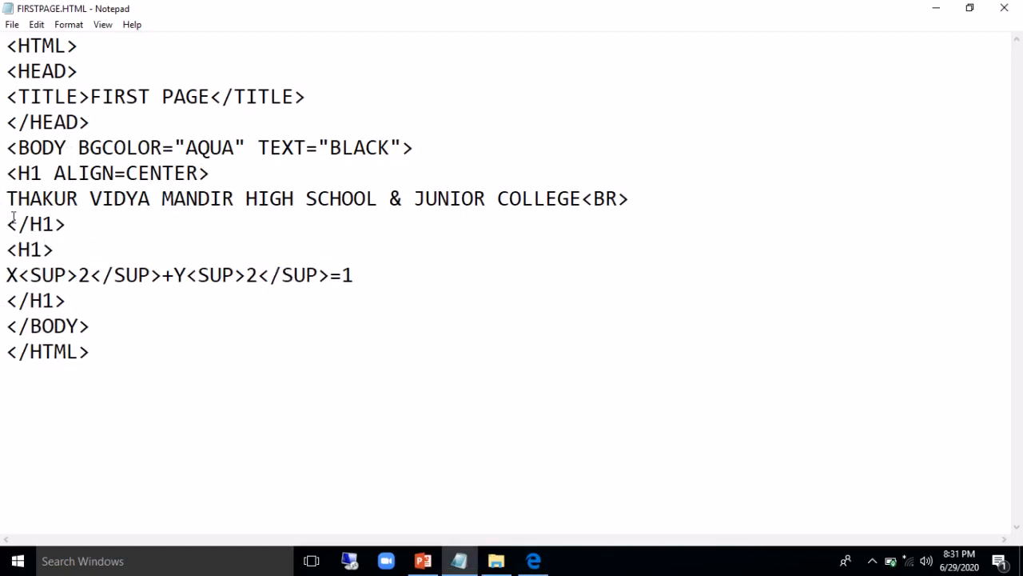
Reload the page in Edge to check the separated headings, then return to the source
{"action": "left_click", "coordinate": [534, 559]}
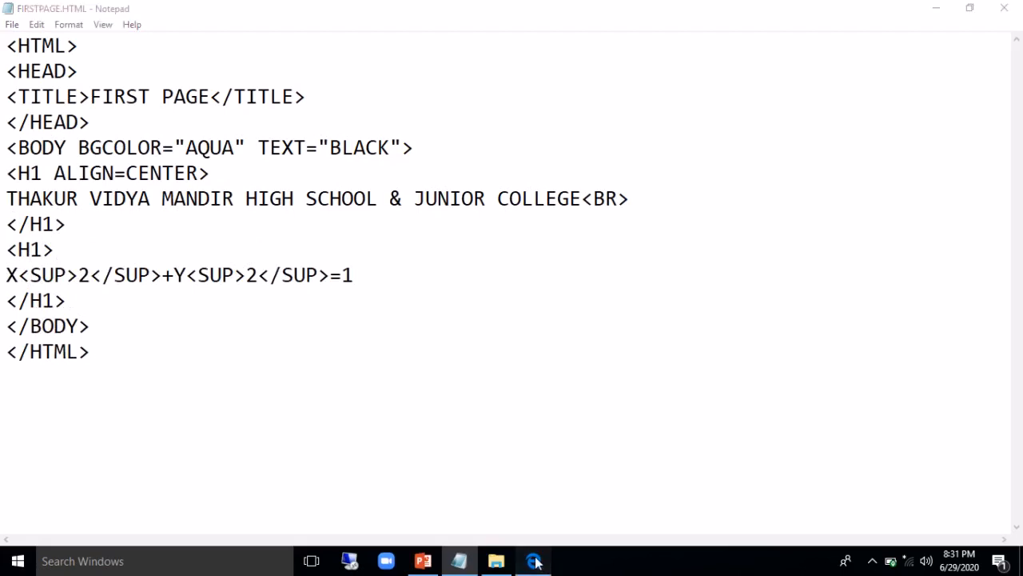
{"action": "left_click", "coordinate": [534, 559]}
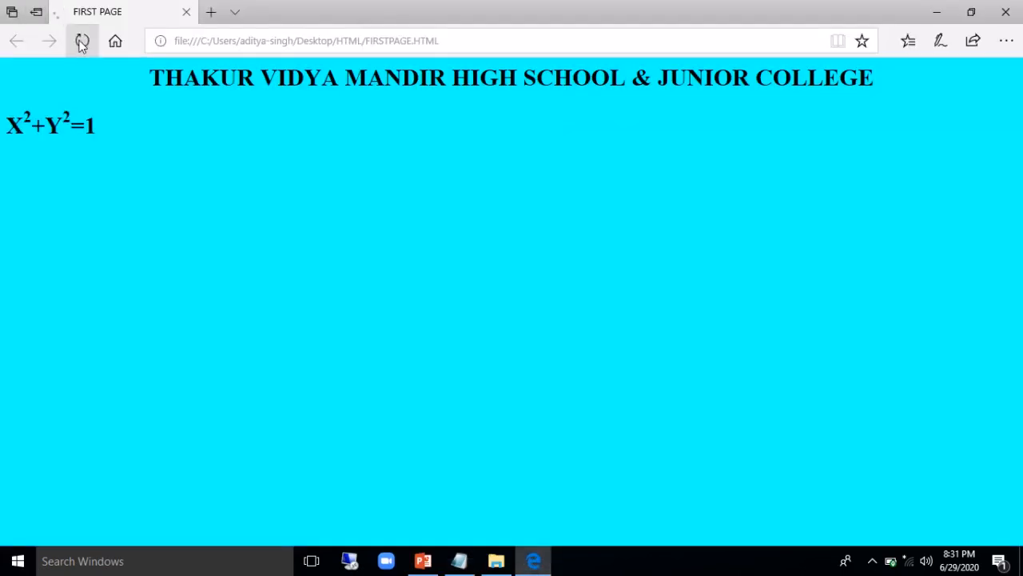
{"action": "left_click", "coordinate": [83, 42]}
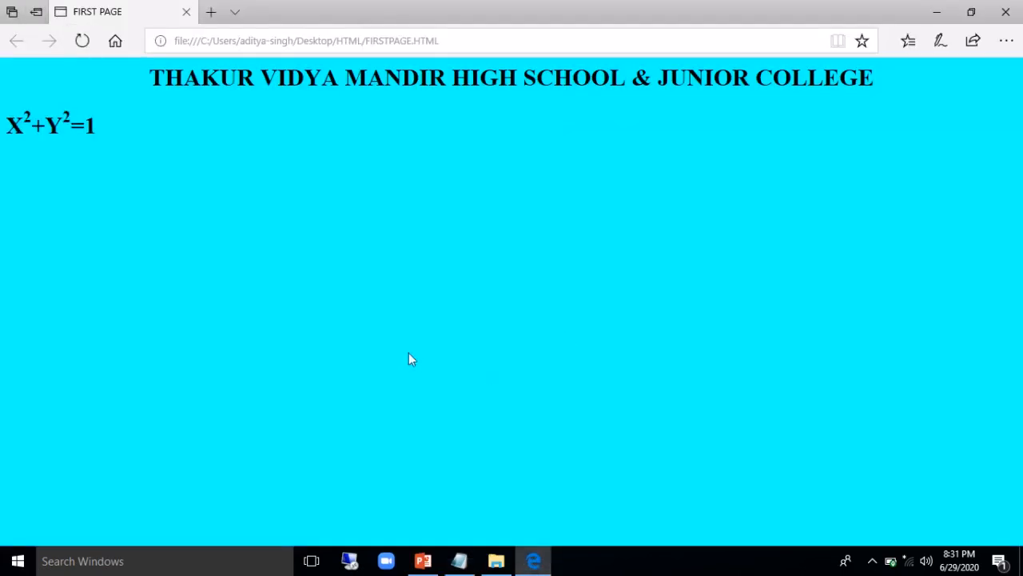
{"action": "left_click", "coordinate": [457, 560]}
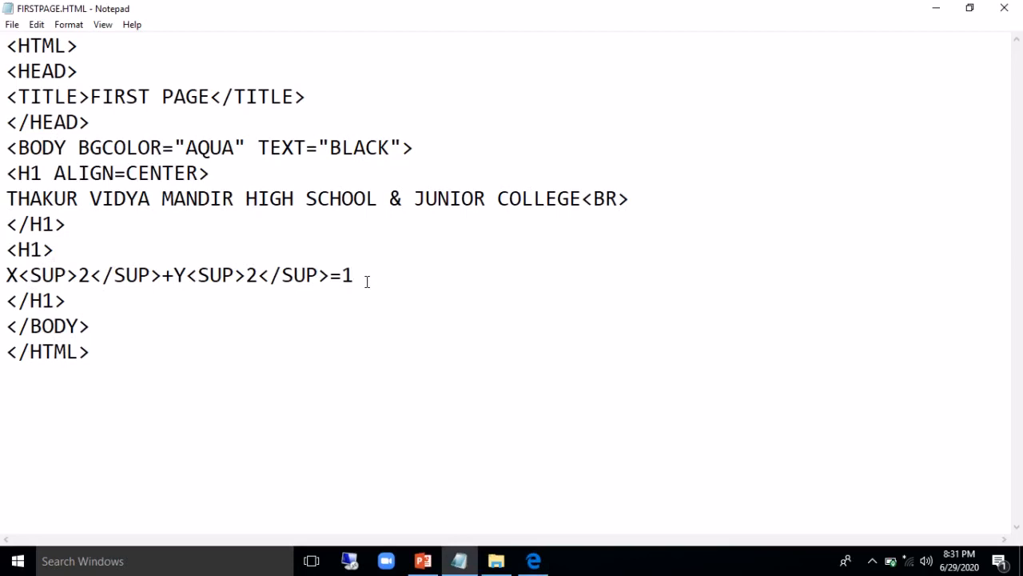
Add H<SUB>2</SUB>O on a new line below the equation
{"action": "key", "text": "Enter"}
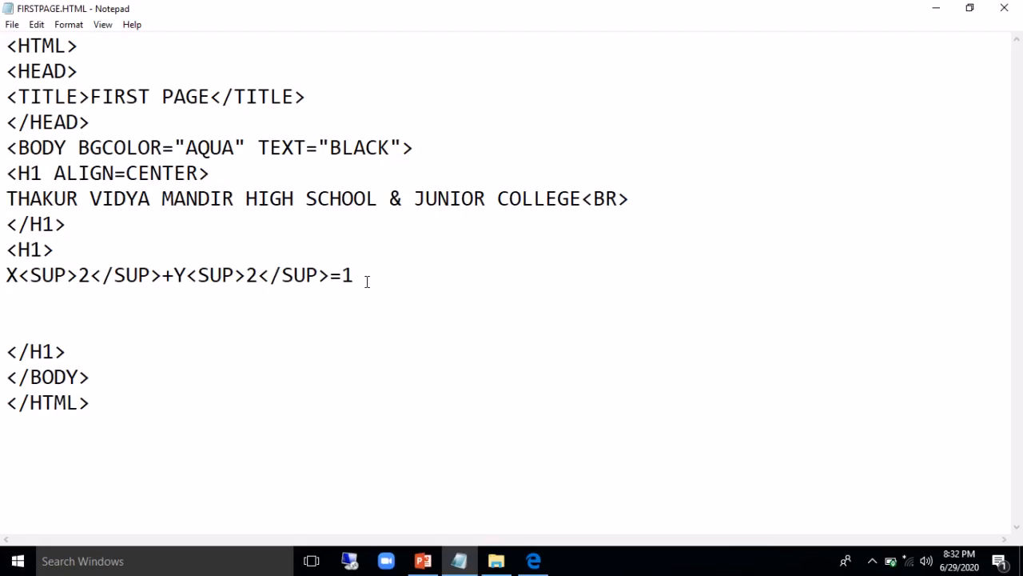
{"action": "type", "text": "H"}
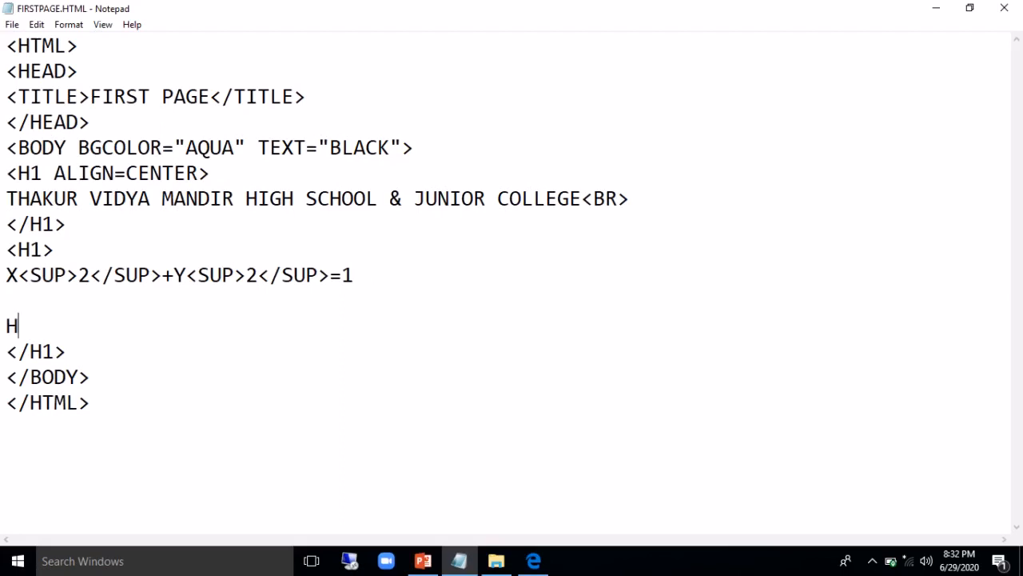
{"action": "type", "text": "<SU"}
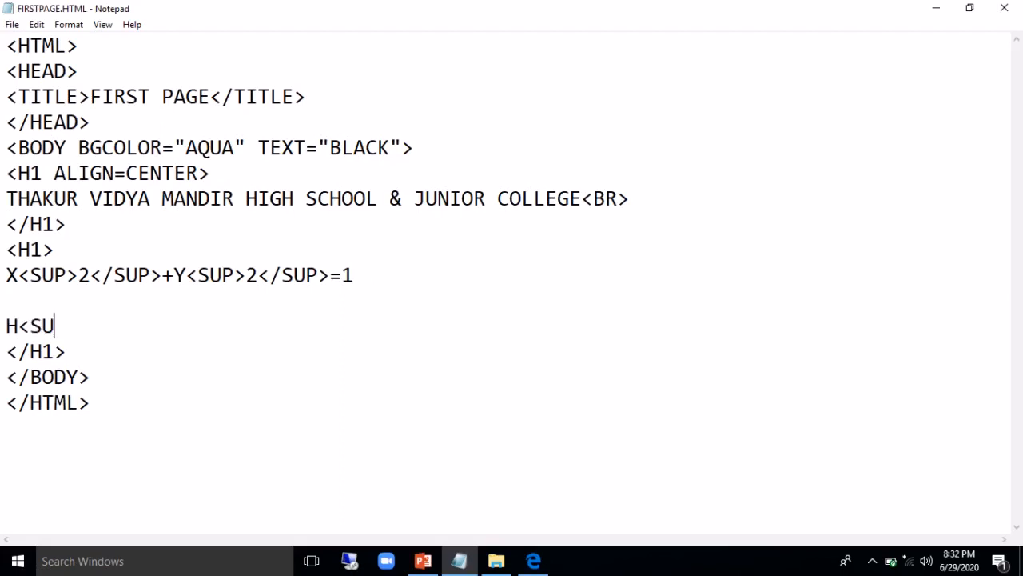
{"action": "type", "text": "B>2"}
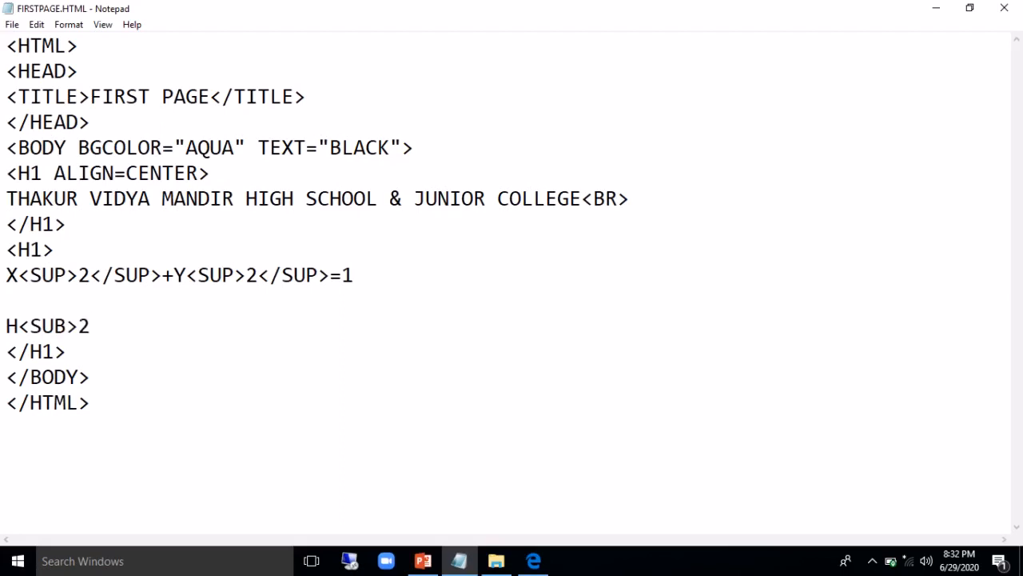
{"action": "type", "text": "</SUB"}
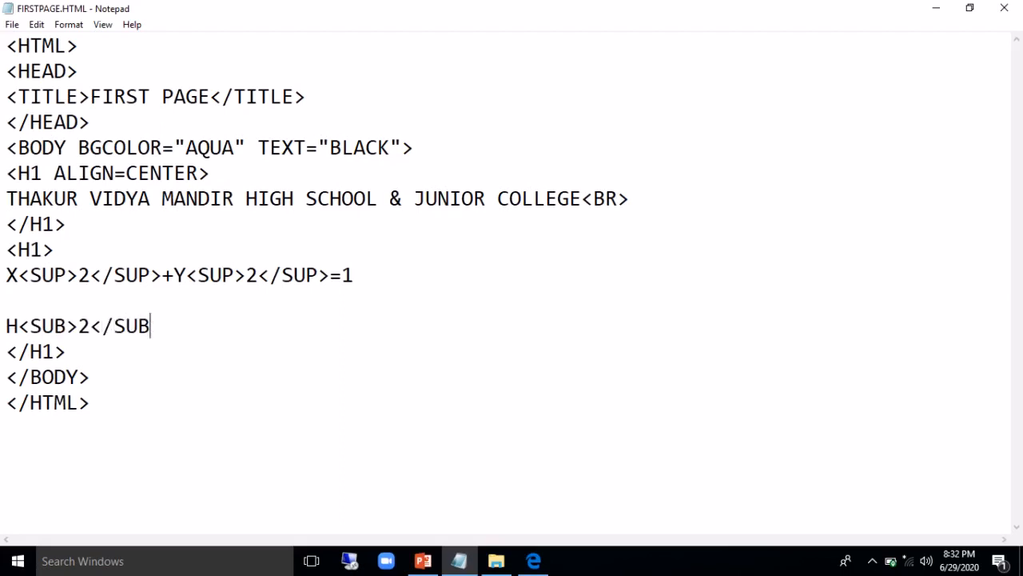
{"action": "type", "text": ">"}
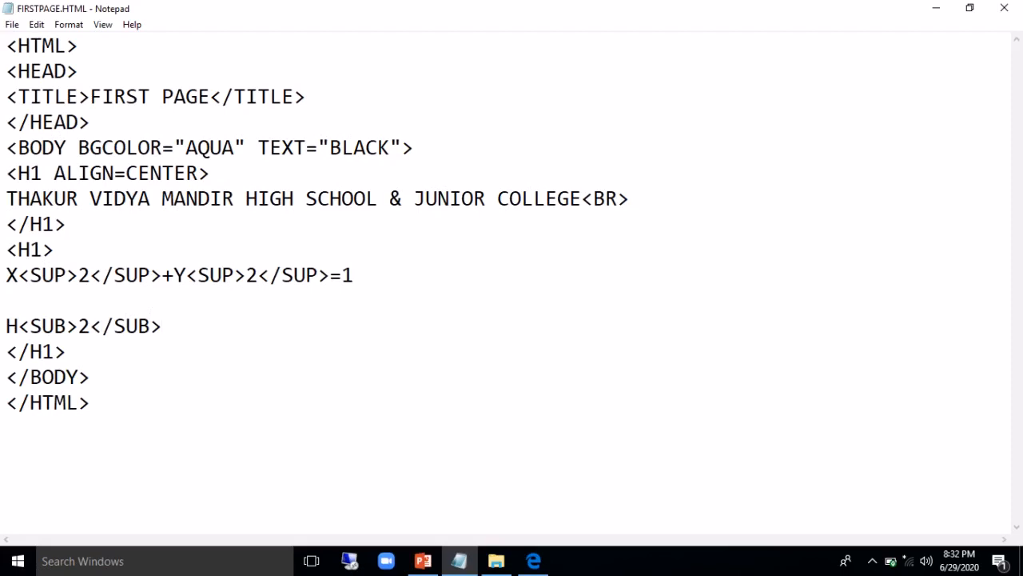
{"action": "type", "text": "O"}
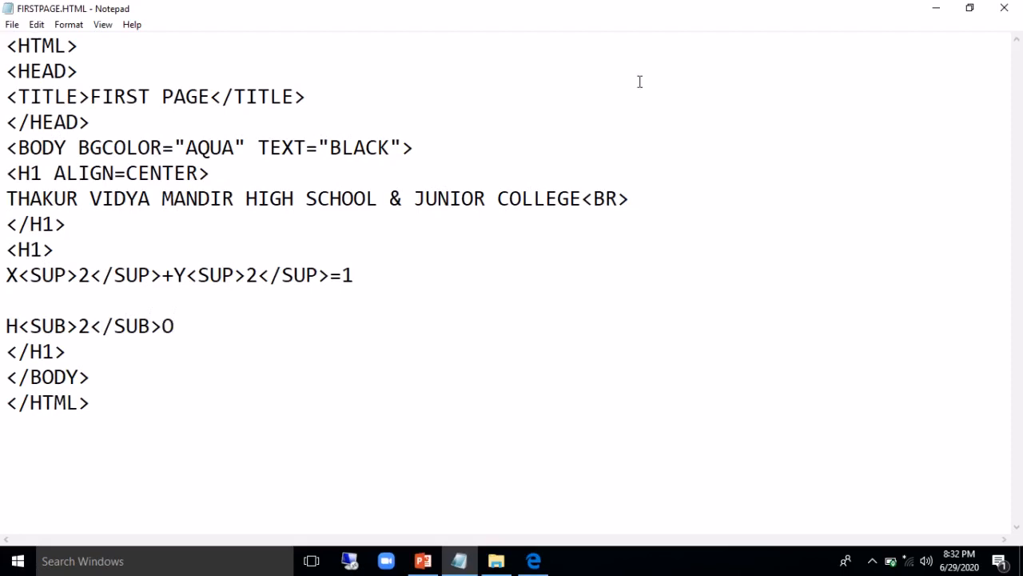
Preview H₂O in Edge, then insert two <BR> tags between the equation and H2O
{"action": "left_click", "coordinate": [532, 559]}
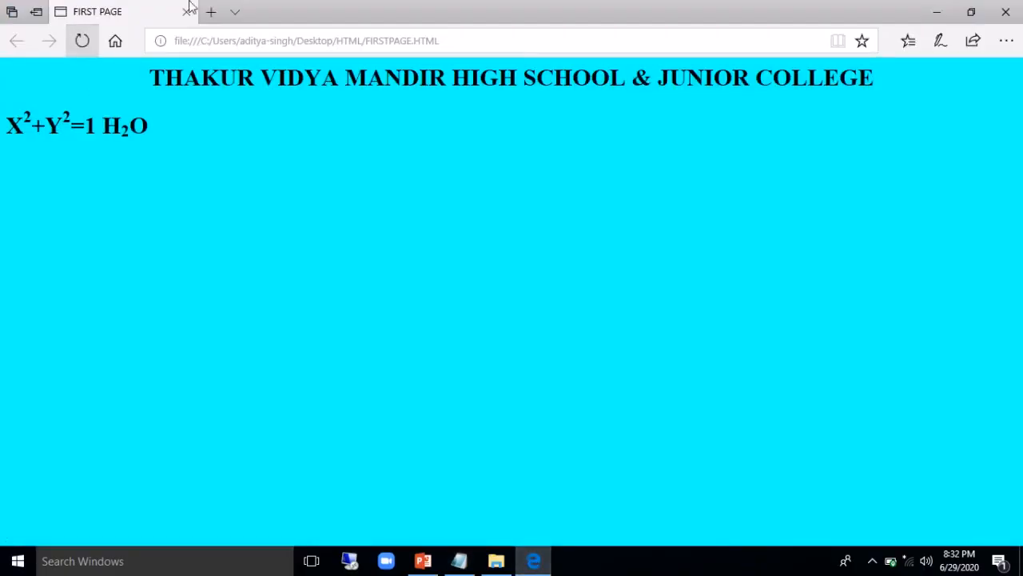
{"action": "left_click", "coordinate": [457, 559]}
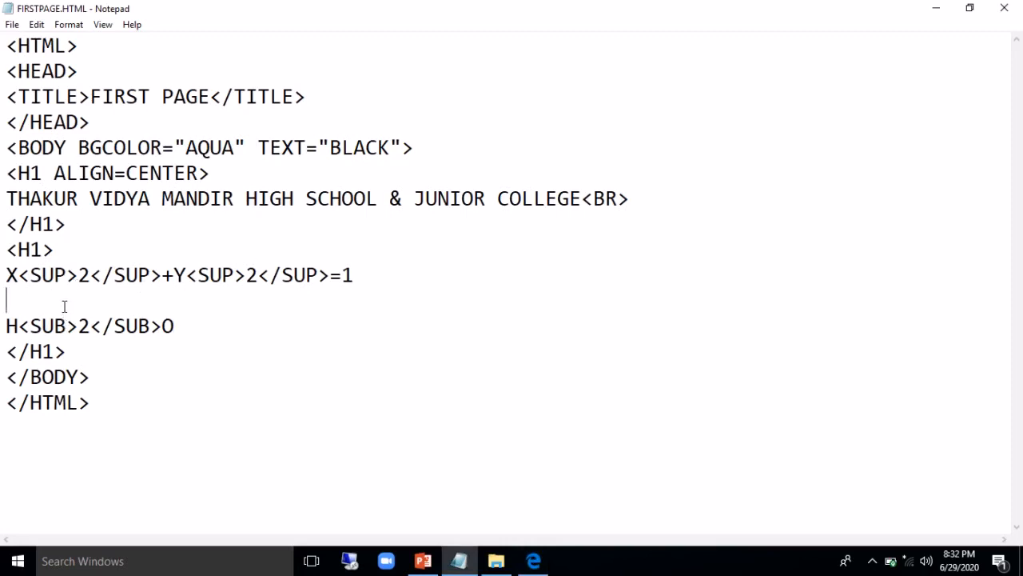
{"action": "type", "text": "<BR>"}
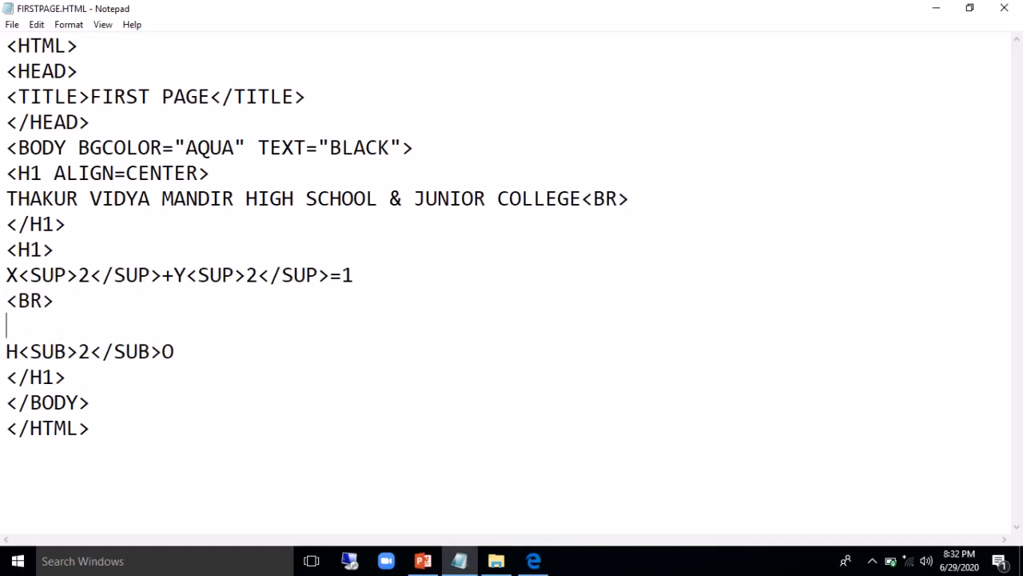
{"action": "type", "text": "<BR"}
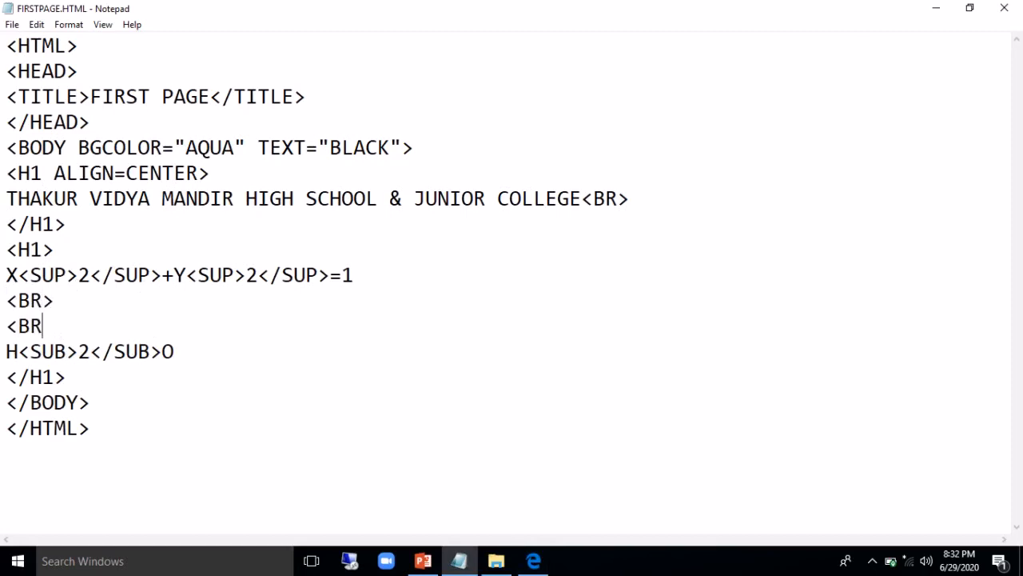
{"action": "type", "text": ">"}
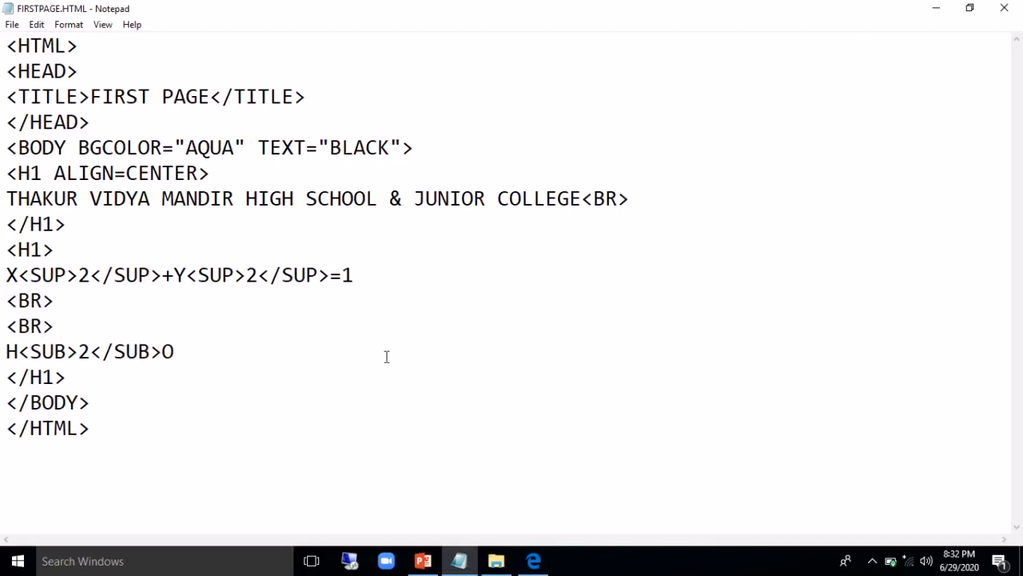
Reload FIRSTPAGE.HTML in Edge so H₂O sits on its own line below the equation
{"action": "left_click", "coordinate": [533, 560]}
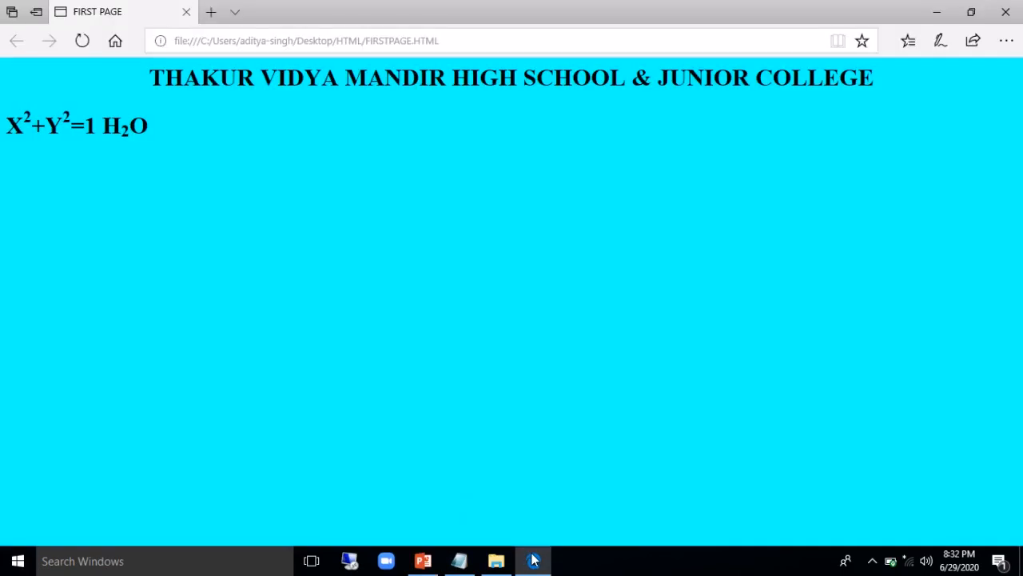
{"action": "left_click", "coordinate": [83, 42]}
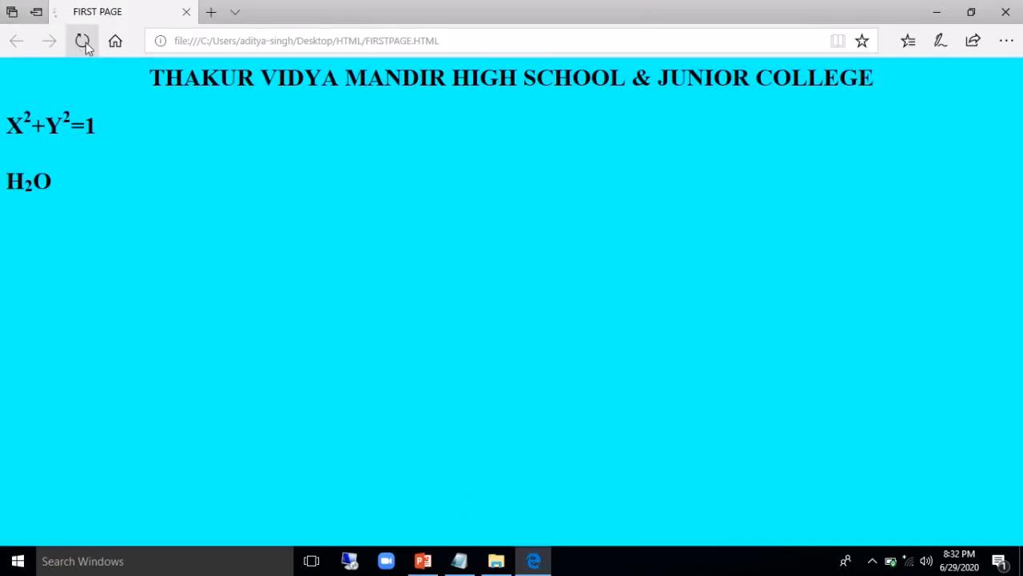
{"action": "left_click", "coordinate": [83, 41]}
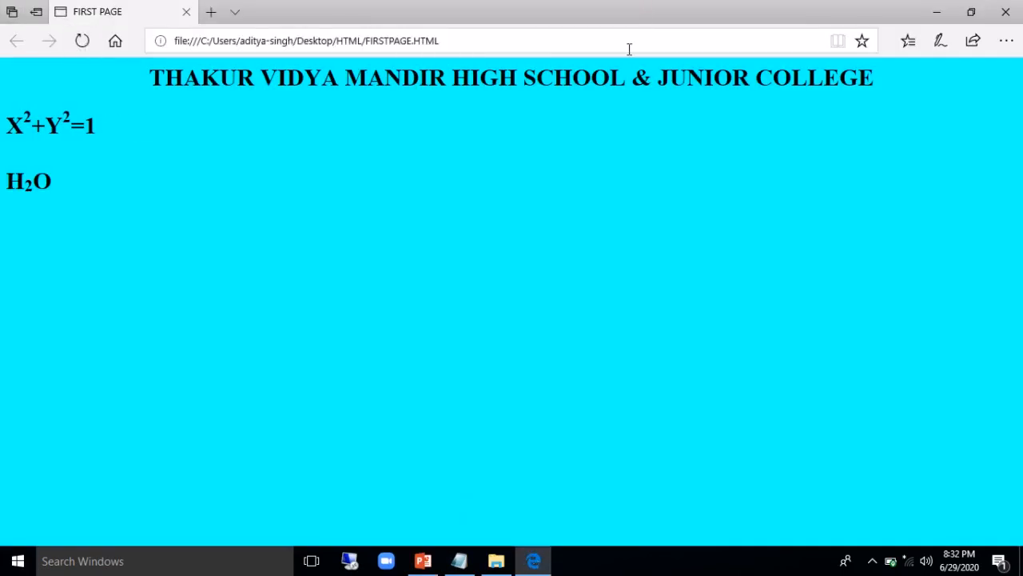
{"action": "mouse_move", "coordinate": [659, 125]}
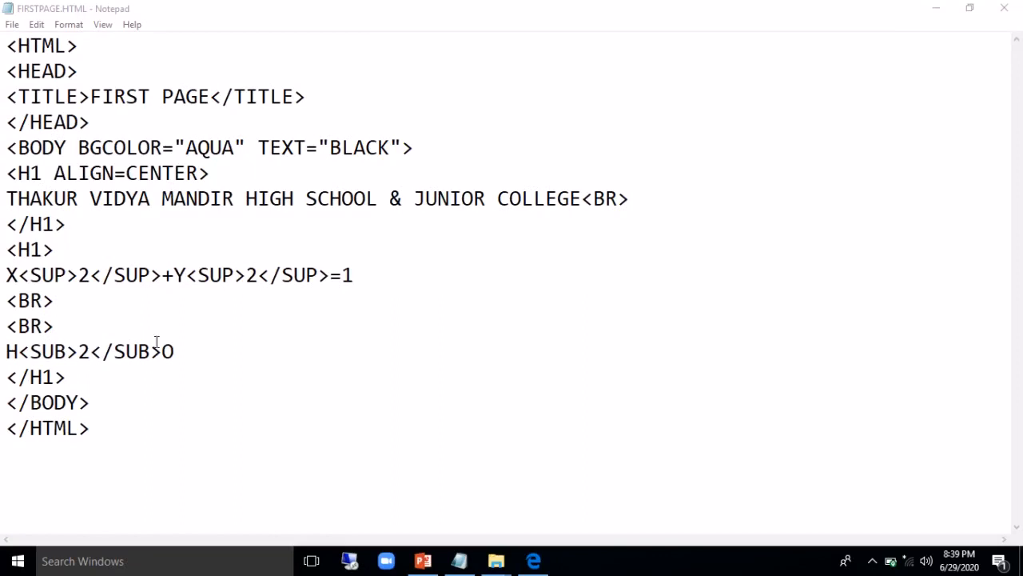
{"action": "mouse_move", "coordinate": [89, 262]}
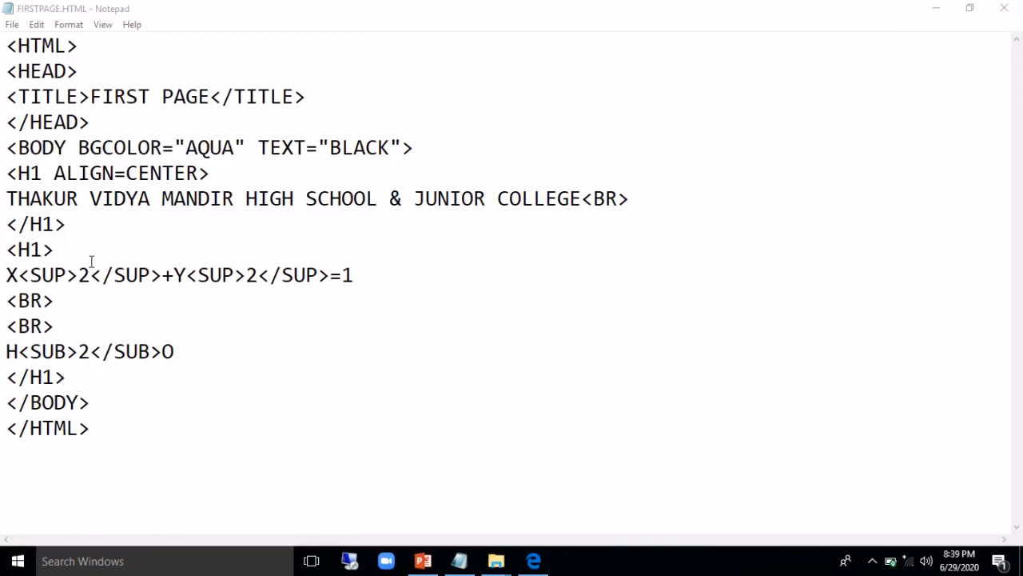
{"action": "mouse_move", "coordinate": [73, 227]}
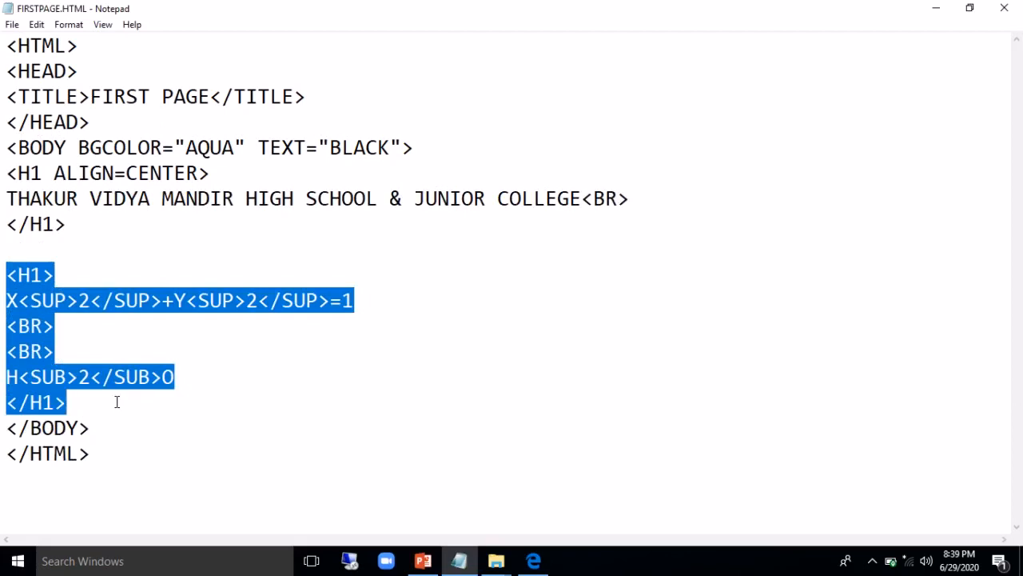
Delete the selected second heading block with the equation and H₂O
{"action": "key", "text": "Delete"}
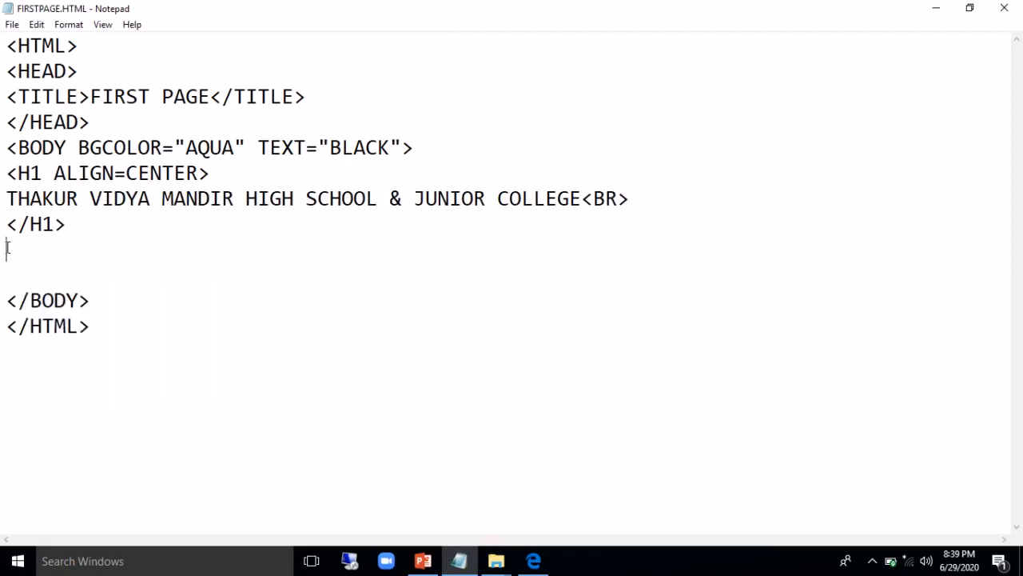
Start a <P> paragraph: TVM IS AFFILIATED TO MAHARASHTRA STATE BOARD
{"action": "type", "text": "<P"}
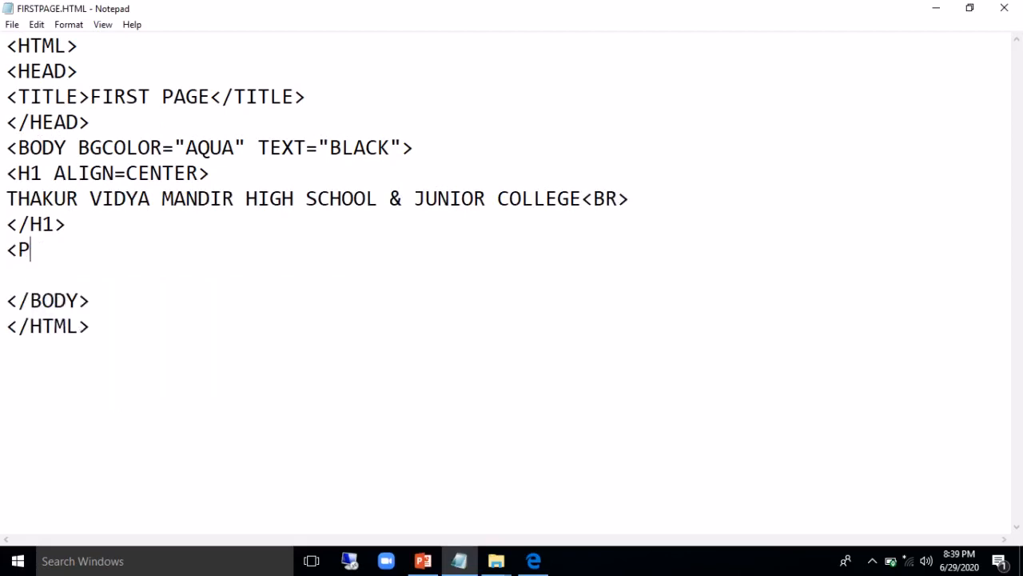
{"action": "type", "text": ">"}
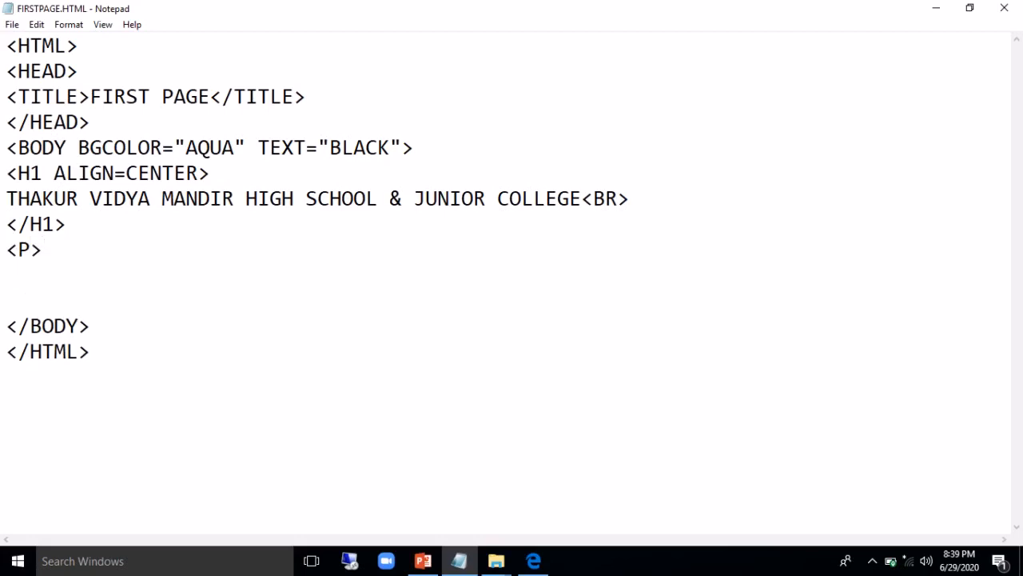
{"action": "type", "text": "tv"}
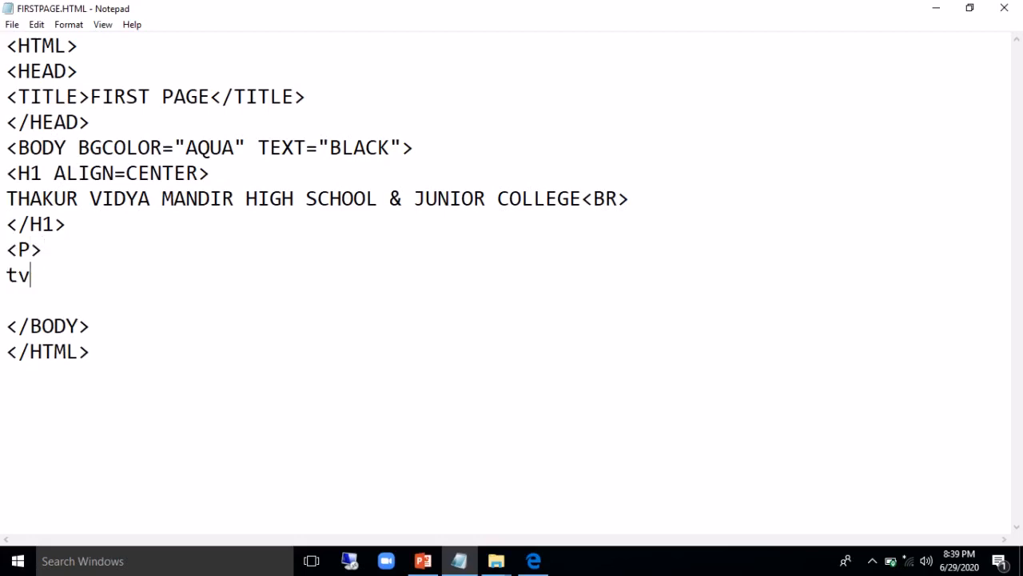
{"action": "key", "text": "Backspace"}
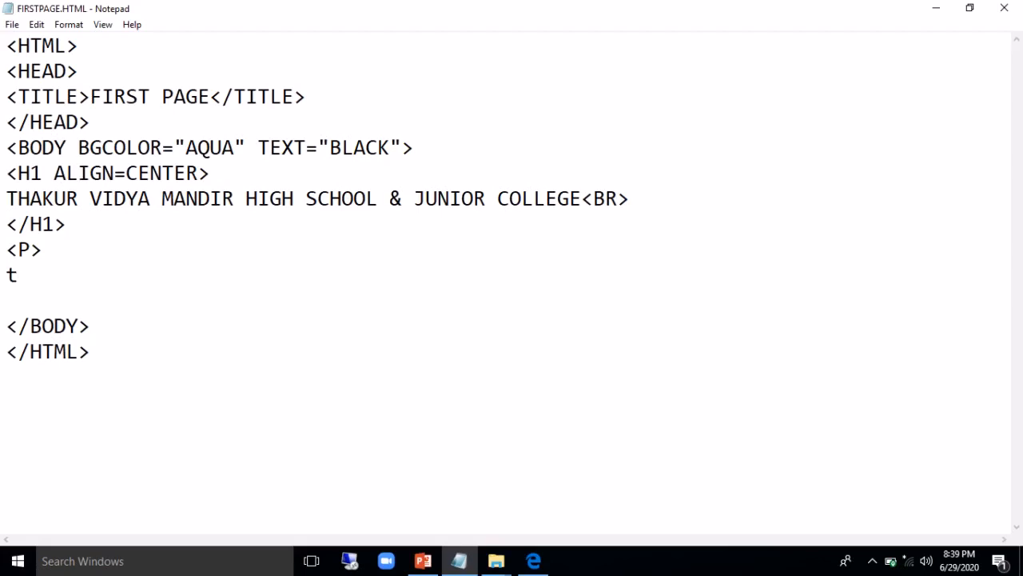
{"action": "type", "text": "VM"}
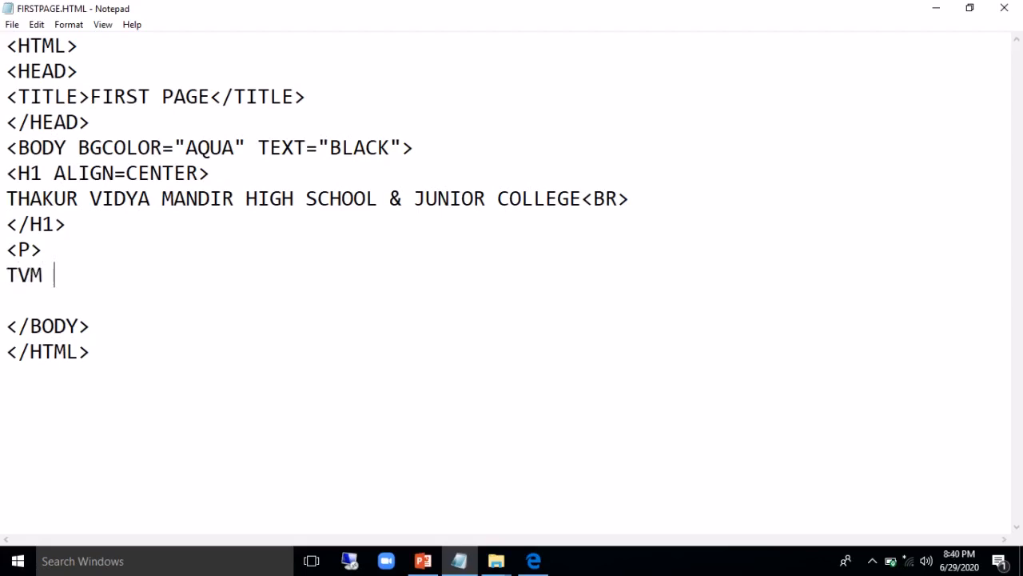
{"action": "type", "text": "IS A"}
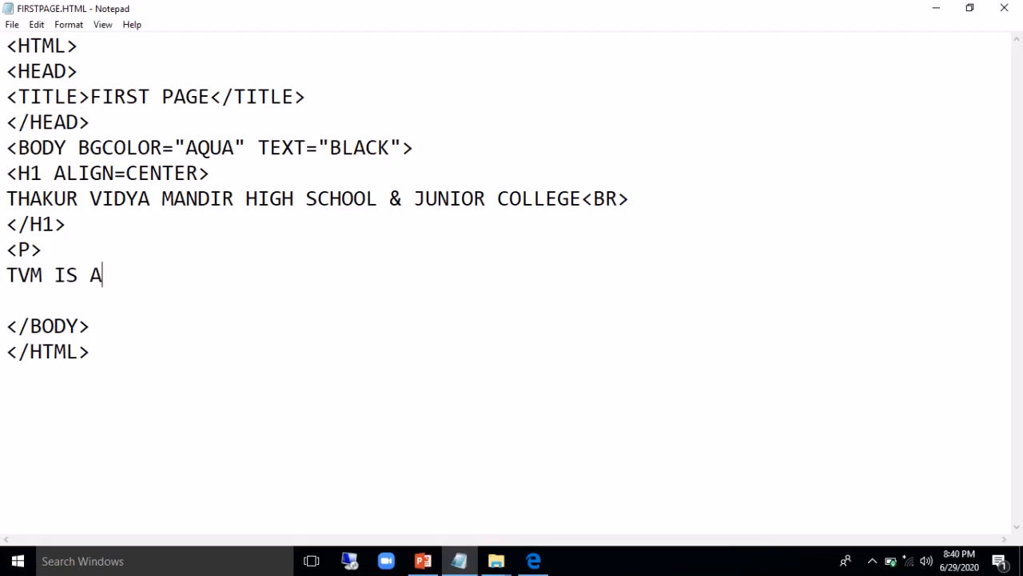
{"action": "type", "text": "FFILIATED"}
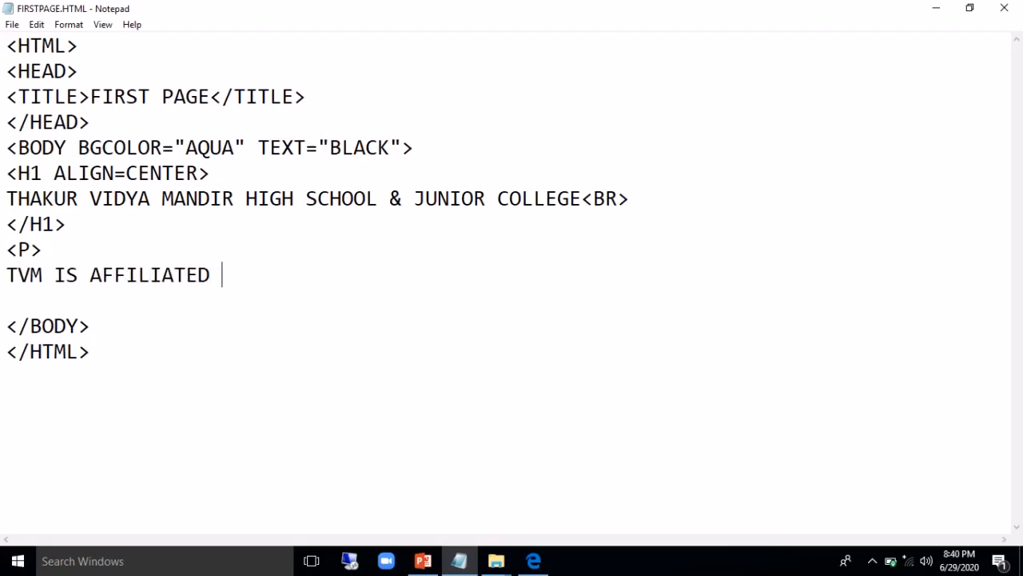
{"action": "type", "text": "TO"}
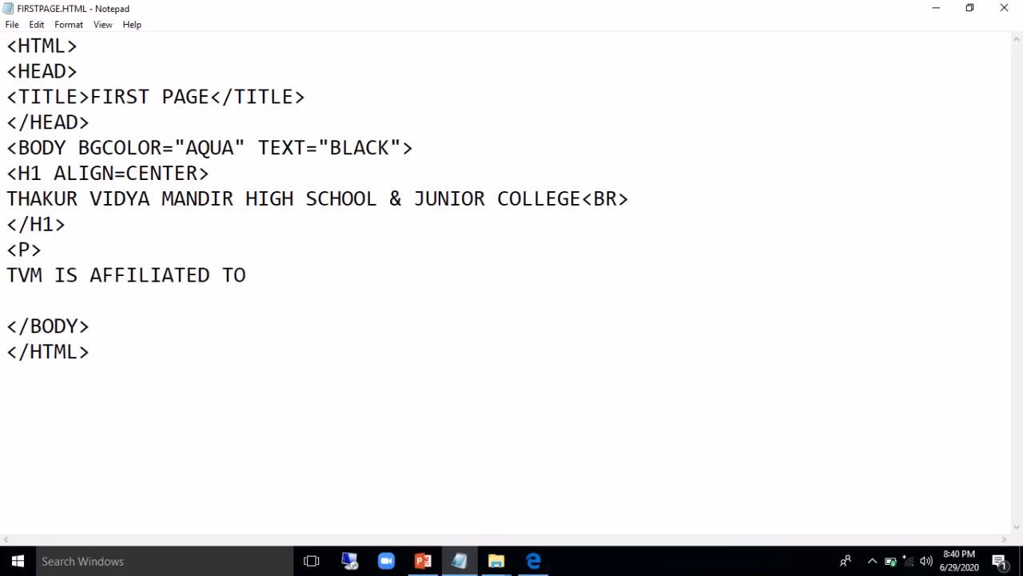
{"action": "type", "text": "STAT"}
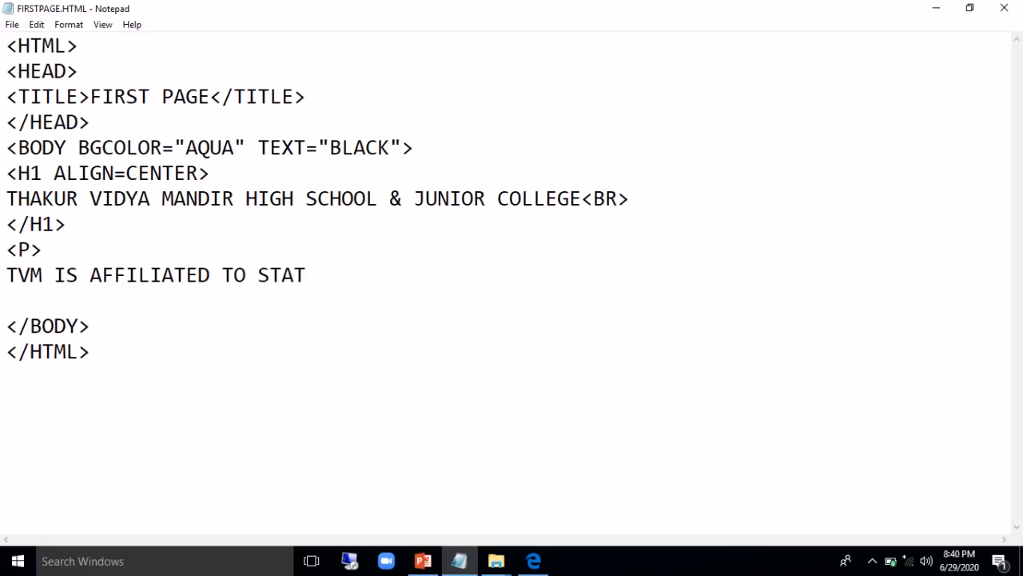
{"action": "type", "text": "MAH"}
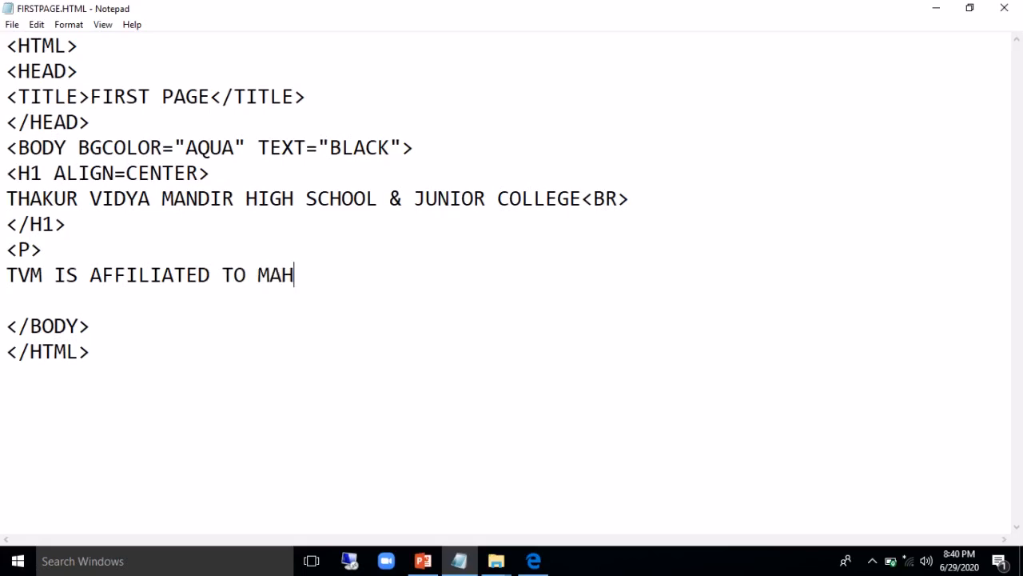
{"action": "type", "text": "ARASHTRA S"}
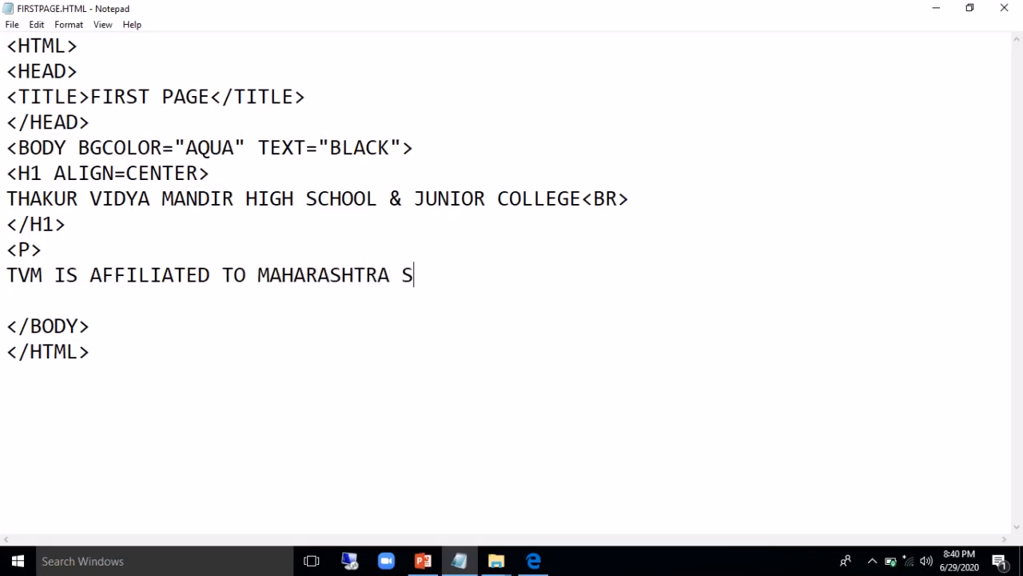
{"action": "type", "text": "TATE BOAR"}
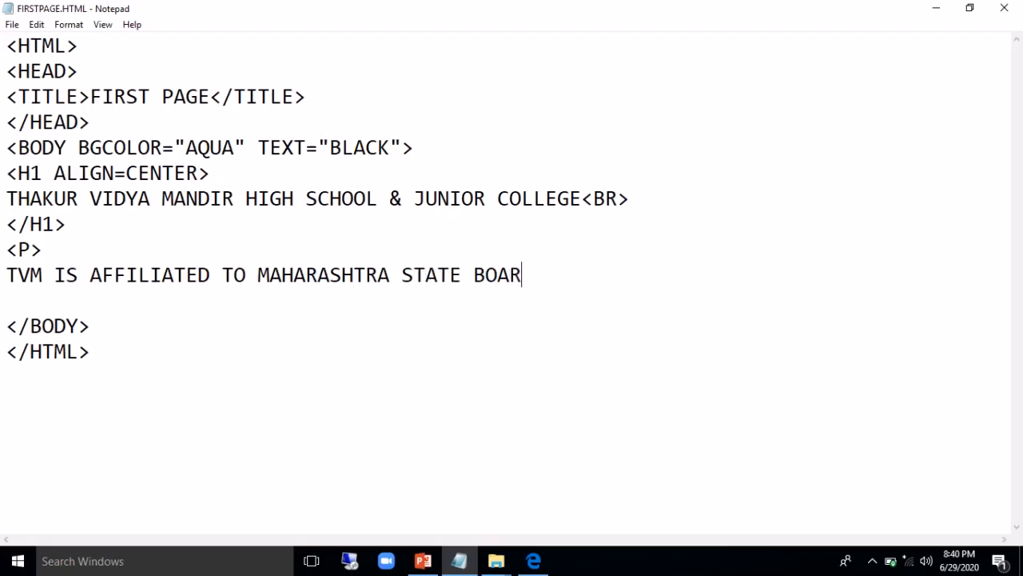
{"action": "type", "text": "D"}
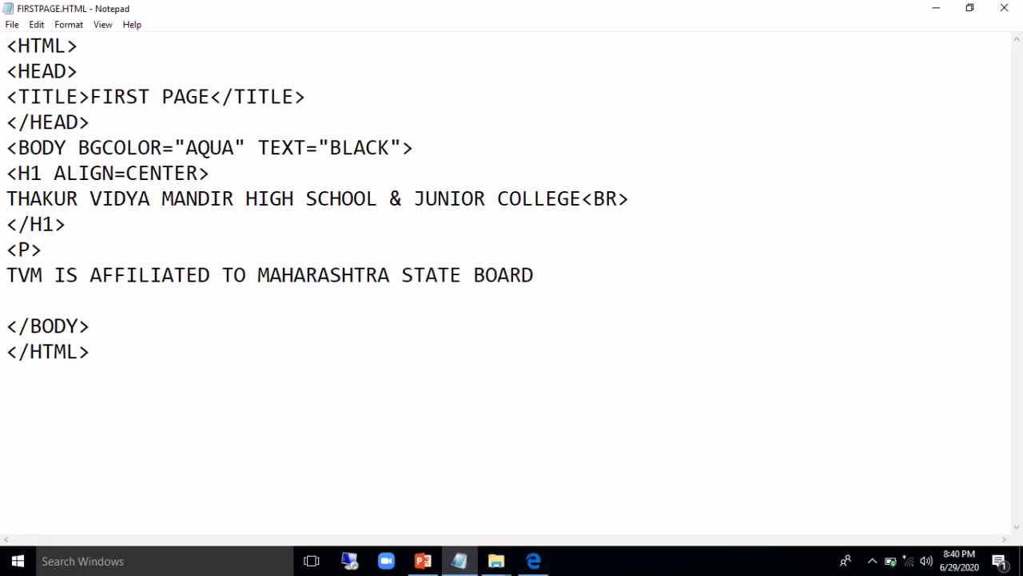
Continue the paragraph: IT WAS FOUNDED IN A YEAR 1990. THERE
{"action": "type", "text": ". IT"}
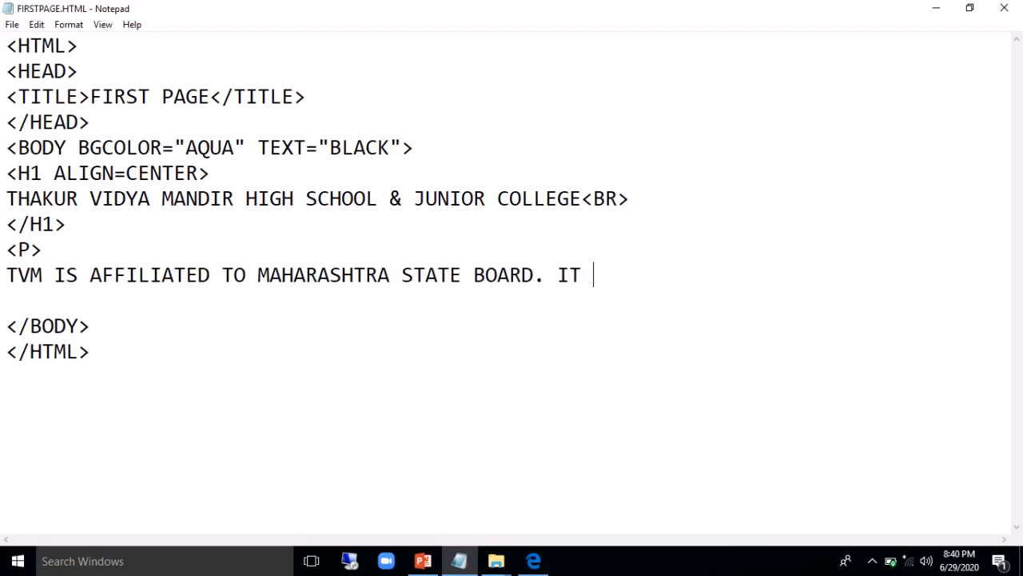
{"action": "type", "text": "WAS F"}
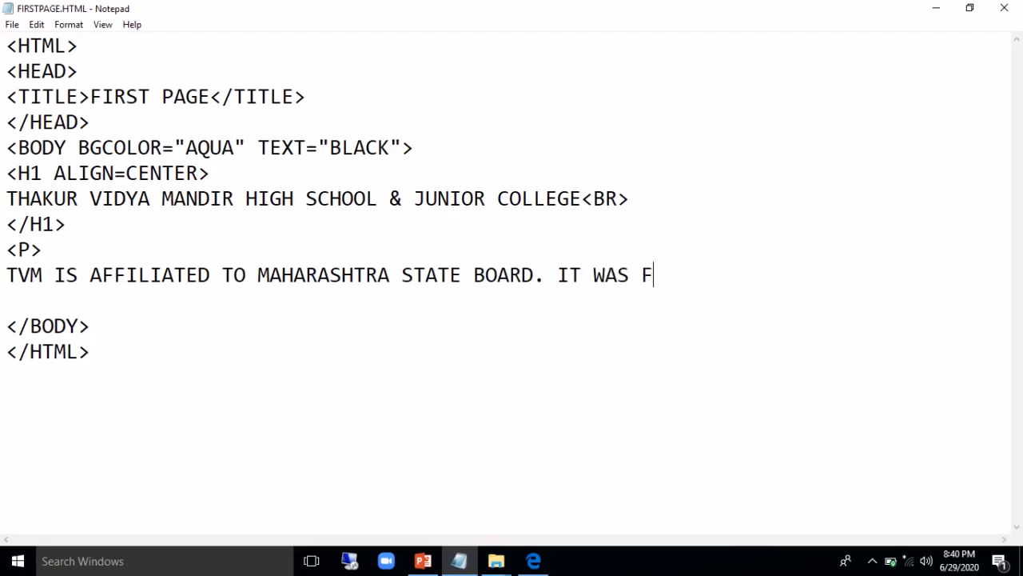
{"action": "type", "text": "OUNDED I"}
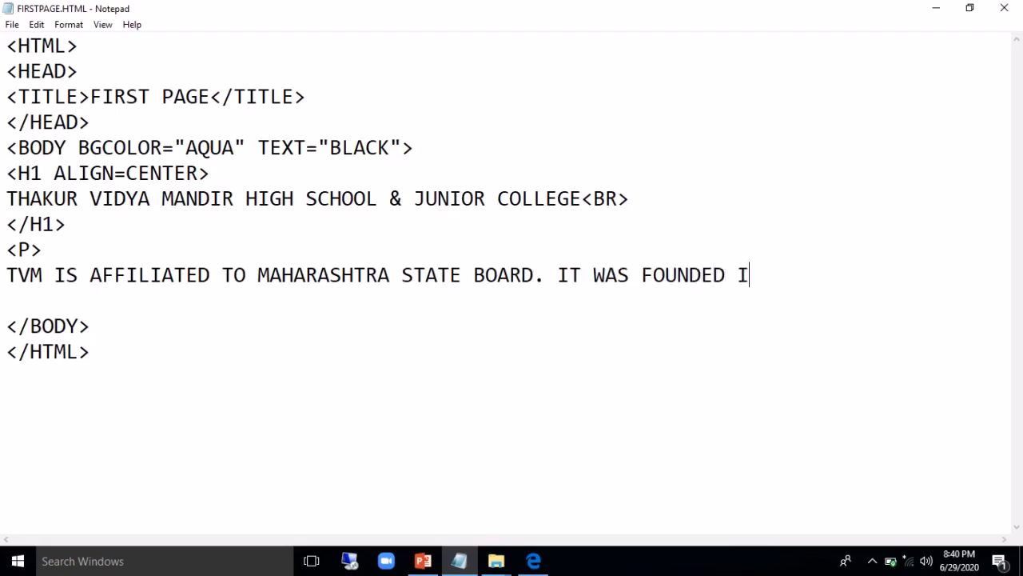
{"action": "type", "text": "N AYE"}
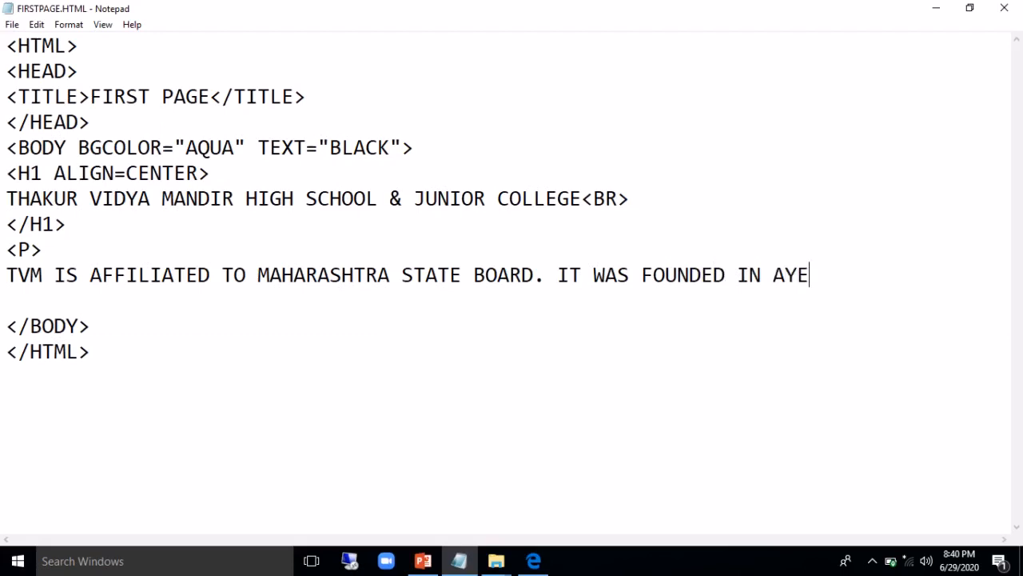
{"action": "key", "text": "Backspace"}
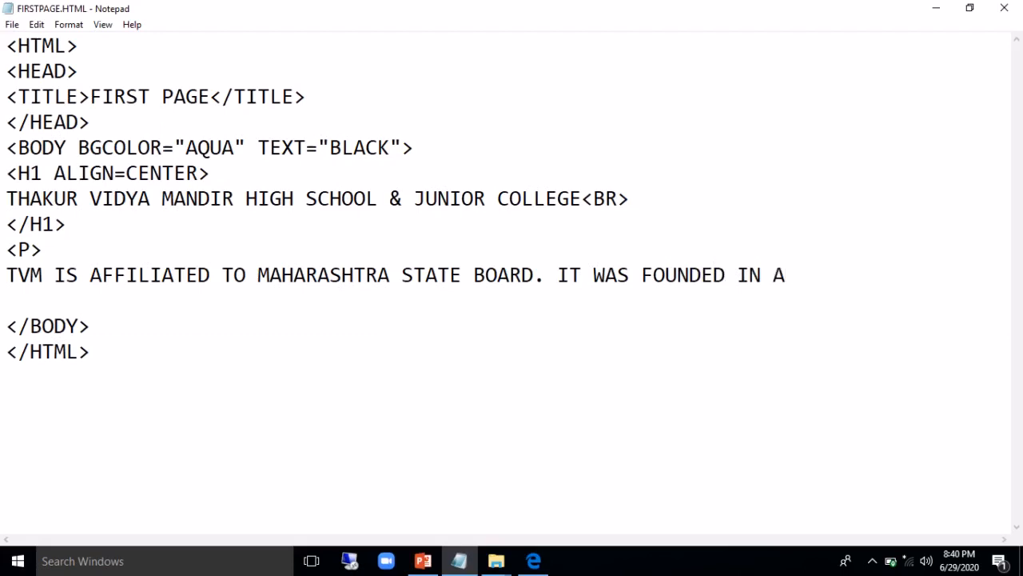
{"action": "type", "text": "YEAR"}
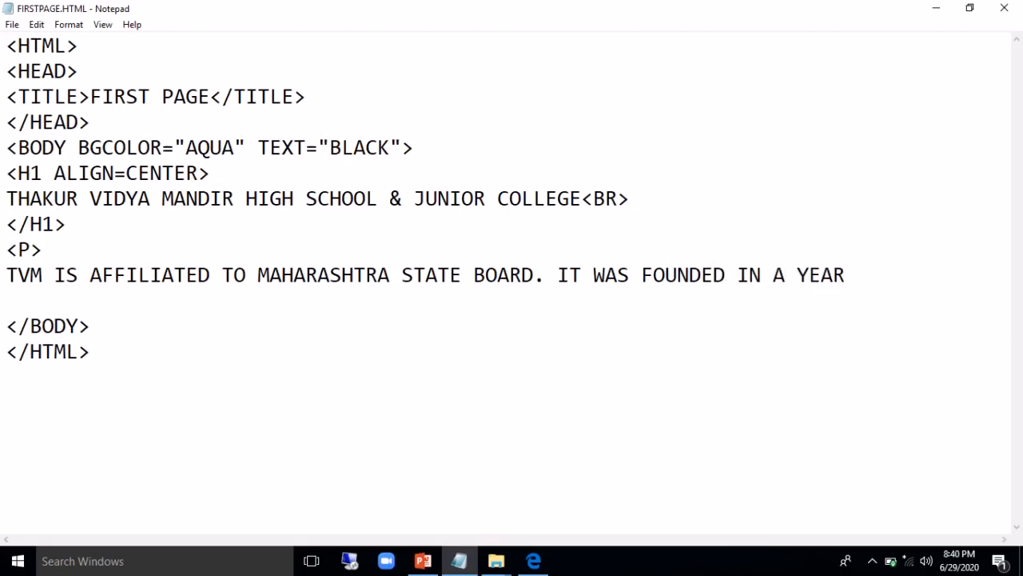
{"action": "type", "text": "1990"}
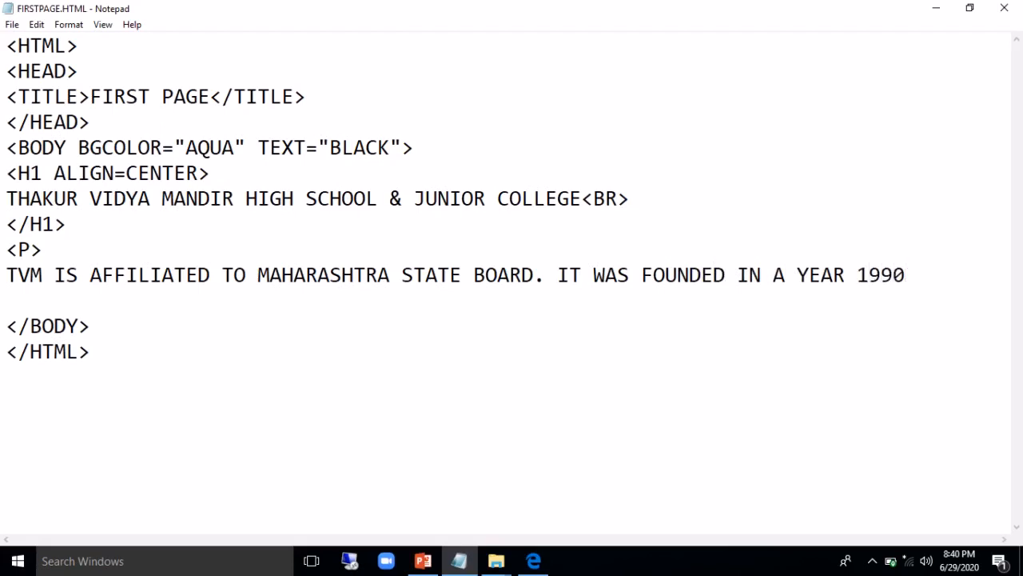
{"action": "type", "text": "."}
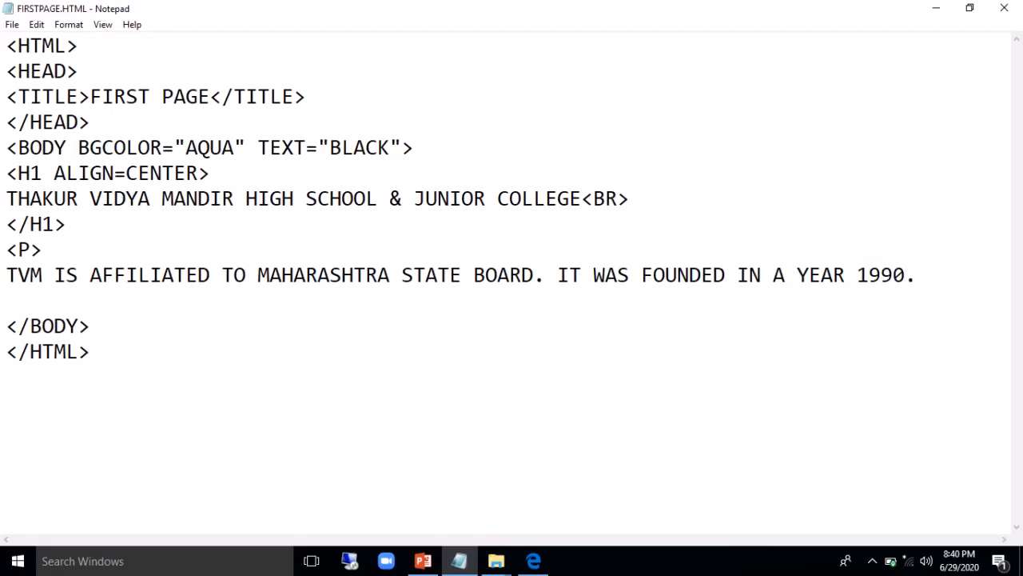
{"action": "type", "text": "THERE ARE"}
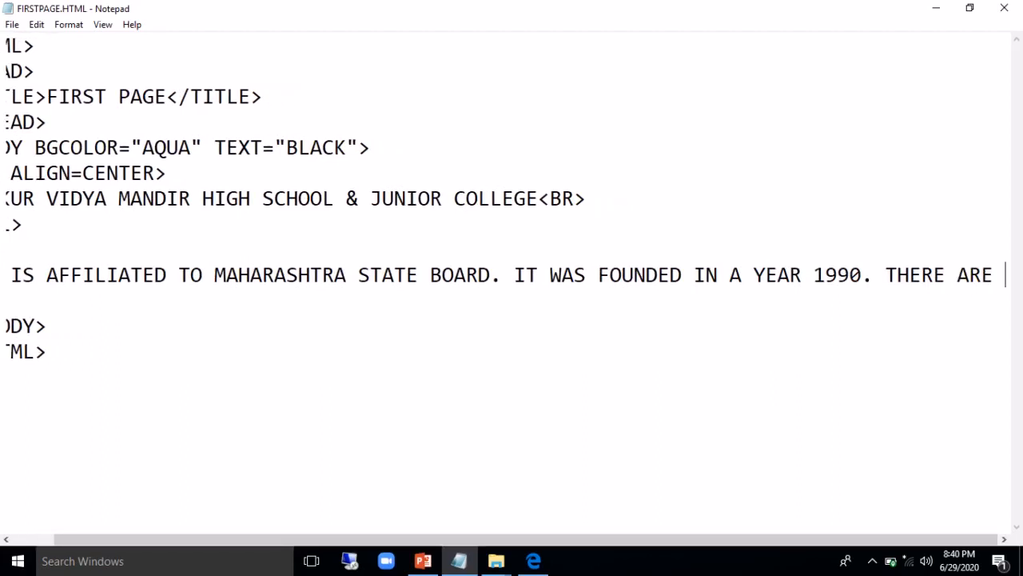
Add FOUR SECTION to the paragraph, correcting the half-typed words after it
{"action": "scroll", "scroll_direction": "left", "scroll_amount": 3}
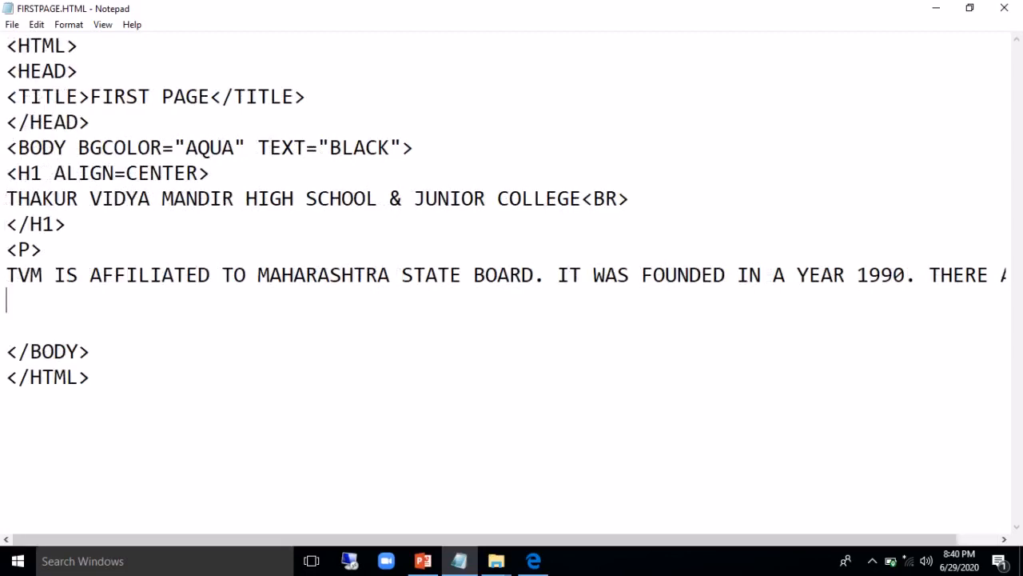
{"action": "type", "text": "FOUR SE"}
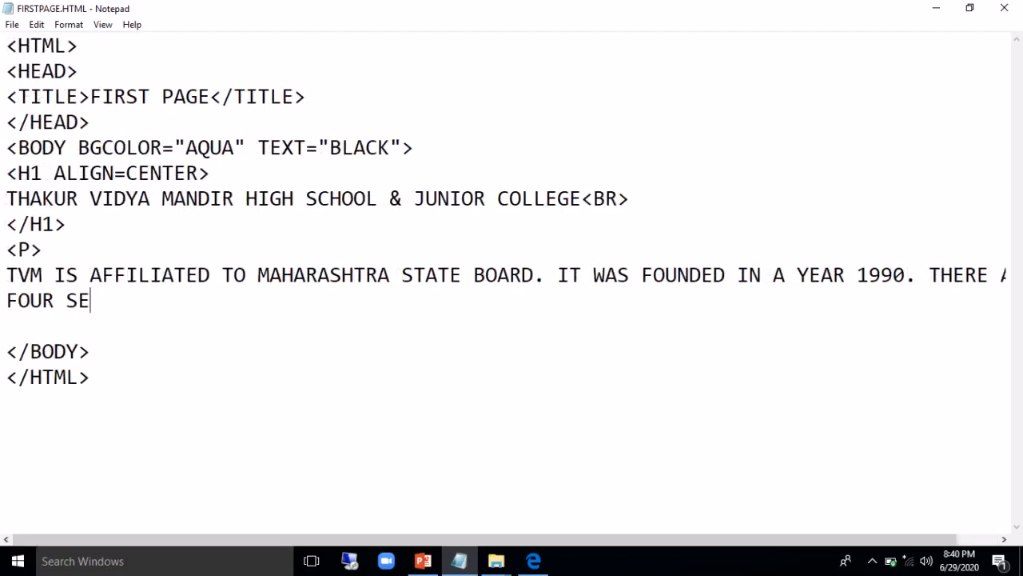
{"action": "type", "text": "CTION"}
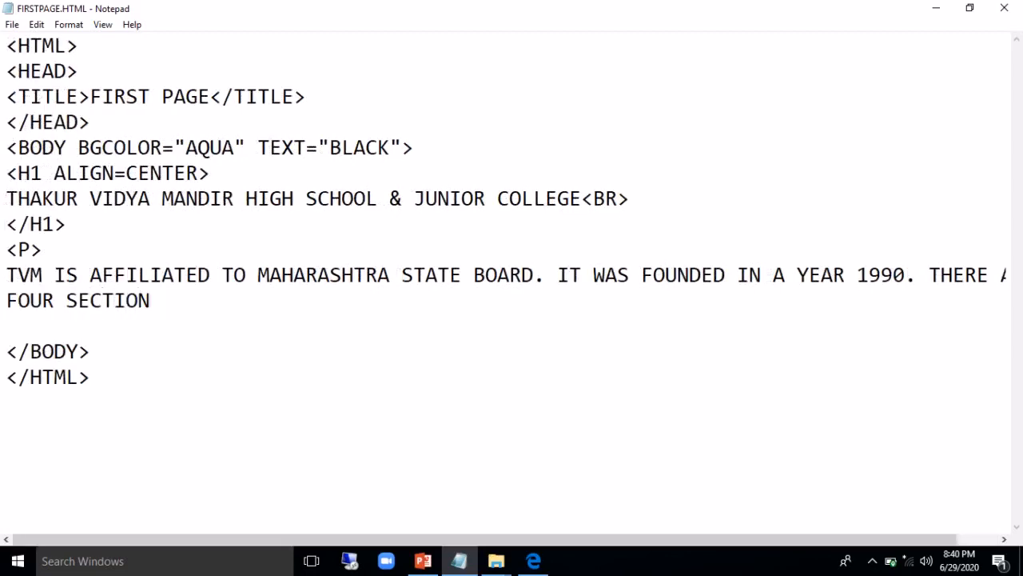
{"action": "type", "text": "INCLUDIN"}
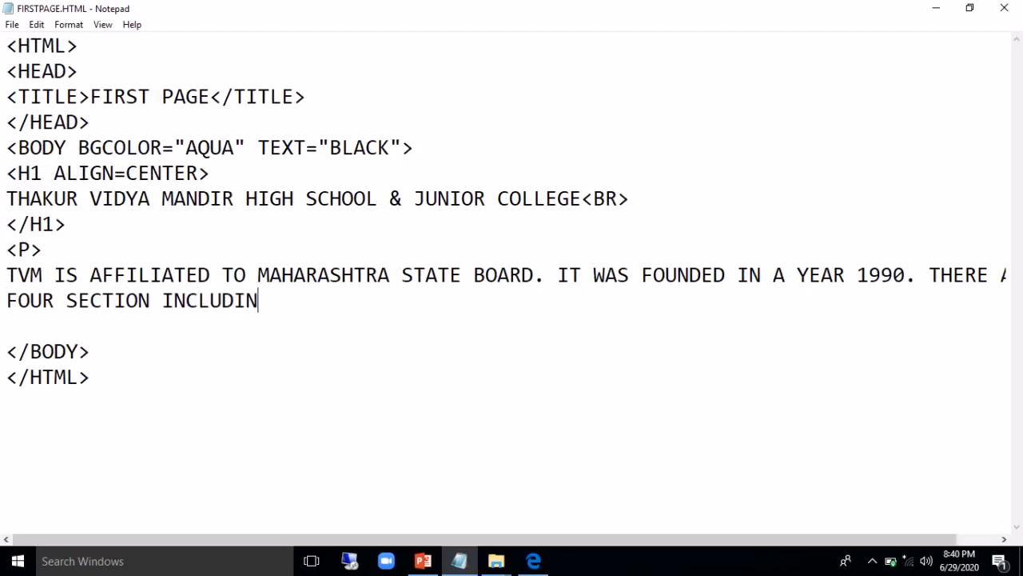
{"action": "key", "text": "BackSpace"}
{"action": "type", "text": "THTA"}
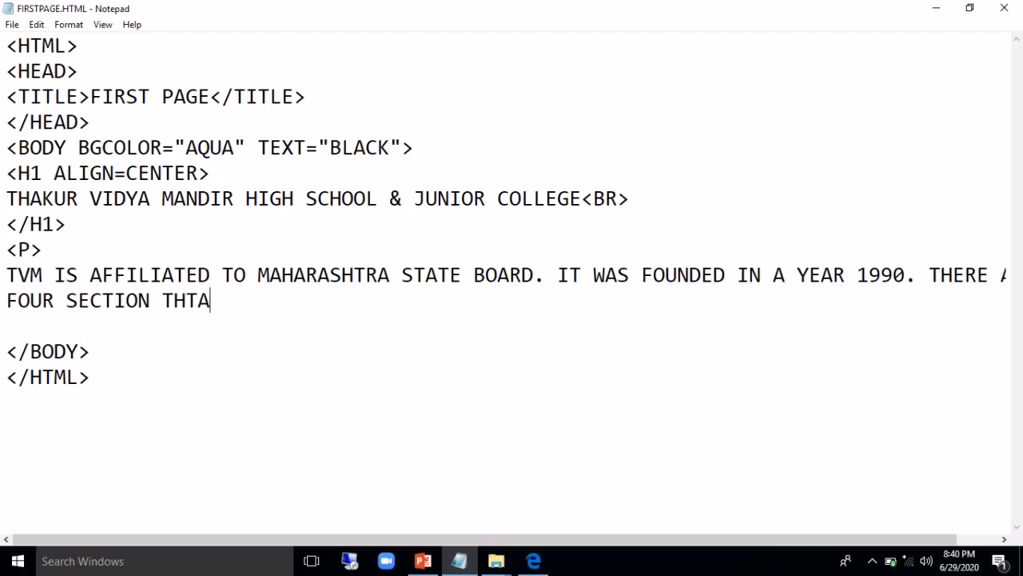
{"action": "key", "text": "Backspace"}
{"action": "type", "text": "AT IS PRI"}
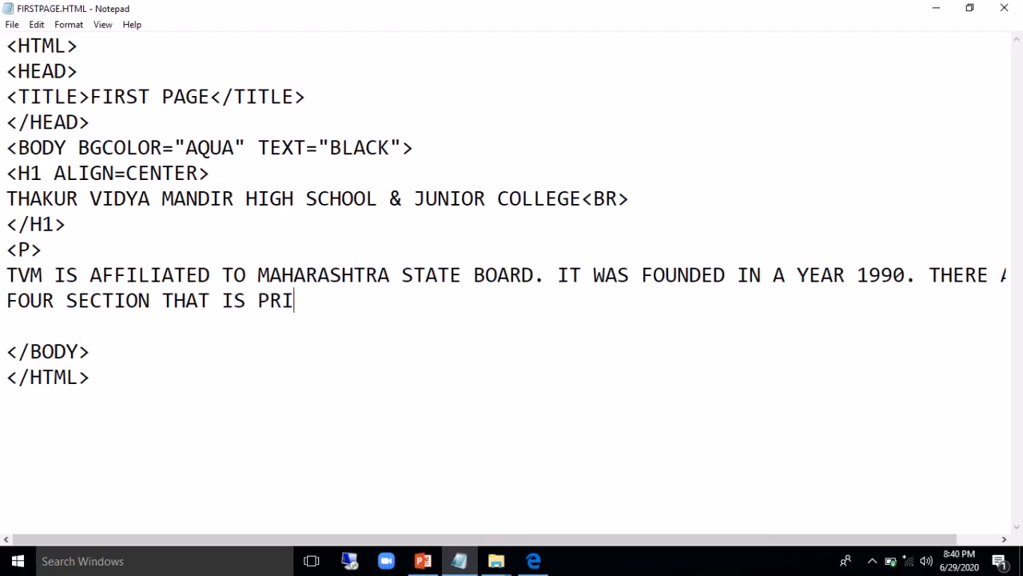
{"action": "type", "text": "MARY,"}
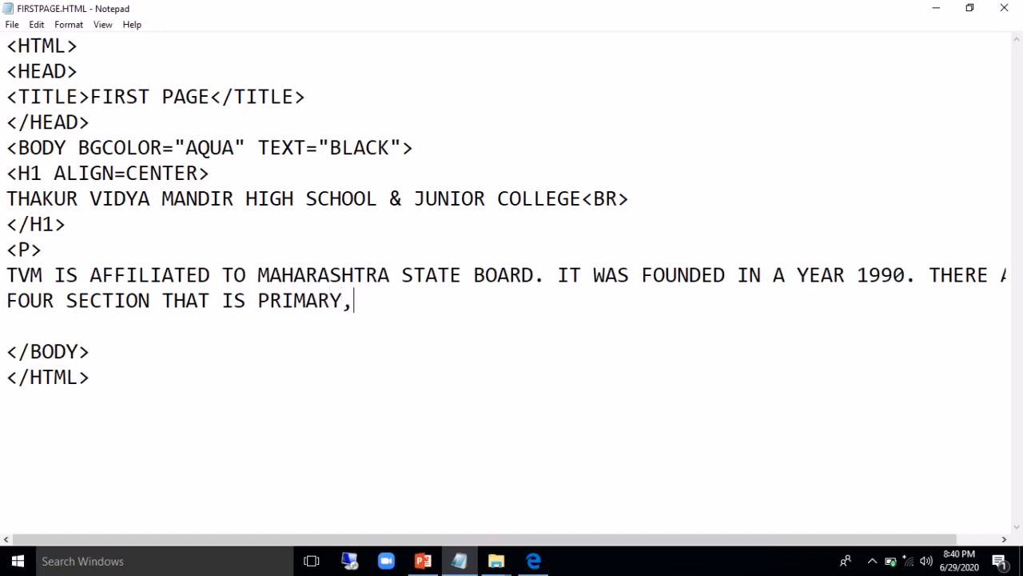
{"action": "key", "text": "Backspace"}
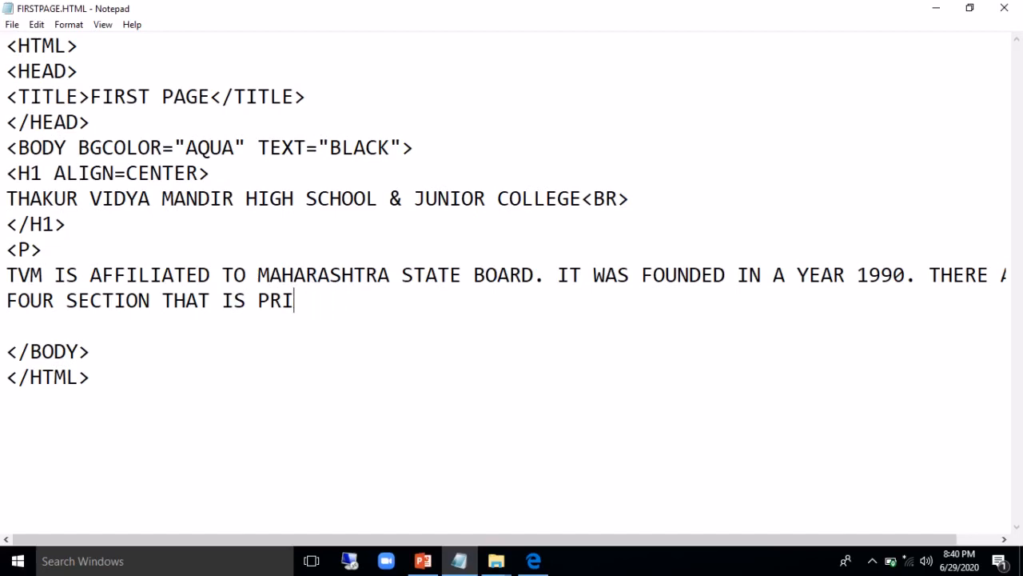
{"action": "key", "text": "Backspace"}
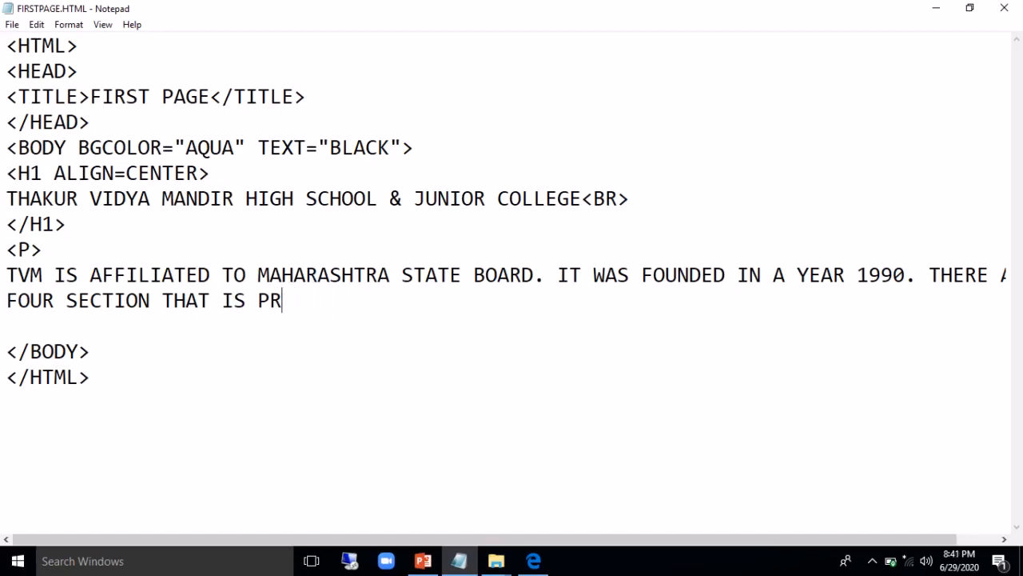
List the sections PRE-PRIMARY, PRIMARY, SECONDARY, JUNIOR COLLEGE and begin the closing tag
{"action": "type", "text": "E-PRI"}
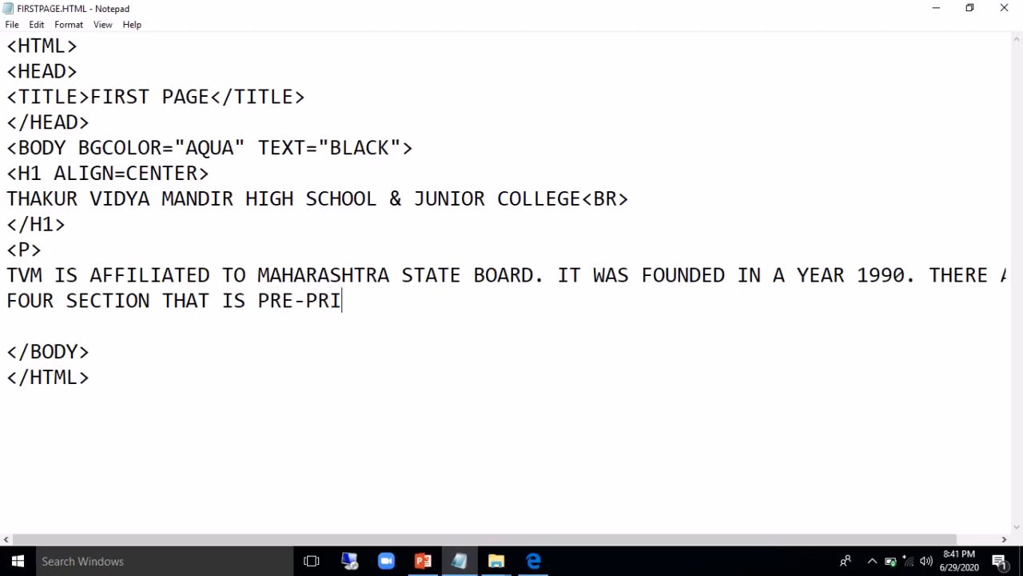
{"action": "type", "text": "MARY,PR"}
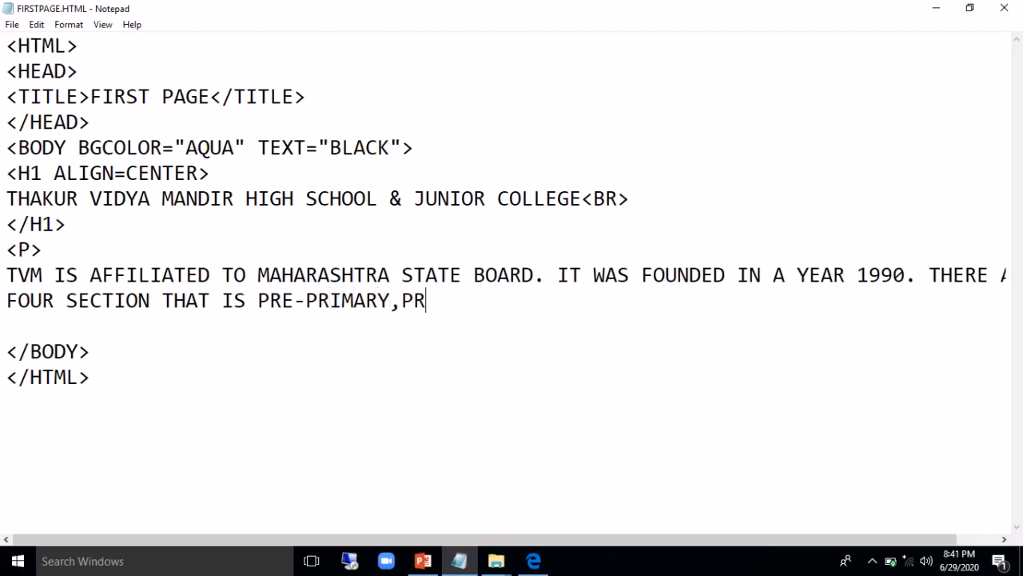
{"action": "type", "text": "IMARY,S"}
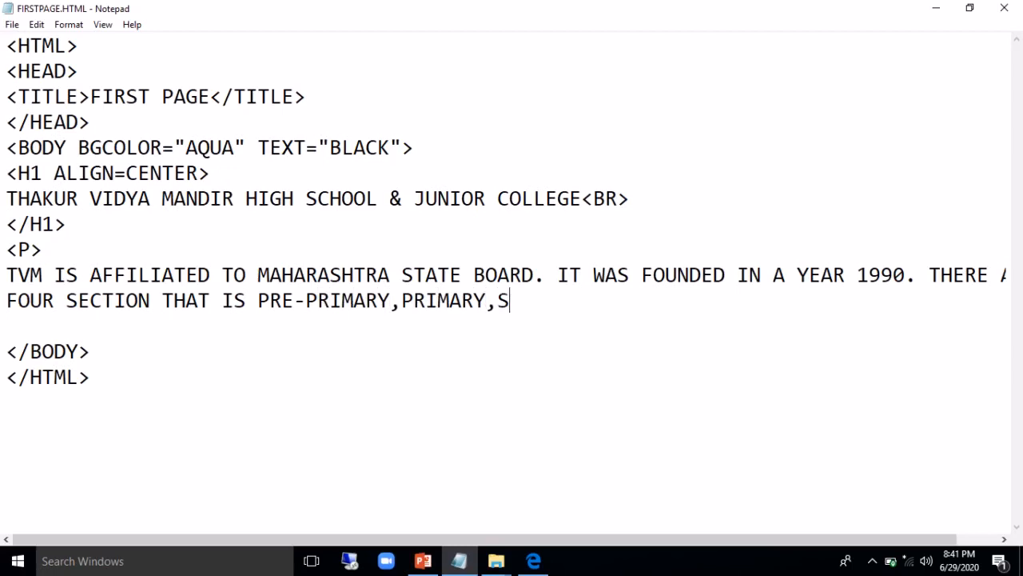
{"action": "type", "text": "ECONDARY AND J"}
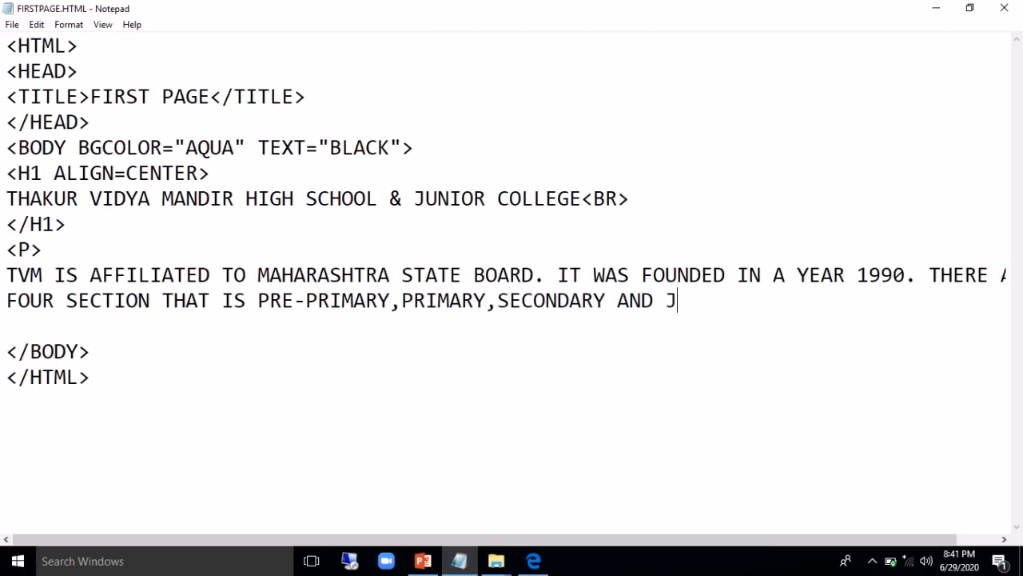
{"action": "type", "text": "UNIOR CO"}
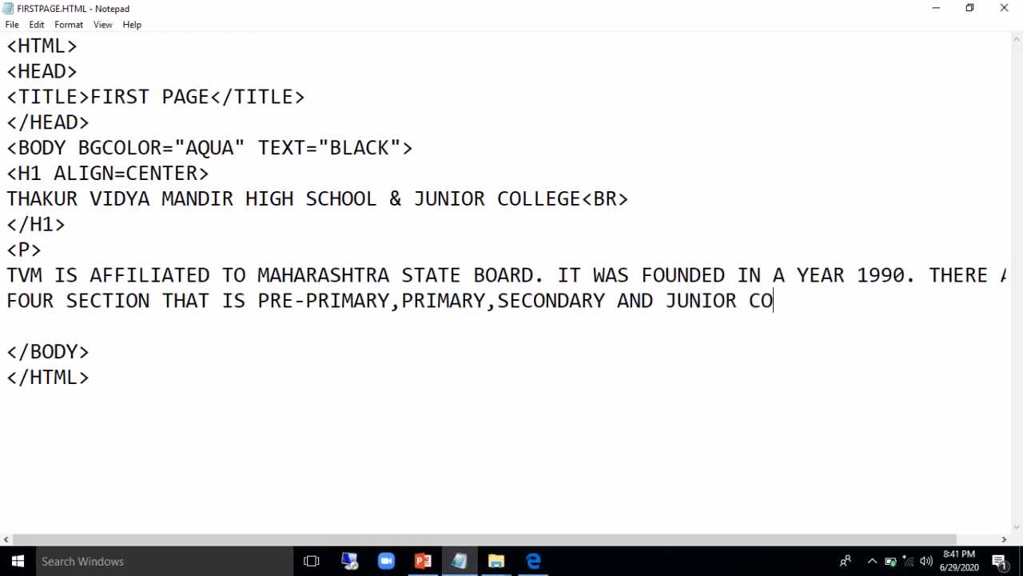
{"action": "type", "text": "LLEGE,"}
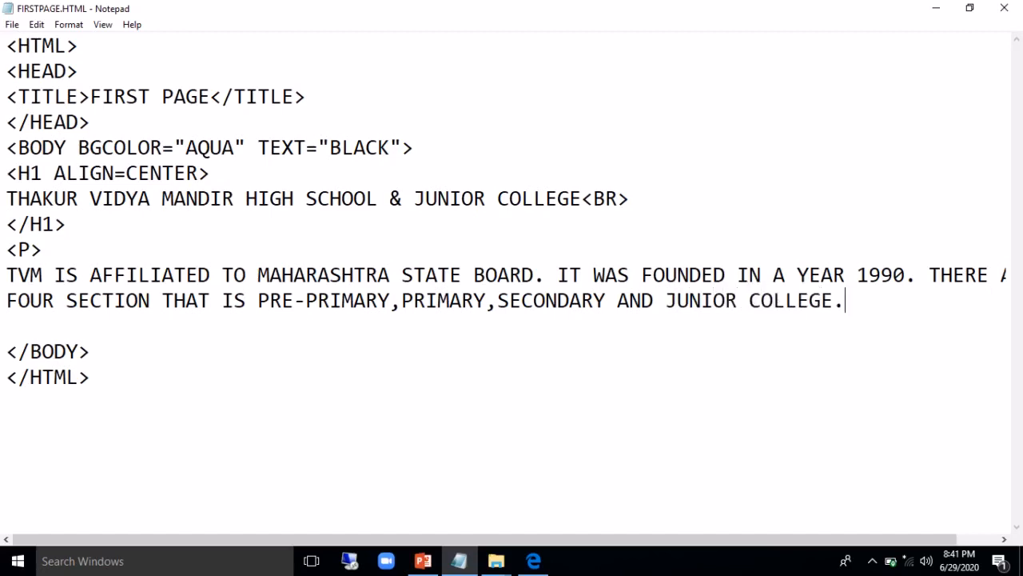
{"action": "type", "text": "<"}
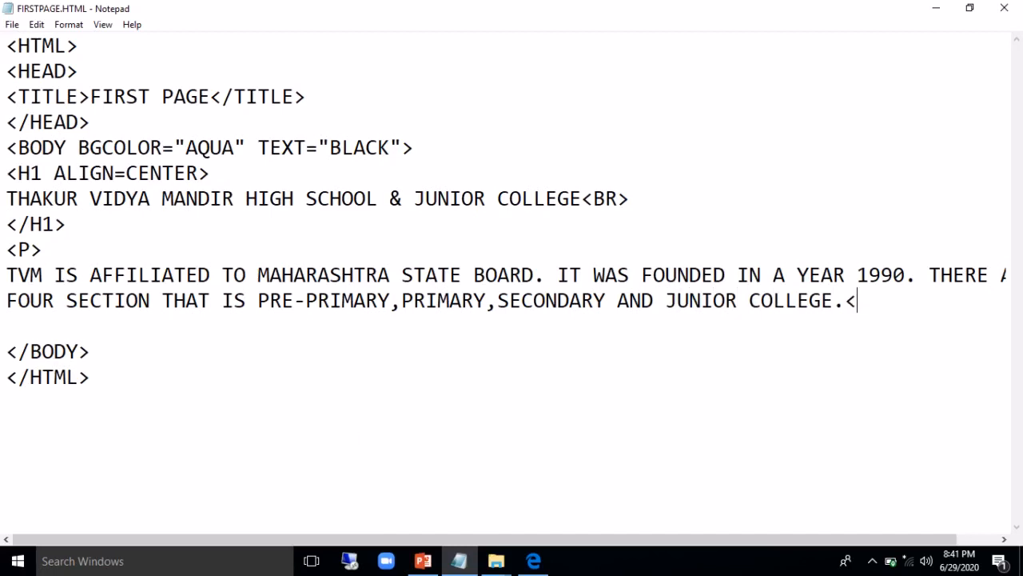
Close the paragraph with </P> and reload Edge to see it under the heading
{"action": "type", "text": "/P>"}
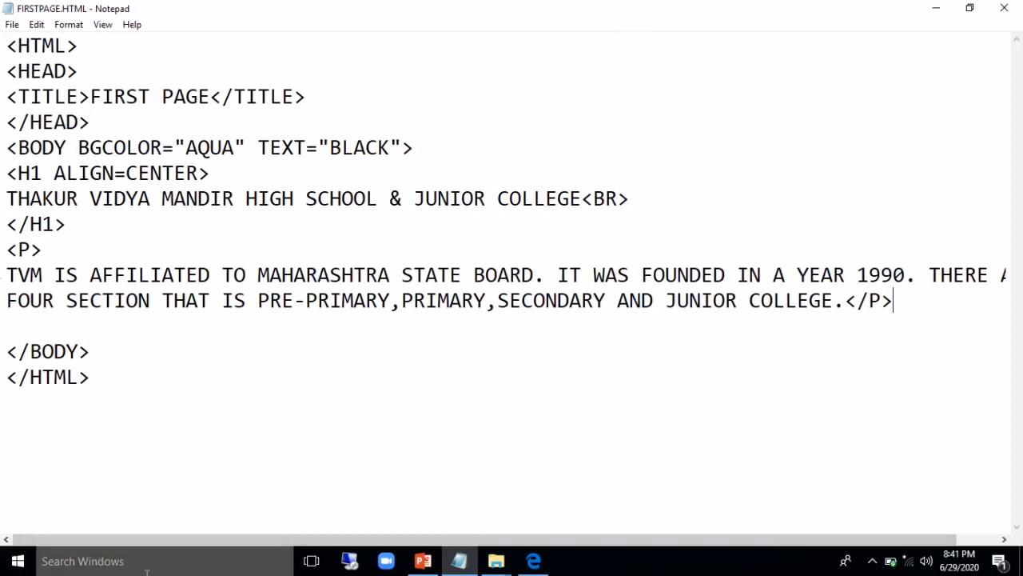
{"action": "left_click", "coordinate": [532, 560]}
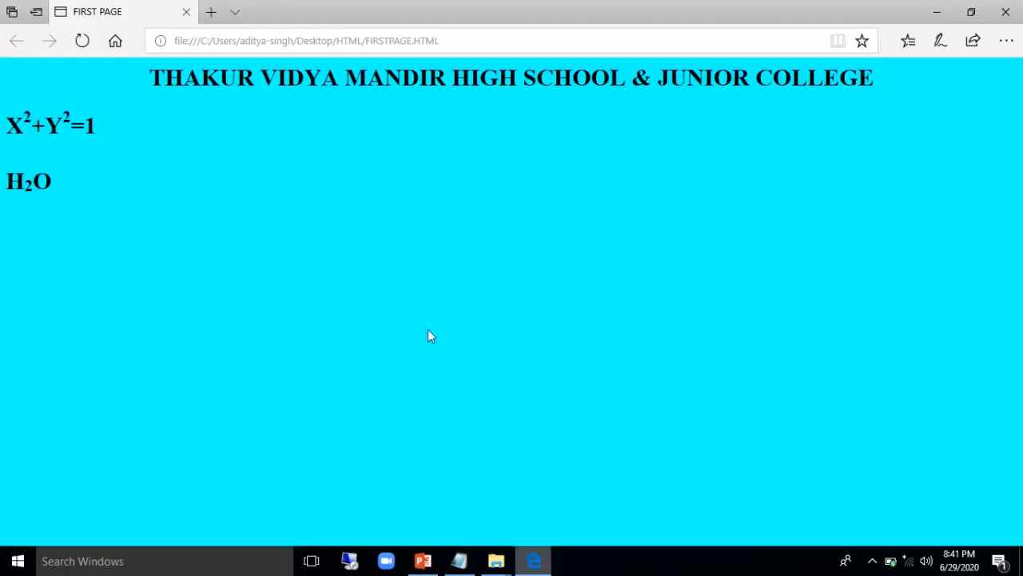
{"action": "left_click", "coordinate": [81, 41]}
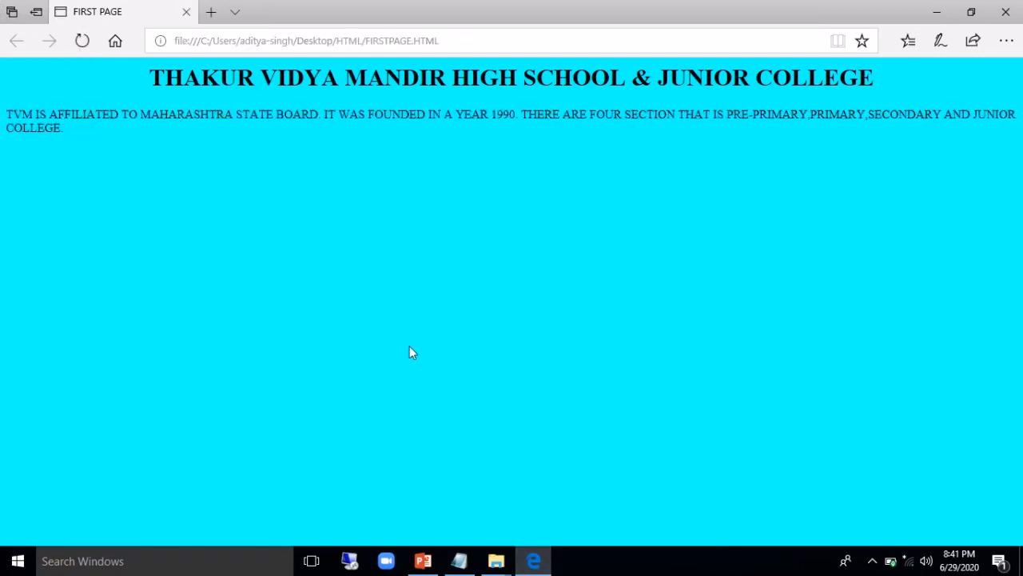
{"action": "left_click", "coordinate": [457, 560]}
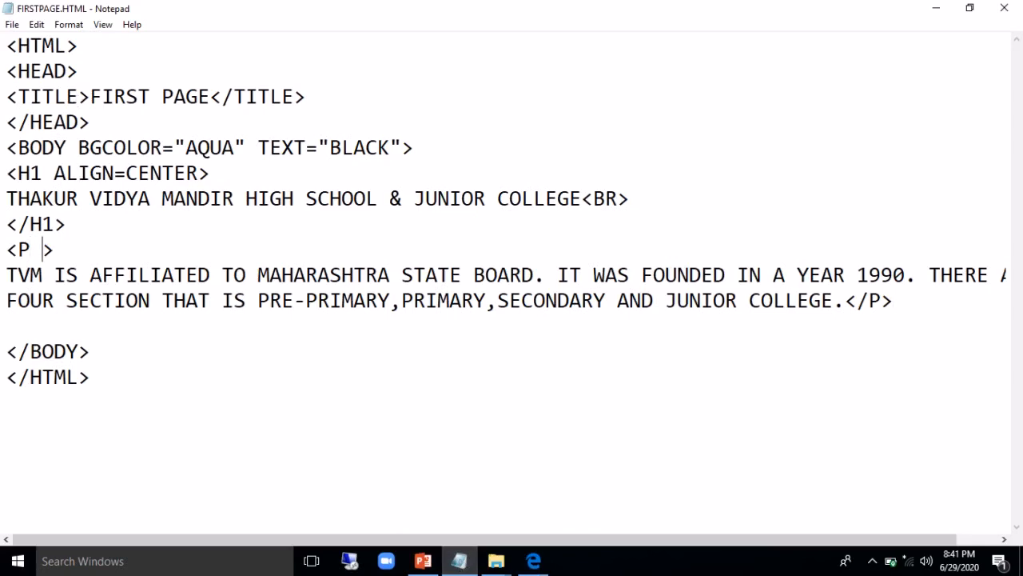
Set ALIGN="RIGHT" on the <P> tag and preview the right-aligned paragraph in Edge
{"action": "type", "text": "ALIGN"}
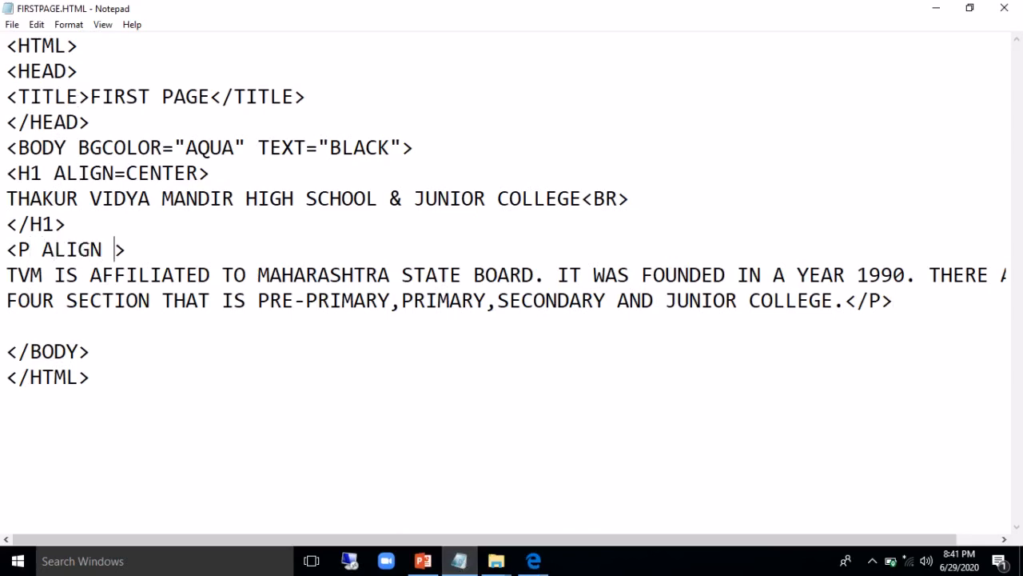
{"action": "key", "text": "Backspace"}
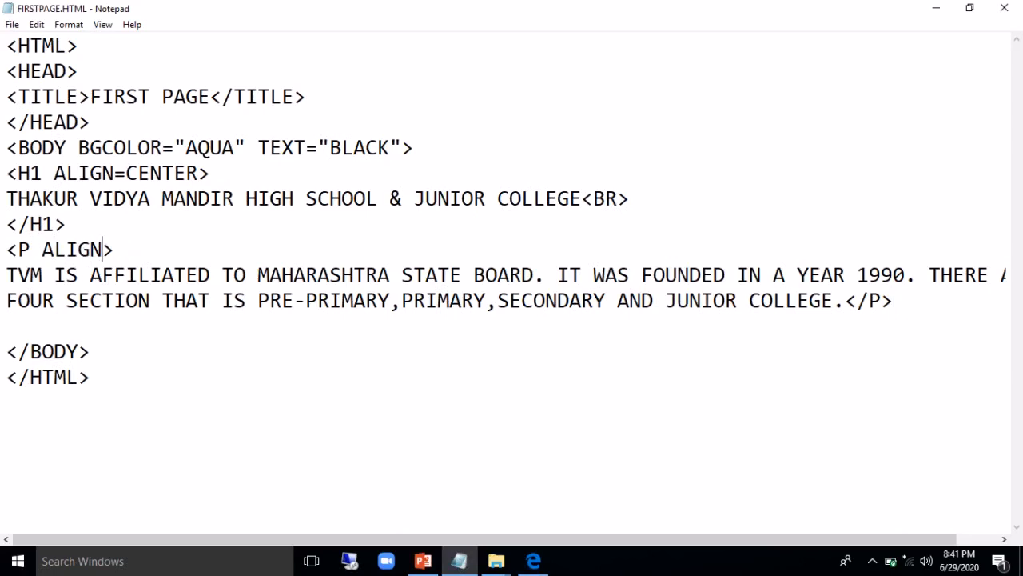
{"action": "type", "text": "="}
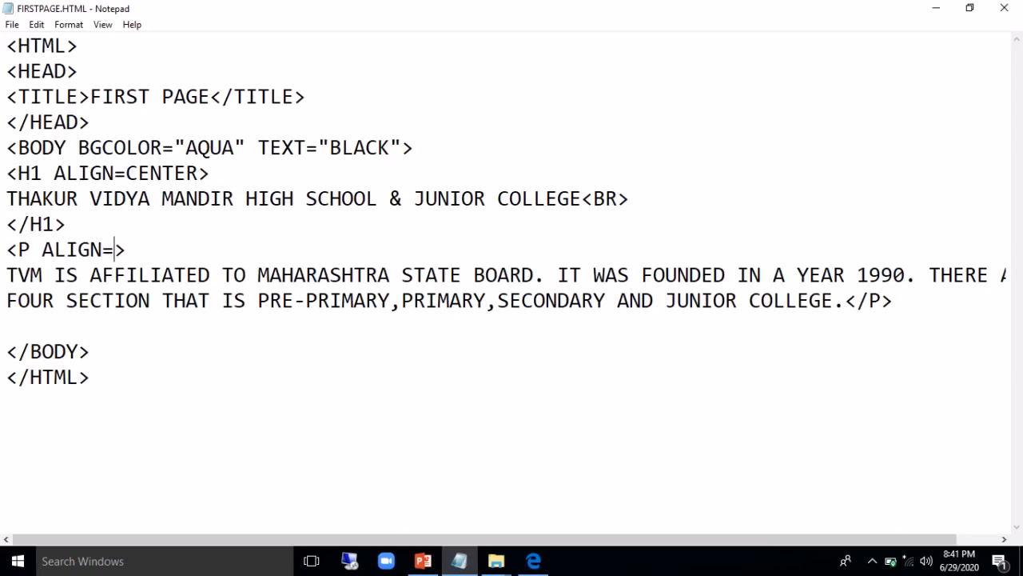
{"action": "type", "text": "RIG"}
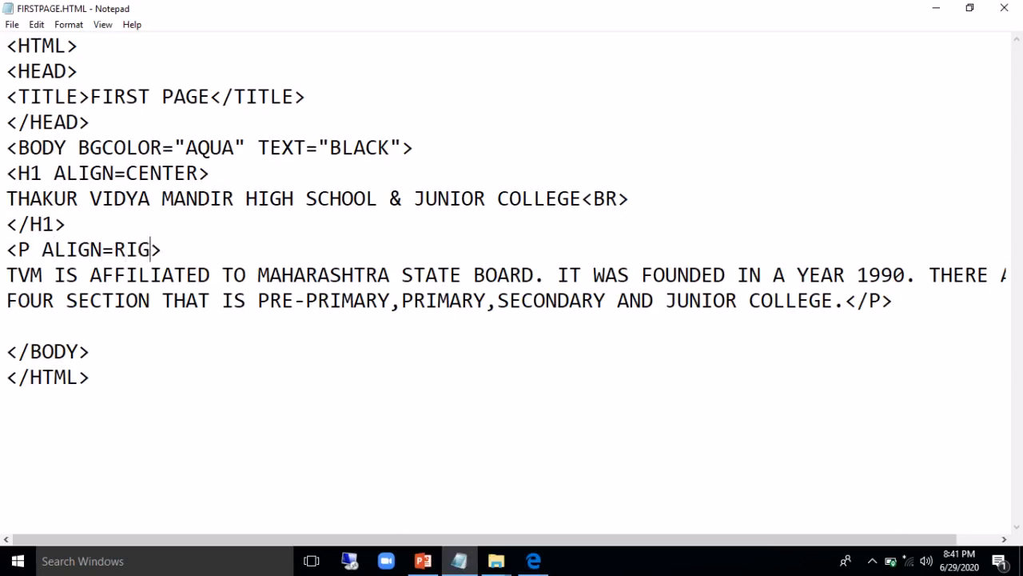
{"action": "type", "text": "HT\""}
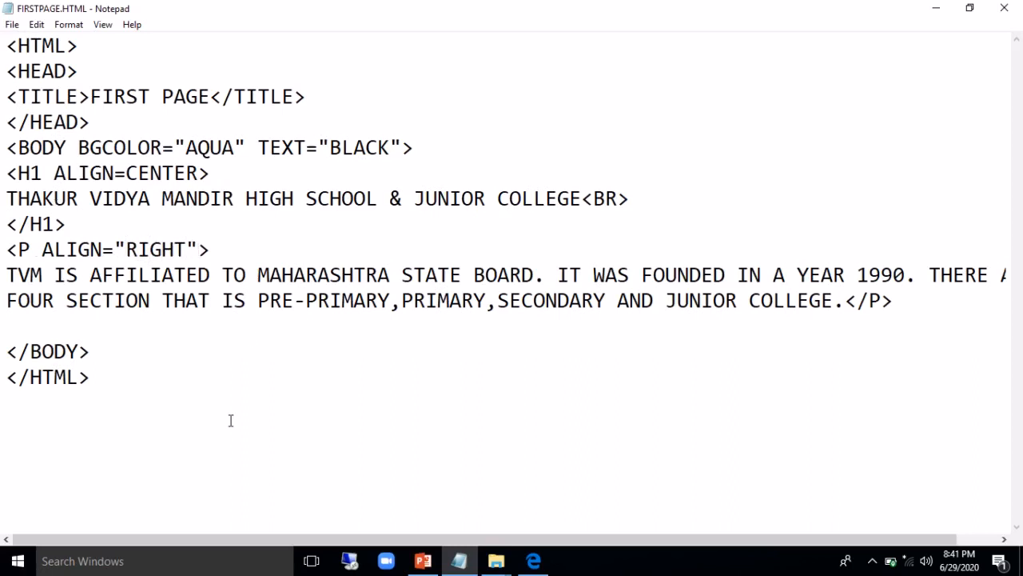
{"action": "left_click", "coordinate": [534, 559]}
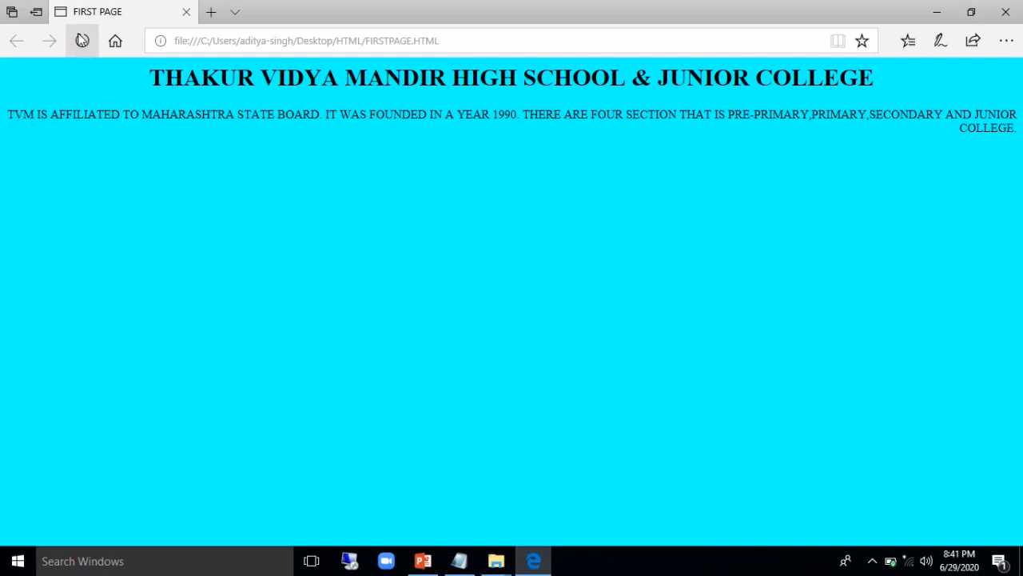
{"action": "left_click", "coordinate": [82, 42]}
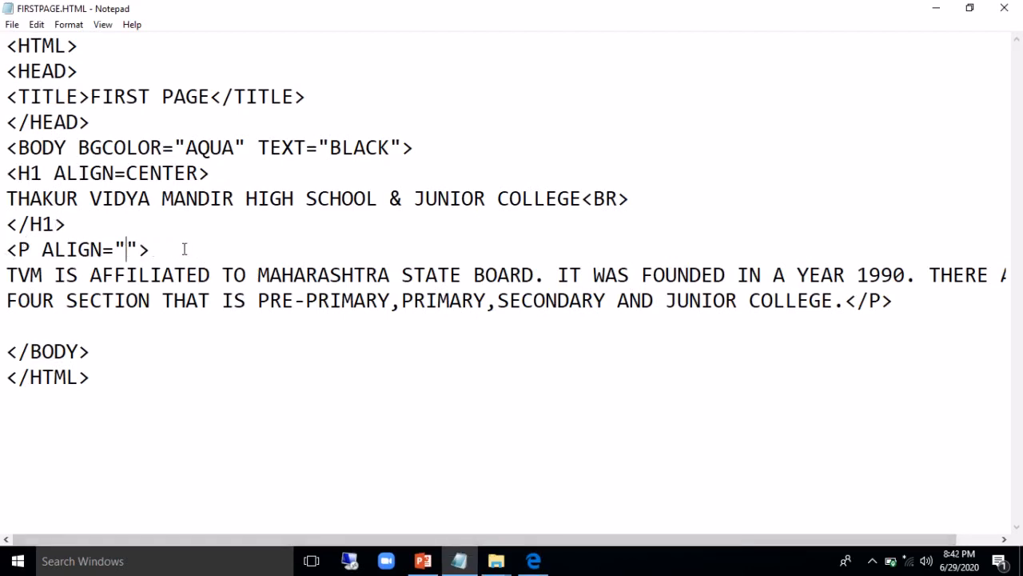
Set the paragraph alignment to CENTER and reload Edge to see it centered
{"action": "type", "text": "CENTER"}
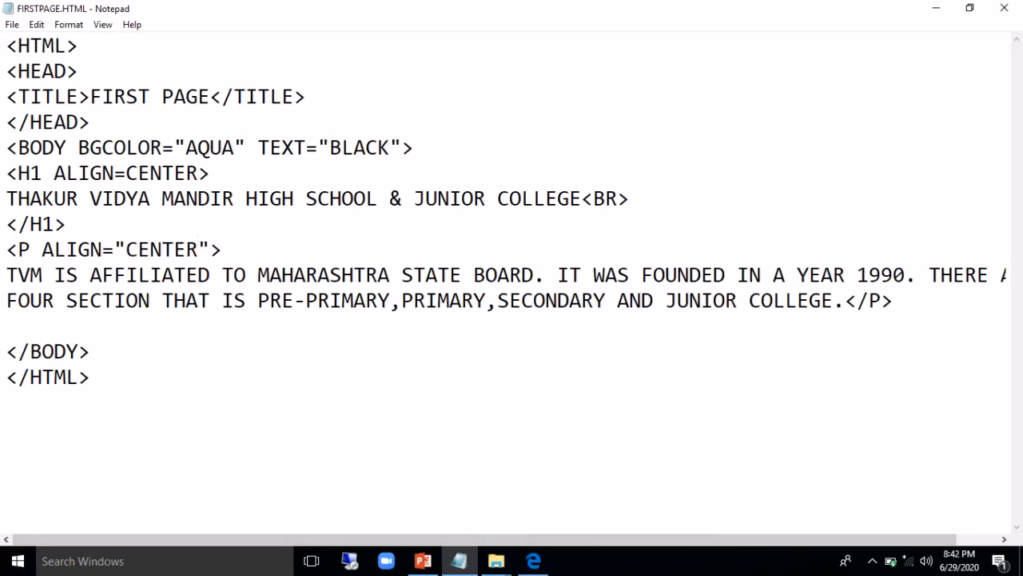
{"action": "left_click", "coordinate": [195, 249]}
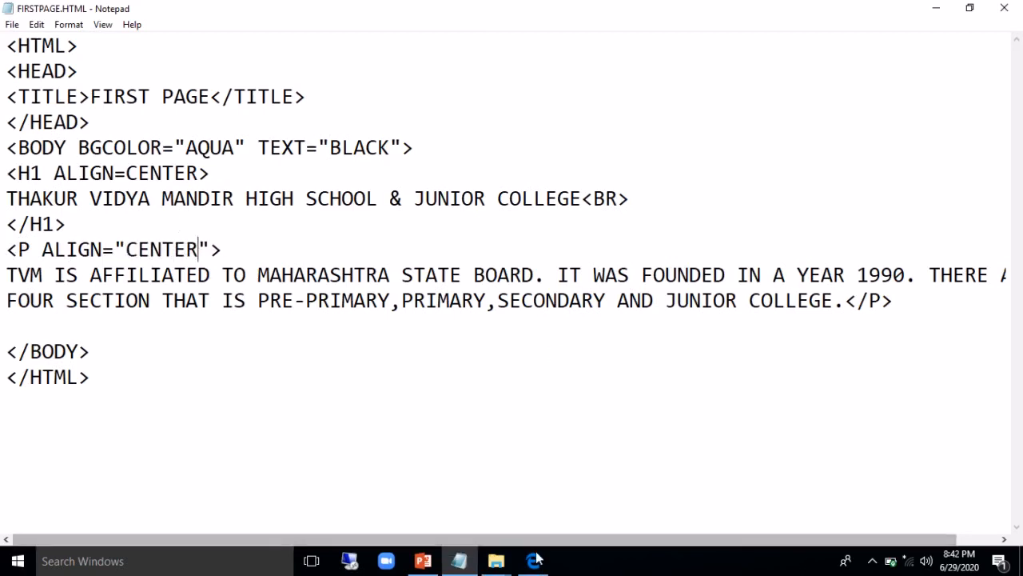
{"action": "left_click", "coordinate": [534, 559]}
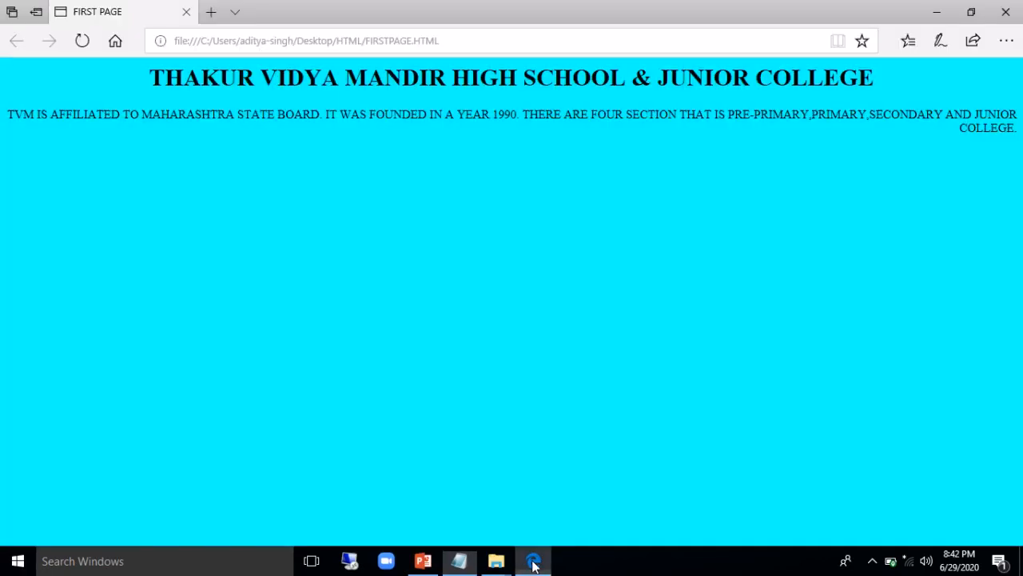
{"action": "left_click", "coordinate": [83, 42]}
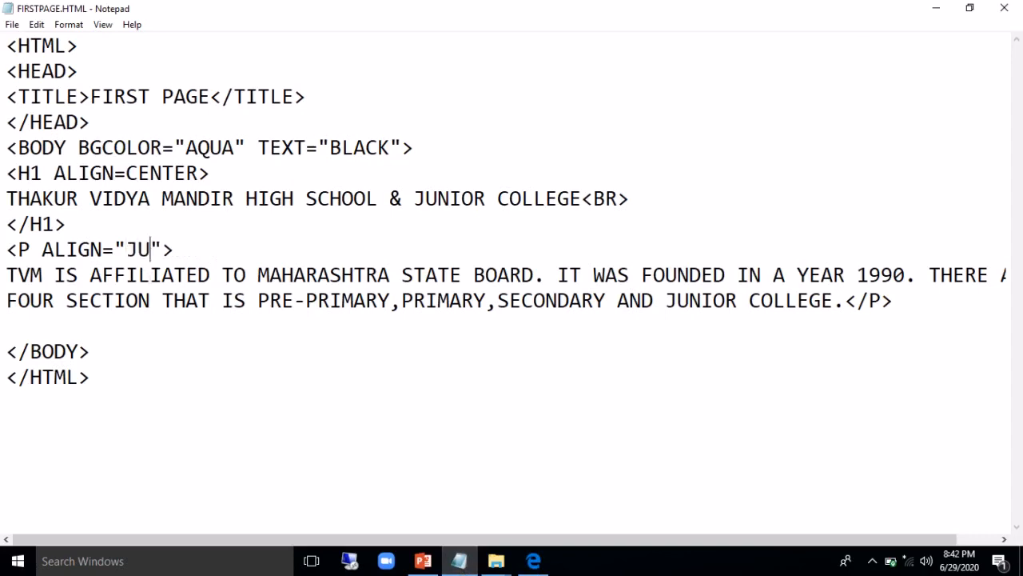
Set the TVM paragraph to ALIGN="JUSTIFY" and confirm it renders justified in Edge
{"action": "type", "text": "STIFY"}
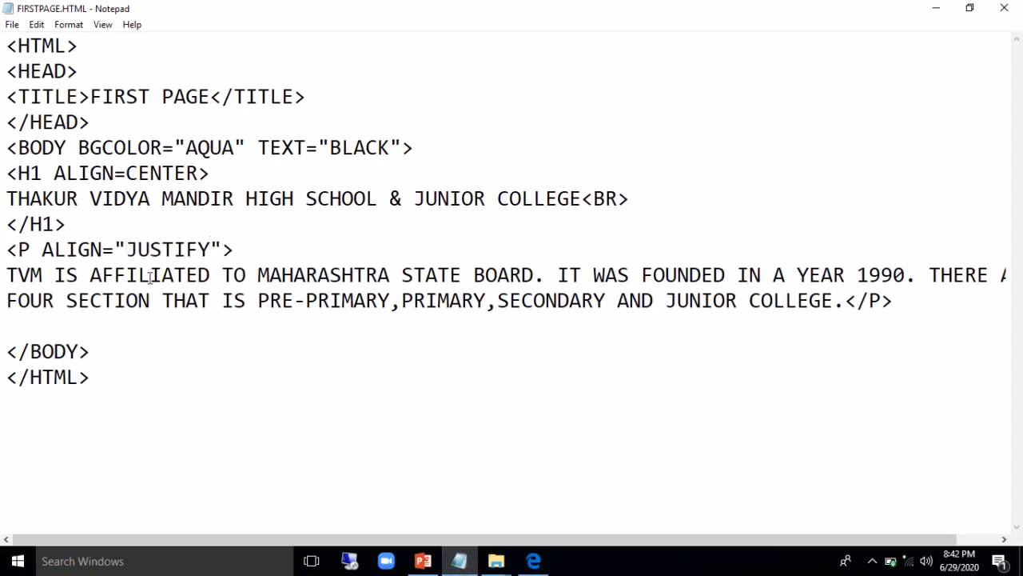
{"action": "left_click", "coordinate": [532, 560]}
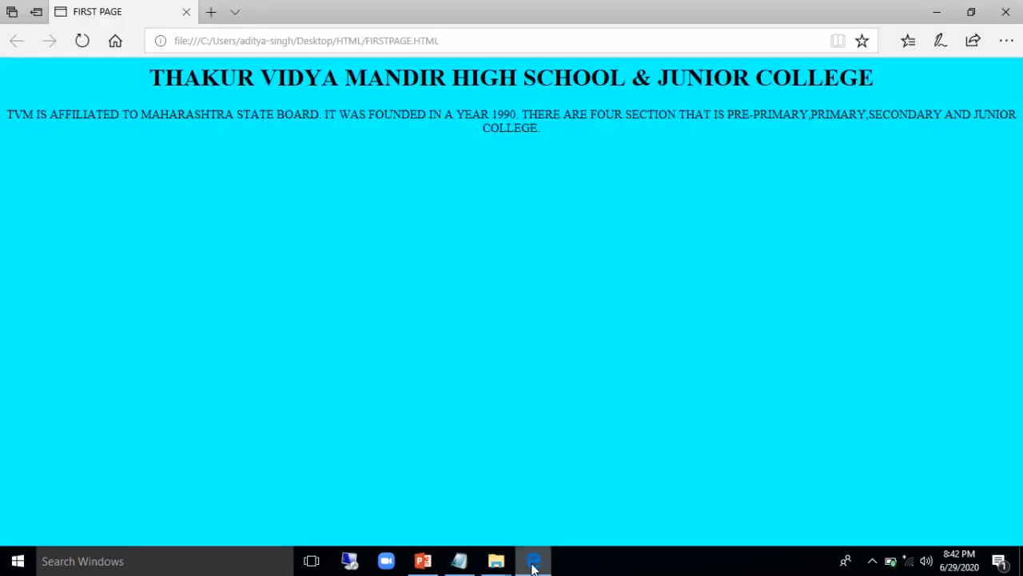
{"action": "left_click", "coordinate": [83, 41]}
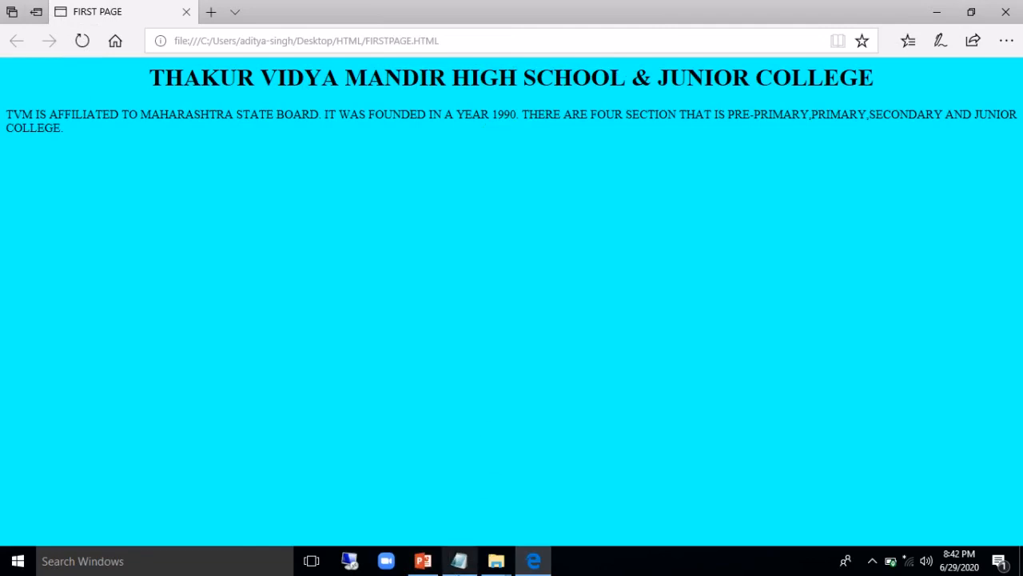
{"action": "left_click", "coordinate": [457, 559]}
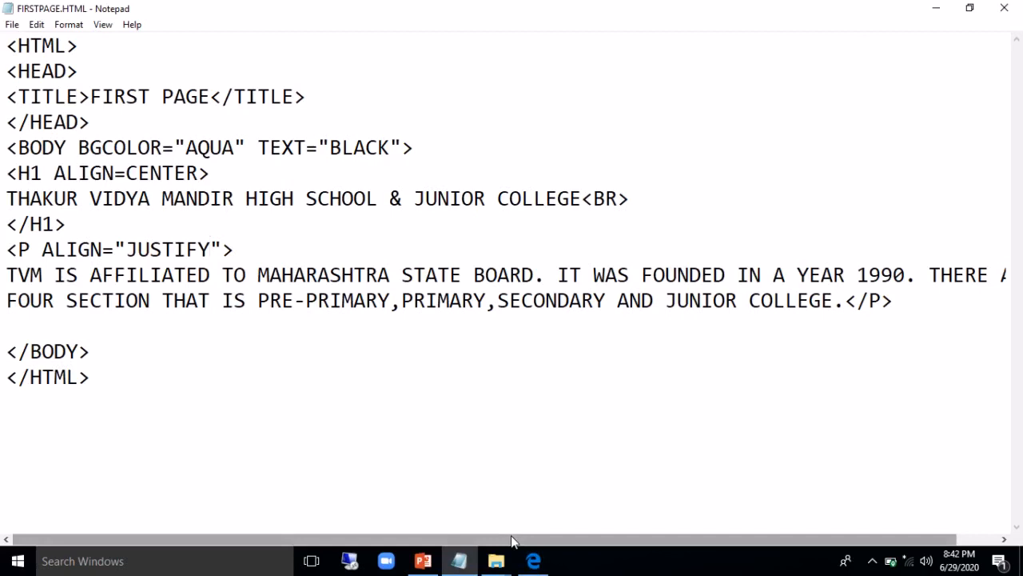
{"action": "left_click", "coordinate": [209, 249]}
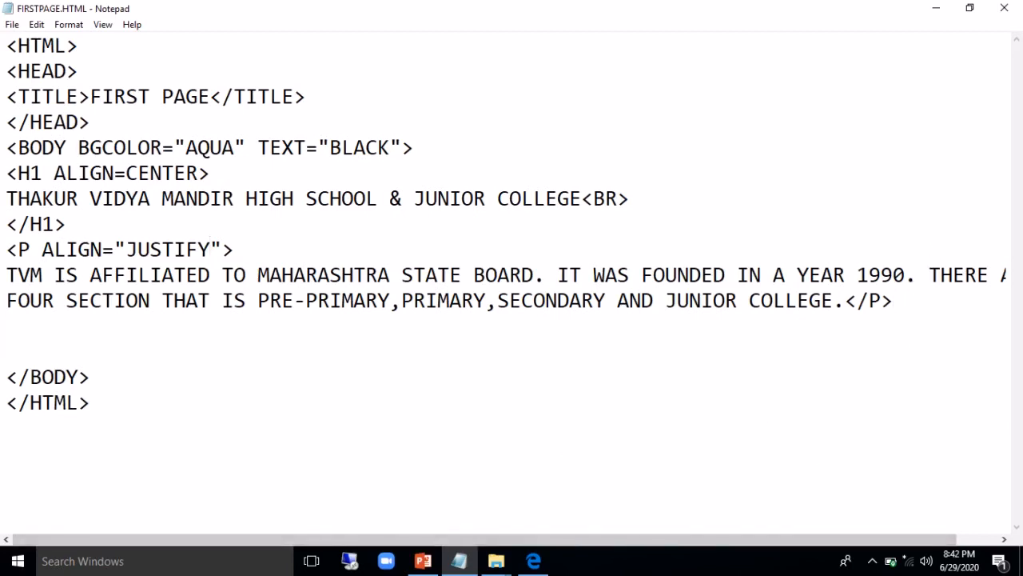
Start a new <P> paragraph with the first address line "SCN, THAKUR COMPLEX,"
{"action": "key", "text": "enter"}
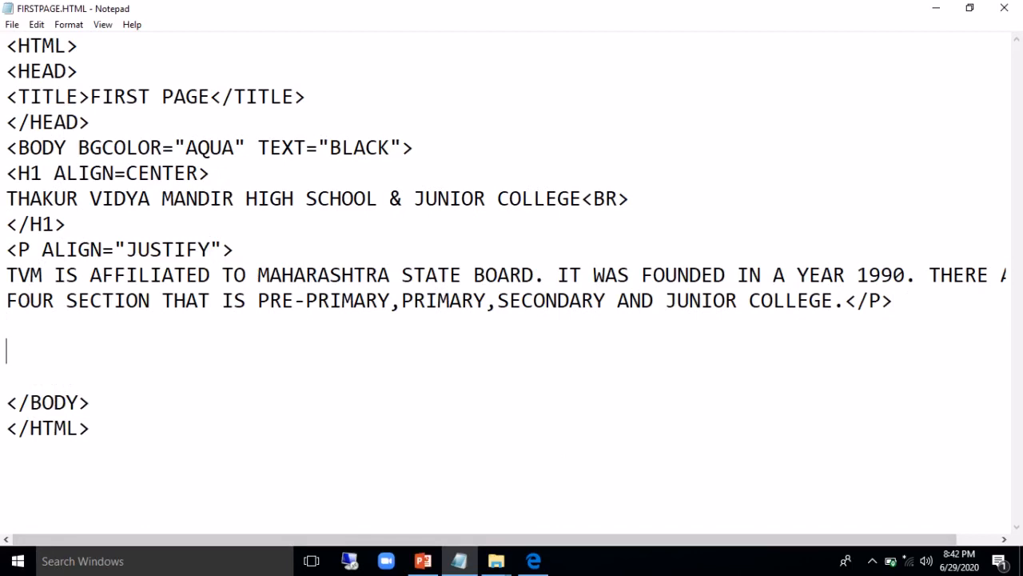
{"action": "type", "text": "<"}
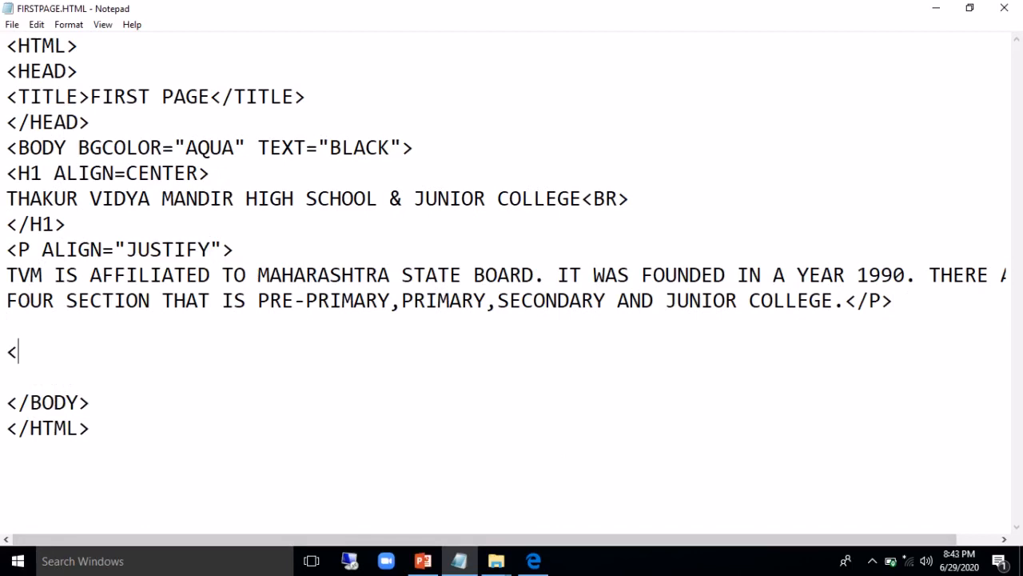
{"action": "key", "text": "Backspace"}
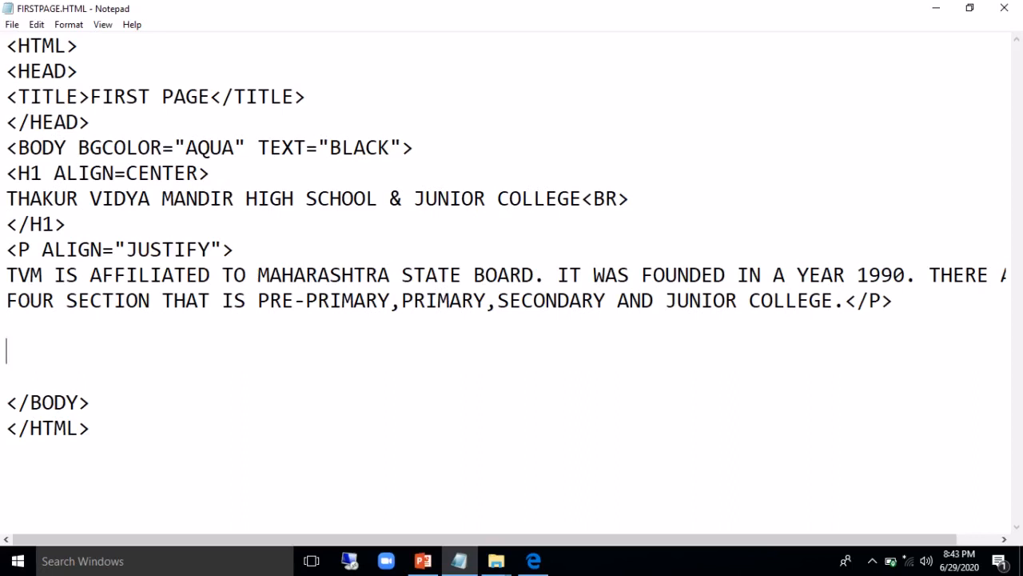
{"action": "type", "text": "<P>"}
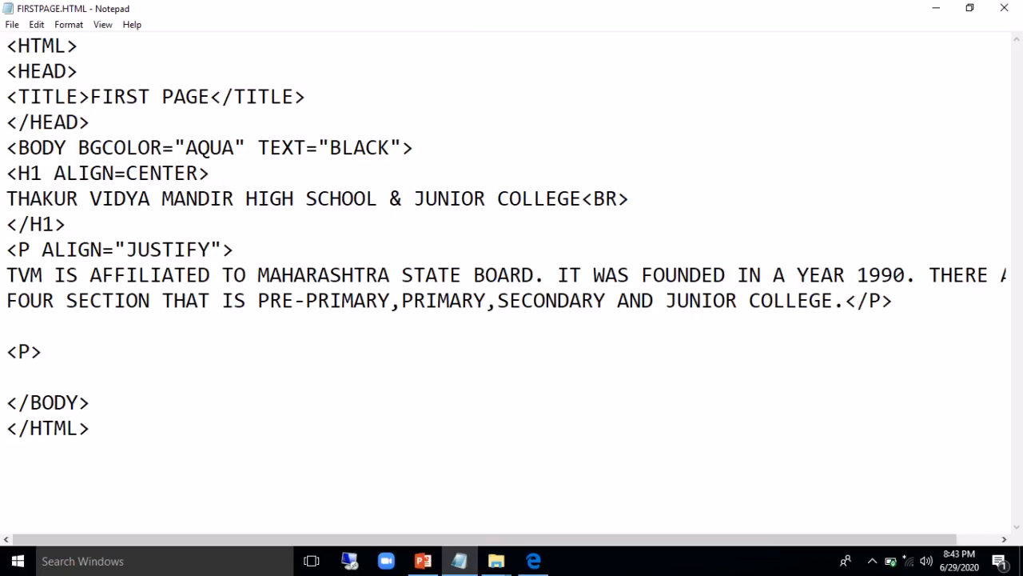
{"action": "type", "text": "SARAF CHOWDHU"}
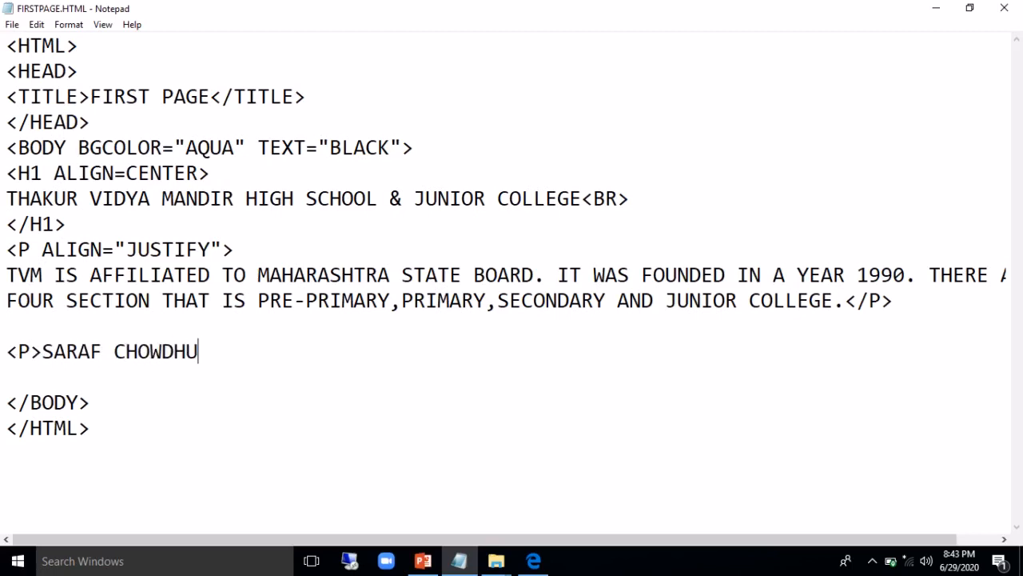
{"action": "key", "text": "Backspace"}
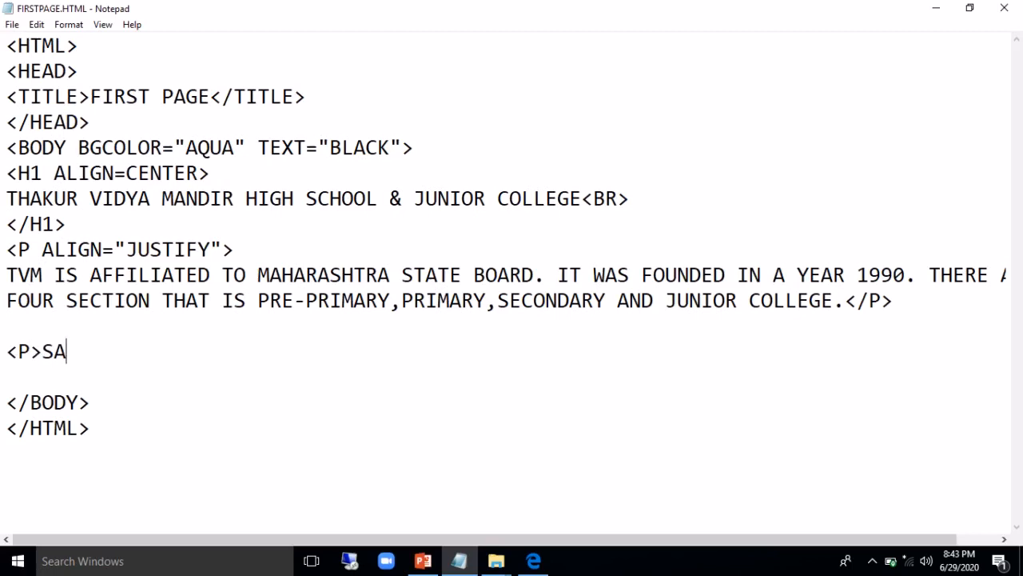
{"action": "type", "text": "CN"}
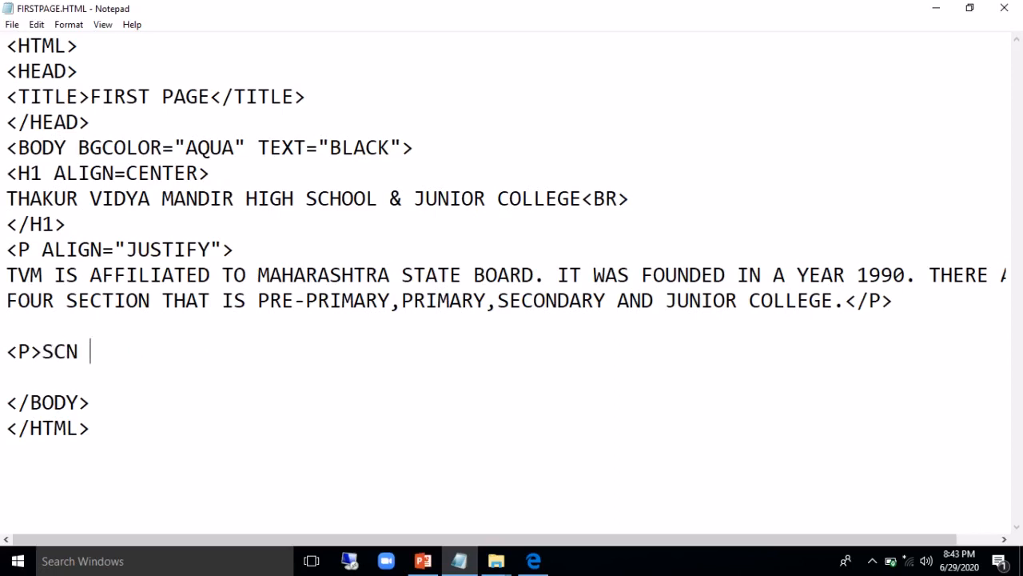
{"action": "type", "text": ","}
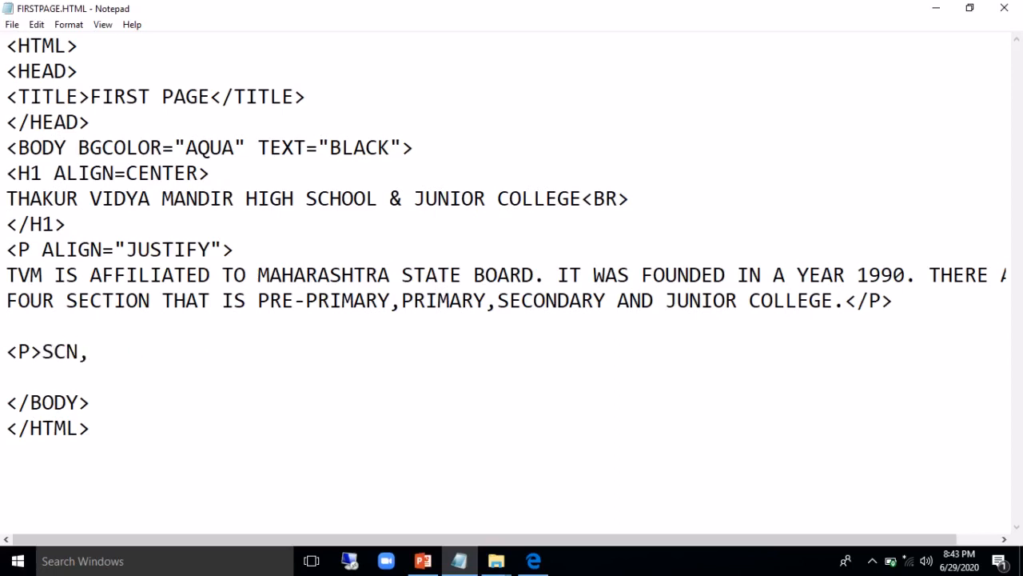
{"action": "type", "text": "THAKUR"}
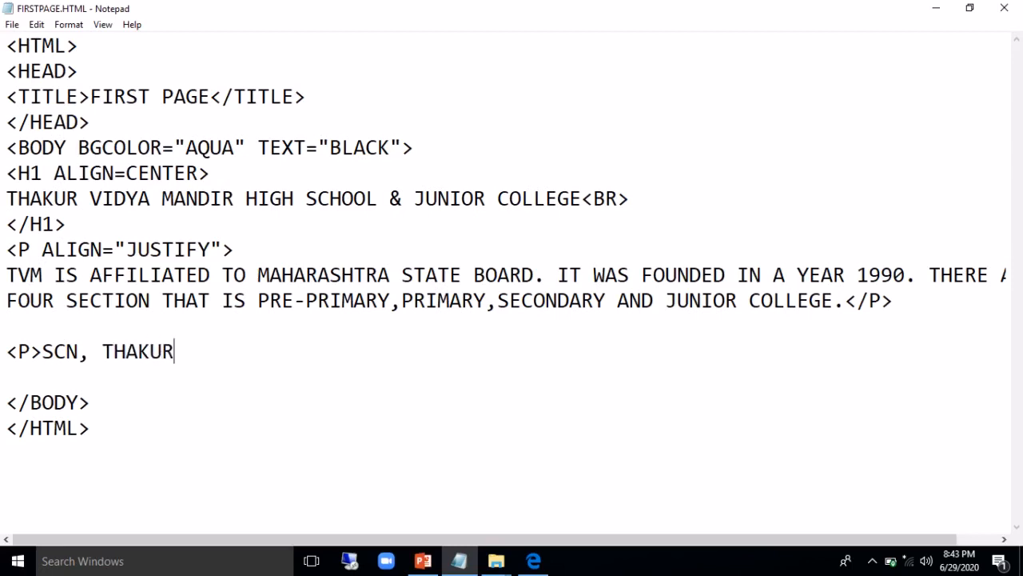
{"action": "type", "text": "COMPLKE"}
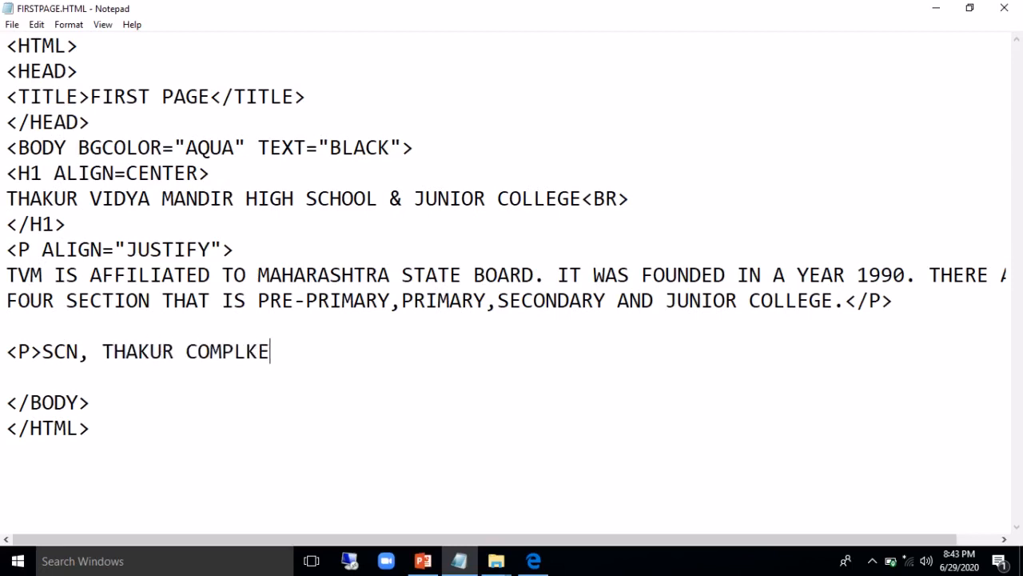
{"action": "key", "text": "Backspace"}
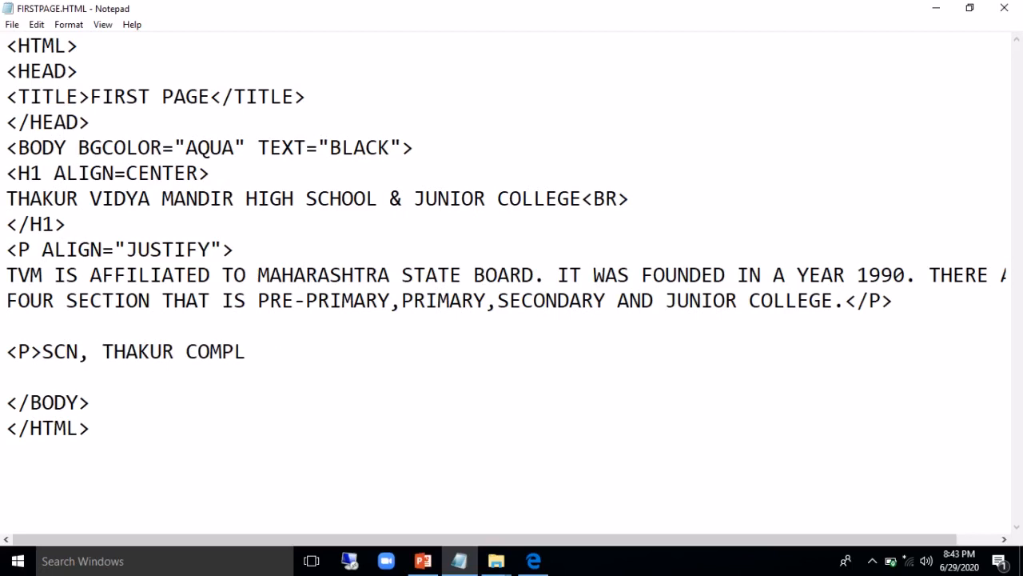
{"action": "type", "text": "EX,"}
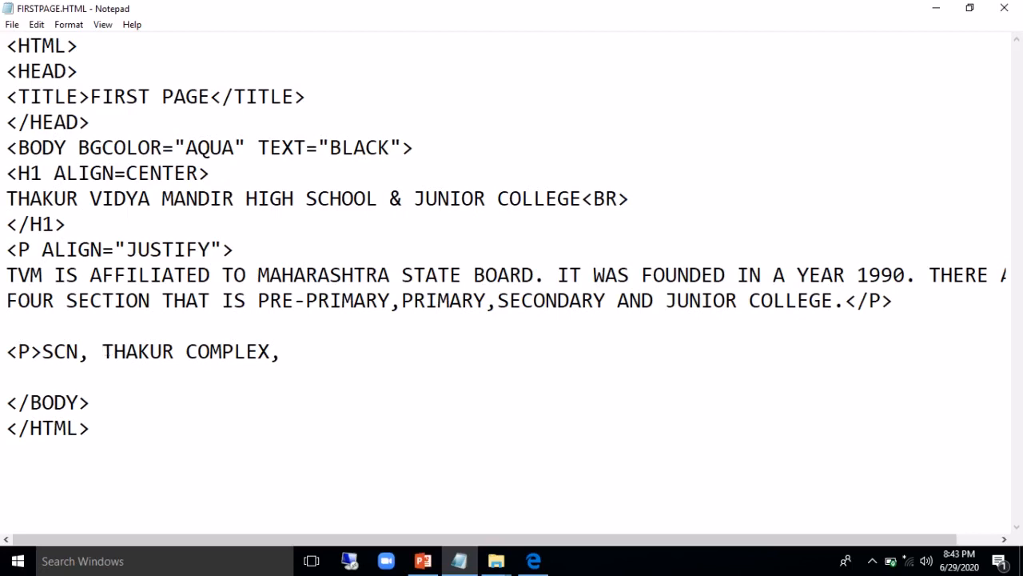
Add "KANDIVALI EAST. MUMBAI 101" on the next line and close the paragraph with </P>
{"action": "key", "text": "Enter"}
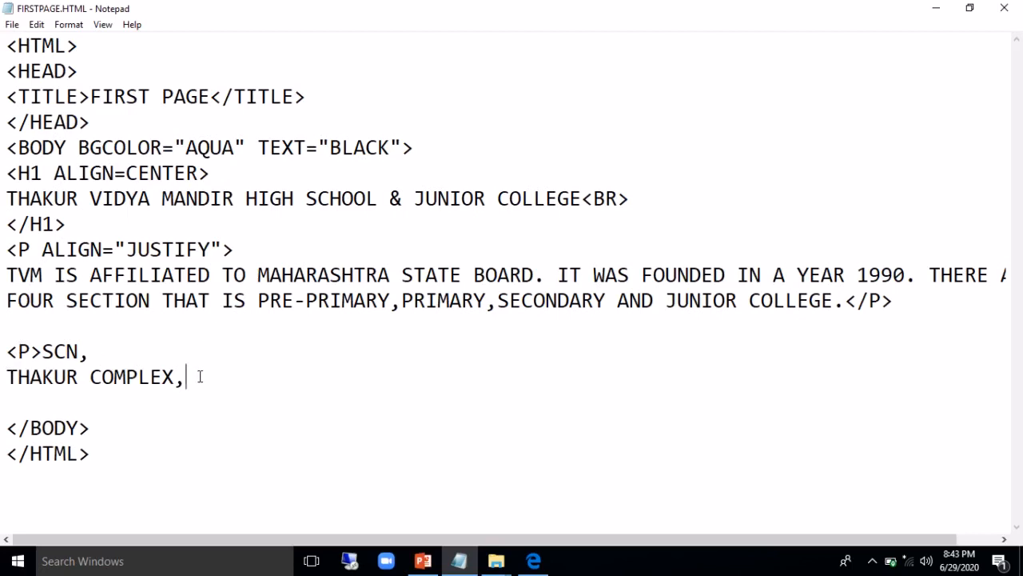
{"action": "type", "text": "KA"}
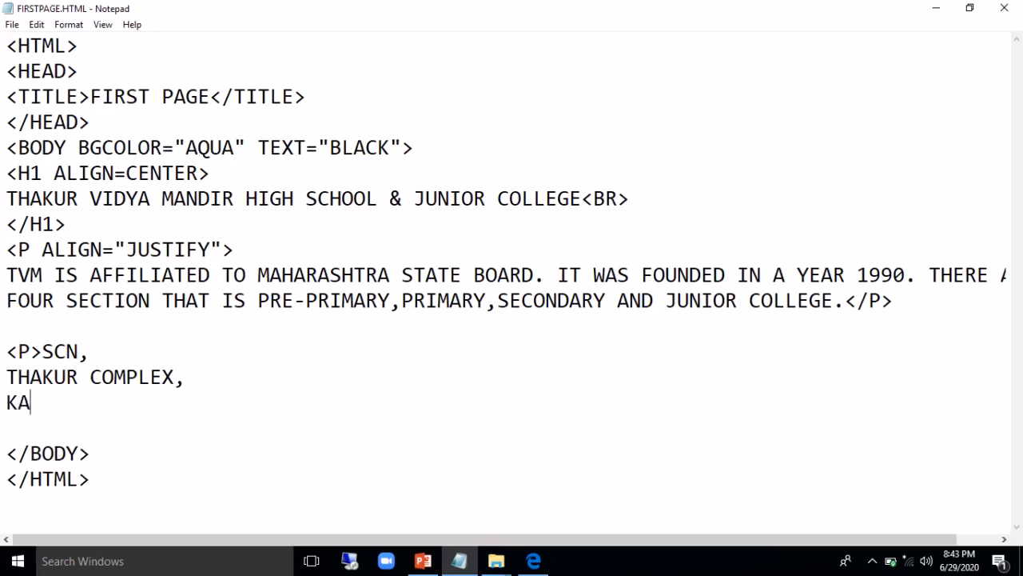
{"action": "type", "text": "NDIVALI E"}
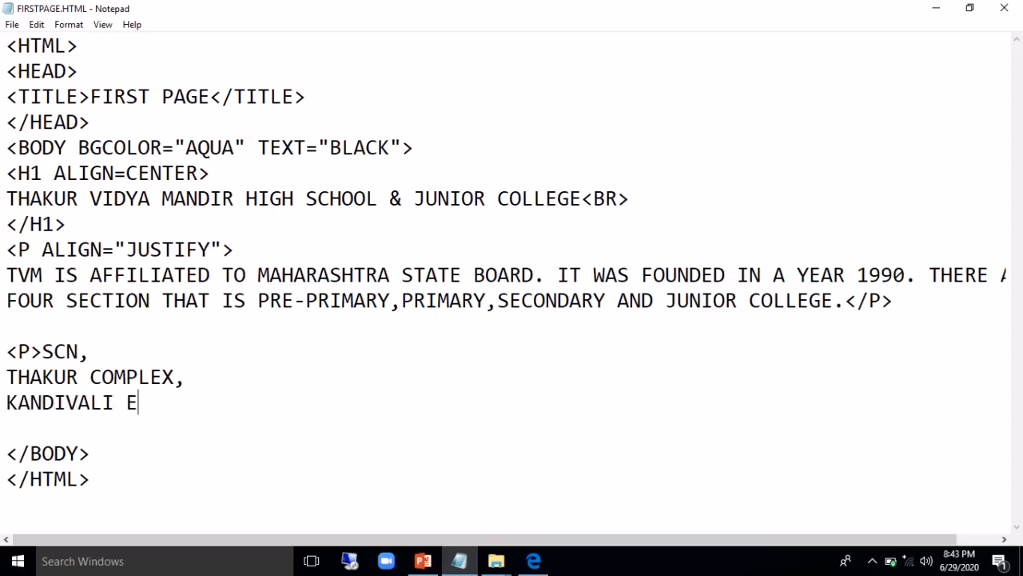
{"action": "type", "text": "AST"}
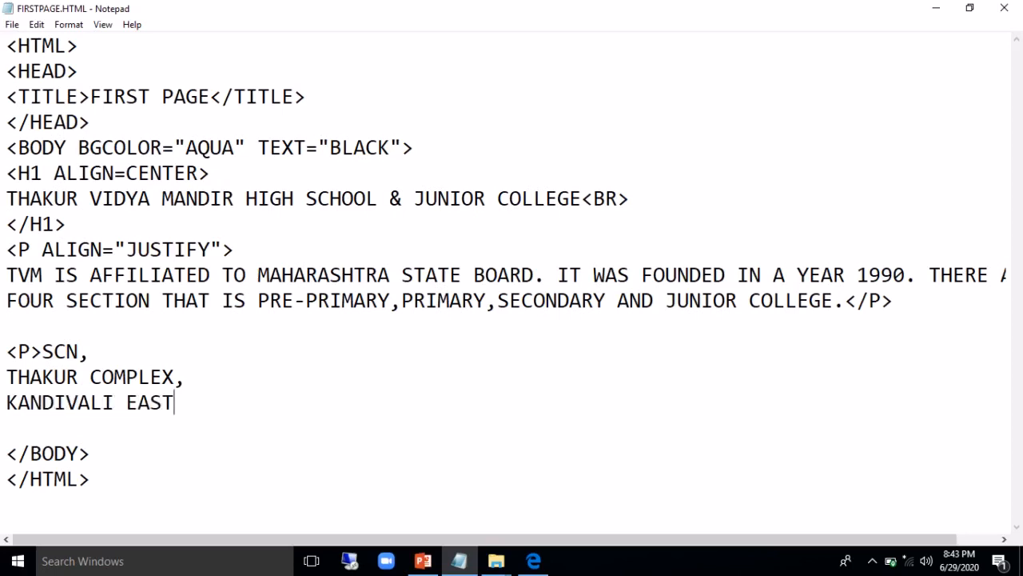
{"action": "type", "text": "."}
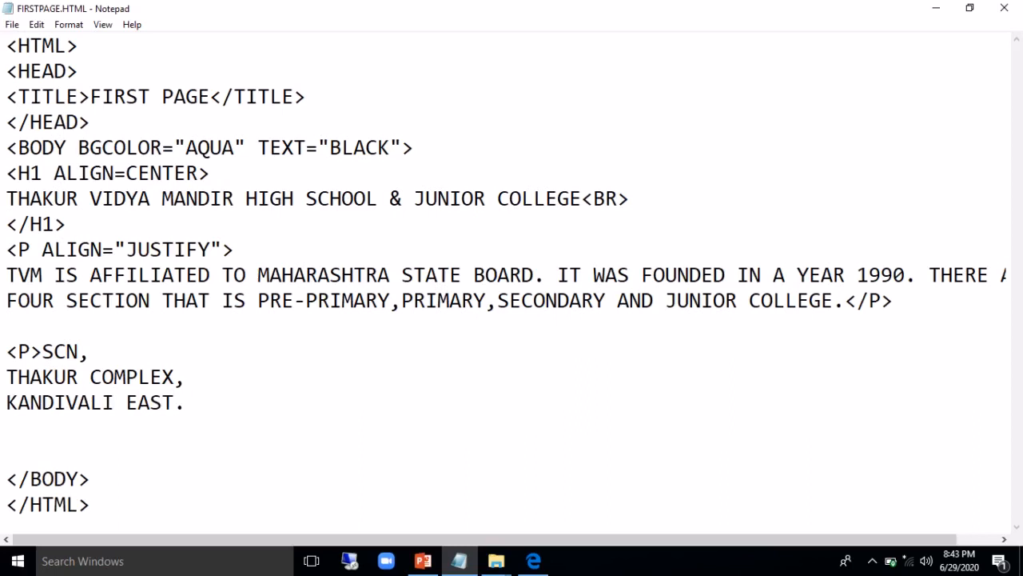
{"action": "type", "text": "MUMBAI 1"}
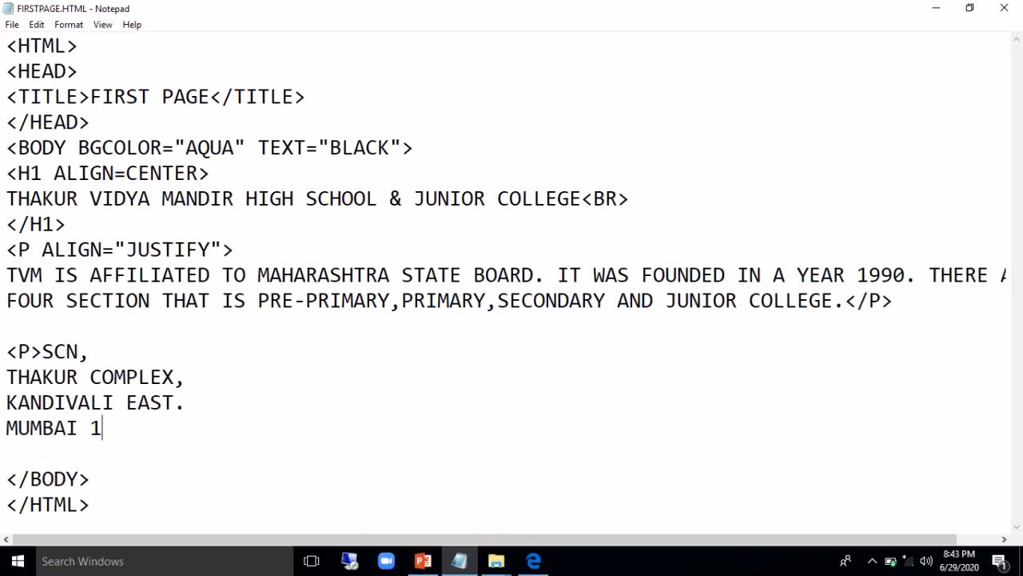
{"action": "type", "text": "01"}
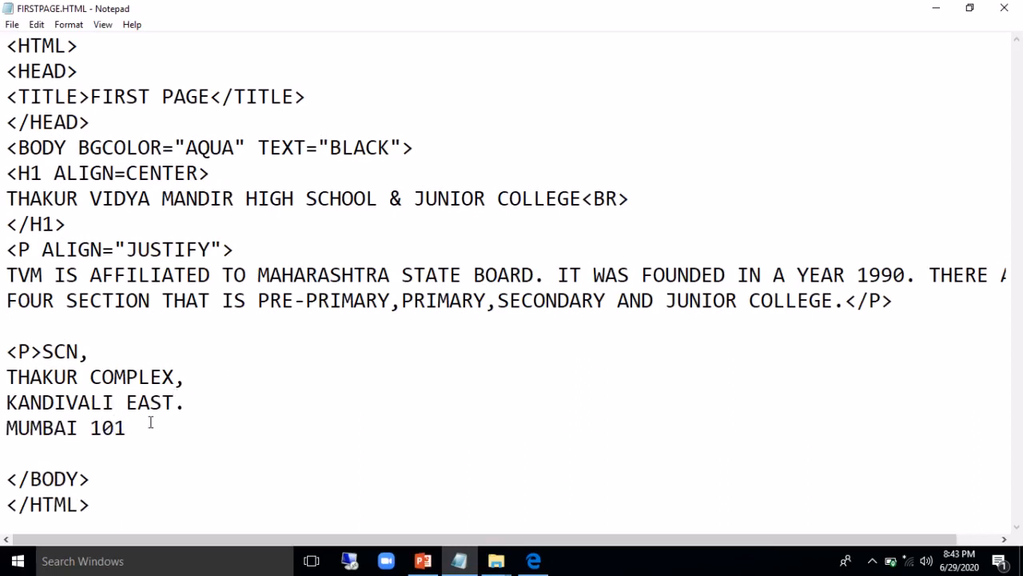
{"action": "type", "text": "<"}
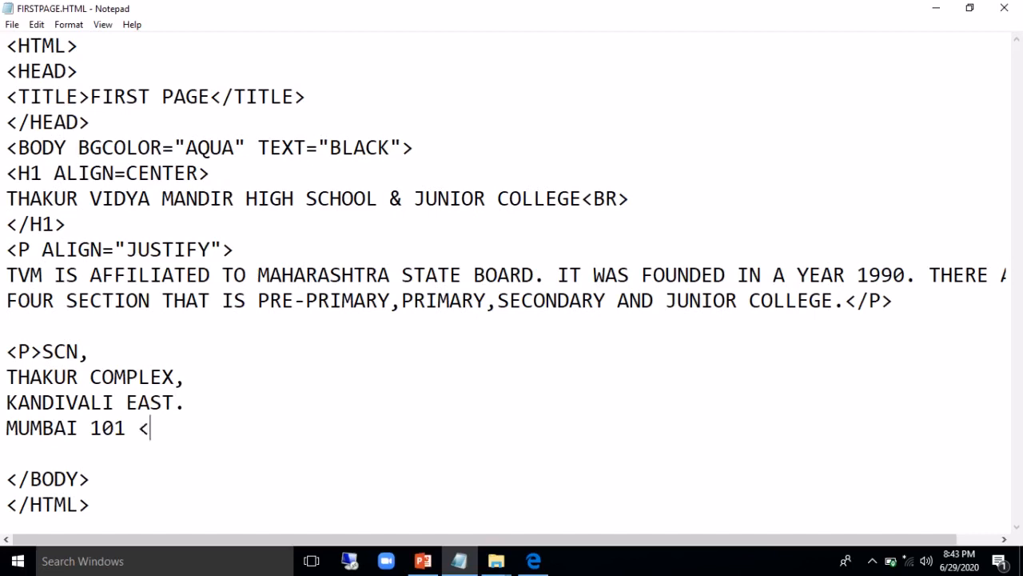
{"action": "type", "text": "/P>"}
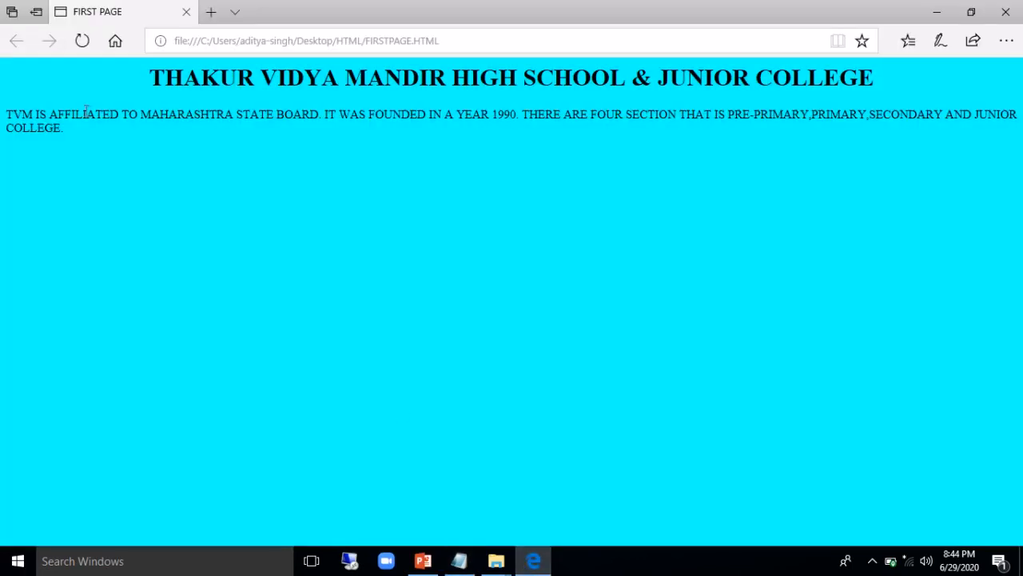
Refresh Edge to see the address run together on one line, then return to Notepad
{"action": "left_click", "coordinate": [83, 42]}
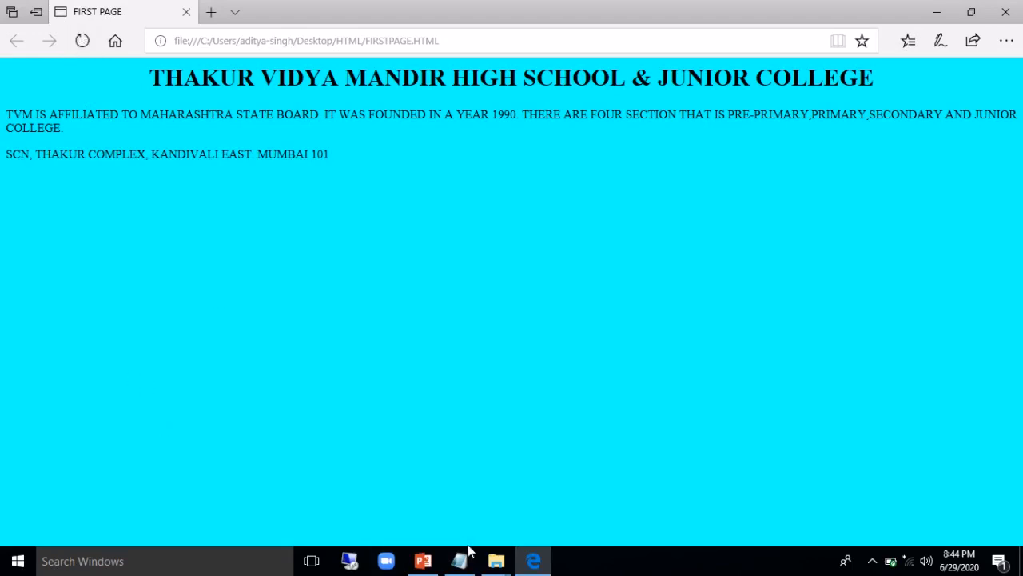
{"action": "left_click", "coordinate": [458, 560]}
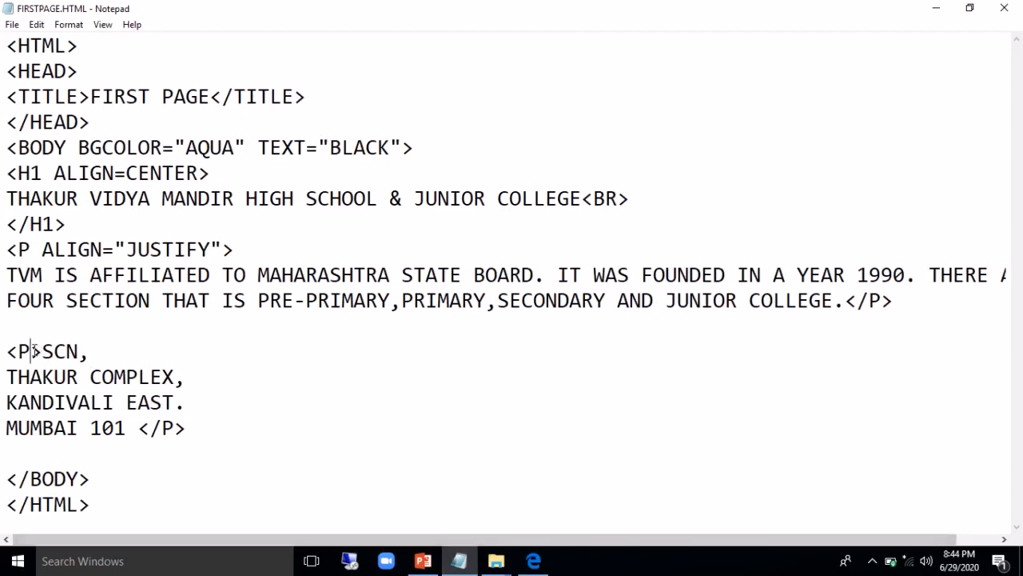
Change the address's <P> and </P> tags to <PRE> and </PRE>
{"action": "type", "text": "RE"}
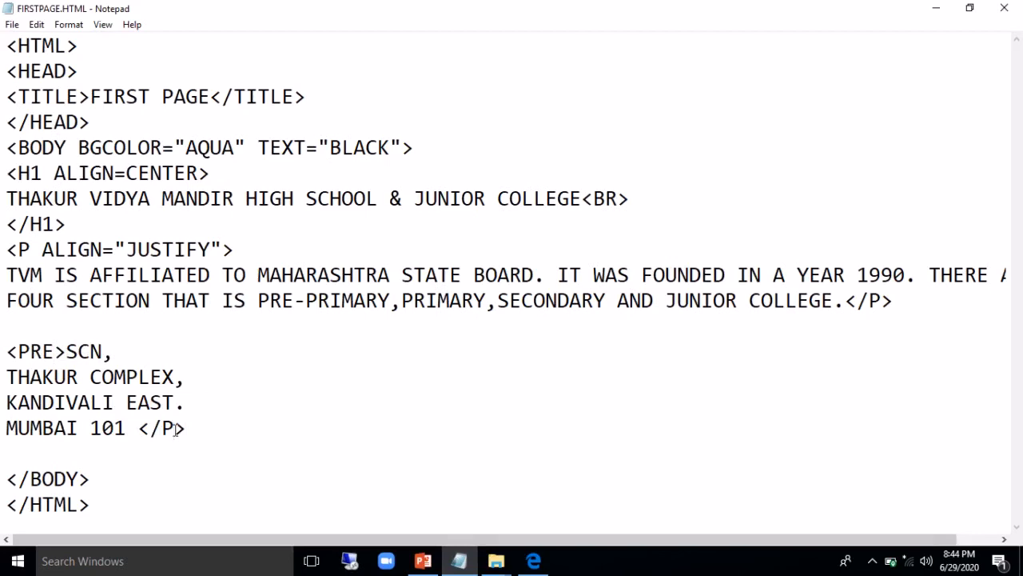
{"action": "type", "text": "RE"}
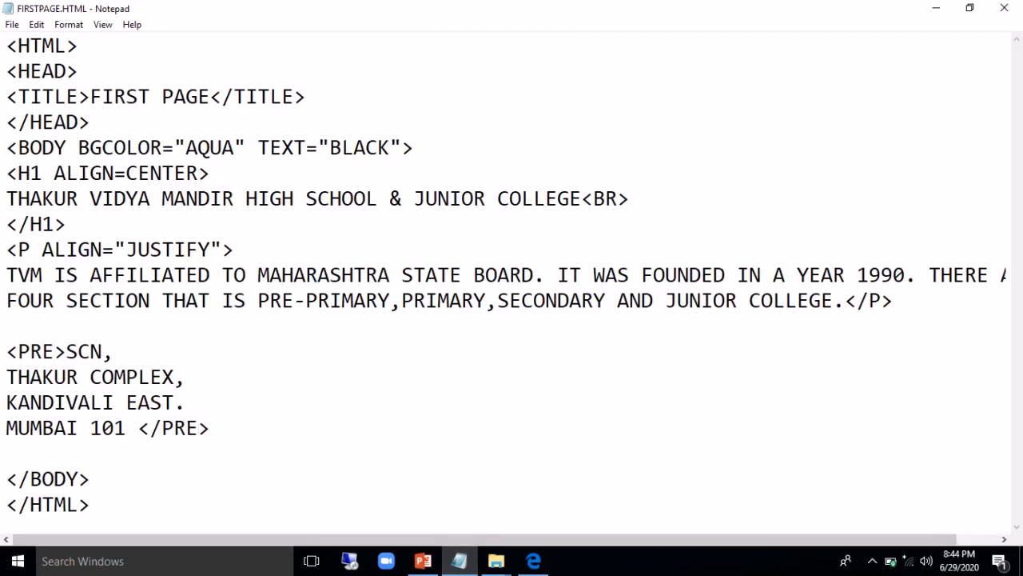
{"action": "left_click", "coordinate": [199, 428]}
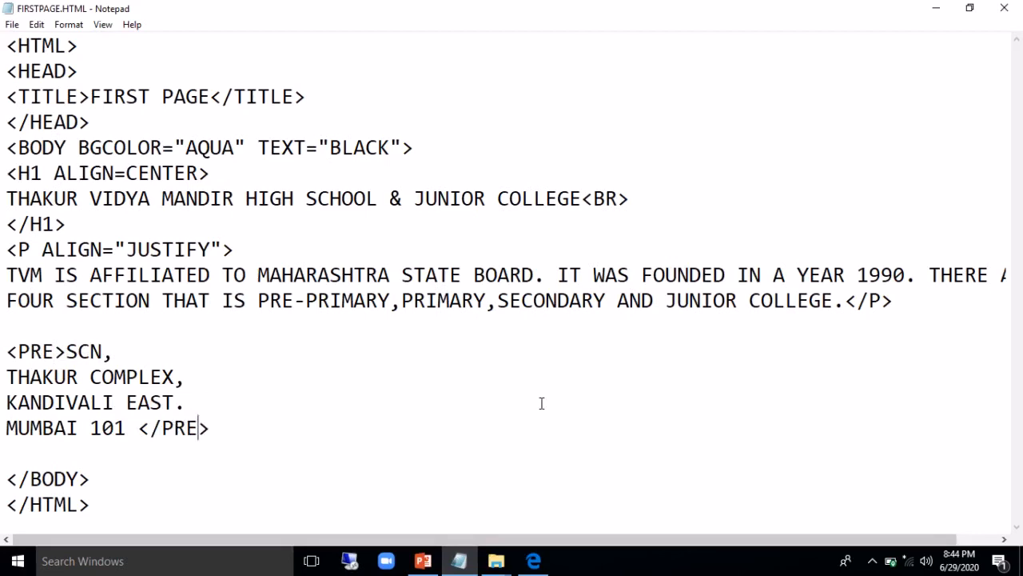
{"action": "left_click", "coordinate": [533, 560]}
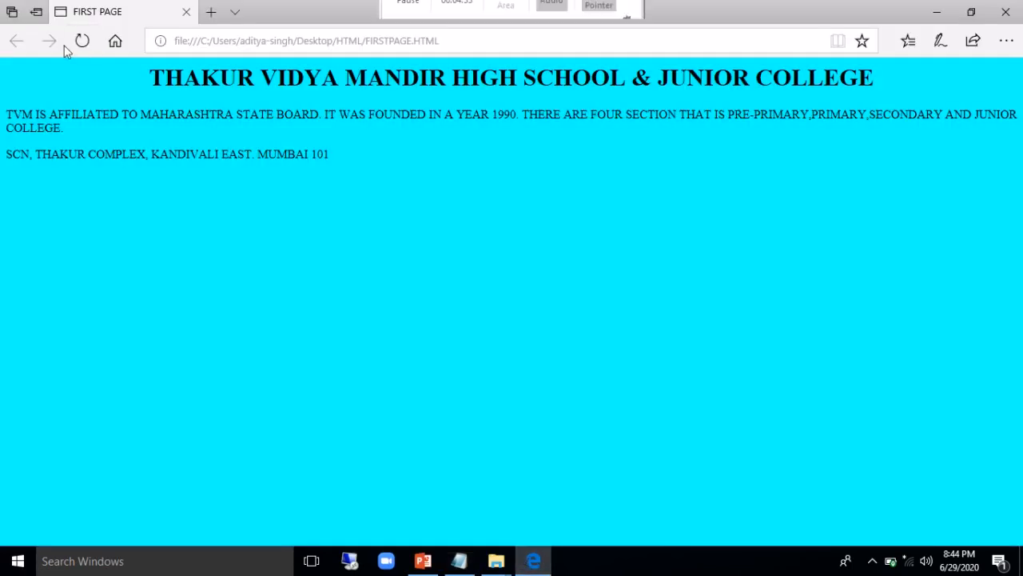
Refresh Edge to show the address on separate monospaced lines, then return to Notepad
{"action": "left_click", "coordinate": [84, 41]}
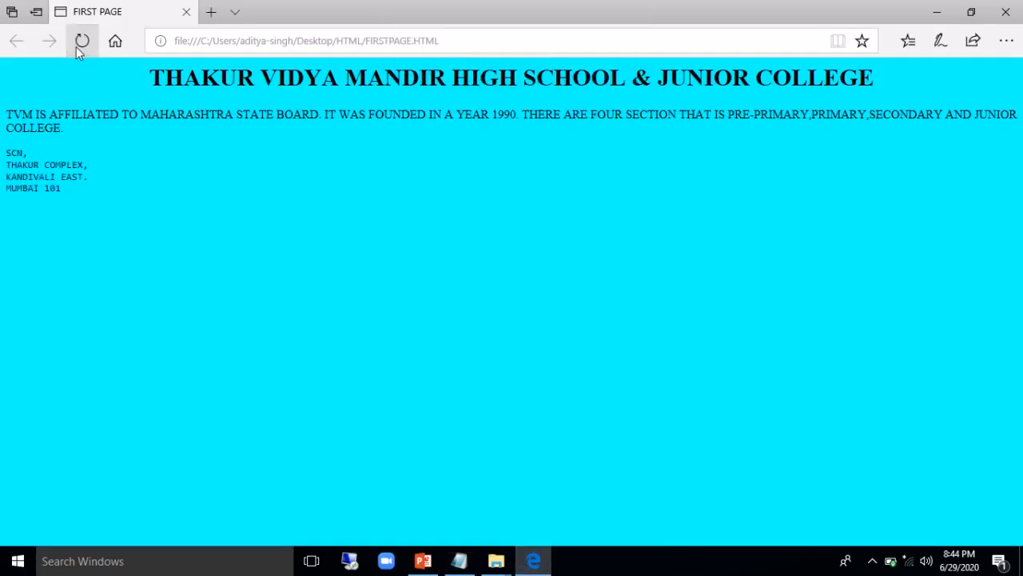
{"action": "left_click", "coordinate": [83, 41]}
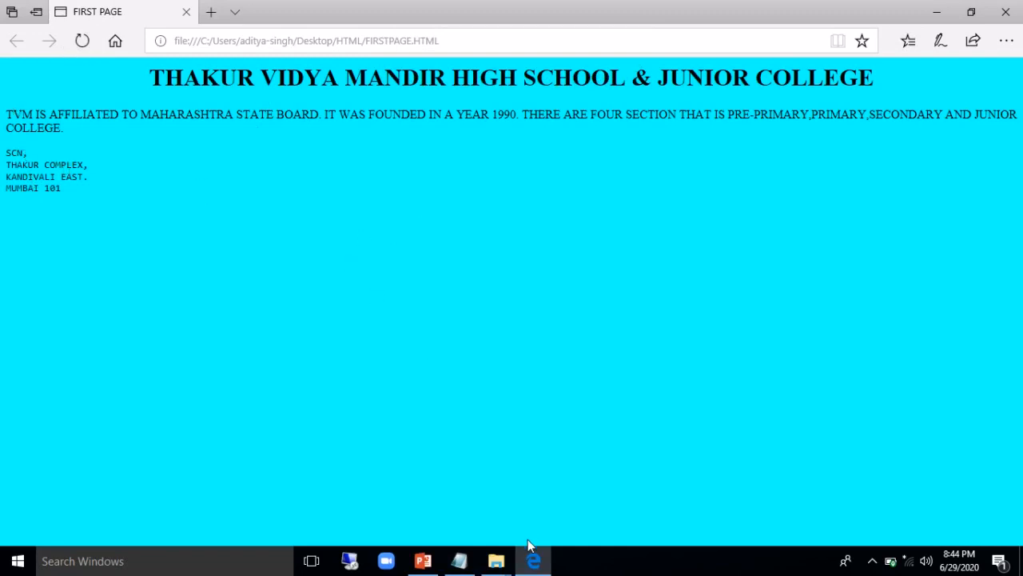
{"action": "mouse_move", "coordinate": [534, 560]}
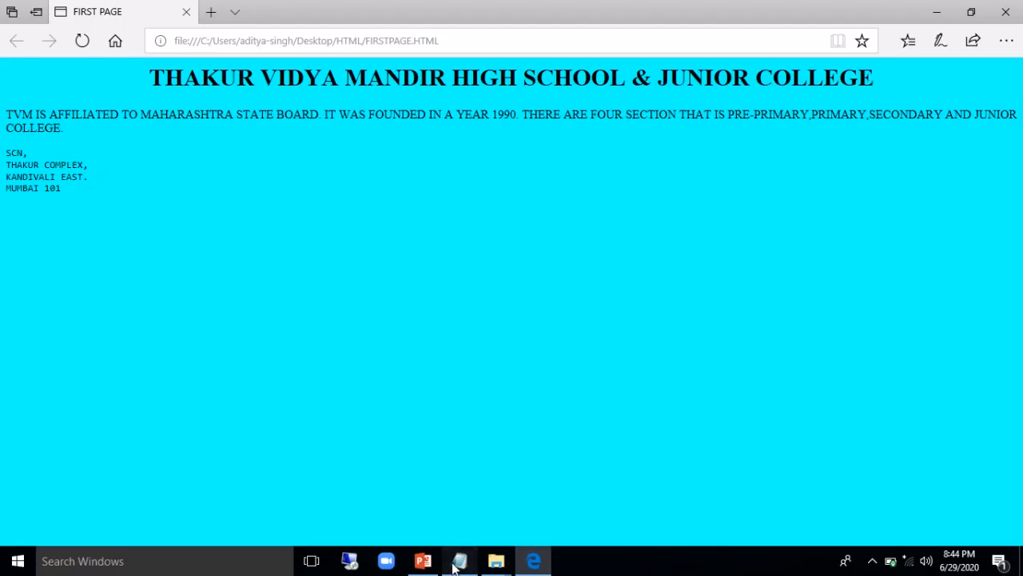
{"action": "left_click", "coordinate": [458, 560]}
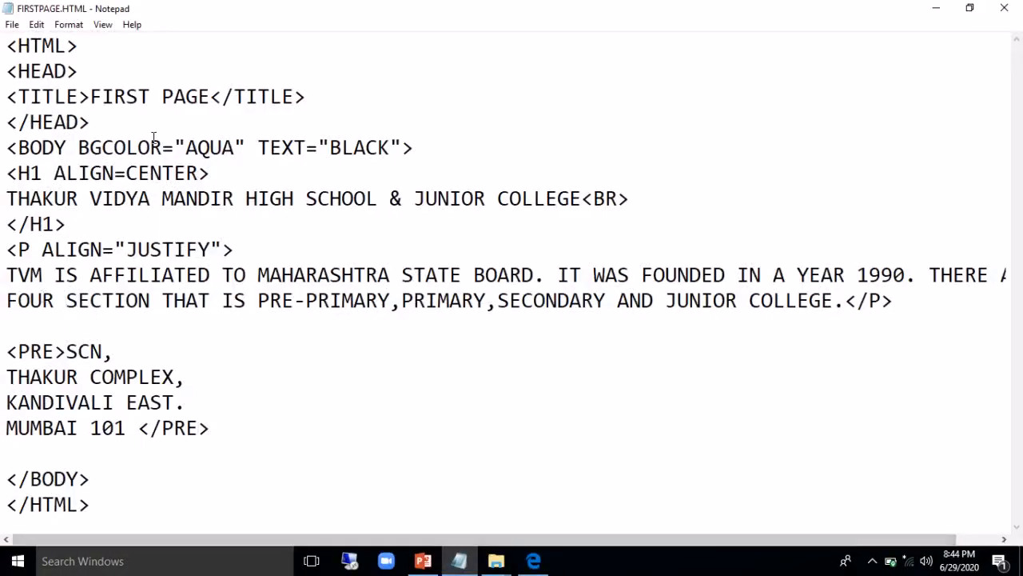
Add <EM>COMPUTER SCIENCE</EM> on the line below the address
{"action": "left_click", "coordinate": [216, 429]}
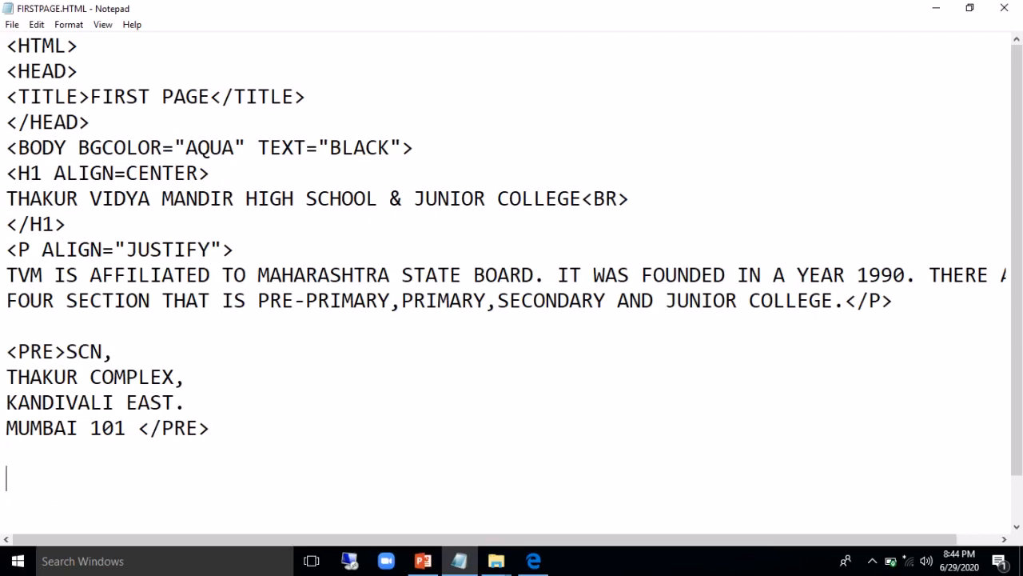
{"action": "type", "text": "<EM>"}
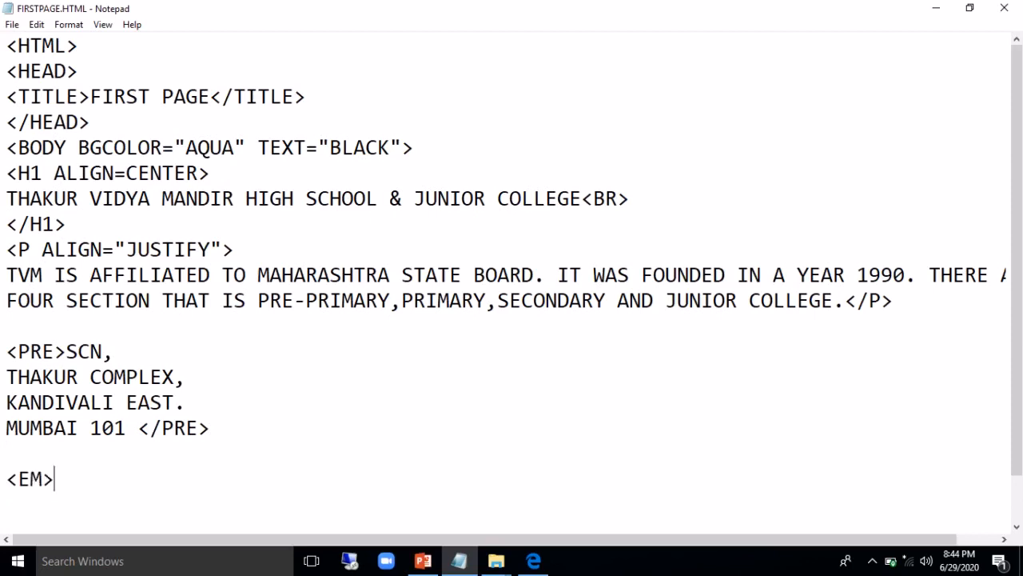
{"action": "mouse_move", "coordinate": [211, 479]}
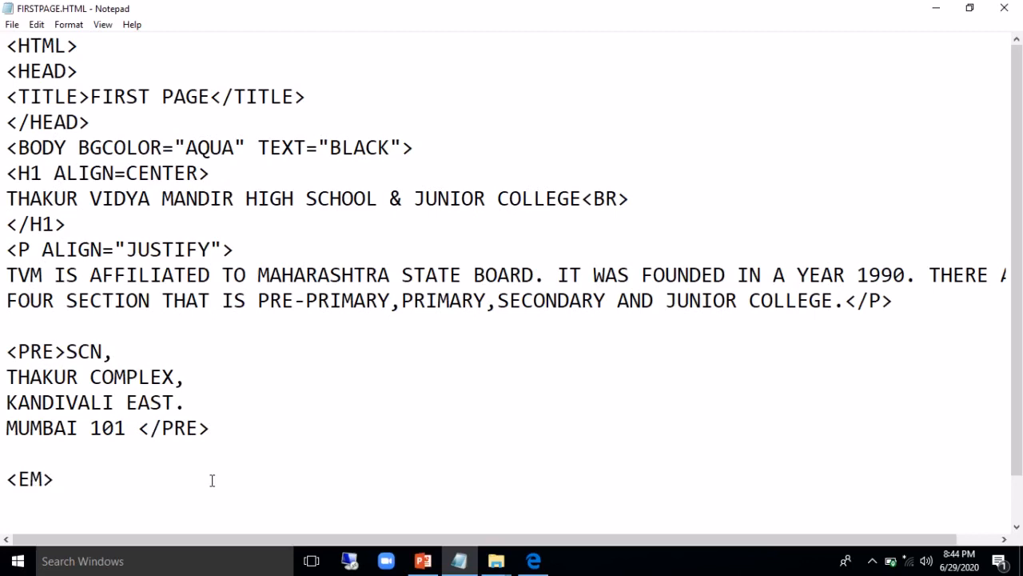
{"action": "type", "text": "COMPUT"}
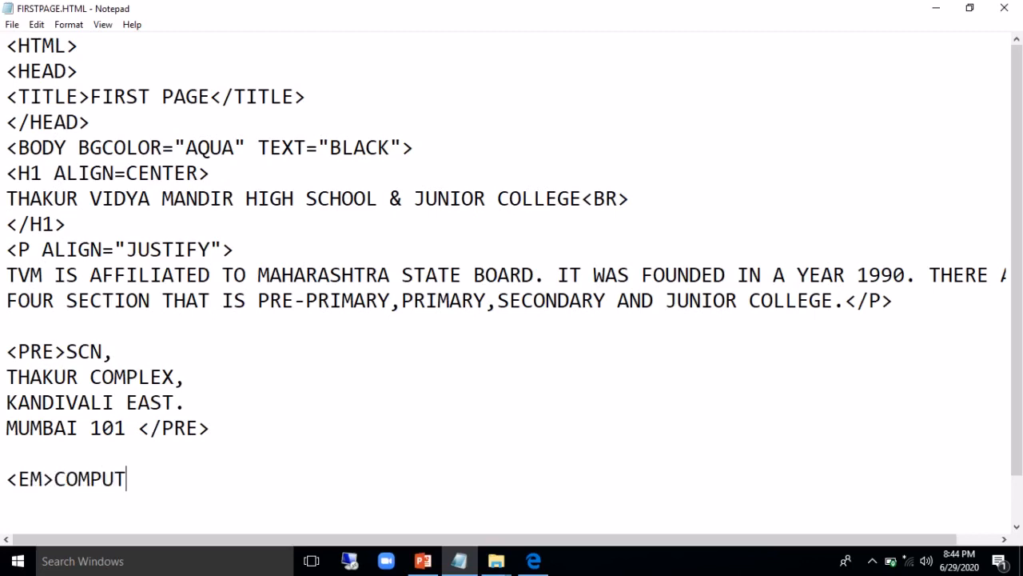
{"action": "type", "text": "ER SCIE"}
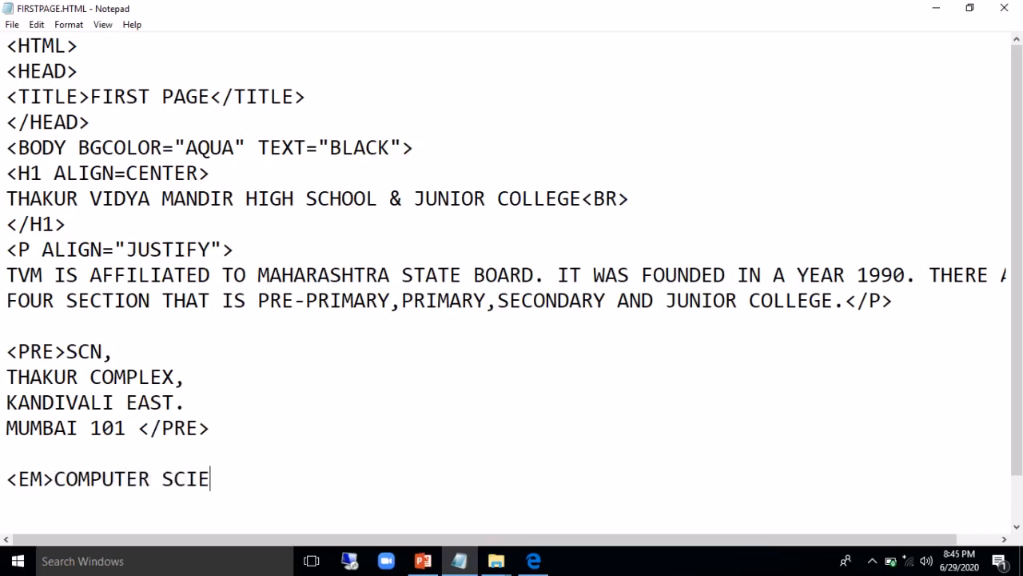
{"action": "key", "text": "Backspace"}
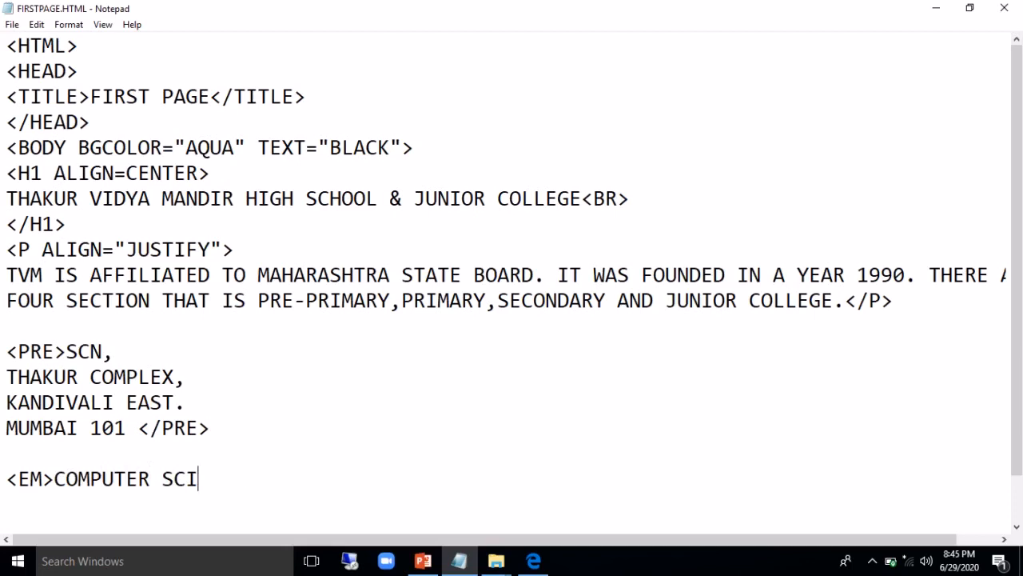
{"action": "type", "text": "ENCE"}
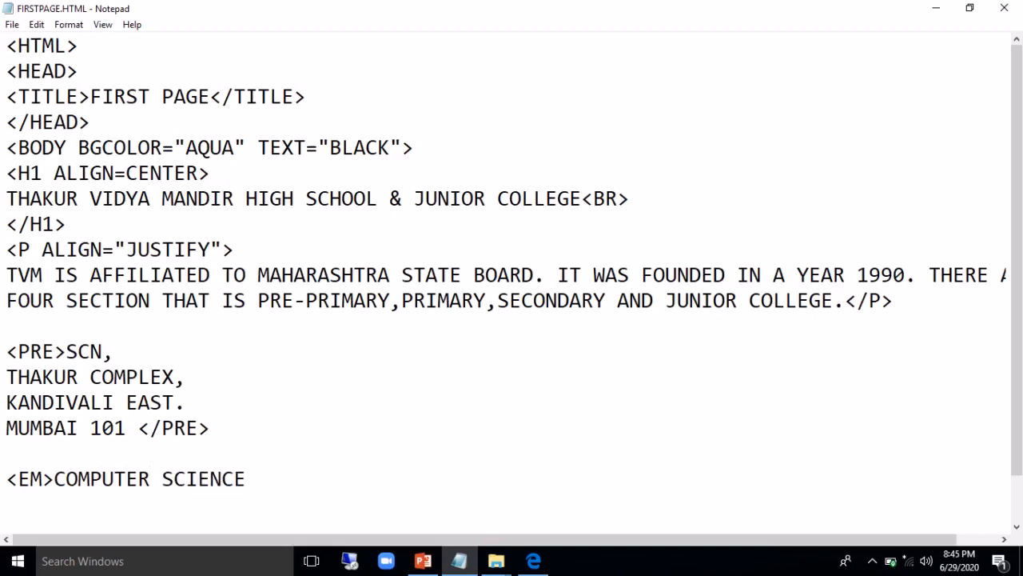
{"action": "type", "text": "</EM"}
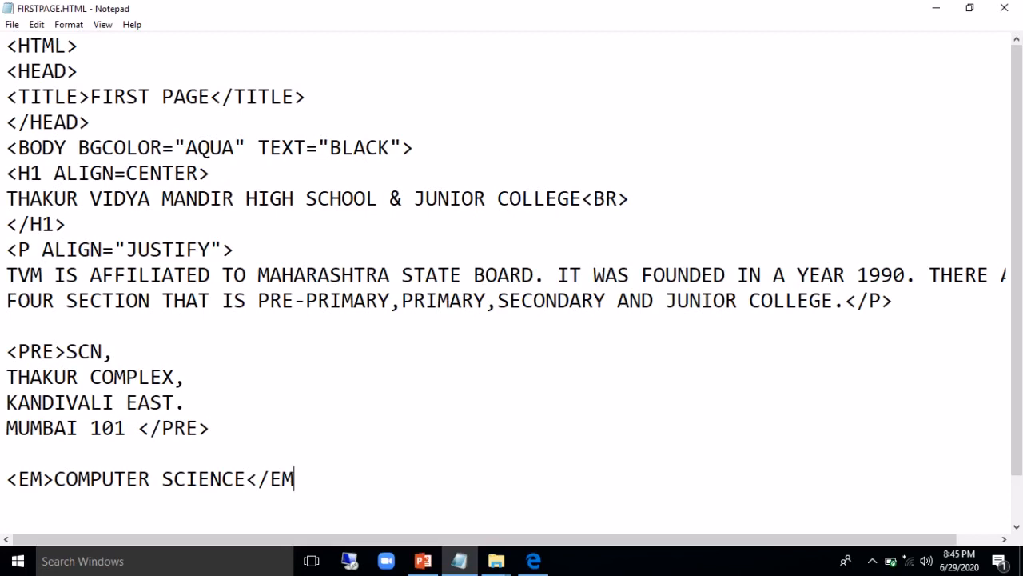
{"action": "type", "text": ">"}
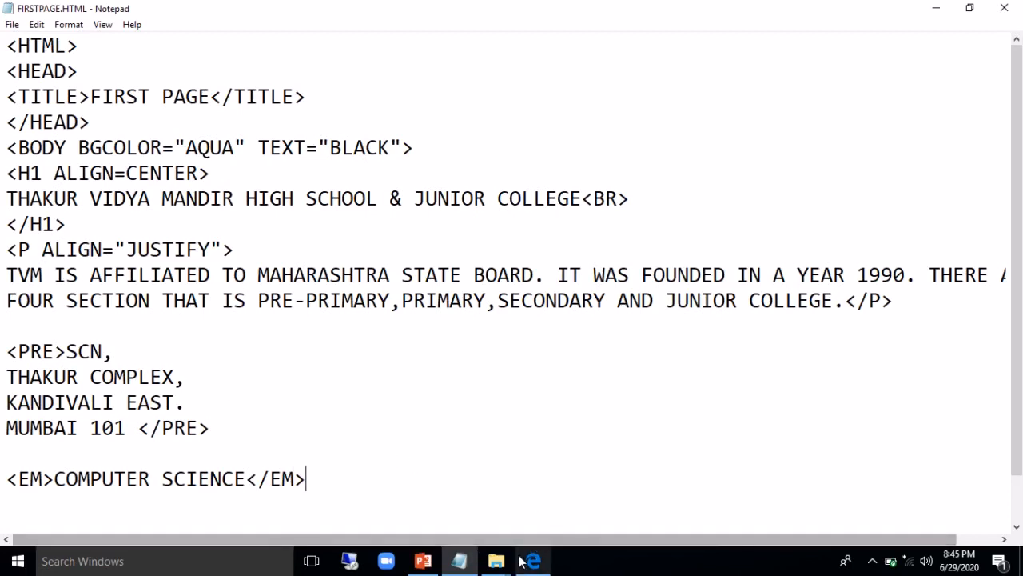
Confirm in Edge that COMPUTER SCIENCE renders in italics, then return to the source
{"action": "left_click", "coordinate": [530, 559]}
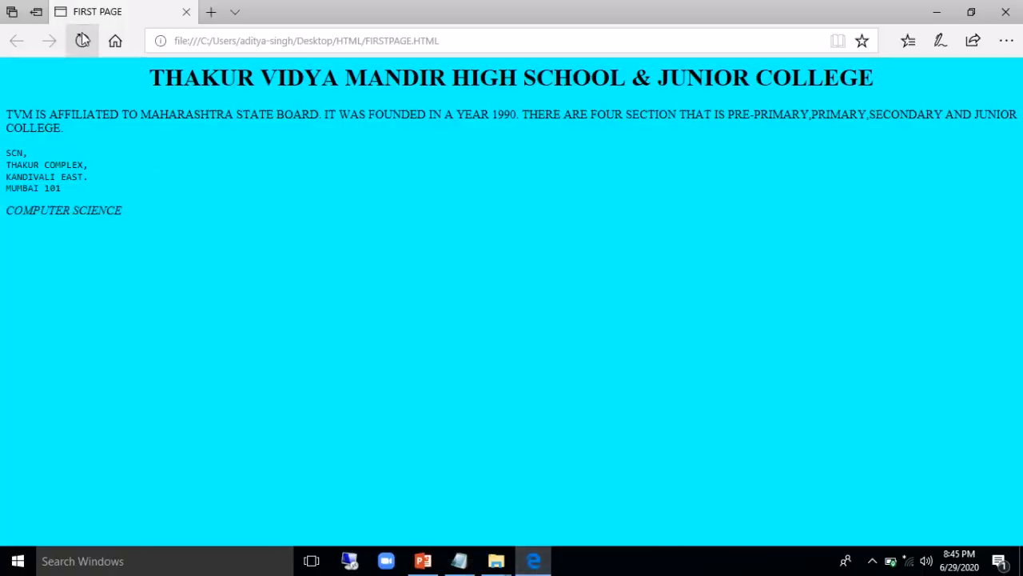
{"action": "left_click", "coordinate": [83, 41]}
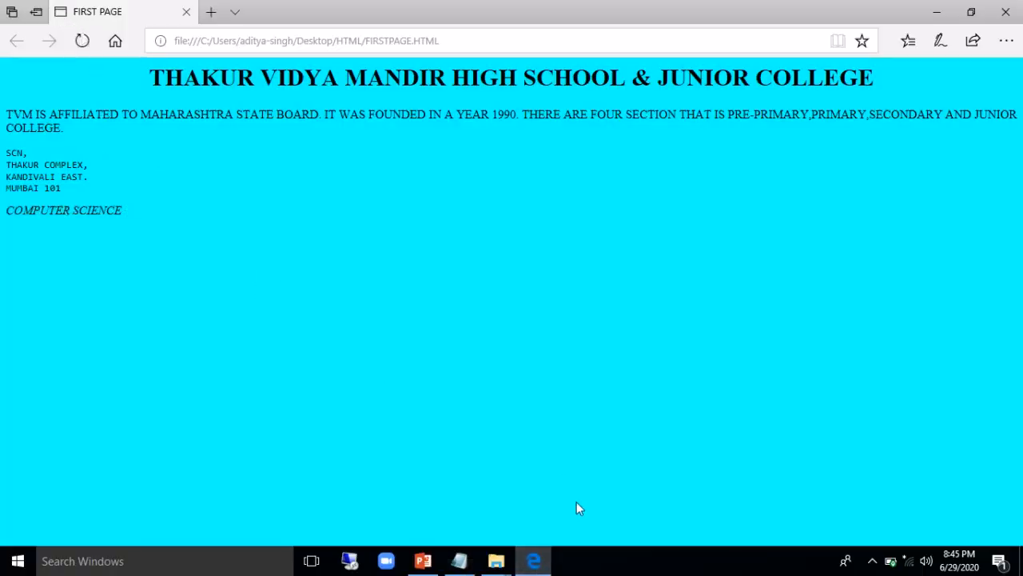
{"action": "left_click", "coordinate": [457, 560]}
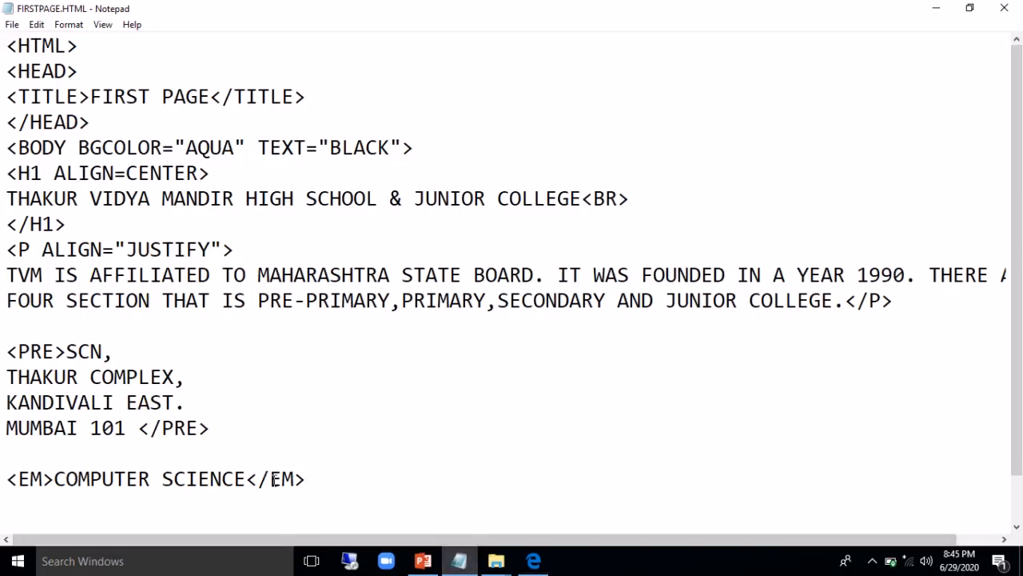
Replace both EM tags with STRONG around COMPUTER SCIENCE and check it bold in Edge
{"action": "left_click", "coordinate": [45, 478]}
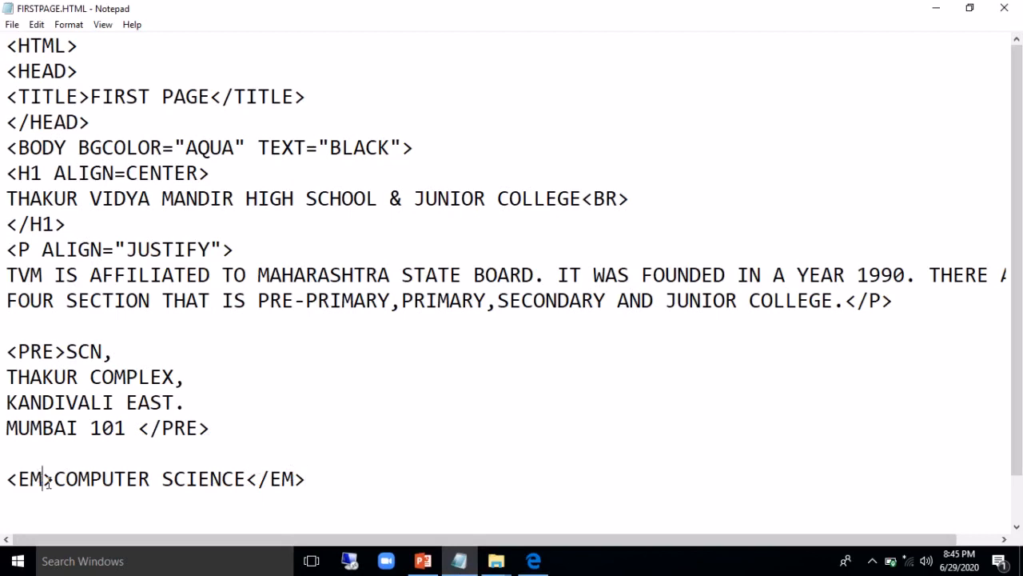
{"action": "key", "text": "BackSpace"}
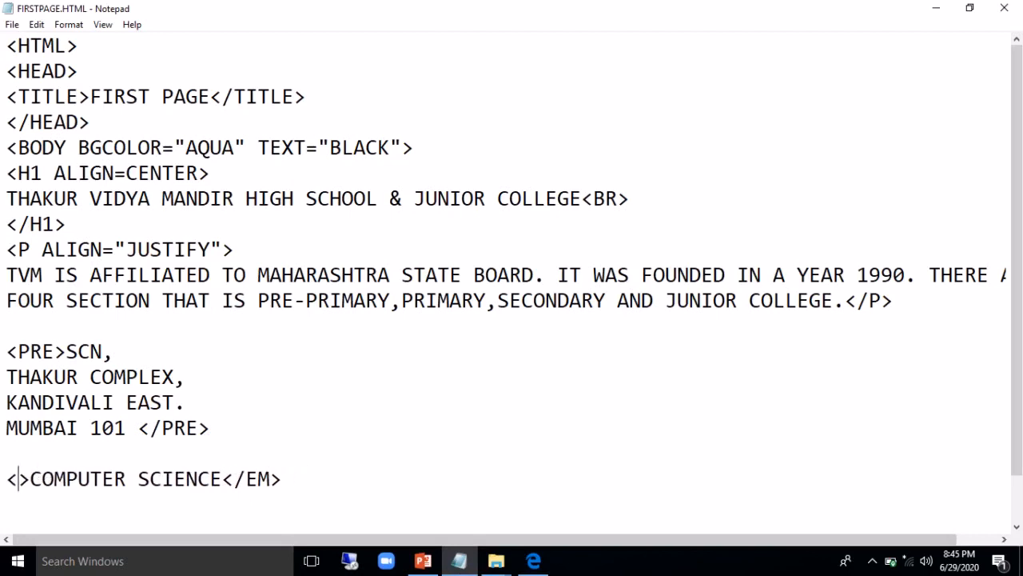
{"action": "type", "text": "STRONG"}
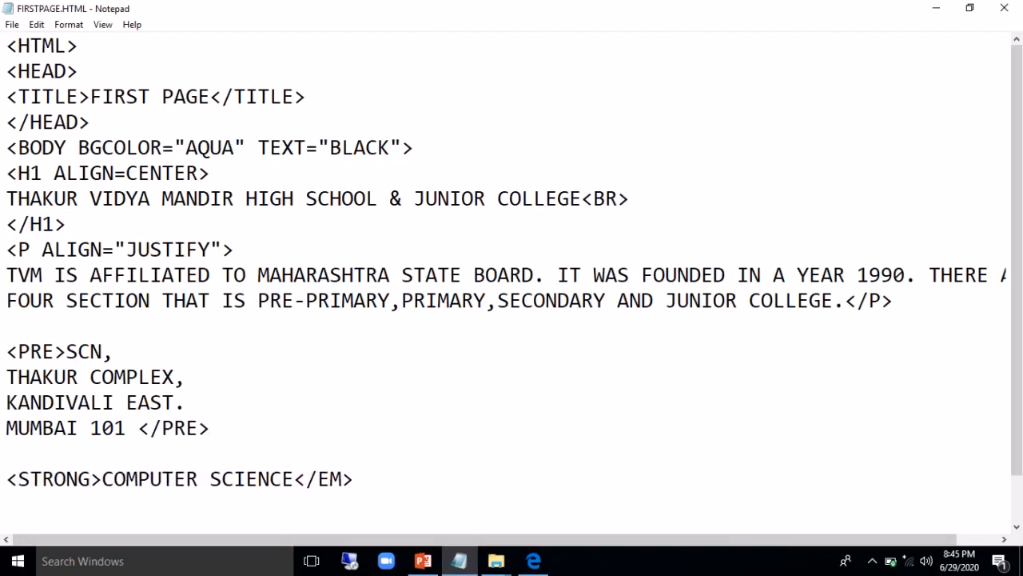
{"action": "left_click", "coordinate": [342, 478]}
{"action": "type", "text": "S"}
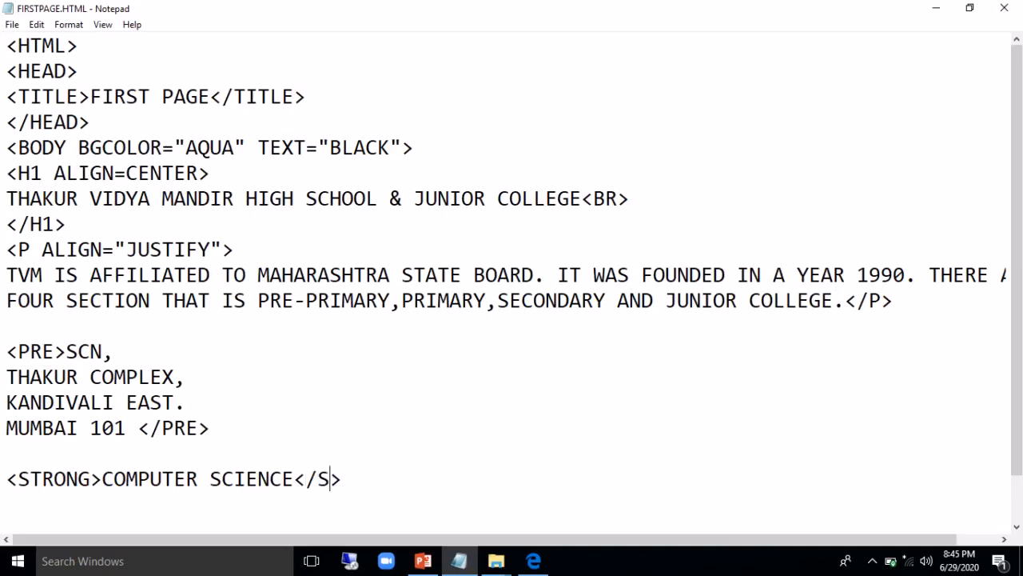
{"action": "type", "text": "TRONG"}
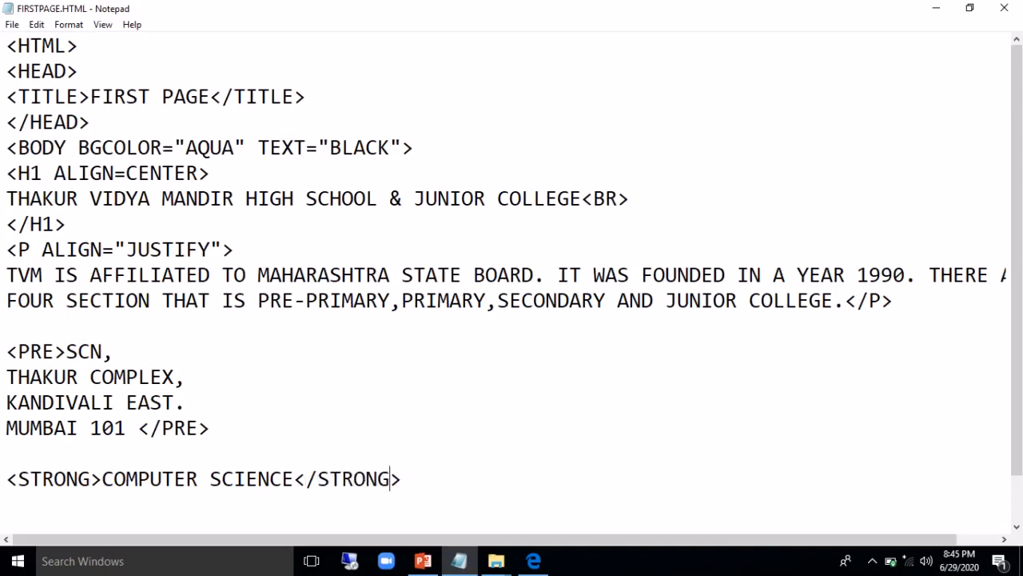
{"action": "left_click", "coordinate": [532, 560]}
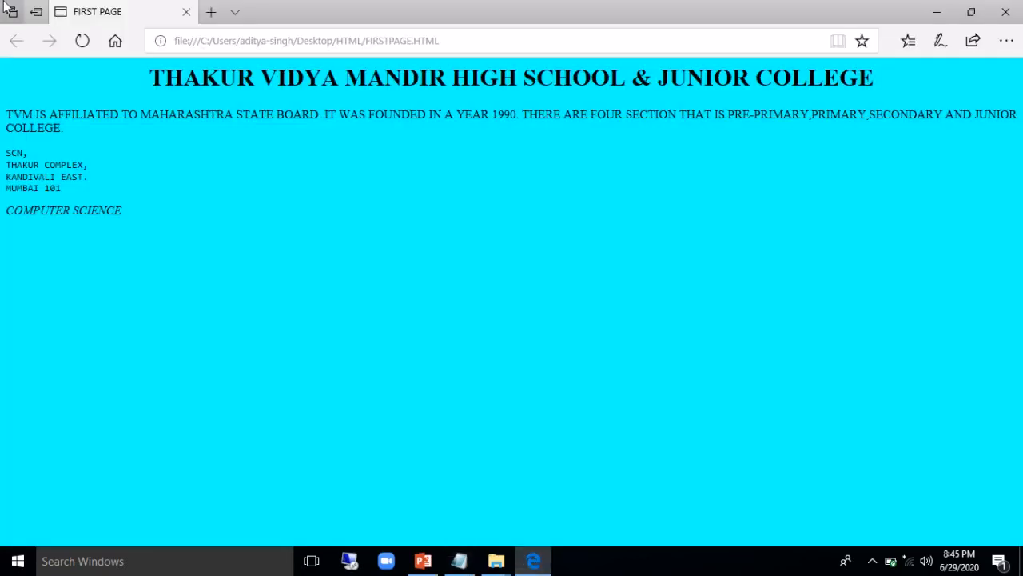
{"action": "left_click", "coordinate": [81, 42]}
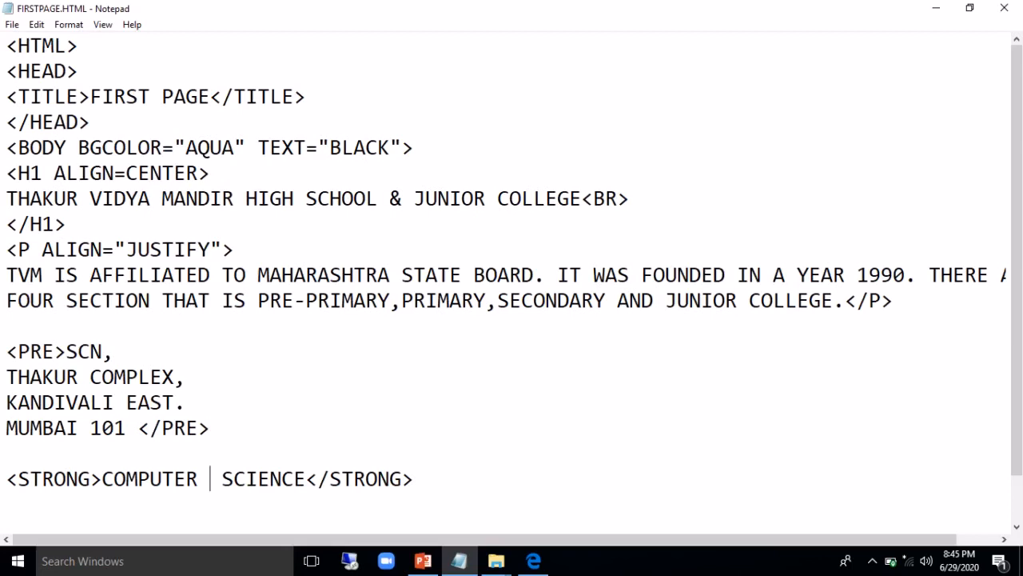
Wrap SCIENCE in <BIG> and </BIG> tags and preview the line in Edge
{"action": "type", "text": "<BI"}
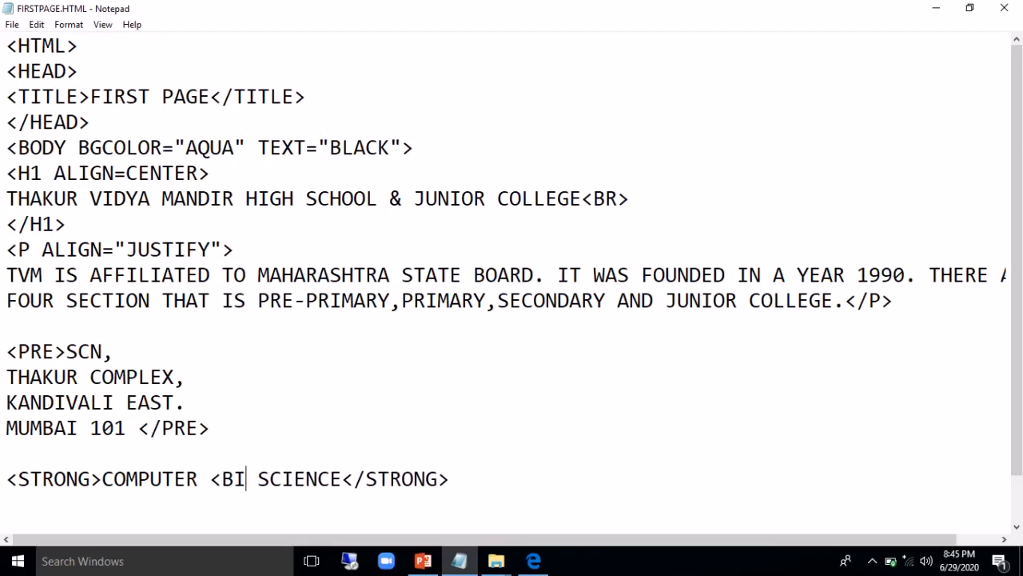
{"action": "type", "text": "G>"}
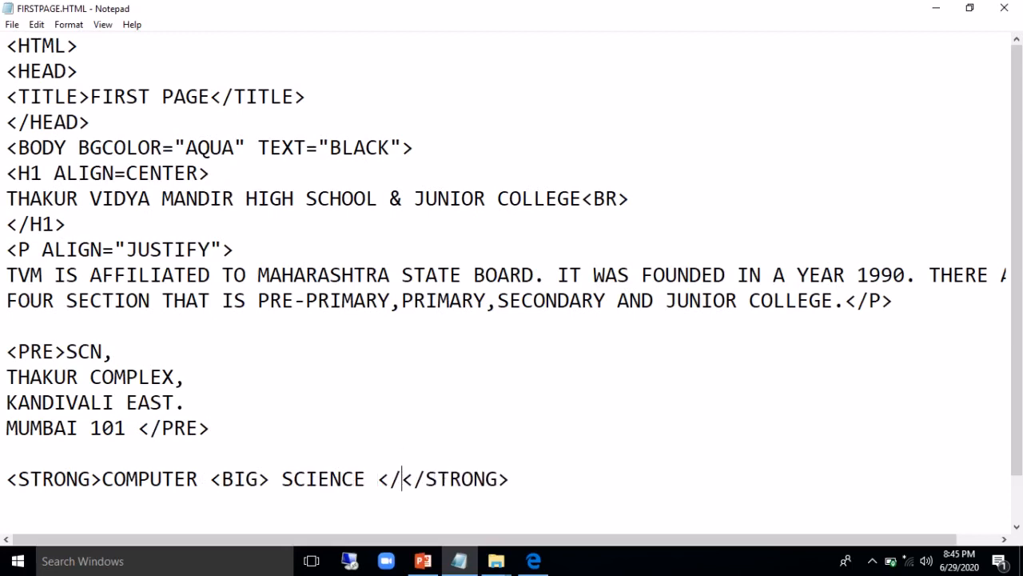
{"action": "type", "text": "BIG>"}
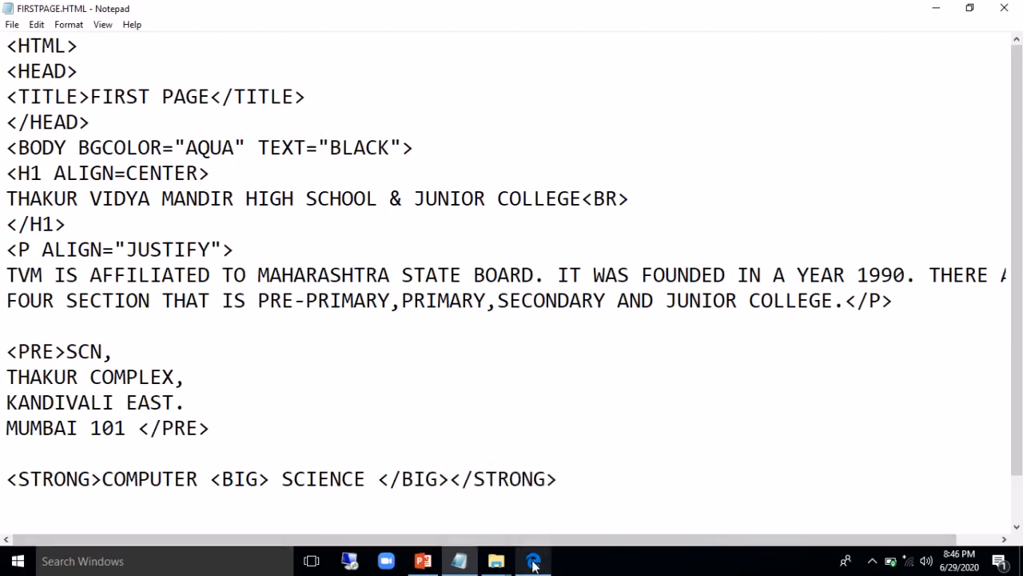
{"action": "left_click", "coordinate": [532, 559]}
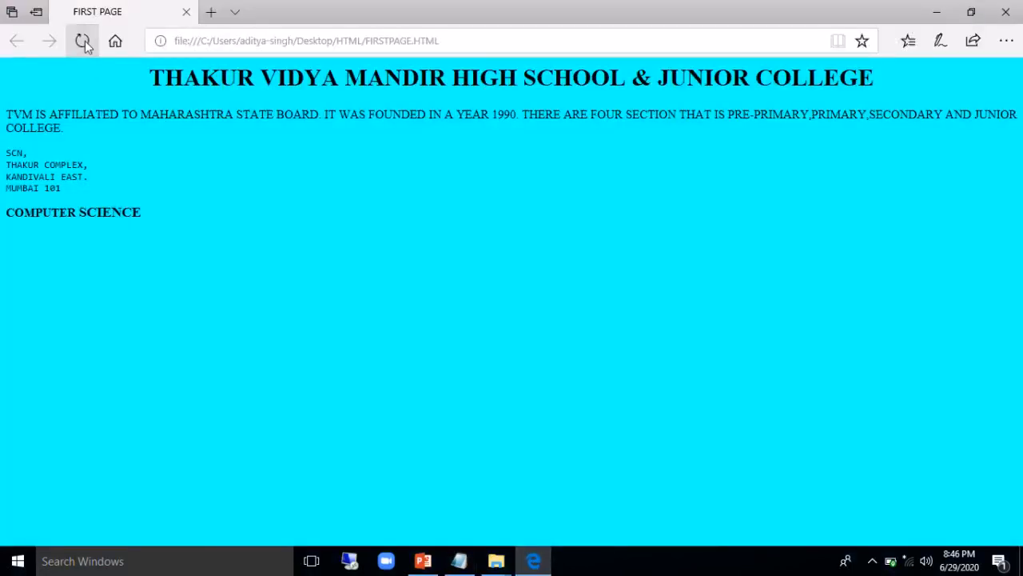
{"action": "left_click", "coordinate": [83, 42]}
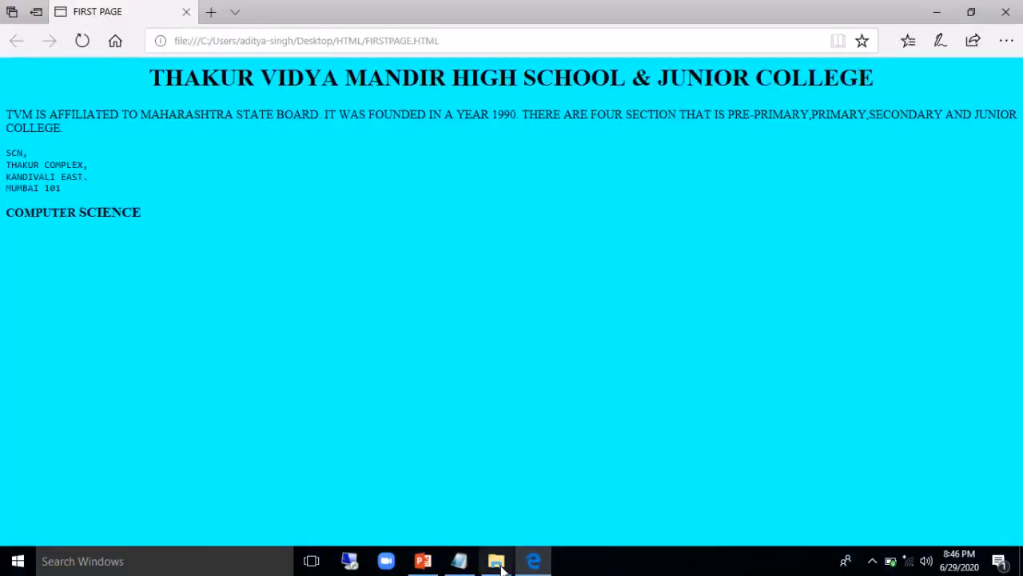
{"action": "left_click", "coordinate": [457, 559]}
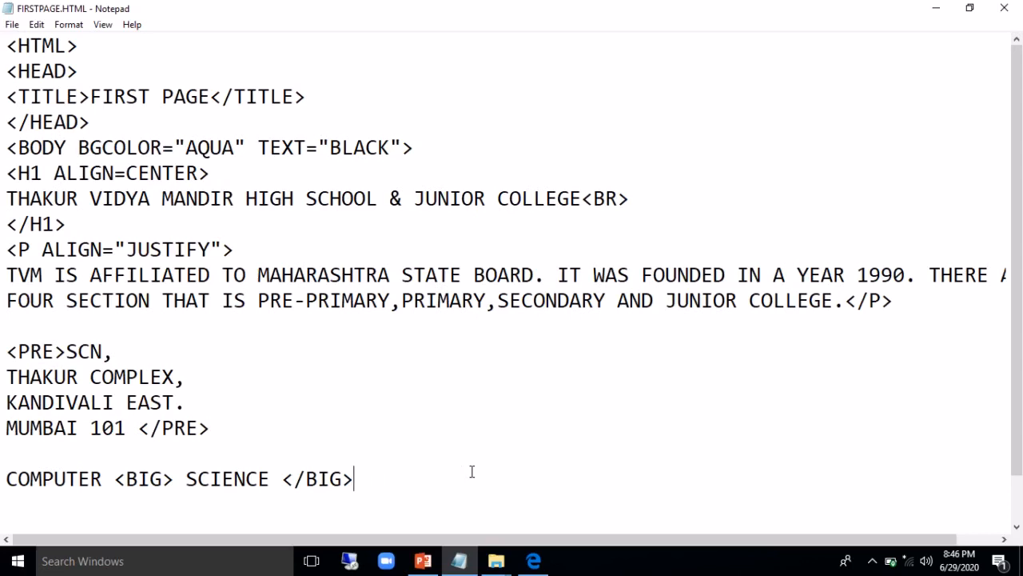
Refresh Edge and select COMPUTER and SCIENCE to compare that SCIENCE shows larger
{"action": "left_click", "coordinate": [532, 559]}
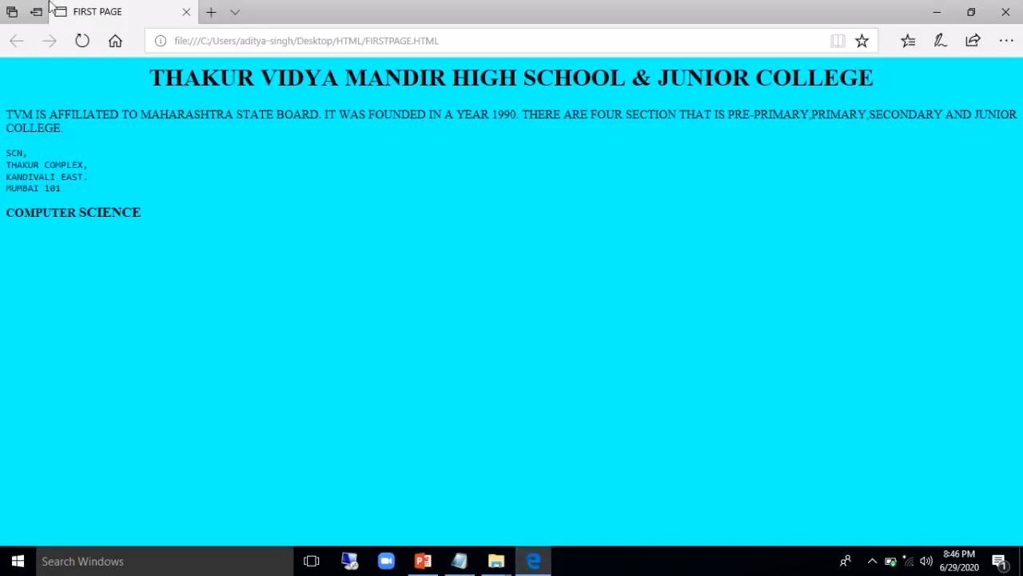
{"action": "left_click", "coordinate": [82, 42]}
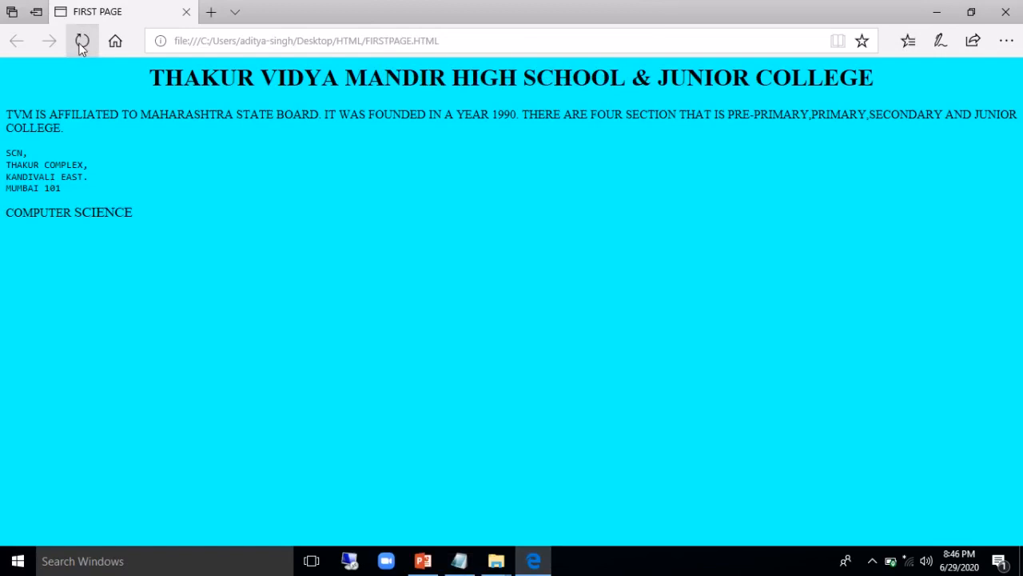
{"action": "left_click", "coordinate": [81, 41]}
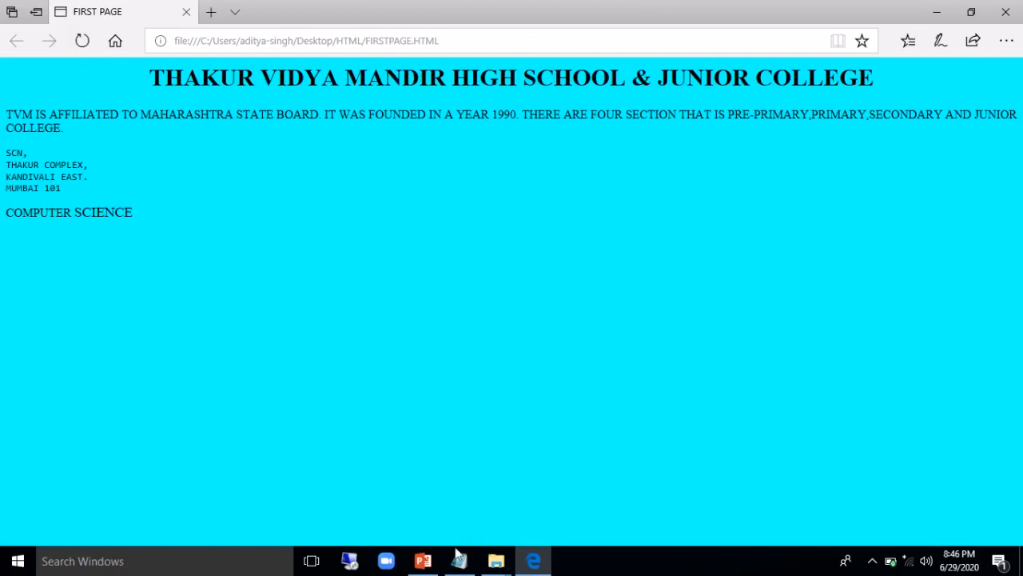
{"action": "left_click", "coordinate": [457, 559]}
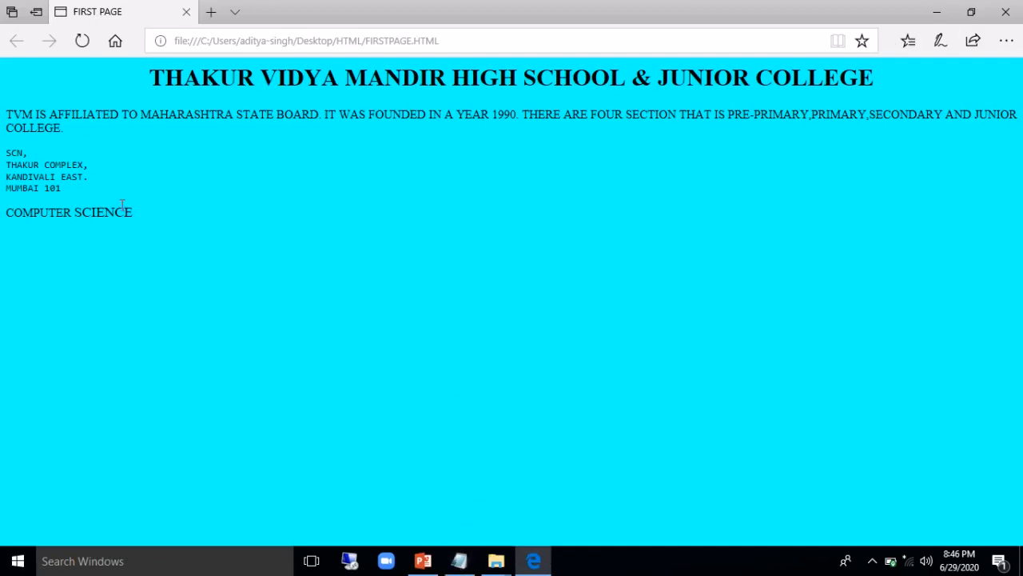
{"action": "double_click", "coordinate": [102, 211]}
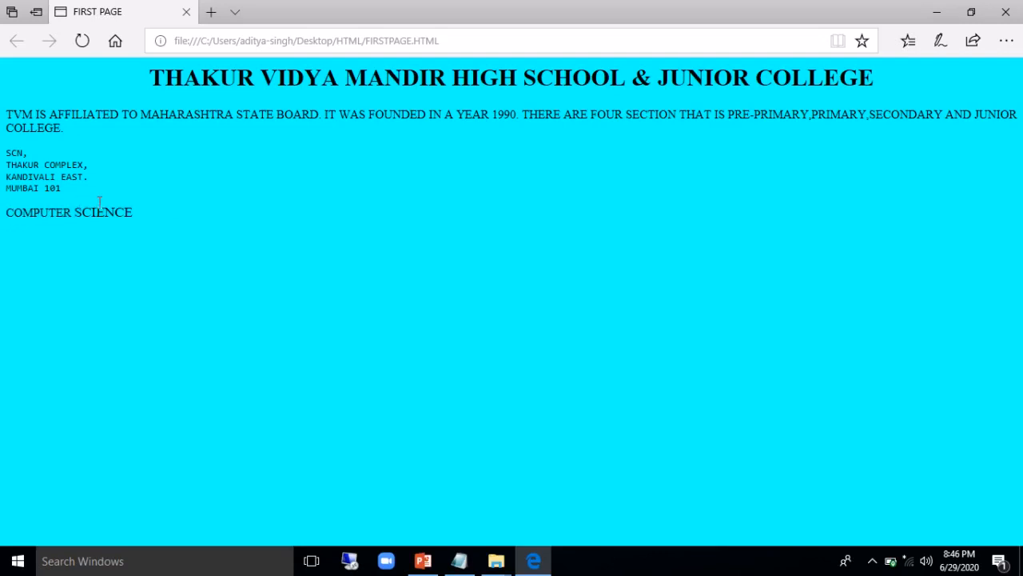
{"action": "double_click", "coordinate": [38, 211]}
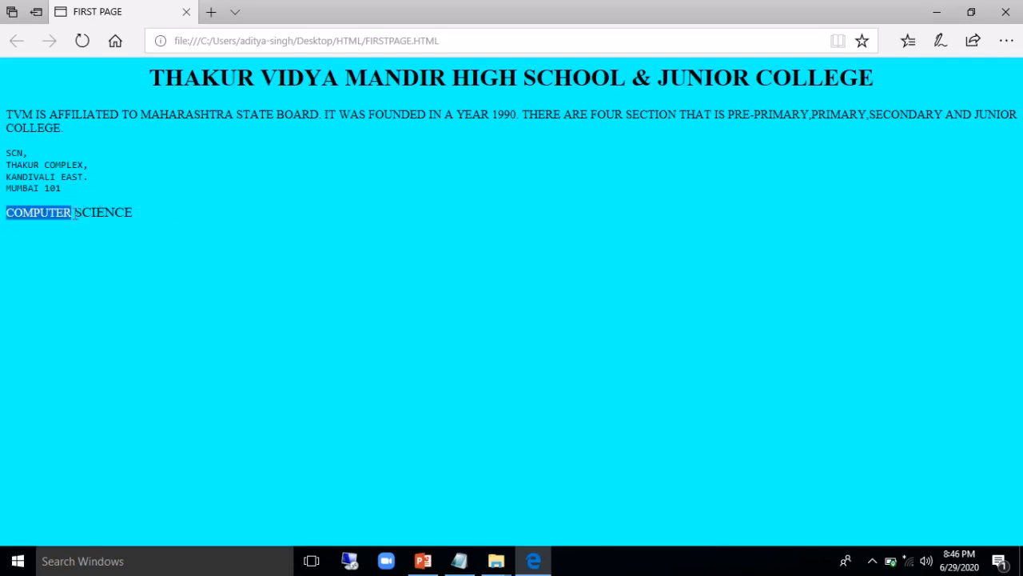
{"action": "double_click", "coordinate": [103, 211]}
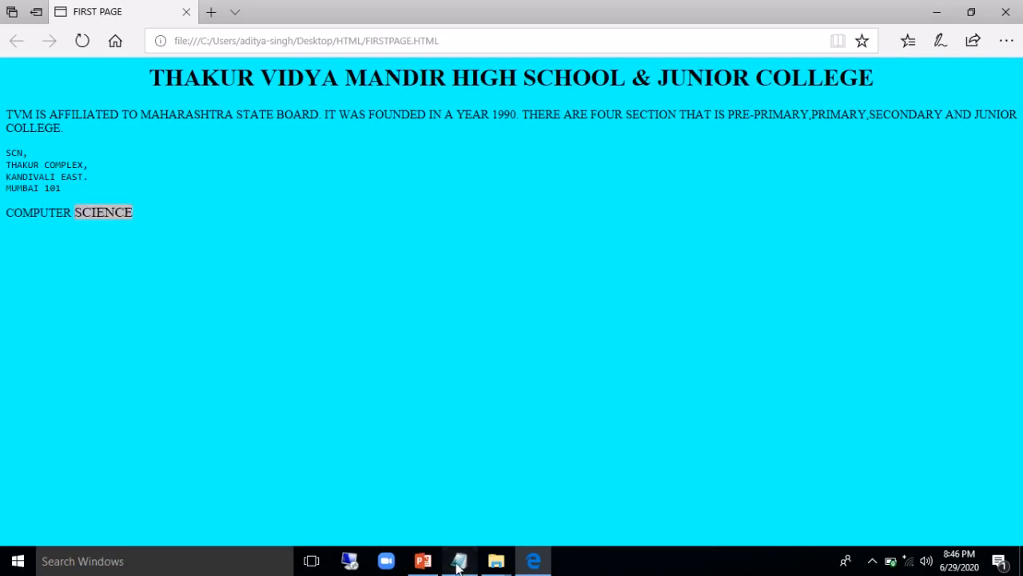
{"action": "left_click", "coordinate": [457, 560]}
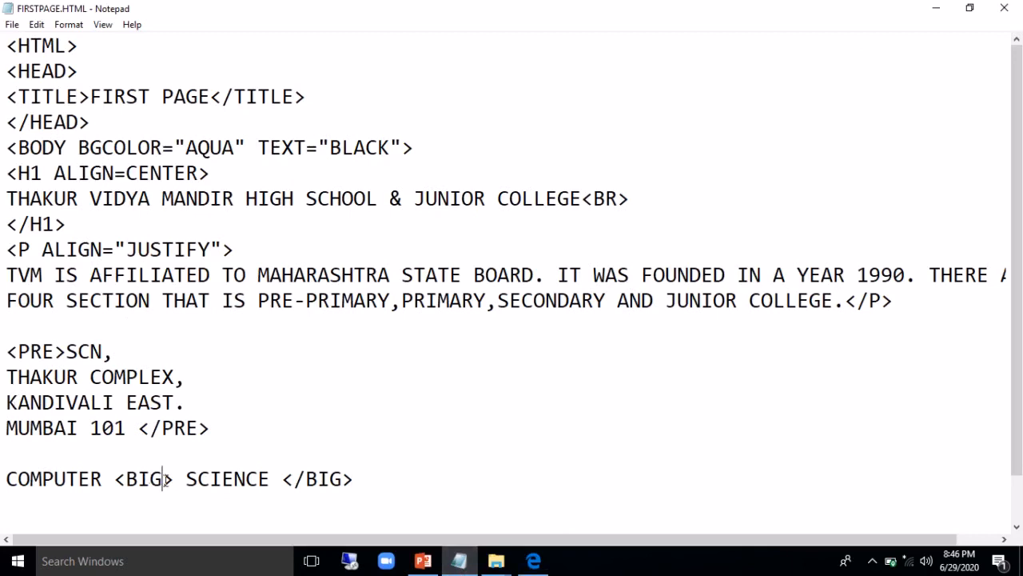
Change the BIG tags around SCIENCE to SMALL and confirm it appears smaller in Edge
{"action": "type", "text": "SMA"}
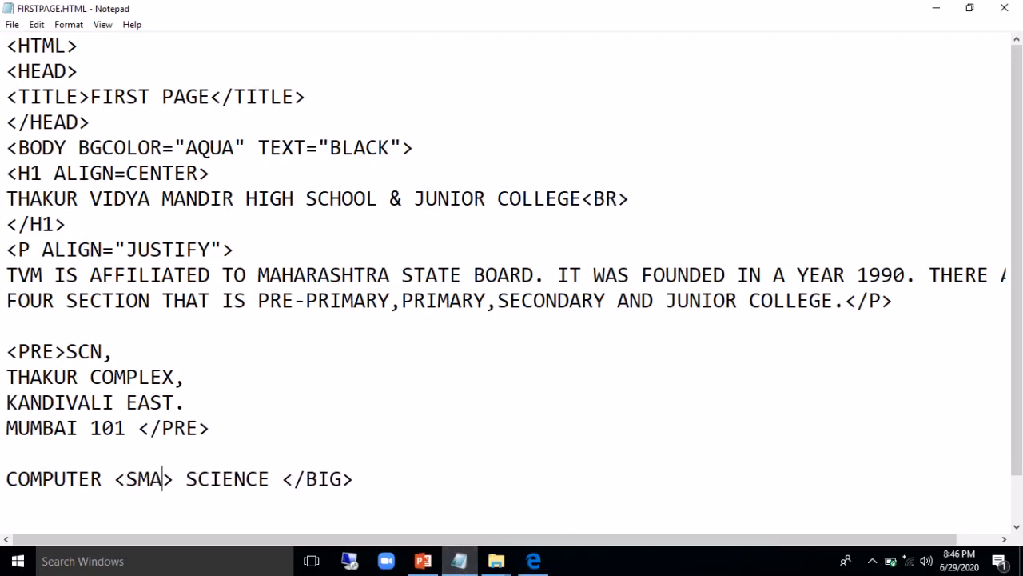
{"action": "type", "text": "LL"}
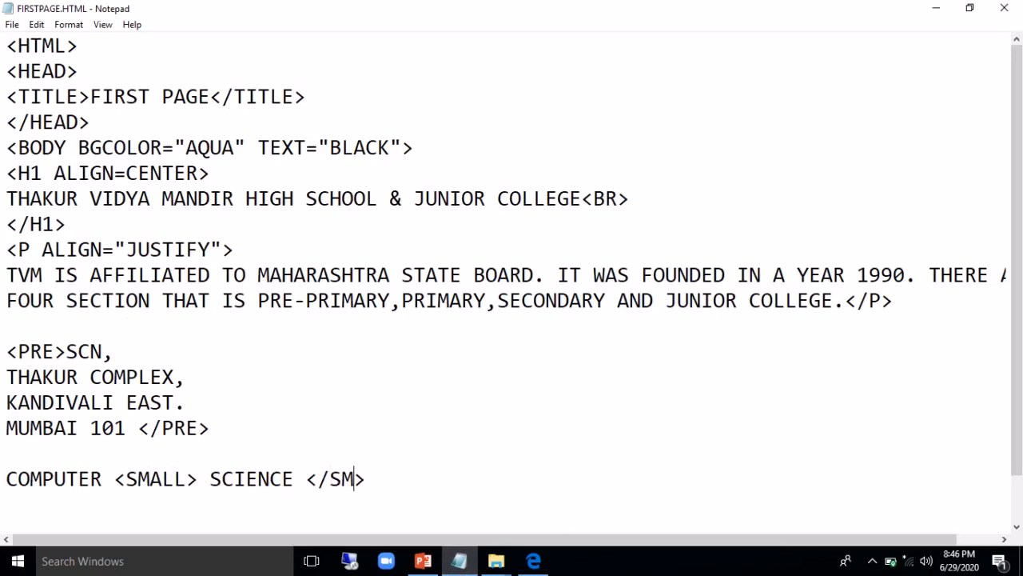
{"action": "type", "text": "ALL"}
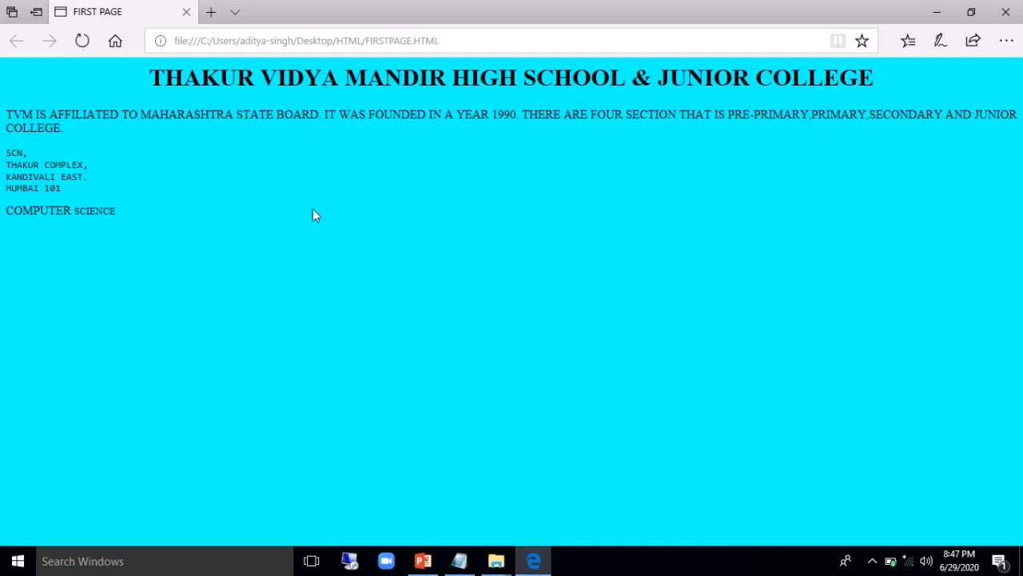
{"action": "mouse_move", "coordinate": [459, 559]}
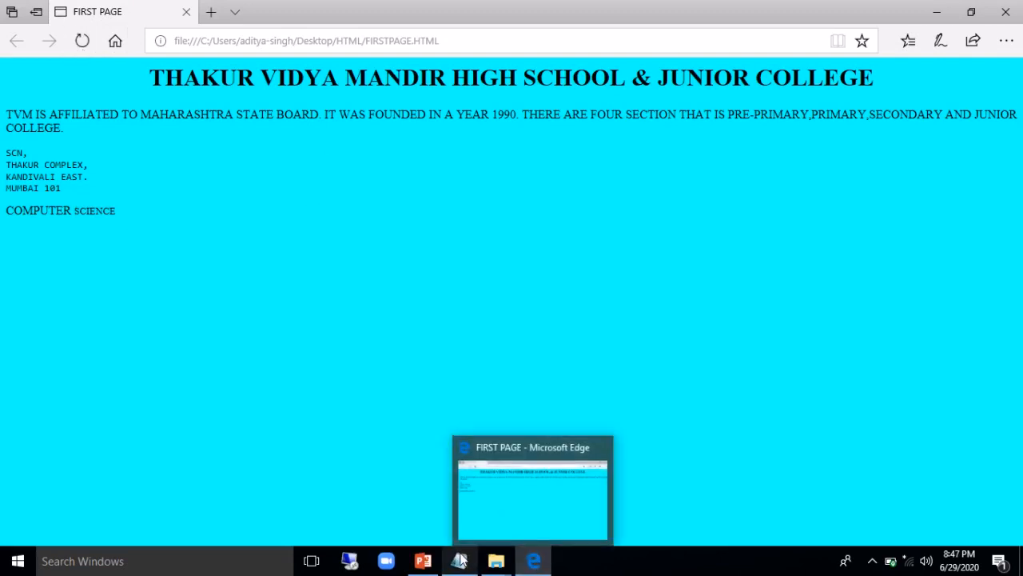
{"action": "left_click", "coordinate": [457, 559]}
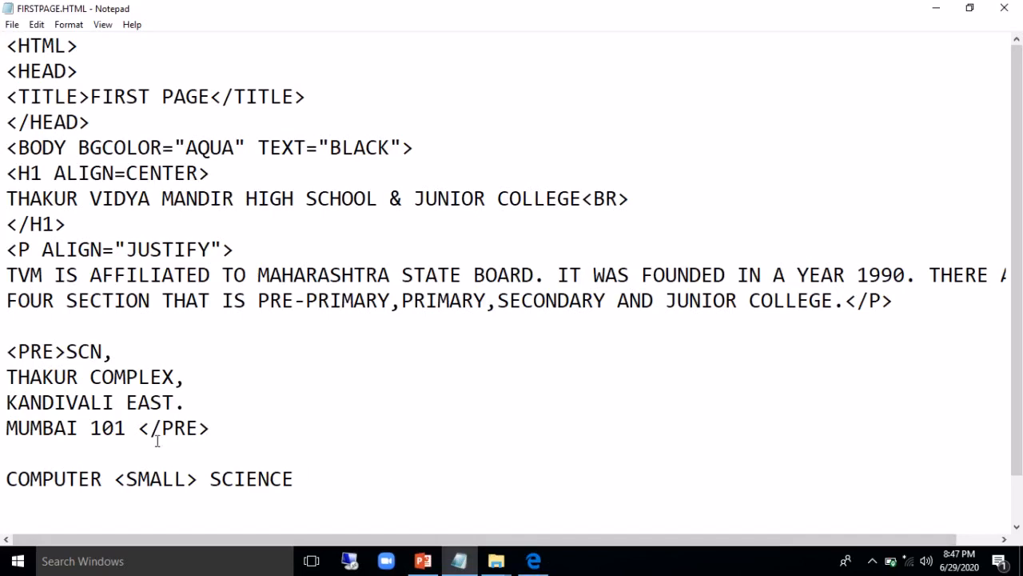
Replace the stray '<S' with <STRIKE> before COMPUTER and add </STRIKE> after SCIENCE
{"action": "key", "text": "BackSpace"}
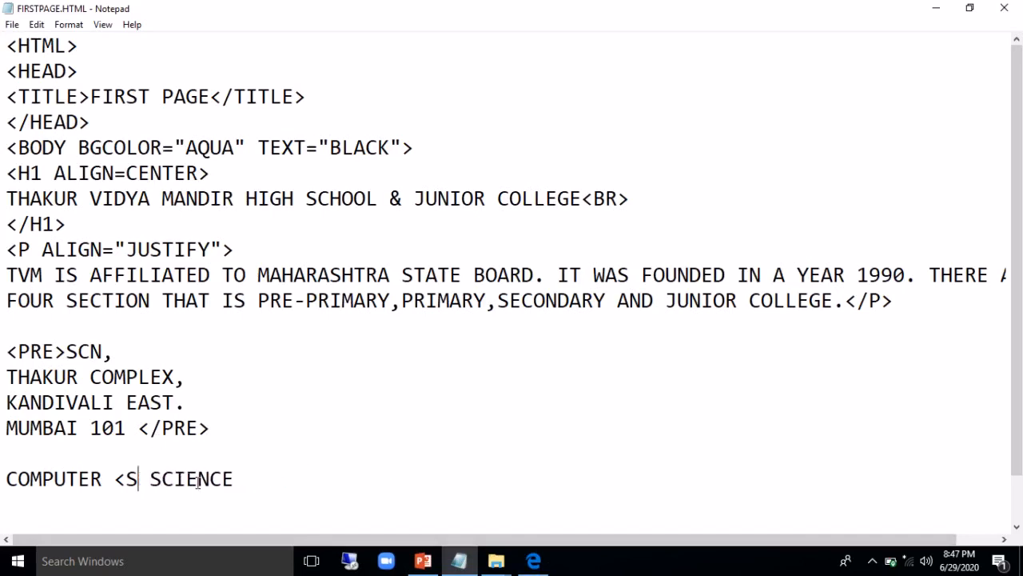
{"action": "key", "text": "BackSpace"}
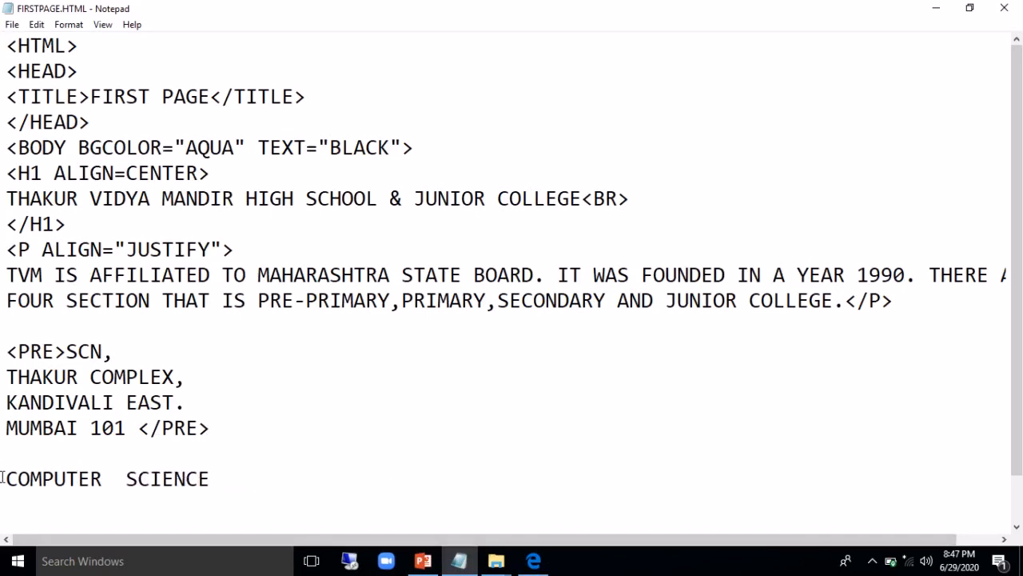
{"action": "type", "text": "<STRI"}
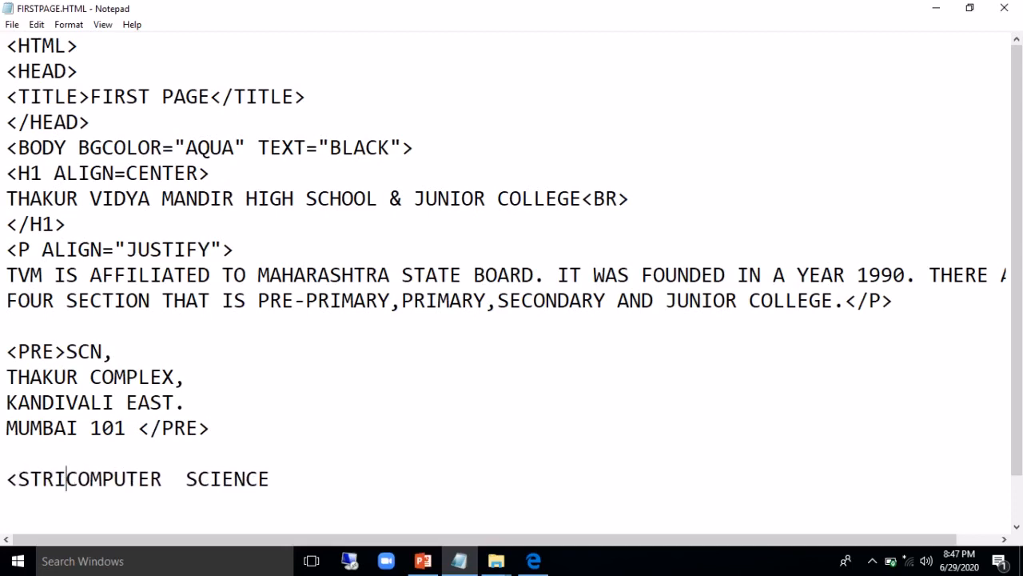
{"action": "type", "text": "KE>"}
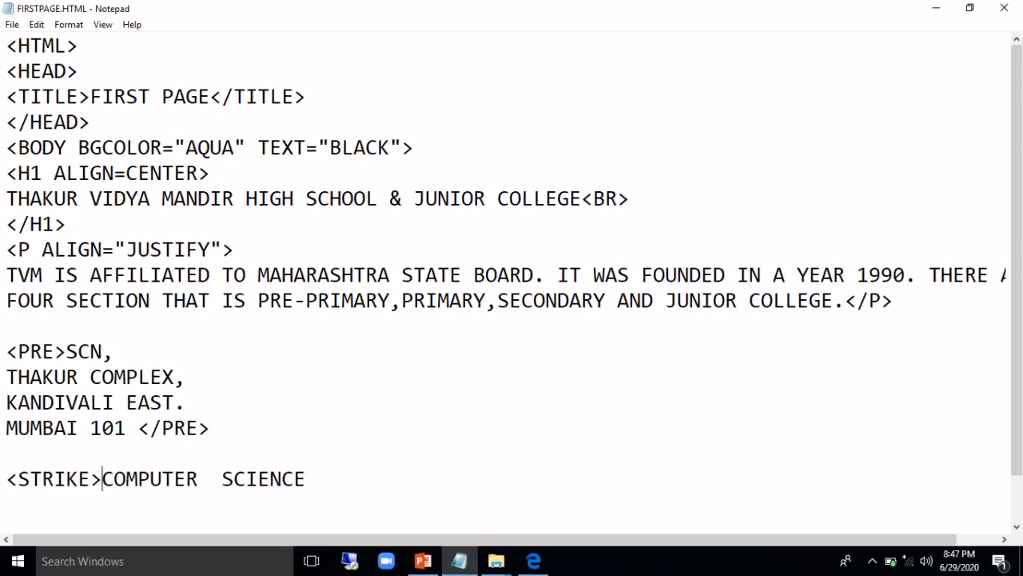
{"action": "left_click", "coordinate": [323, 478]}
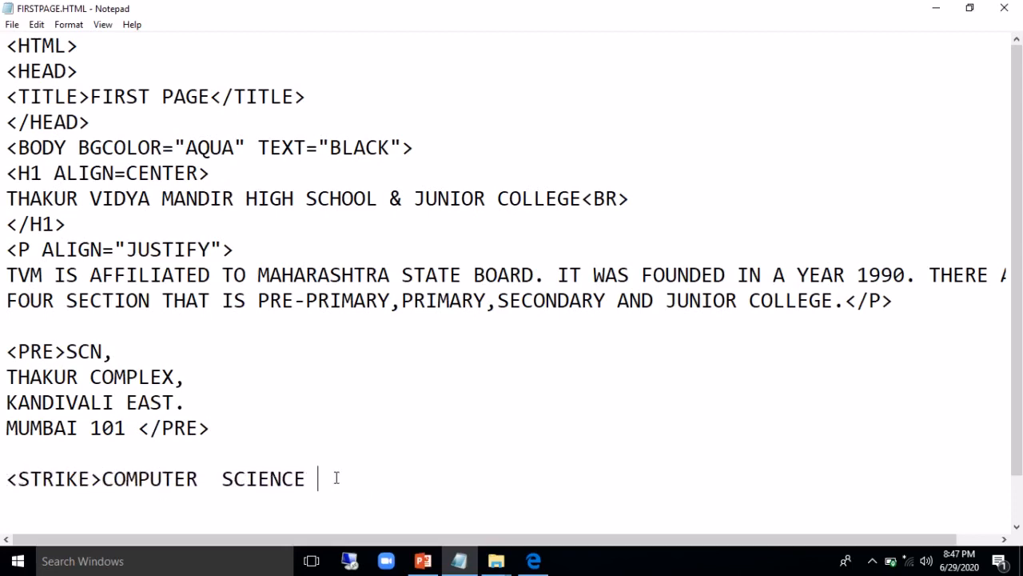
{"action": "type", "text": "</STRIK"}
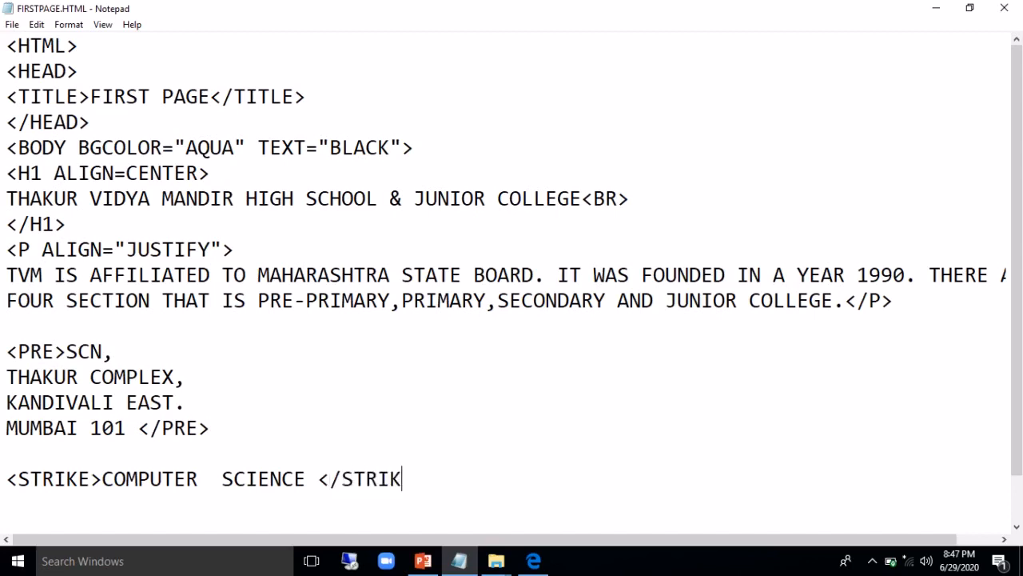
{"action": "type", "text": "E>"}
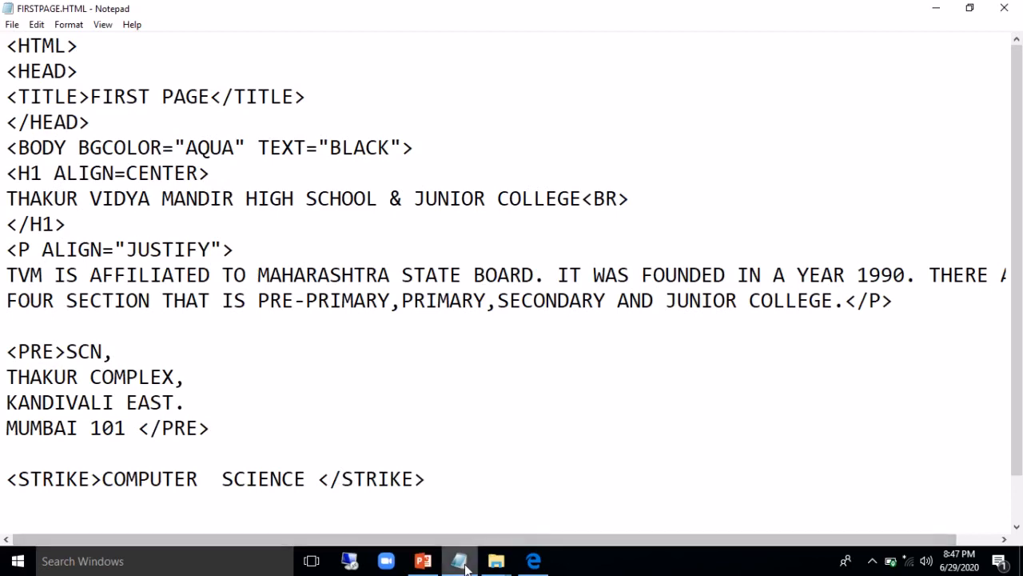
{"action": "mouse_move", "coordinate": [457, 559]}
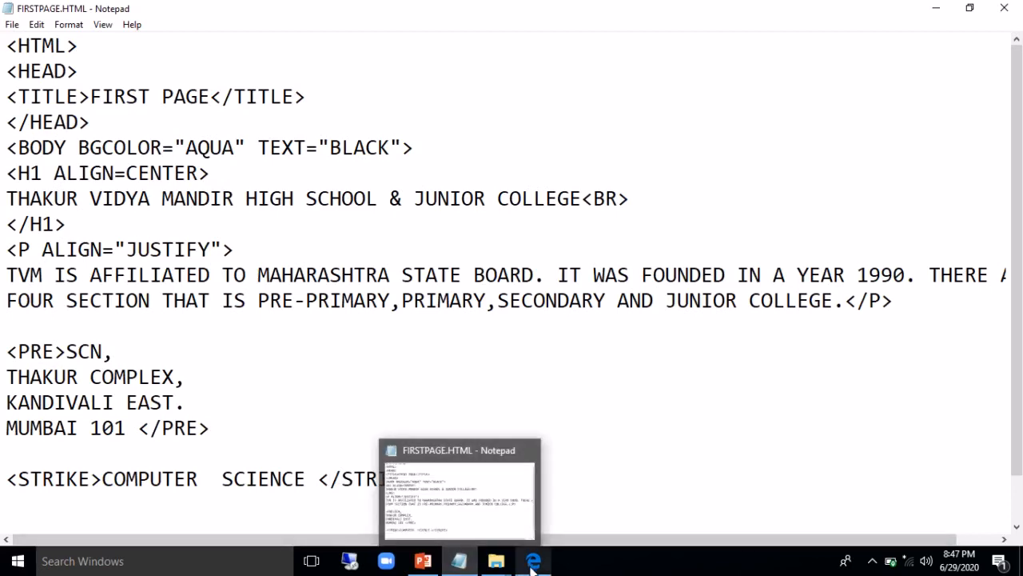
Reload FIRSTPAGE.HTML in Edge to see COMPUTER SCIENCE struck through
{"action": "left_click", "coordinate": [532, 560]}
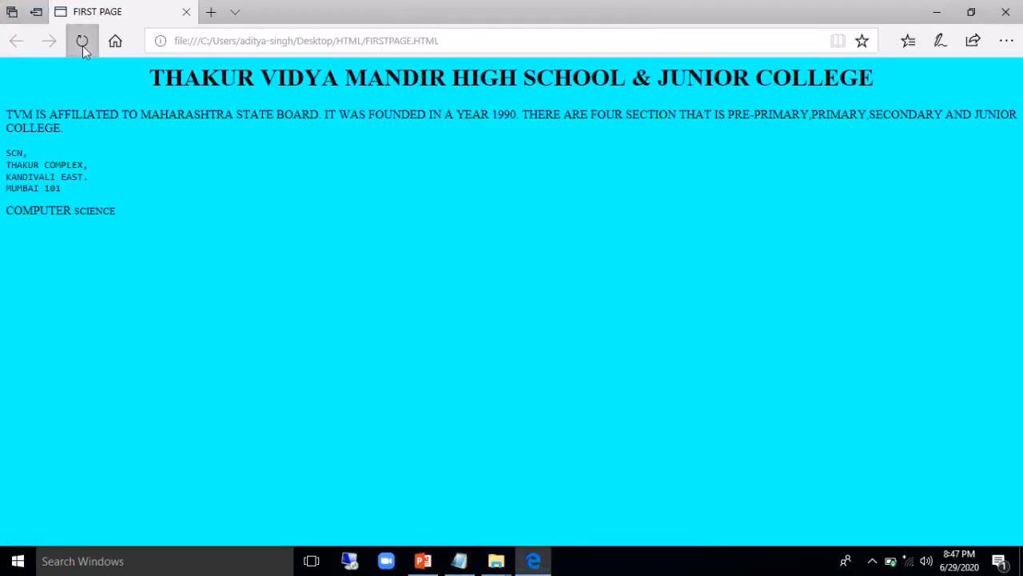
{"action": "left_click", "coordinate": [83, 41]}
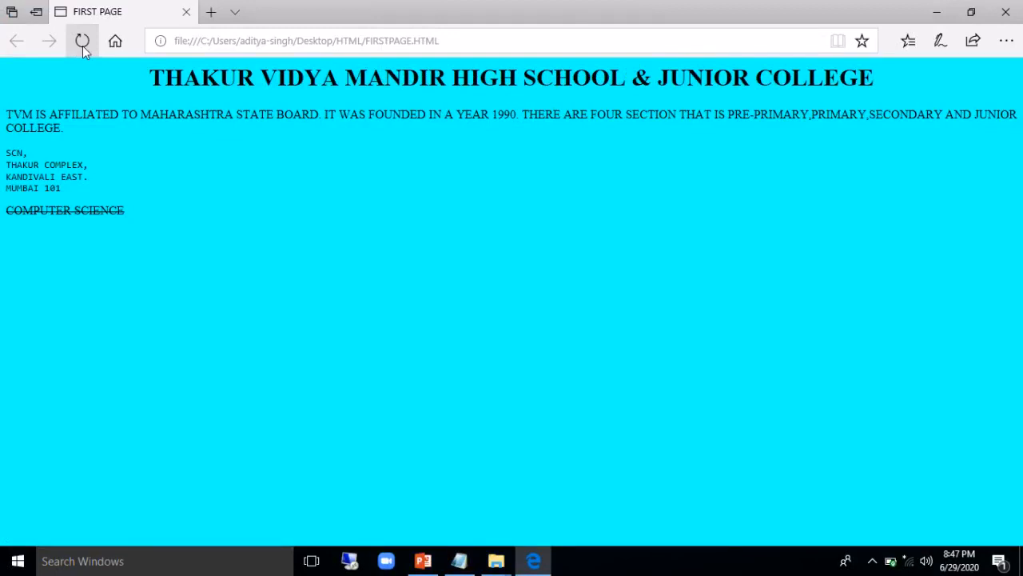
{"action": "left_click", "coordinate": [83, 41]}
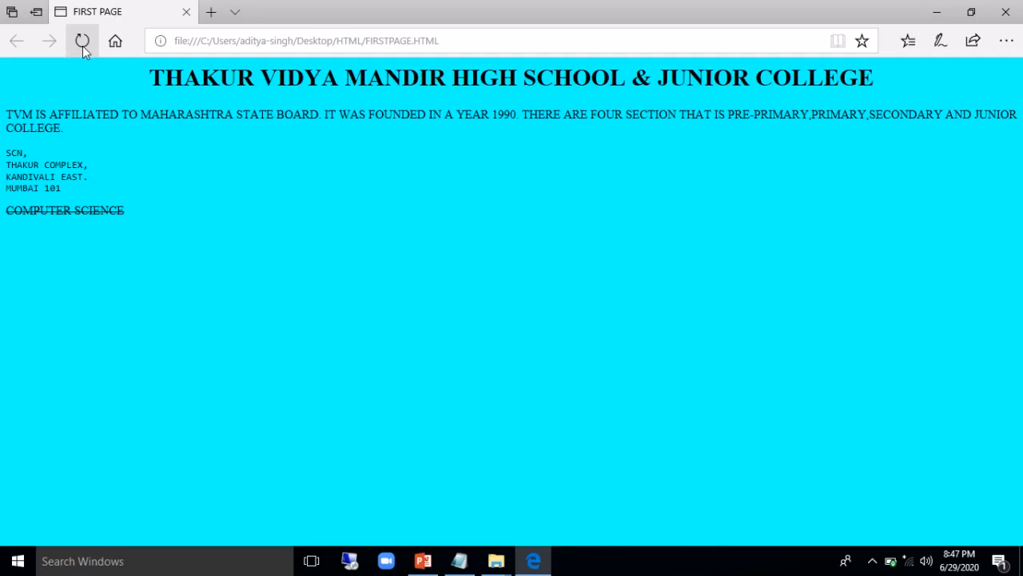
{"action": "left_click", "coordinate": [83, 41]}
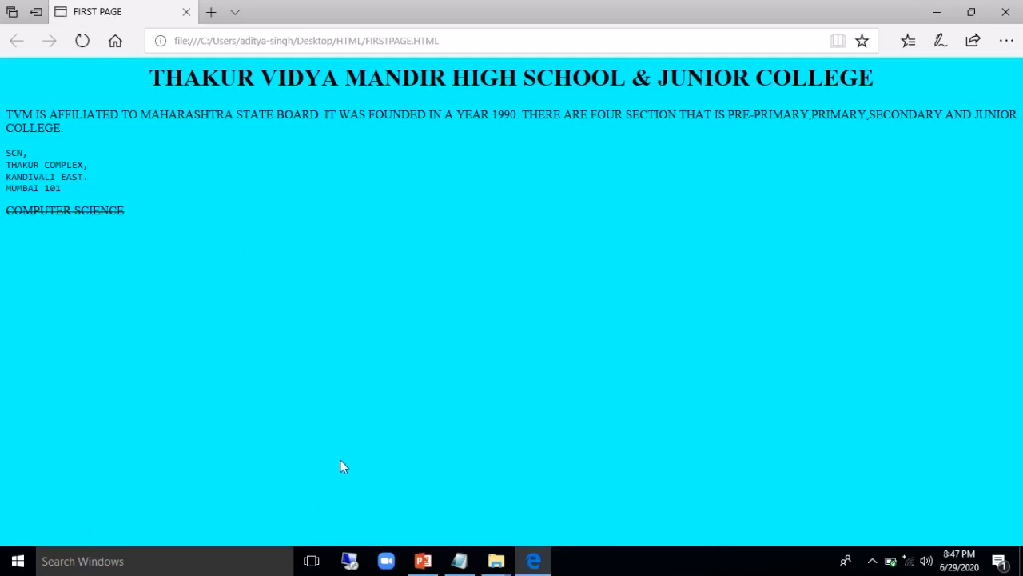
{"action": "mouse_move", "coordinate": [521, 494]}
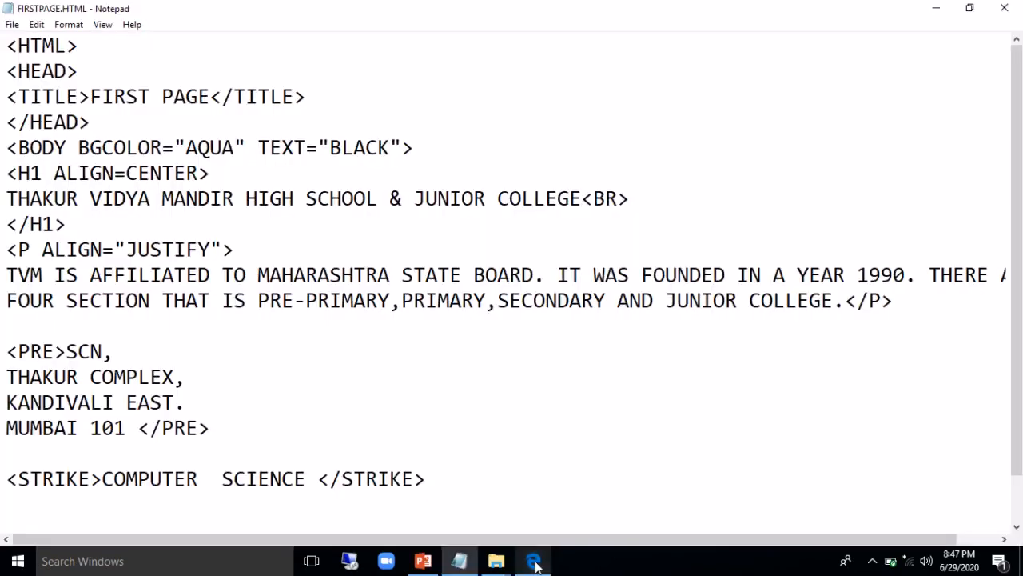
Insert <HR> after </H1>, after the </P> line and after </PRE>
{"action": "left_click", "coordinate": [534, 560]}
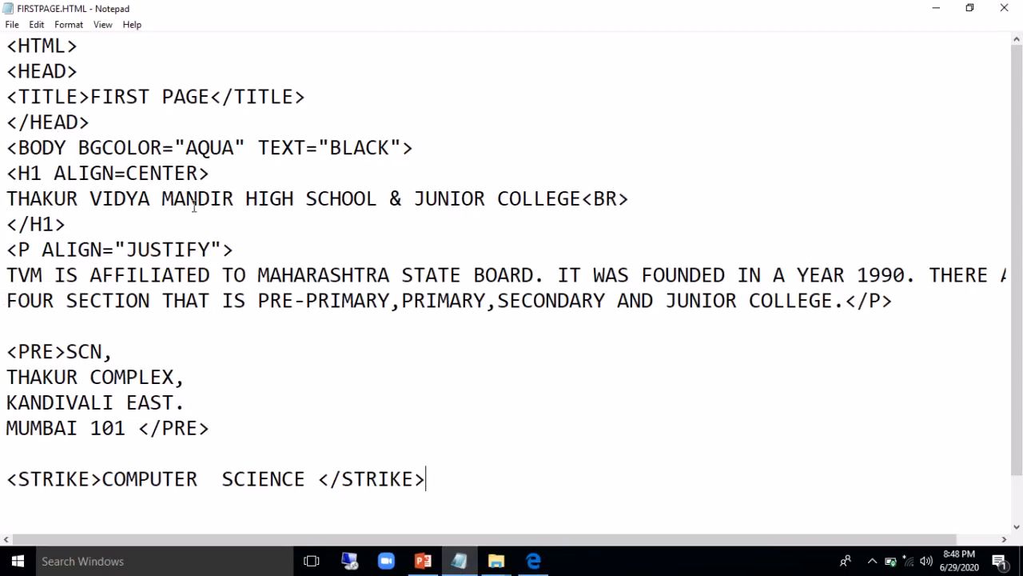
{"action": "type", "text": "<"}
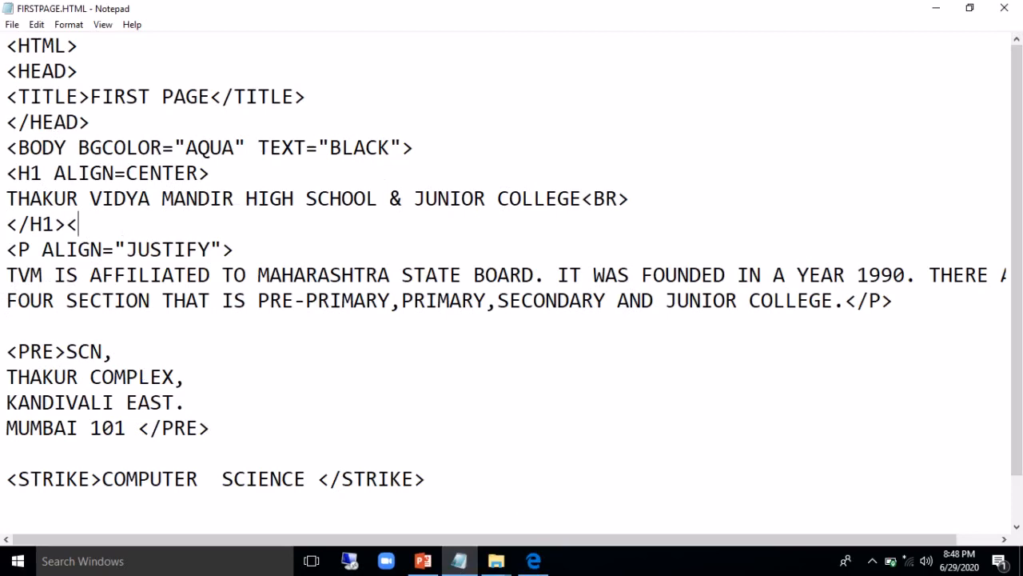
{"action": "type", "text": "HR>"}
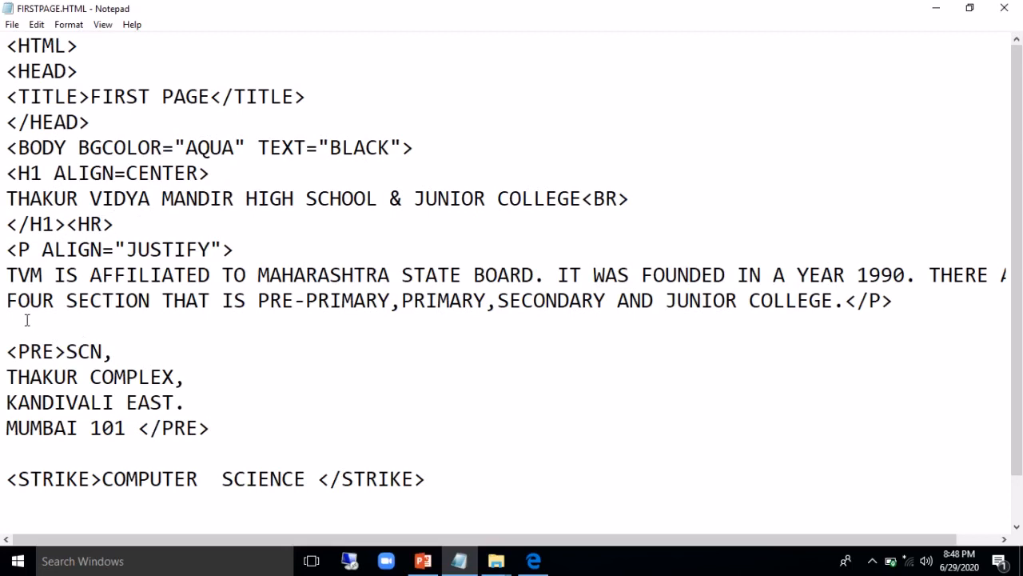
{"action": "type", "text": "<H"}
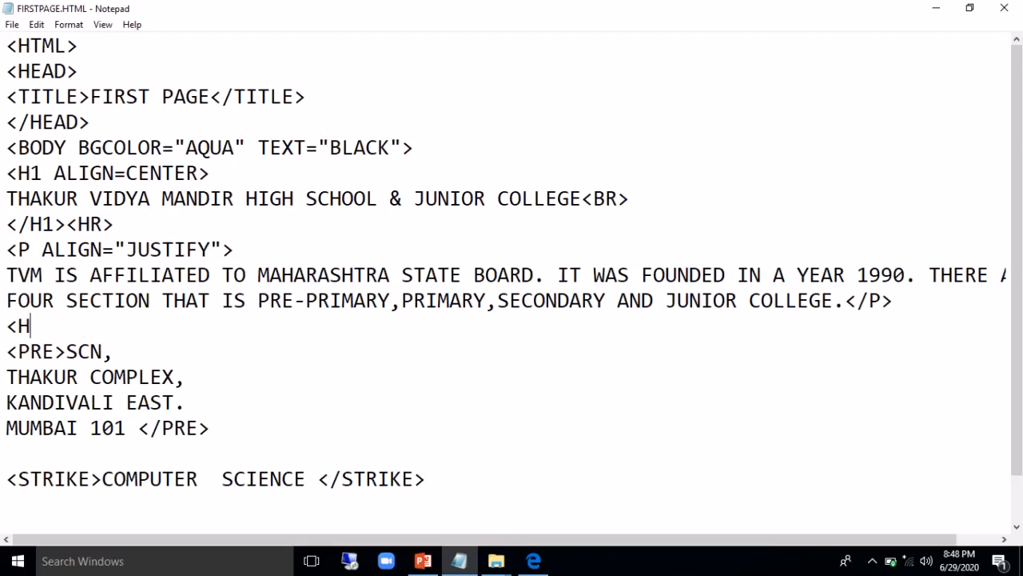
{"action": "type", "text": "R>"}
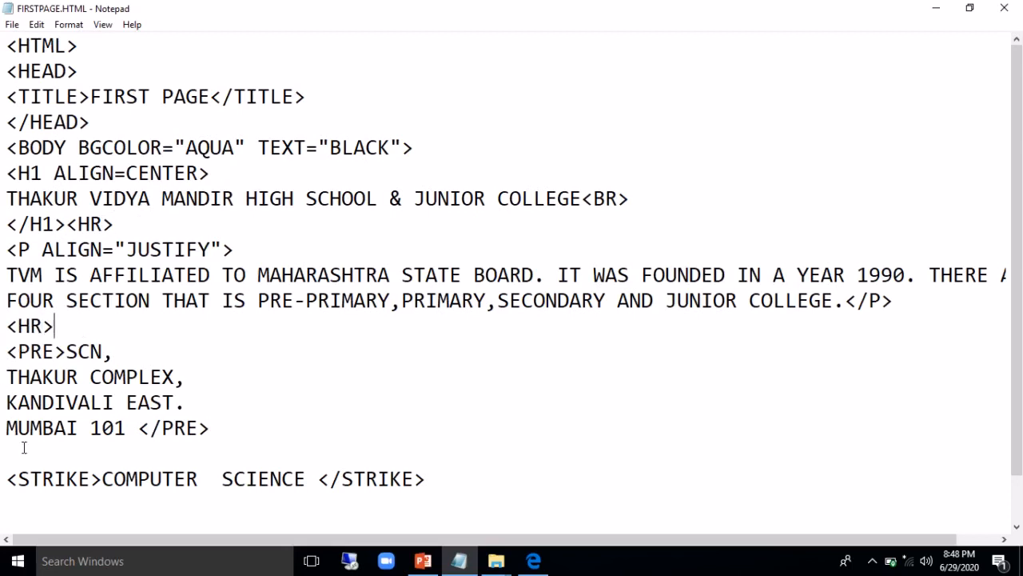
{"action": "type", "text": "<H"}
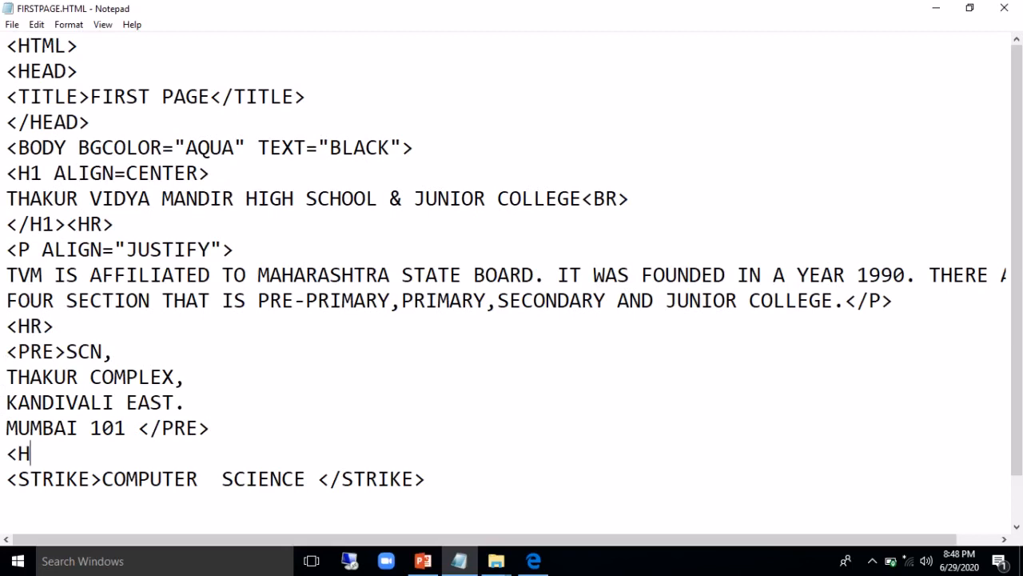
{"action": "type", "text": "R>"}
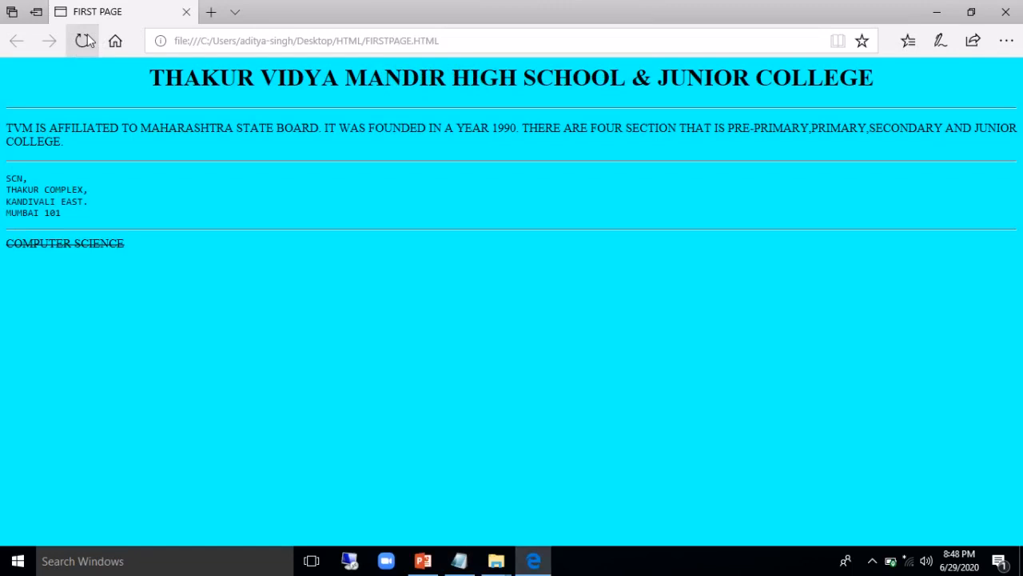
{"action": "left_click", "coordinate": [85, 40]}
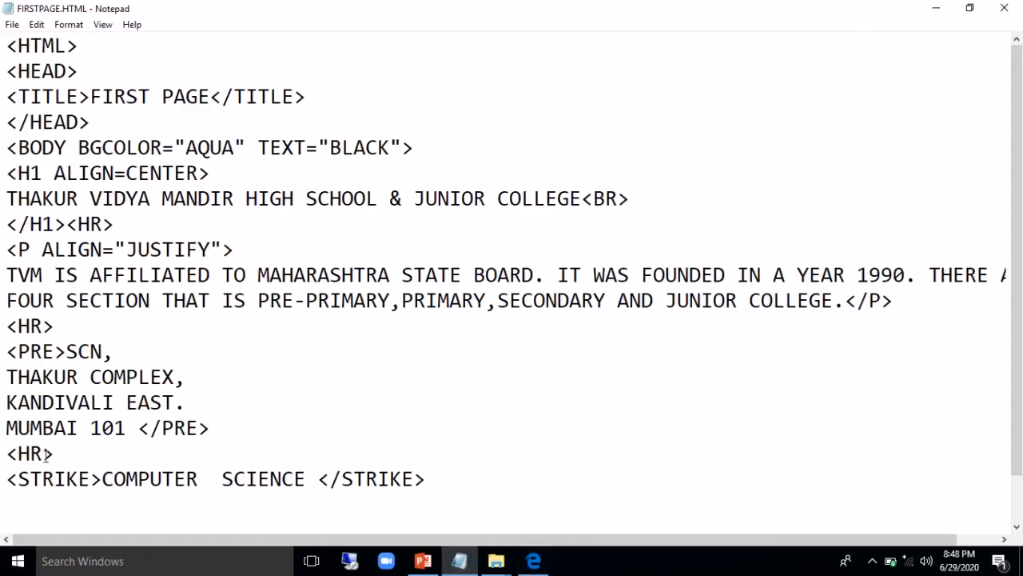
Give the rule after the address SIZE=20% and preview the thicker bar in Edge
{"action": "type", "text": "SIZ"}
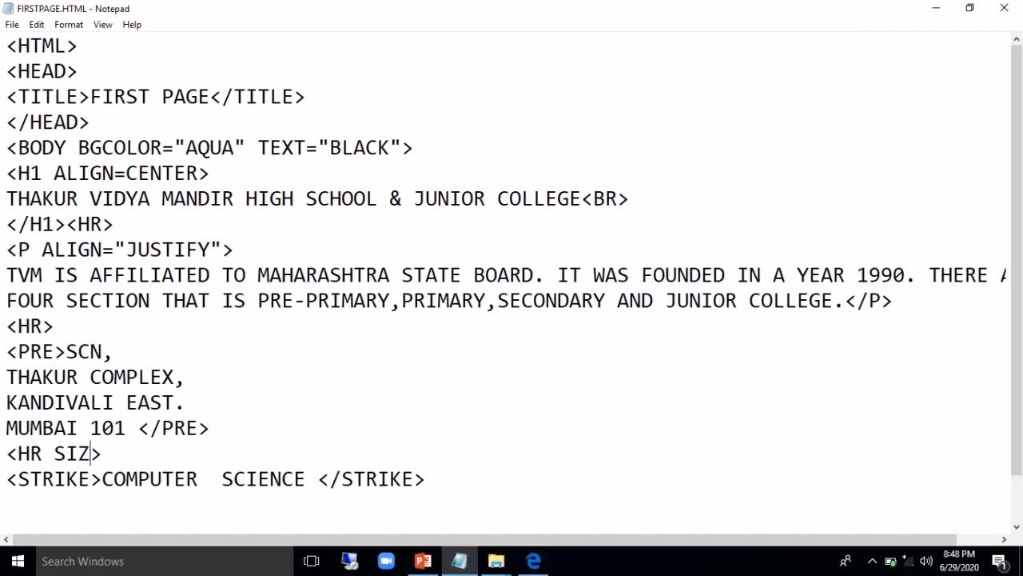
{"action": "type", "text": "E="}
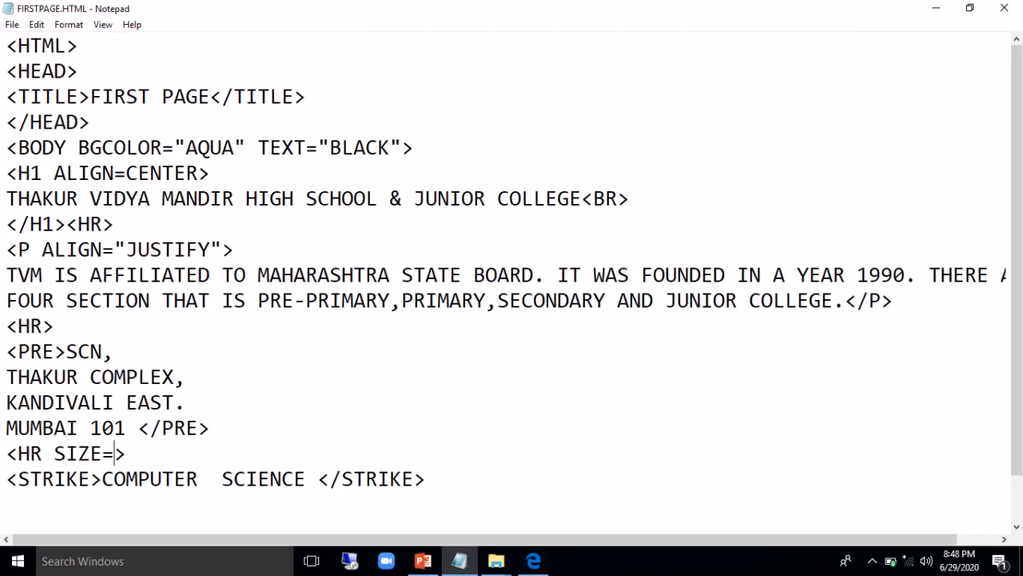
{"action": "type", "text": "20"}
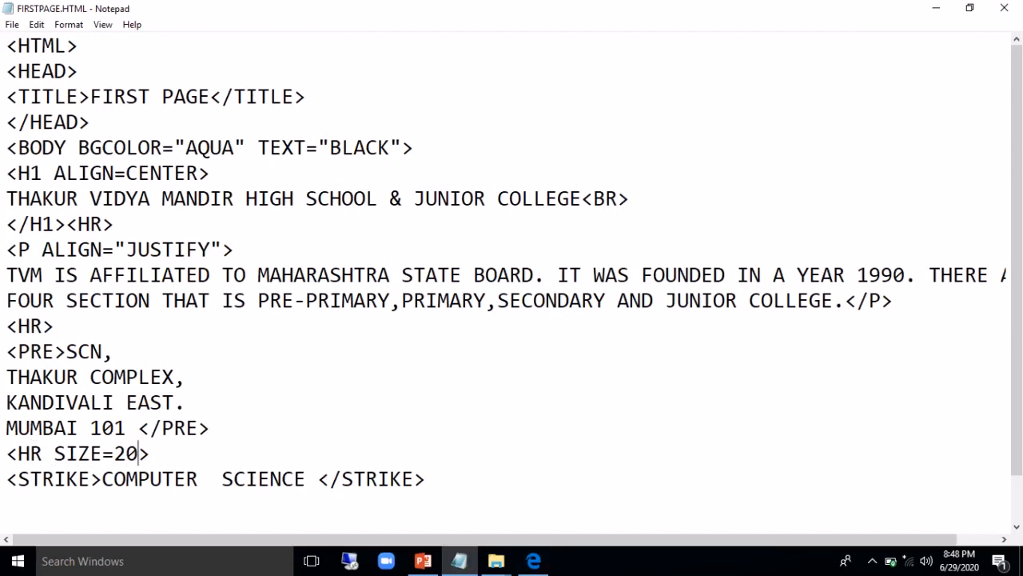
{"action": "type", "text": "%"}
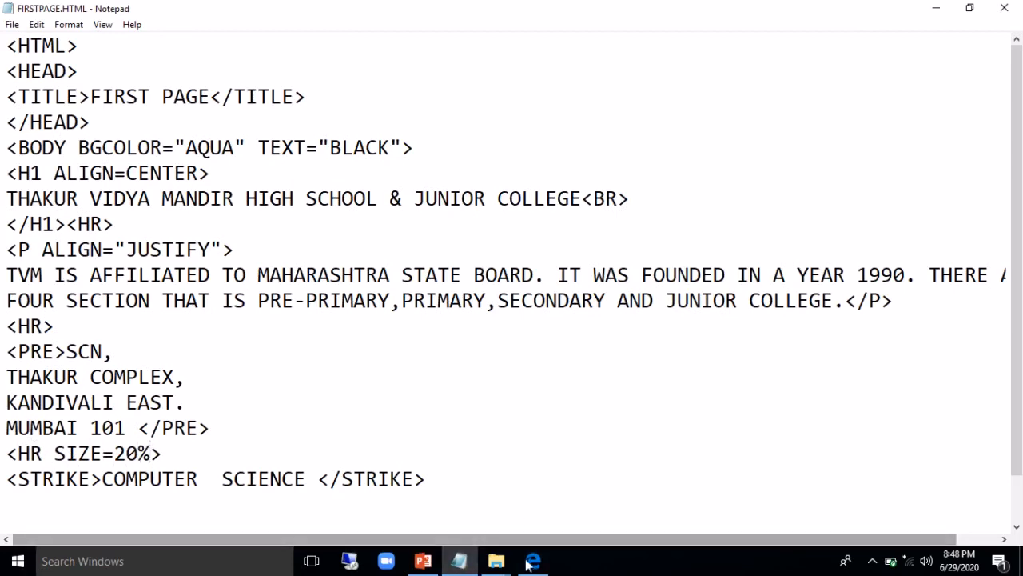
{"action": "left_click", "coordinate": [533, 560]}
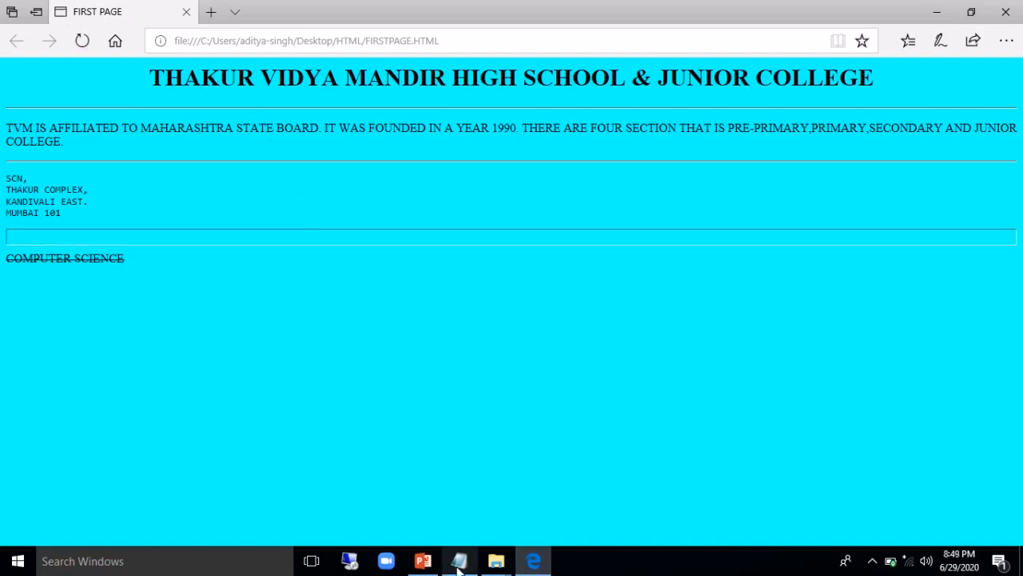
{"action": "left_click", "coordinate": [457, 560]}
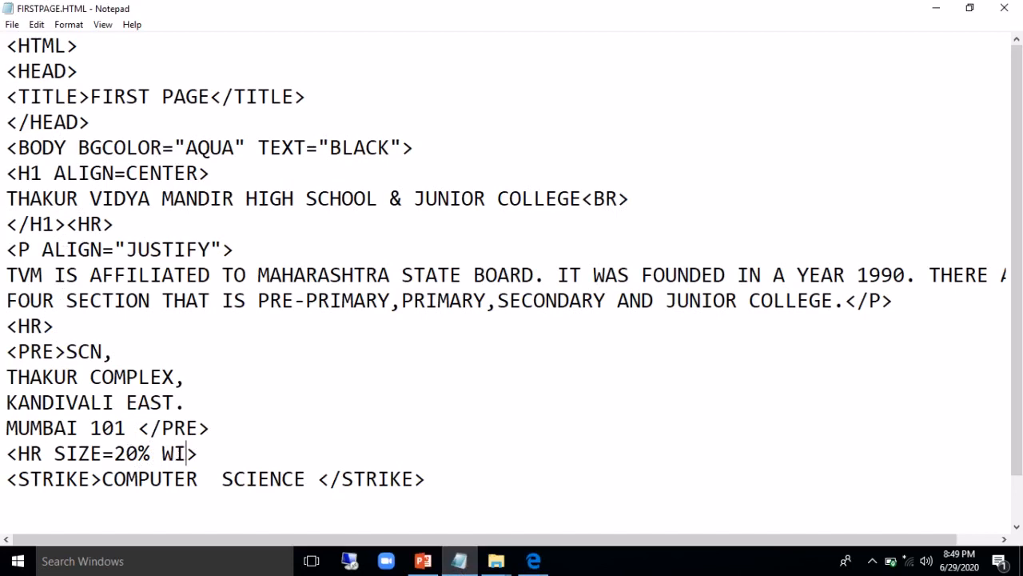
Add WIDTH=60% to that rule and refresh Edge to see the shorter bar
{"action": "type", "text": "DTH="}
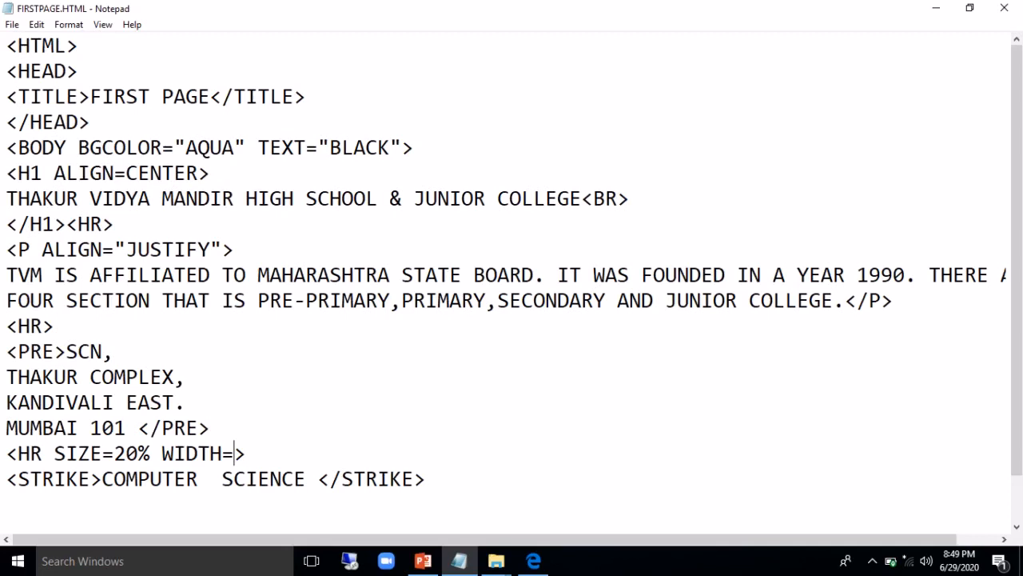
{"action": "type", "text": "60"}
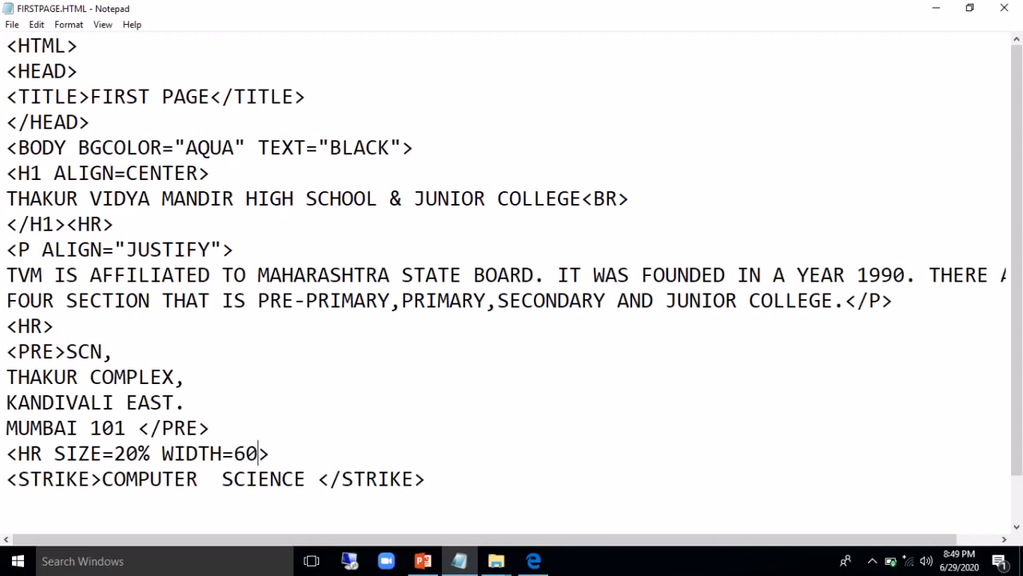
{"action": "type", "text": "%"}
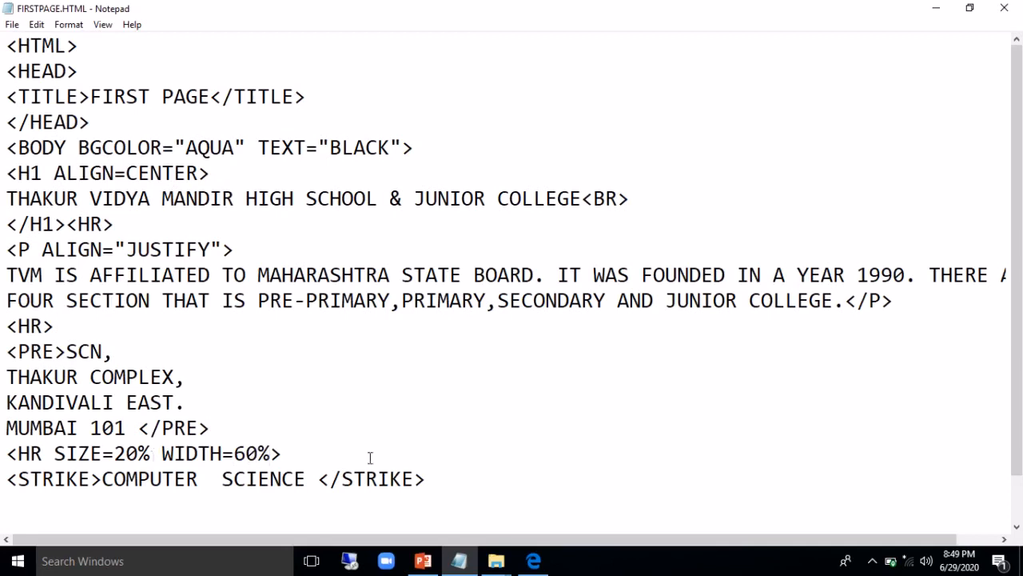
{"action": "left_click", "coordinate": [532, 560]}
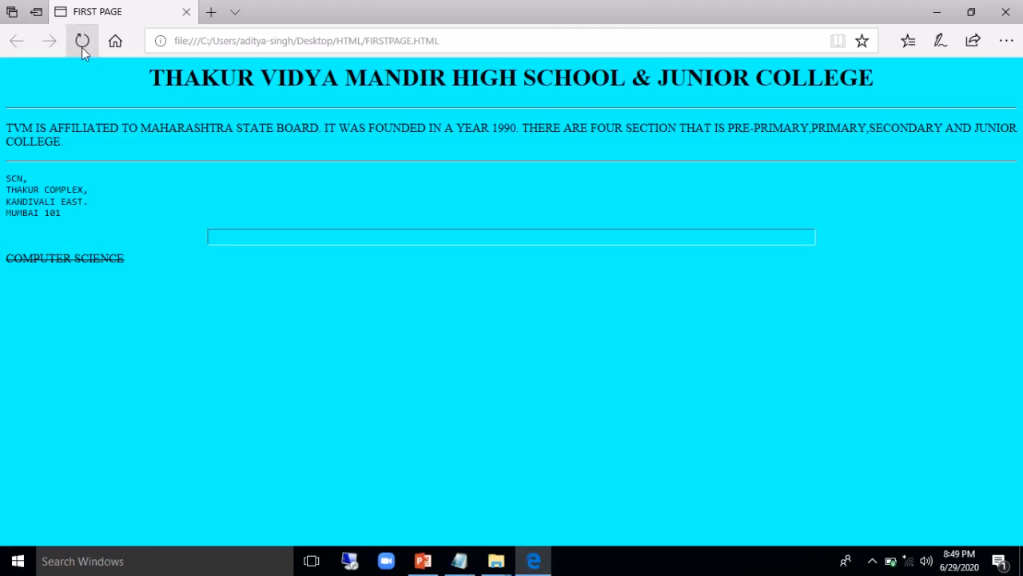
{"action": "left_click", "coordinate": [83, 41]}
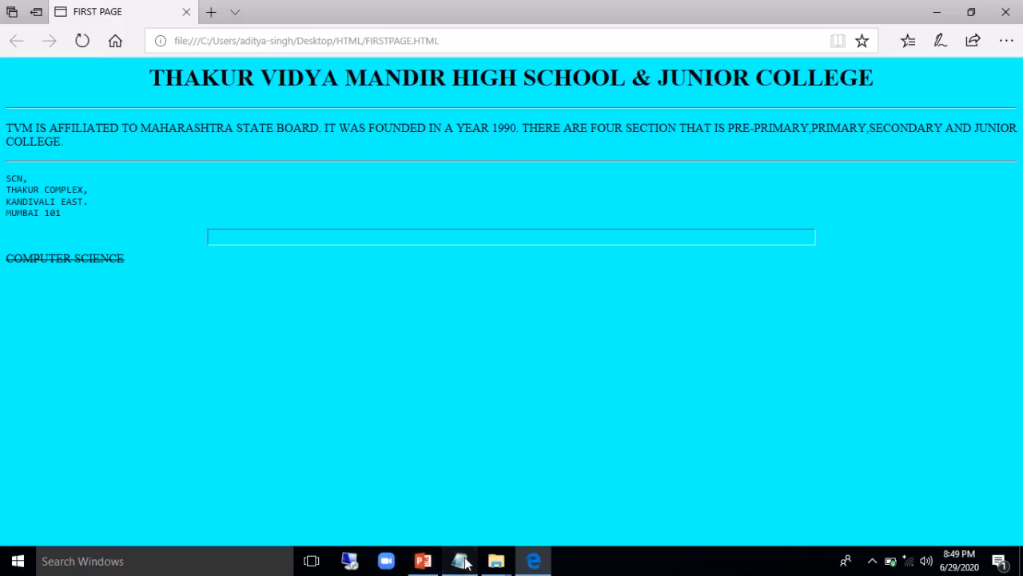
{"action": "left_click", "coordinate": [460, 559]}
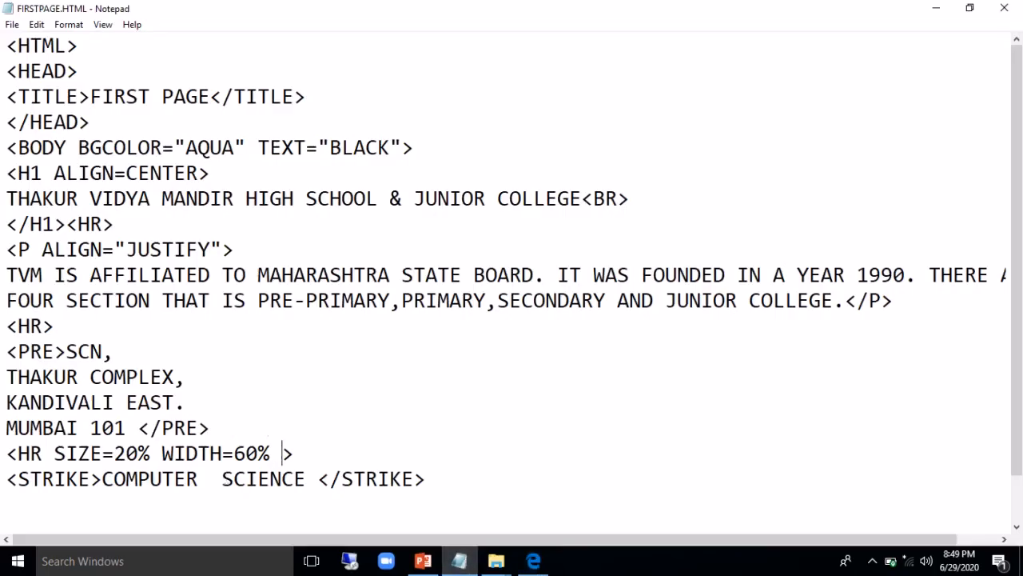
Add COLOR=RED to the thick rule and view the red bar in Edge
{"action": "type", "text": "COLOR="}
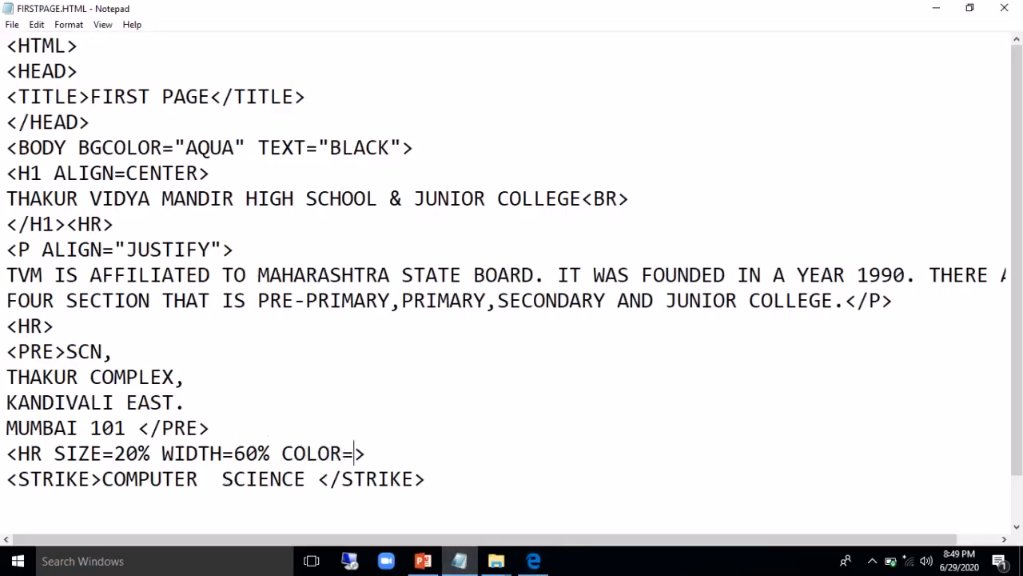
{"action": "type", "text": "RED"}
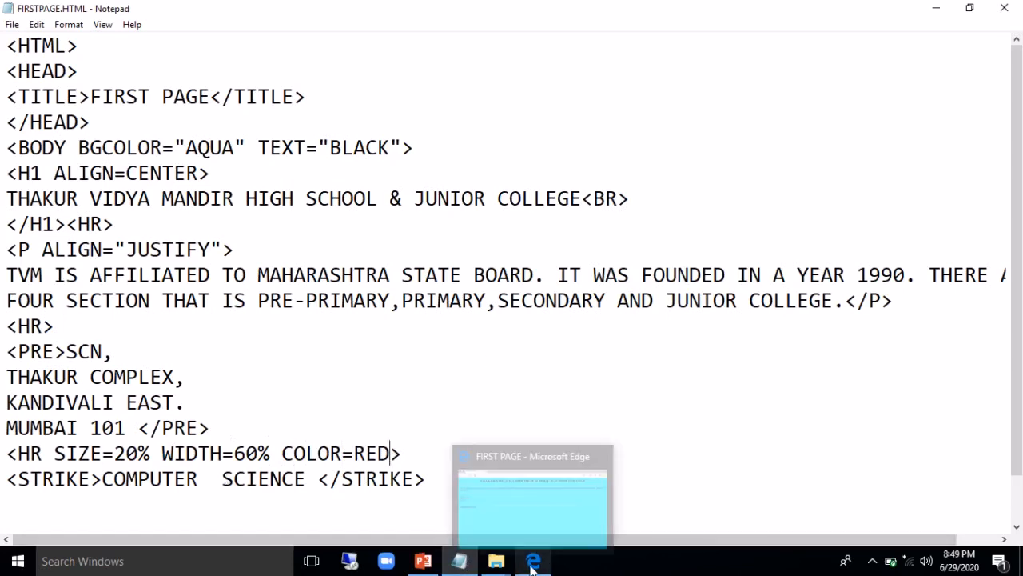
{"action": "left_click", "coordinate": [532, 560]}
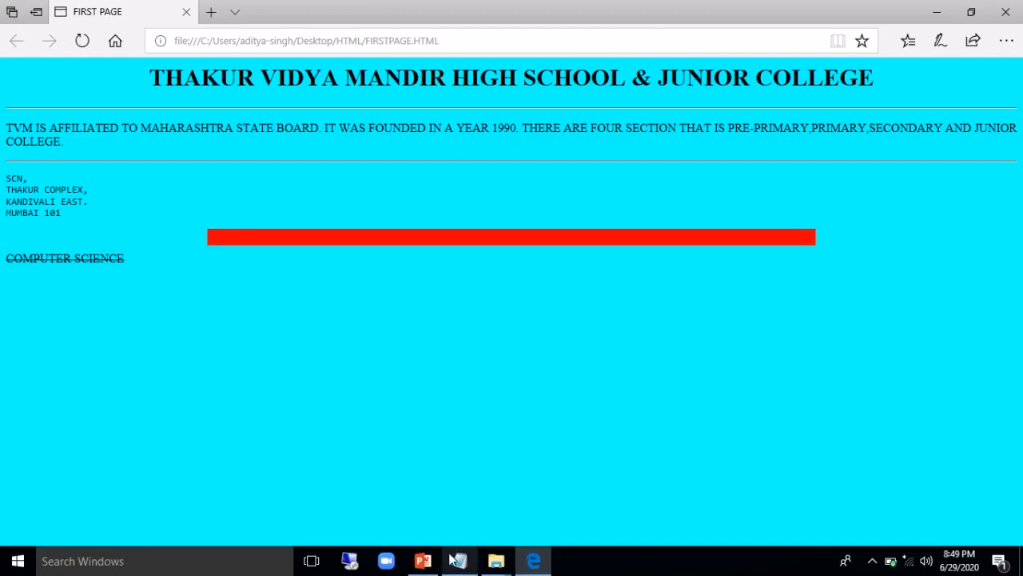
{"action": "left_click", "coordinate": [458, 560]}
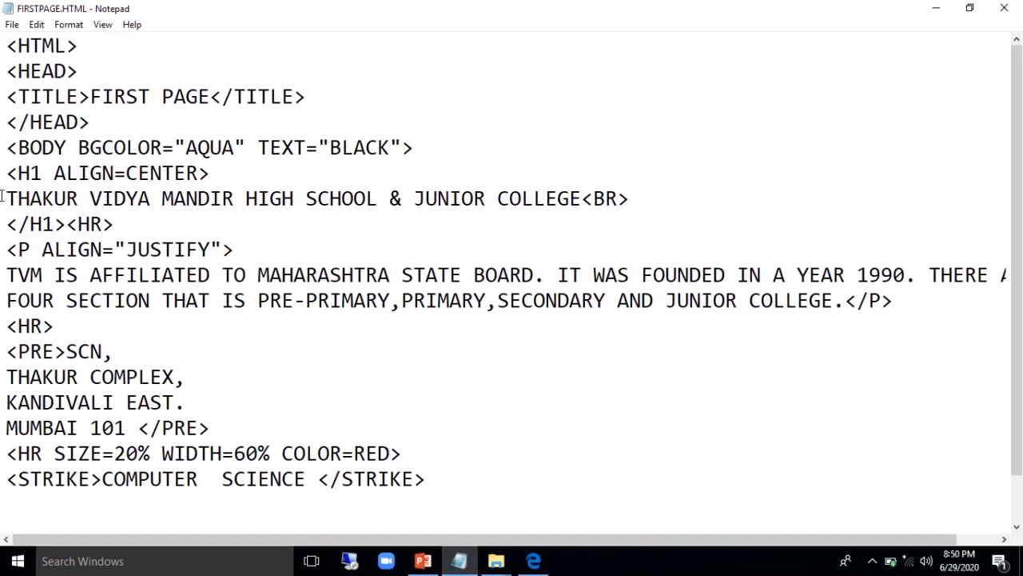
Wrap the school-name heading in <MARQUEE> ... </MARQUEE> before the <BR>
{"action": "type", "text": "MARQUEE>"}
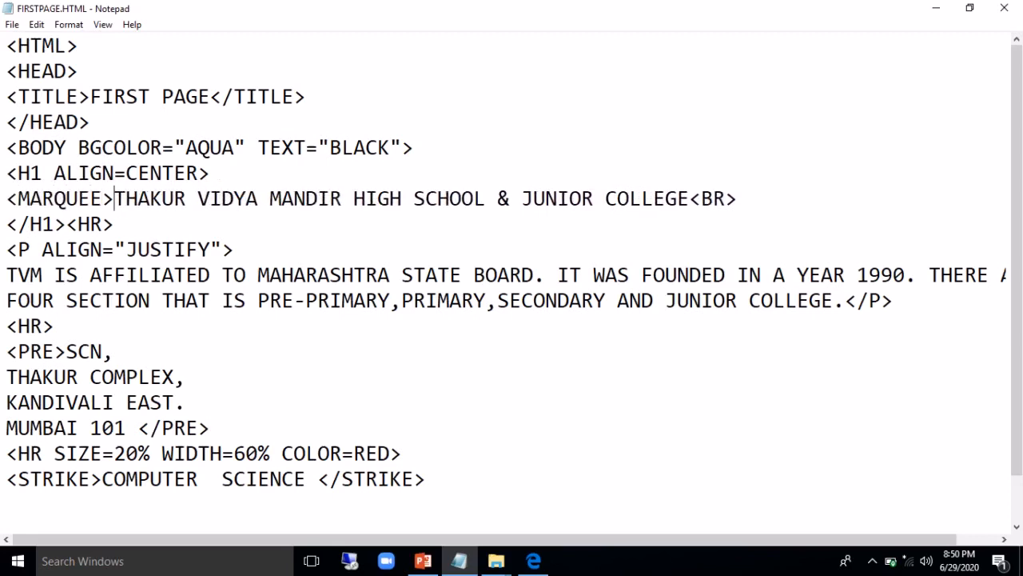
{"action": "left_click", "coordinate": [739, 198]}
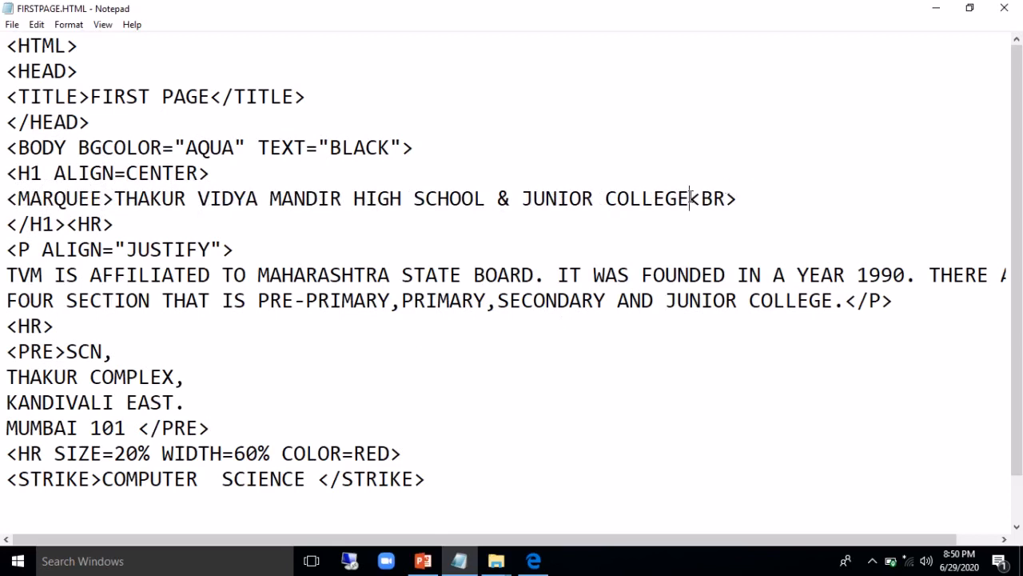
{"action": "type", "text": "<"}
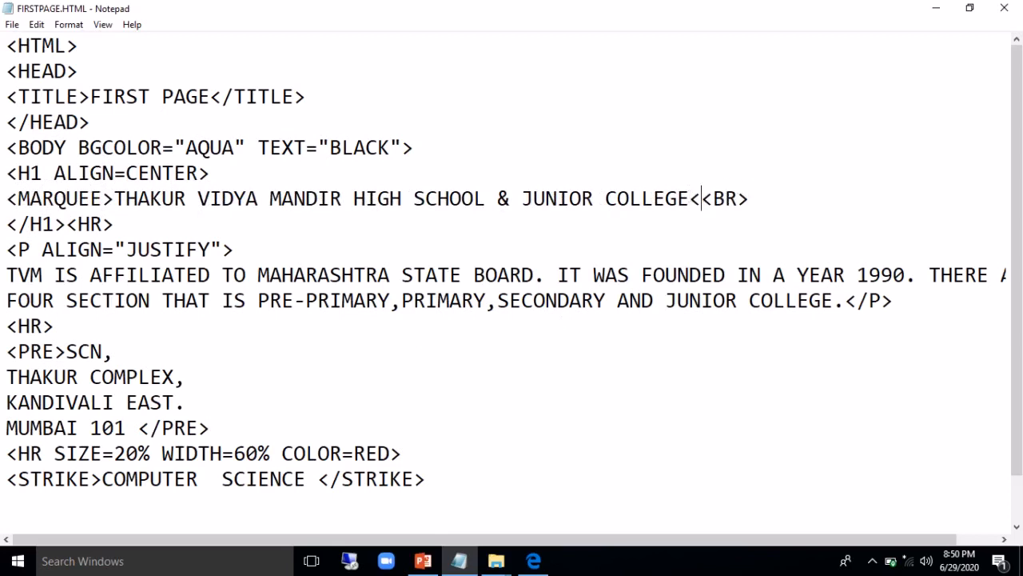
{"action": "type", "text": "/MARQ"}
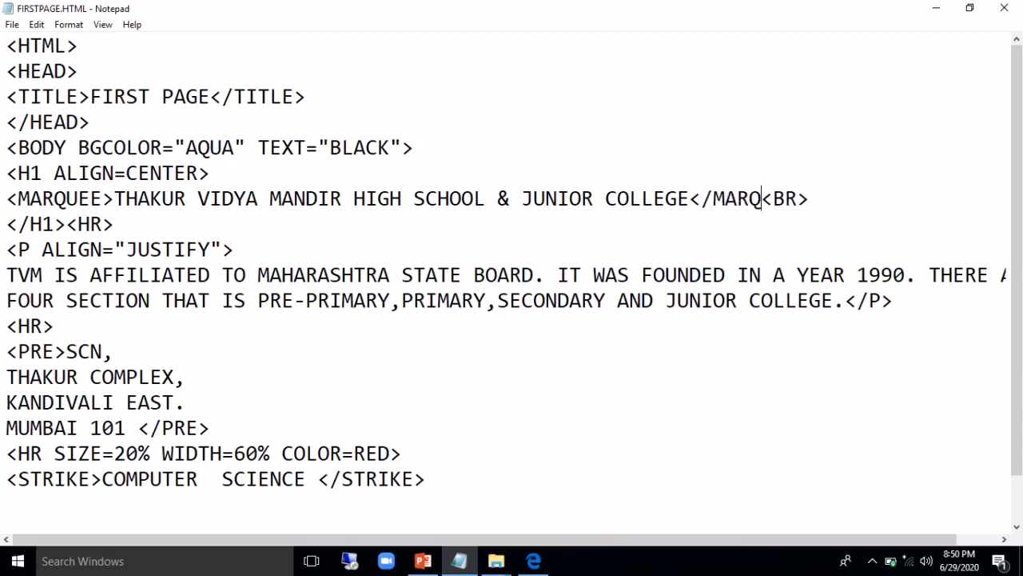
{"action": "type", "text": "UEE>"}
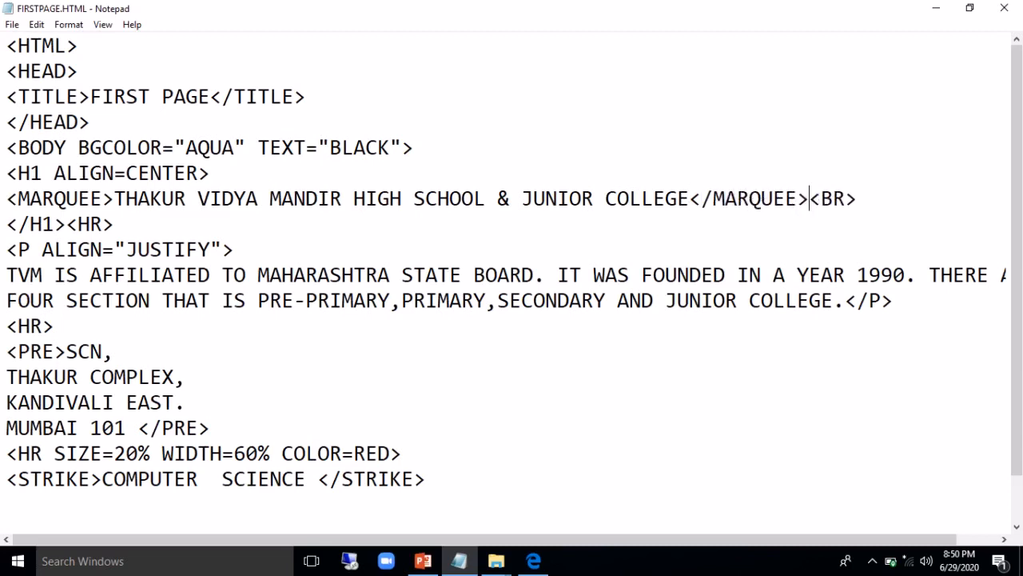
{"action": "mouse_move", "coordinate": [588, 459]}
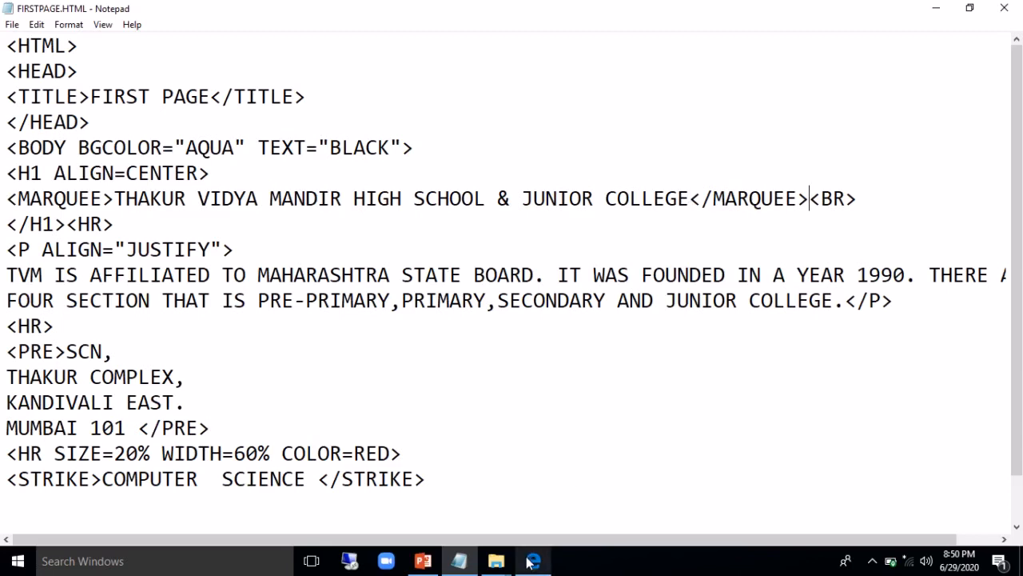
Reload the page in Edge to watch the heading scroll as a marquee
{"action": "left_click", "coordinate": [534, 560]}
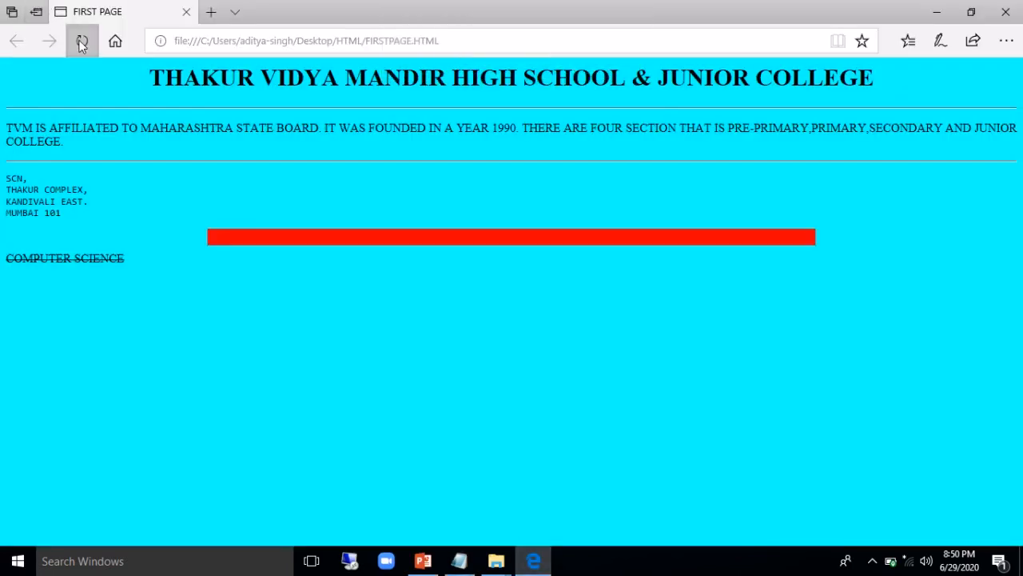
{"action": "left_click", "coordinate": [80, 41]}
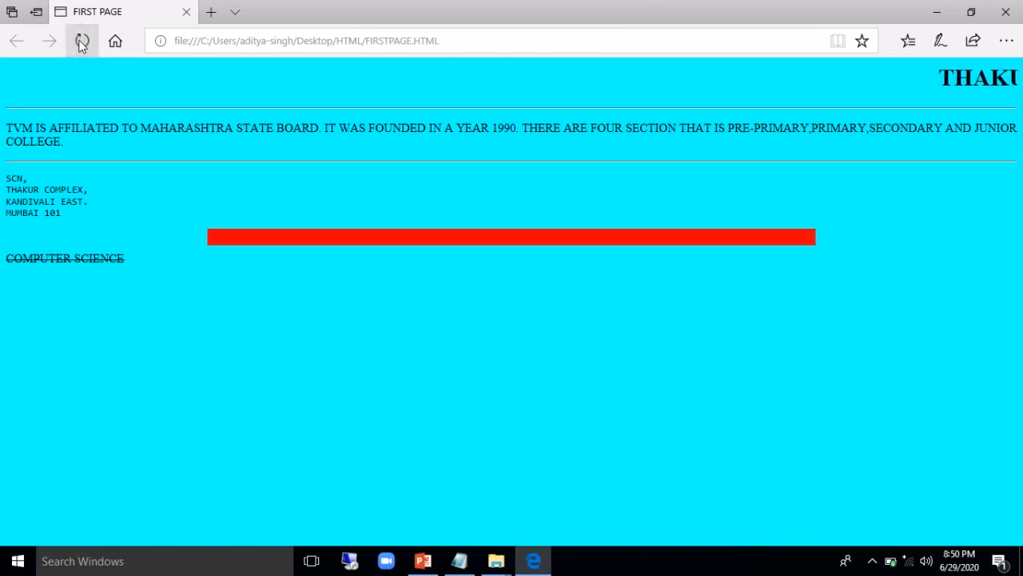
{"action": "left_click", "coordinate": [80, 42]}
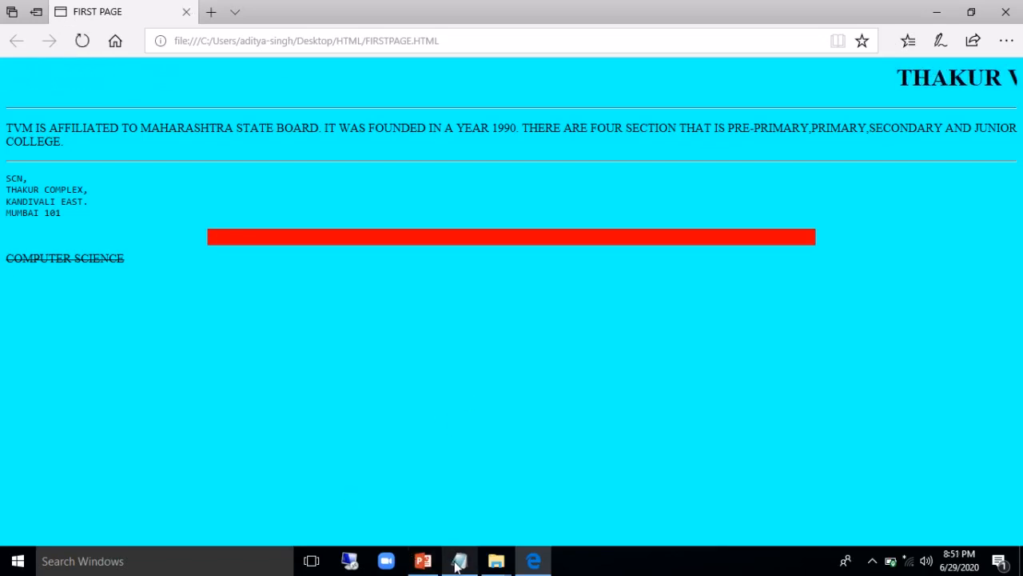
Set the marquee DIRECTION=LEFT and refresh Edge to see leftward scrolling
{"action": "left_click", "coordinate": [457, 560]}
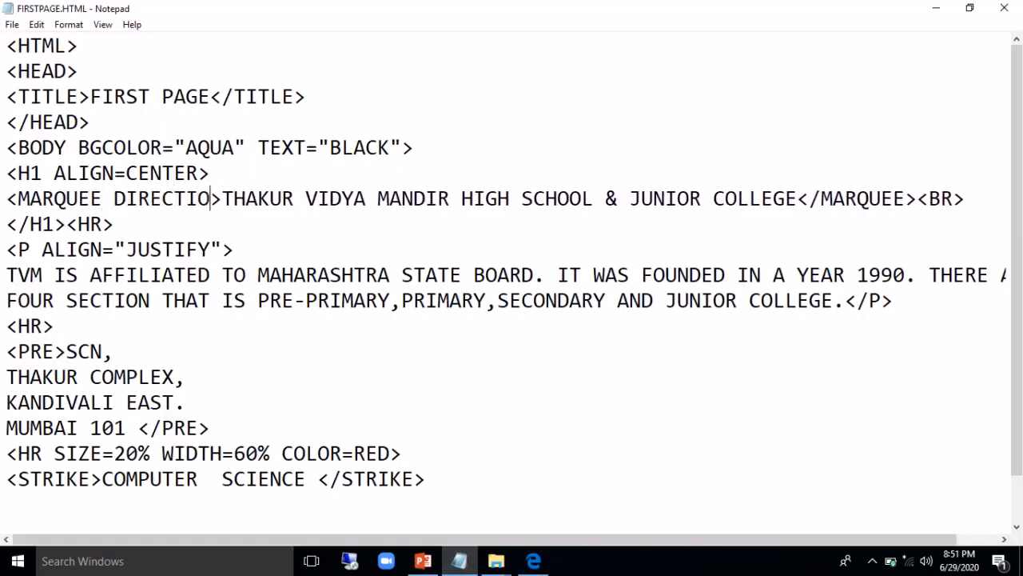
{"action": "type", "text": "=LE"}
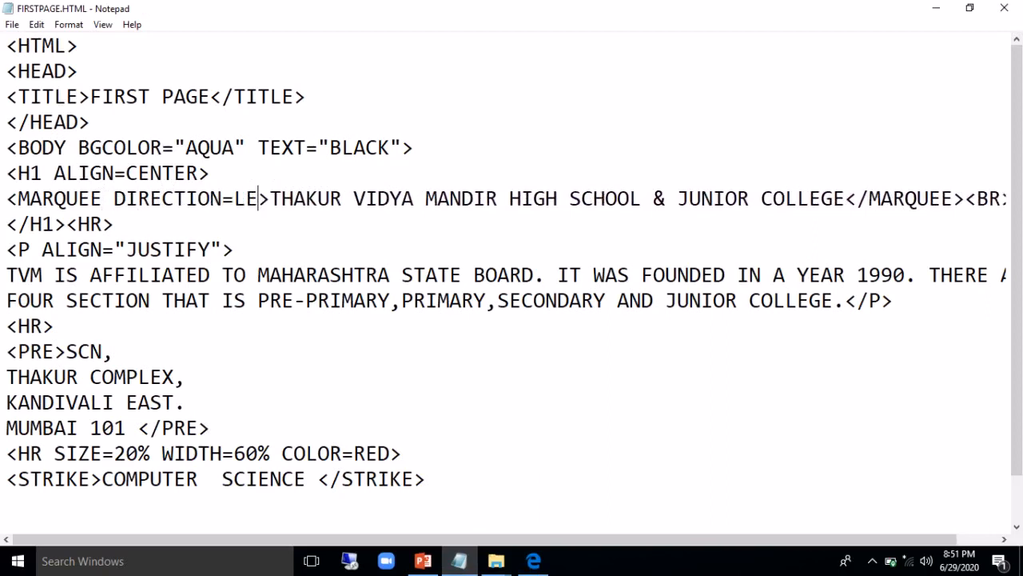
{"action": "type", "text": "FT"}
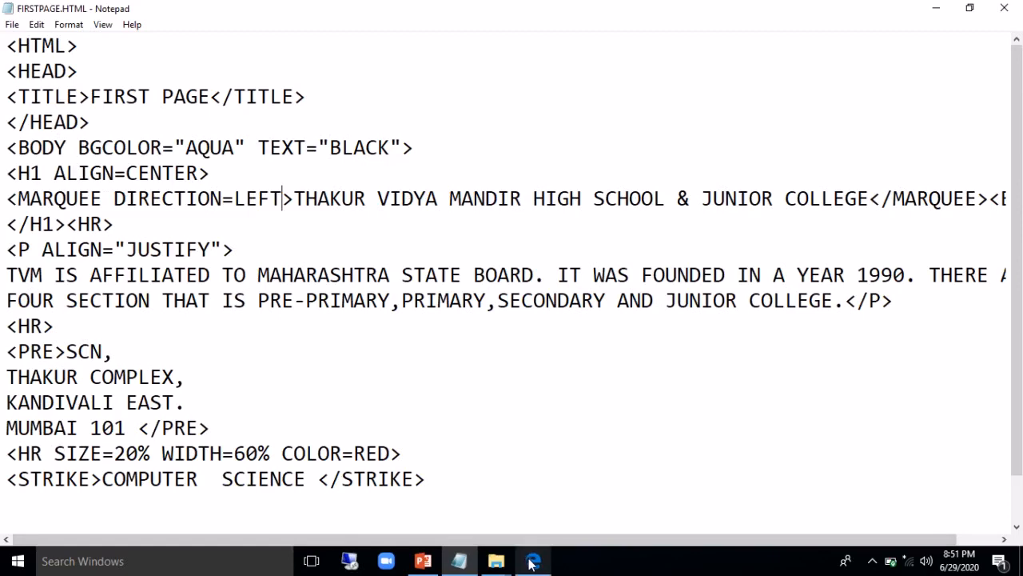
{"action": "left_click", "coordinate": [534, 559]}
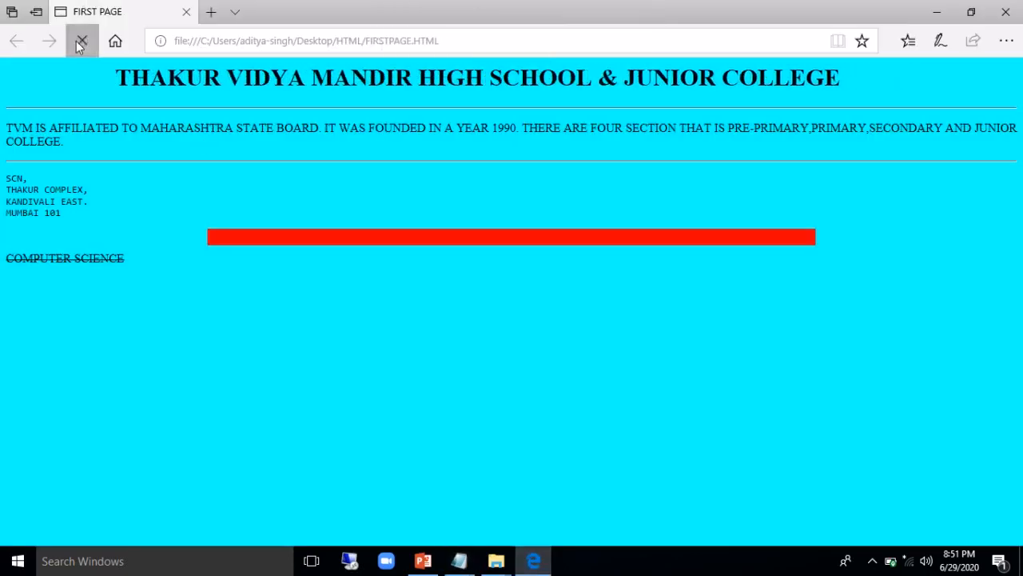
{"action": "left_click", "coordinate": [82, 41]}
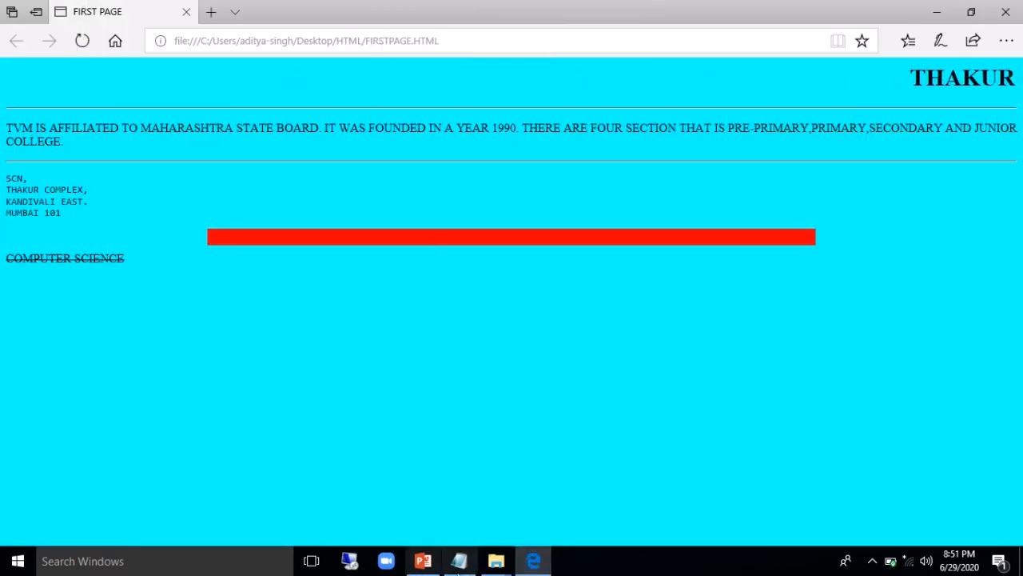
{"action": "left_click", "coordinate": [459, 560]}
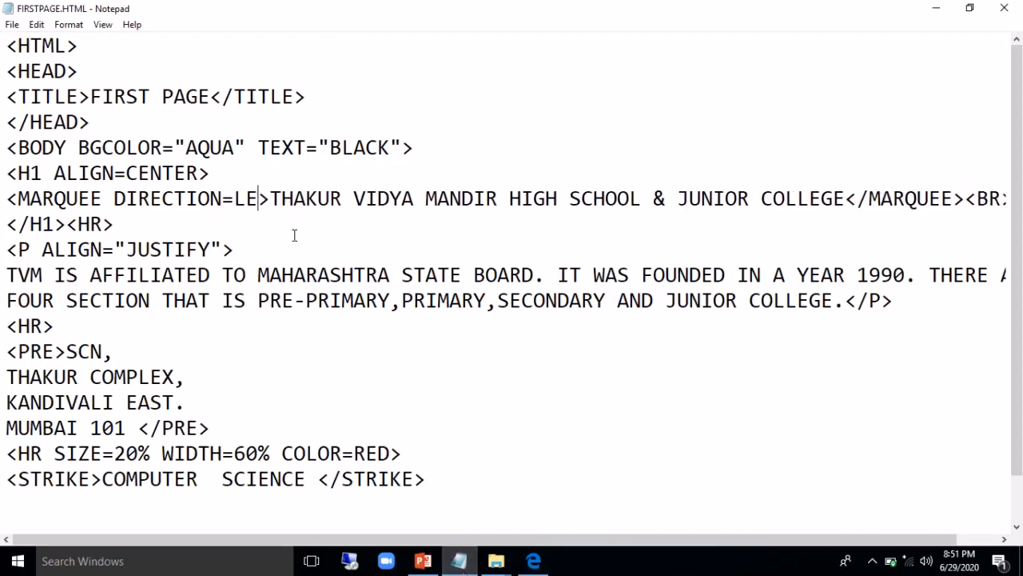
Change DIRECTION to RIGHT and refresh Edge to see rightward scrolling
{"action": "type", "text": "RIGHT"}
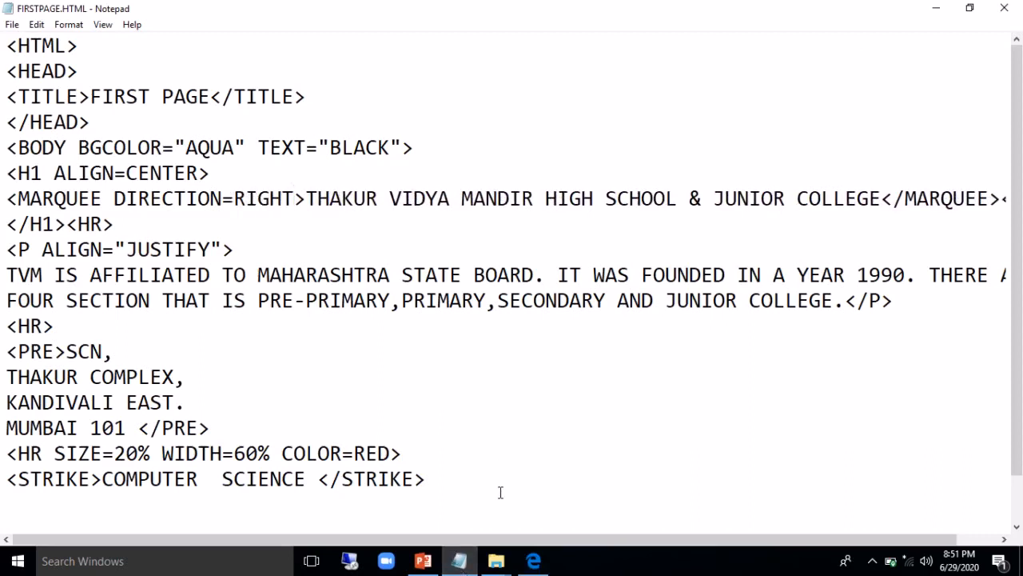
{"action": "left_click", "coordinate": [534, 560]}
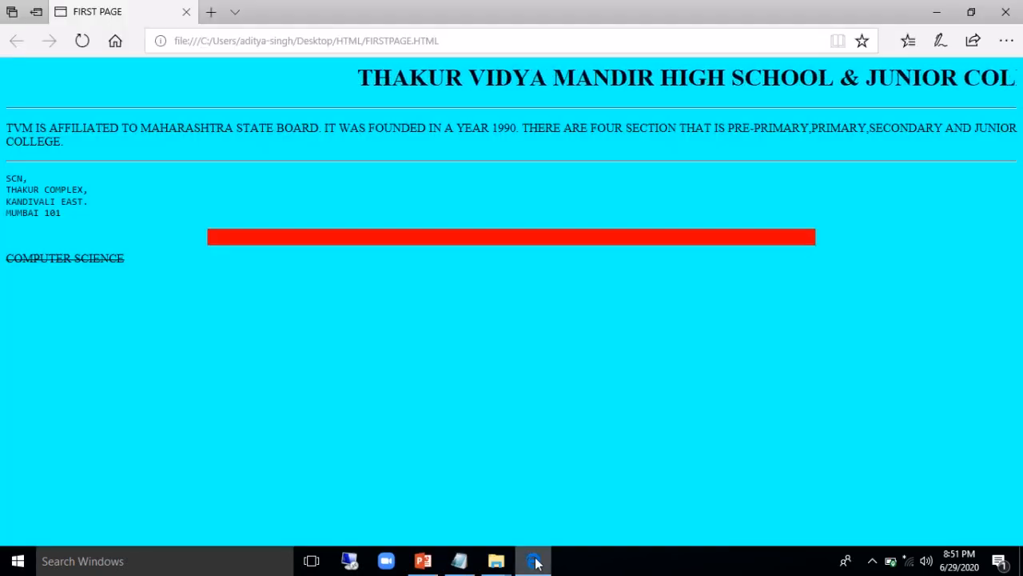
{"action": "left_click", "coordinate": [81, 42]}
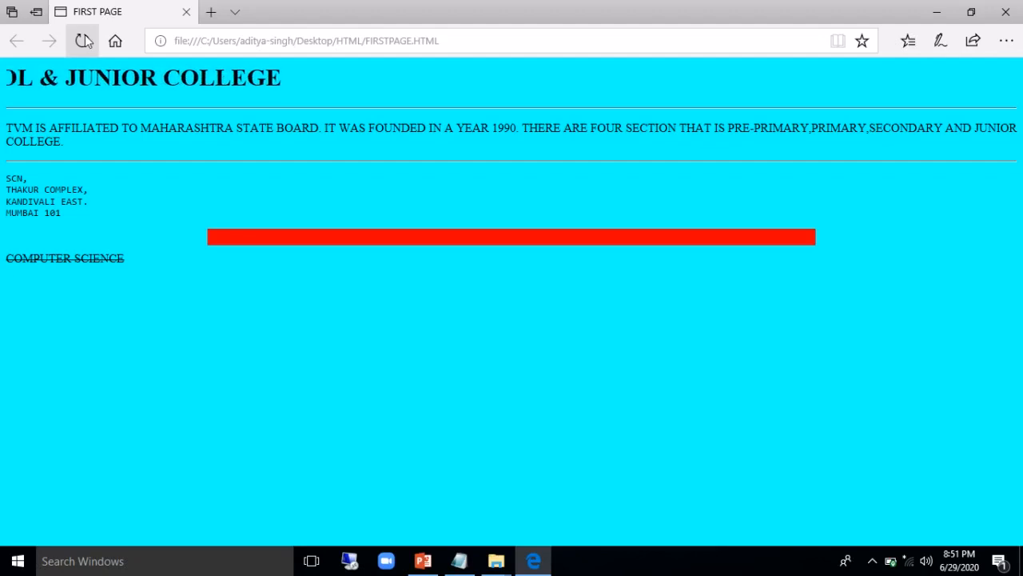
{"action": "left_click", "coordinate": [84, 42]}
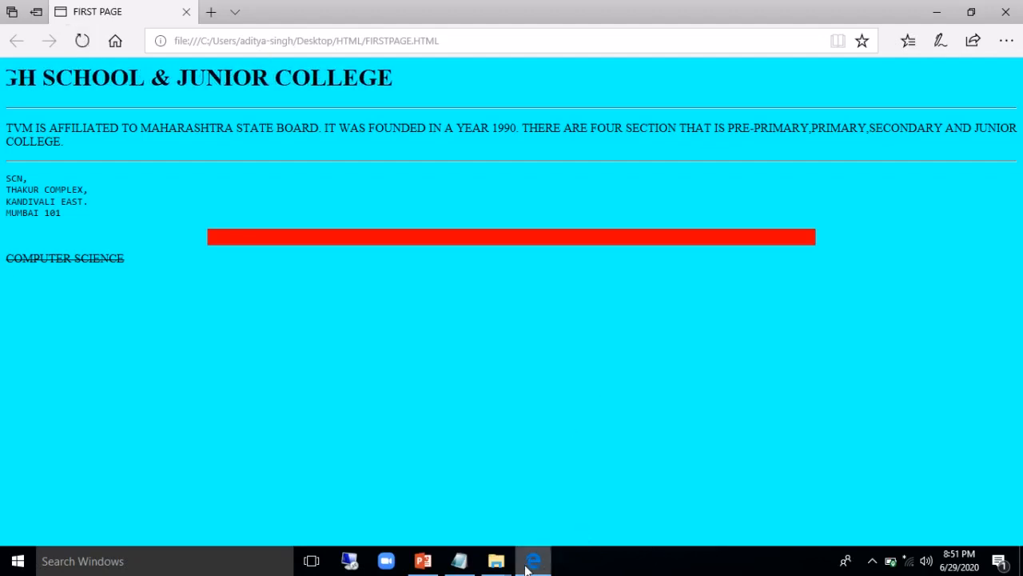
{"action": "left_click", "coordinate": [457, 559]}
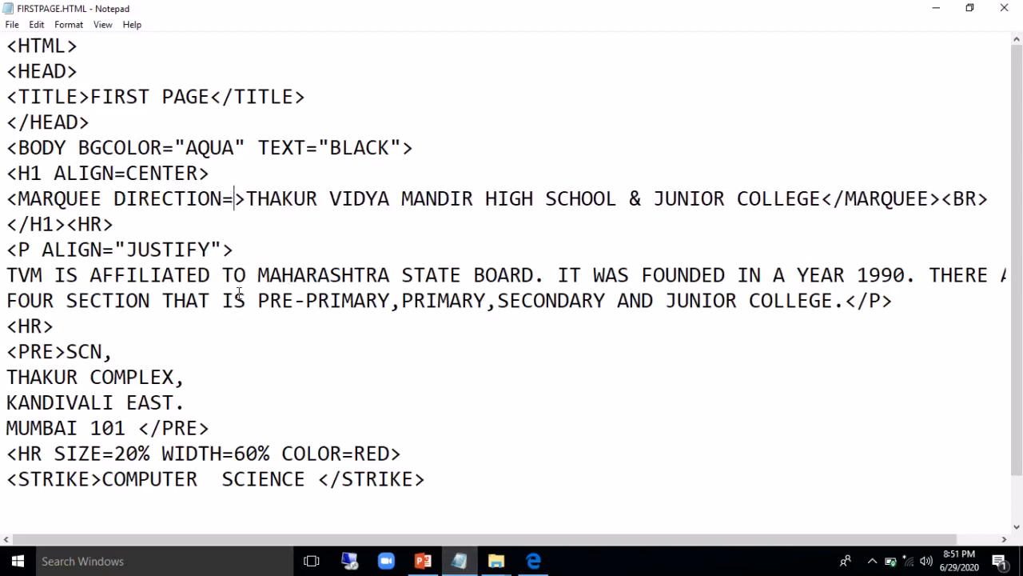
Set DIRECTION=LEFT and add BEHAVIOR=SLIDE to the marquee, then return to edit it
{"action": "type", "text": "LEFT"}
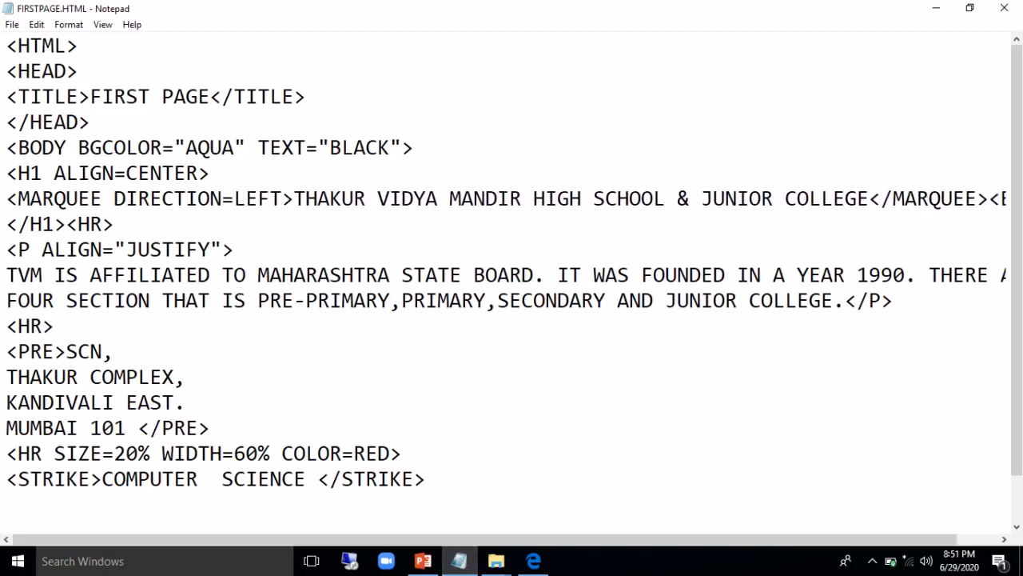
{"action": "type", "text": "BEHAVI"}
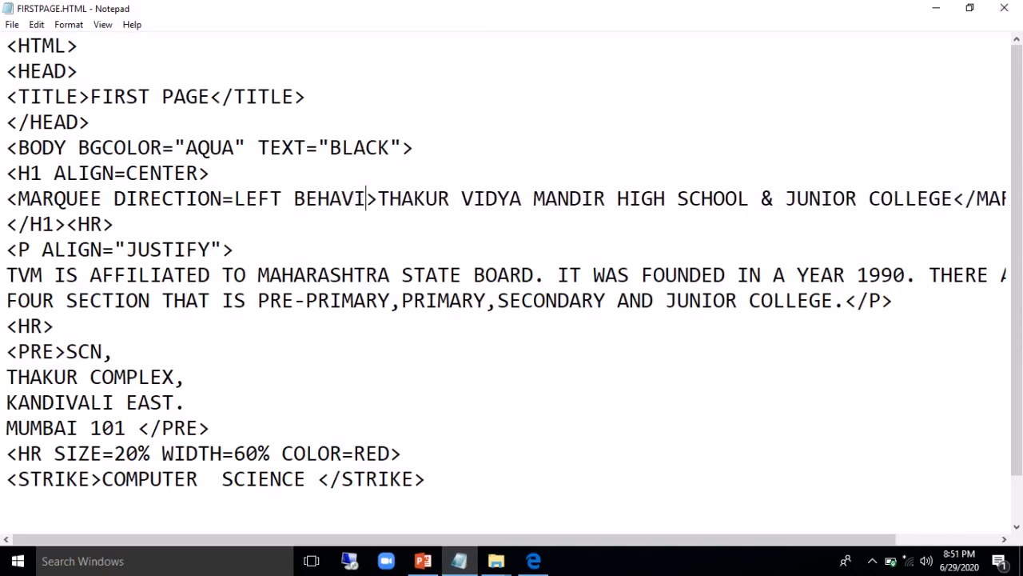
{"action": "type", "text": "OR="}
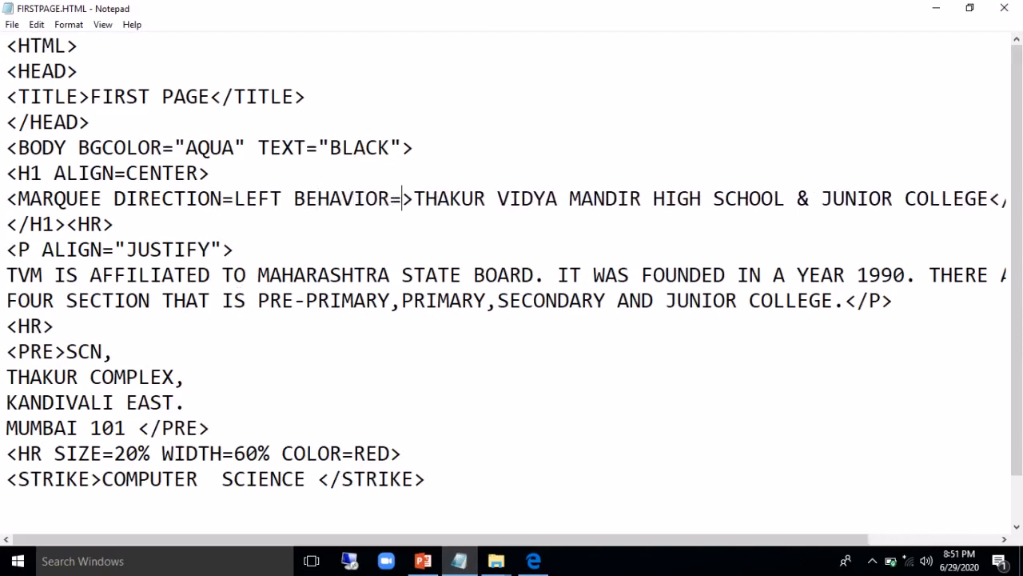
{"action": "type", "text": "S"}
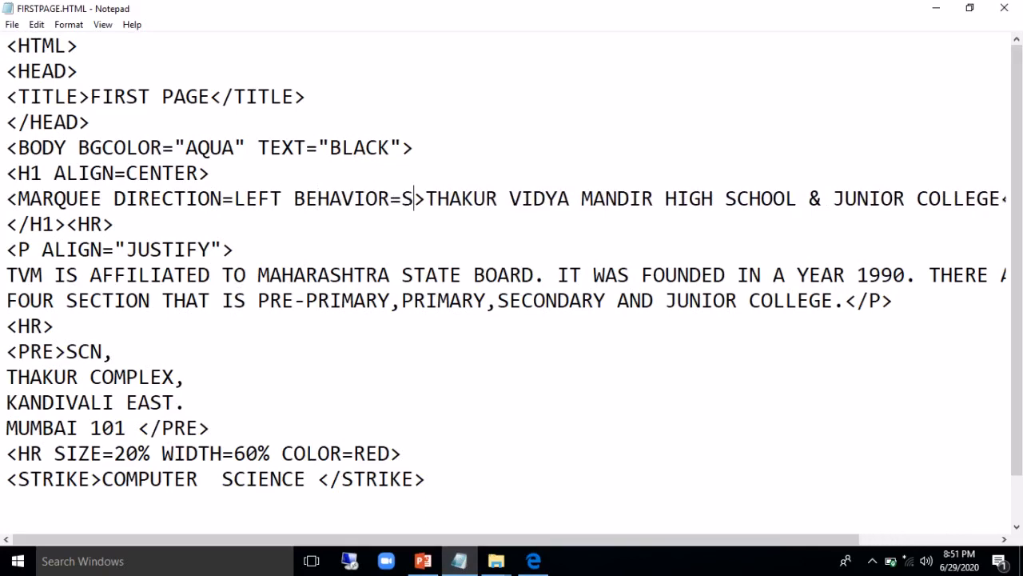
{"action": "type", "text": "LIDE"}
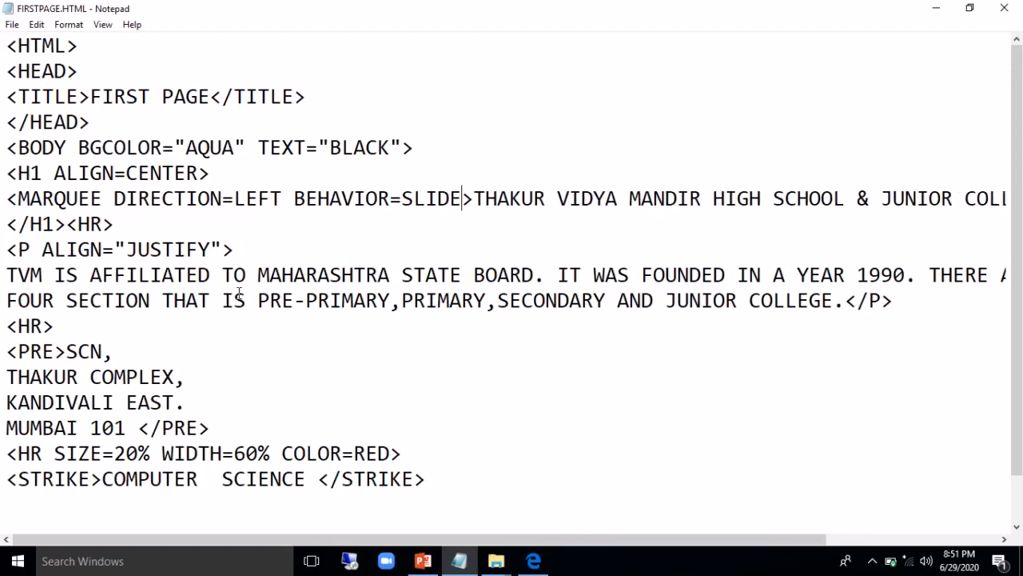
{"action": "mouse_move", "coordinate": [532, 560]}
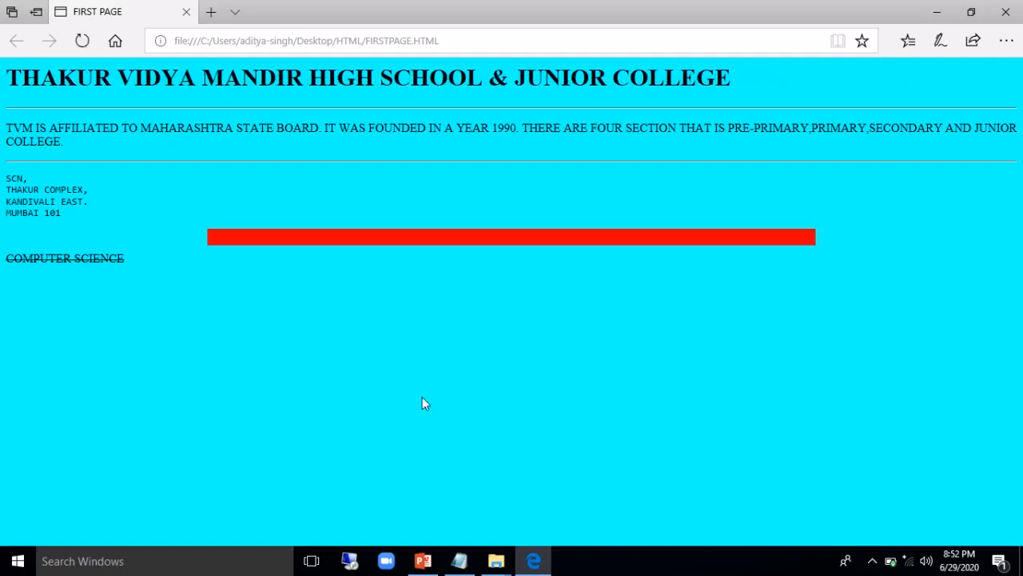
{"action": "left_click", "coordinate": [457, 560]}
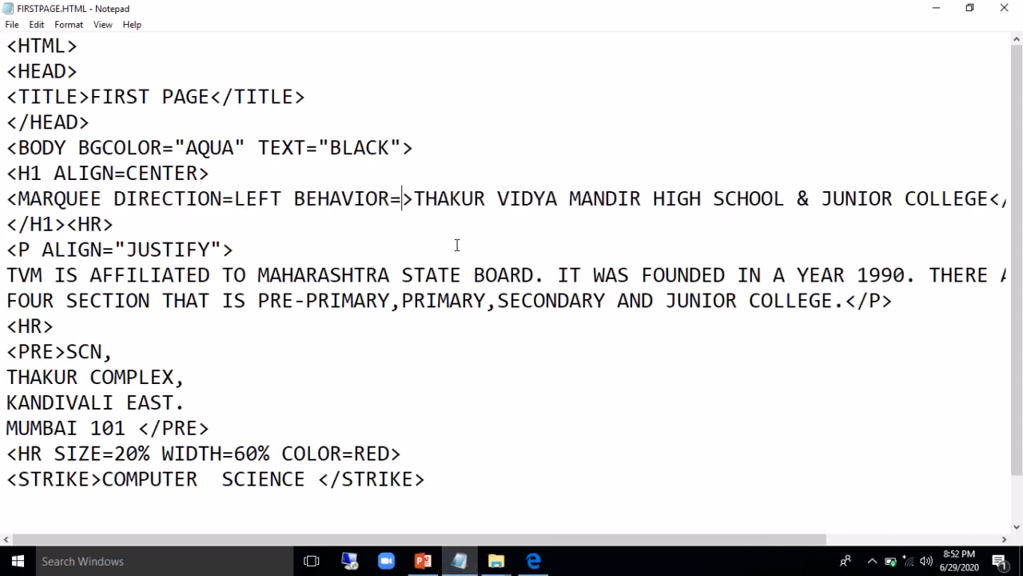
Set BEHAVIOR=ALTERNATE and refresh Edge to see the heading bounce back and forth
{"action": "type", "text": "ALTERANT"}
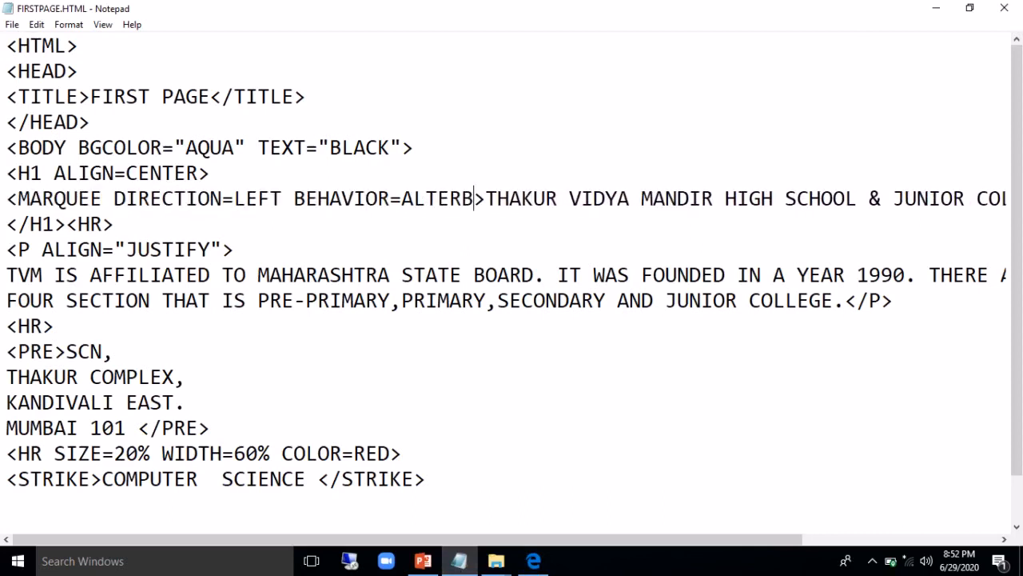
{"action": "type", "text": "NATE"}
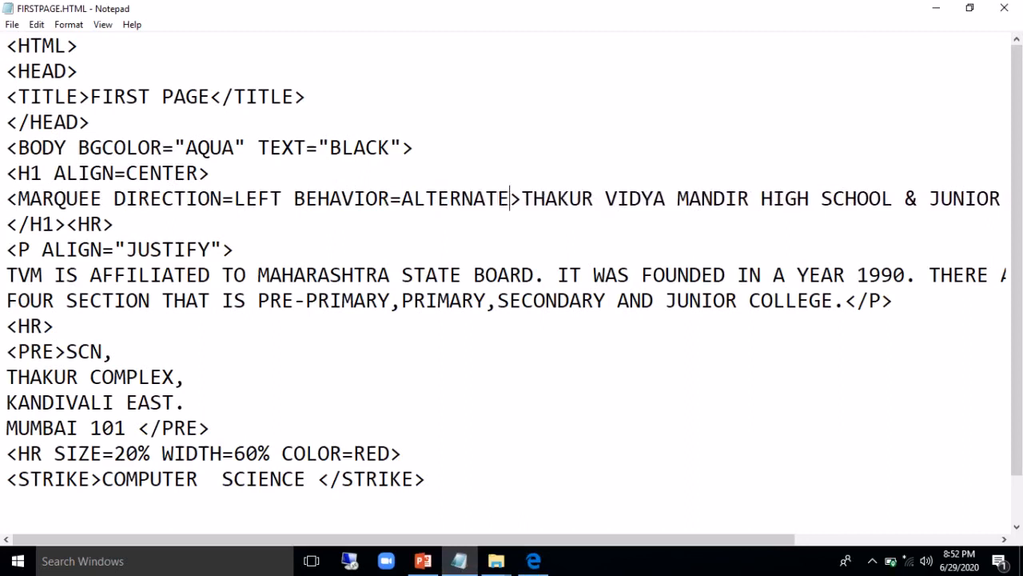
{"action": "mouse_move", "coordinate": [474, 199]}
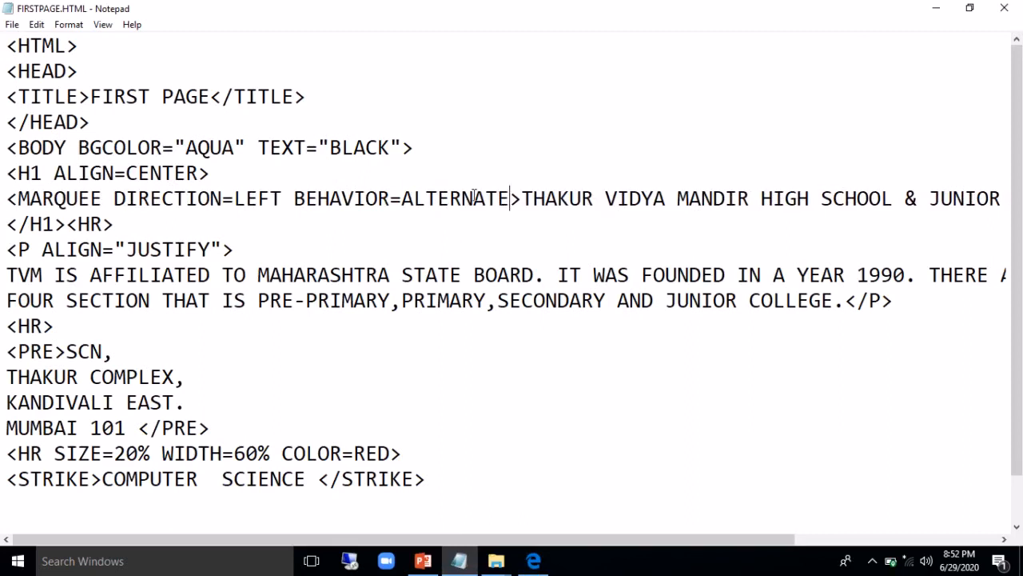
{"action": "left_click", "coordinate": [533, 559]}
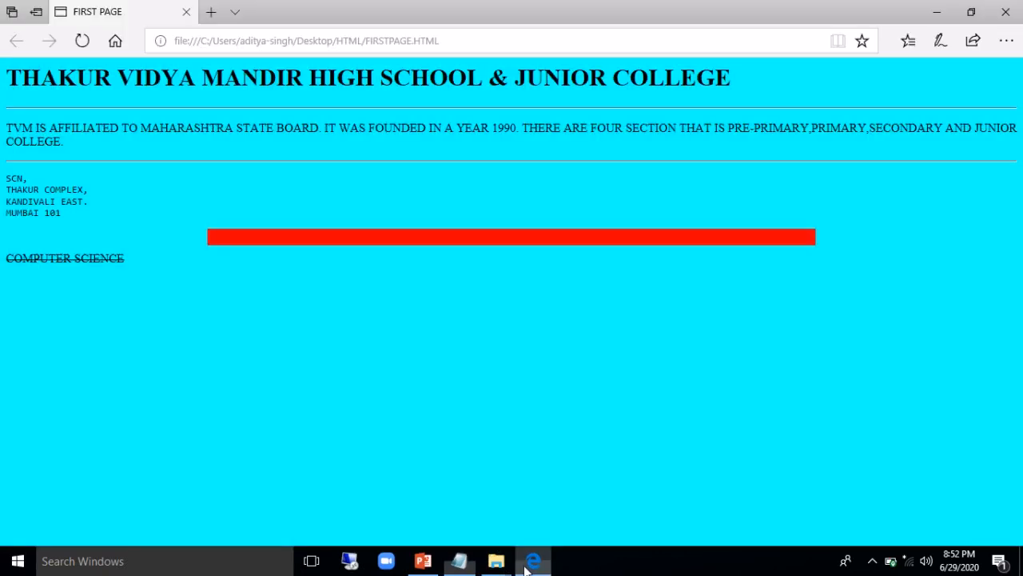
{"action": "left_click", "coordinate": [82, 40]}
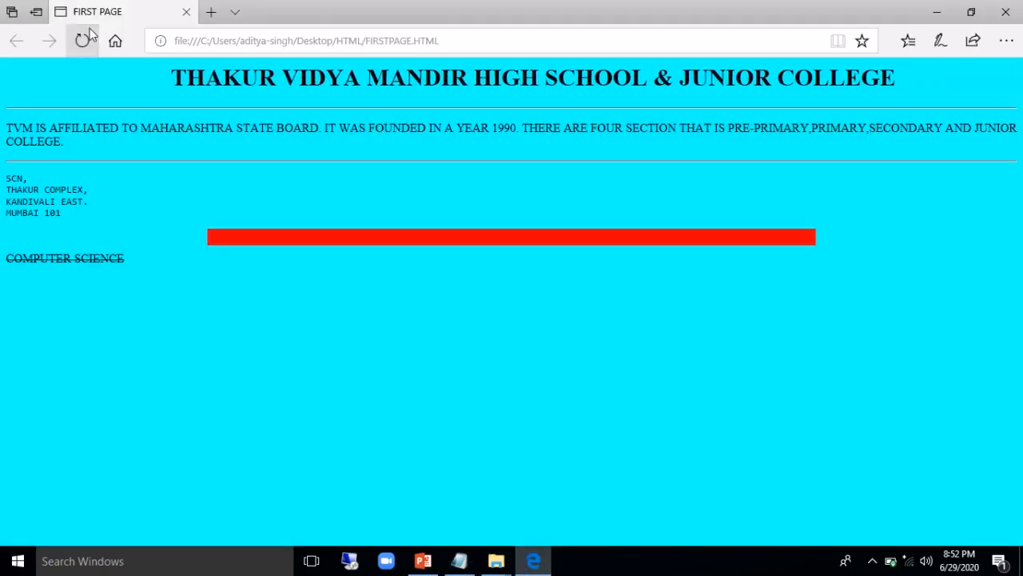
{"action": "left_click", "coordinate": [83, 40]}
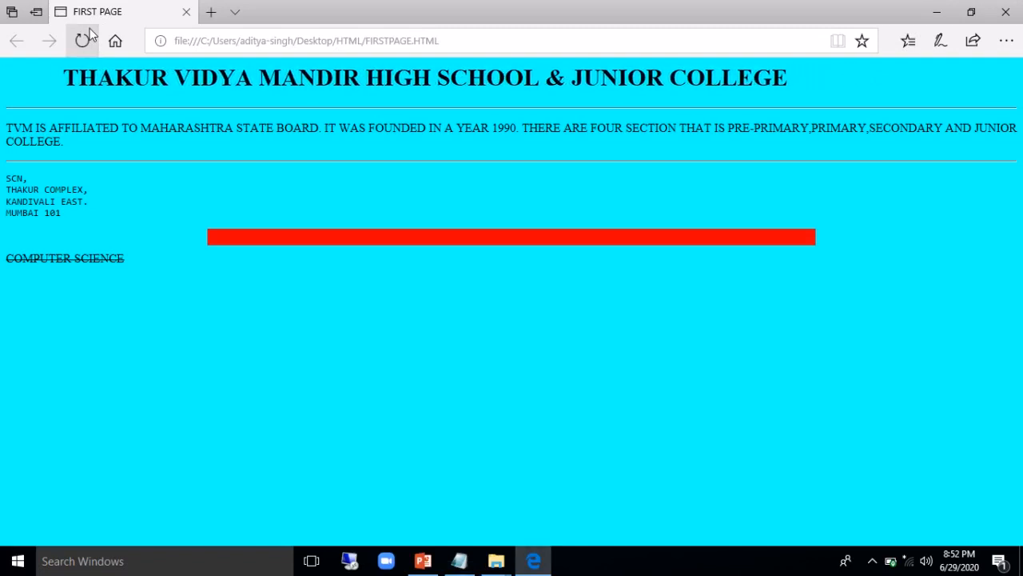
{"action": "left_click", "coordinate": [83, 40]}
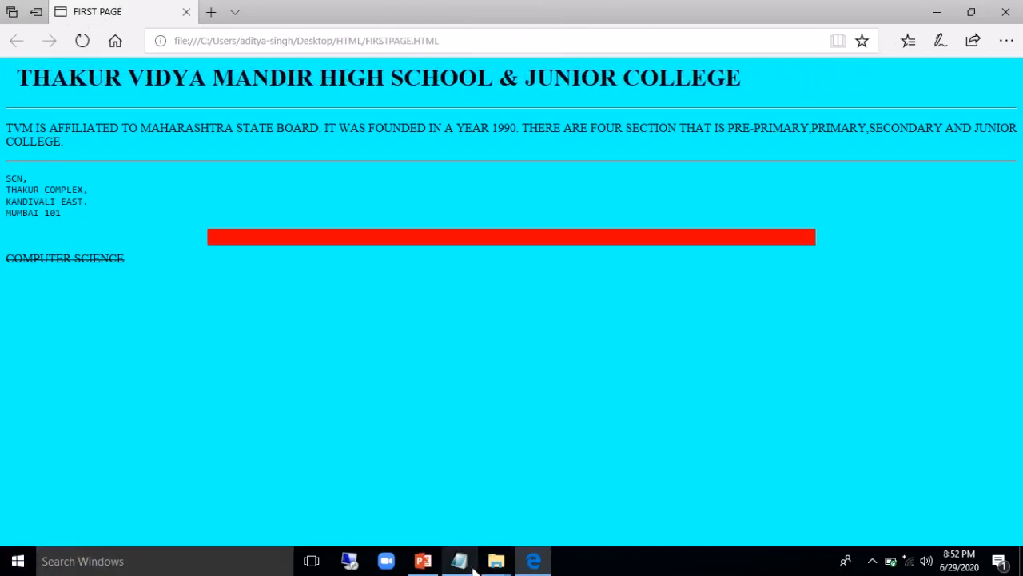
{"action": "left_click", "coordinate": [457, 560]}
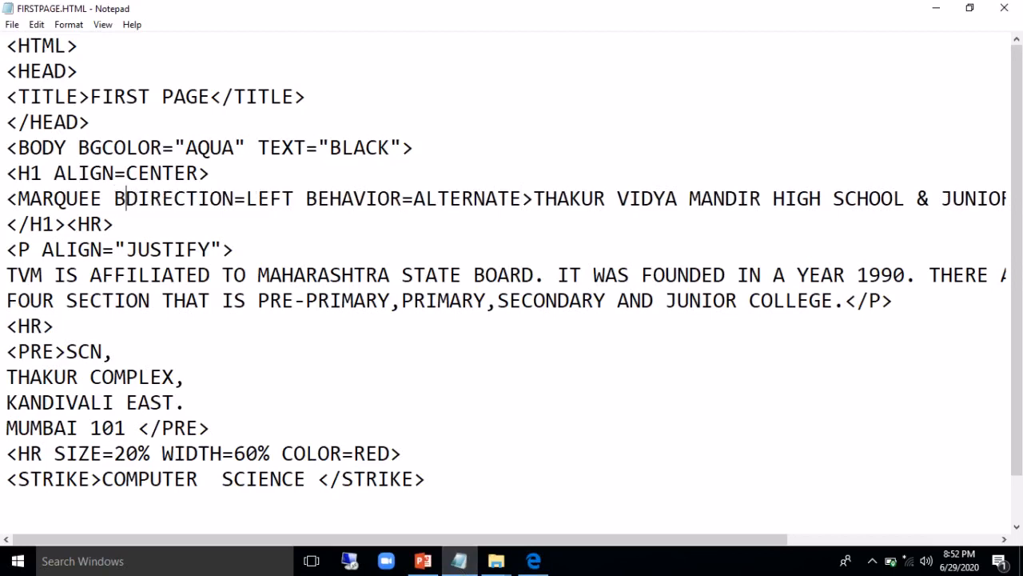
Add BGCOLOR=BLUE to the MARQUEE tag, save, and confirm the blue band in Edge
{"action": "type", "text": "GCOLOR="}
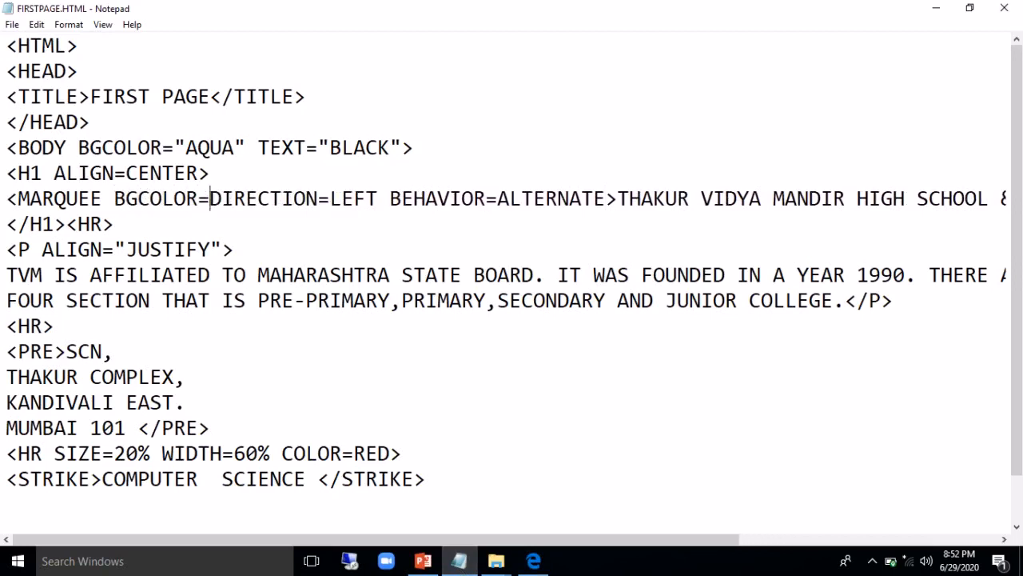
{"action": "type", "text": "BLUE"}
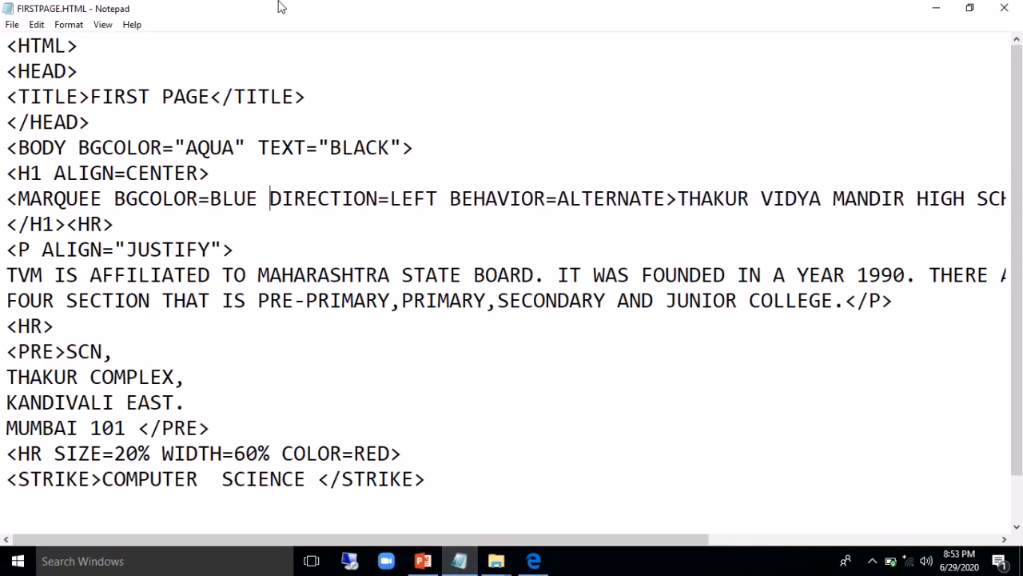
{"action": "mouse_move", "coordinate": [24, 10]}
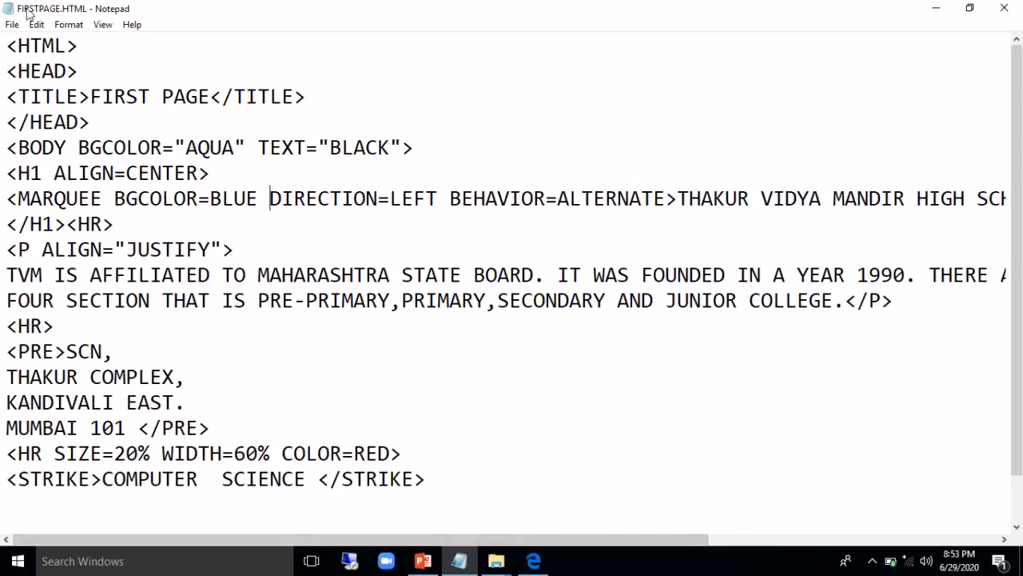
{"action": "left_click", "coordinate": [532, 560]}
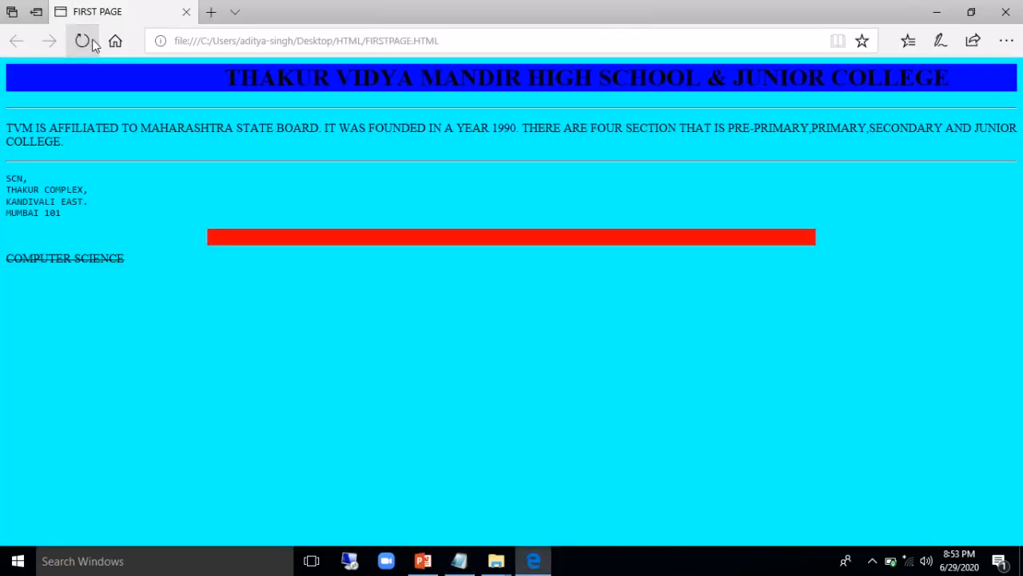
{"action": "left_click", "coordinate": [83, 42]}
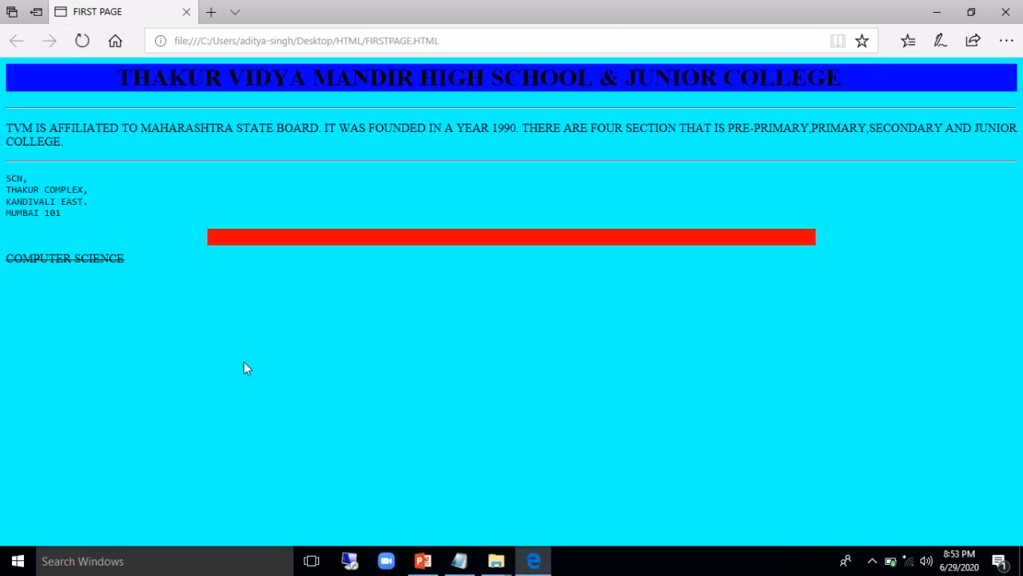
{"action": "left_click", "coordinate": [457, 560]}
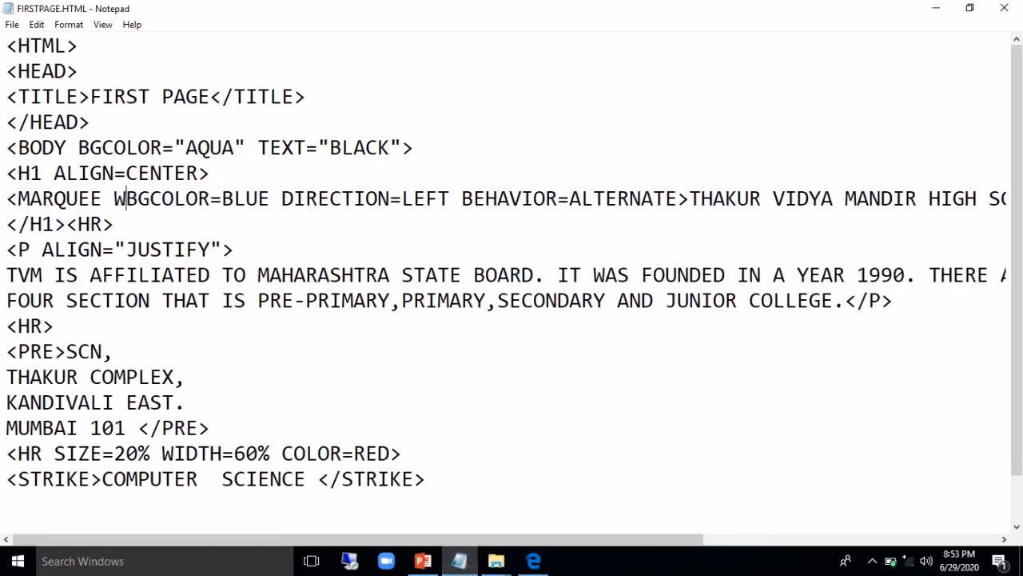
Add WIDTH=80 to the MARQUEE tag, save, and check the narrowed blue box in Edge
{"action": "type", "text": "WIDTH="}
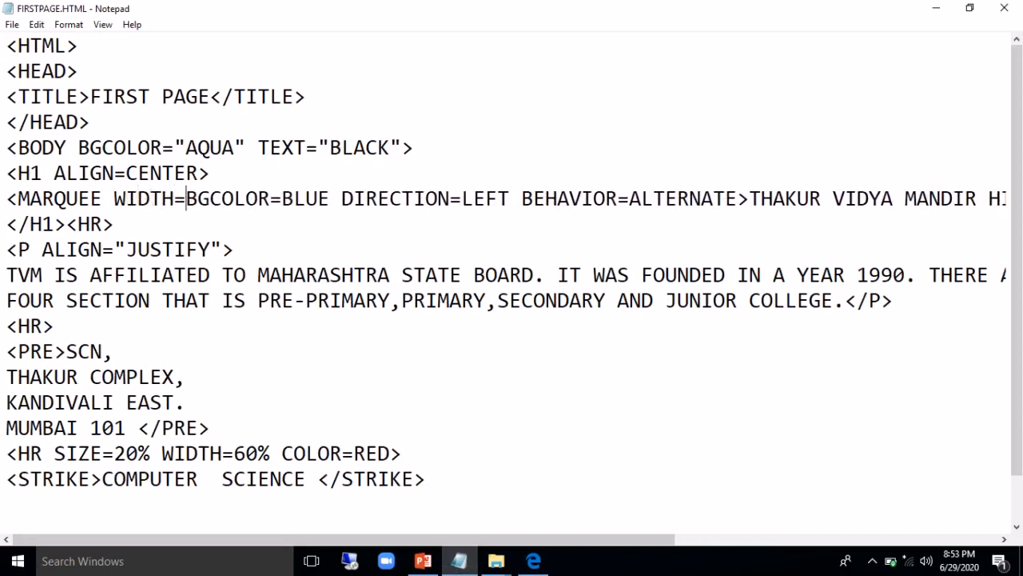
{"action": "key", "text": "Backspace"}
{"action": "type", "text": "80 "}
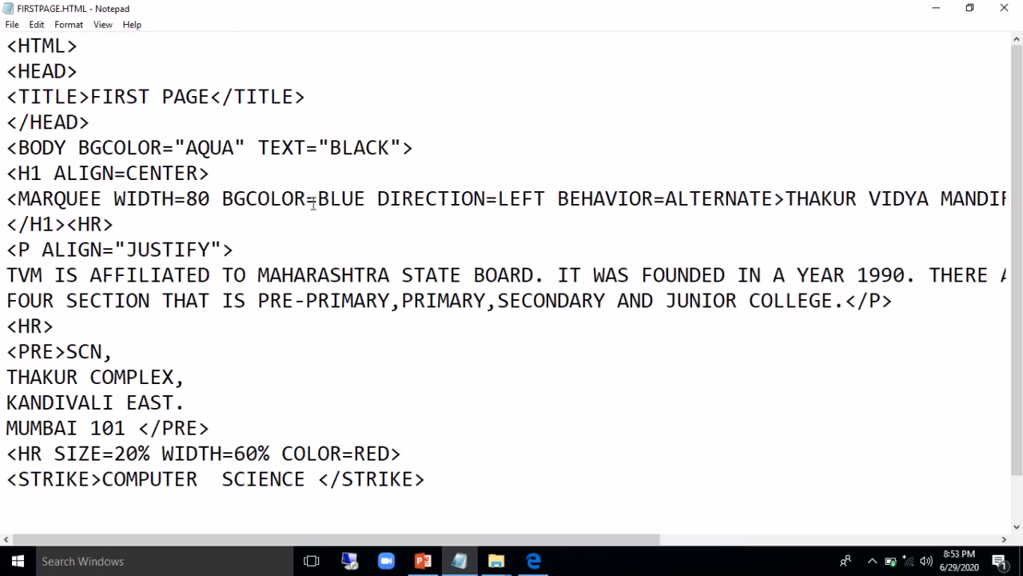
{"action": "left_click", "coordinate": [532, 560]}
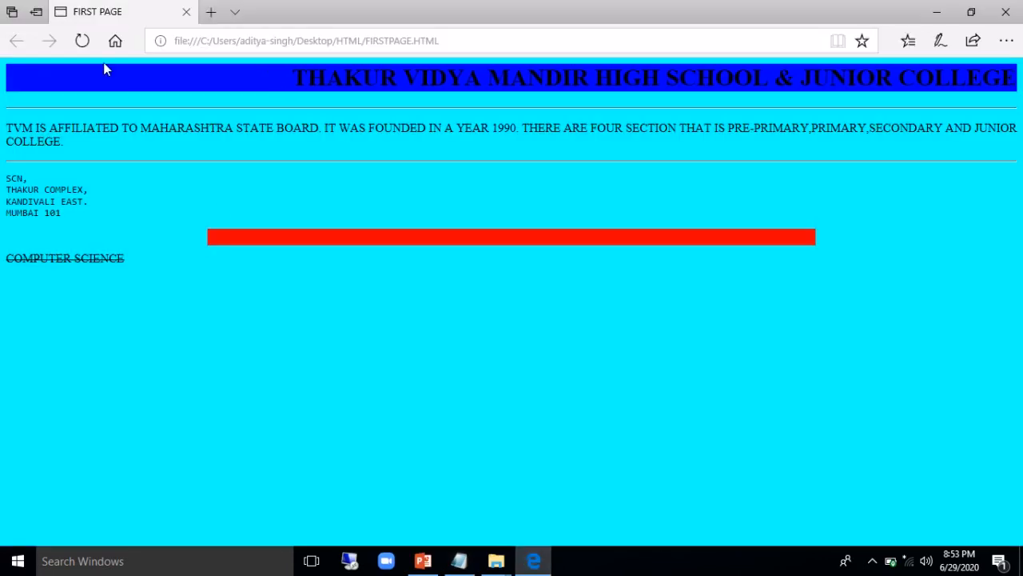
{"action": "left_click", "coordinate": [83, 42]}
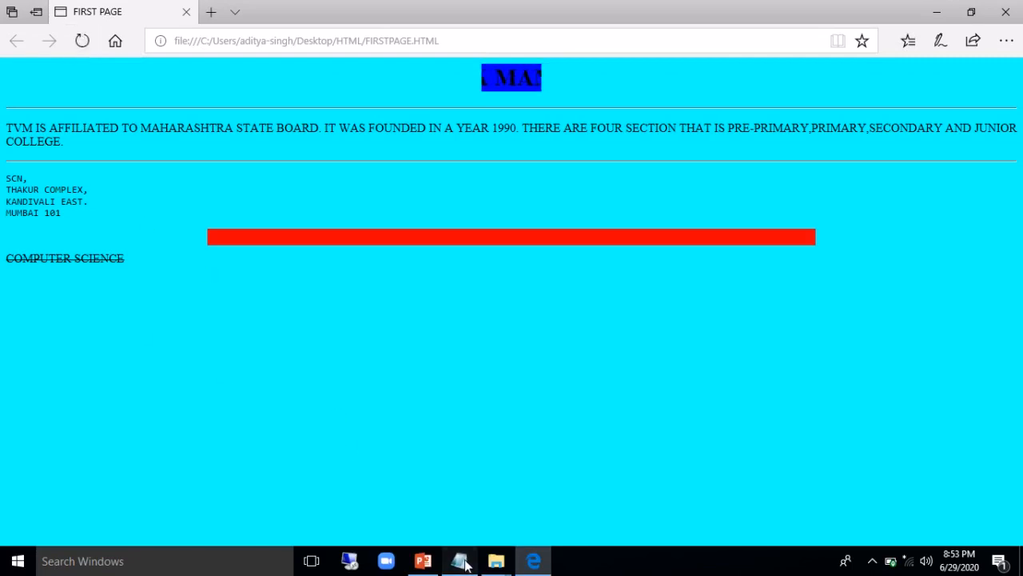
{"action": "left_click", "coordinate": [461, 559]}
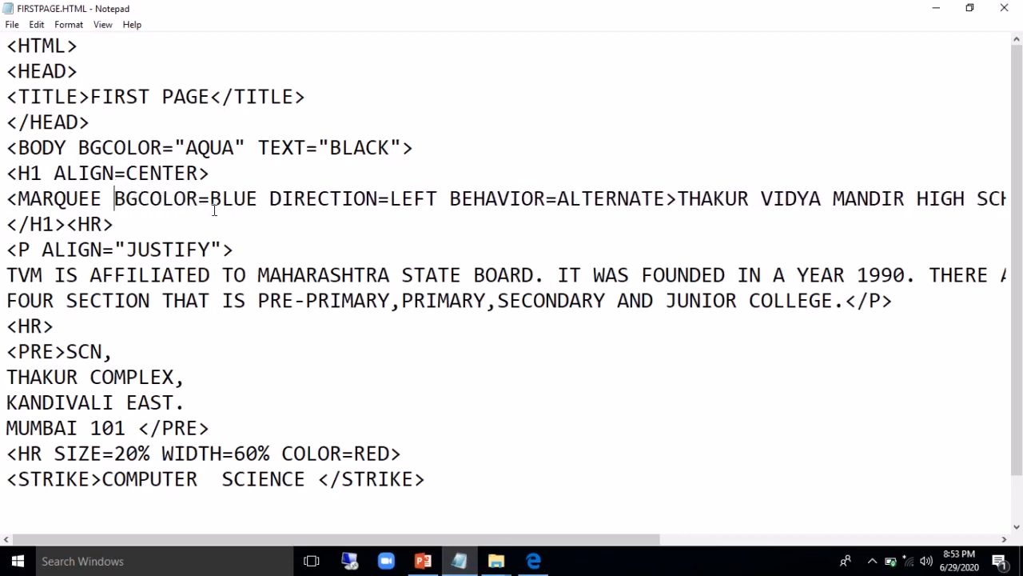
{"action": "key", "text": "Backspace"}
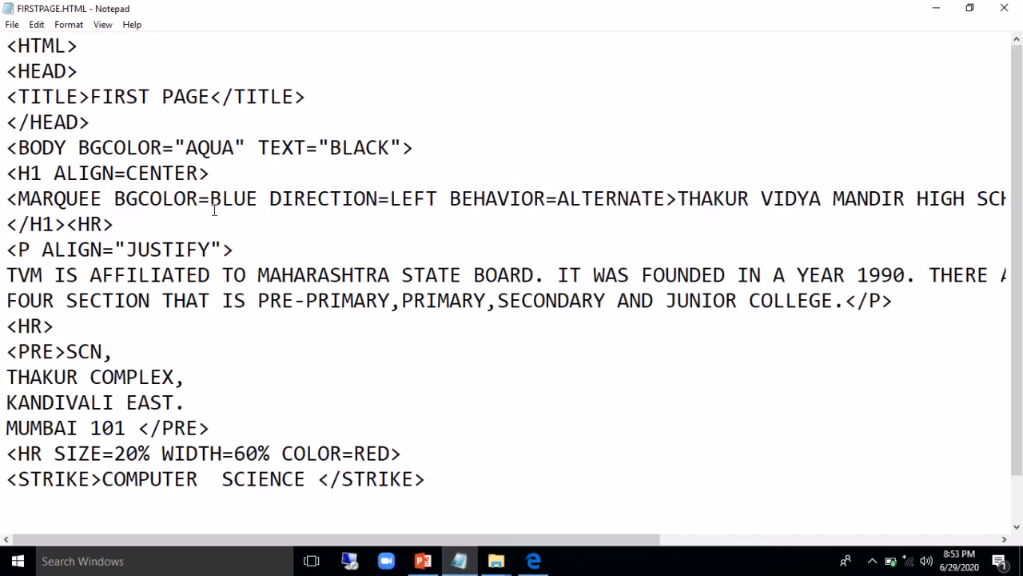
{"action": "mouse_move", "coordinate": [534, 560]}
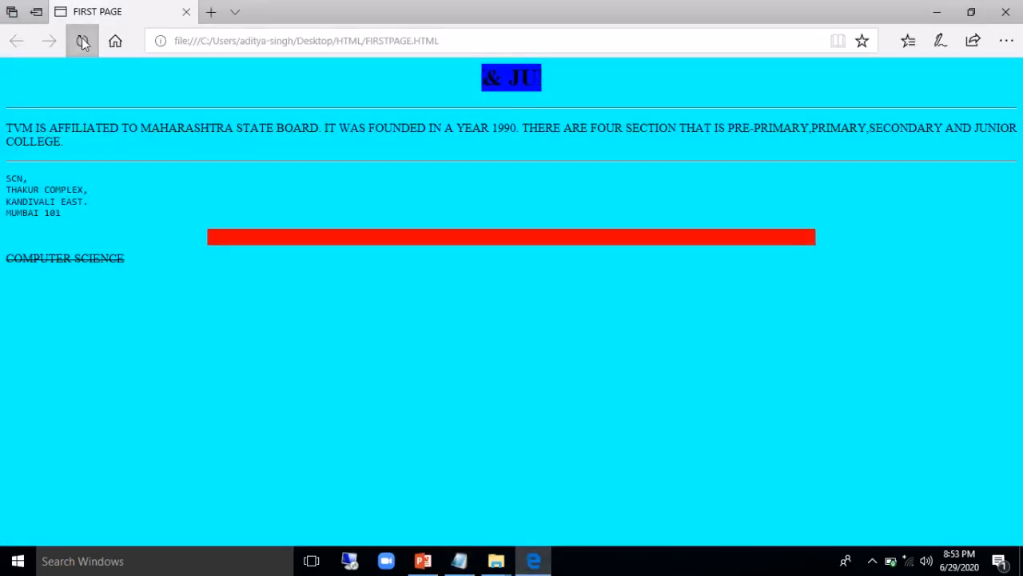
{"action": "left_click", "coordinate": [84, 41]}
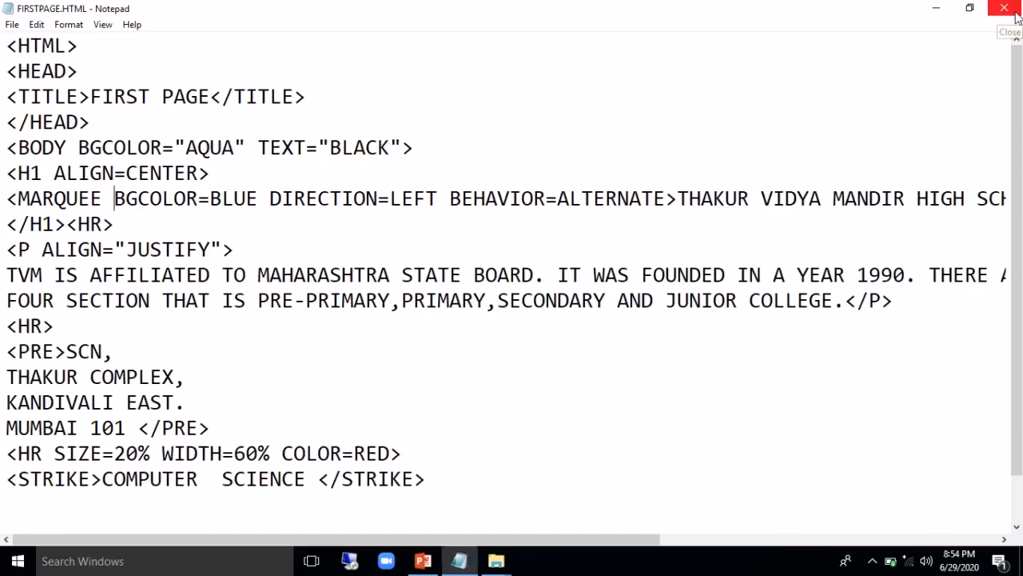
Close Notepad so only the Windows desktop remains
{"action": "left_click", "coordinate": [1004, 8]}
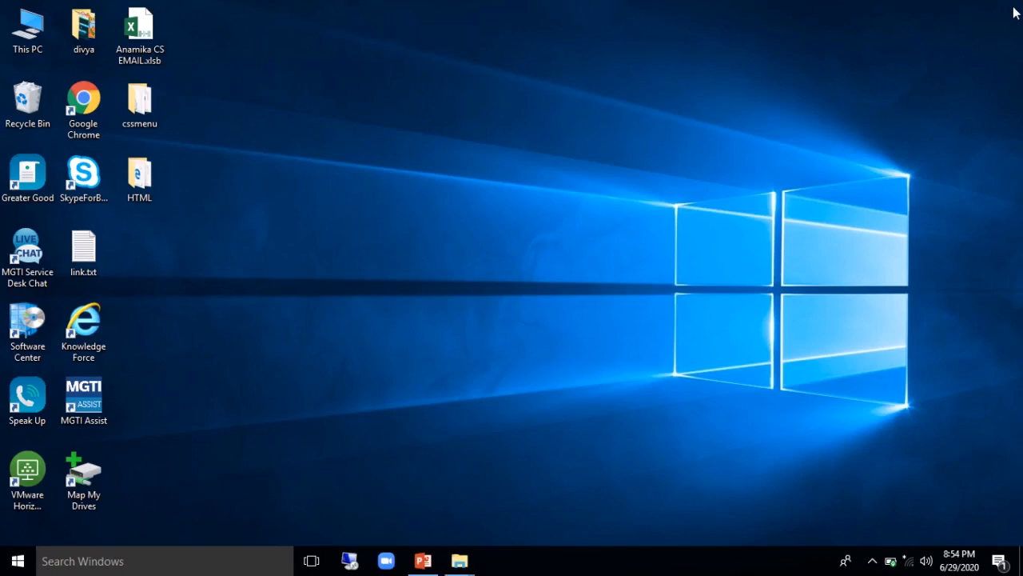
{"action": "mouse_move", "coordinate": [339, 424]}
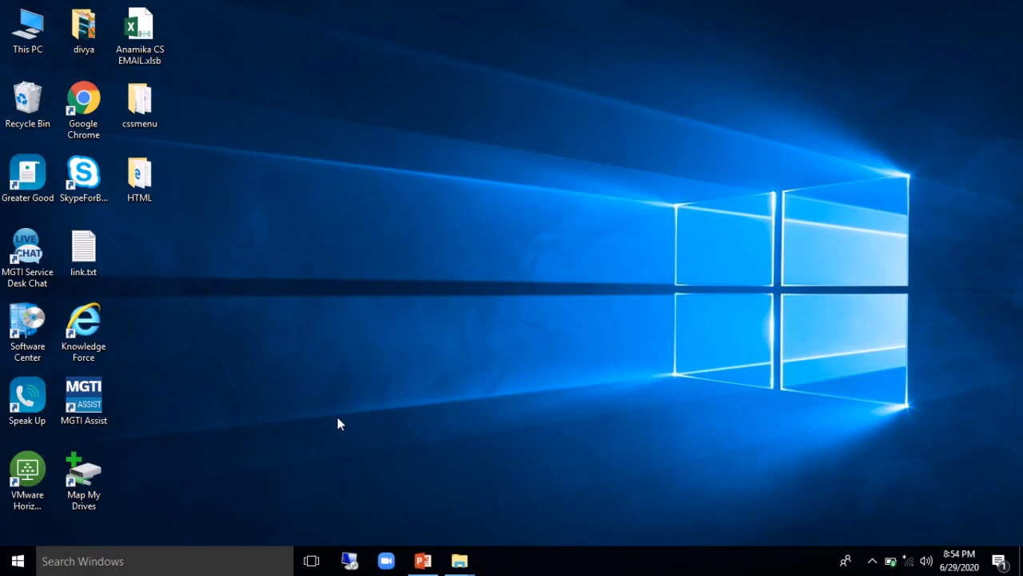
{"action": "mouse_move", "coordinate": [387, 416]}
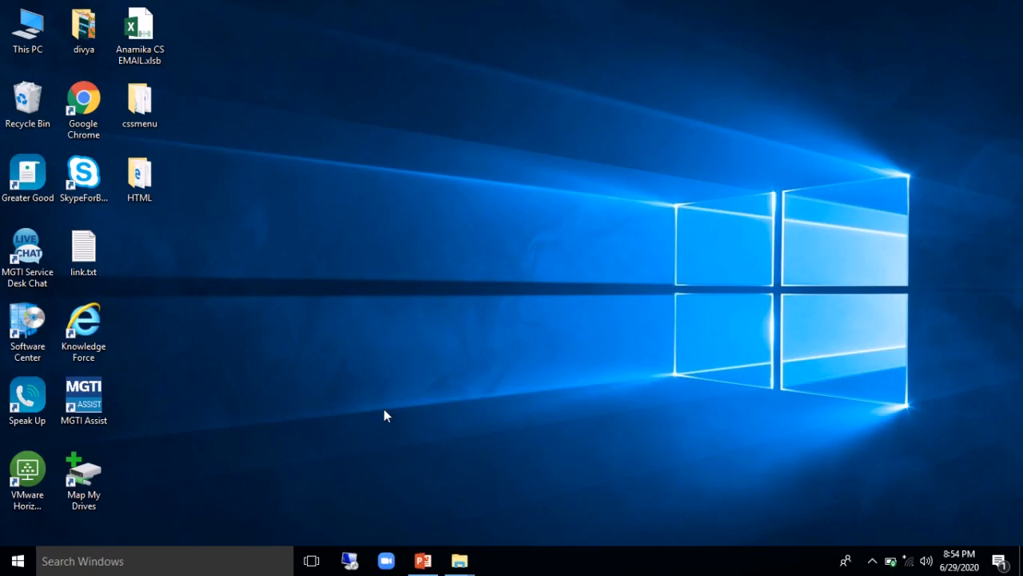
{"action": "mouse_move", "coordinate": [422, 559]}
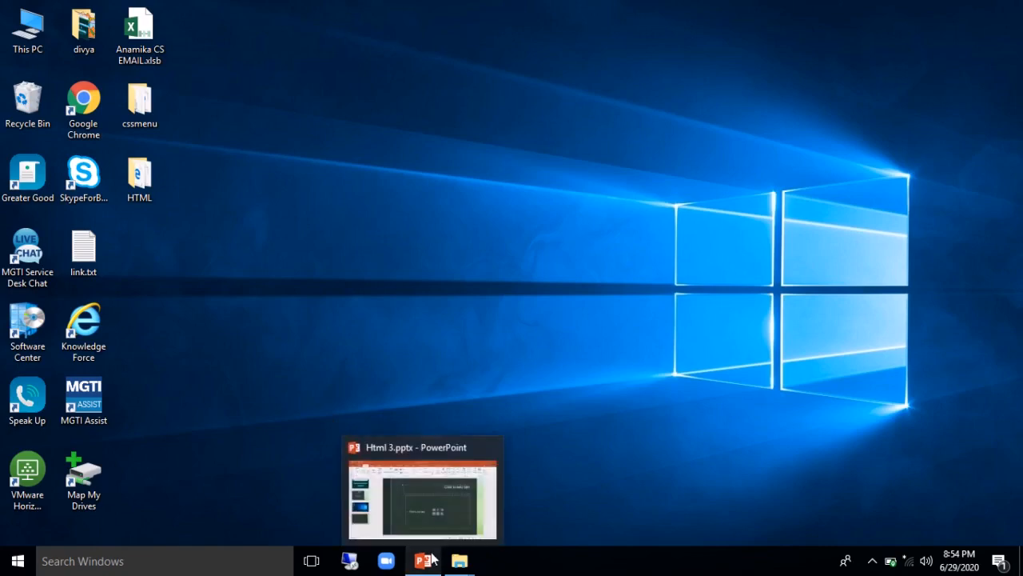
{"action": "mouse_move", "coordinate": [435, 6]}
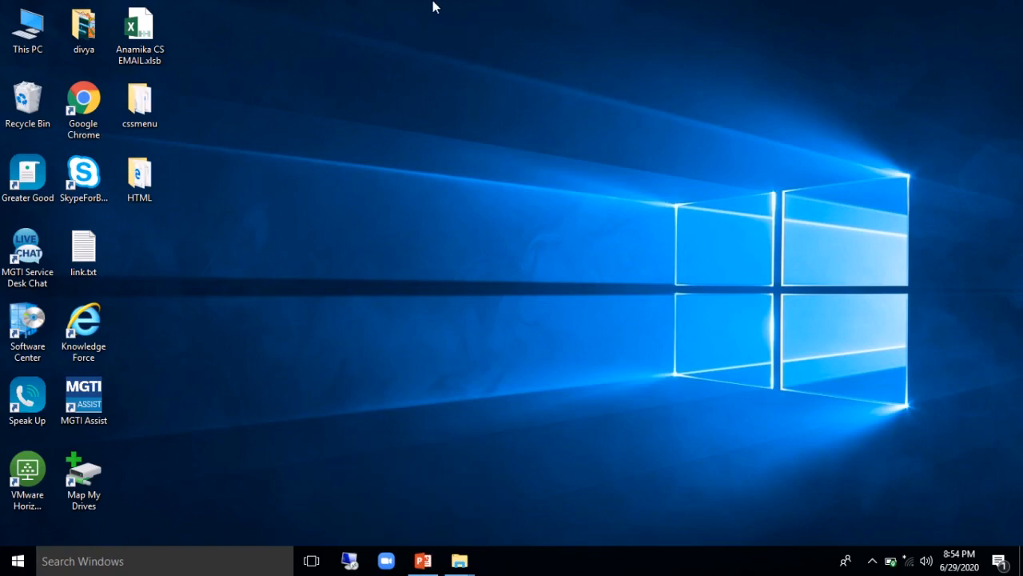